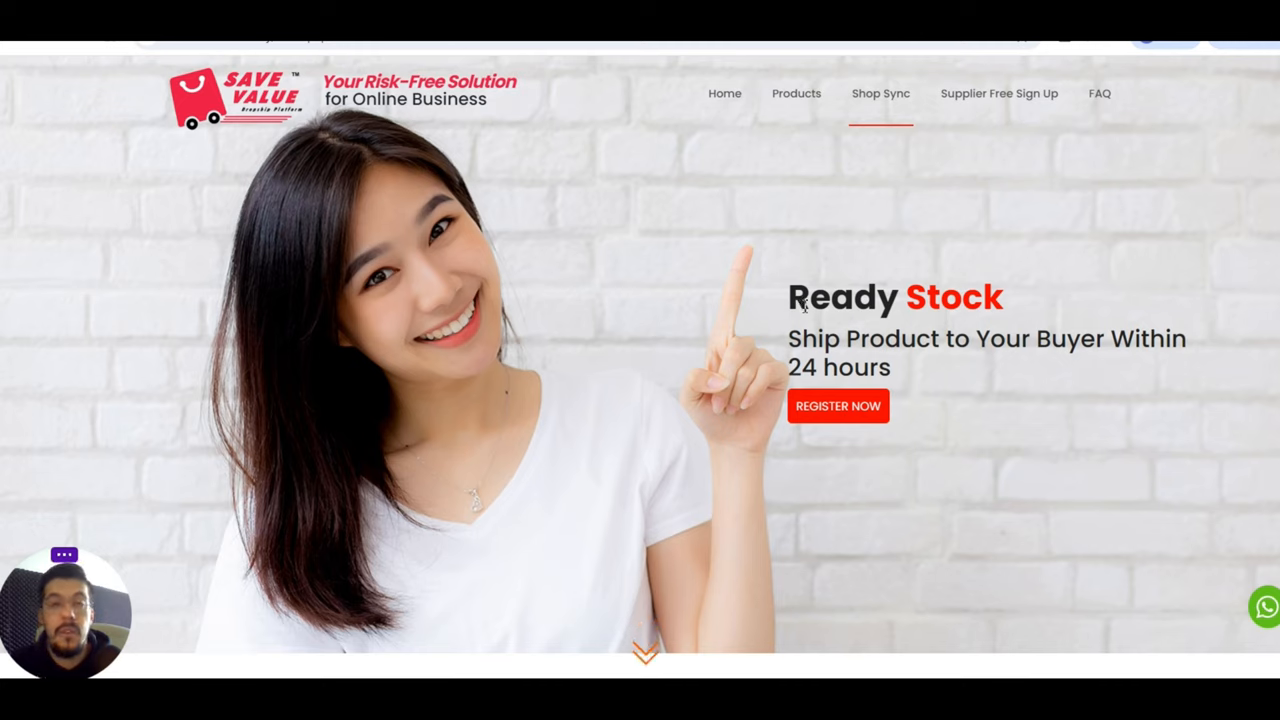
mouse_move(815, 306)
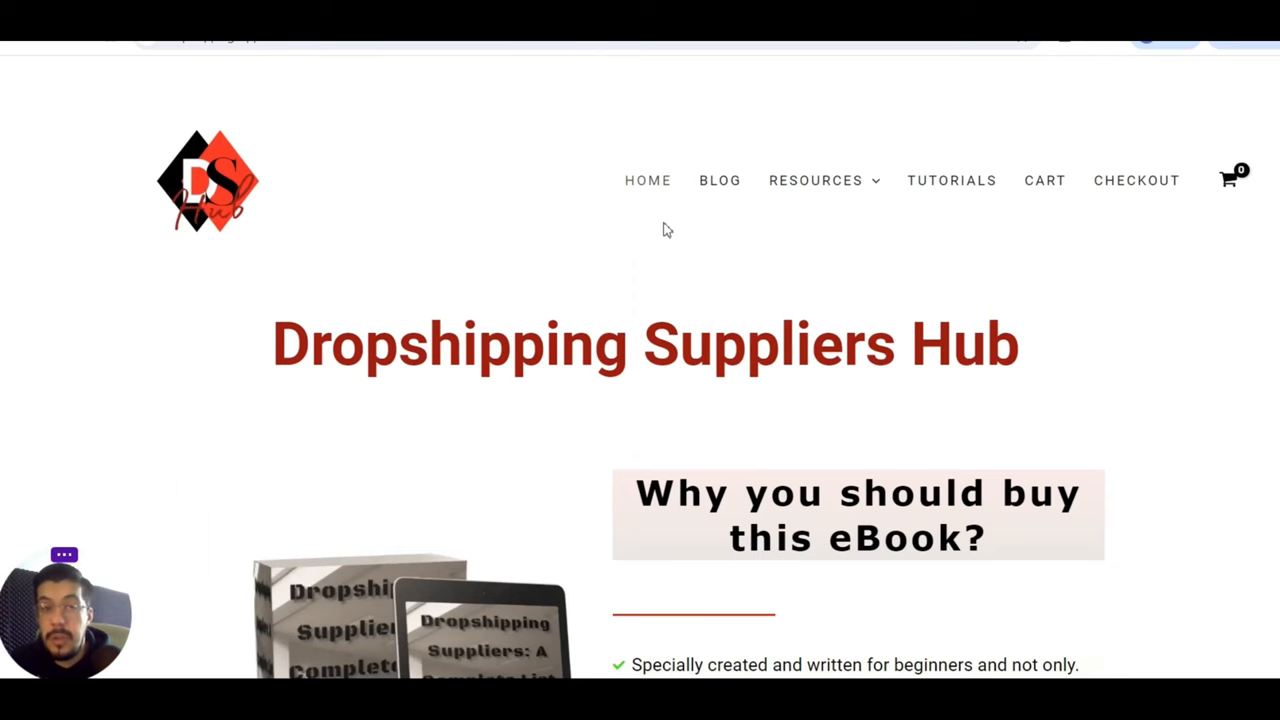
mouse_move(535, 305)
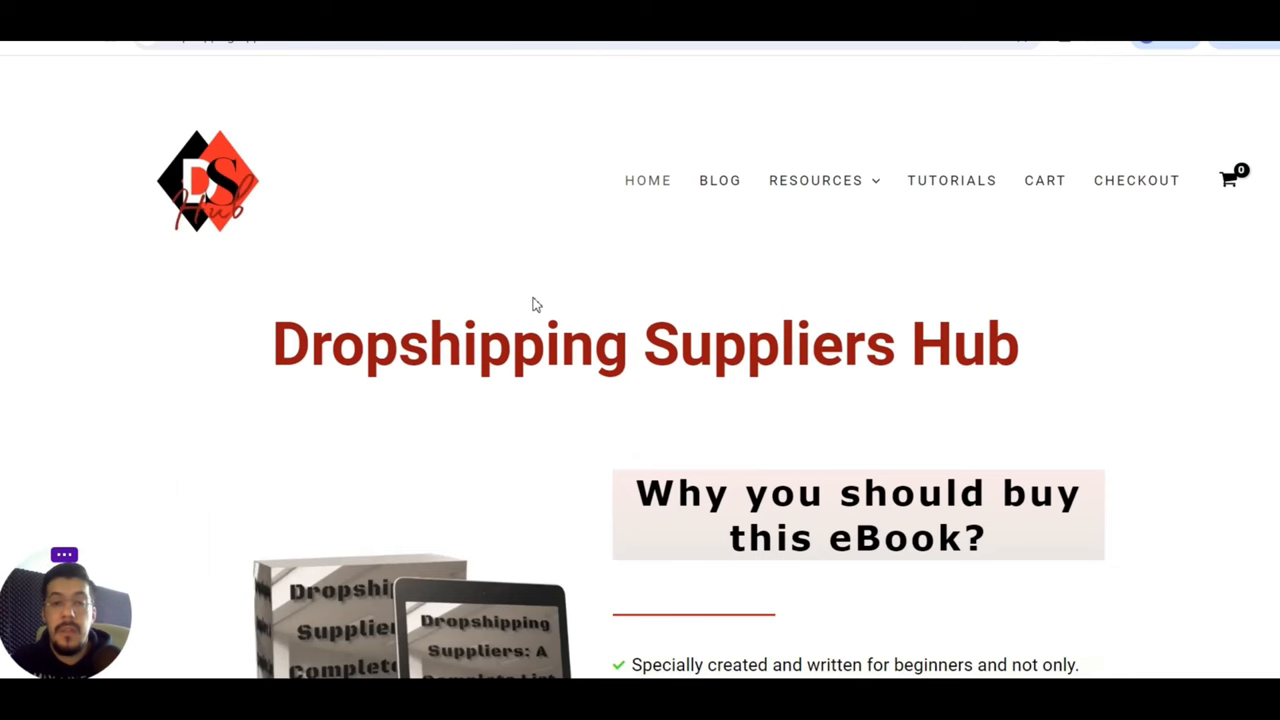
- Scroll down the Dropshipping Suppliers Hub homepage past the eBook offers and newsletter section
scroll(down, 3)
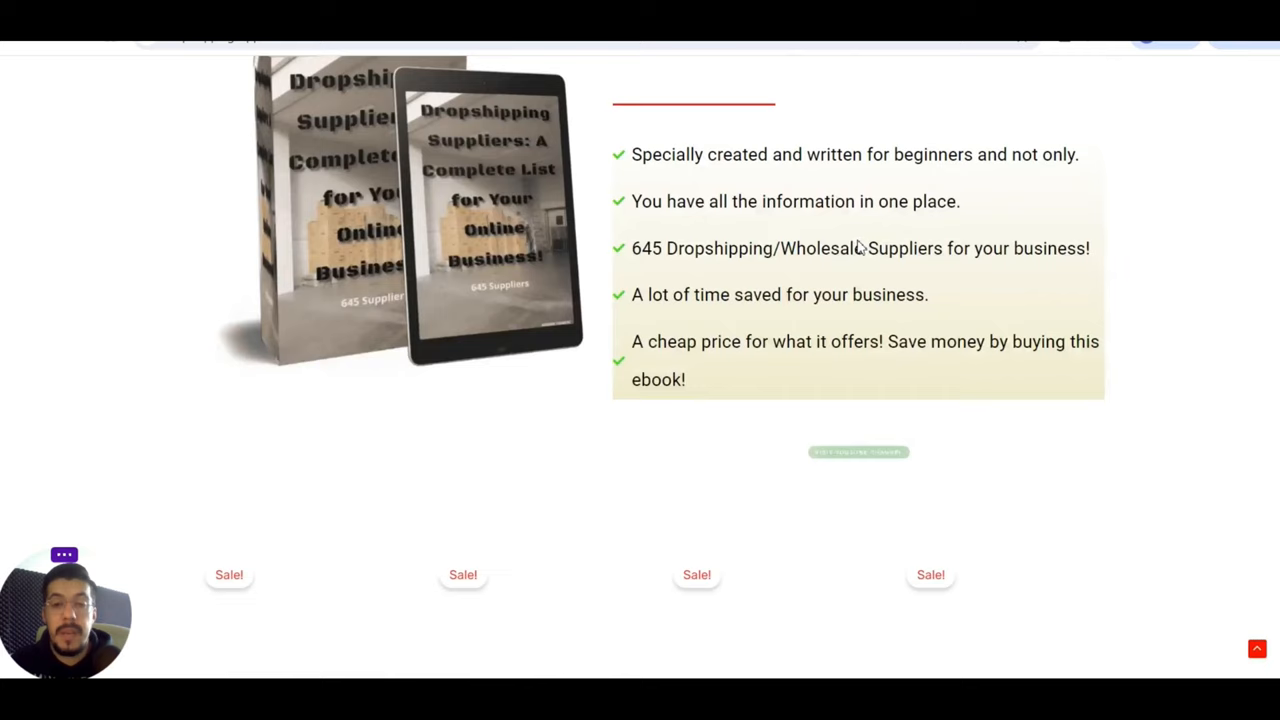
scroll(down, 3)
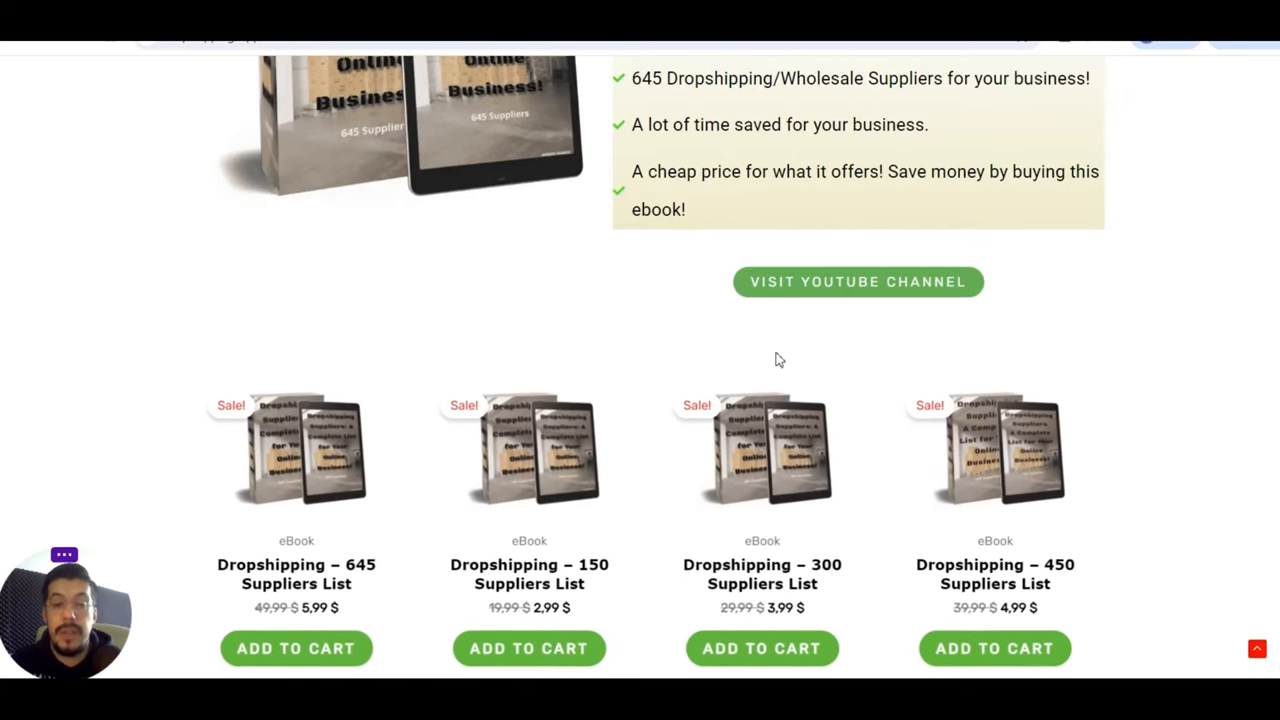
mouse_move(745, 344)
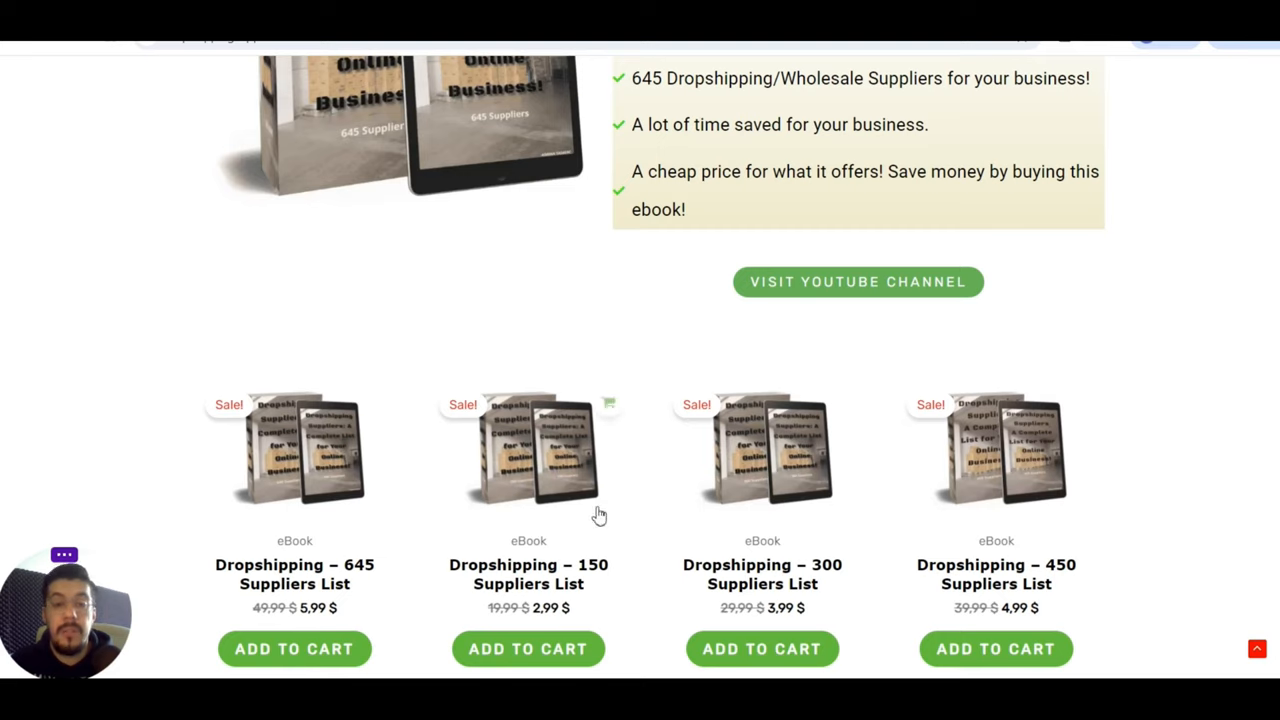
mouse_move(687, 483)
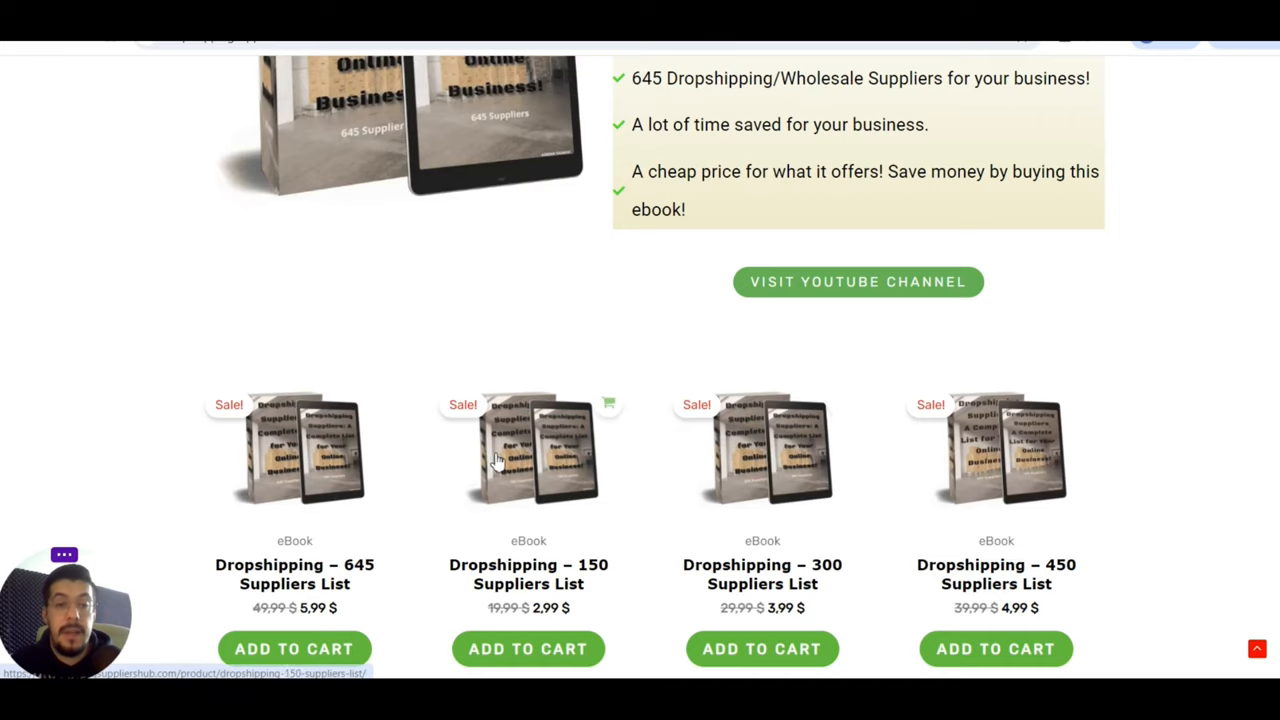
scroll(down, 3)
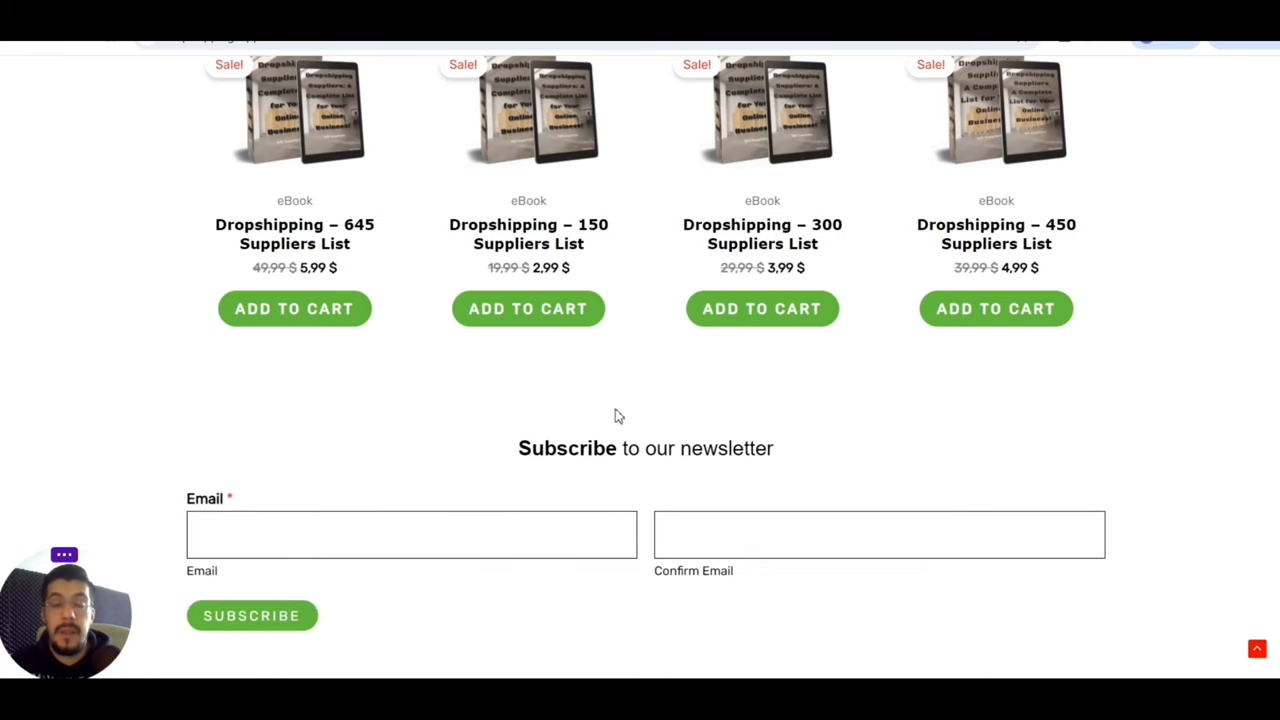
scroll(down, 3)
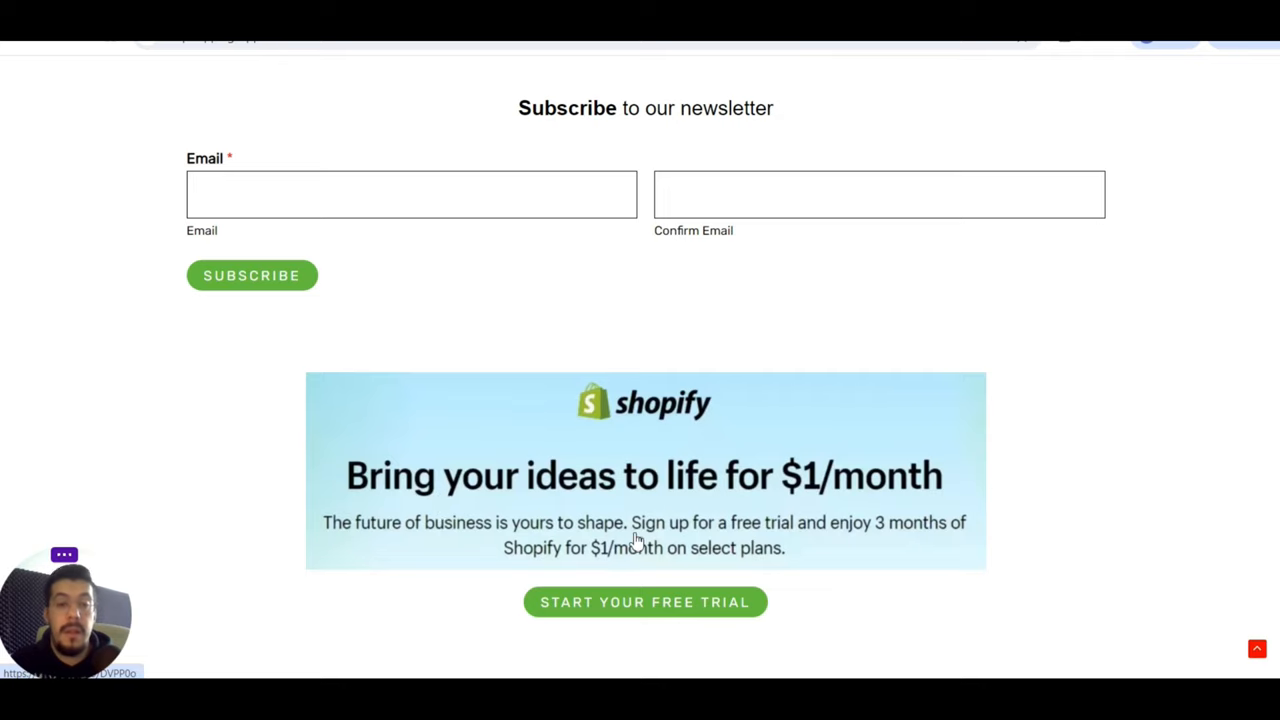
mouse_move(719, 499)
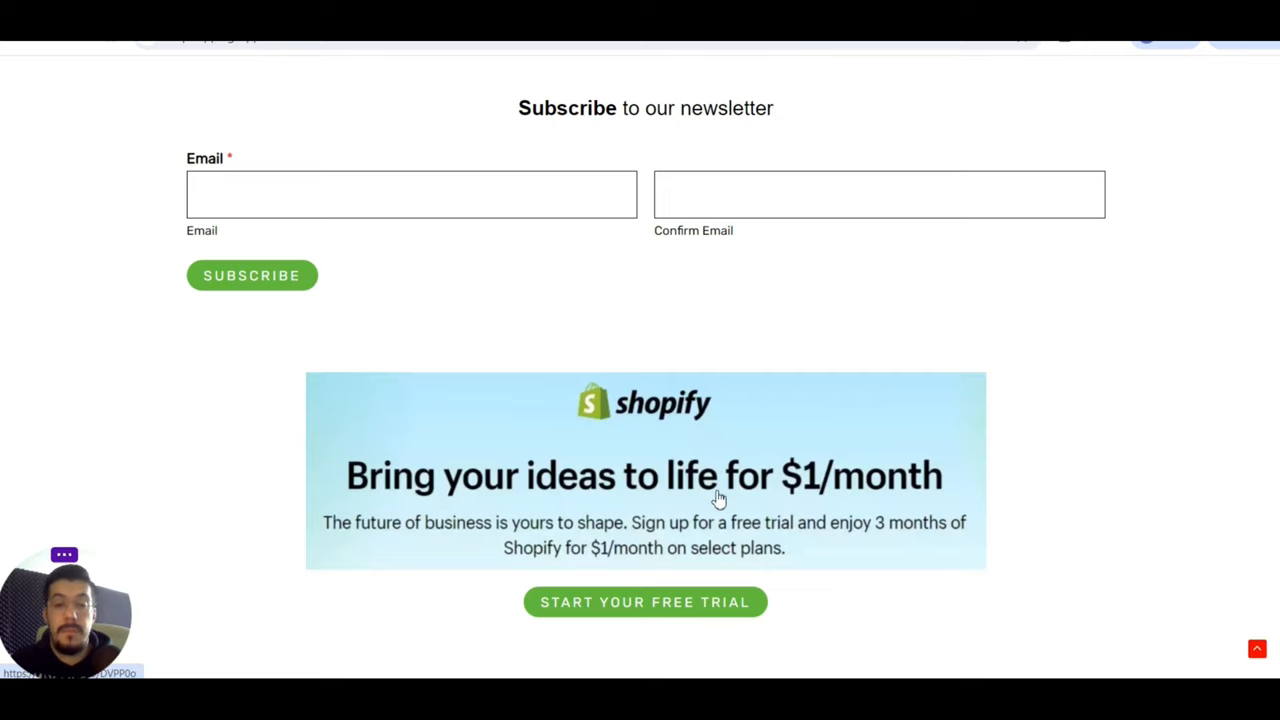
mouse_move(756, 508)
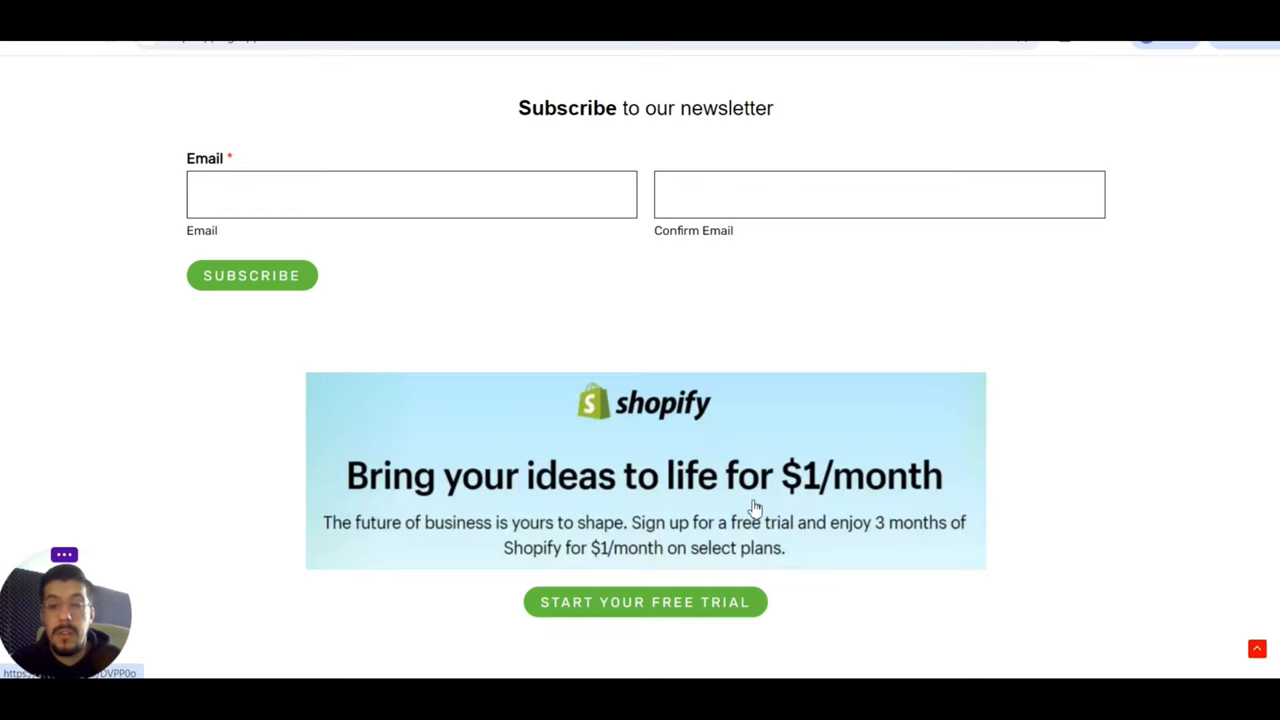
mouse_move(896, 533)
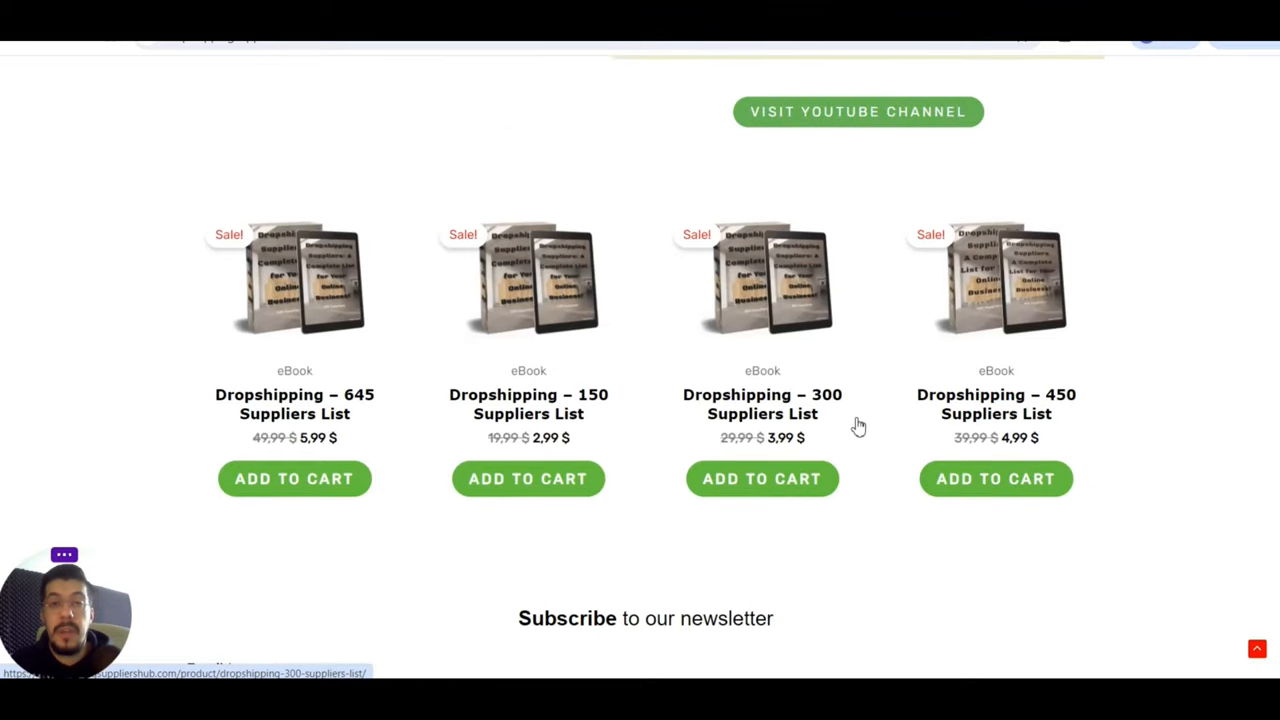
scroll(down, 3)
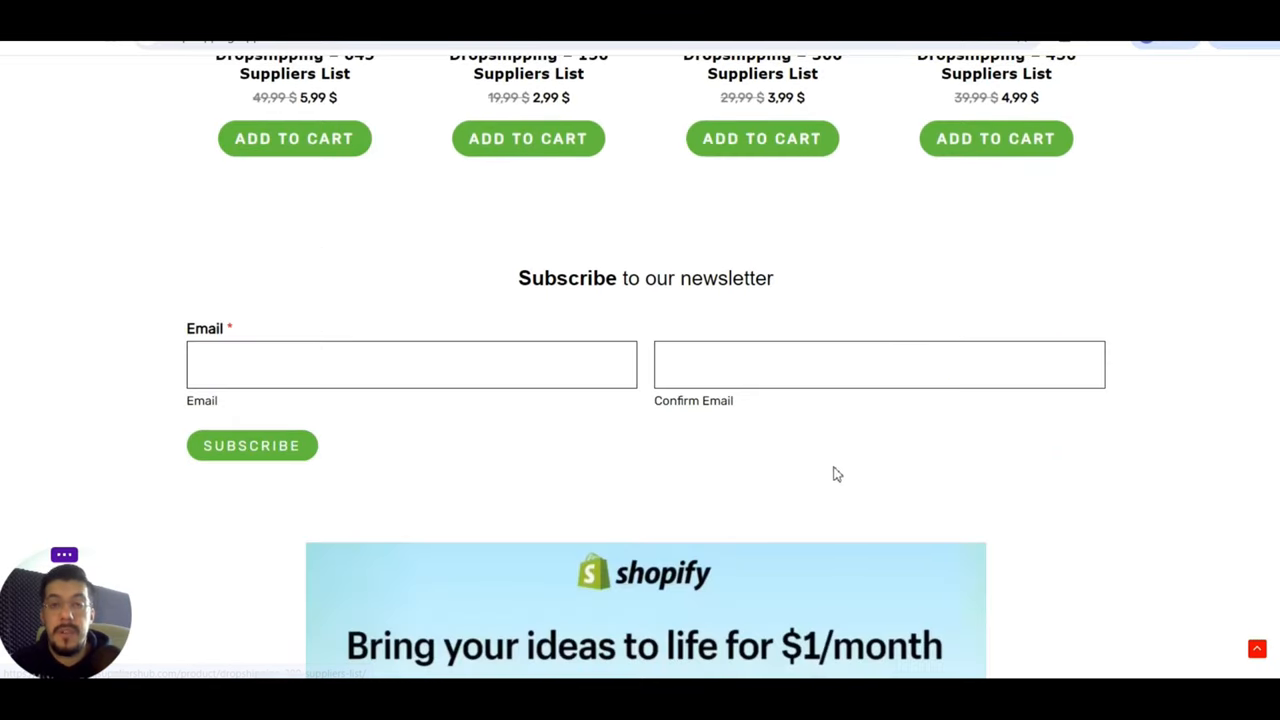
mouse_move(872, 460)
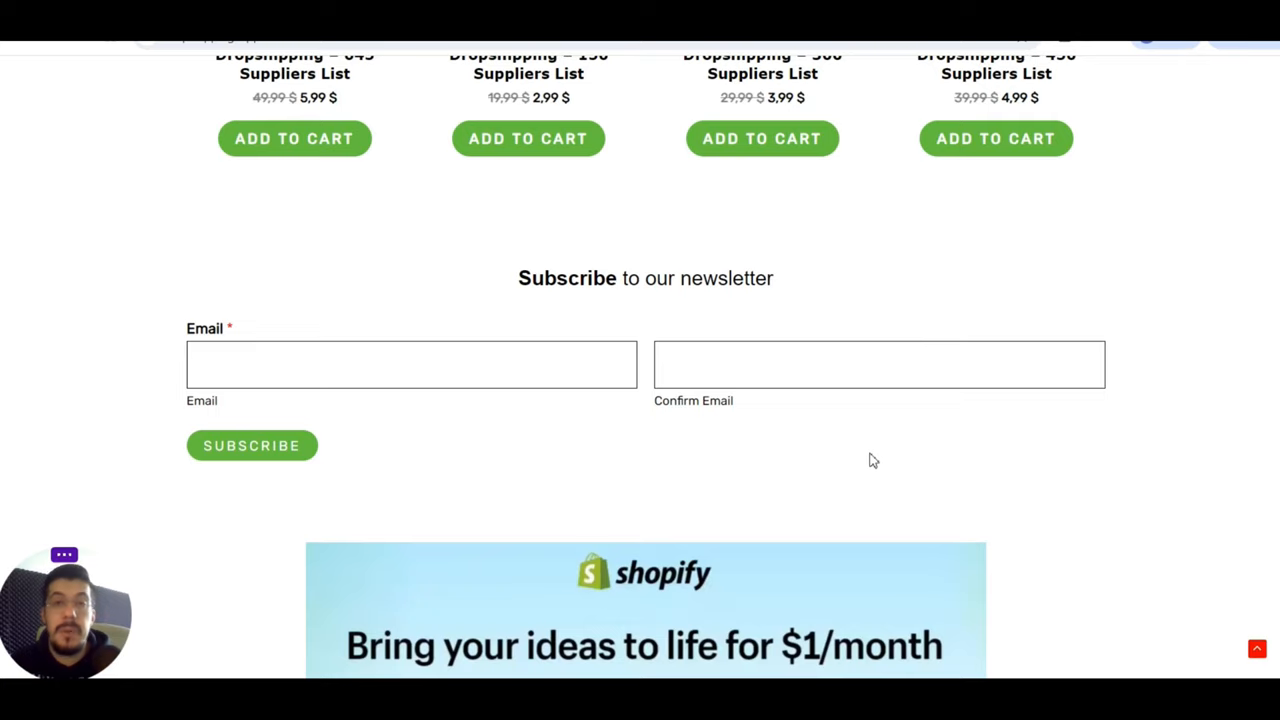
mouse_move(861, 456)
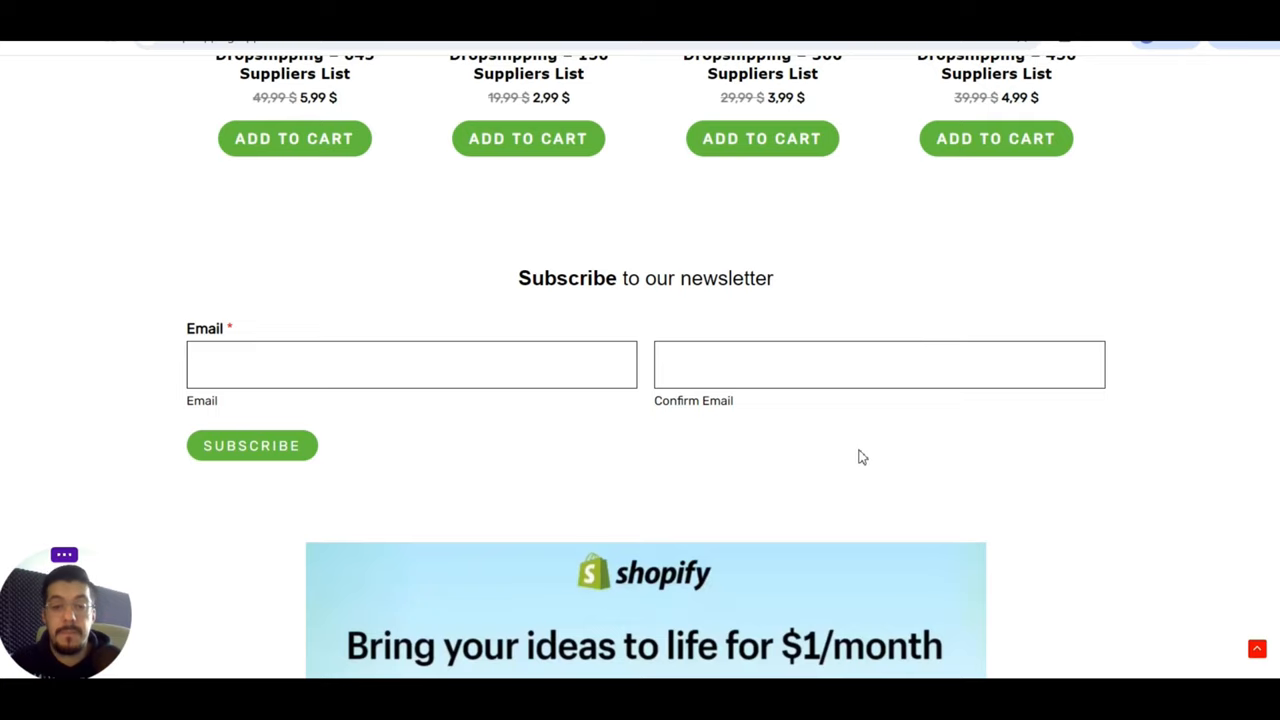
scroll(down, 3)
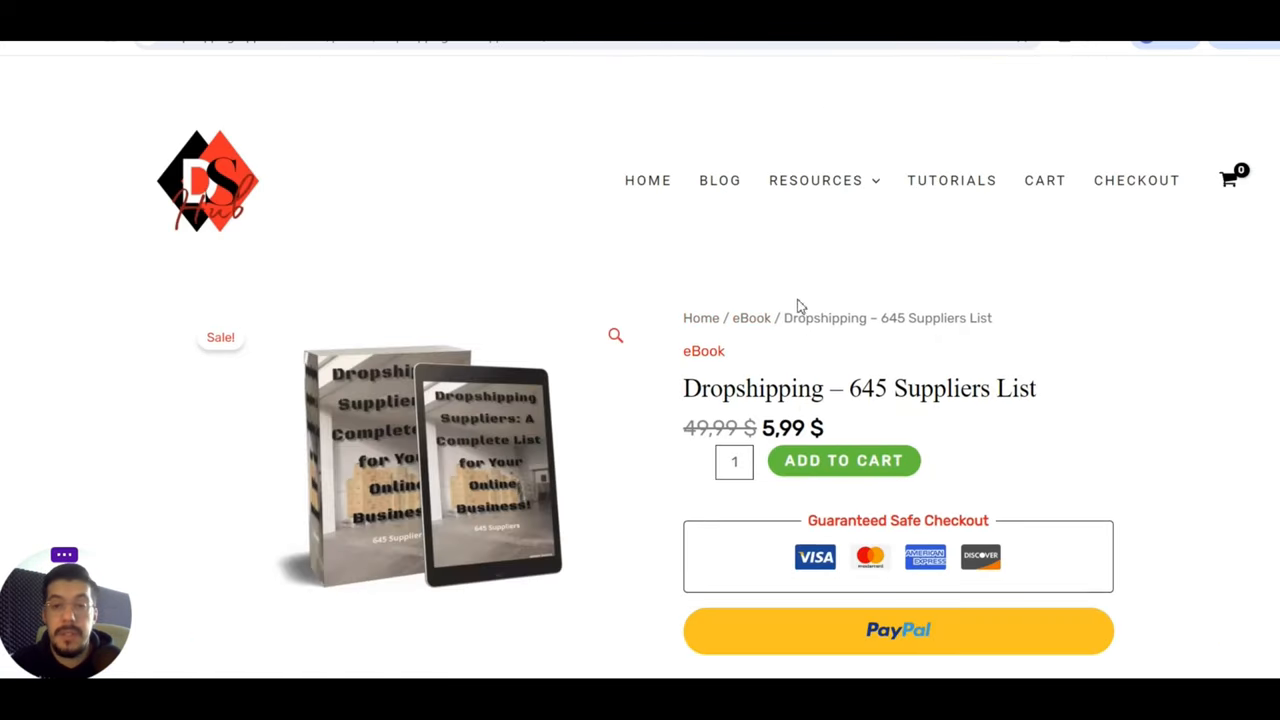
- Read through the 645 Suppliers List eBook description, then show the RESOURCES dropdown
scroll(down, 3)
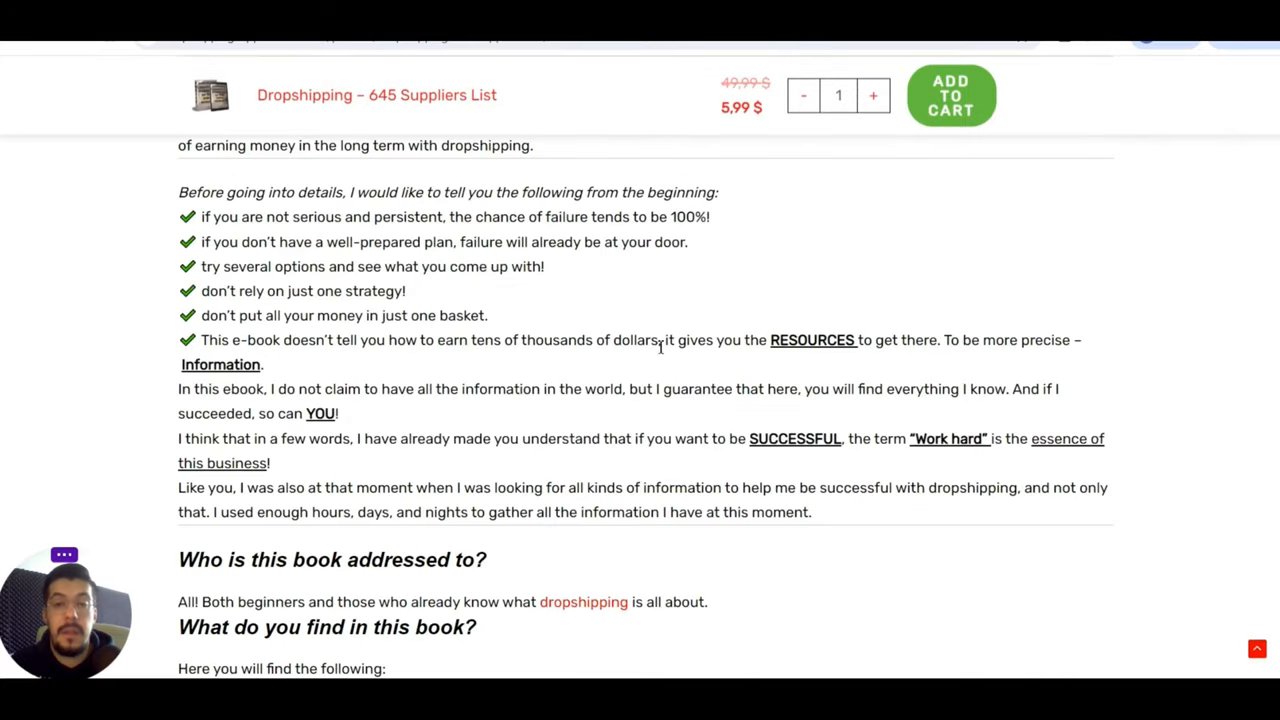
mouse_move(790, 300)
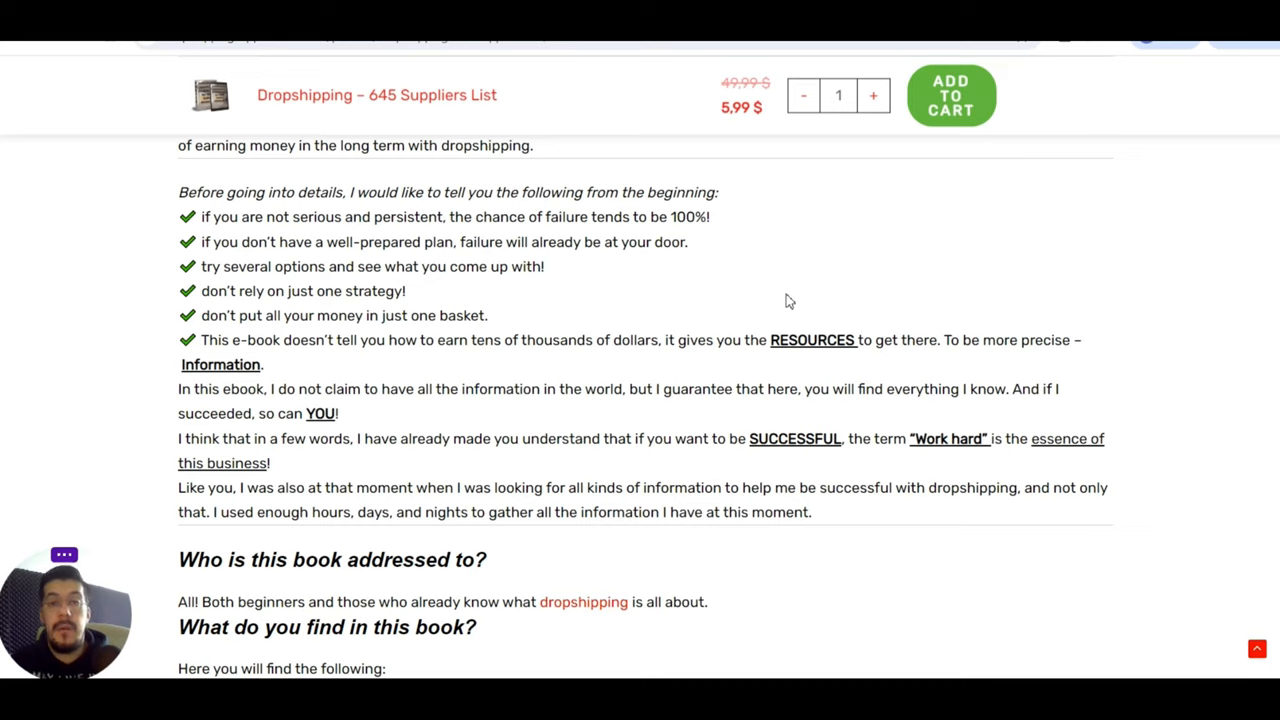
mouse_move(517, 267)
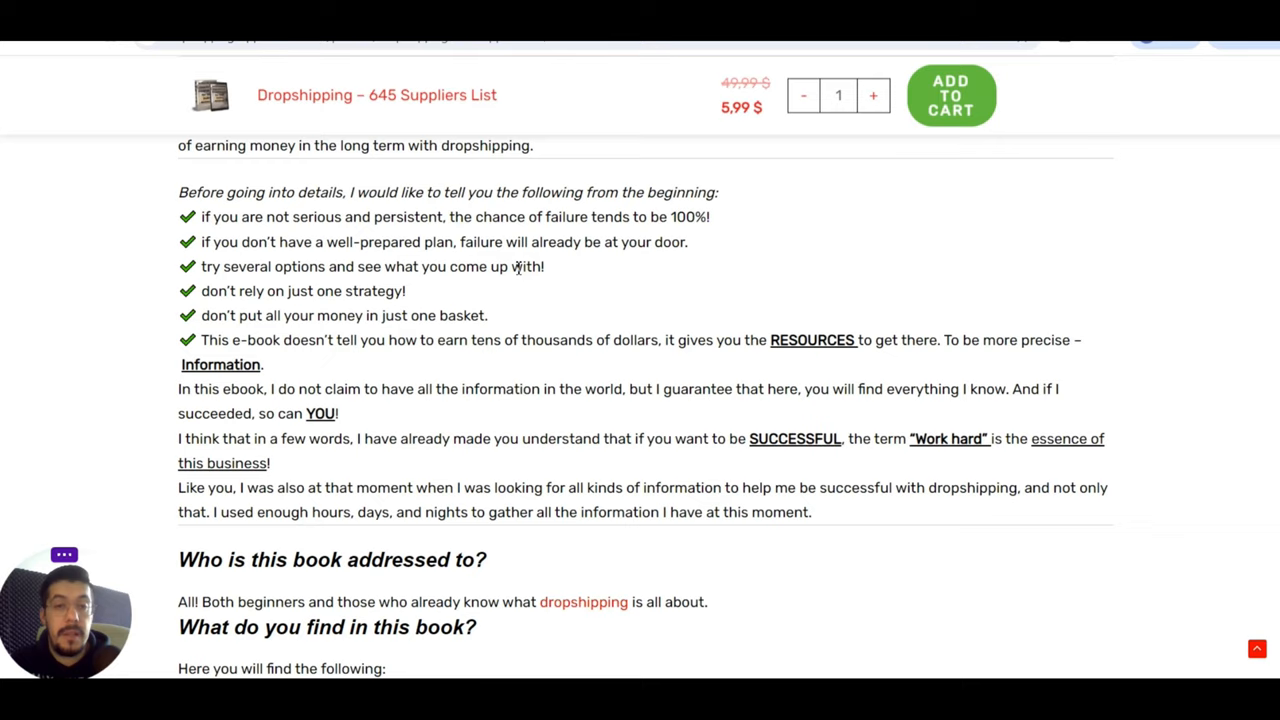
scroll(down, 3)
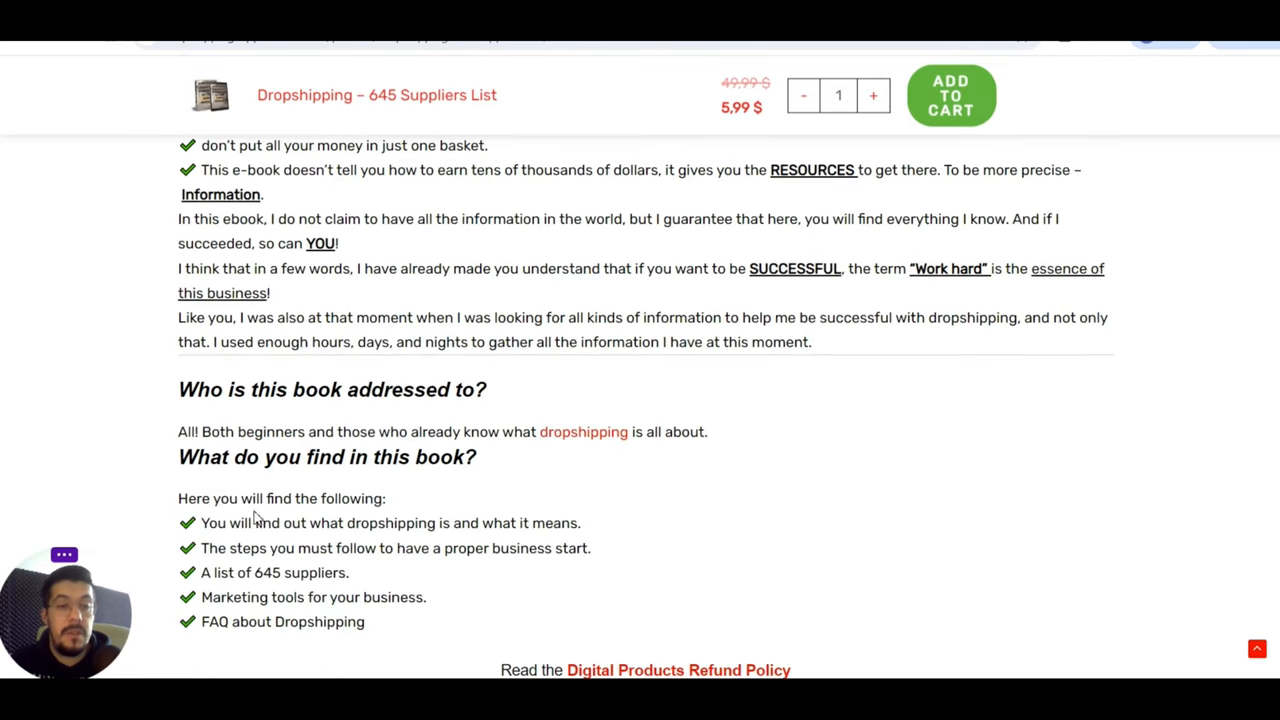
mouse_move(312, 523)
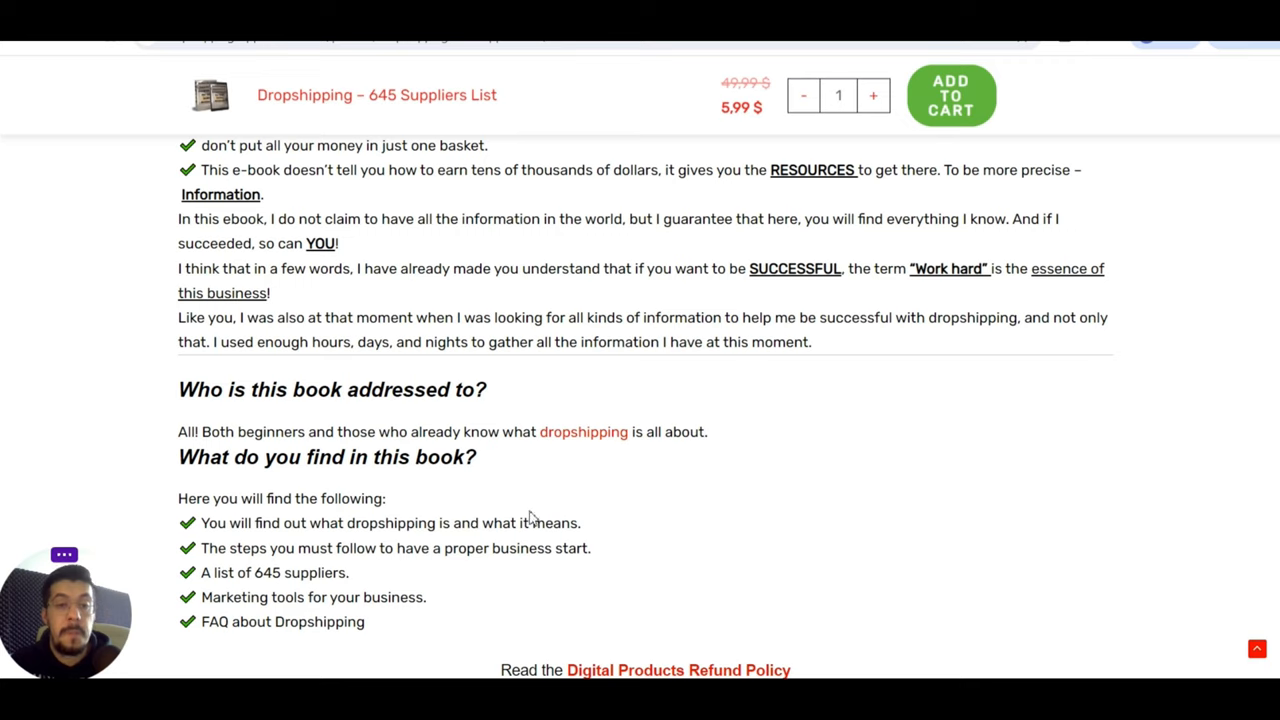
mouse_move(407, 544)
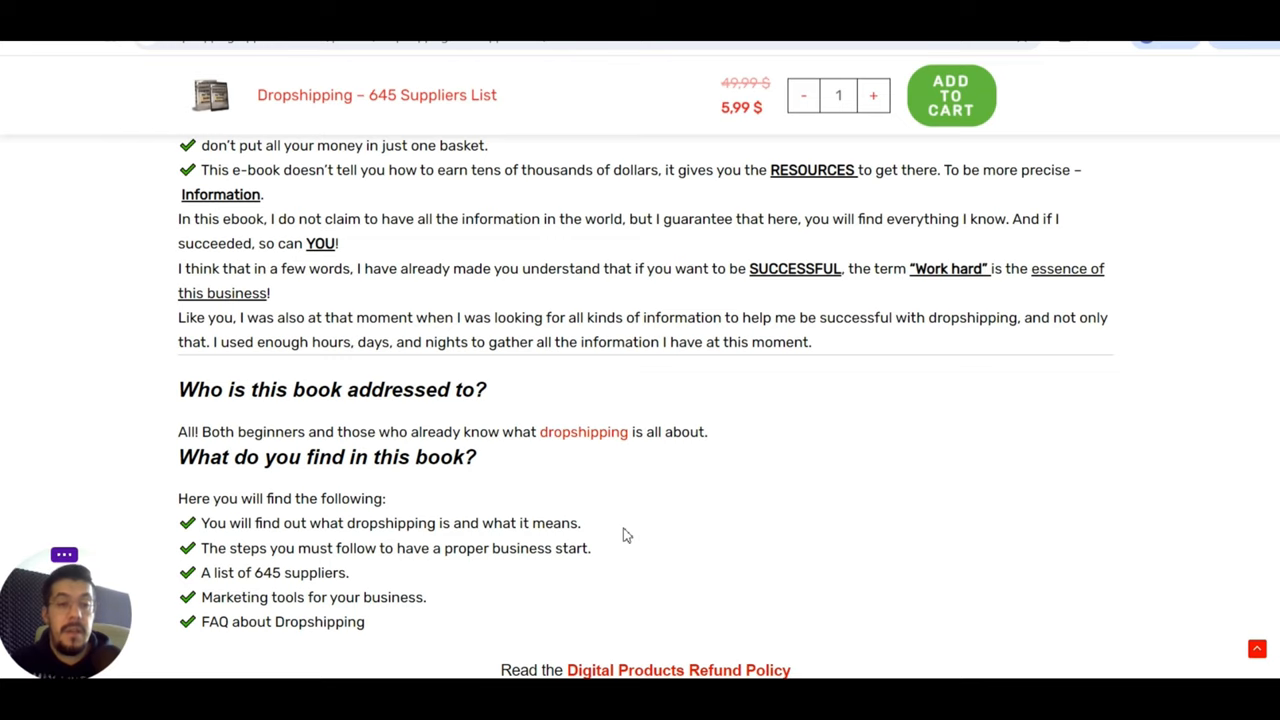
mouse_move(393, 545)
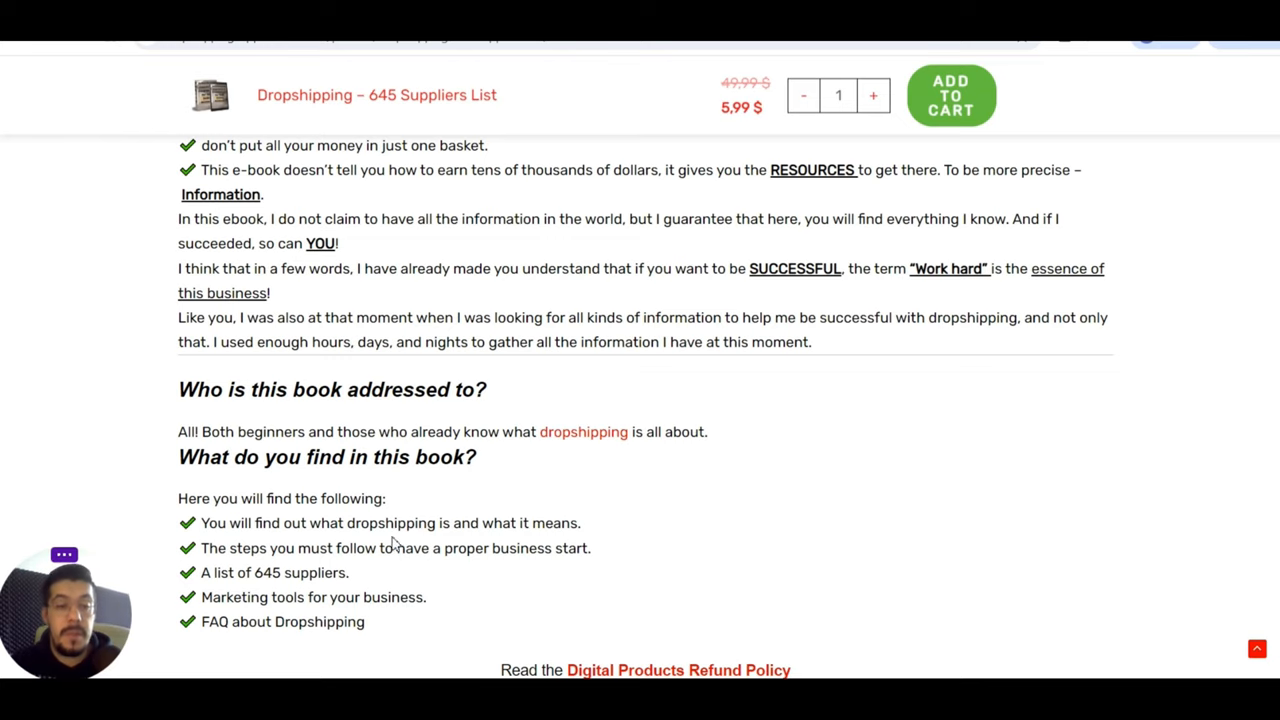
scroll(up, 3)
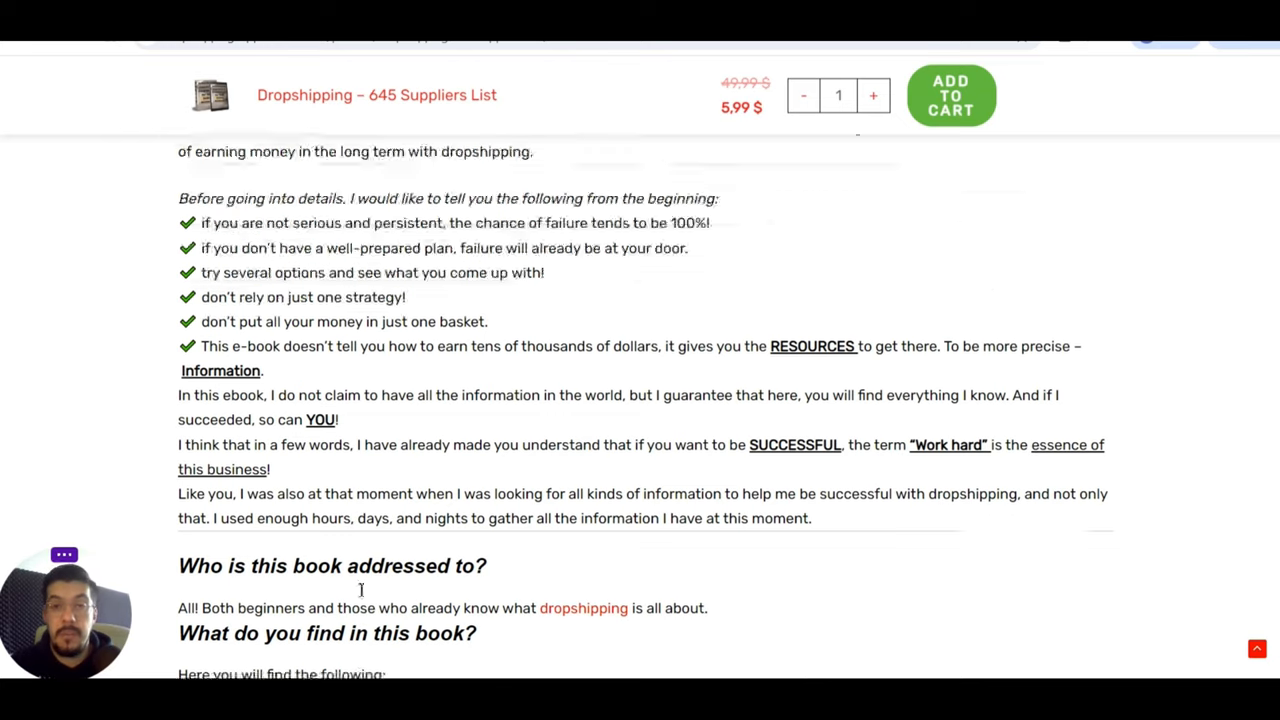
scroll(up, 3)
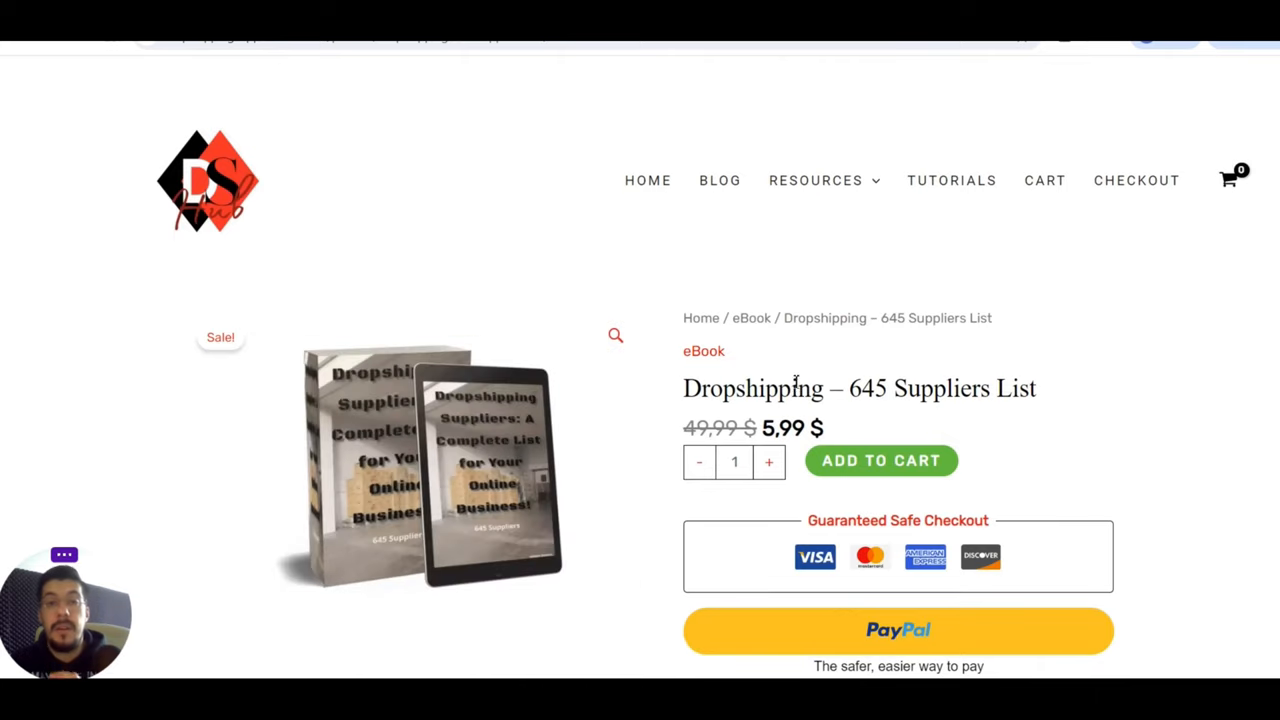
mouse_move(757, 251)
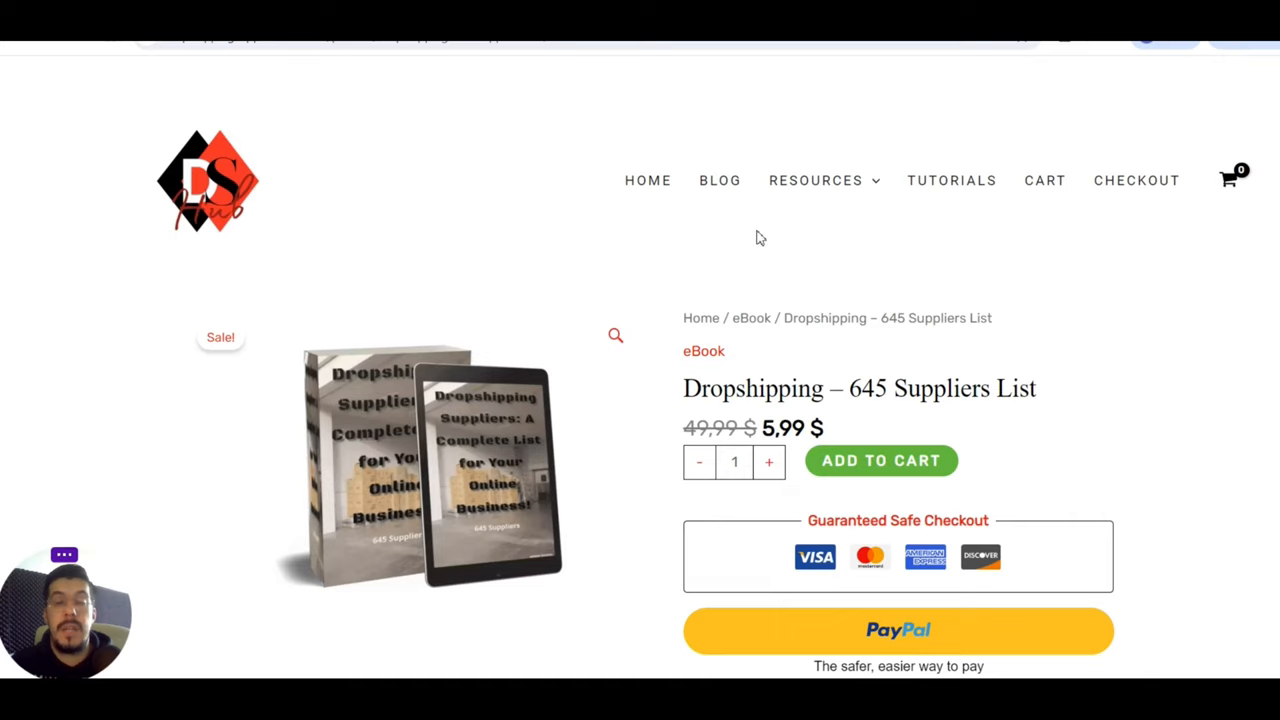
mouse_move(768, 235)
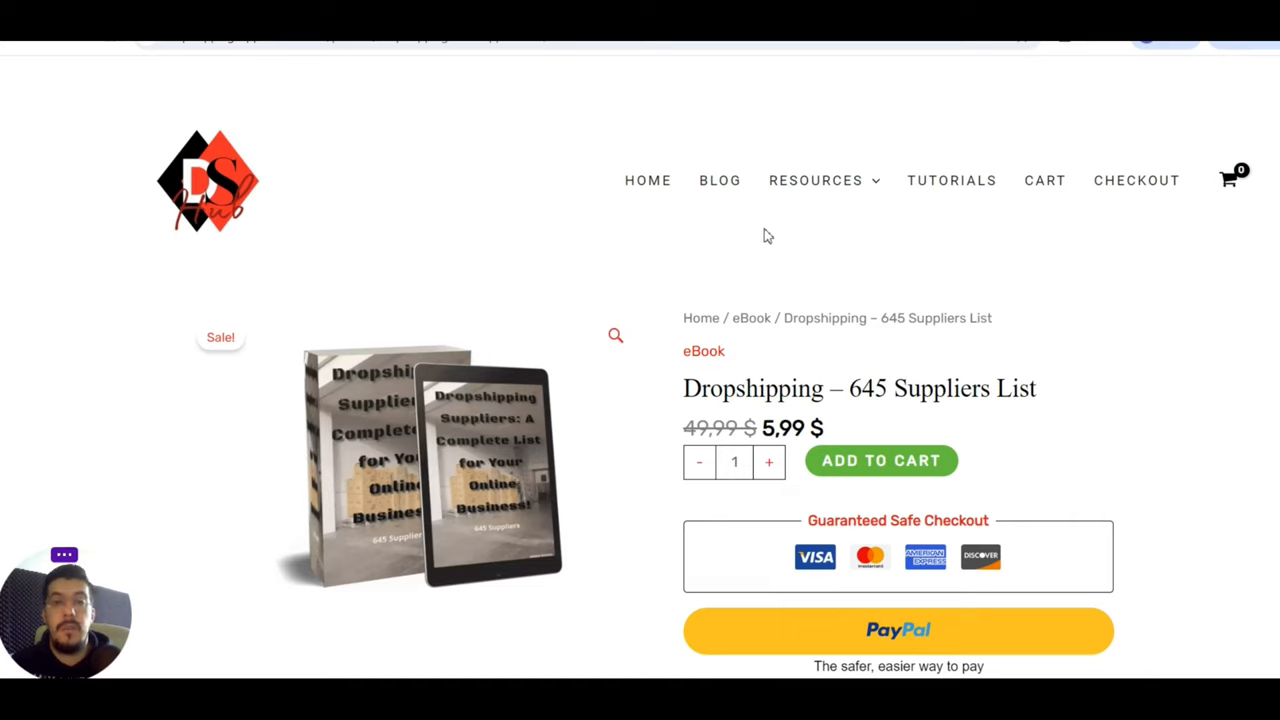
click(816, 180)
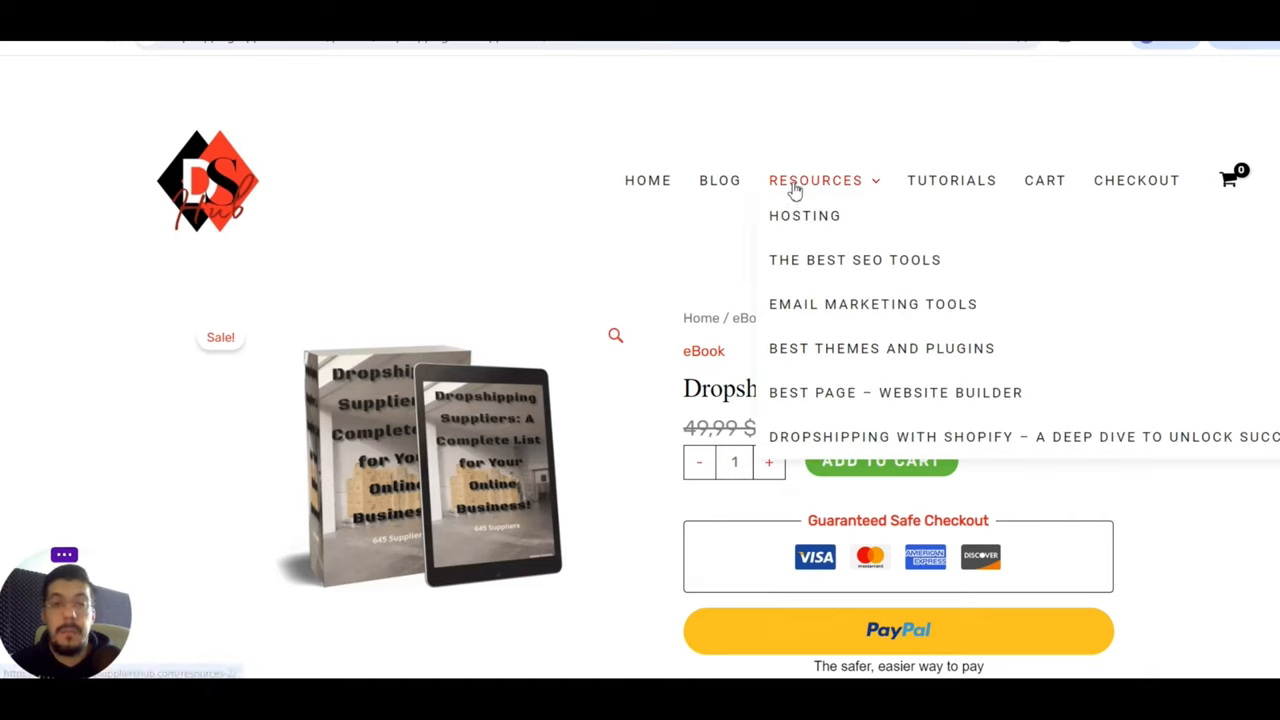
- Open the resources overview page and scroll down through its tool sections from Hosting onward
click(815, 180)
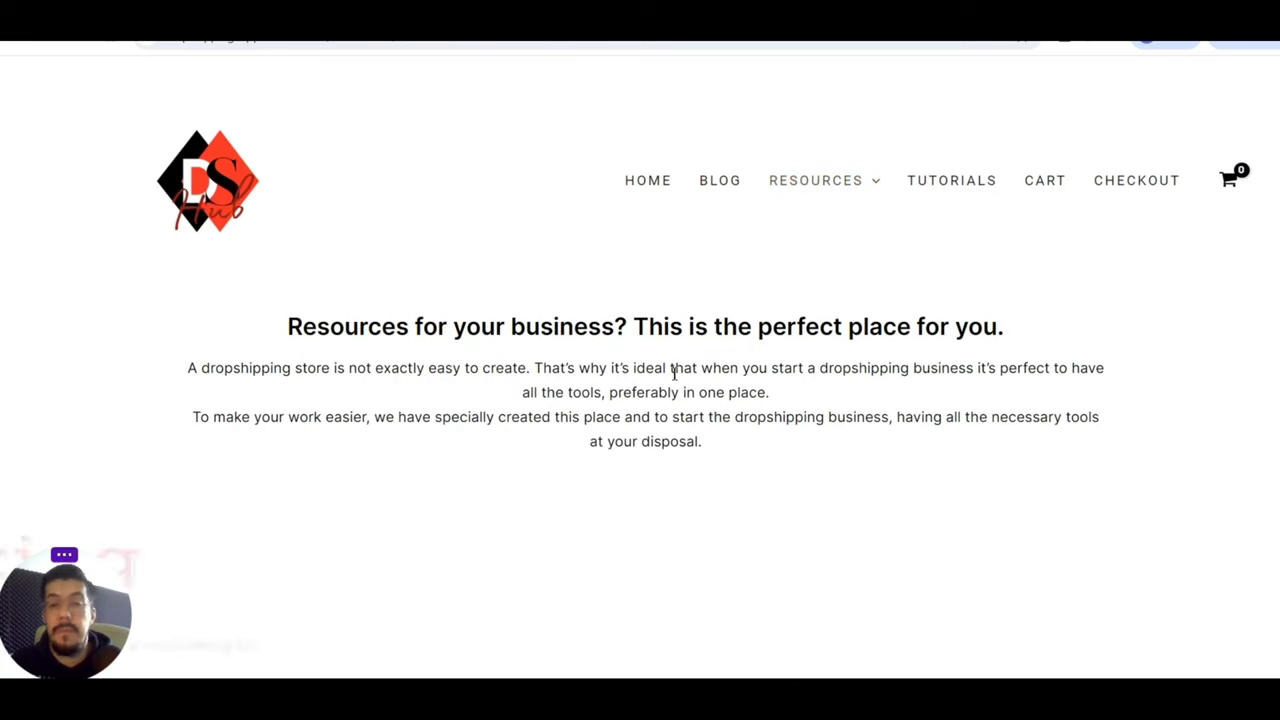
scroll(down, 3)
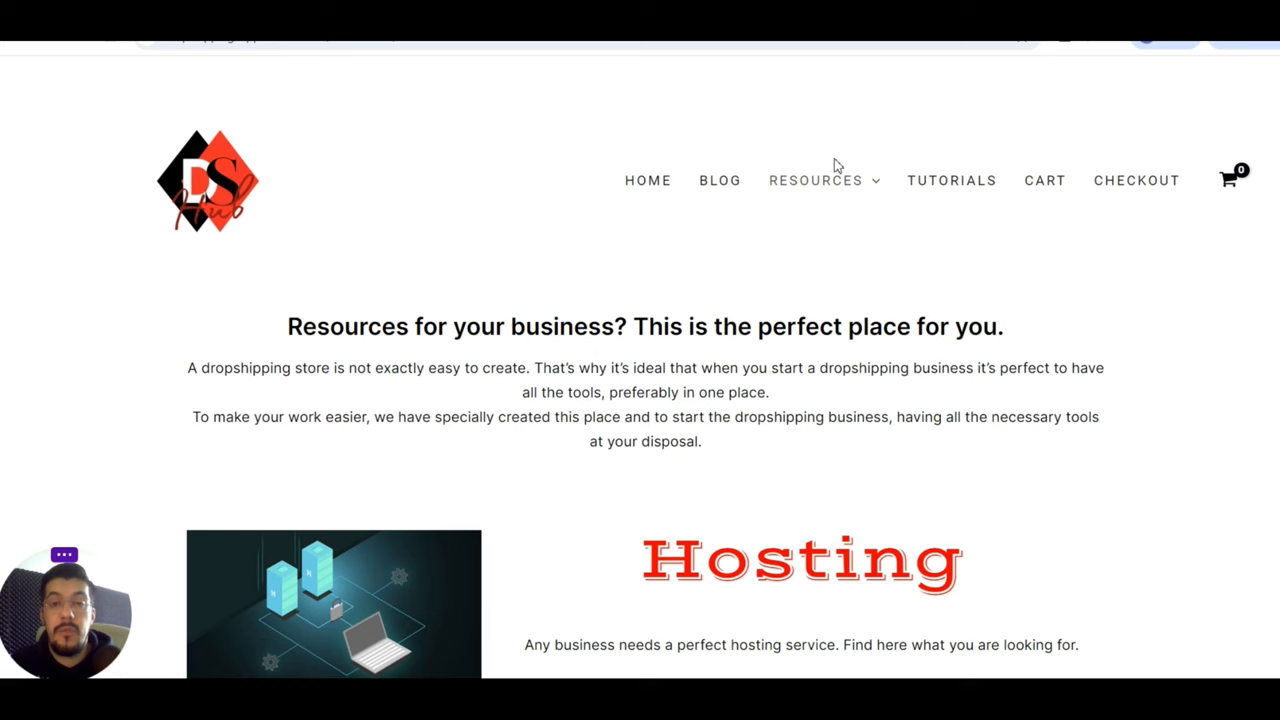
scroll(down, 3)
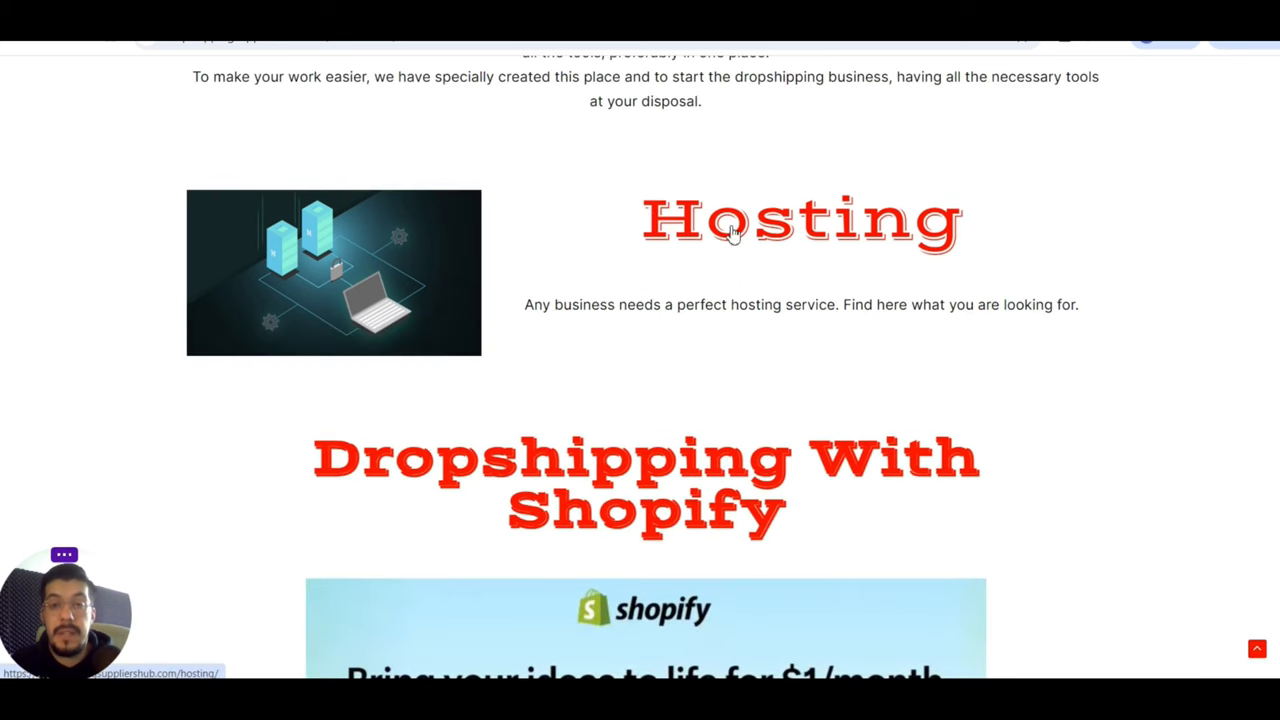
mouse_move(845, 233)
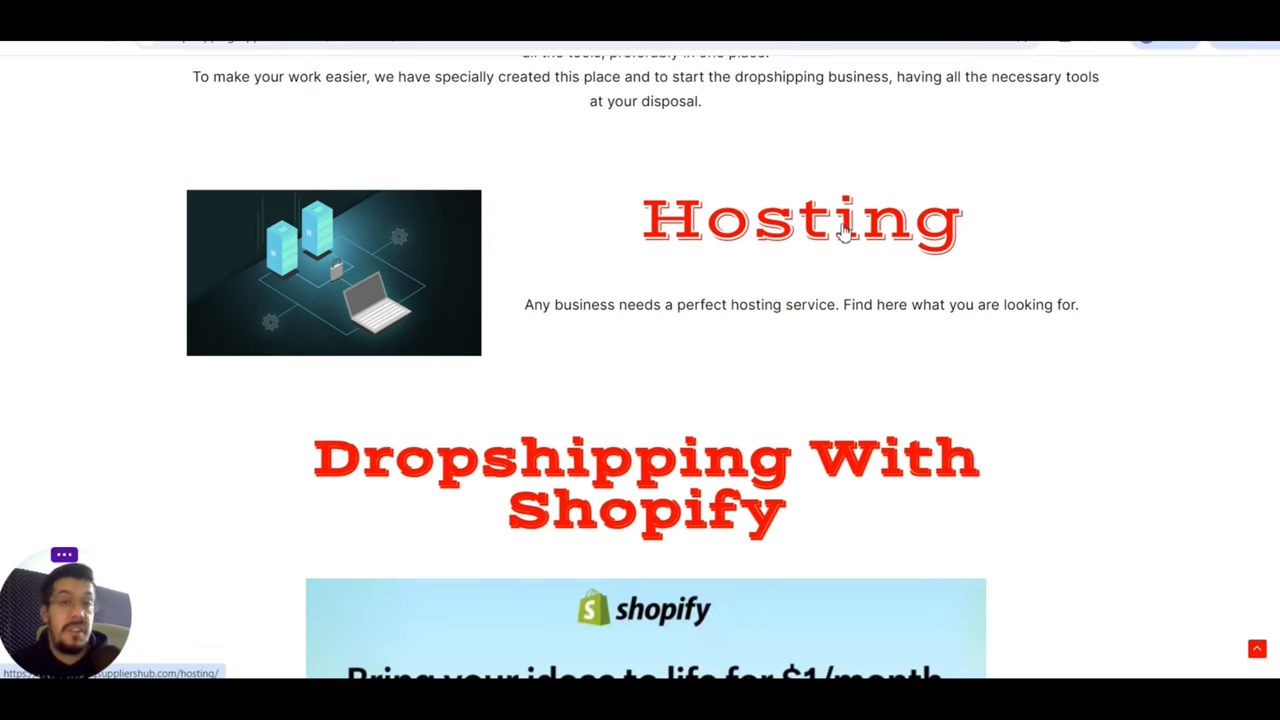
mouse_move(807, 256)
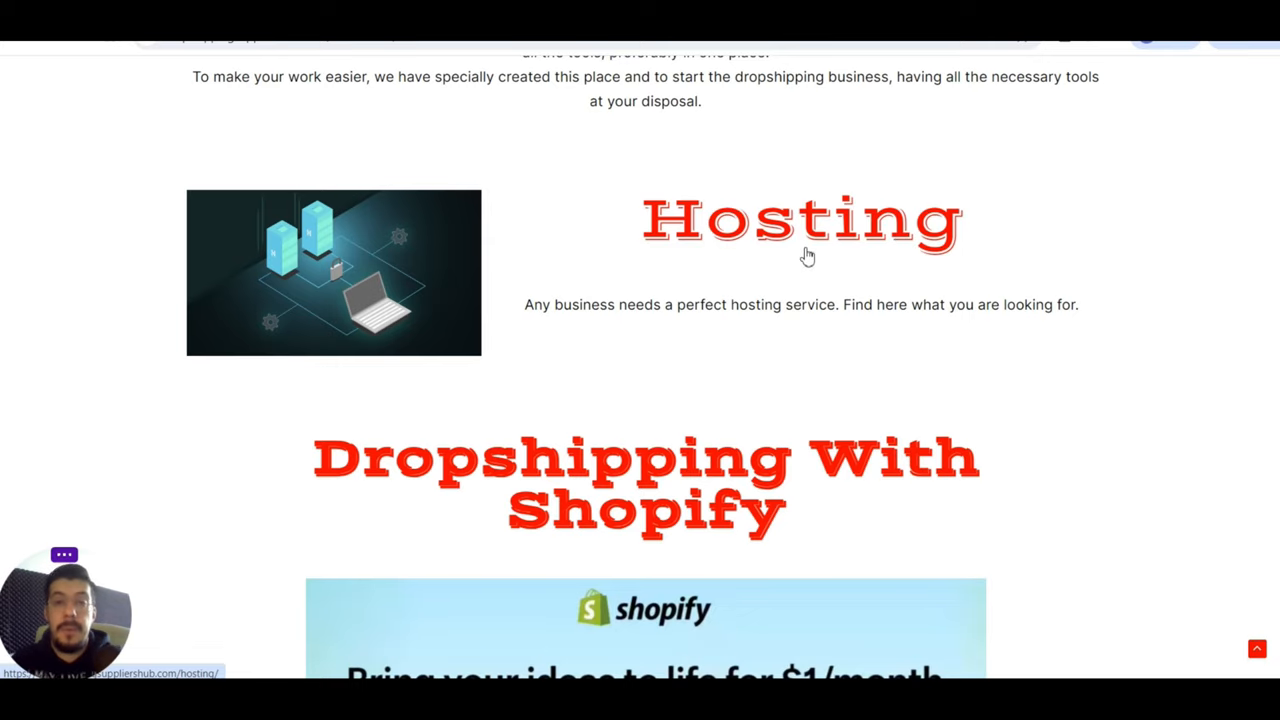
mouse_move(825, 248)
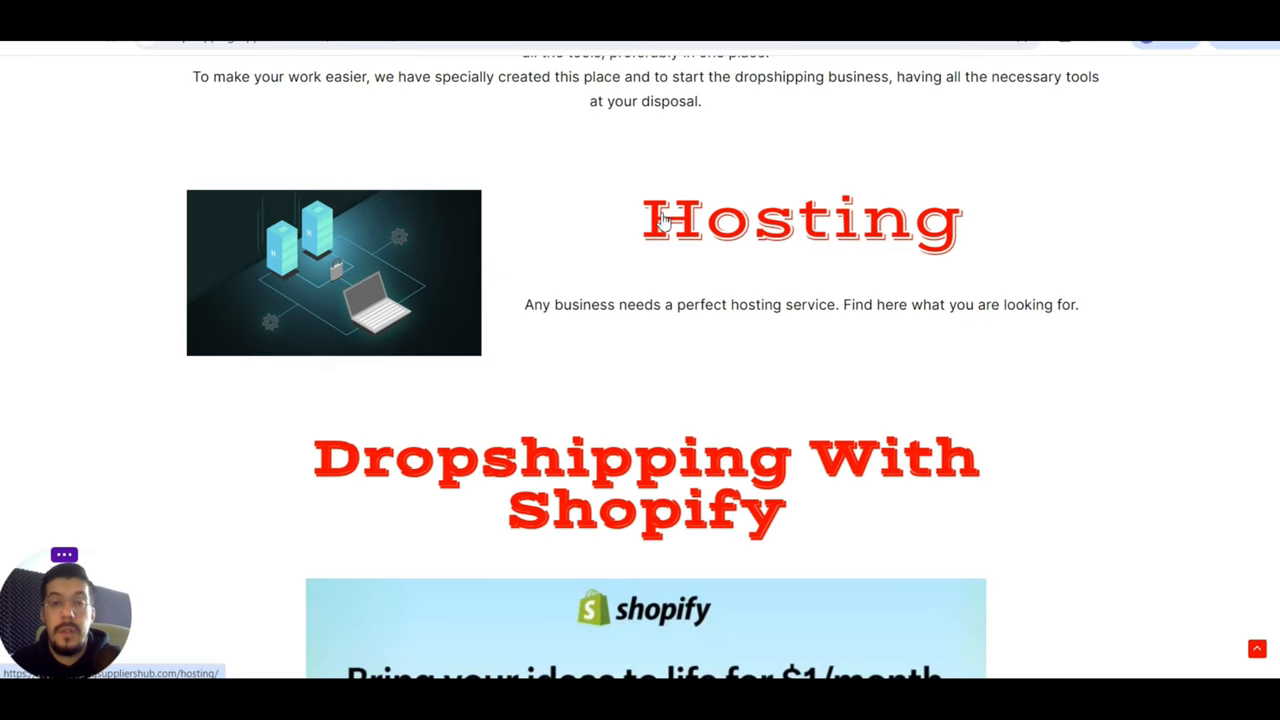
scroll(down, 3)
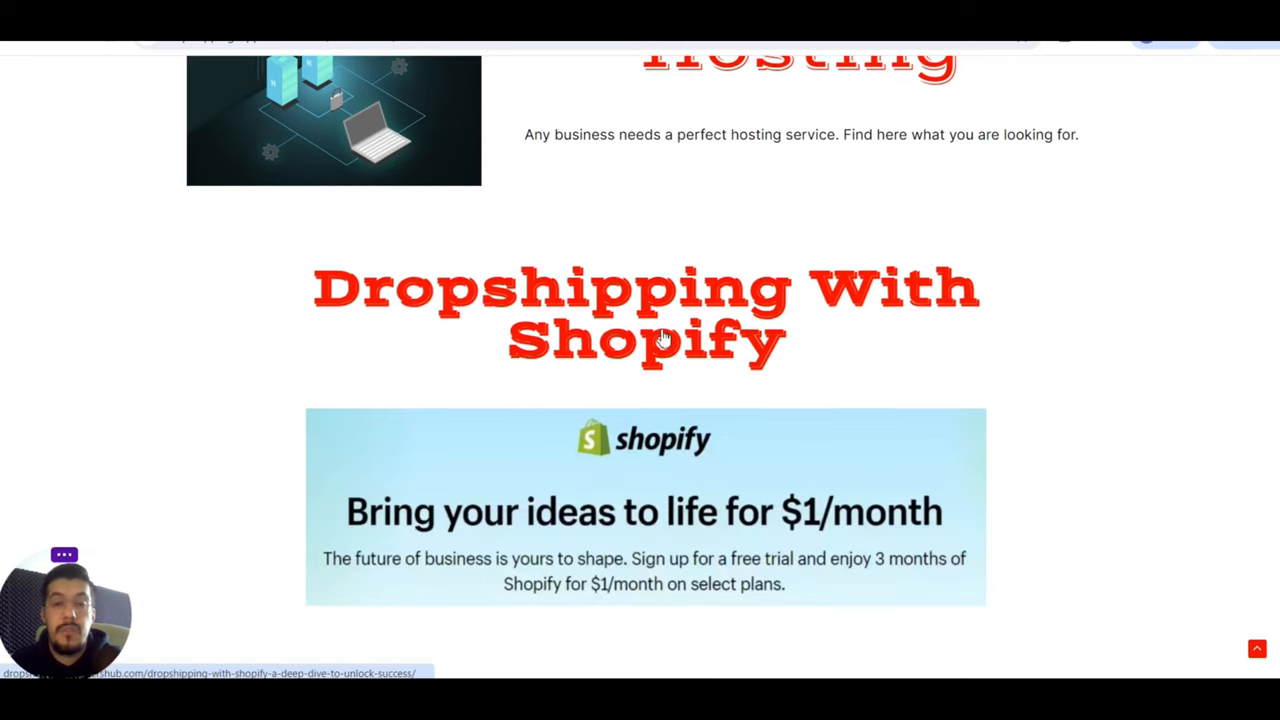
mouse_move(585, 347)
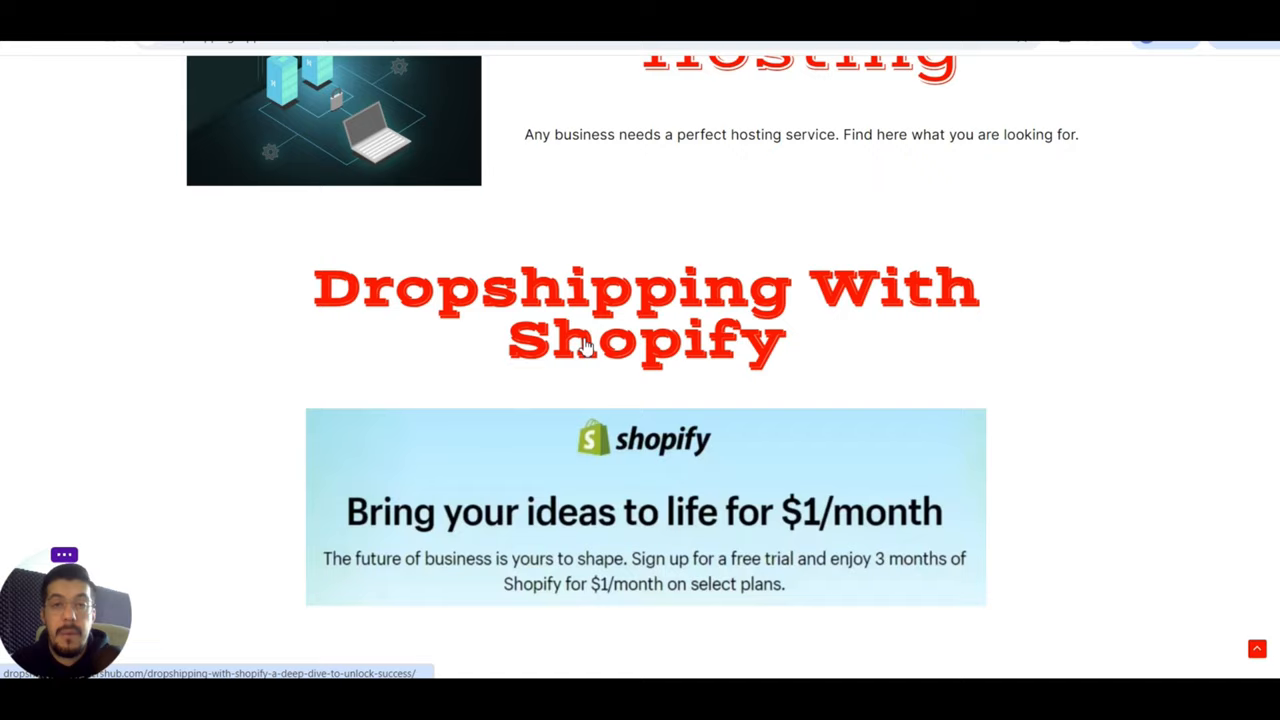
scroll(down, 3)
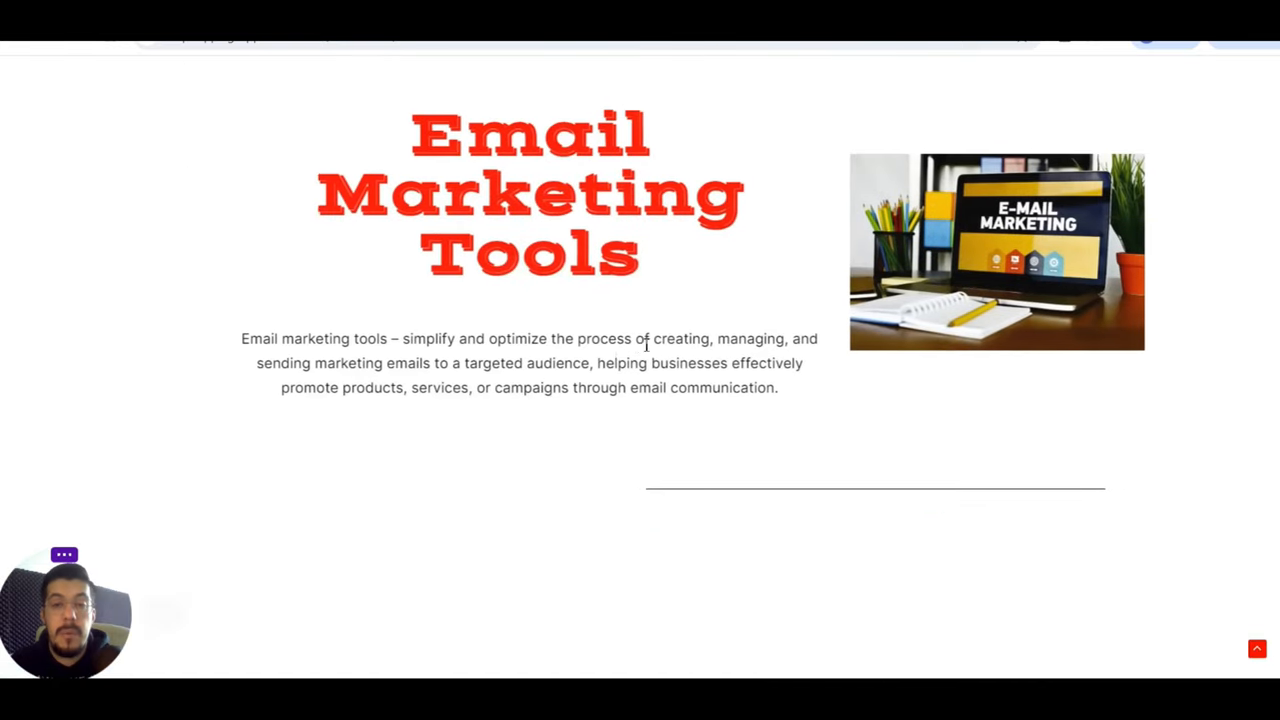
scroll(down, 3)
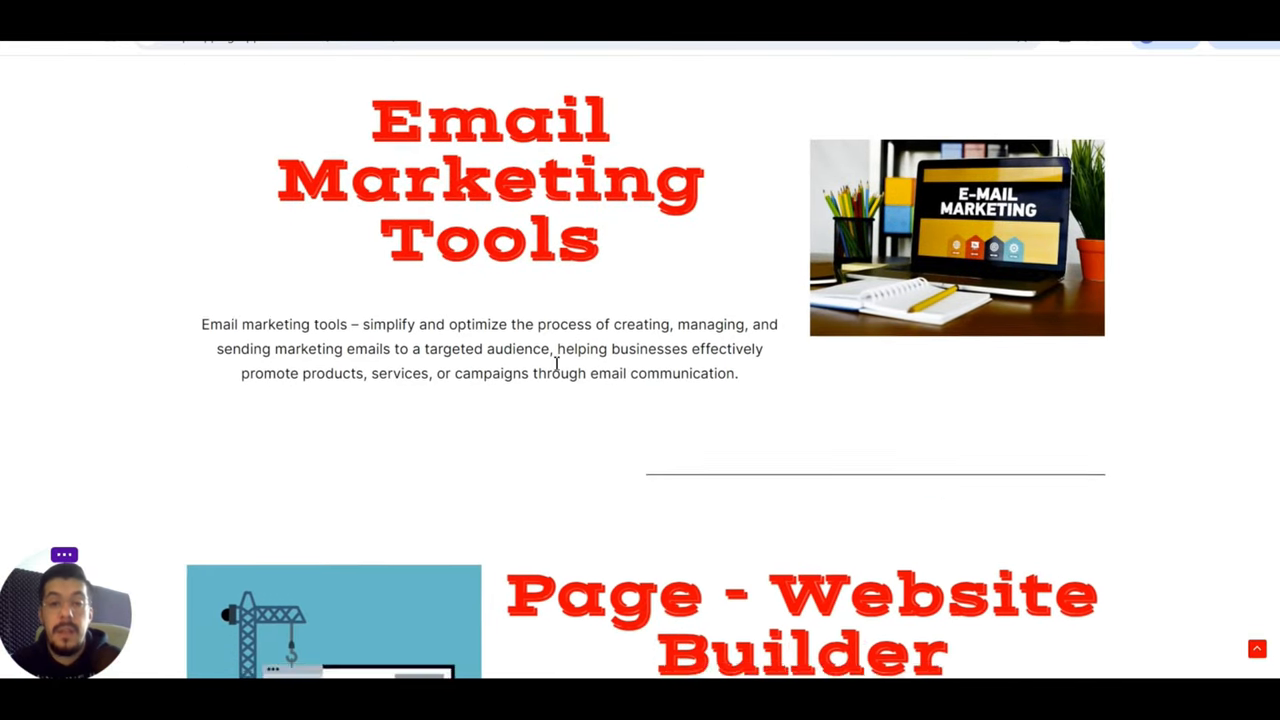
scroll(down, 3)
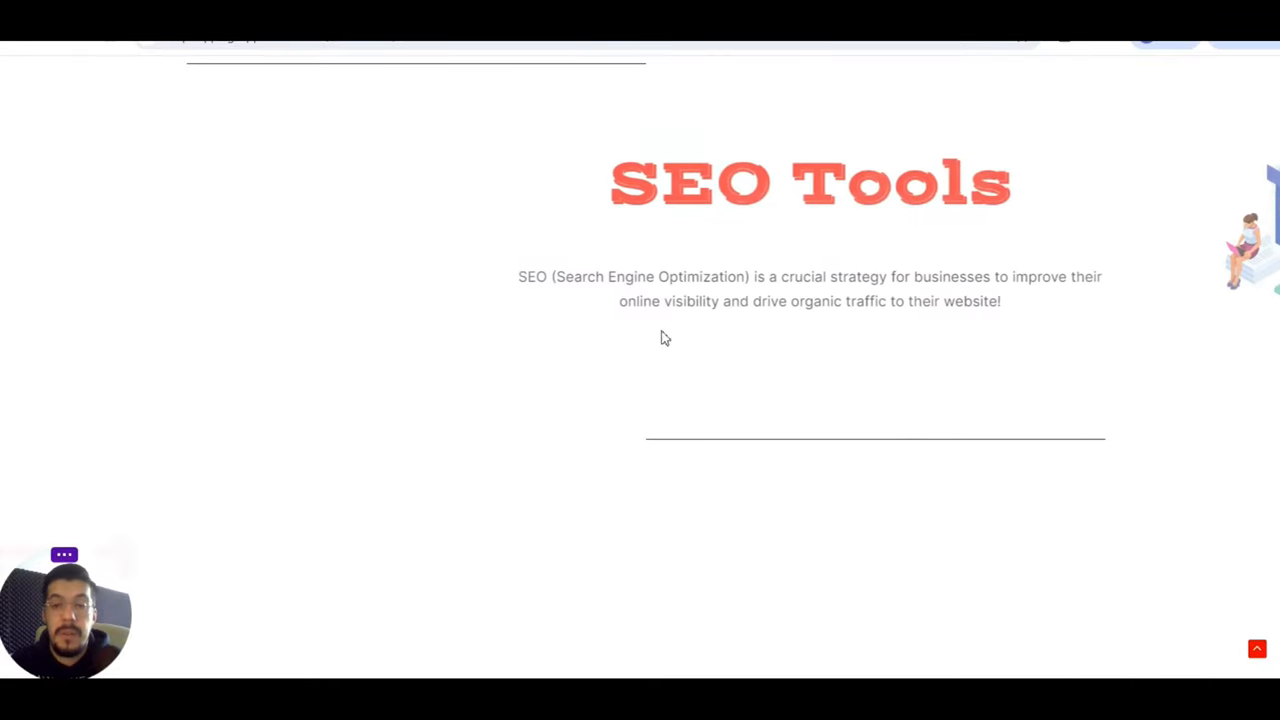
scroll(down, 3)
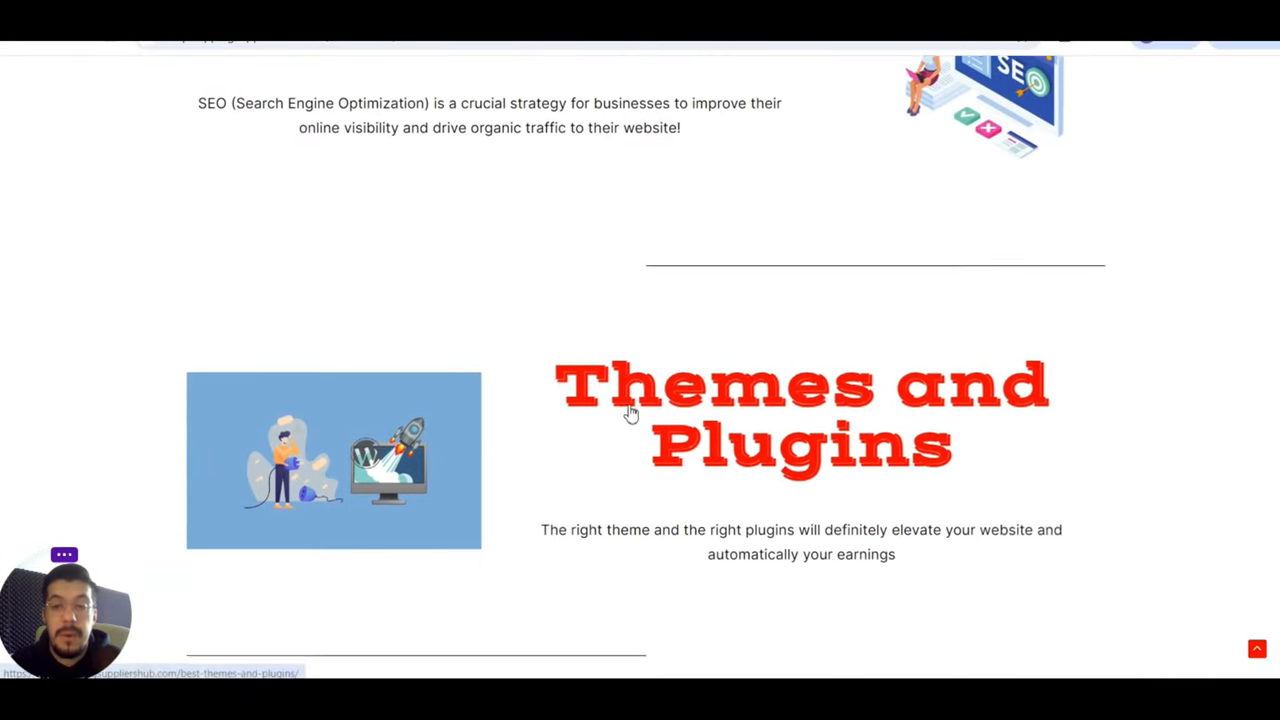
- Keep scrolling through the remaining tool sections down to the footer
scroll(down, 3)
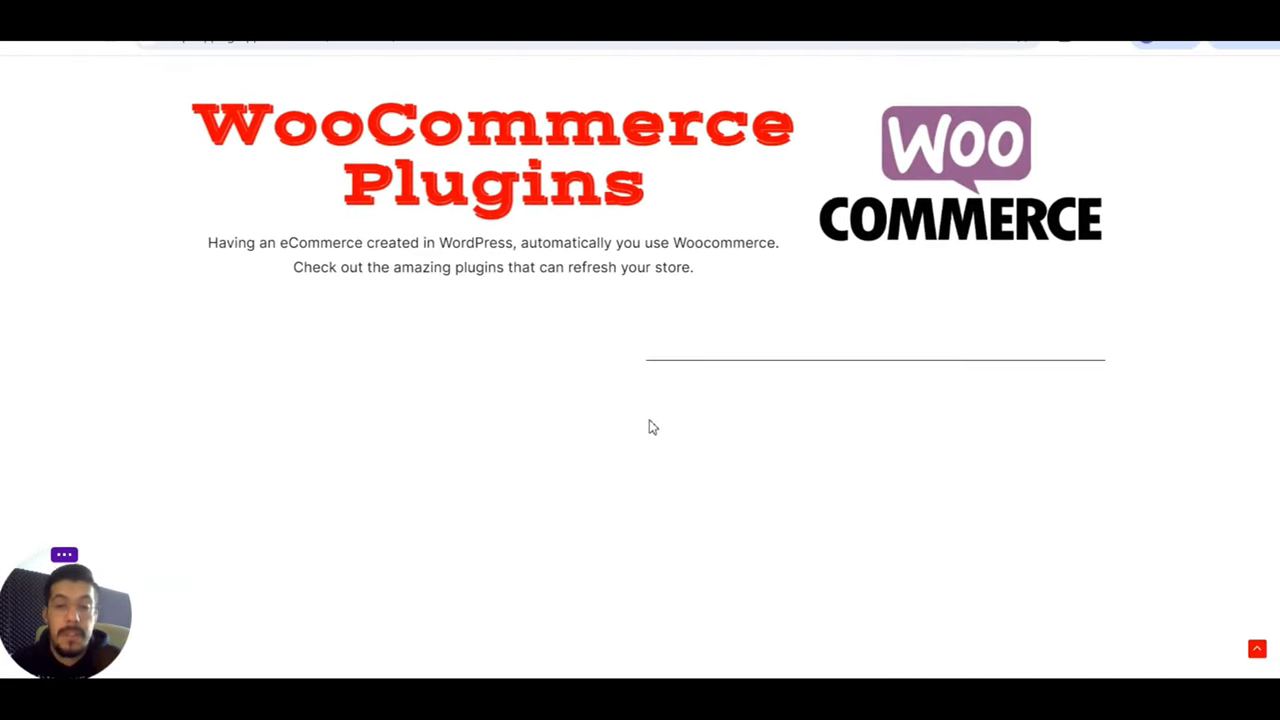
scroll(down, 3)
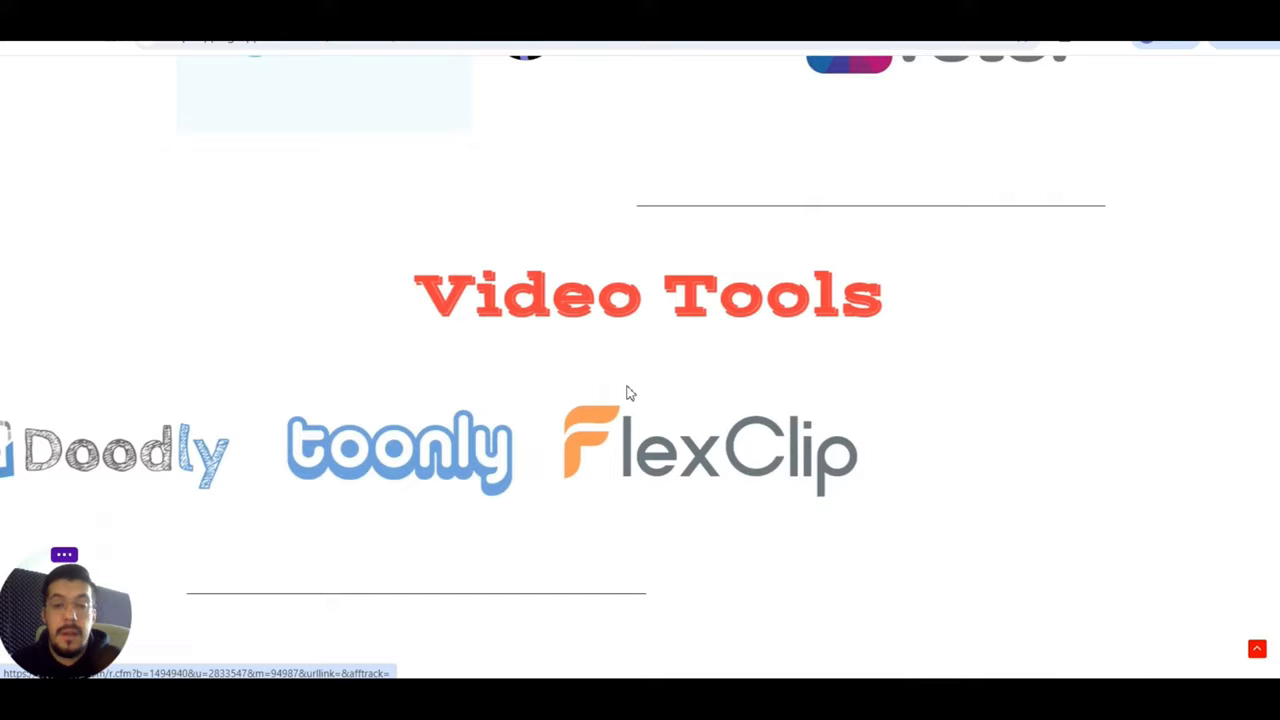
scroll(down, 3)
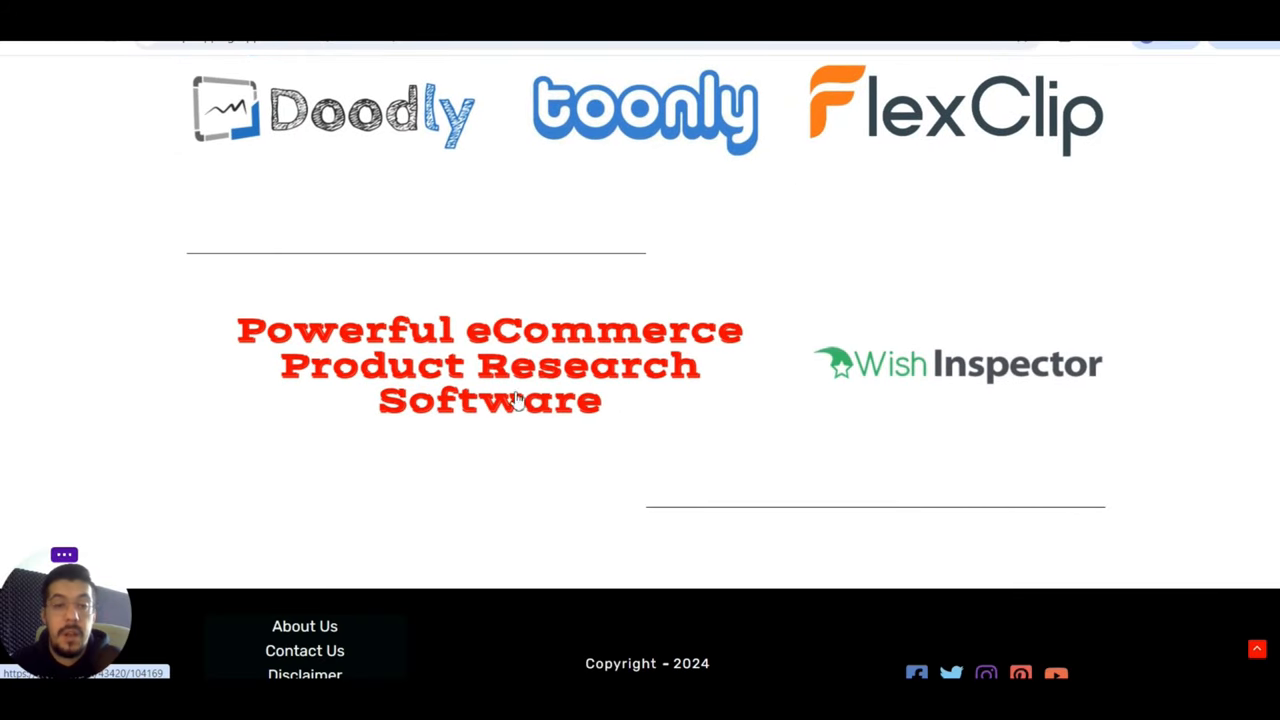
mouse_move(950, 381)
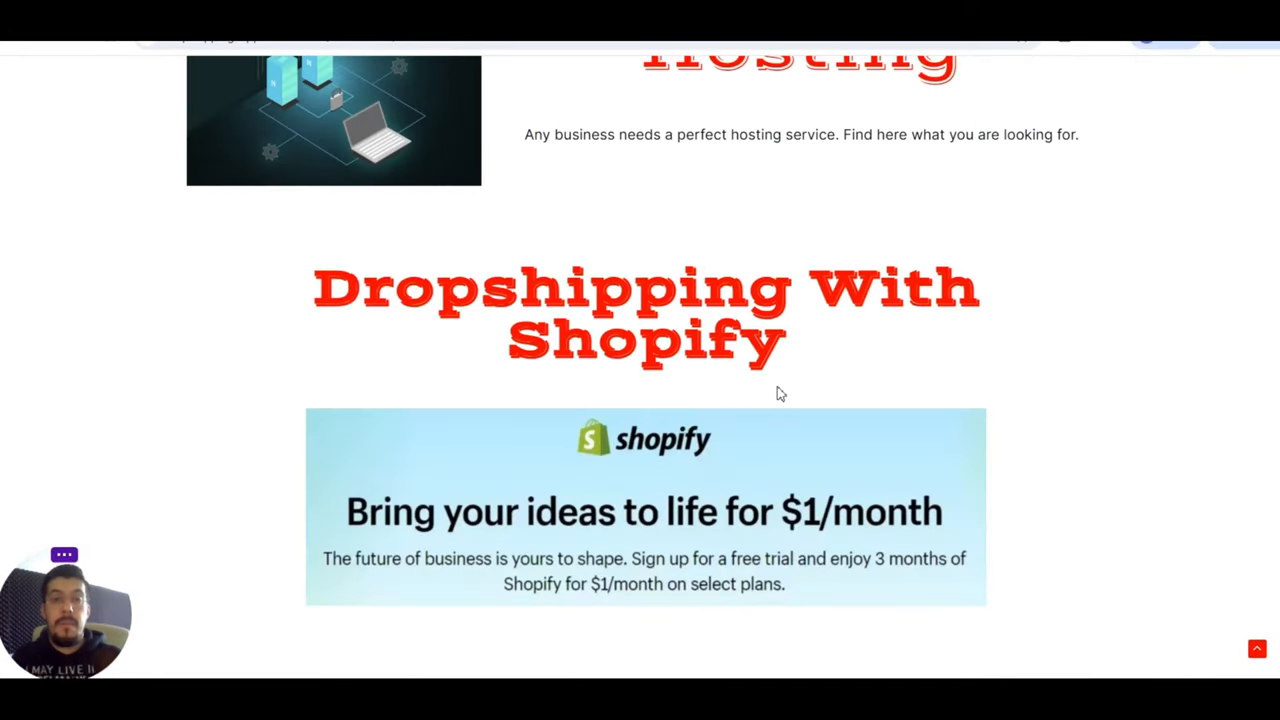
mouse_move(770, 393)
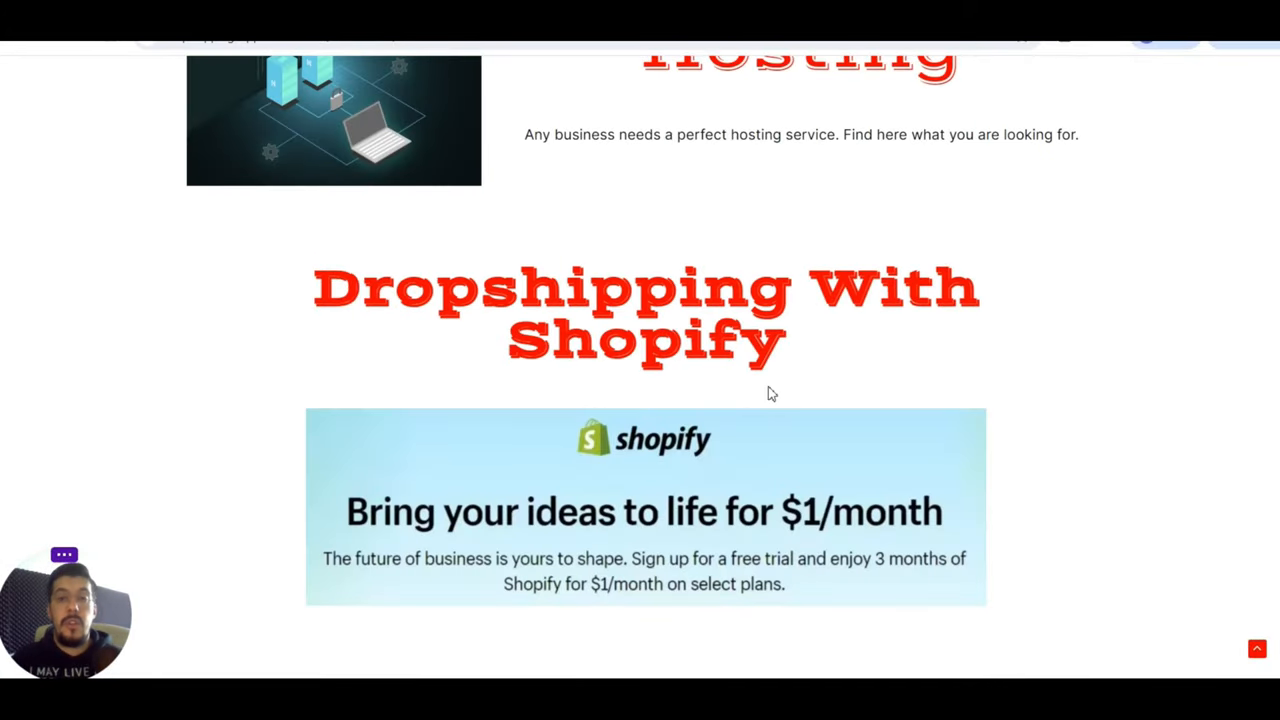
scroll(up, 3)
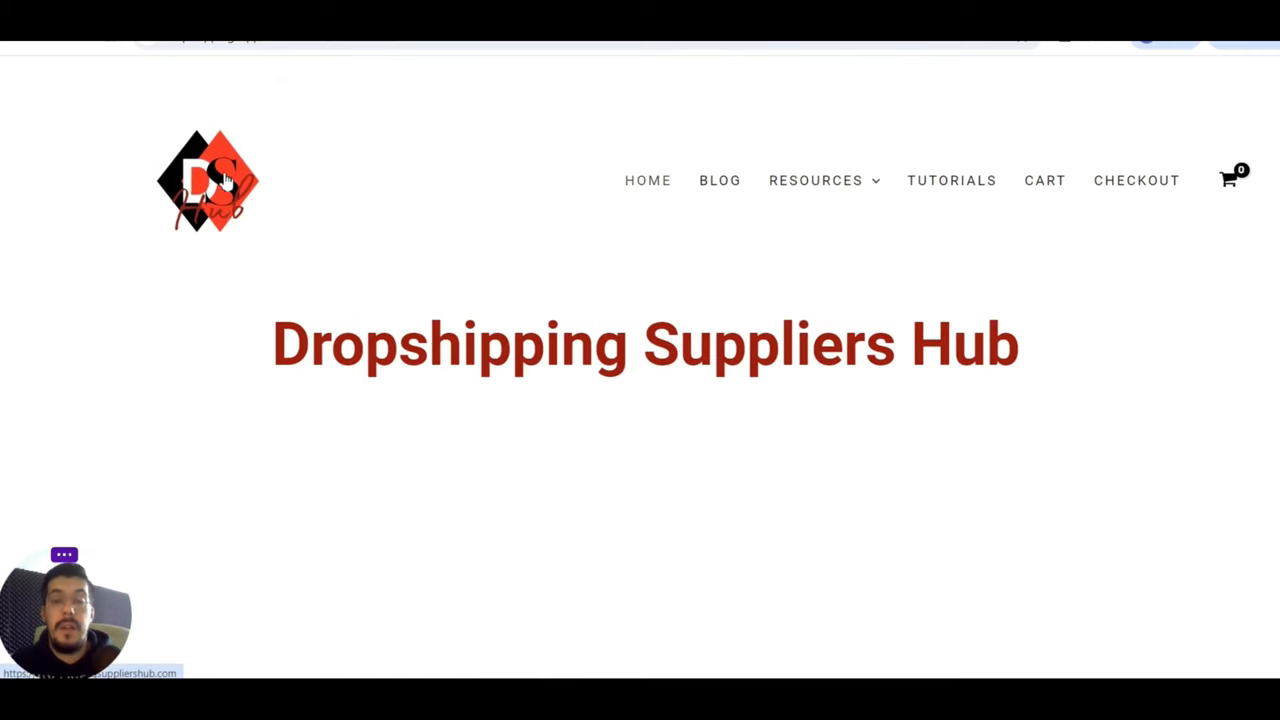
scroll(down, 3)
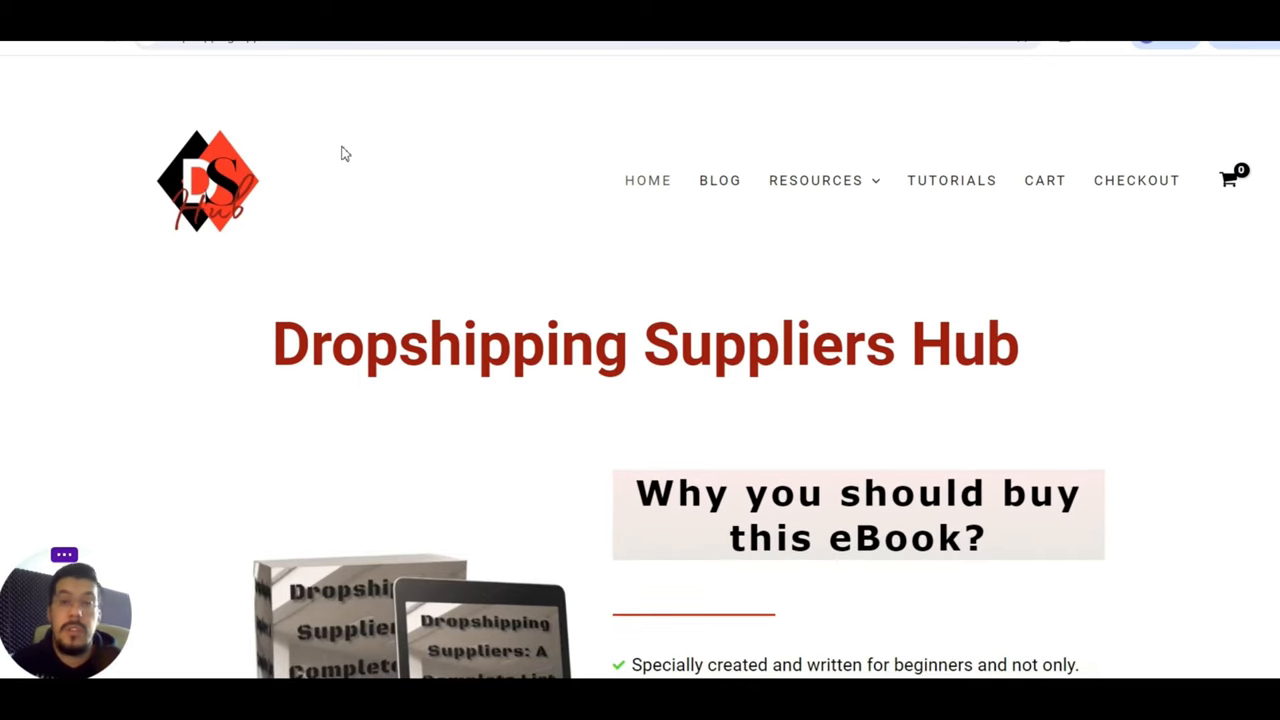
mouse_move(495, 225)
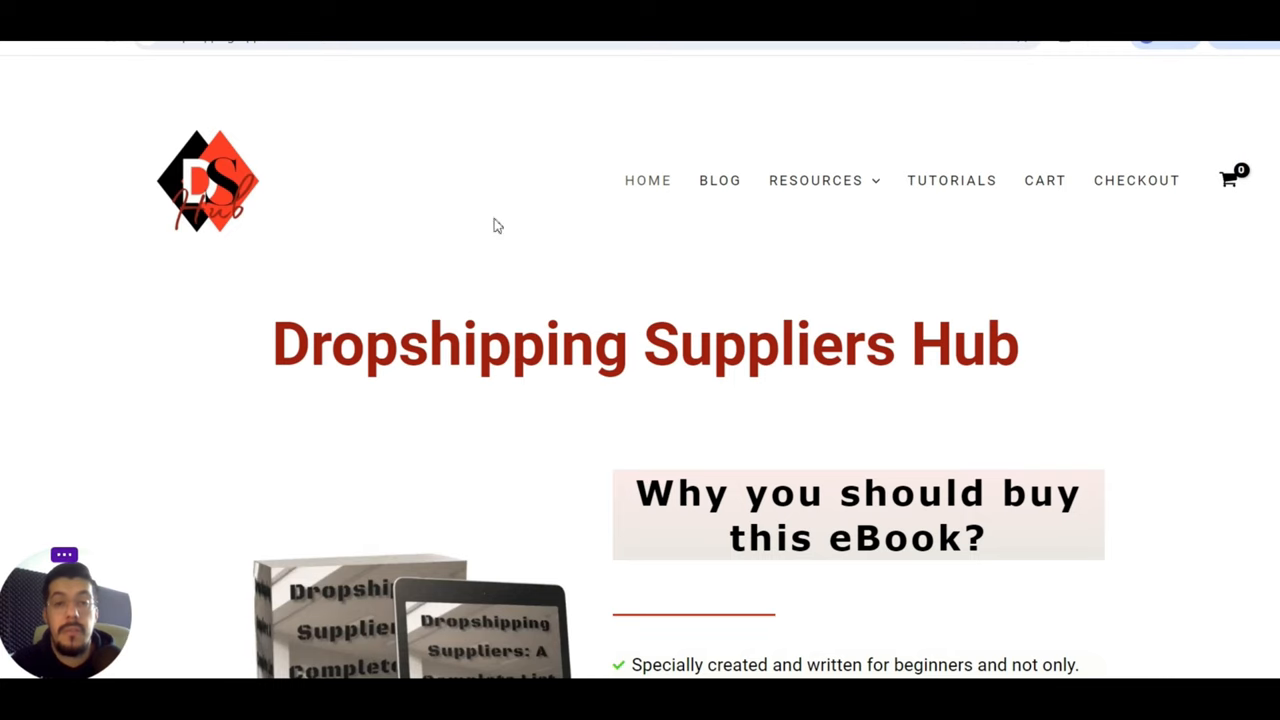
scroll(down, 3)
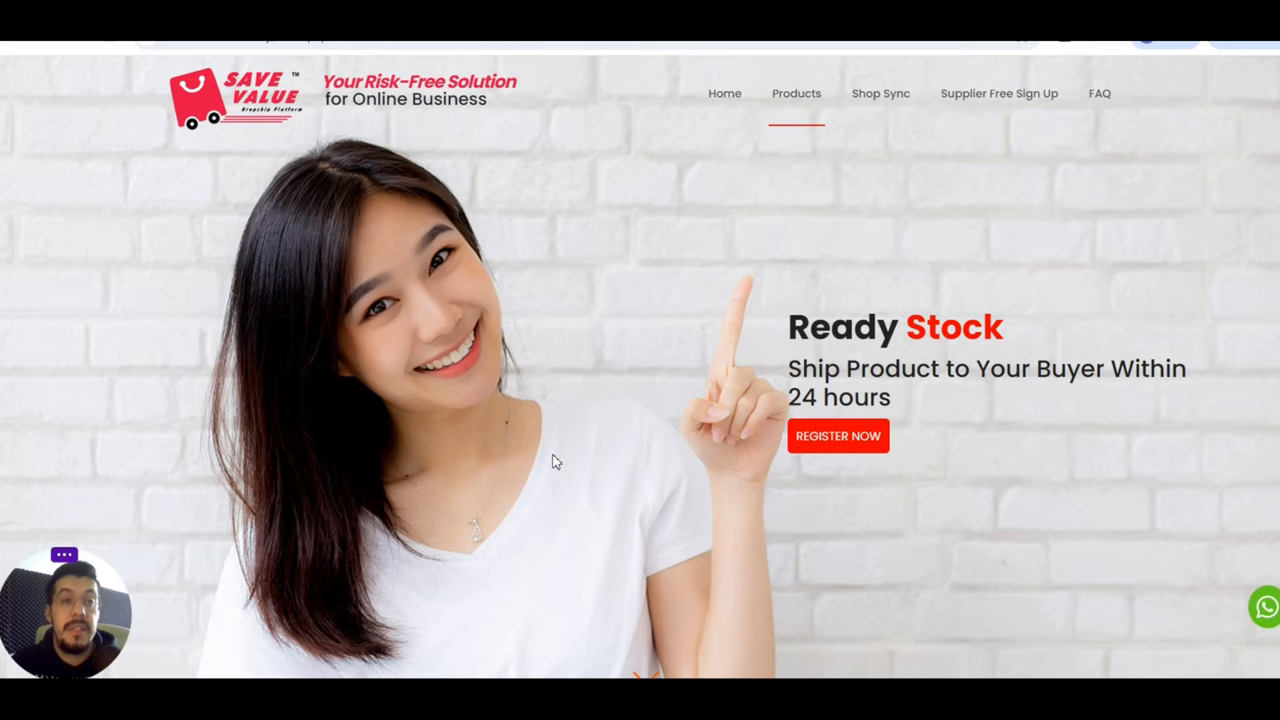
mouse_move(666, 375)
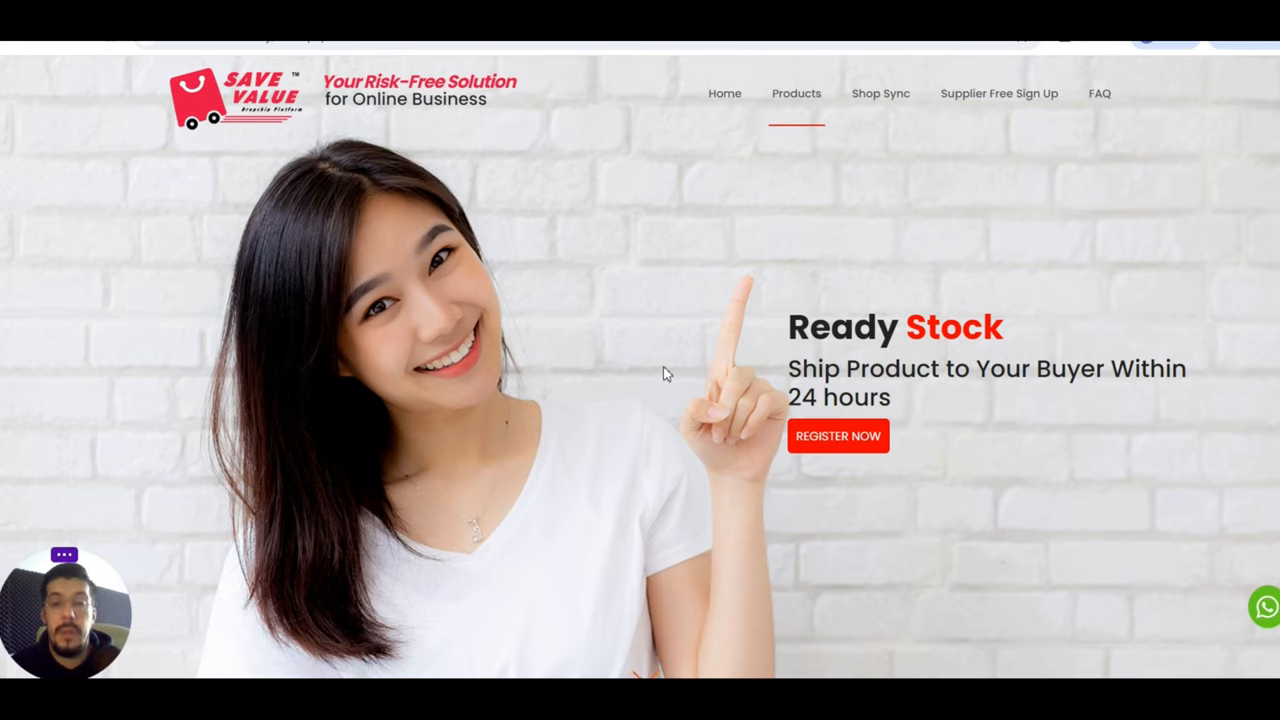
mouse_move(548, 373)
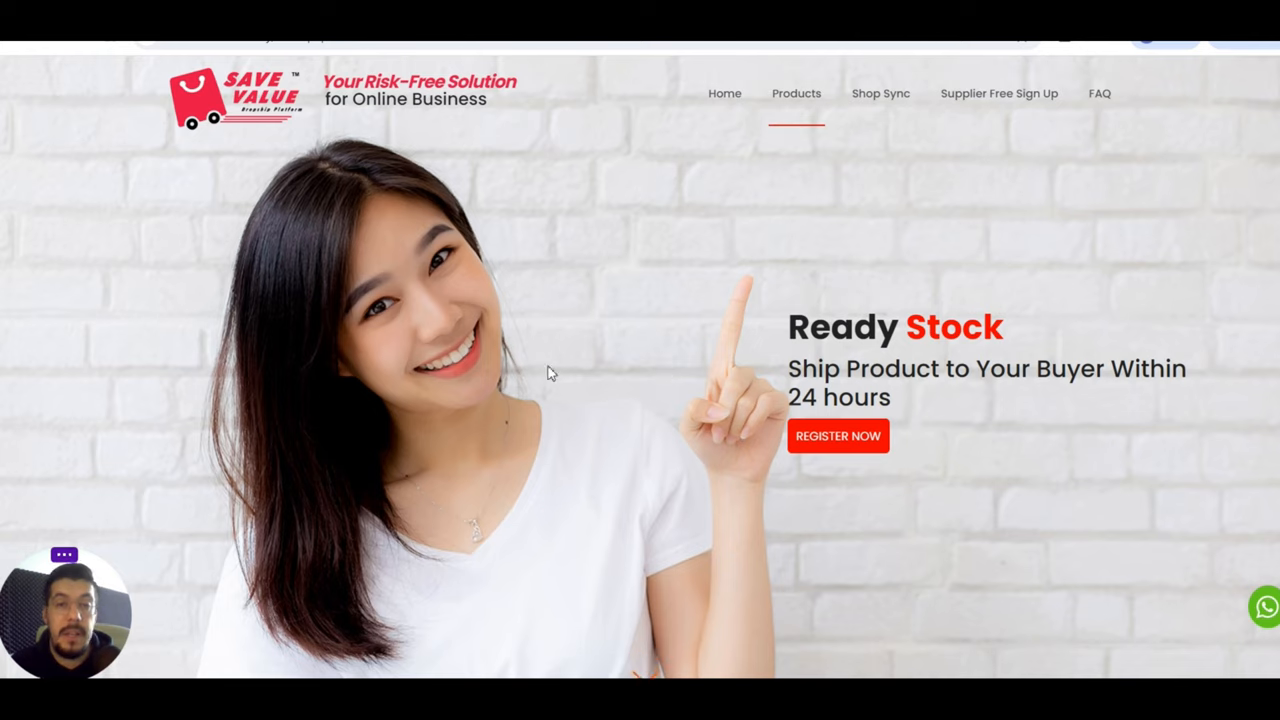
mouse_move(393, 293)
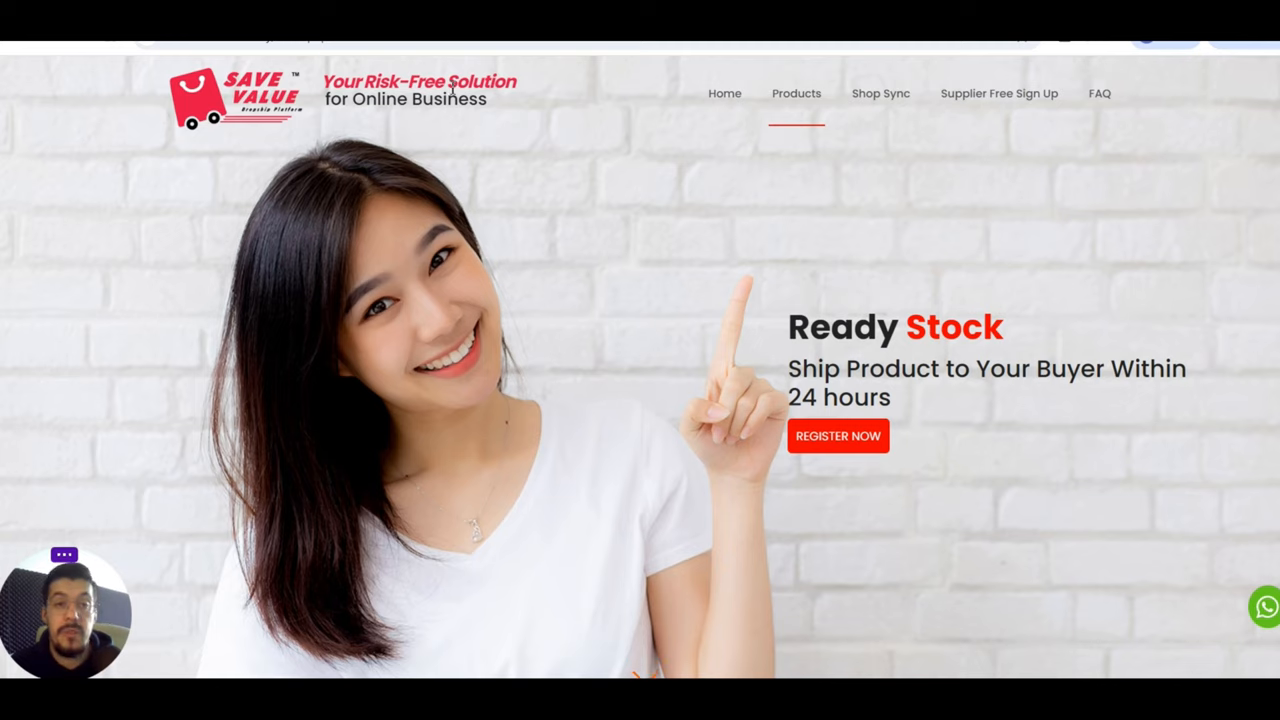
mouse_move(1081, 352)
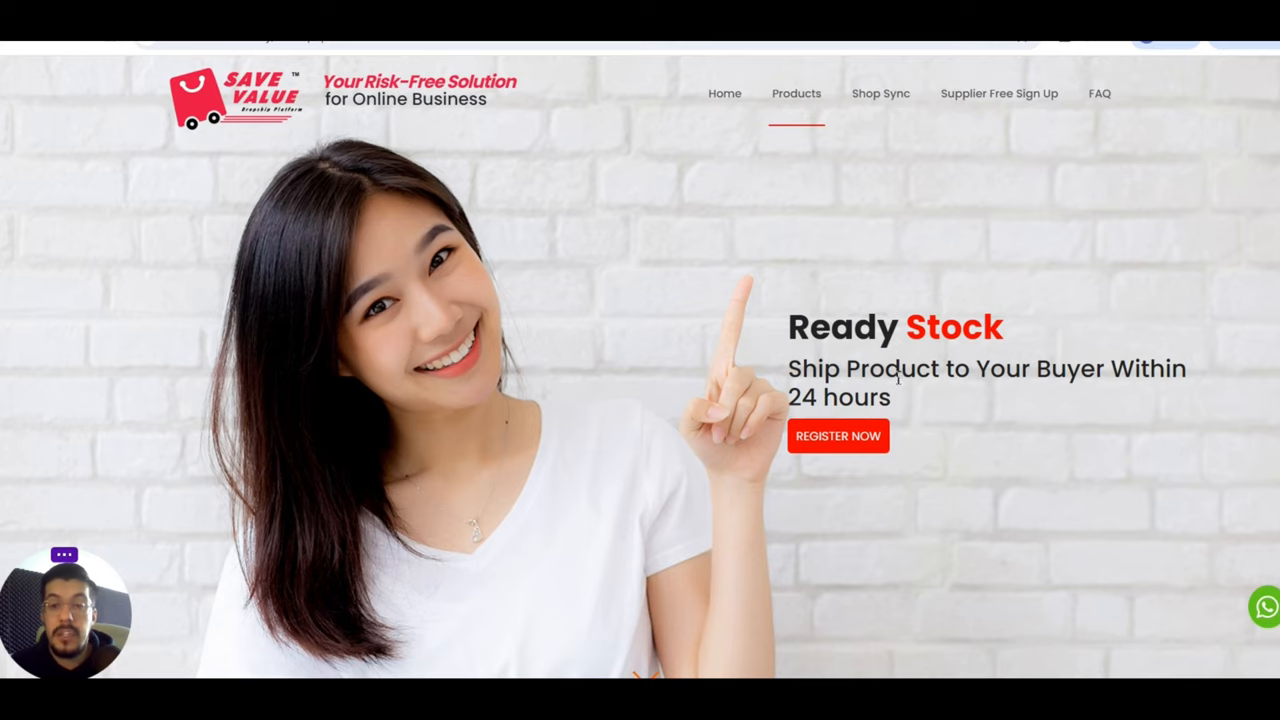
mouse_move(844, 420)
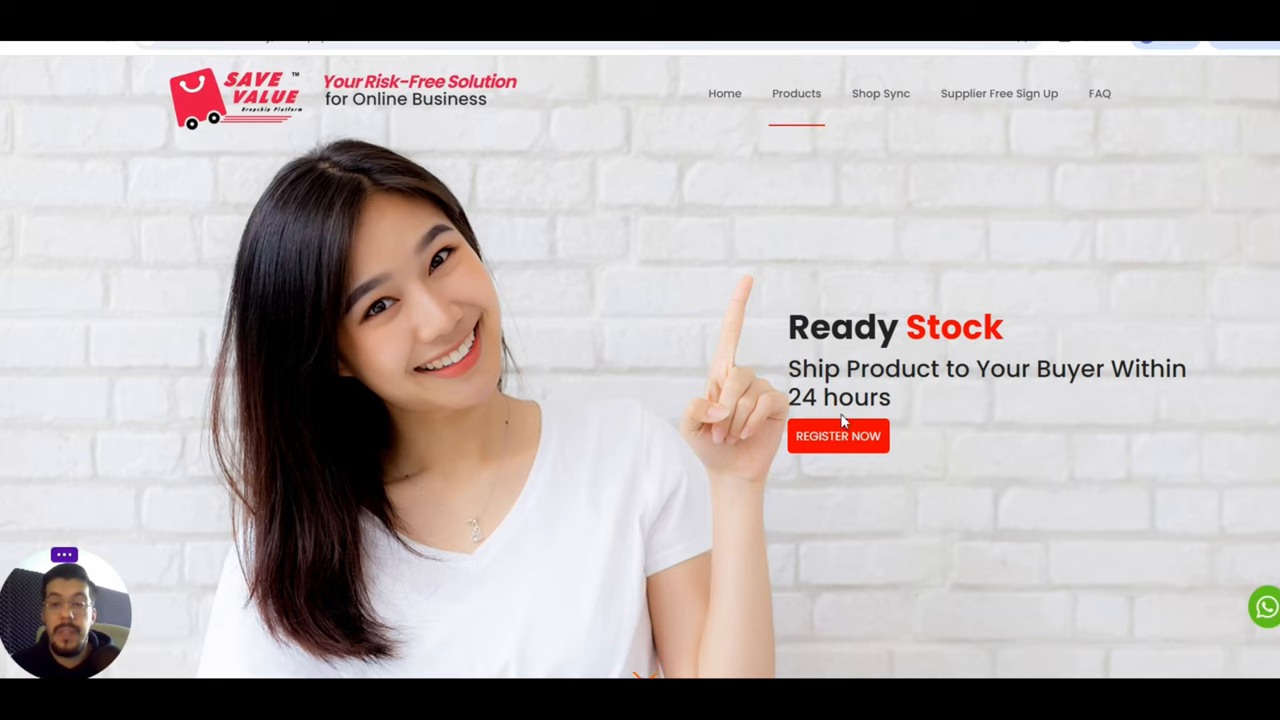
- Scroll to 'No Products? No Worries.' and highlight the phrase 'you do not need to'
scroll(down, 3)
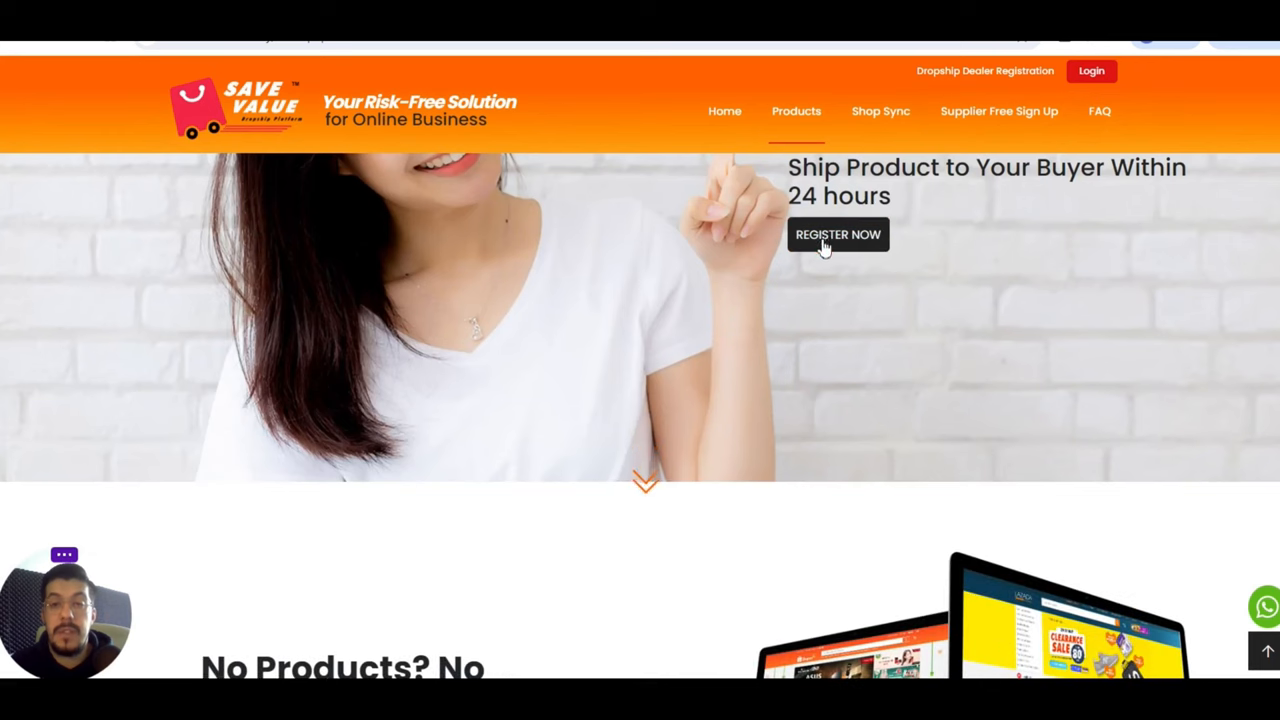
click(838, 234)
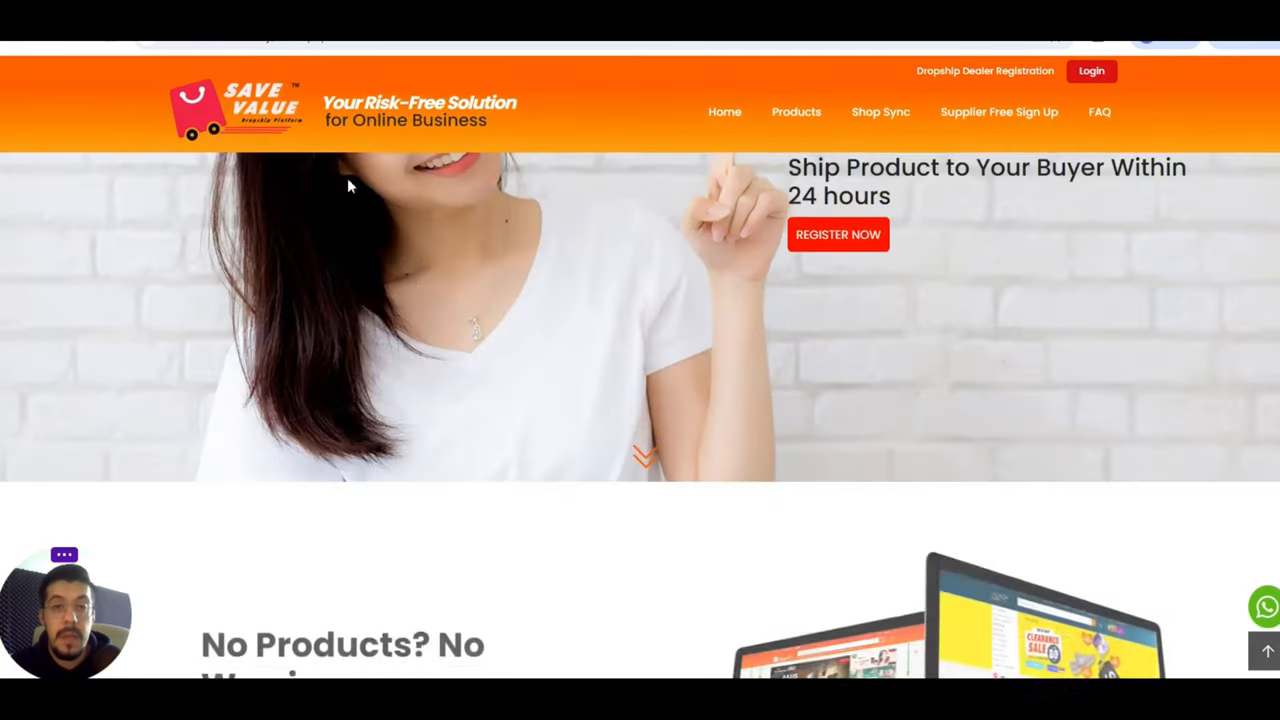
scroll(down, 3)
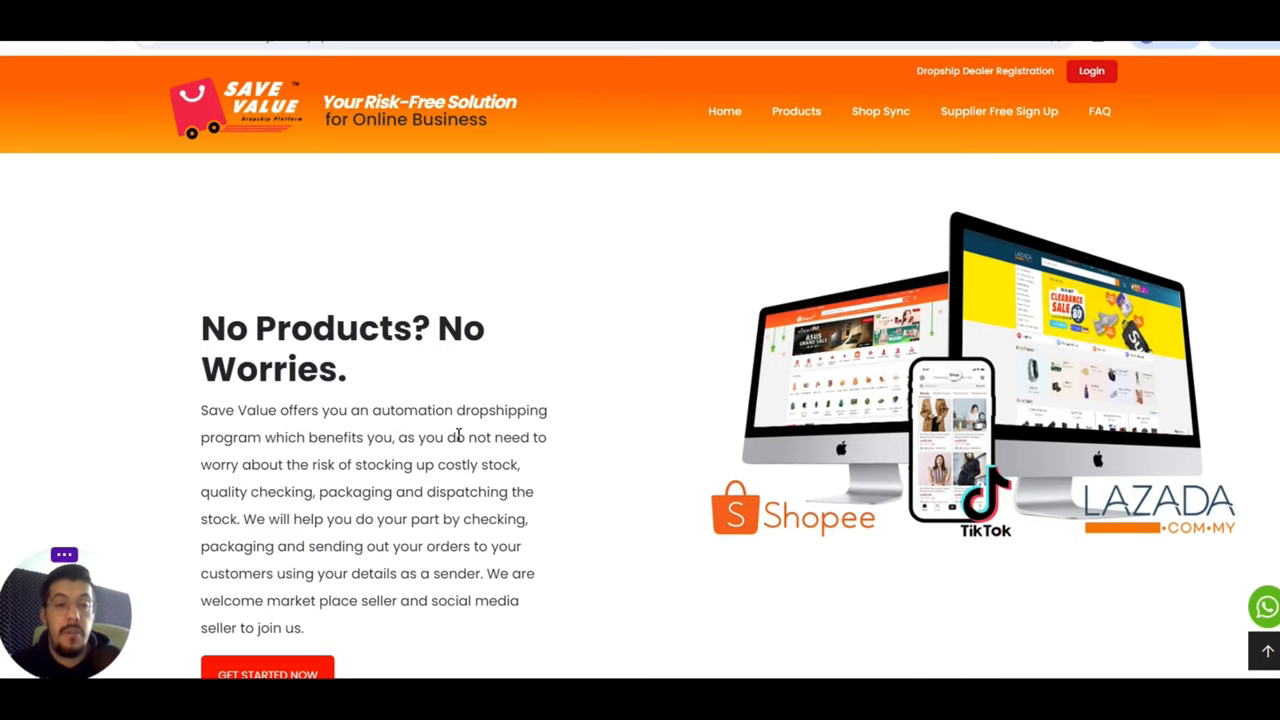
mouse_move(447, 438)
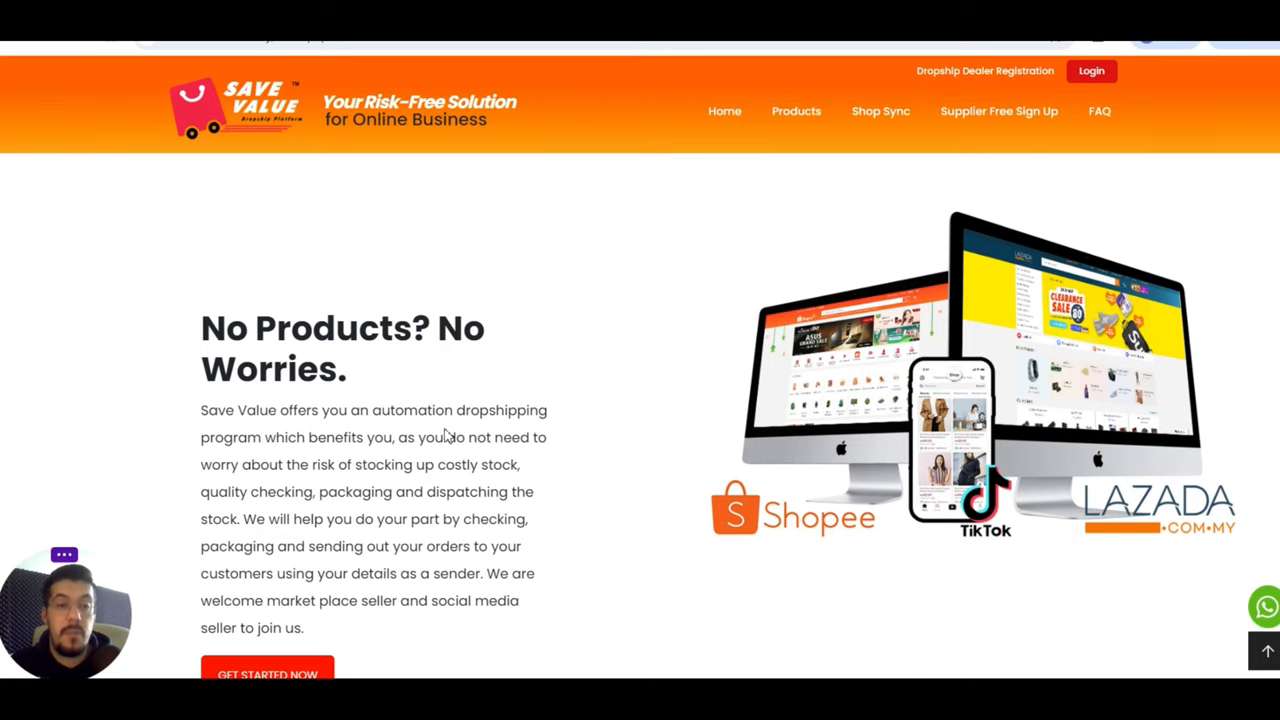
mouse_move(419, 437)
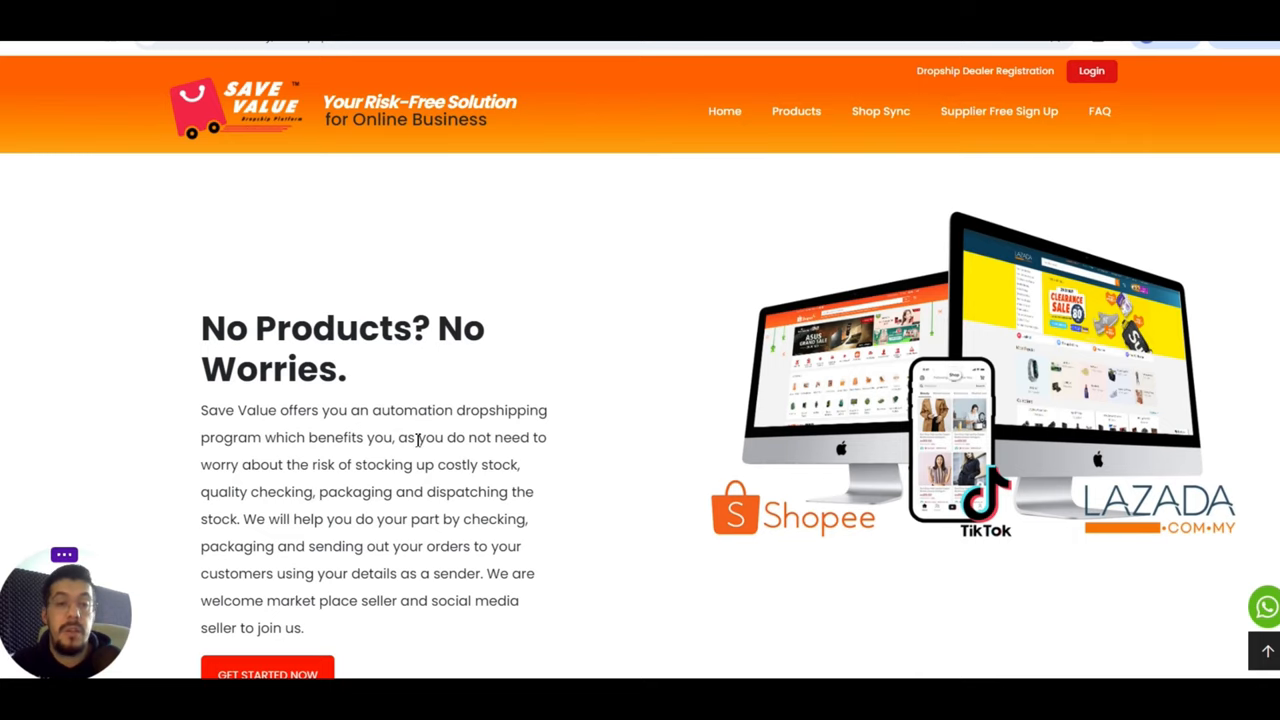
drag(417, 437, 530, 437)
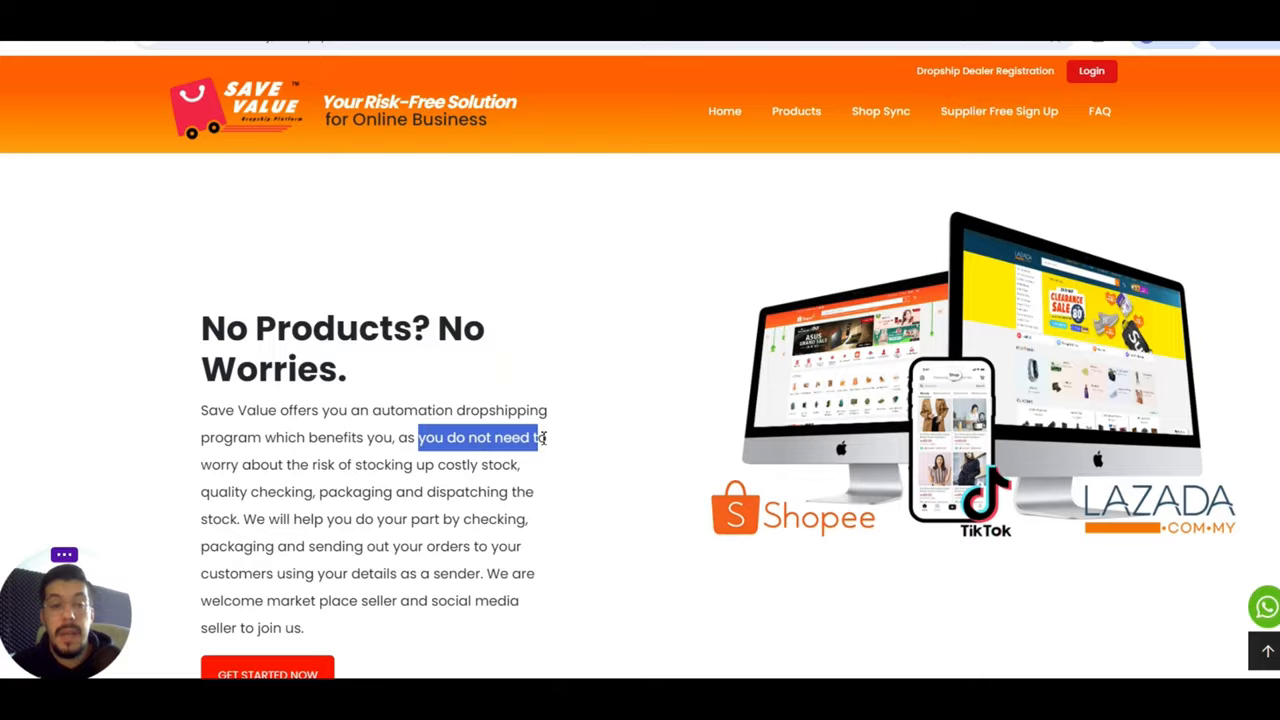
scroll(down, 3)
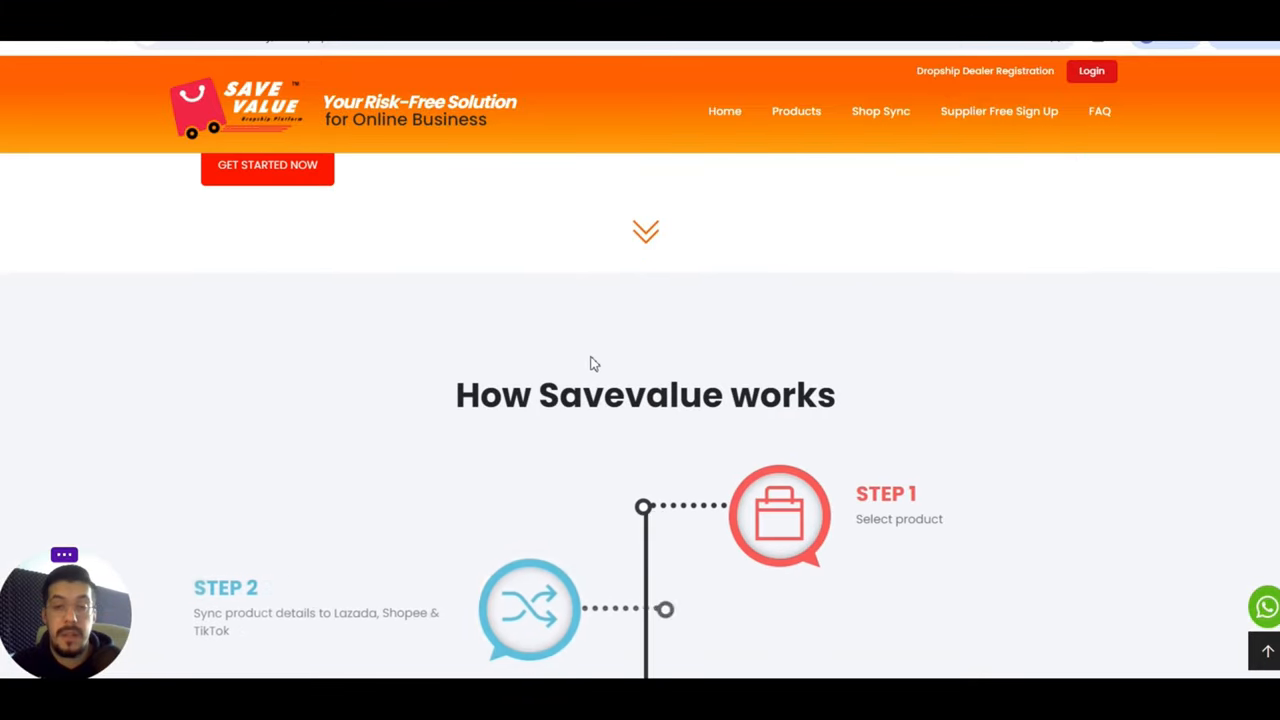
scroll(down, 3)
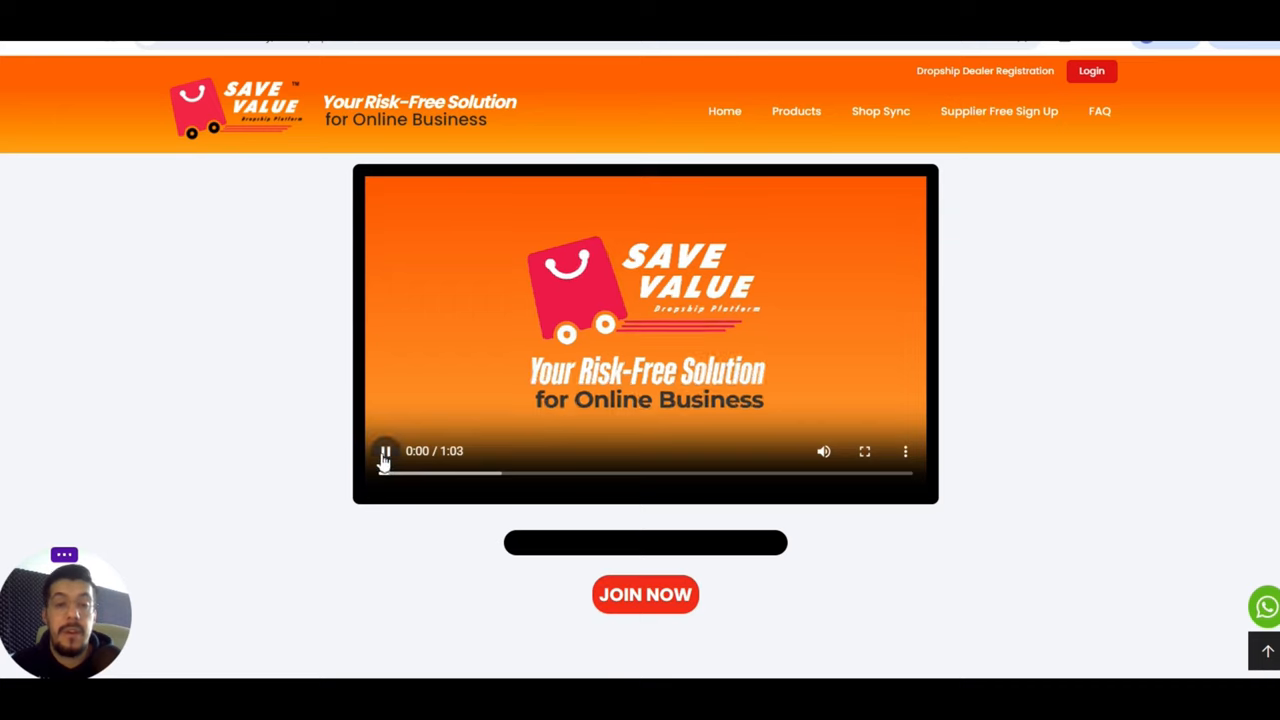
click(384, 451)
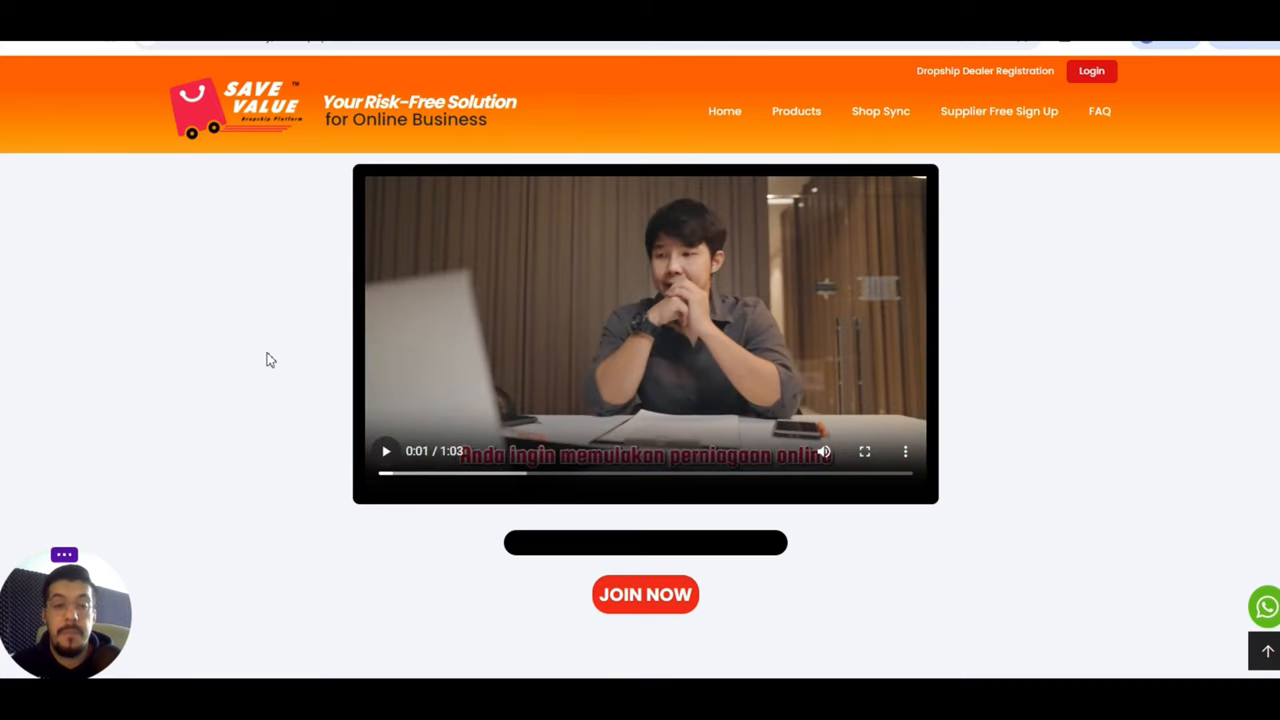
mouse_move(615, 232)
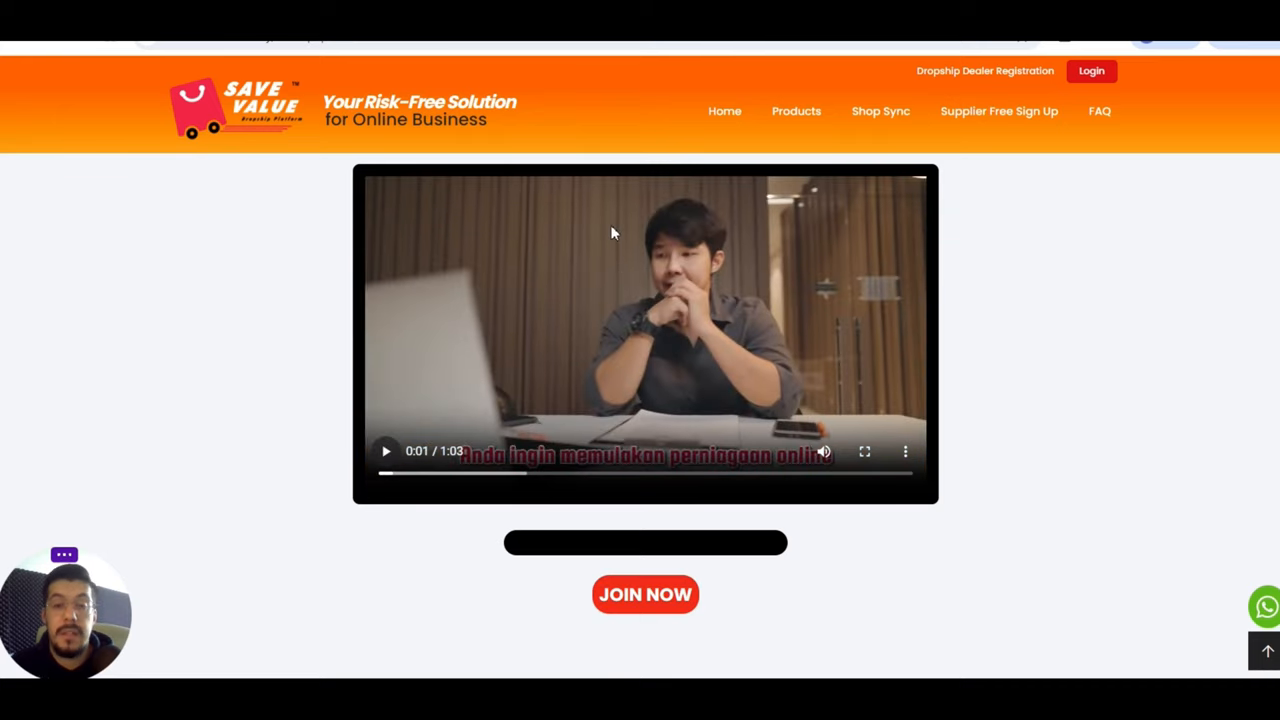
scroll(down, 3)
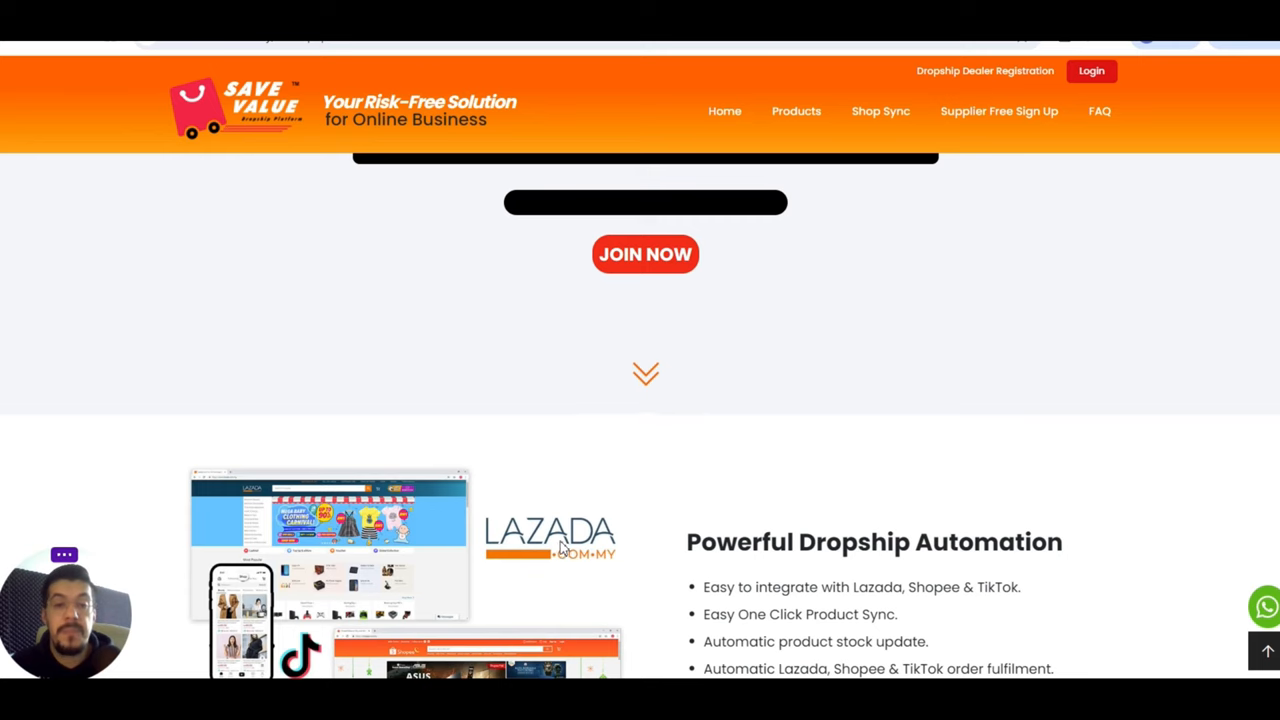
scroll(down, 3)
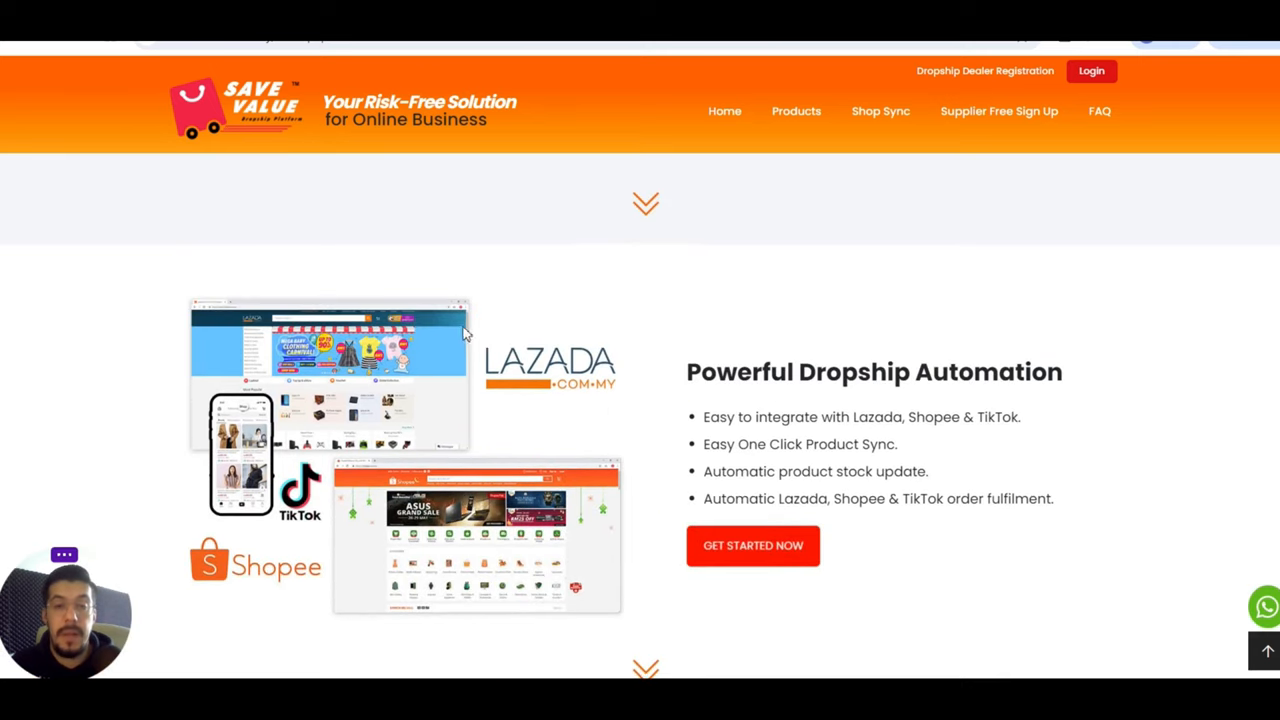
mouse_move(1068, 357)
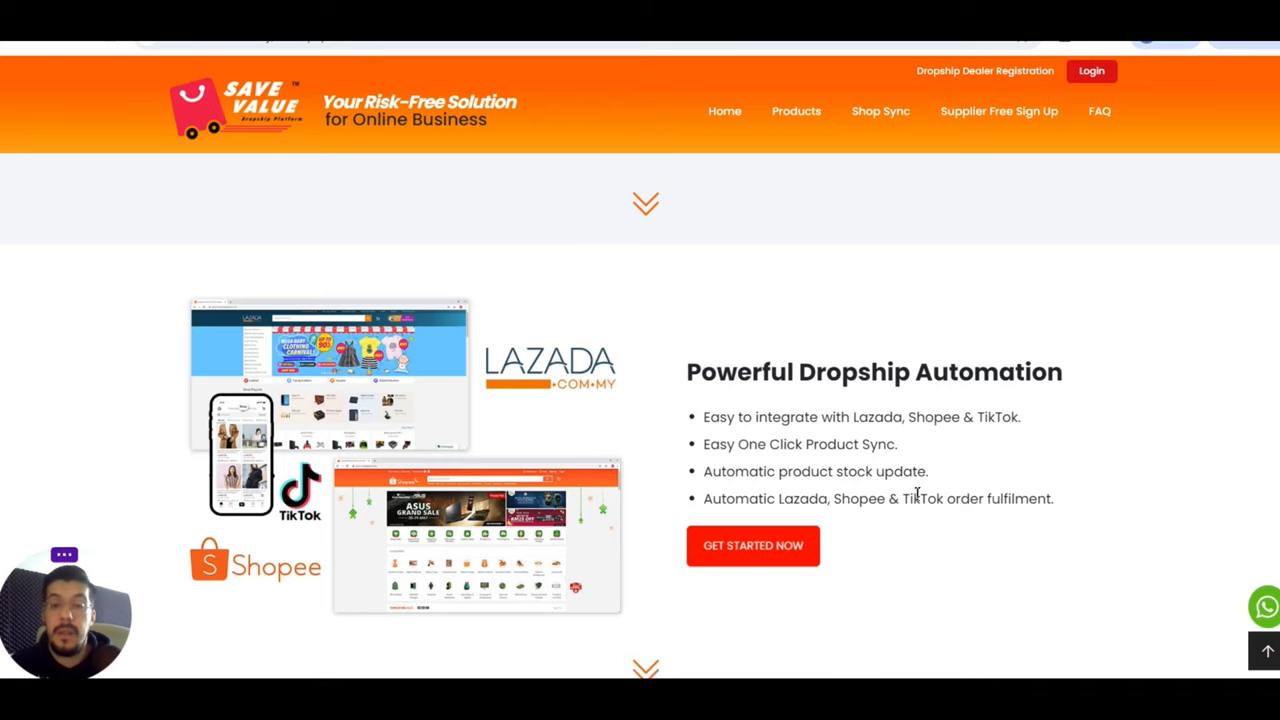
scroll(down, 3)
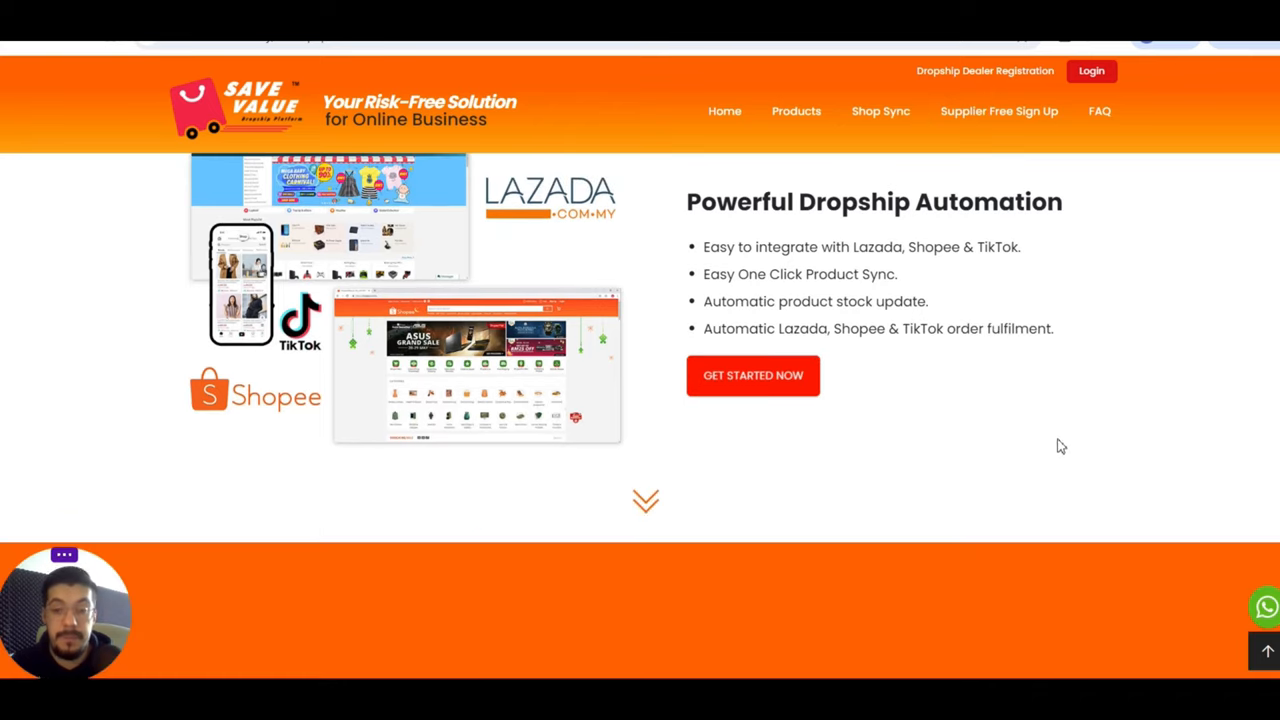
scroll(down, 3)
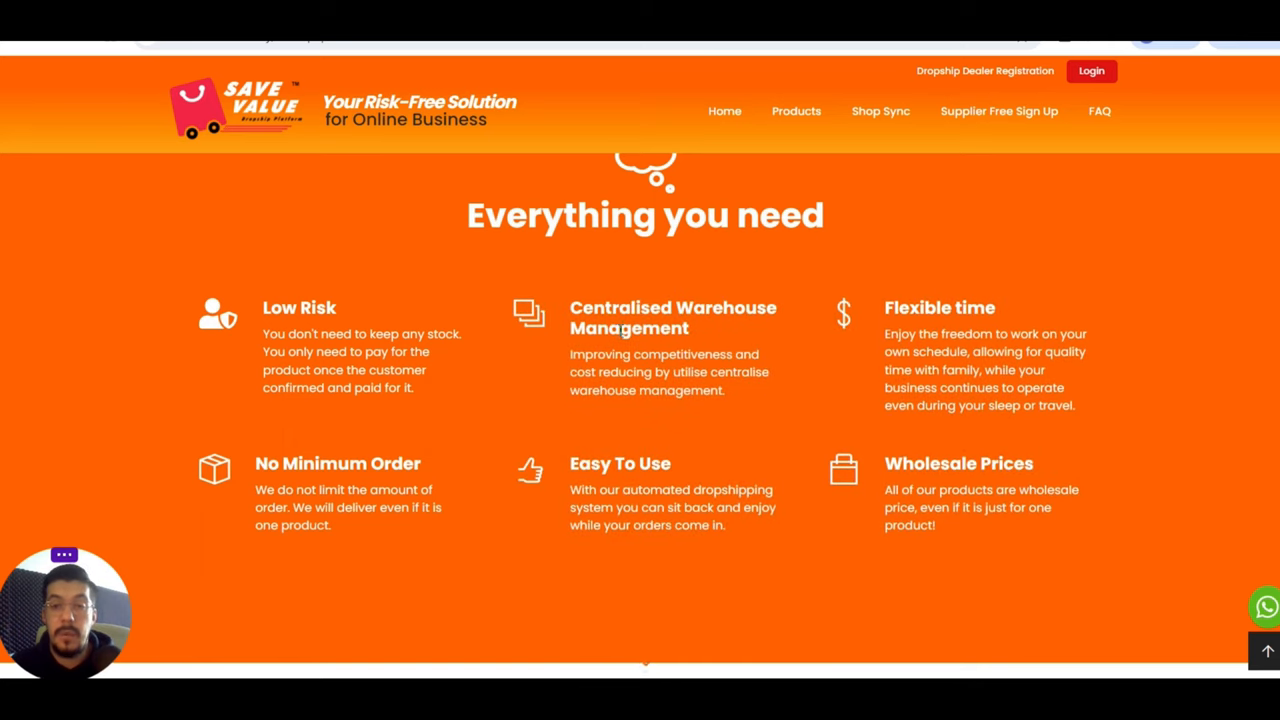
scroll(down, 3)
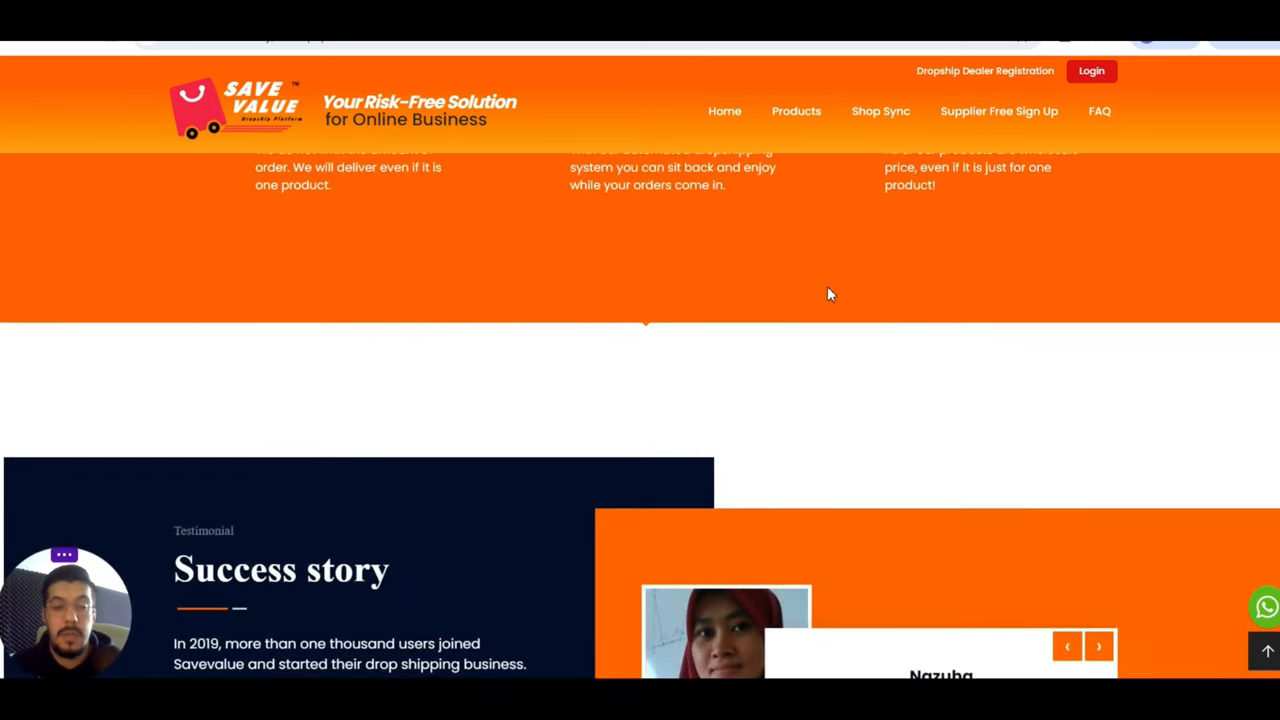
scroll(down, 3)
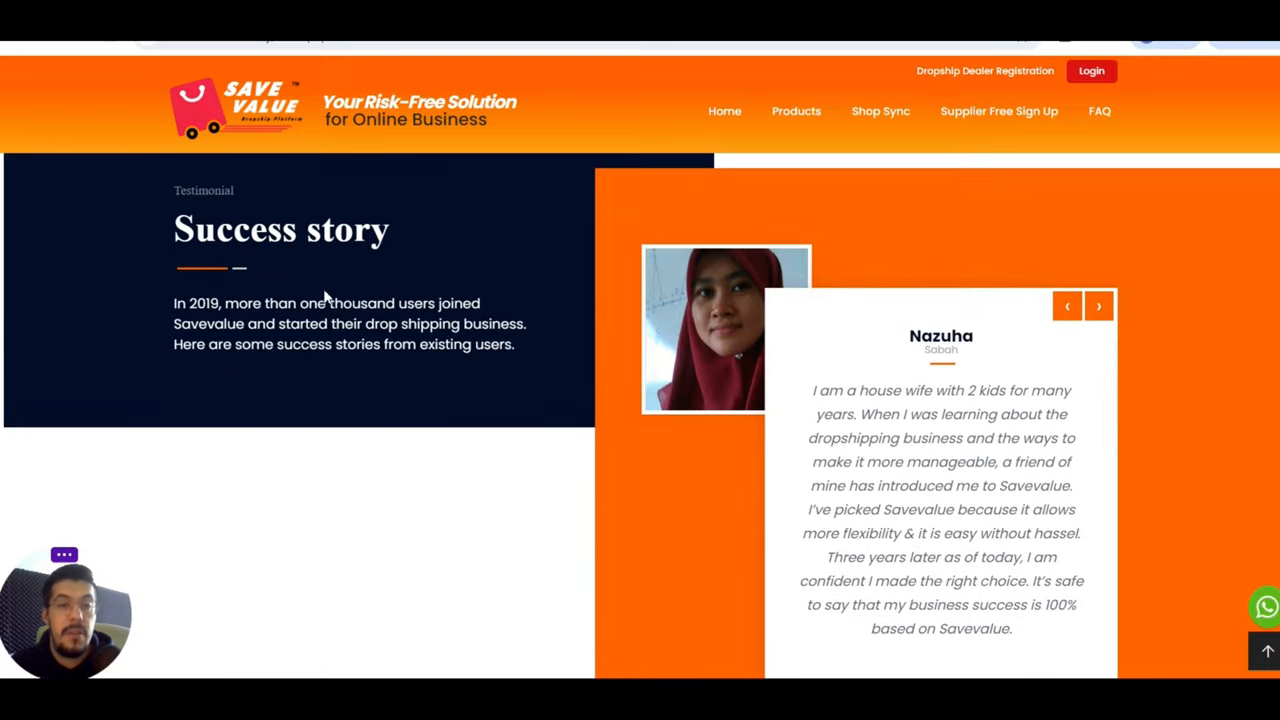
scroll(down, 3)
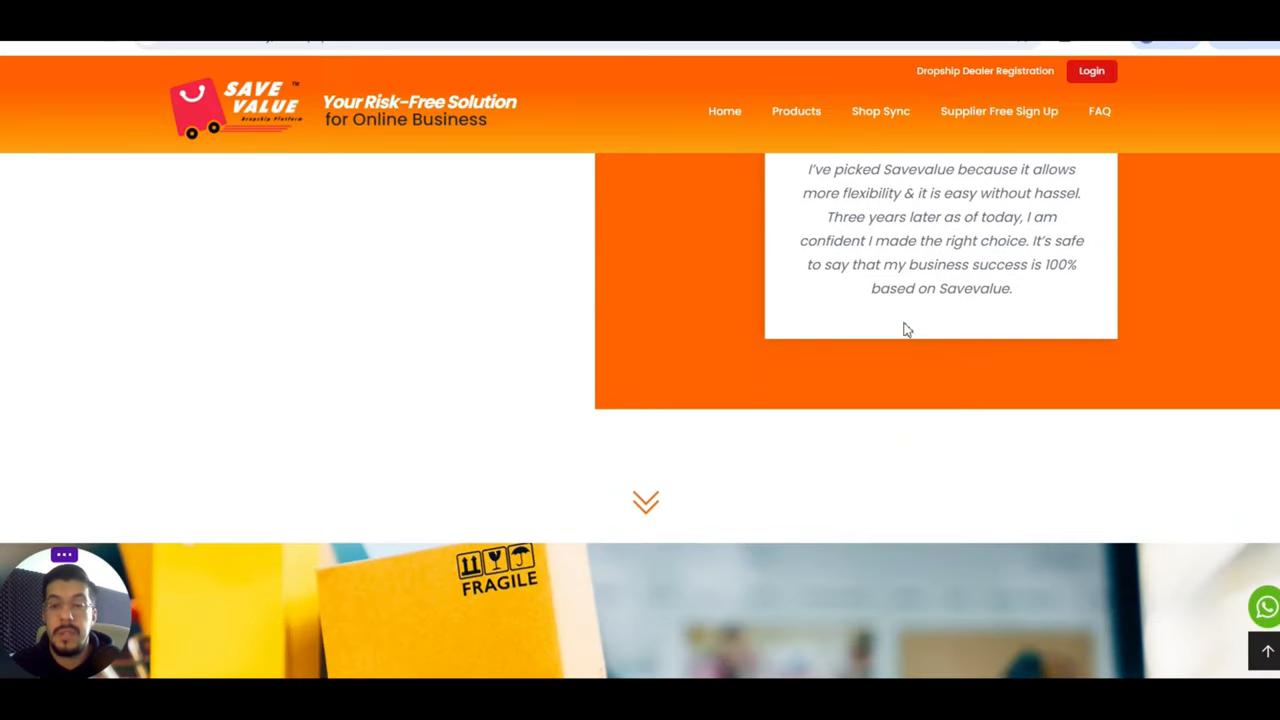
scroll(down, 3)
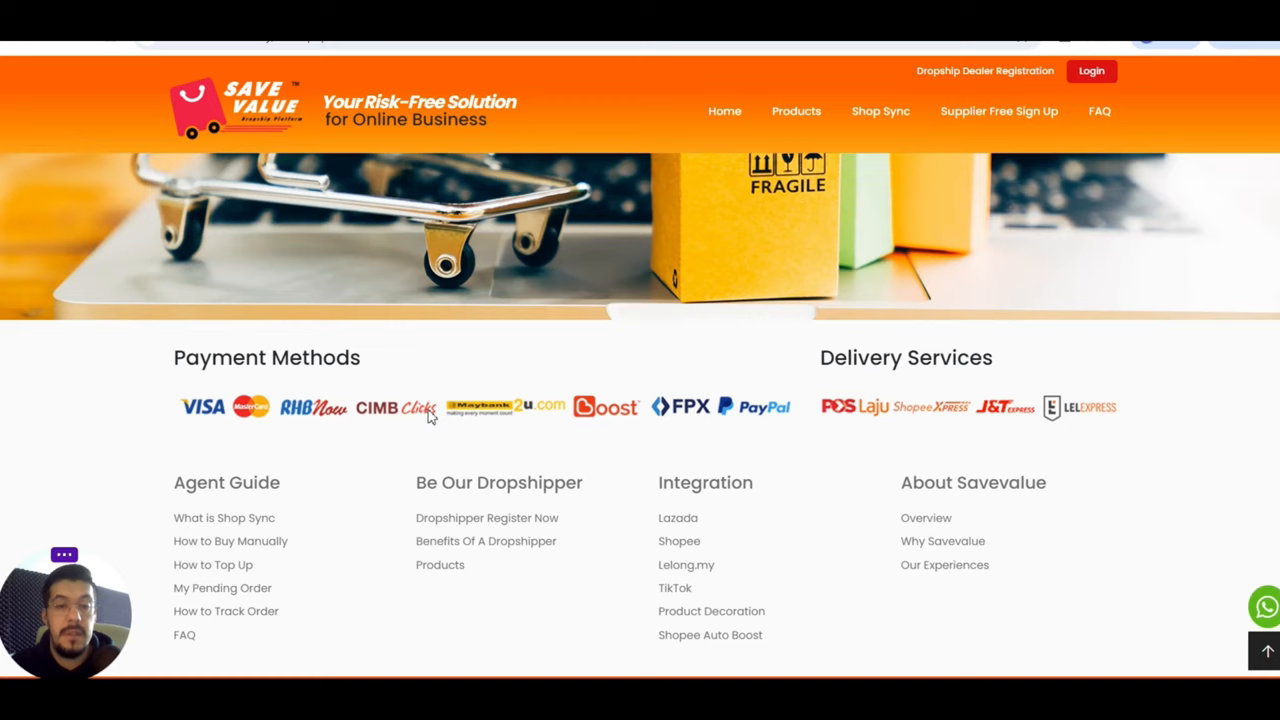
mouse_move(280, 541)
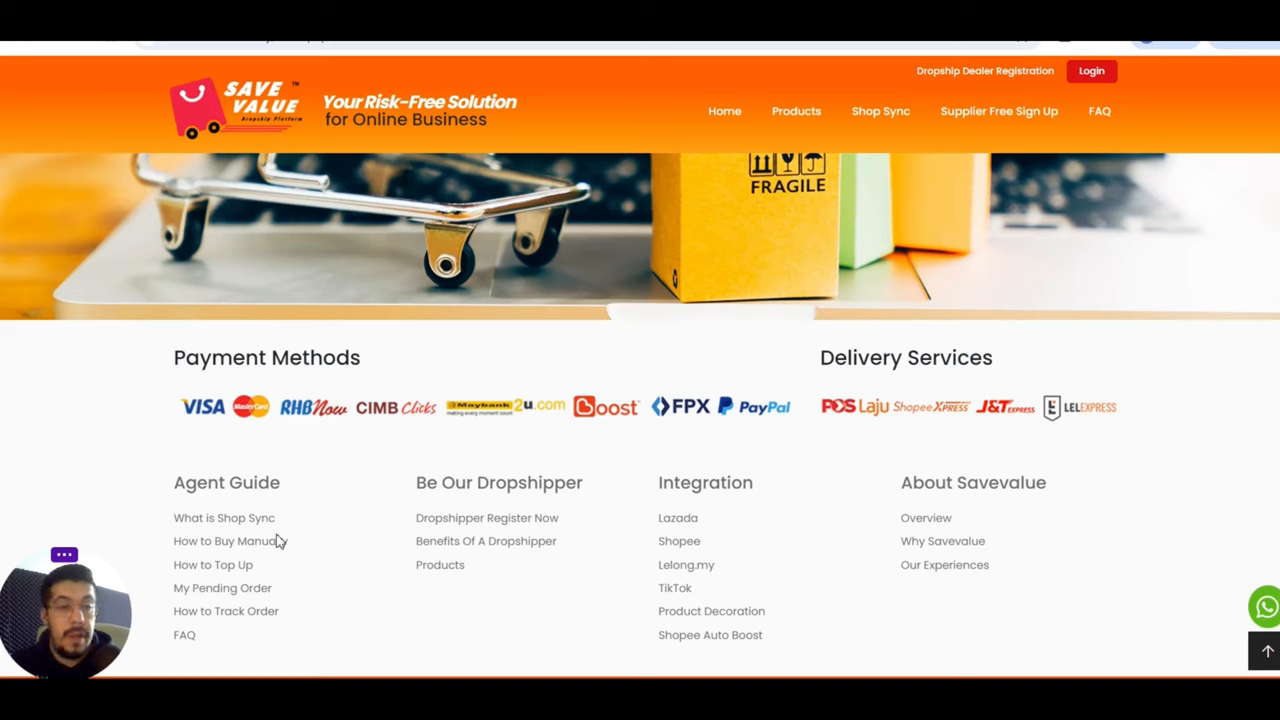
mouse_move(220, 518)
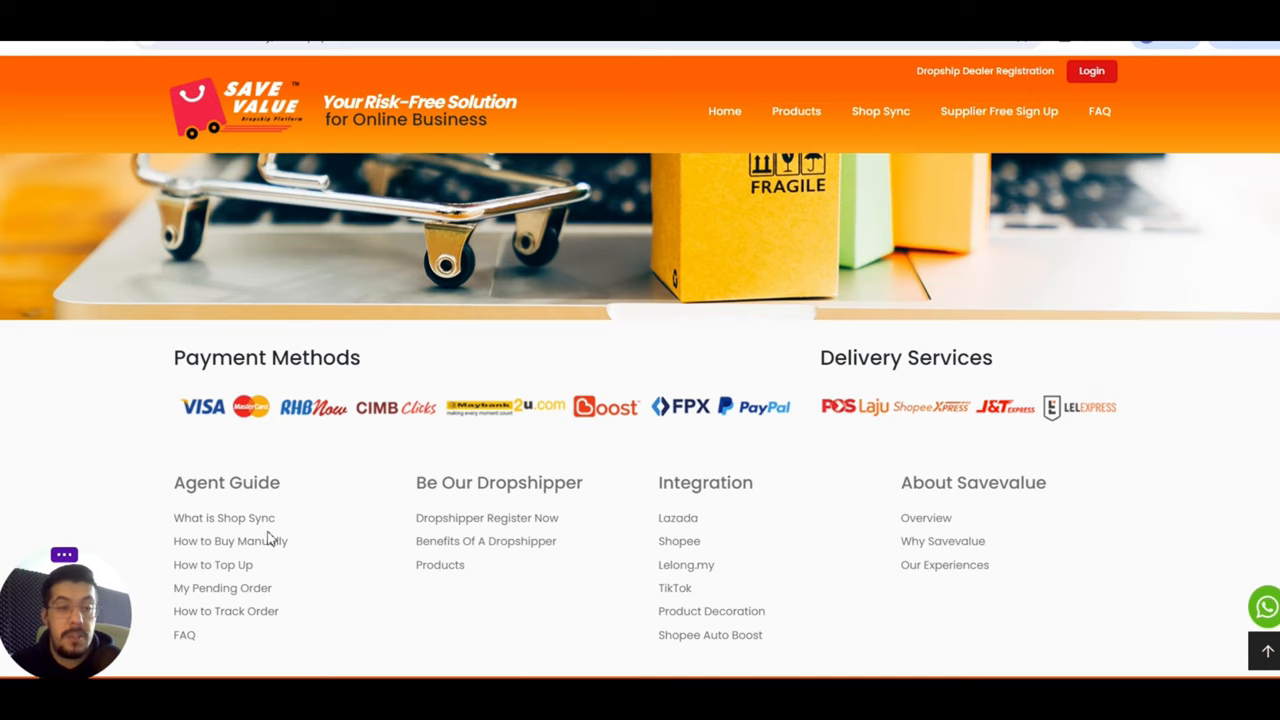
mouse_move(213, 587)
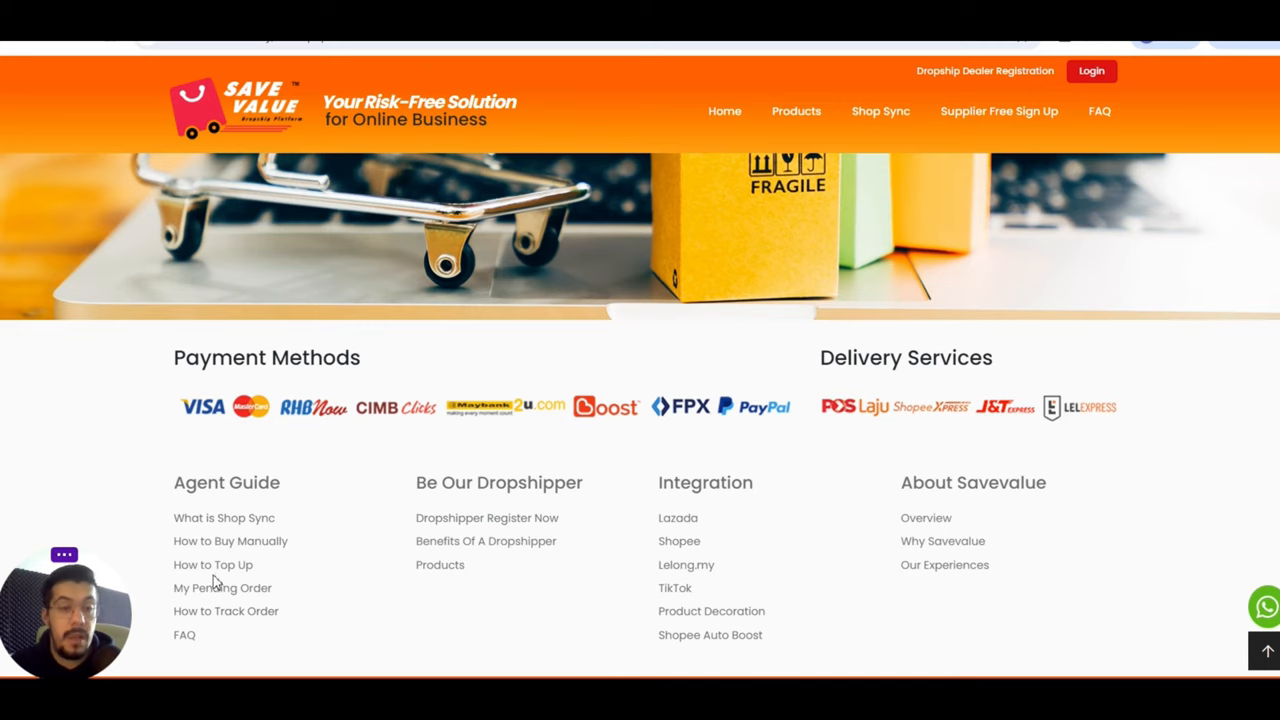
mouse_move(186, 633)
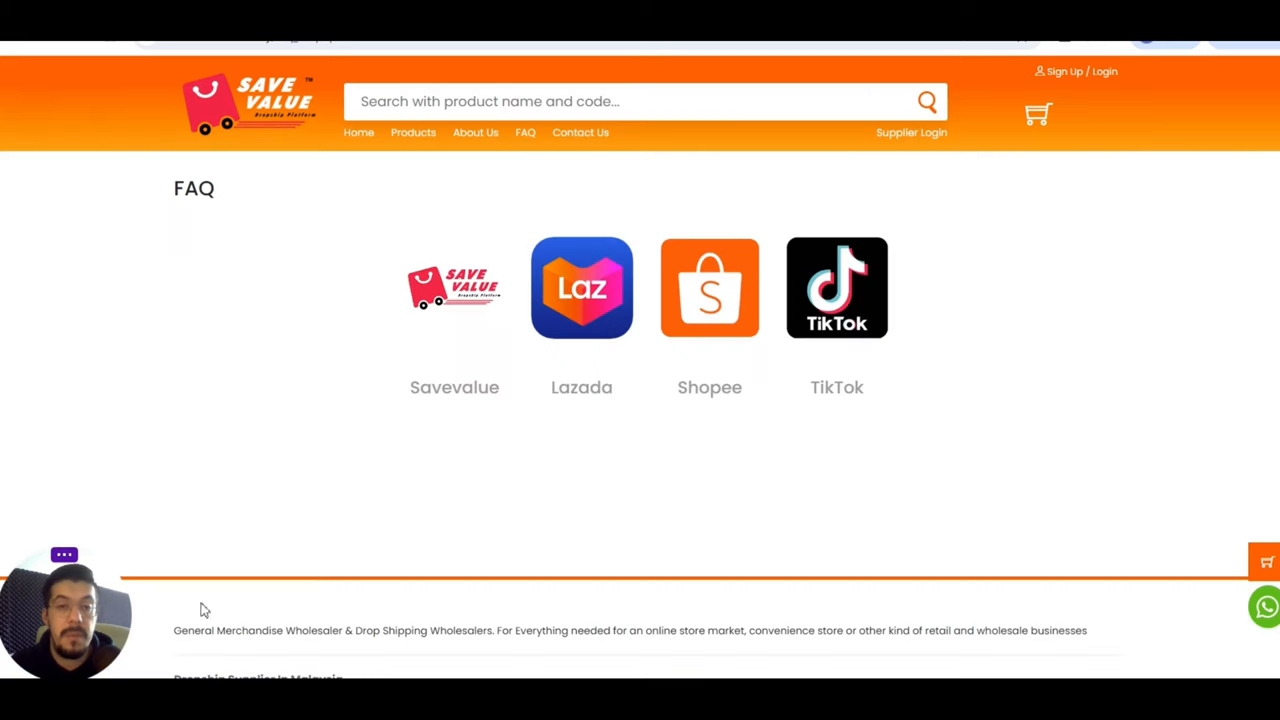
- Scroll through the dropship supplier text and footer, then open the TikTok integration link
scroll(down, 3)
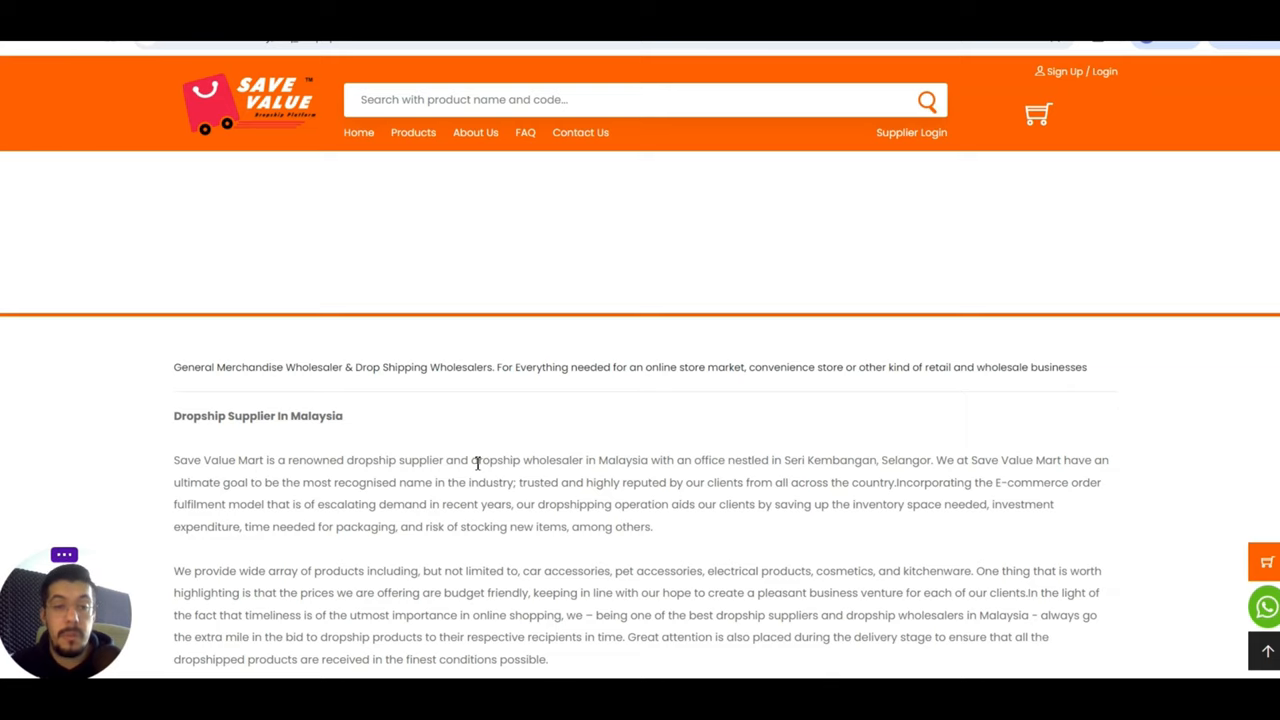
mouse_move(667, 458)
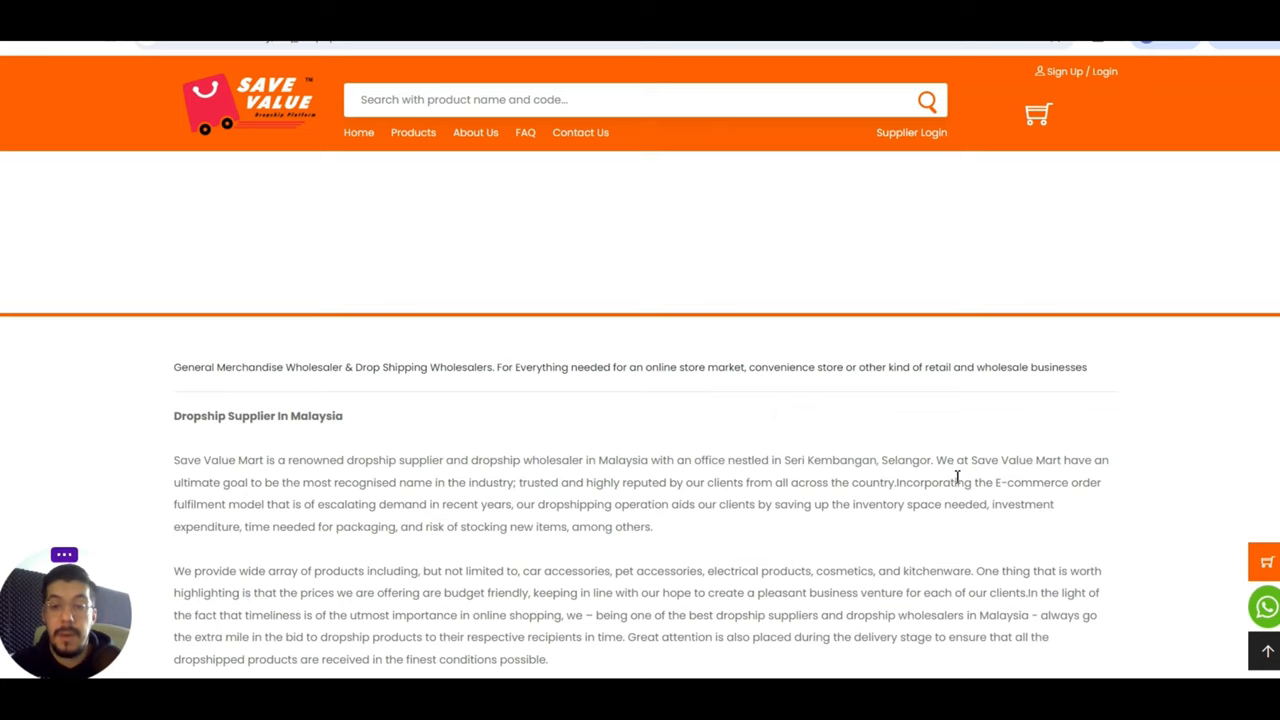
mouse_move(689, 460)
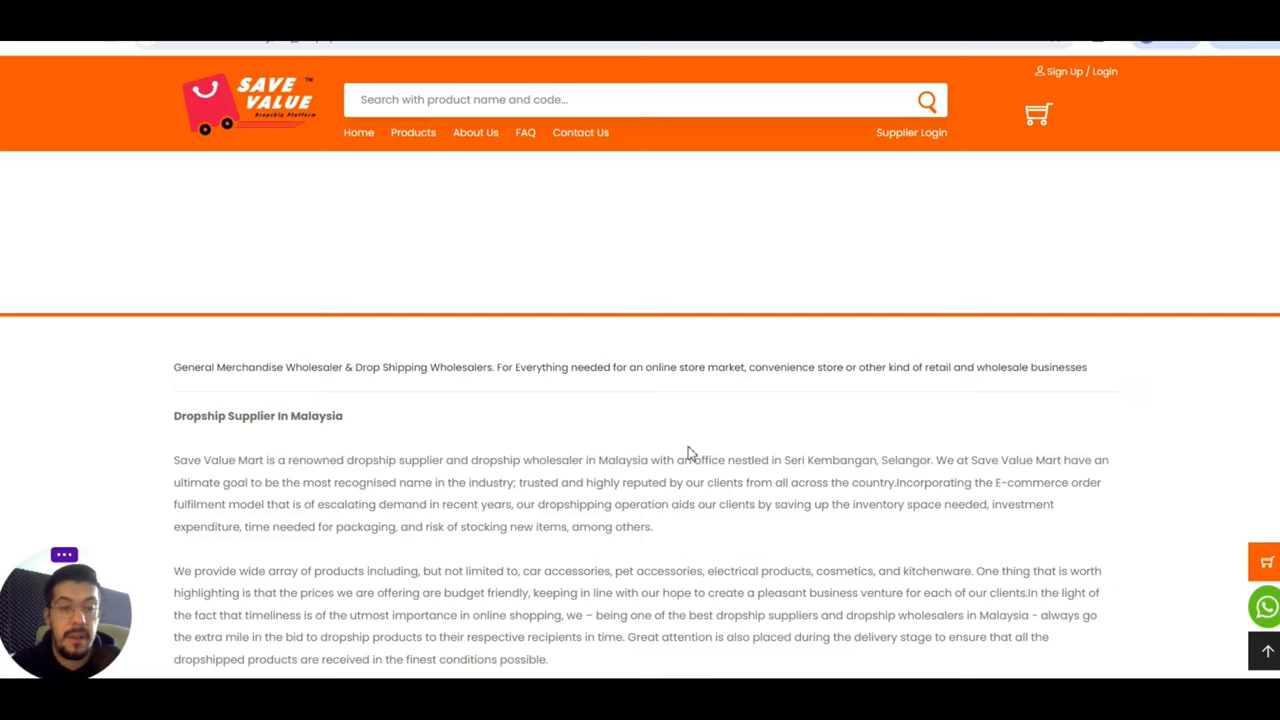
scroll(down, 3)
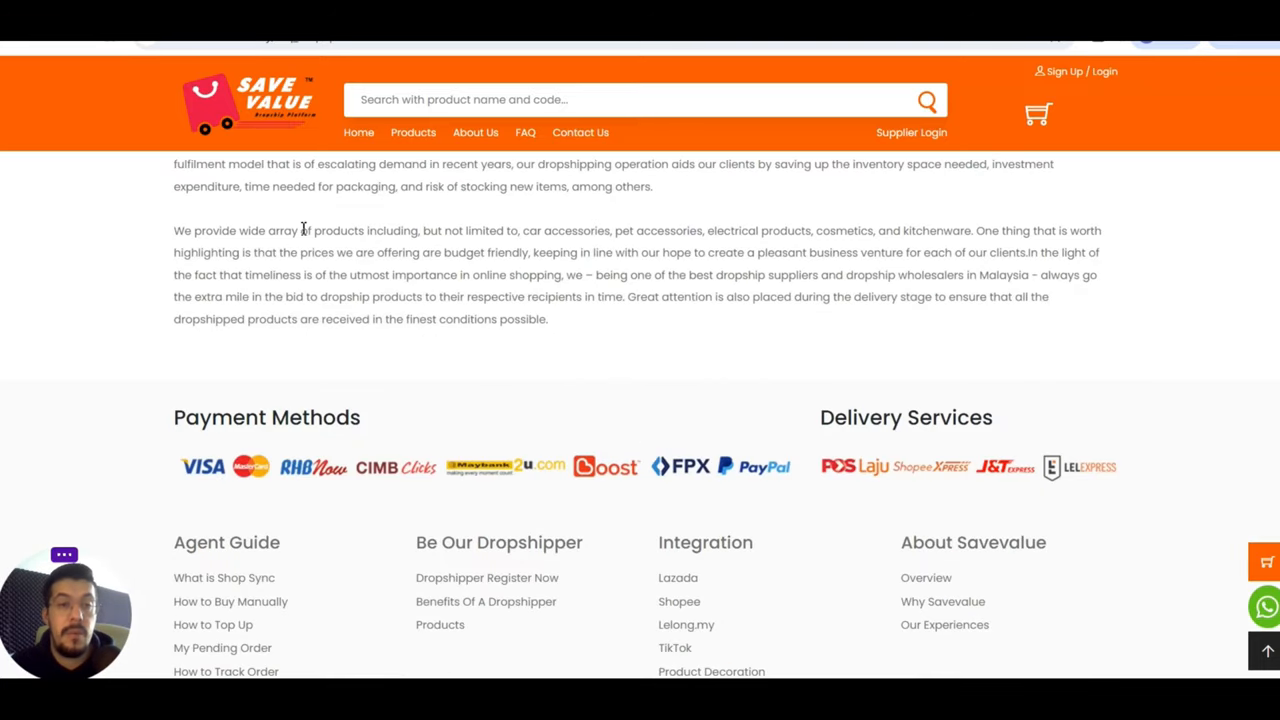
mouse_move(334, 230)
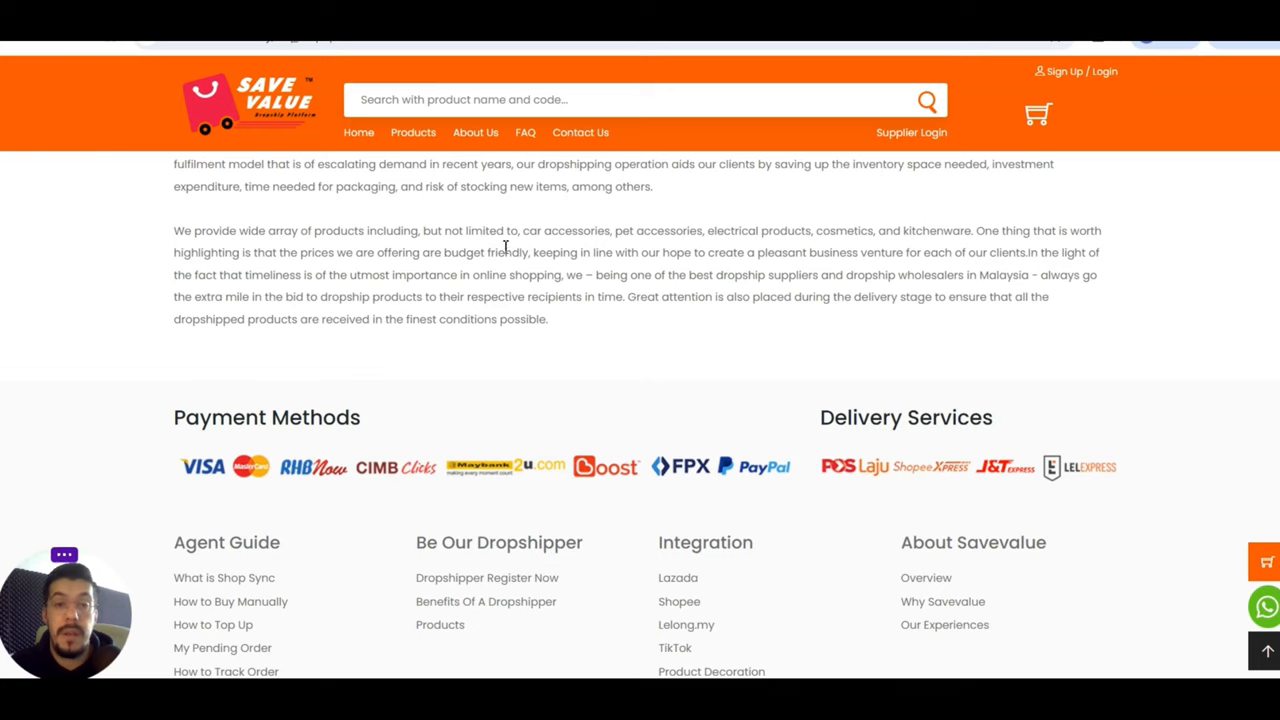
mouse_move(670, 240)
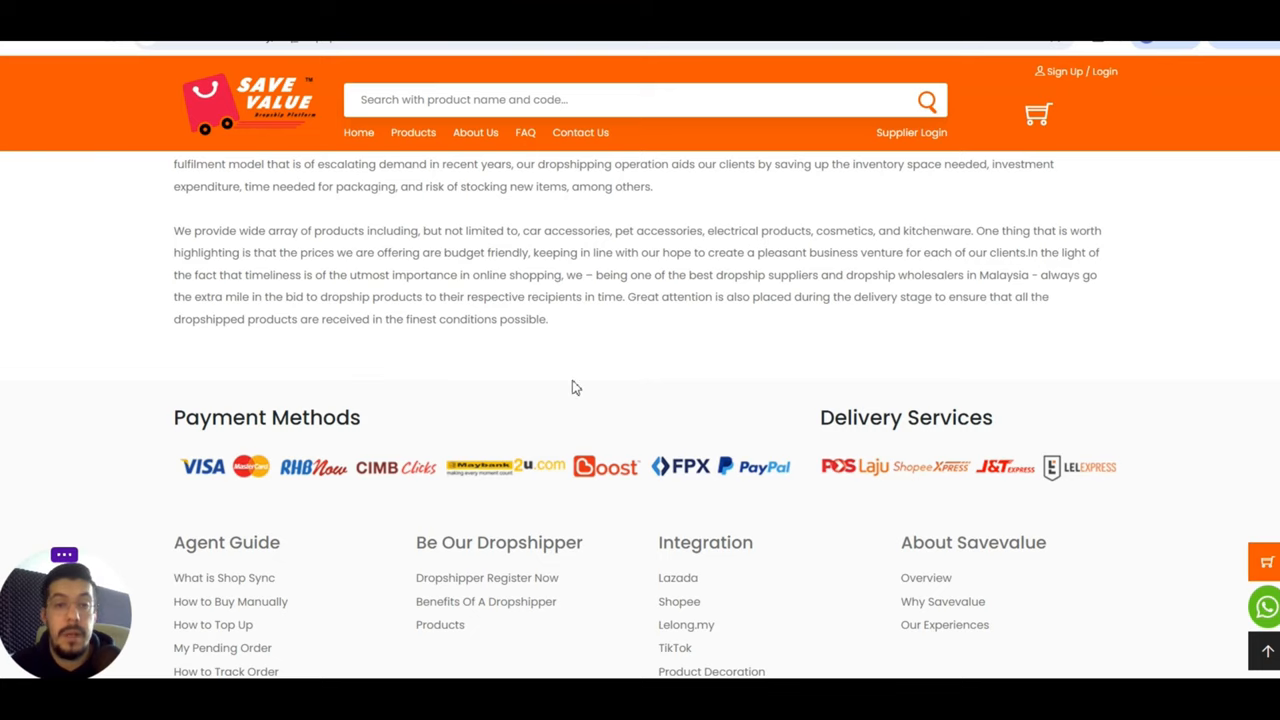
scroll(down, 3)
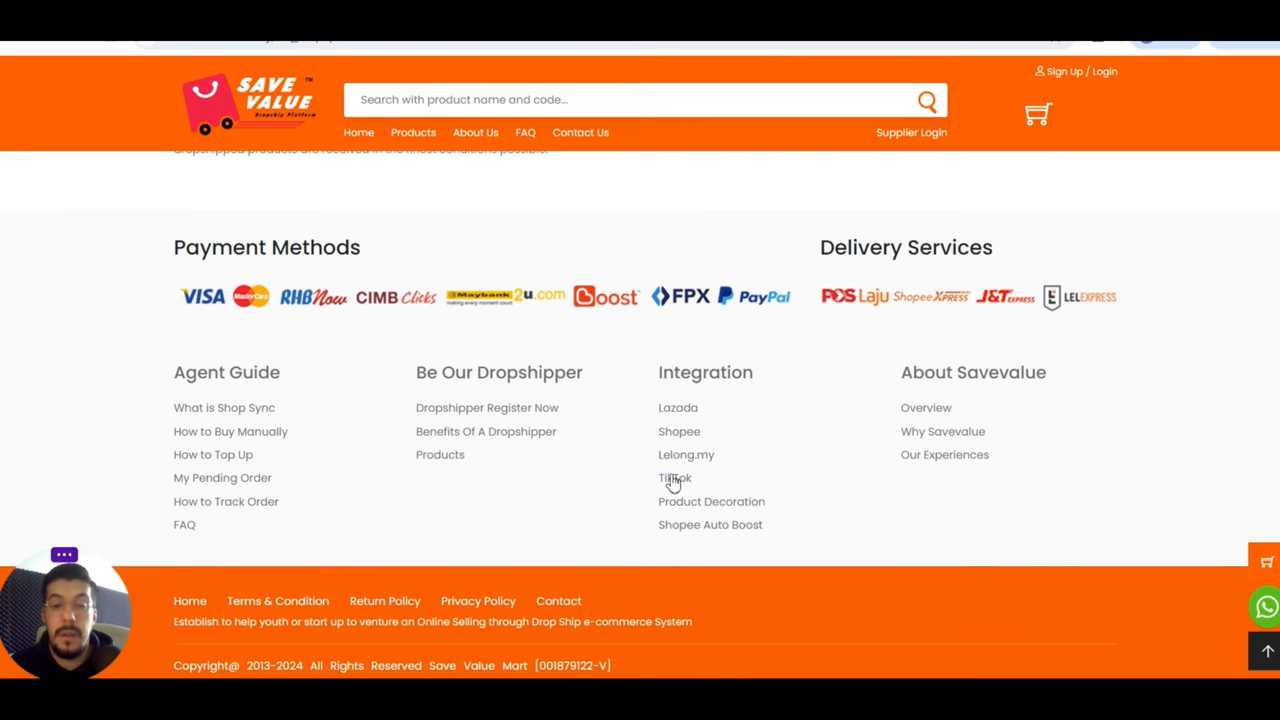
click(674, 478)
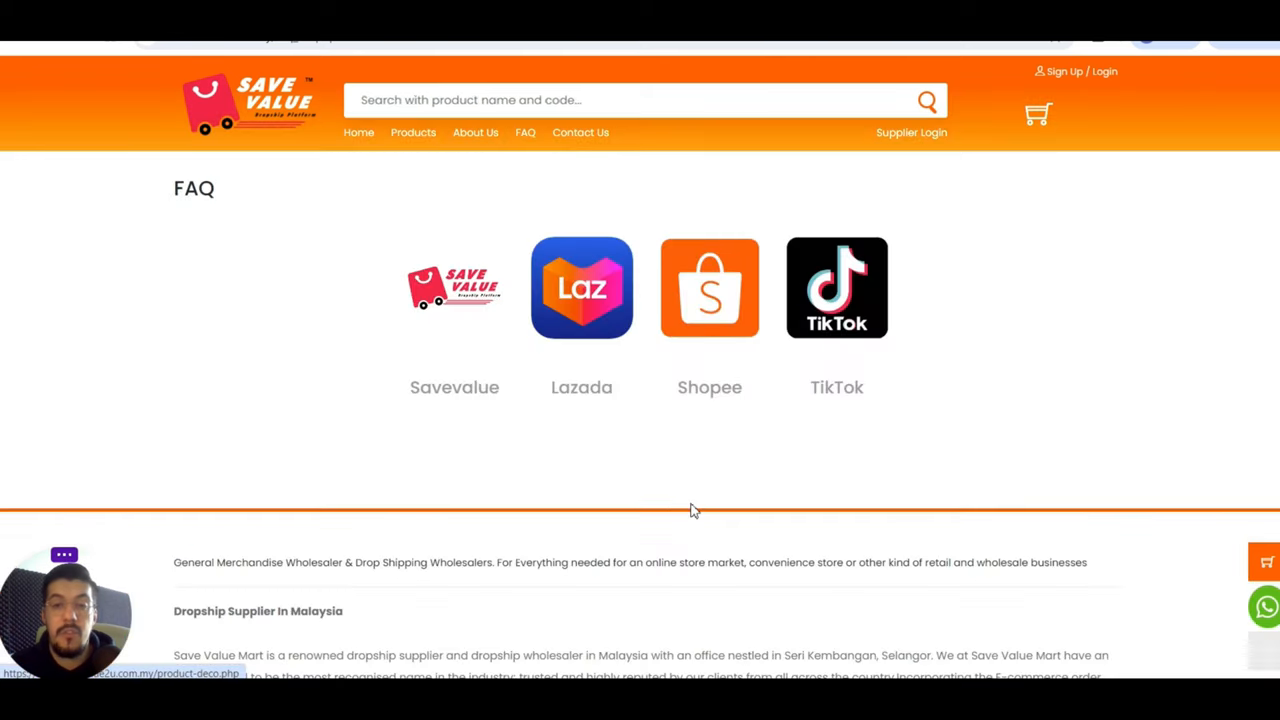
mouse_move(419, 143)
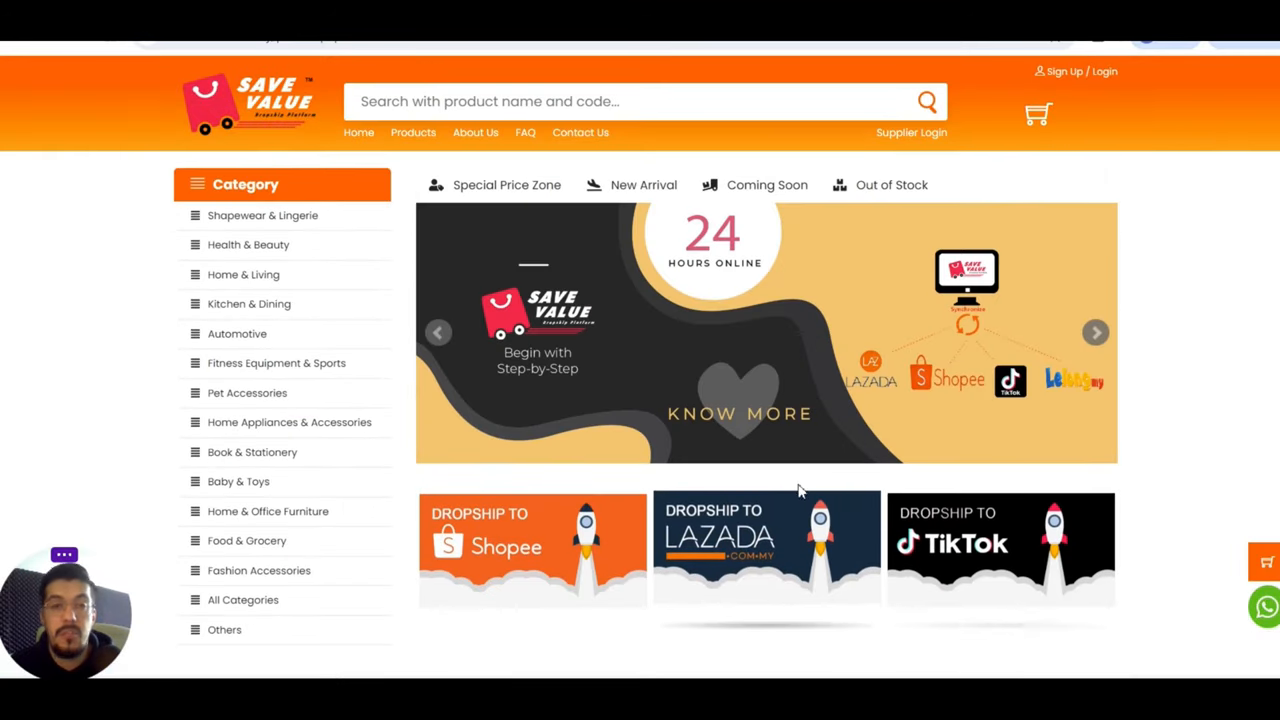
mouse_move(802, 487)
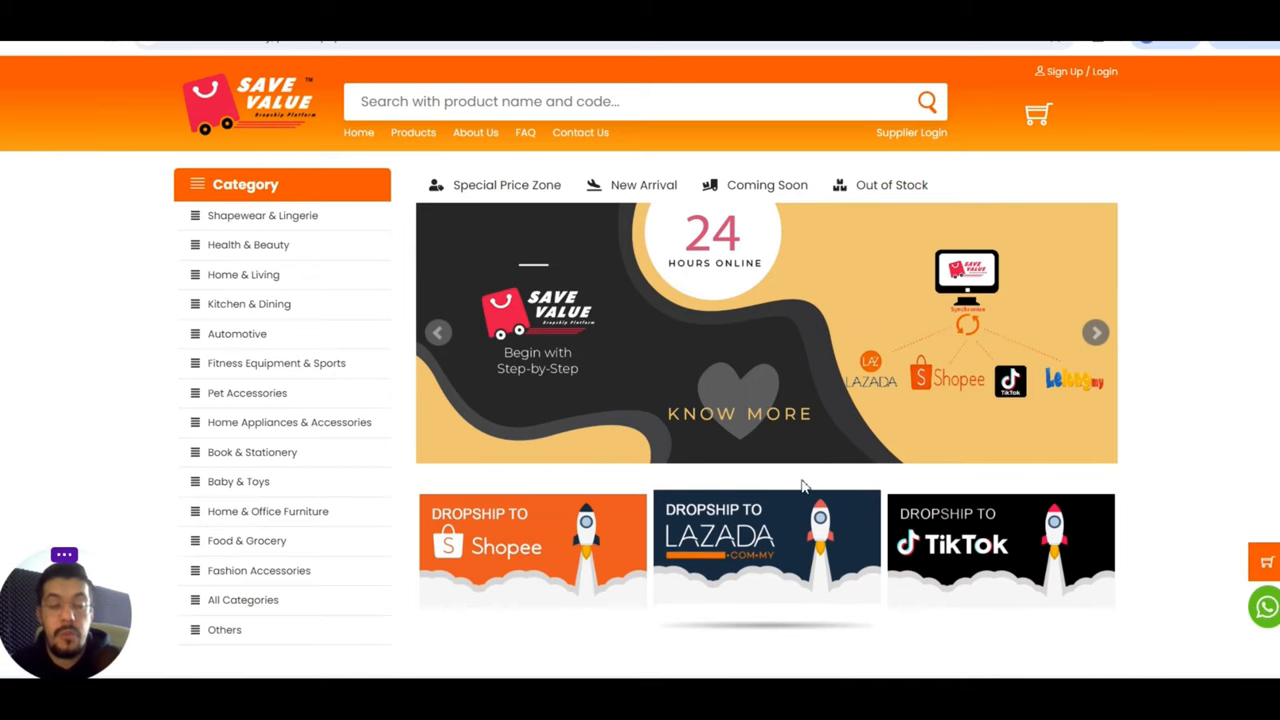
mouse_move(512, 553)
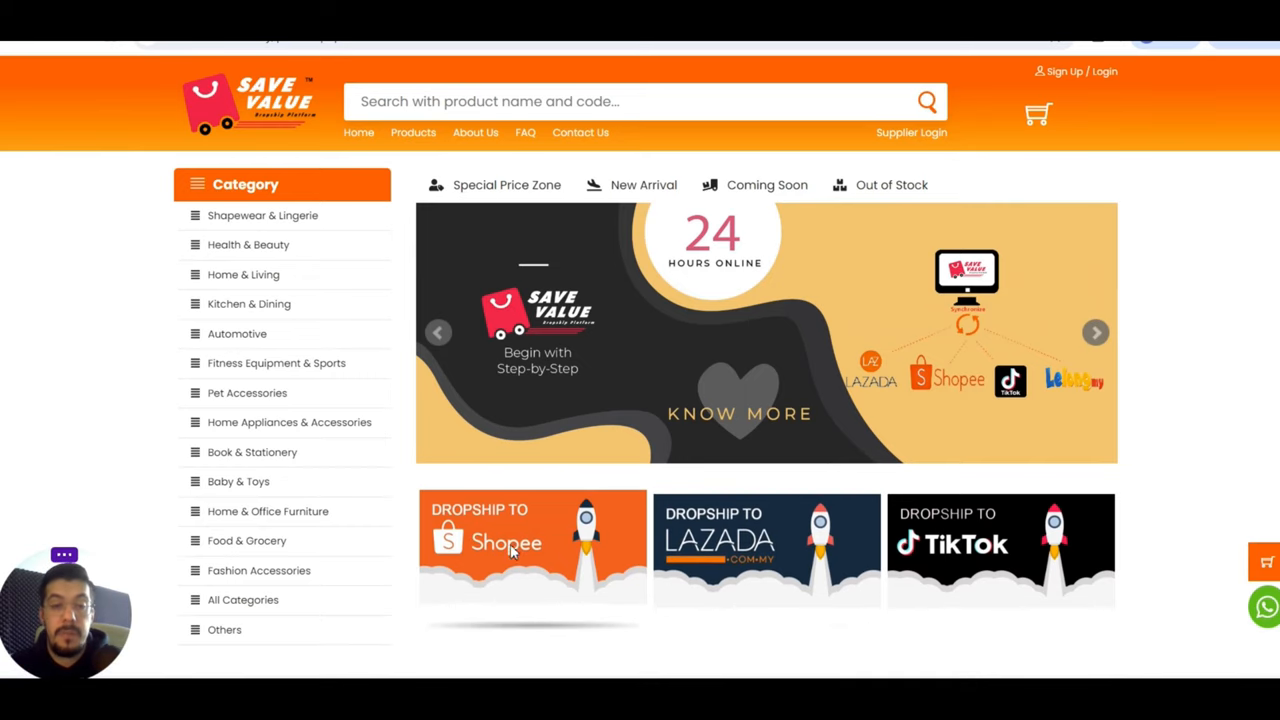
mouse_move(702, 570)
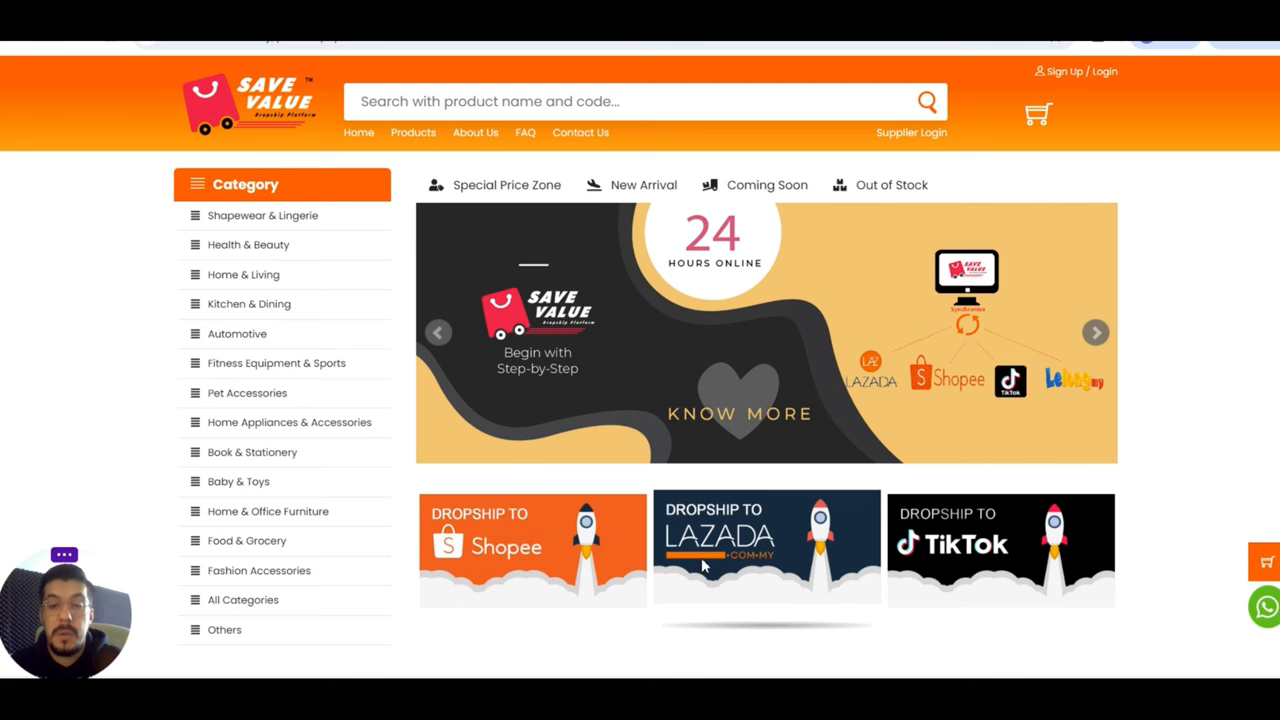
scroll(down, 3)
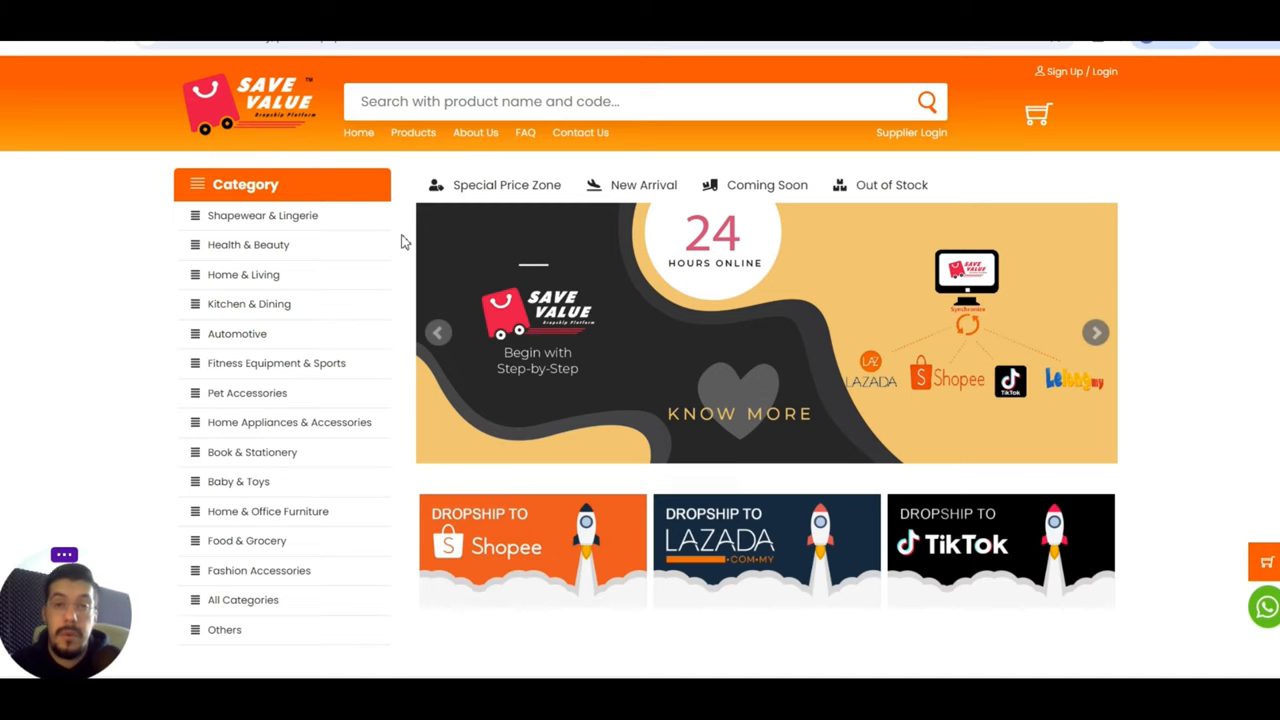
mouse_move(393, 267)
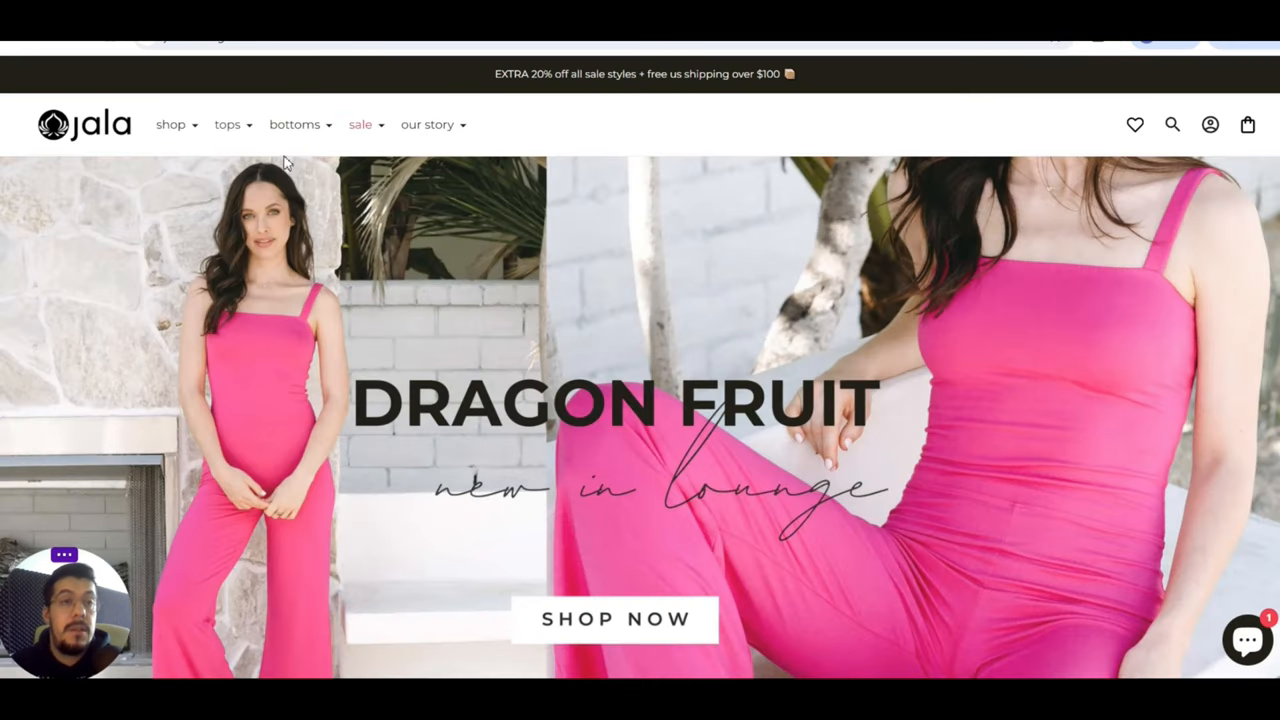
mouse_move(365, 166)
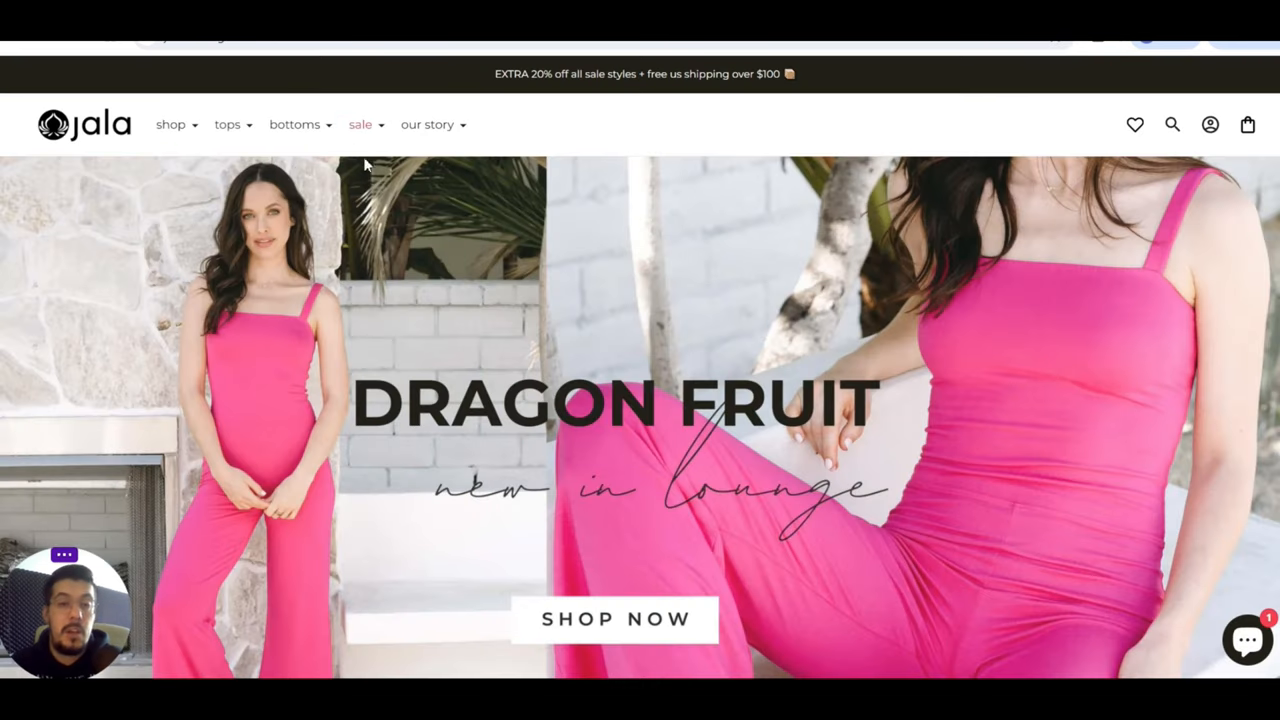
- Scroll the Jala homepage to the footer and open the 'wholesale' support link
scroll(down, 3)
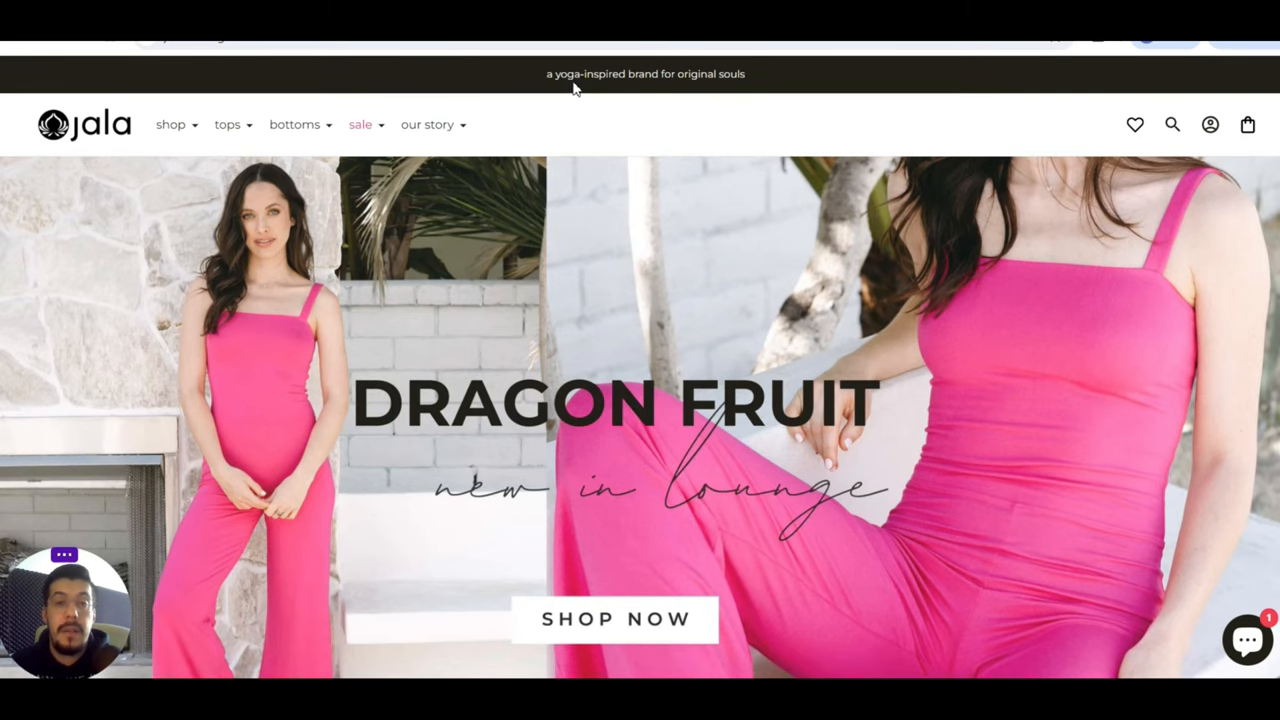
mouse_move(480, 133)
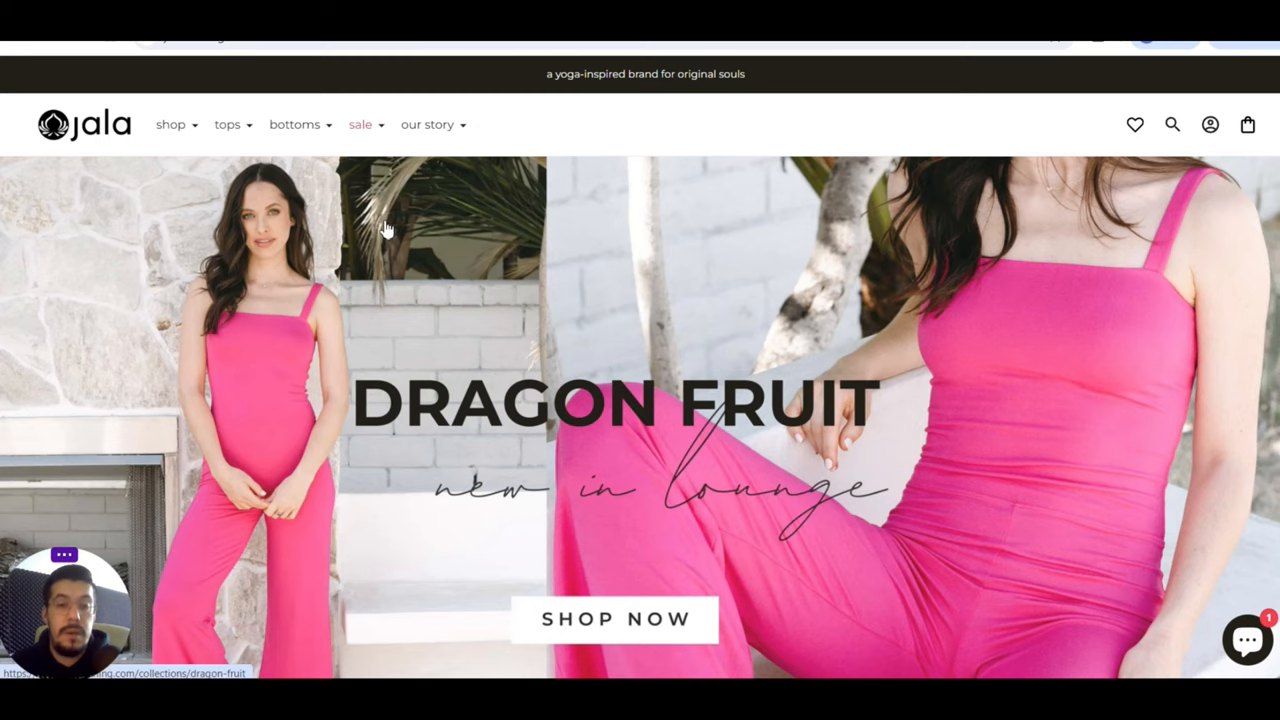
mouse_move(228, 208)
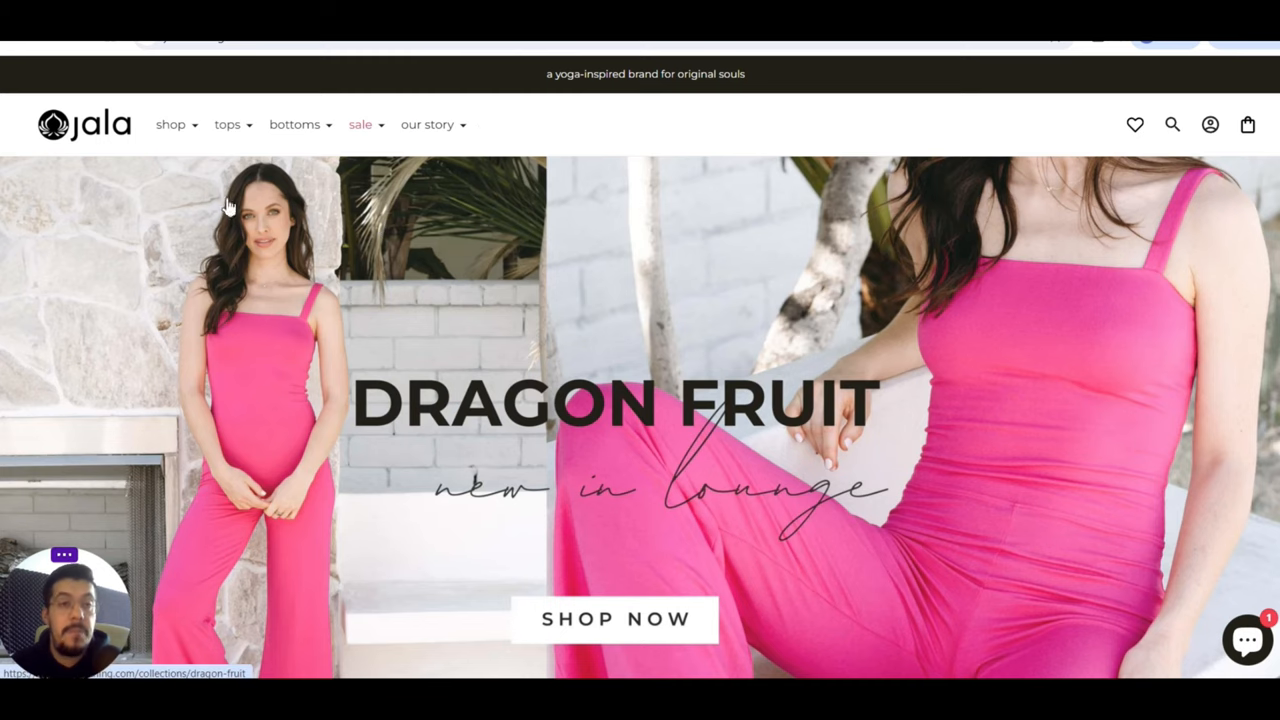
scroll(down, 3)
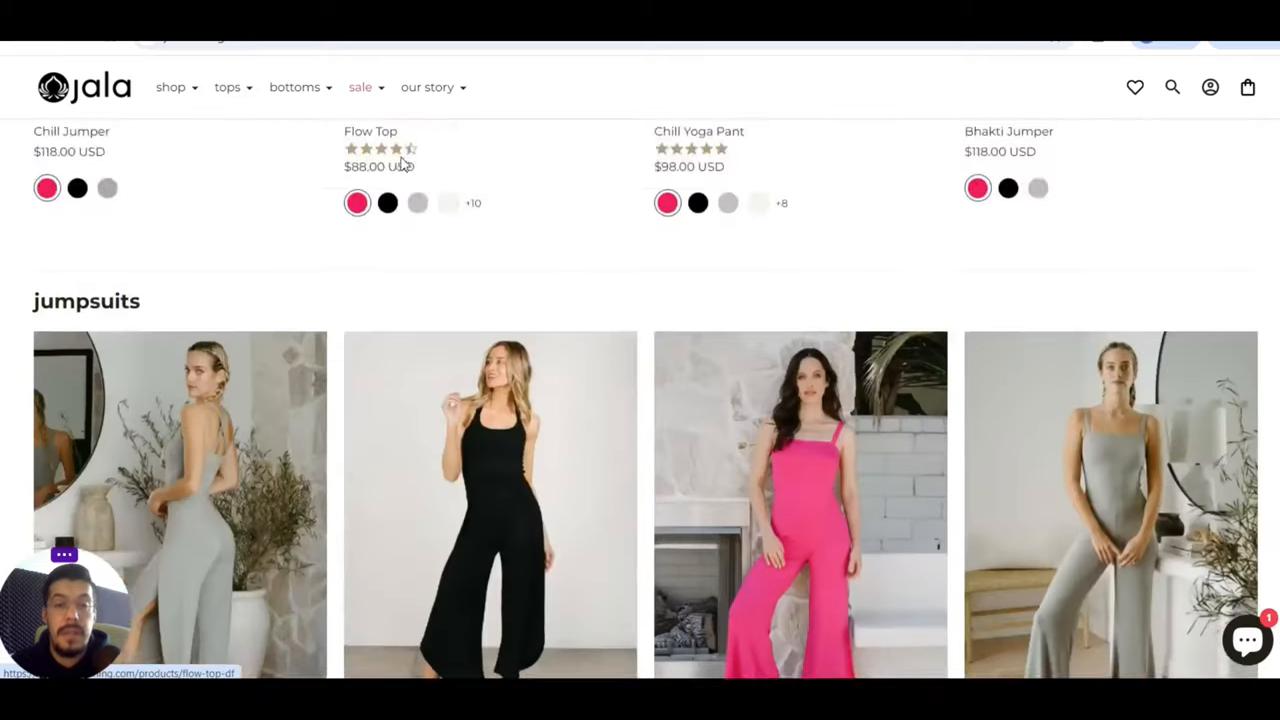
scroll(down, 3)
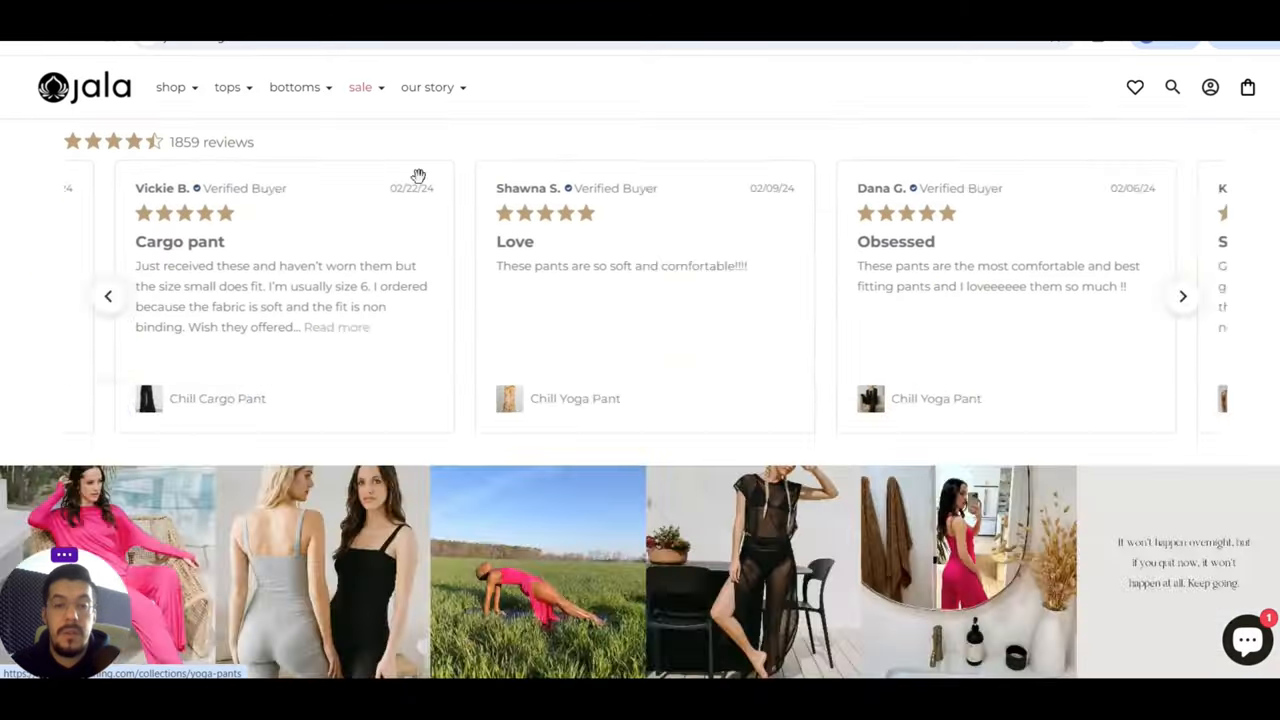
scroll(down, 3)
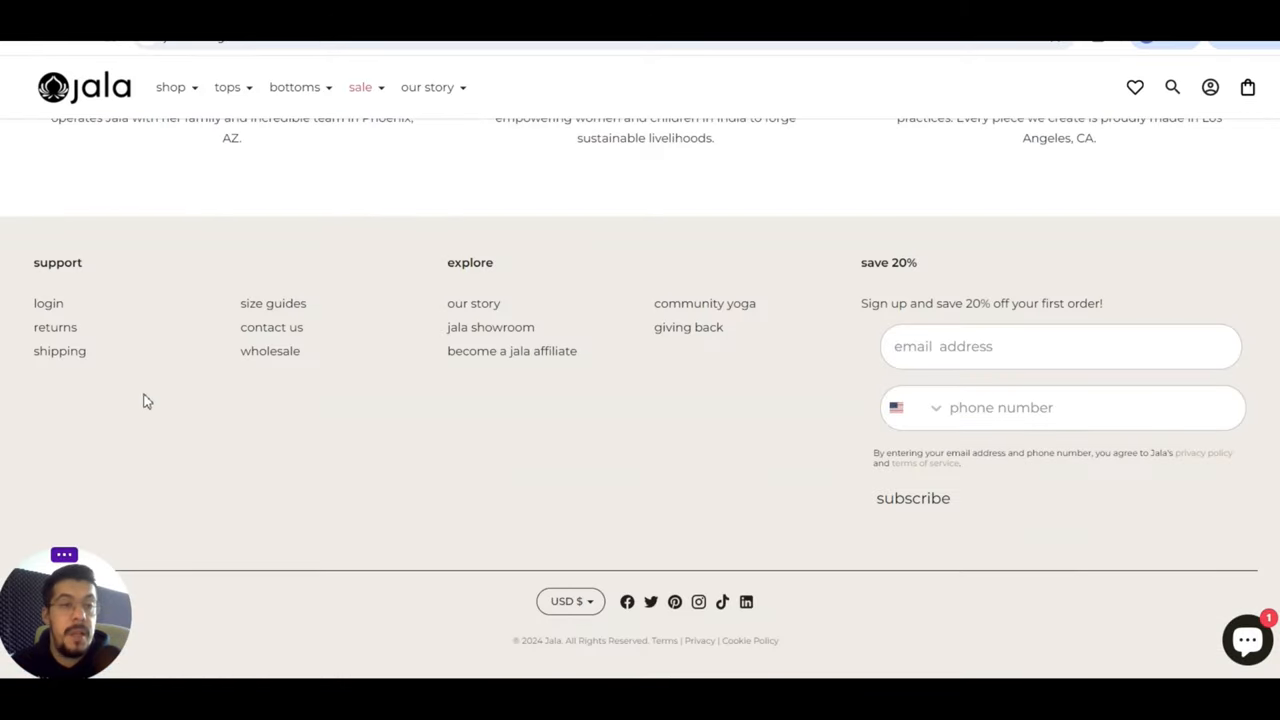
click(270, 350)
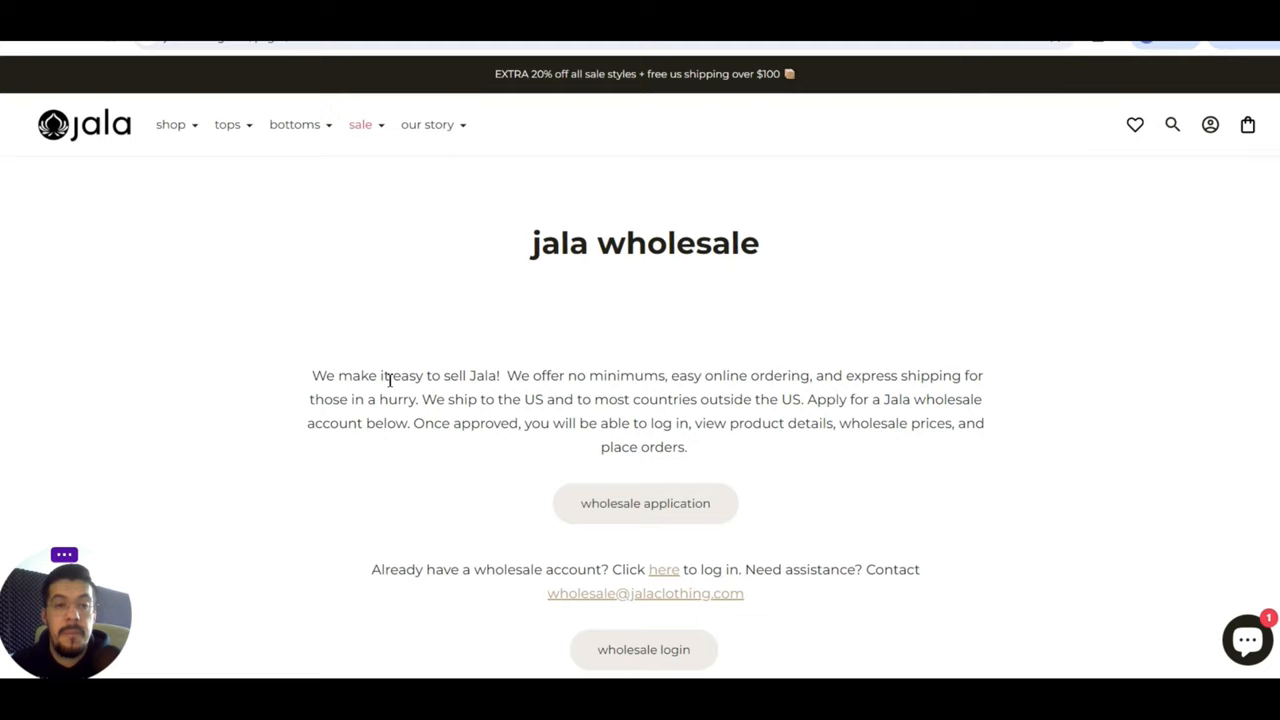
mouse_move(582, 370)
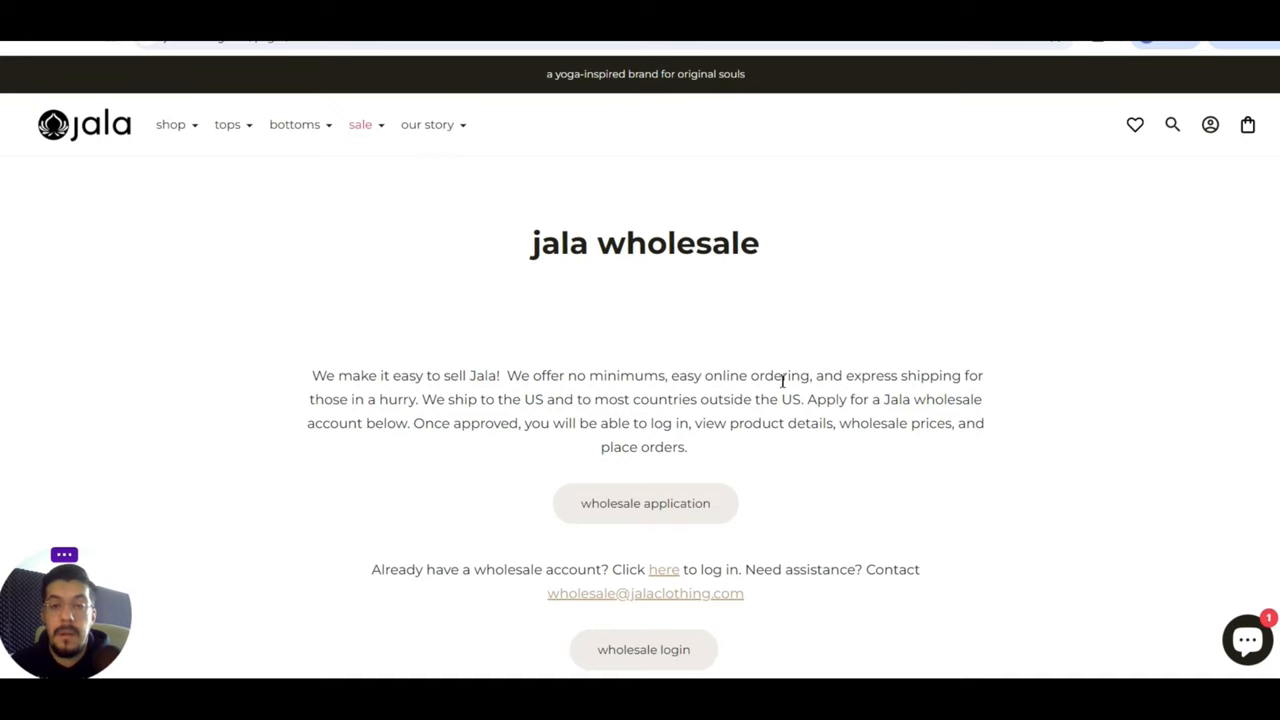
mouse_move(448, 408)
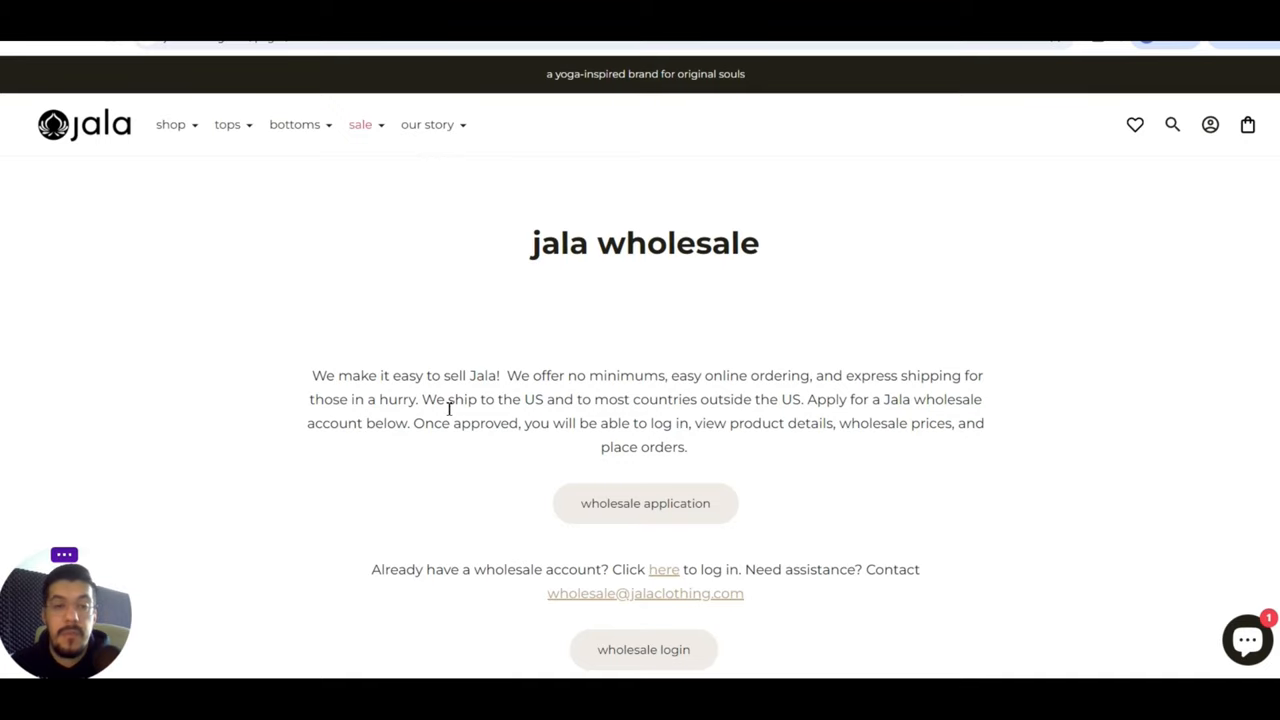
mouse_move(648, 418)
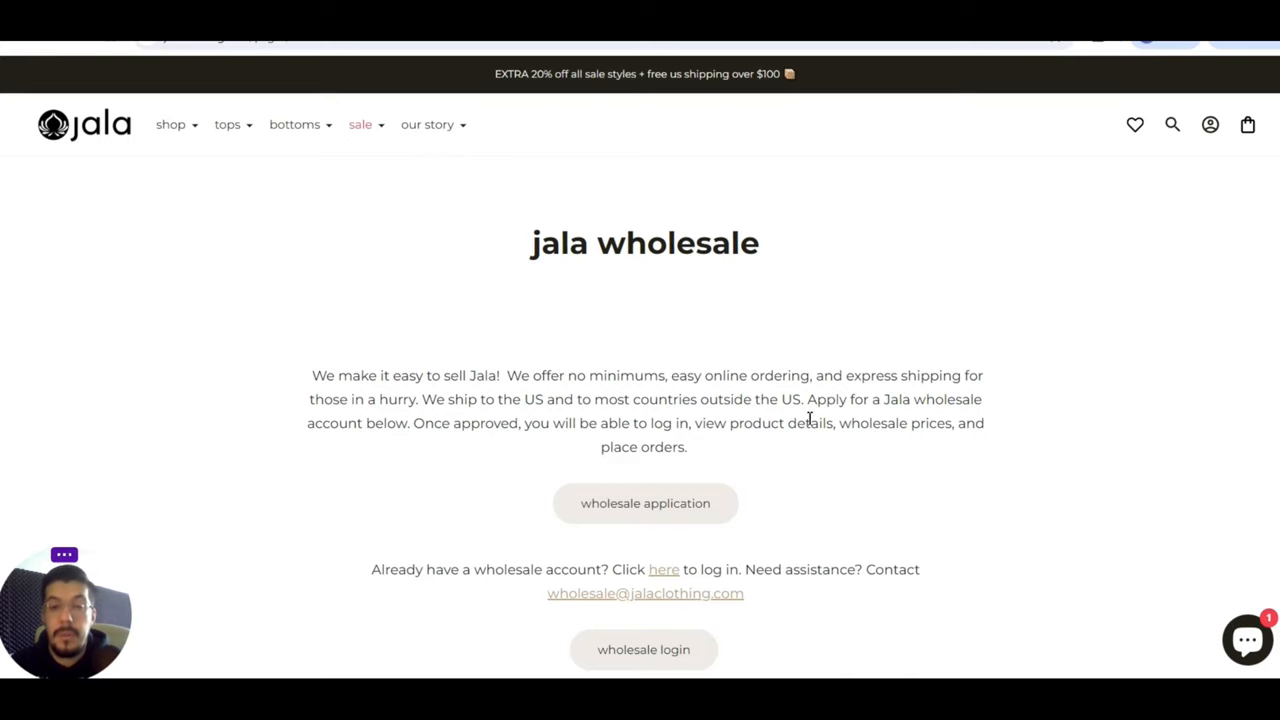
mouse_move(581, 465)
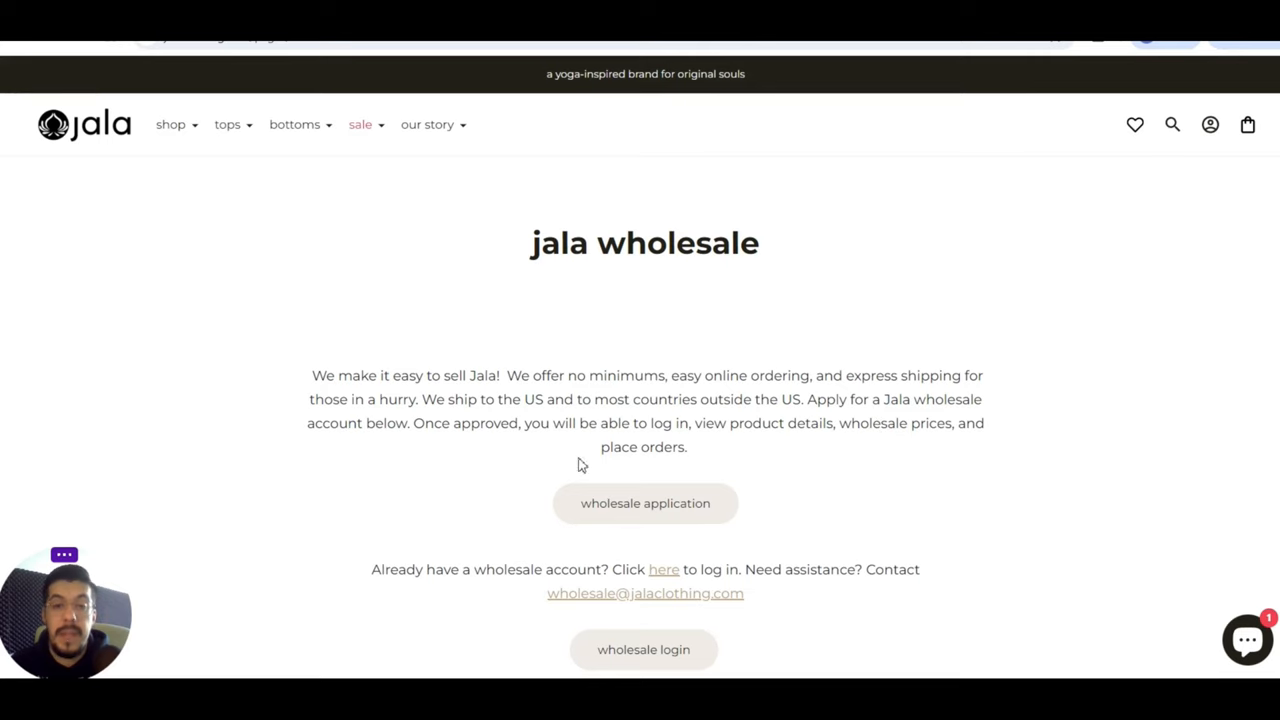
- Read the jala wholesale terms, then open the 'wholesale application' form
scroll(down, 3)
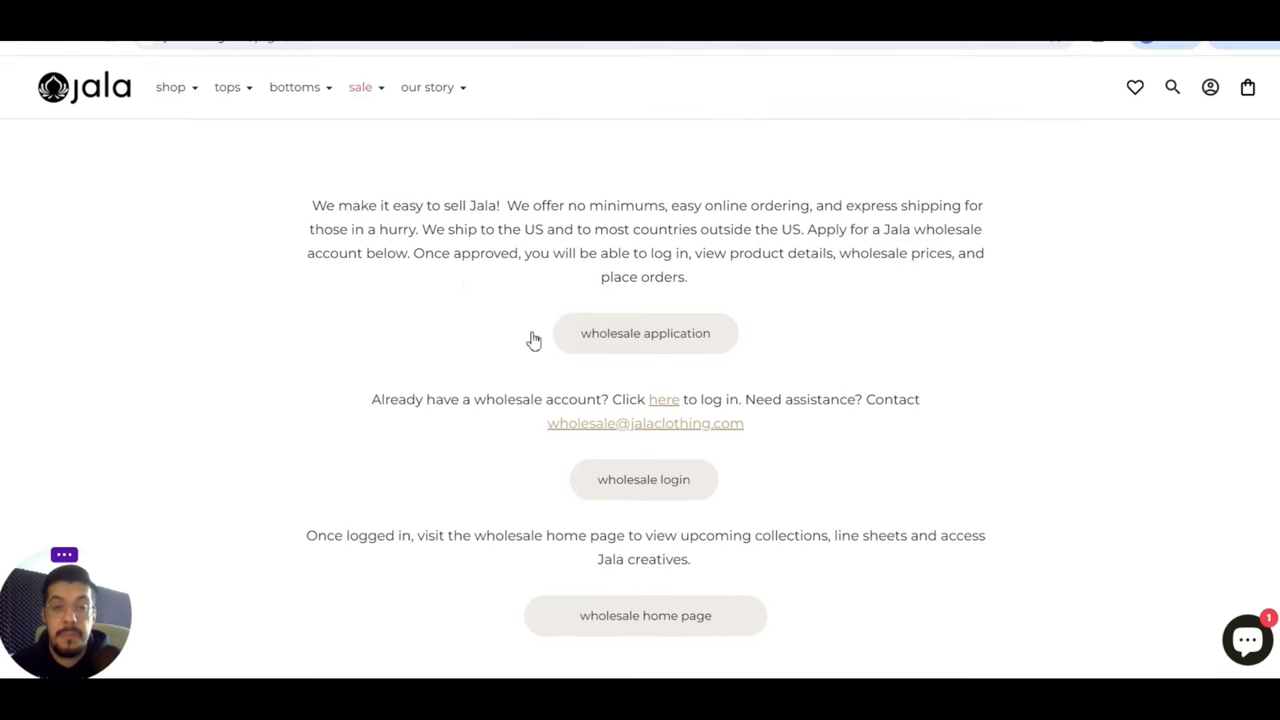
mouse_move(344, 414)
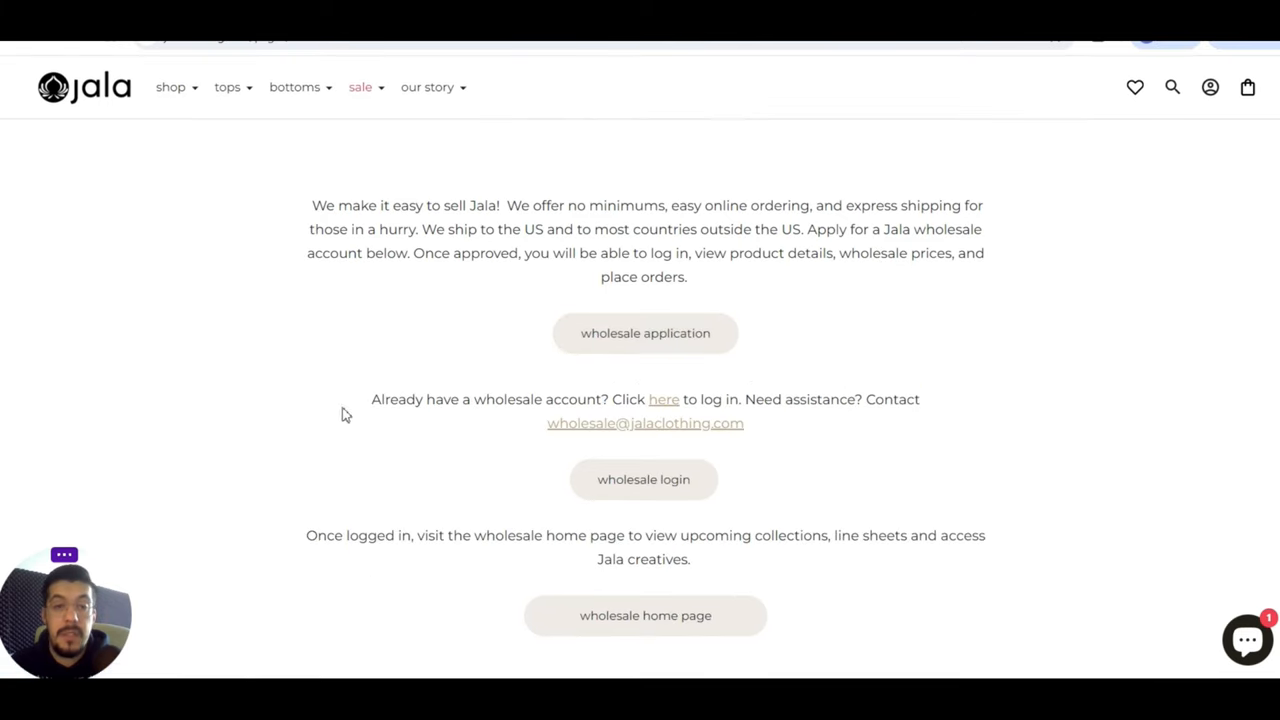
scroll(down, 3)
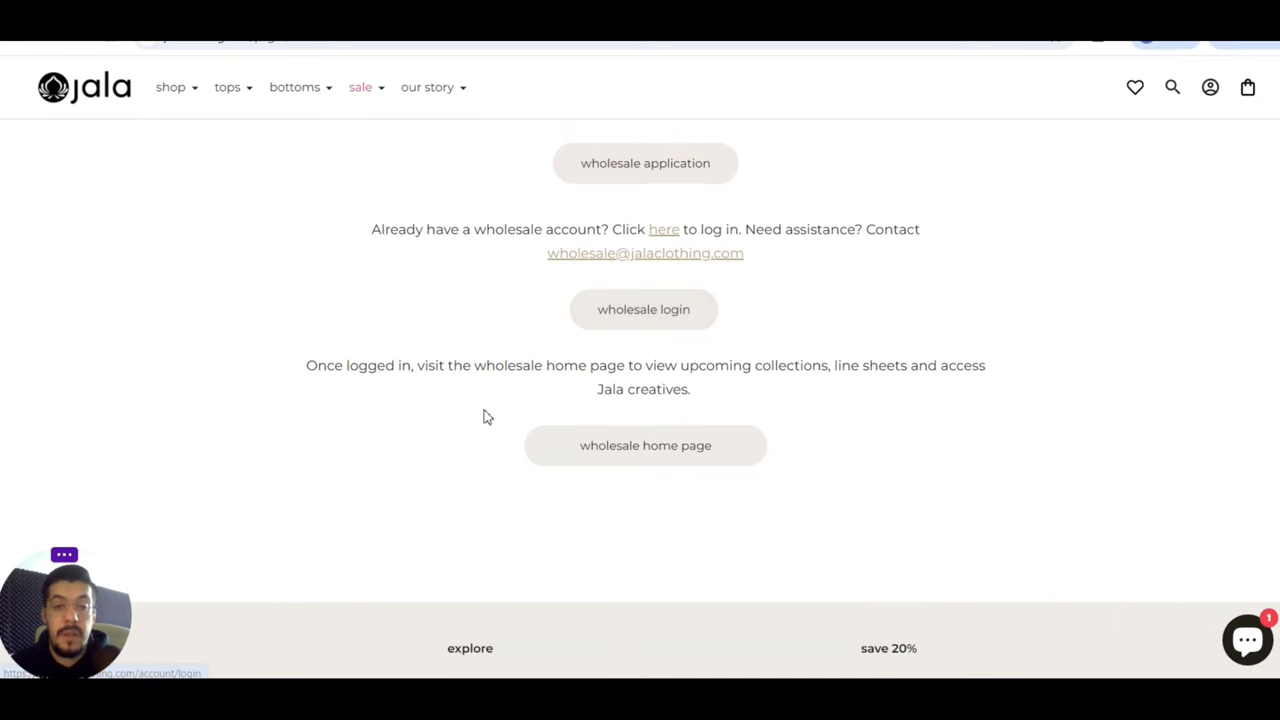
scroll(up, 3)
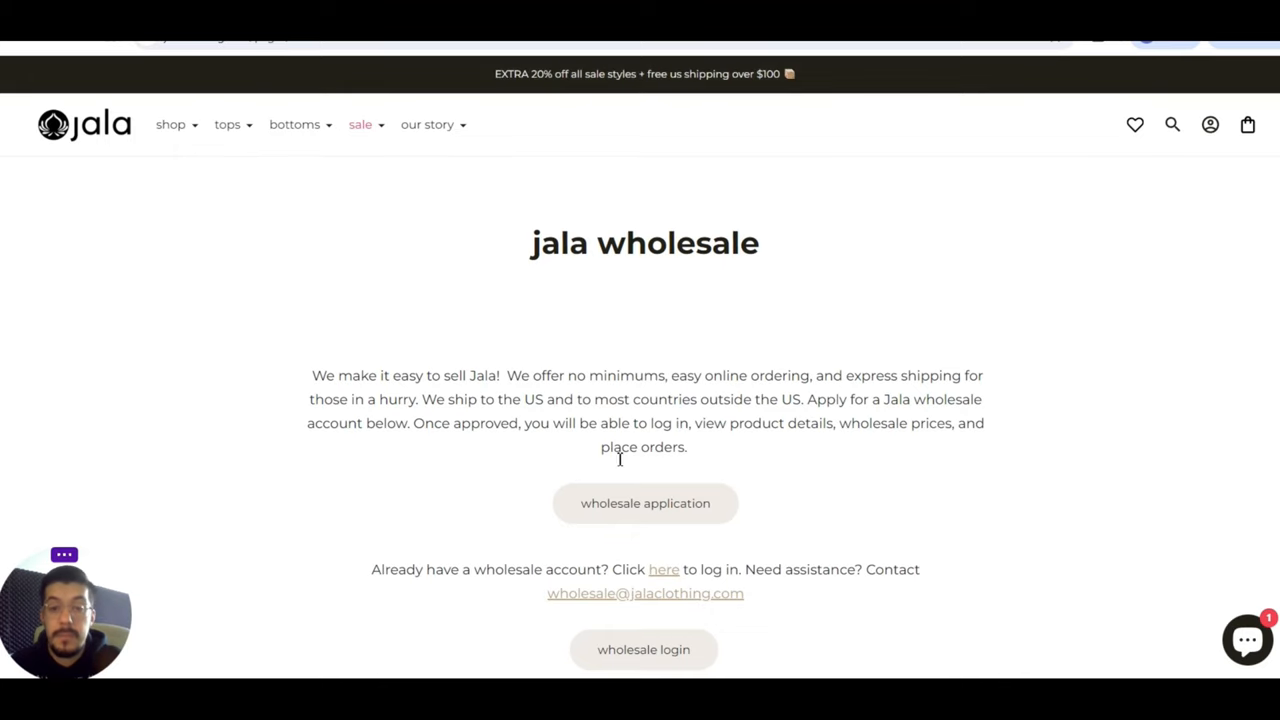
click(645, 503)
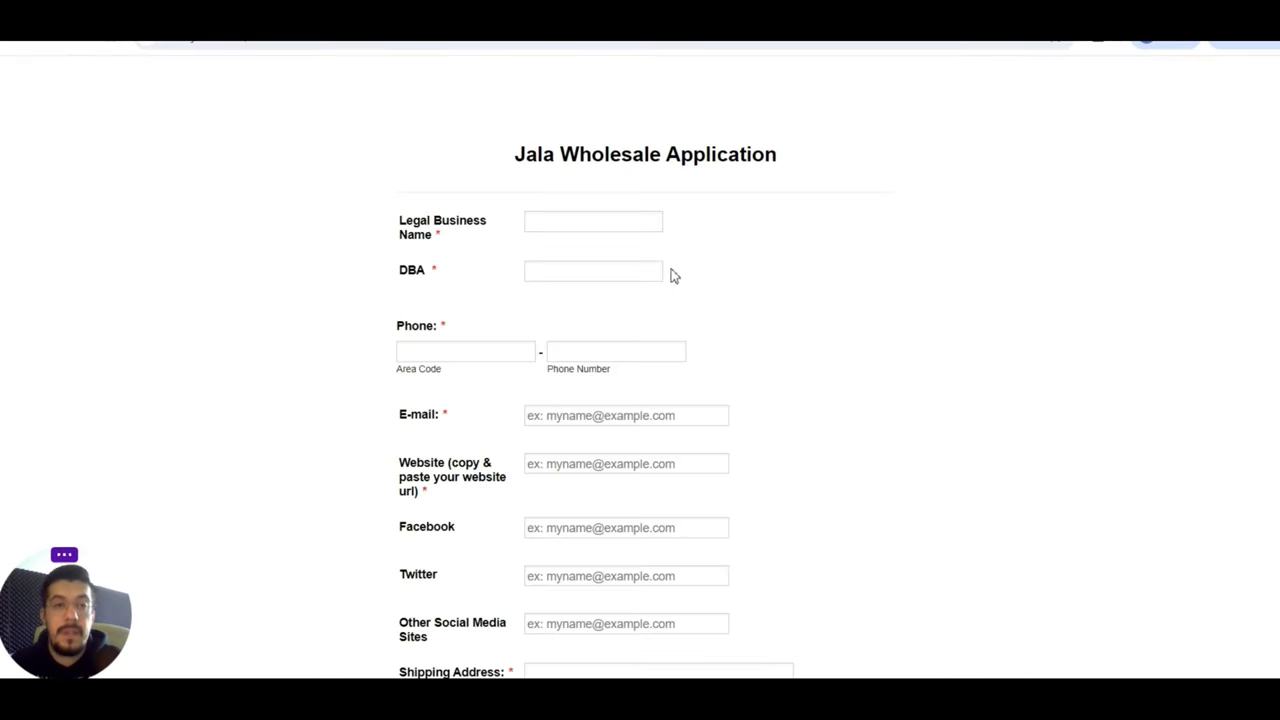
mouse_move(710, 180)
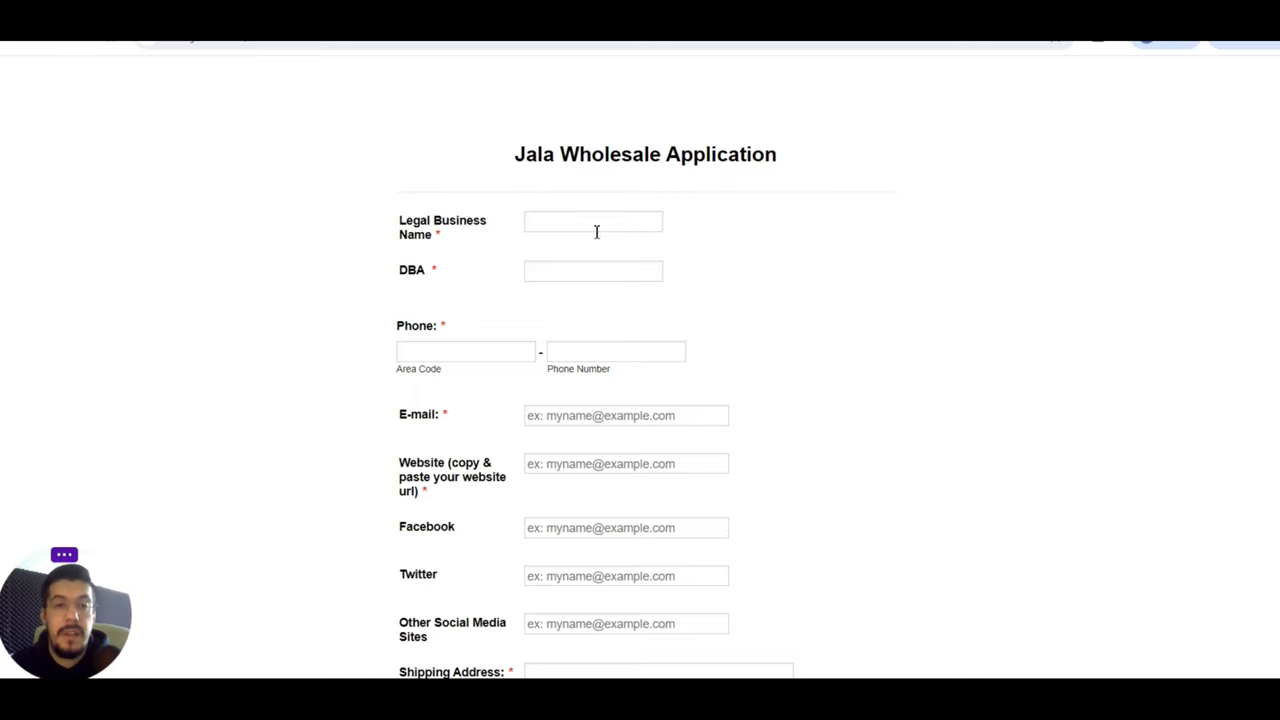
mouse_move(463, 318)
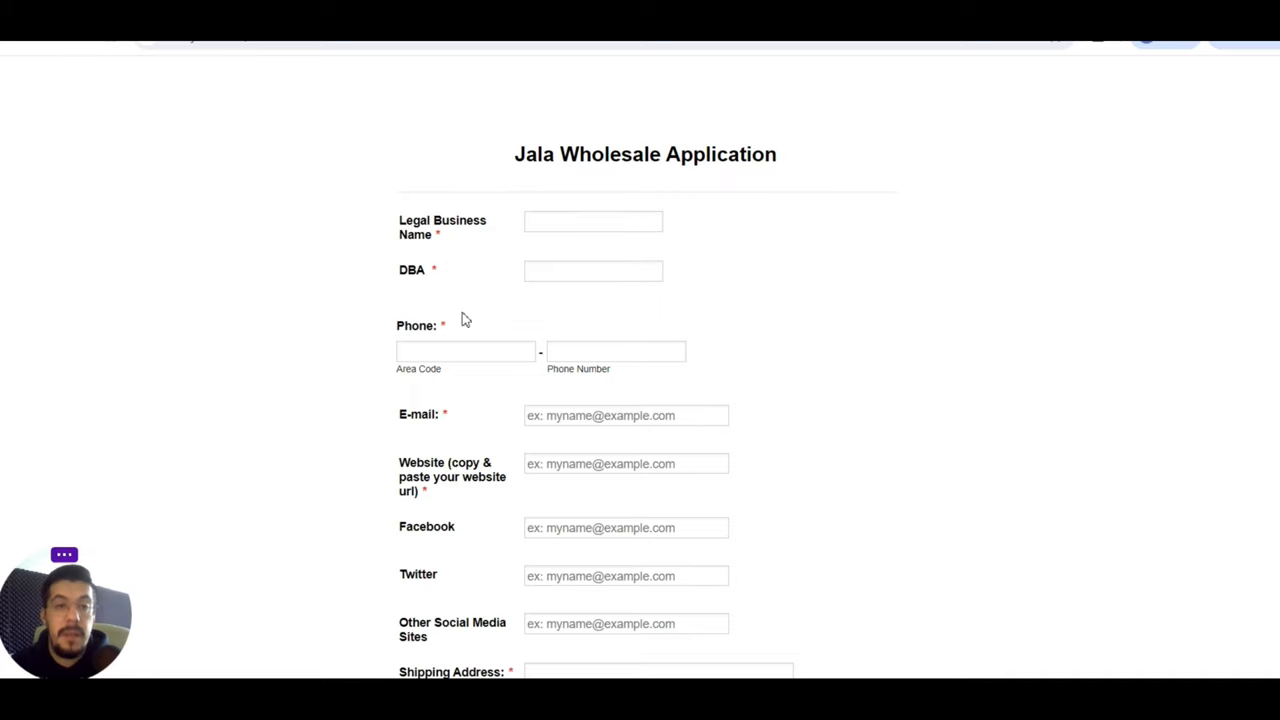
- Scroll through the form's store, representative and additional information sections
scroll(down, 3)
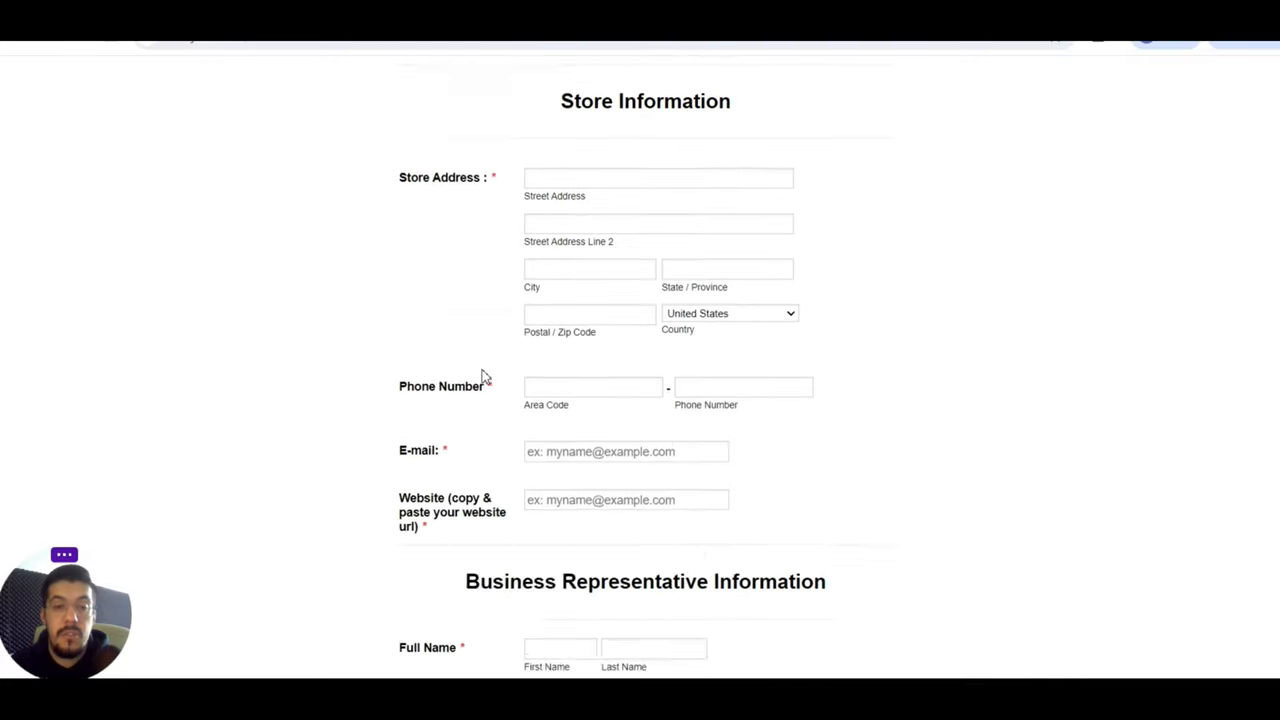
scroll(down, 3)
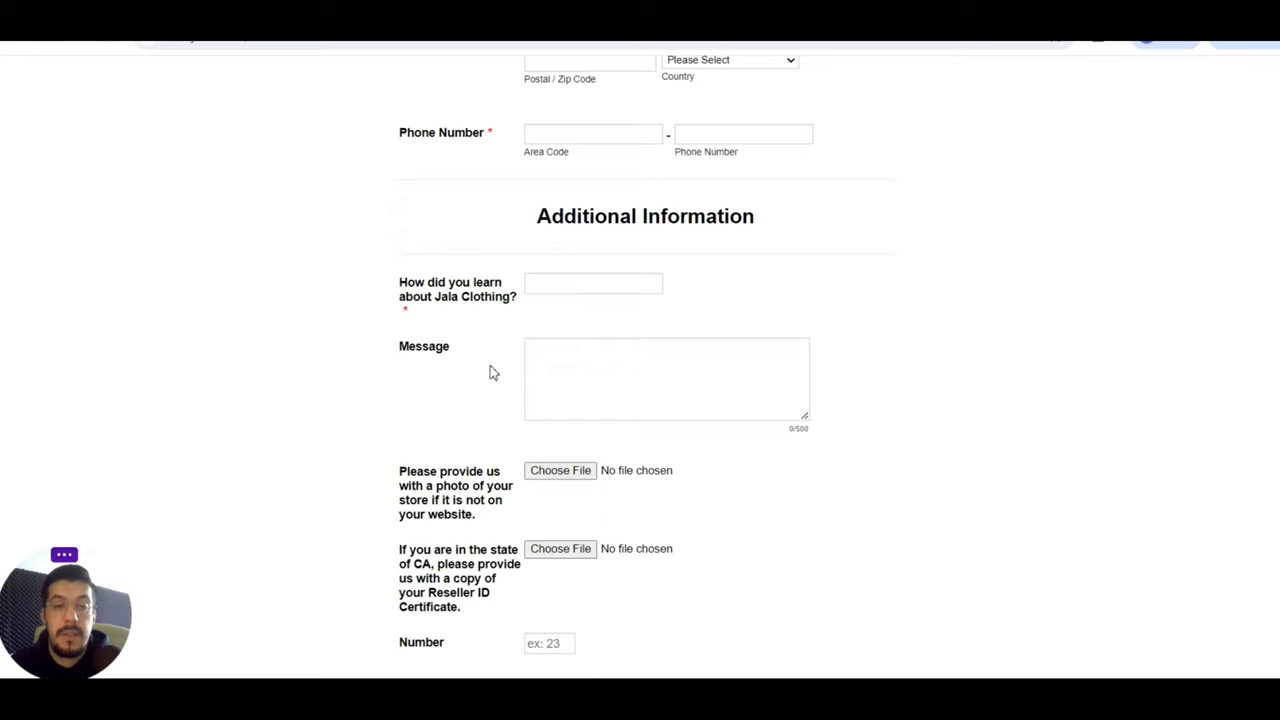
scroll(down, 3)
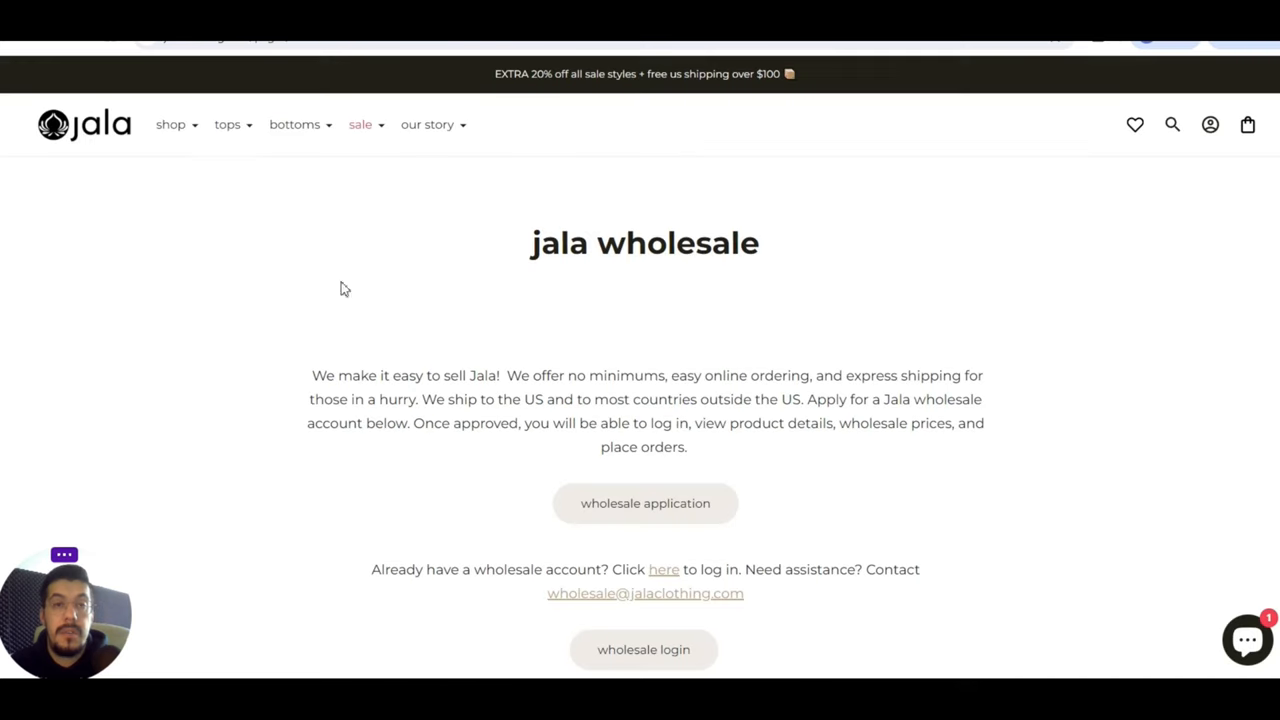
mouse_move(171, 135)
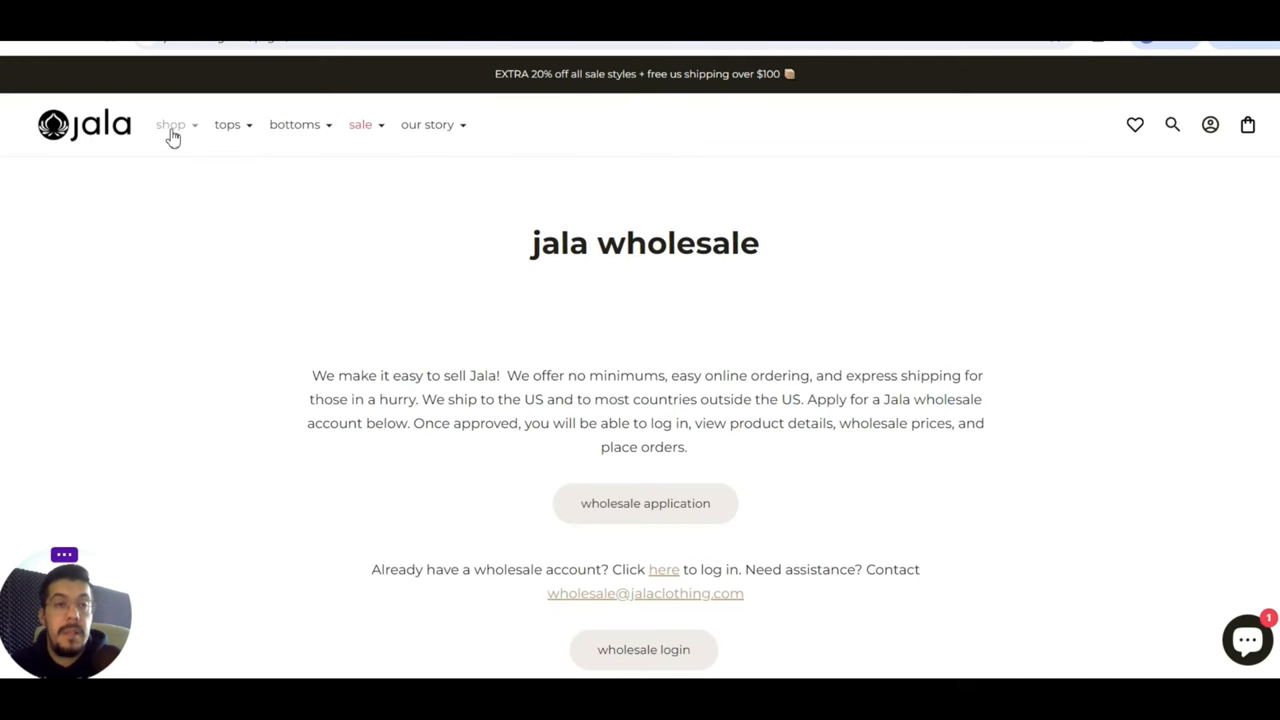
- Open the New Arrivals collection from the shop categories and start browsing it
click(170, 124)
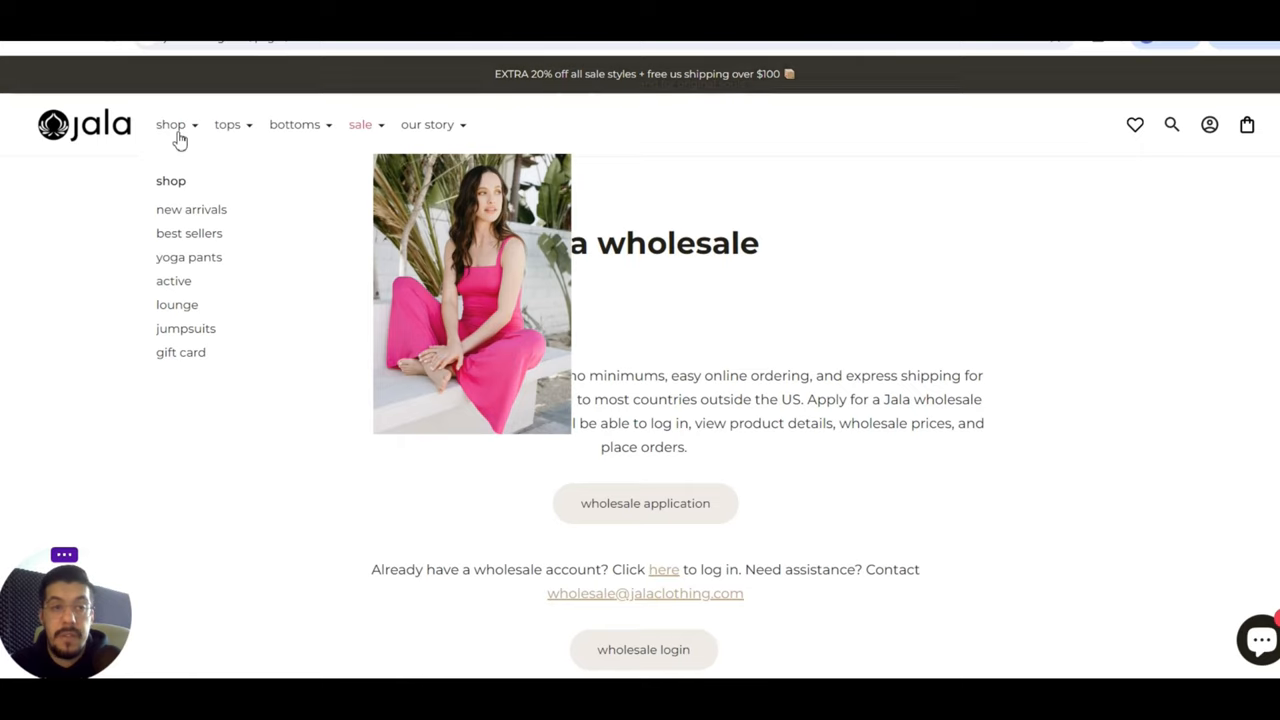
click(191, 209)
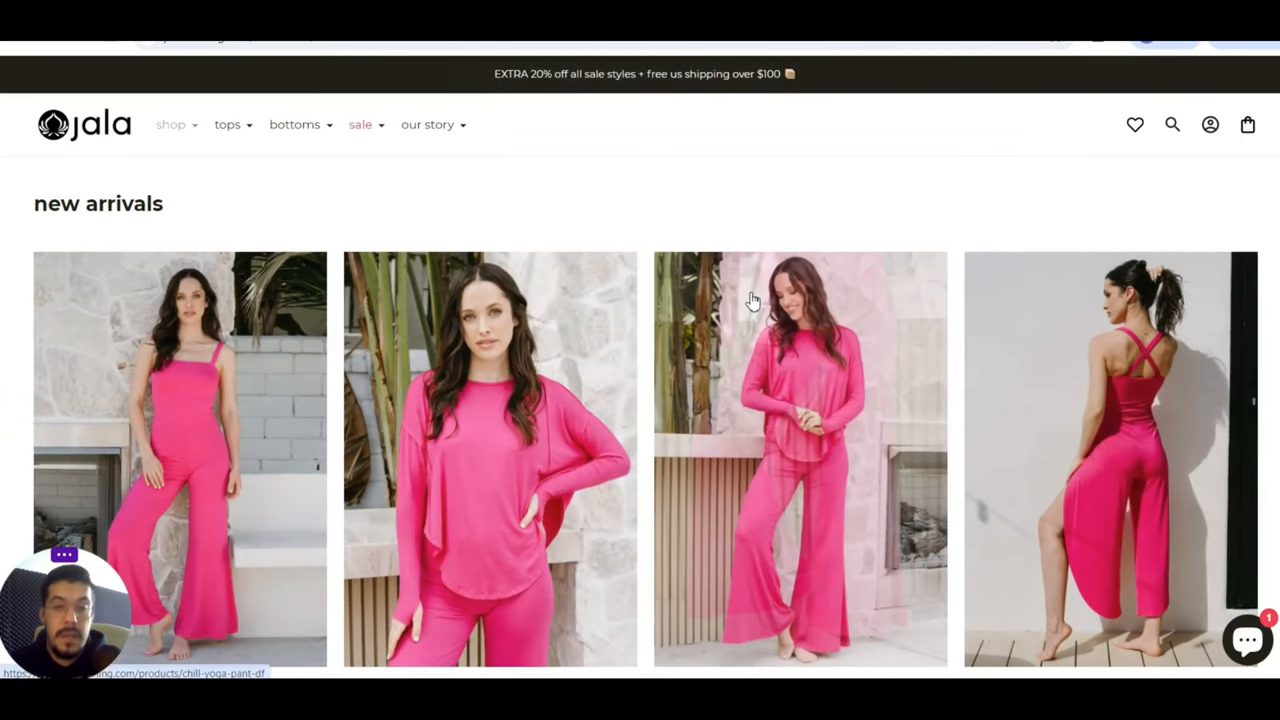
scroll(down, 3)
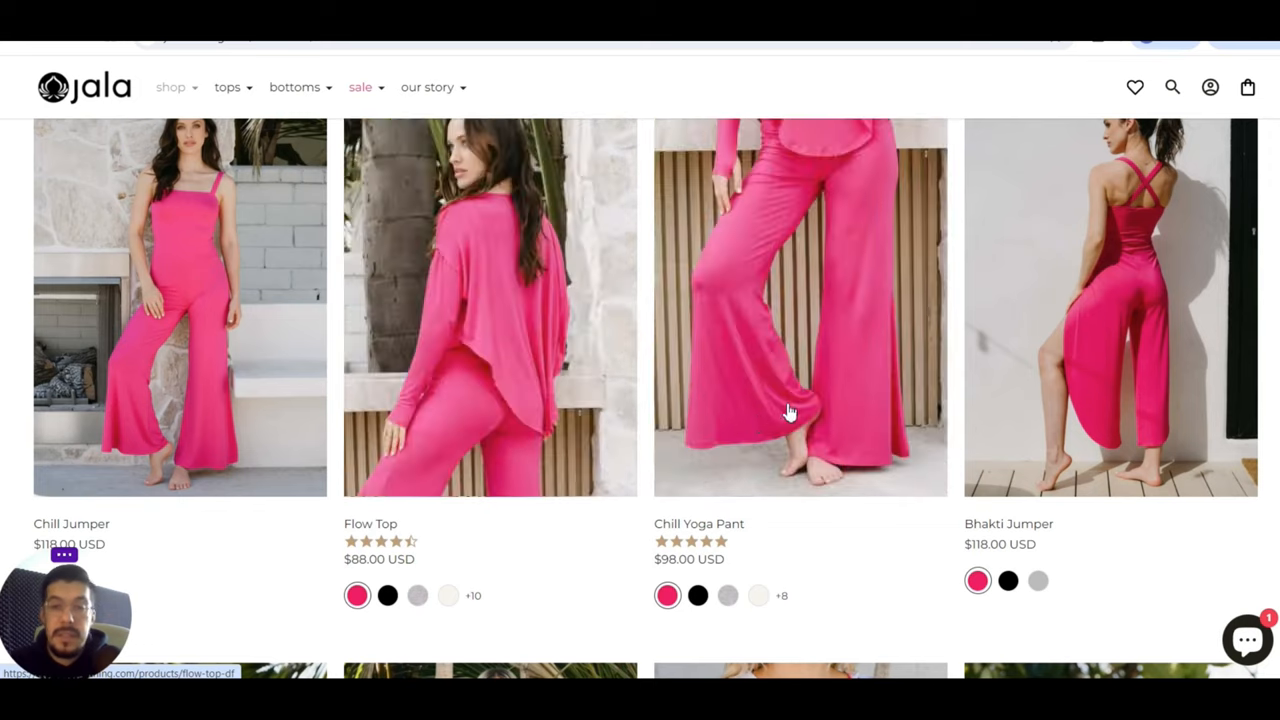
scroll(down, 3)
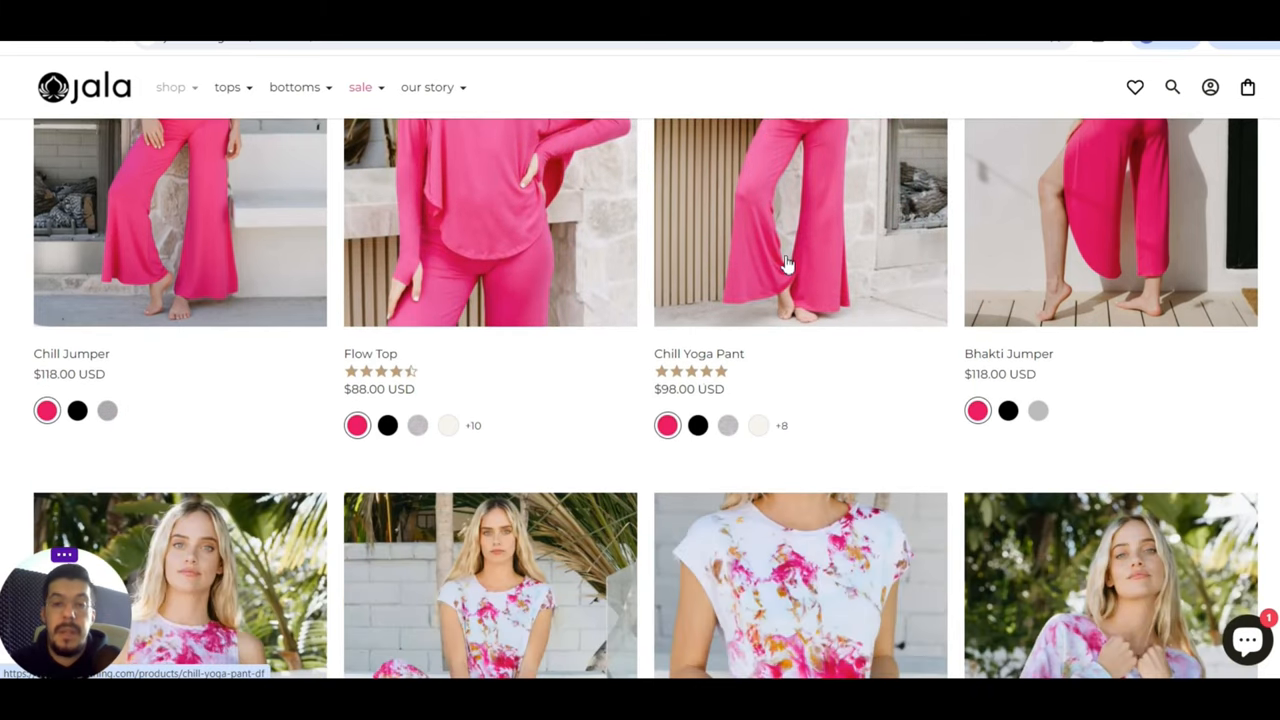
scroll(down, 3)
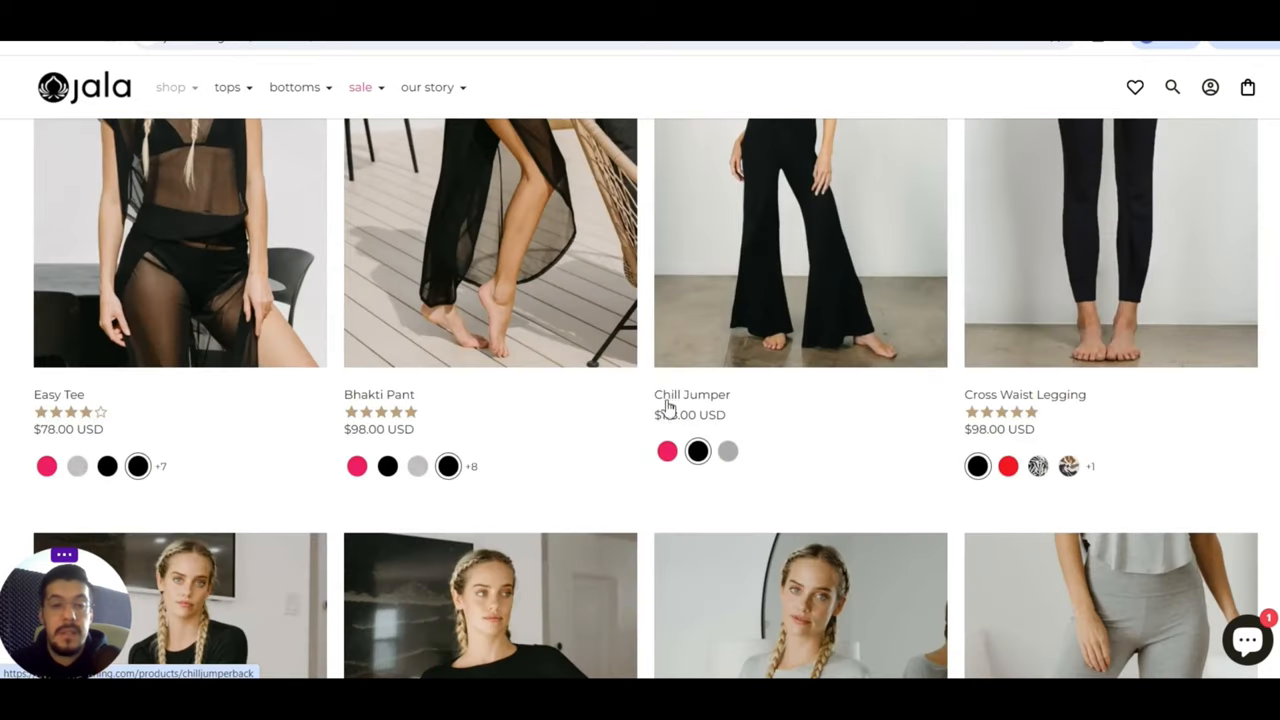
mouse_move(798, 375)
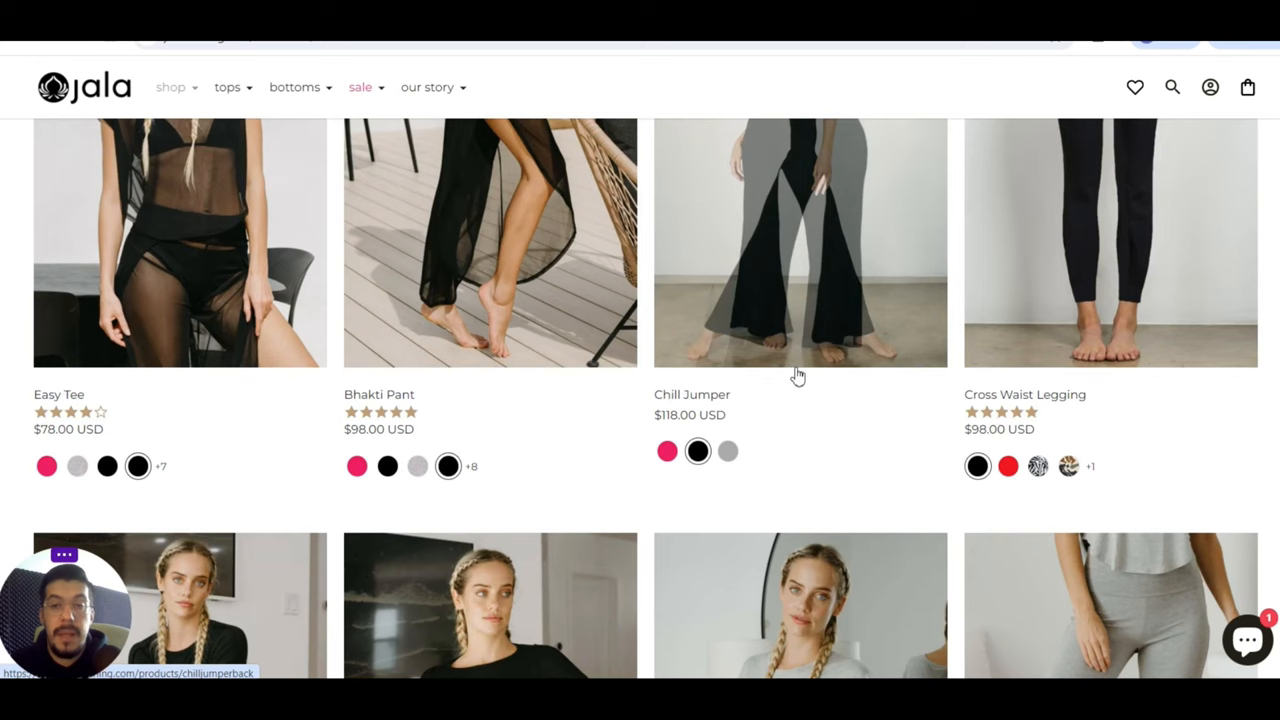
- Scroll the product listing to the footer and open 'become a jala affiliate'
scroll(down, 3)
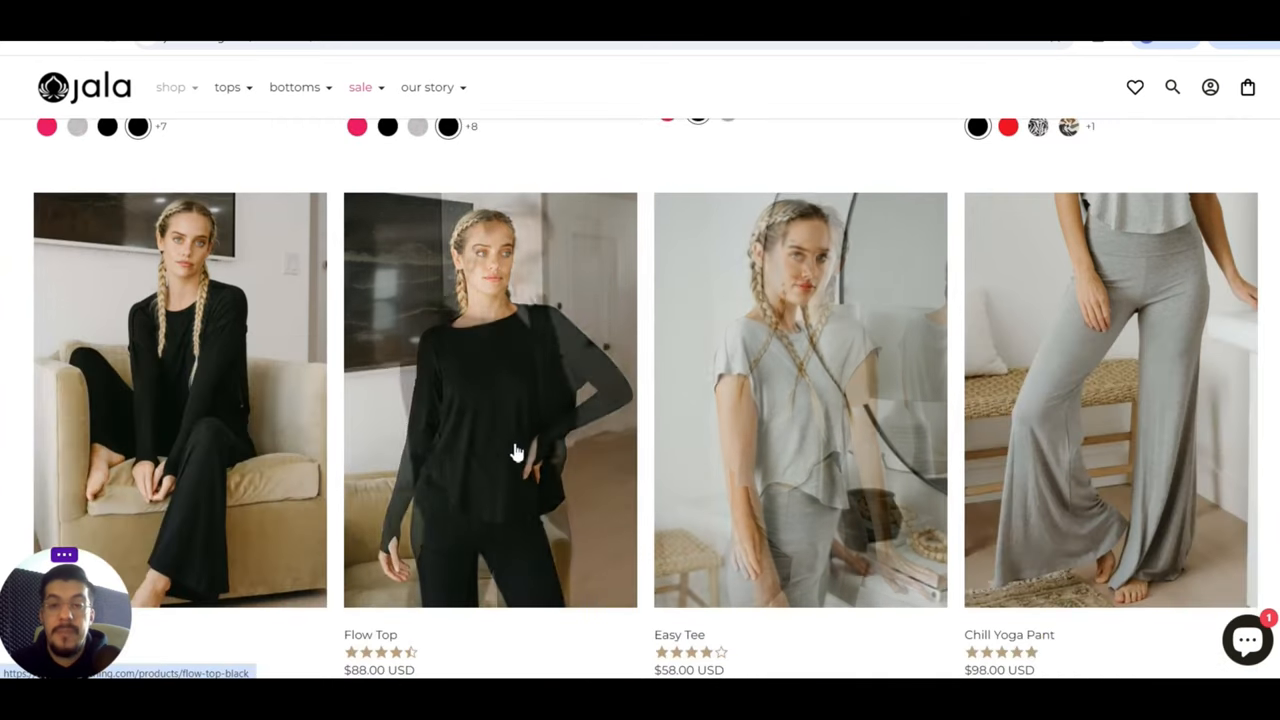
scroll(down, 3)
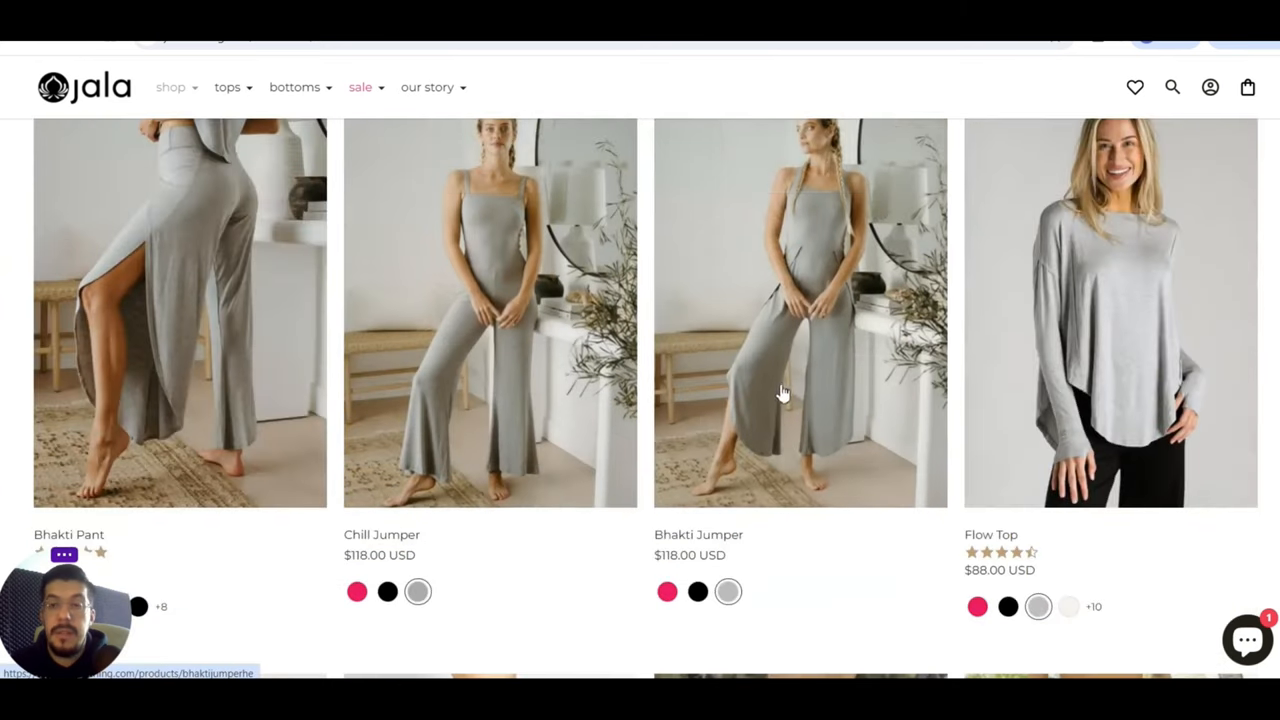
scroll(down, 3)
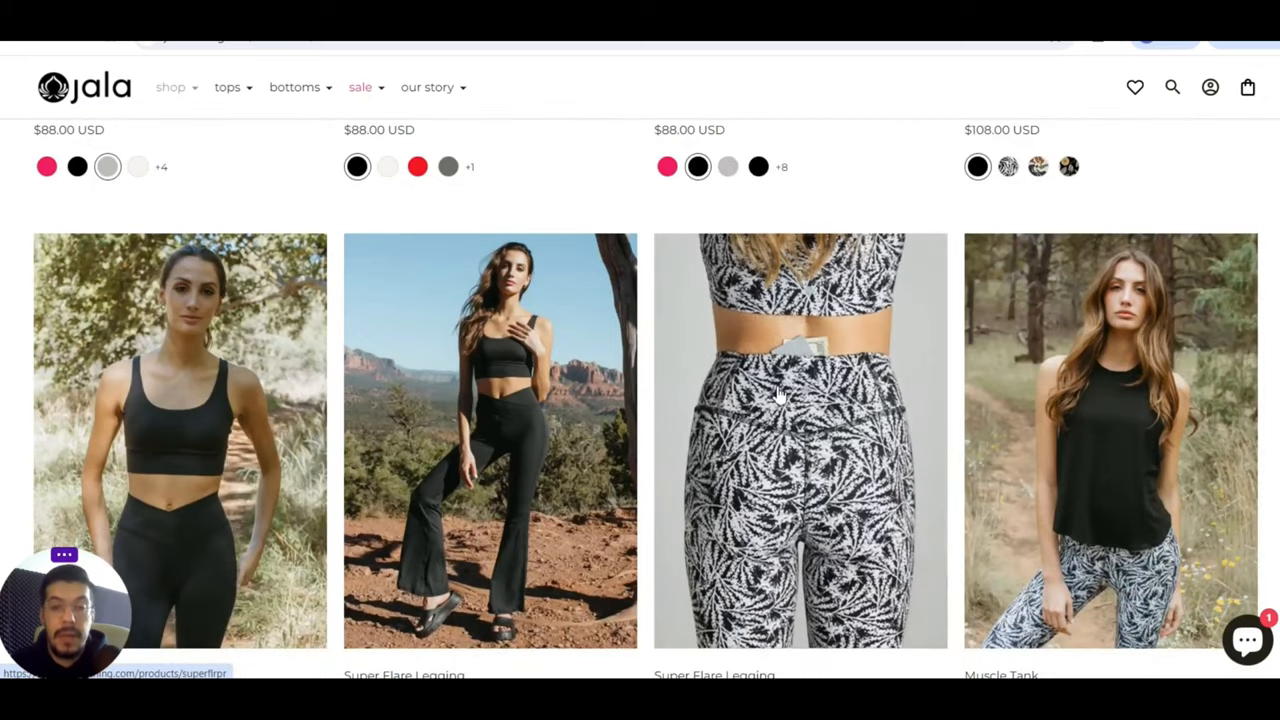
scroll(down, 3)
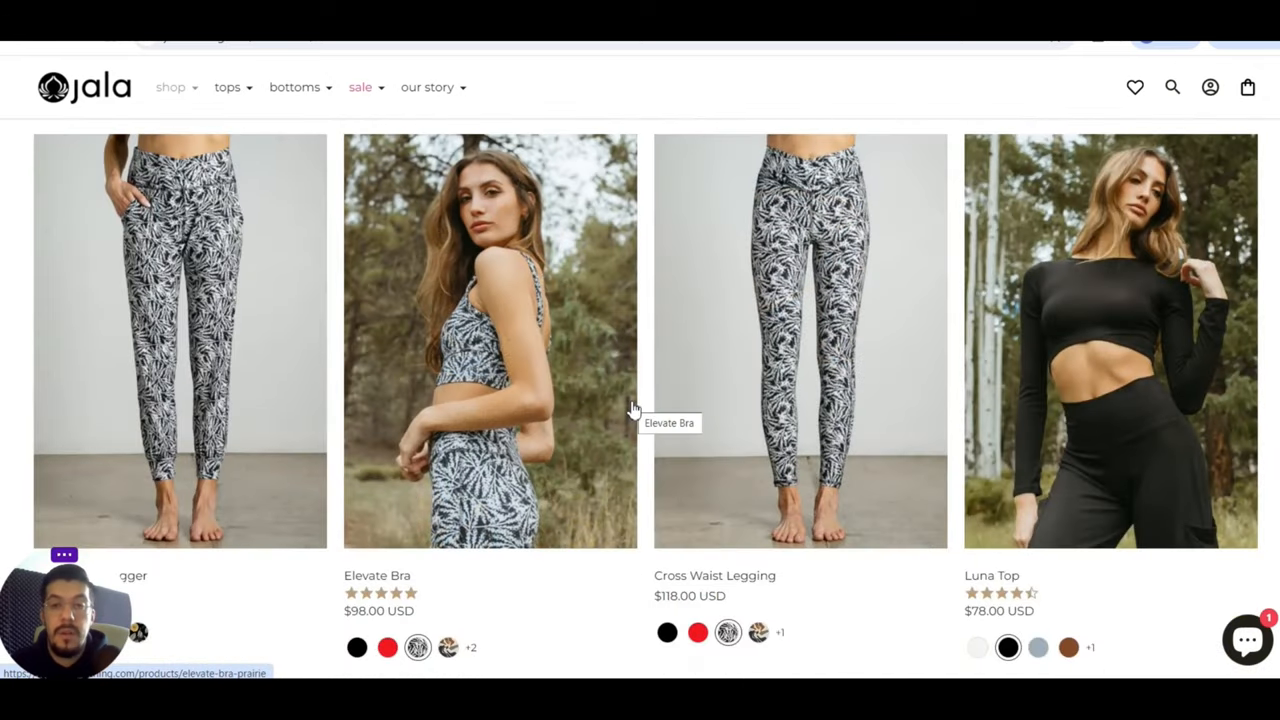
scroll(down, 3)
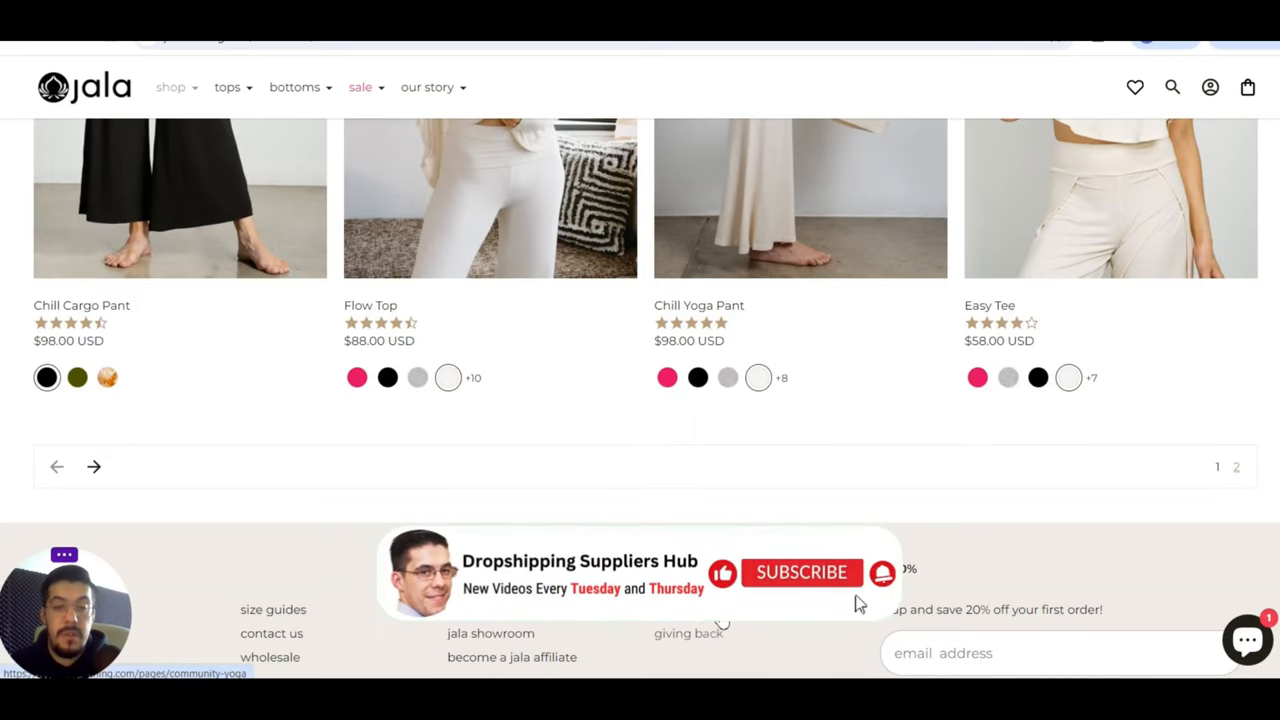
scroll(down, 3)
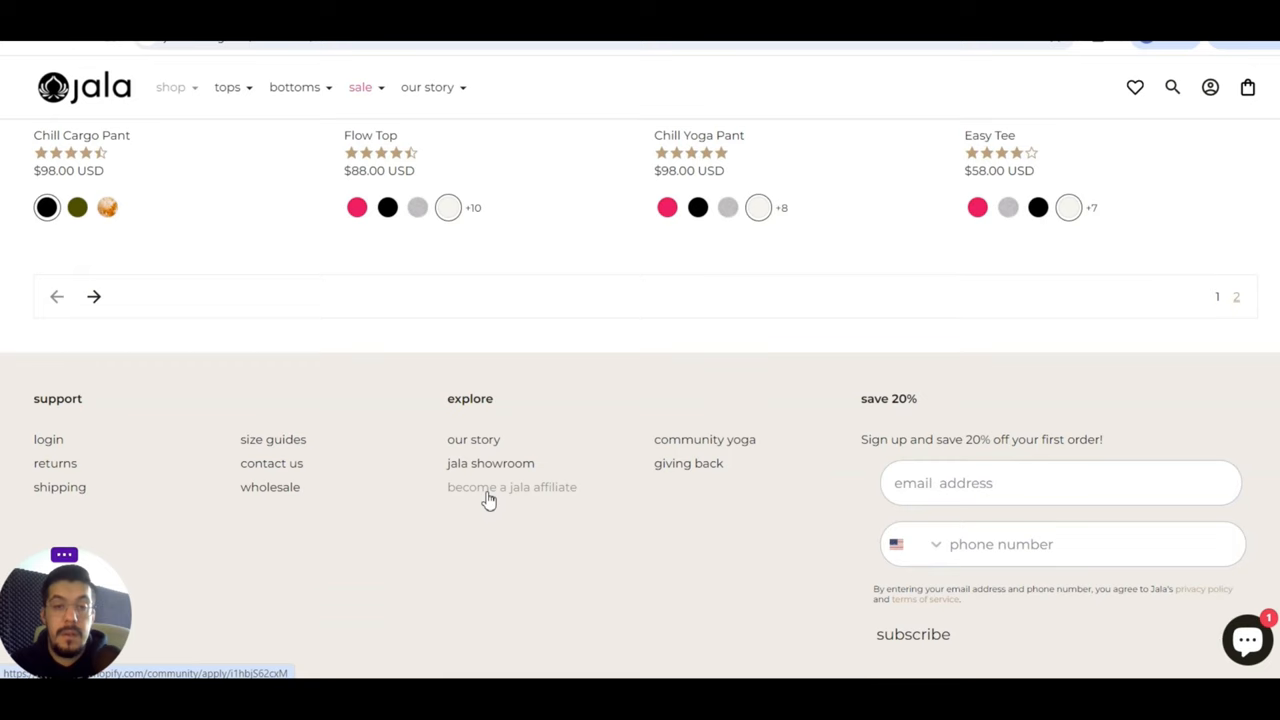
click(511, 487)
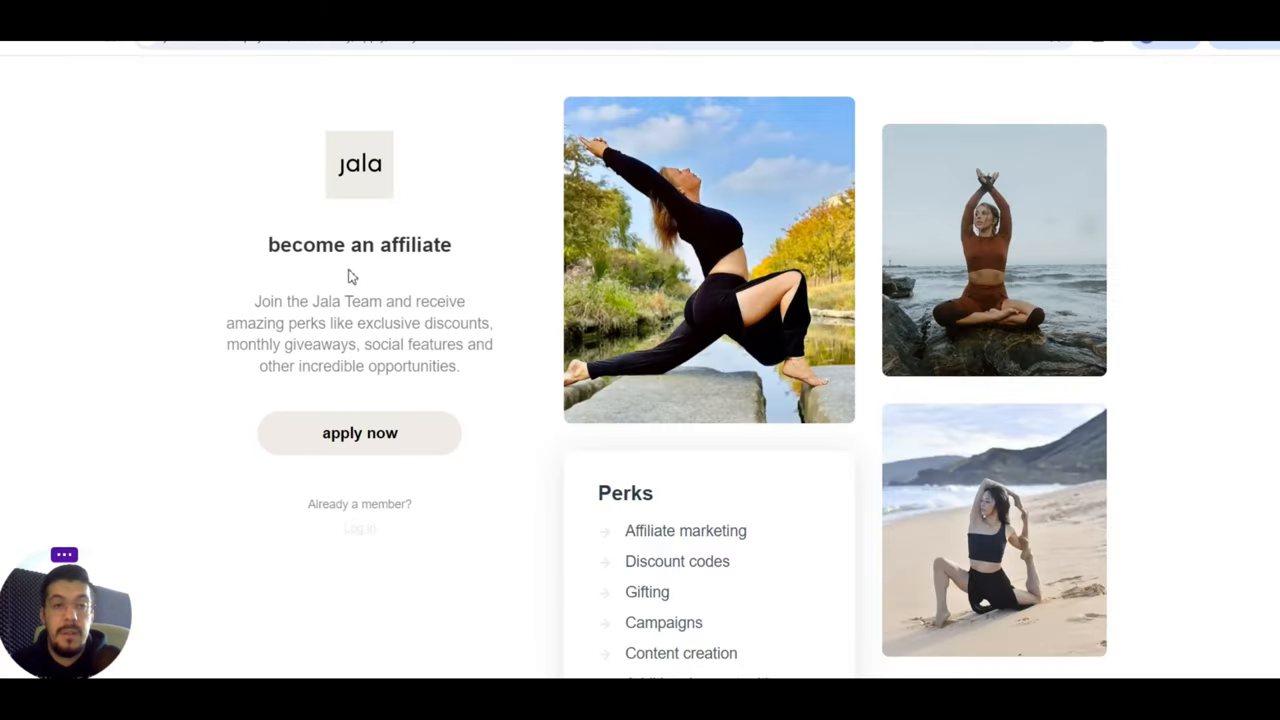
- Scroll the affiliate perks list down to additional opportunities and usage rights
scroll(down, 3)
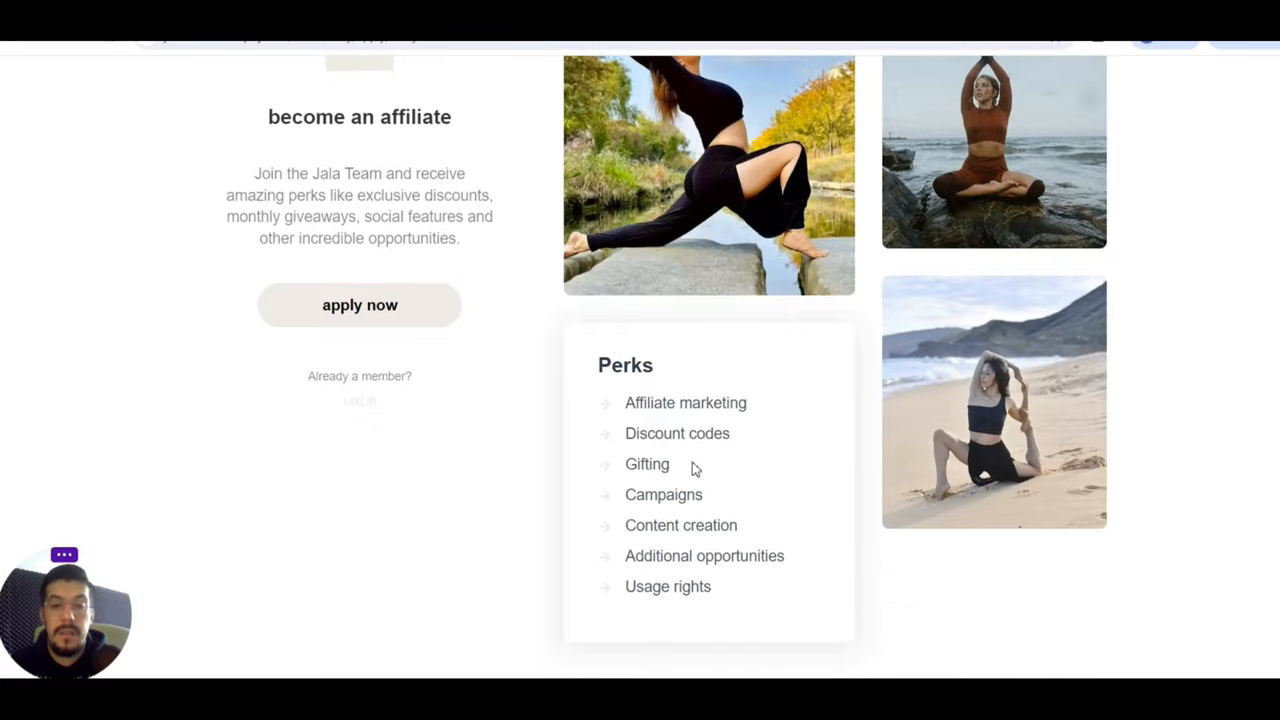
mouse_move(708, 525)
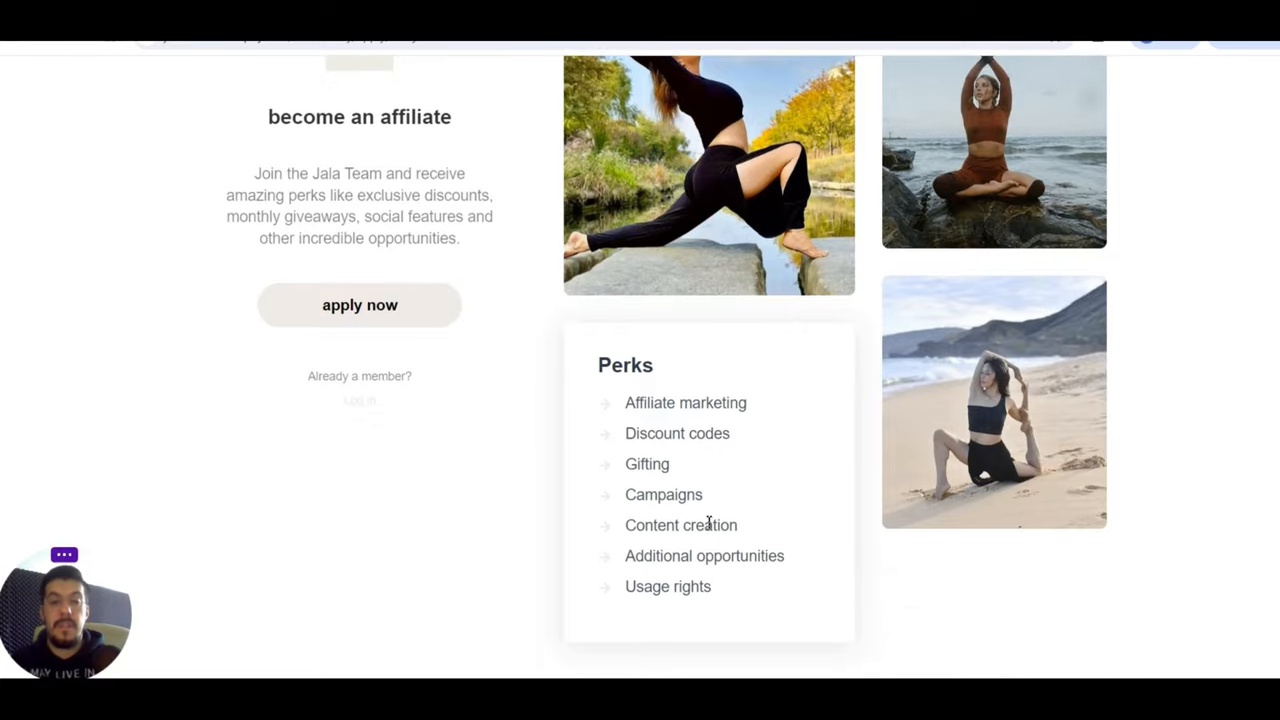
mouse_move(422, 343)
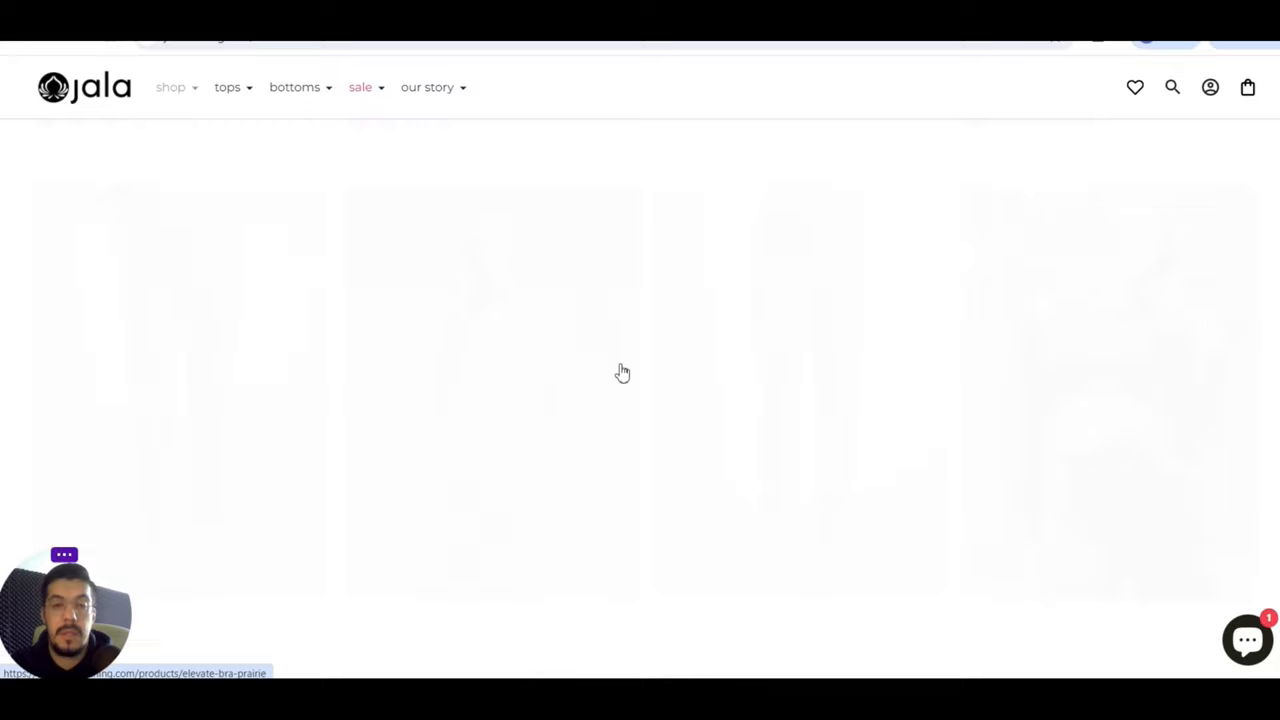
- Scroll to Jala's footer and open the 'jala showroom' page under Explore
scroll(down, 3)
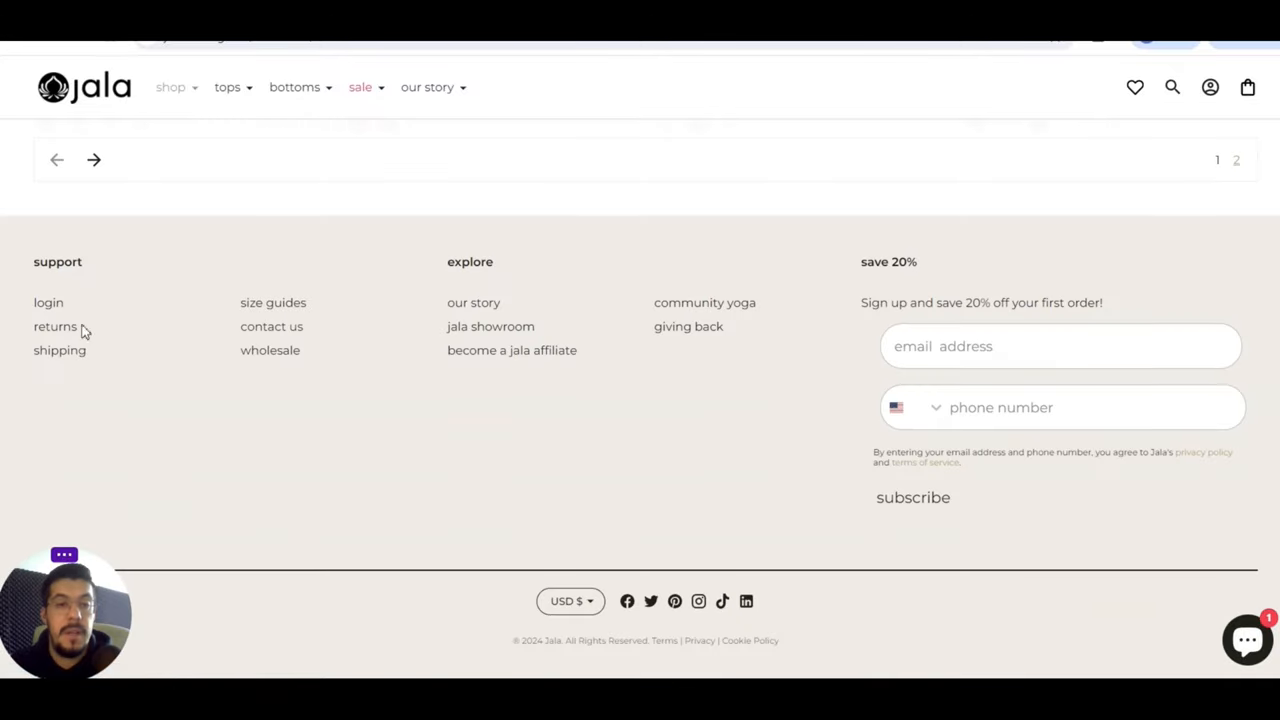
mouse_move(62, 332)
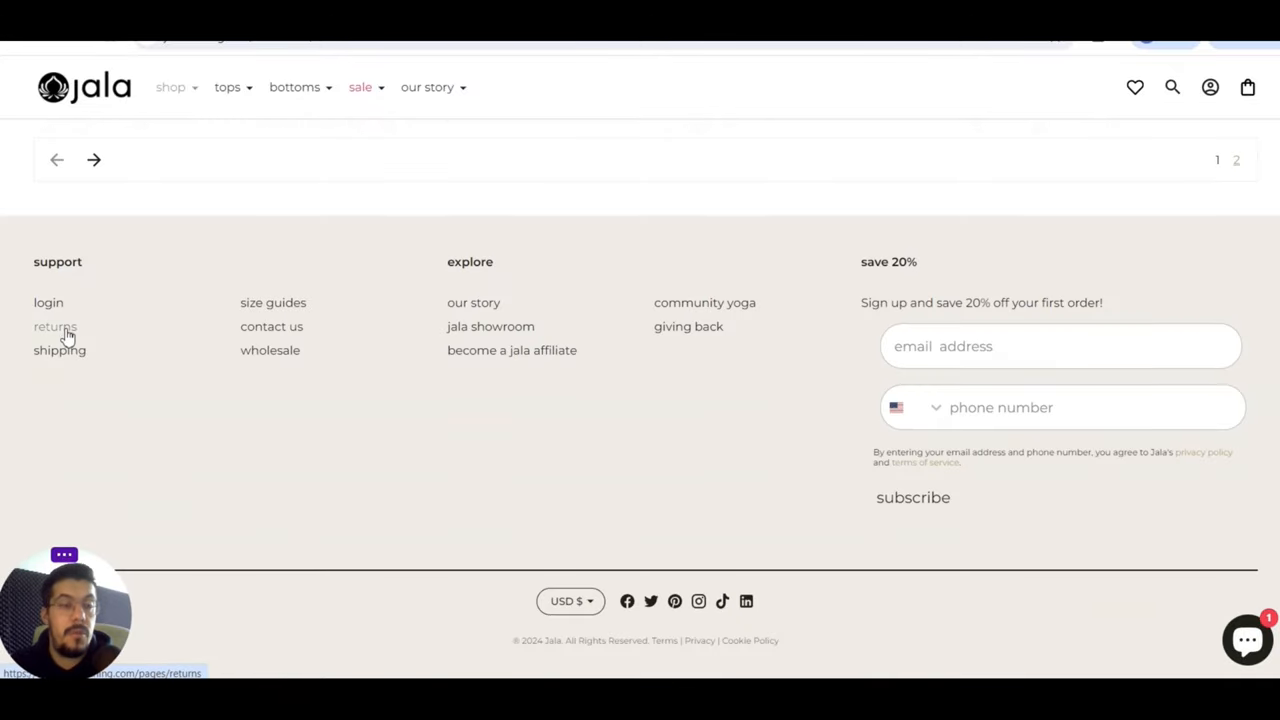
mouse_move(312, 302)
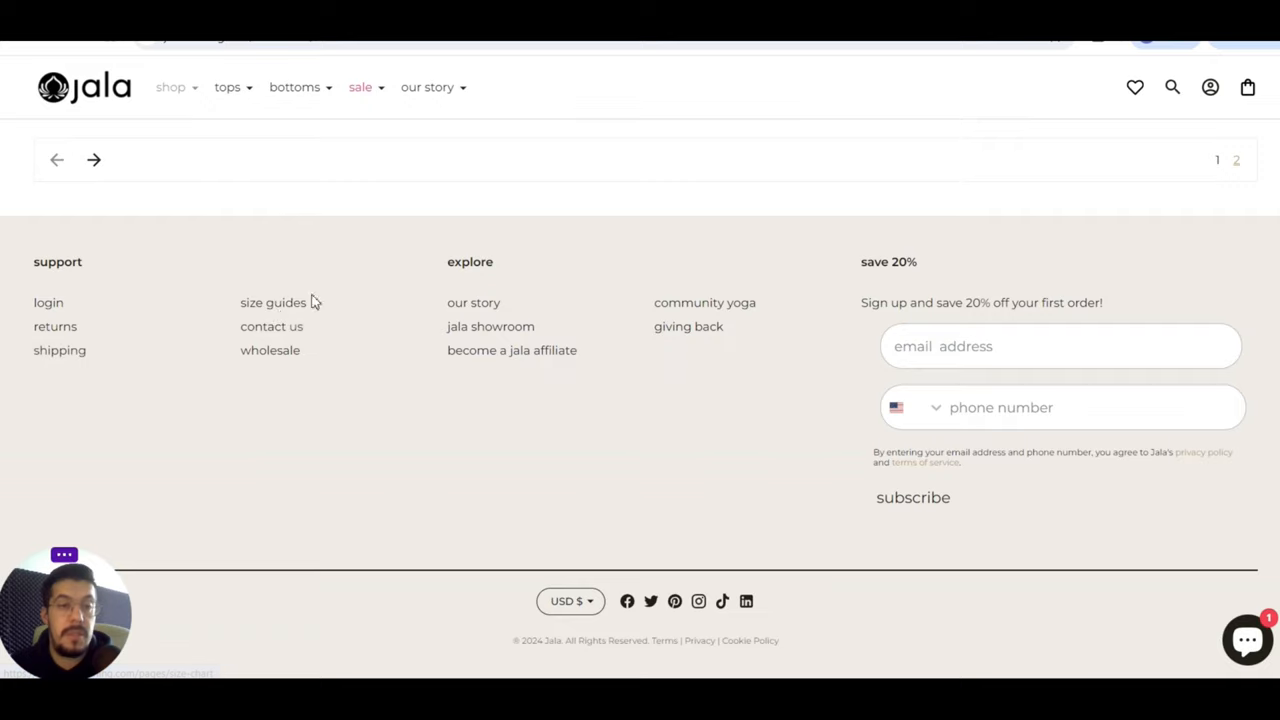
mouse_move(463, 311)
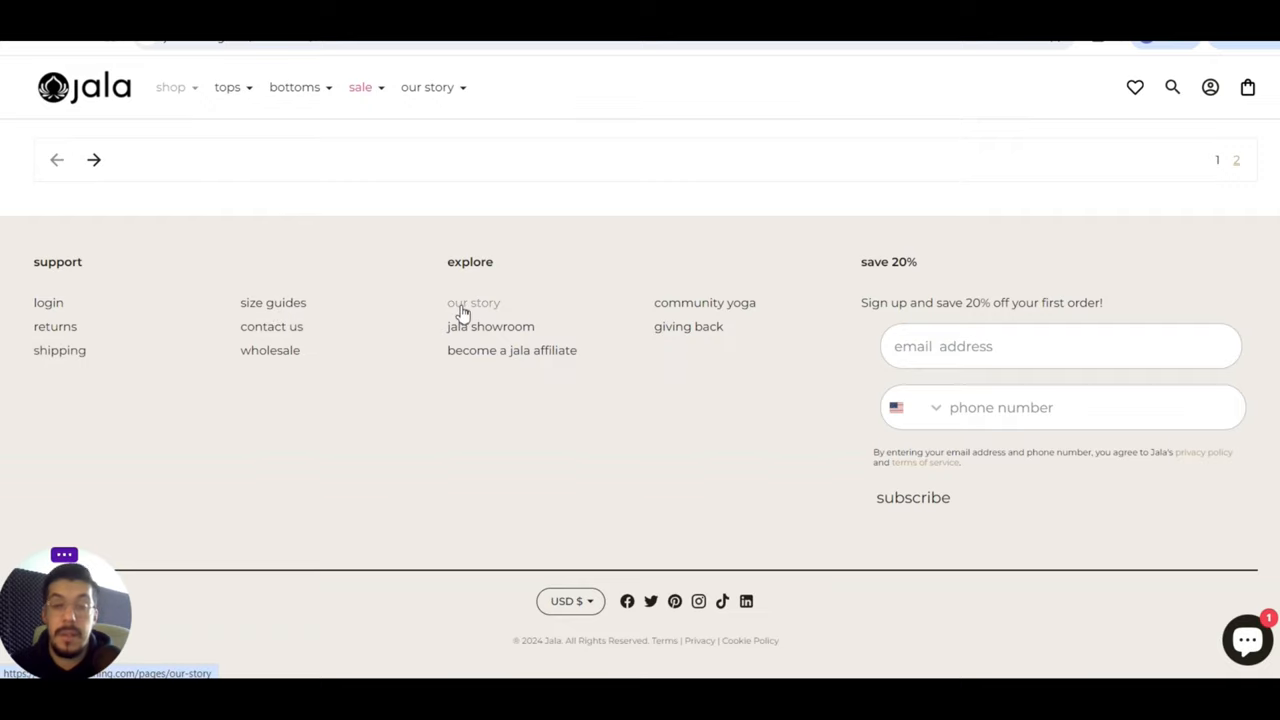
click(490, 326)
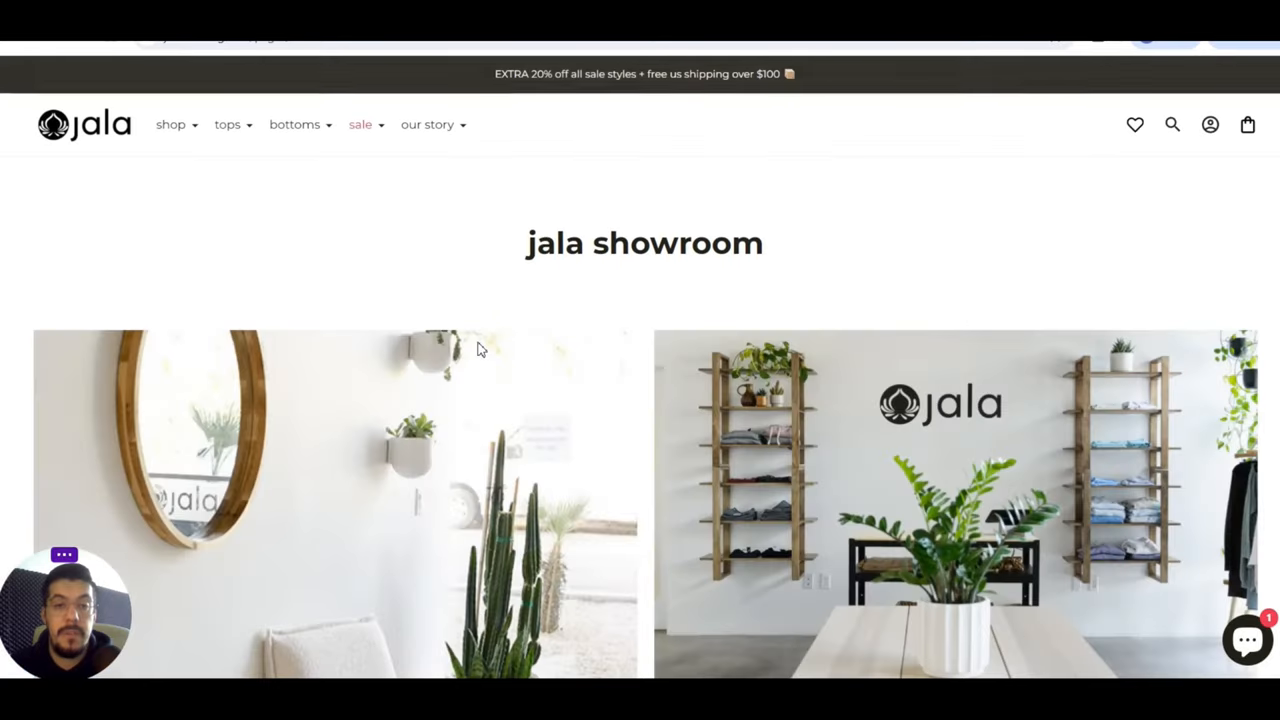
scroll(down, 3)
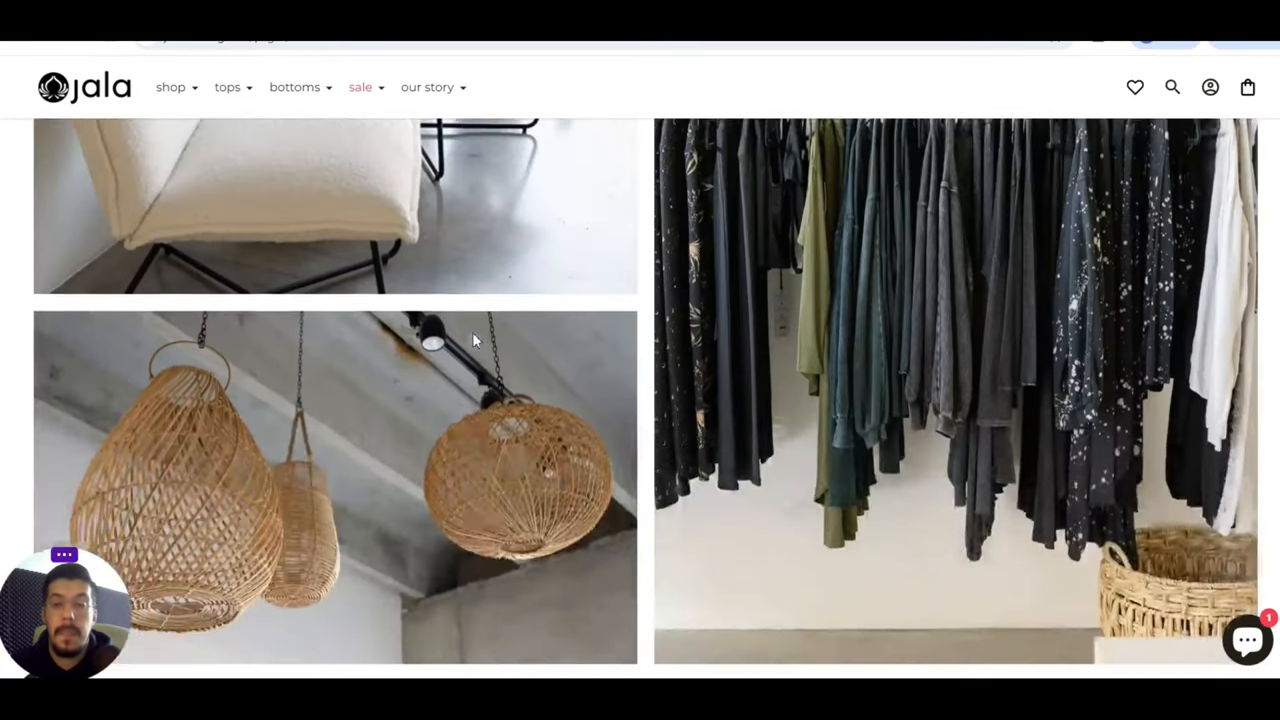
scroll(down, 3)
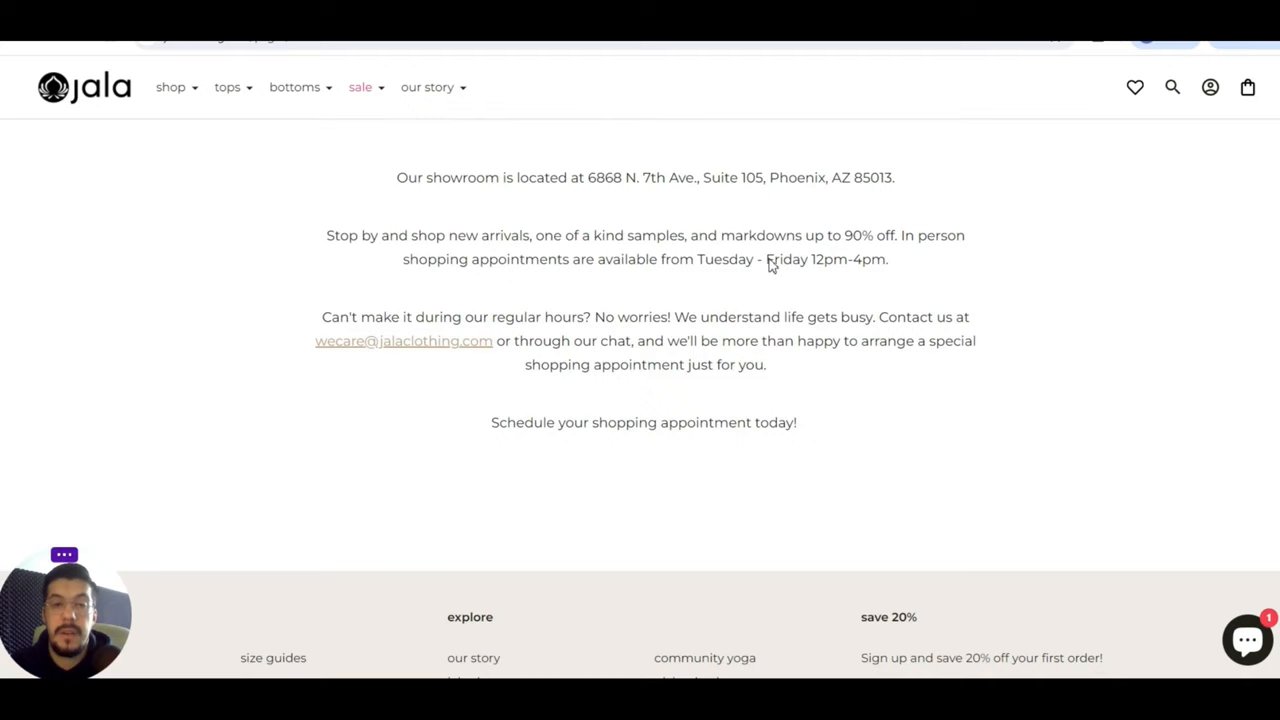
mouse_move(503, 195)
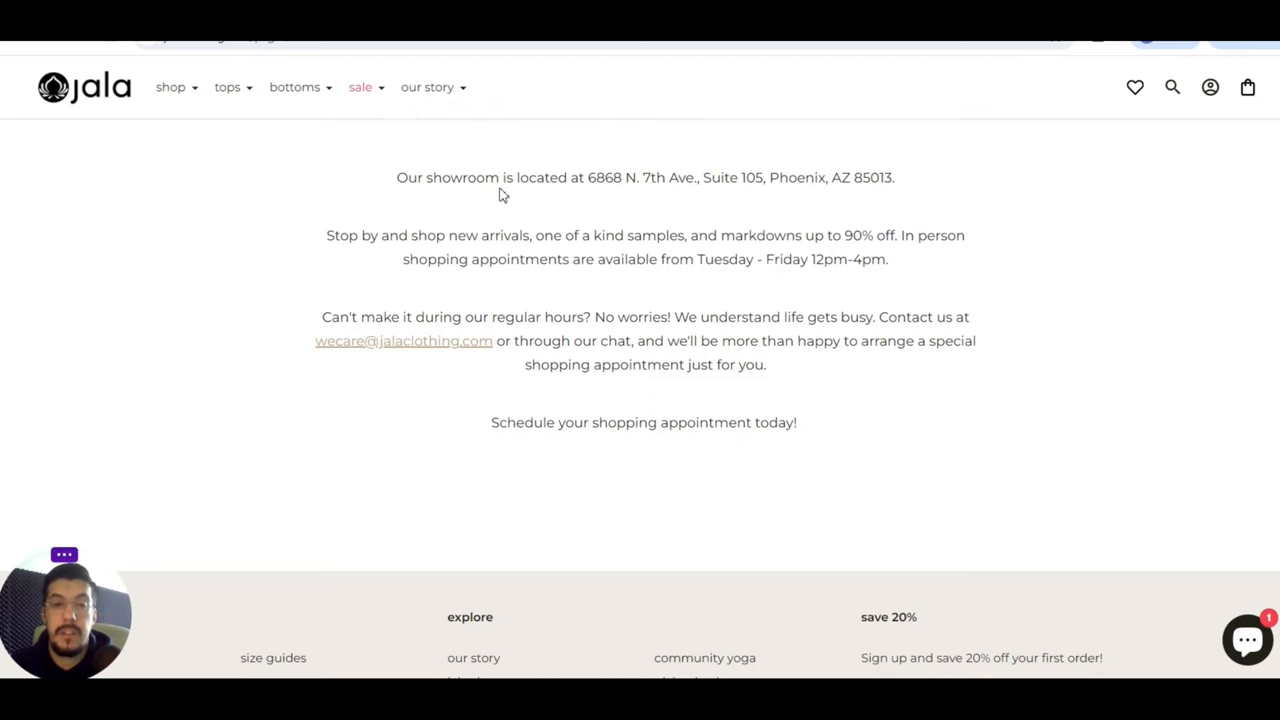
mouse_move(653, 201)
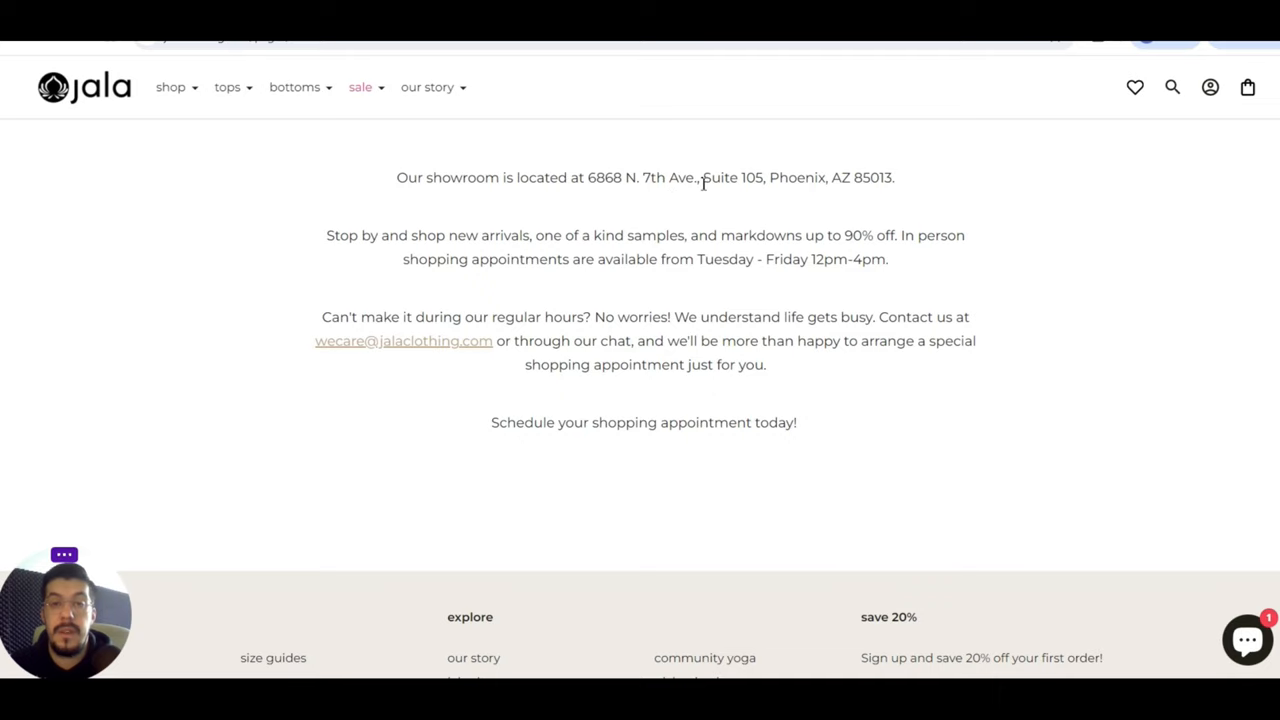
mouse_move(517, 196)
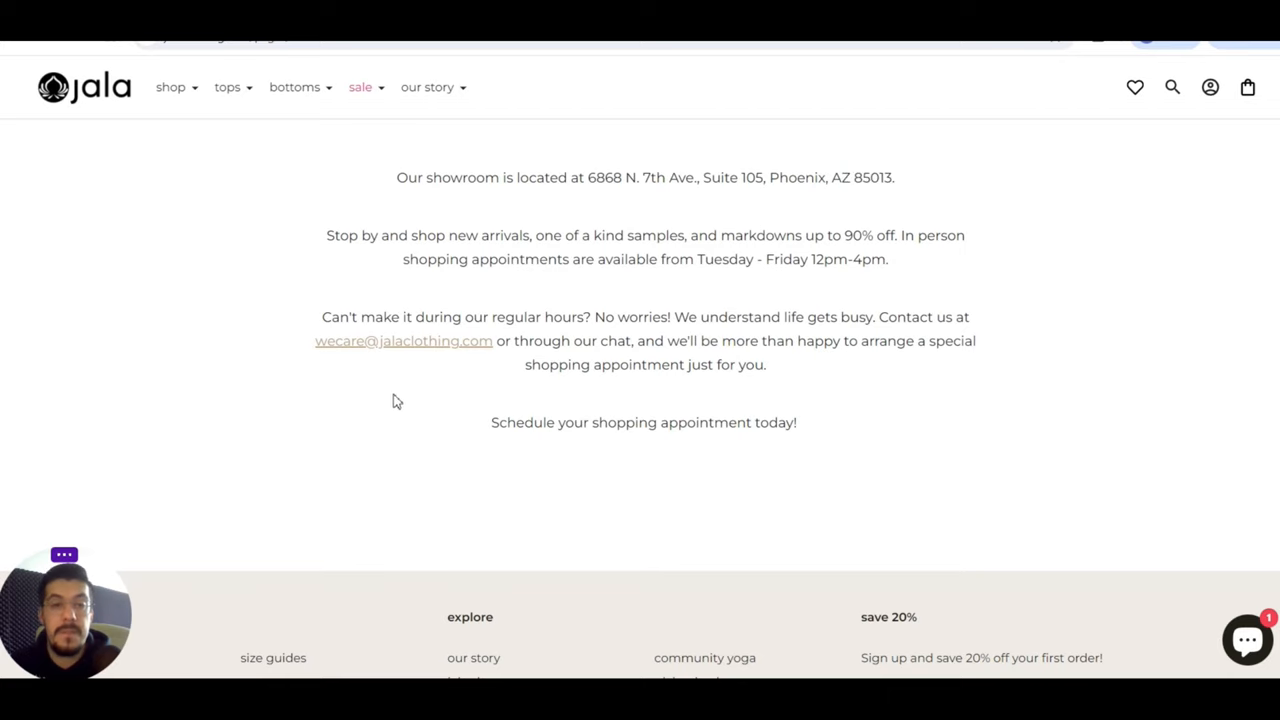
mouse_move(716, 357)
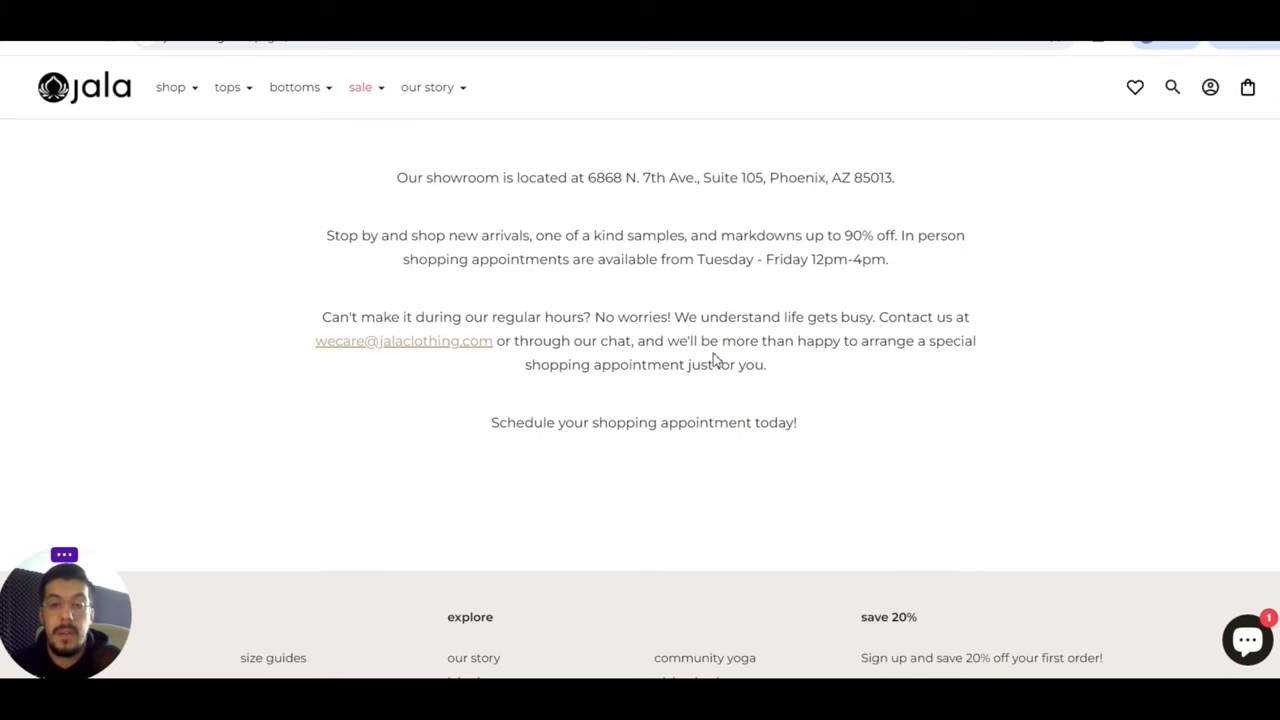
scroll(up, 3)
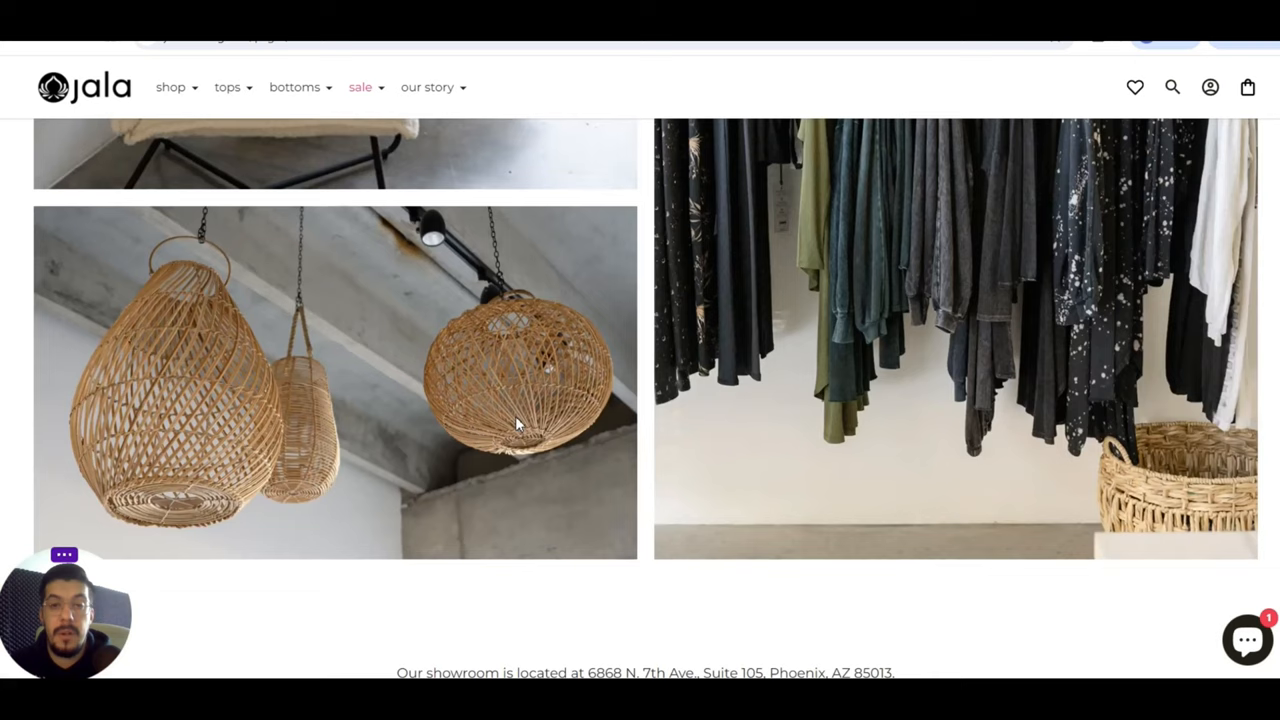
scroll(down, 3)
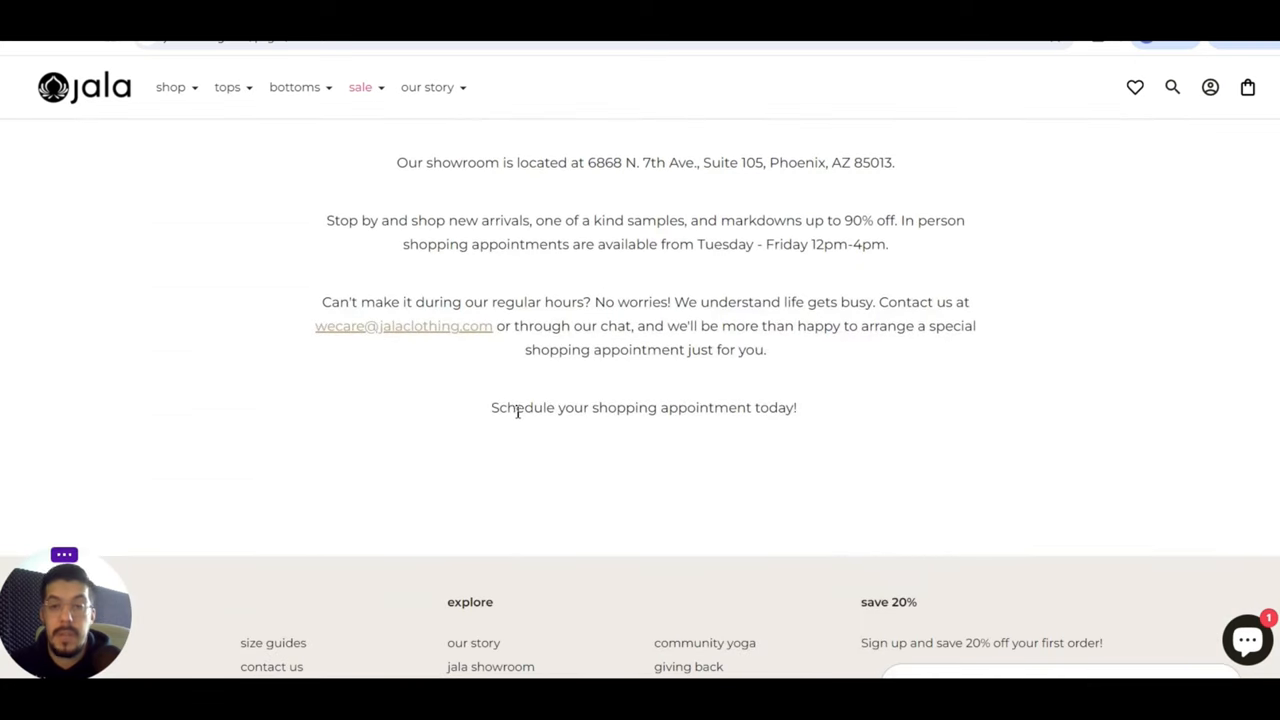
mouse_move(695, 230)
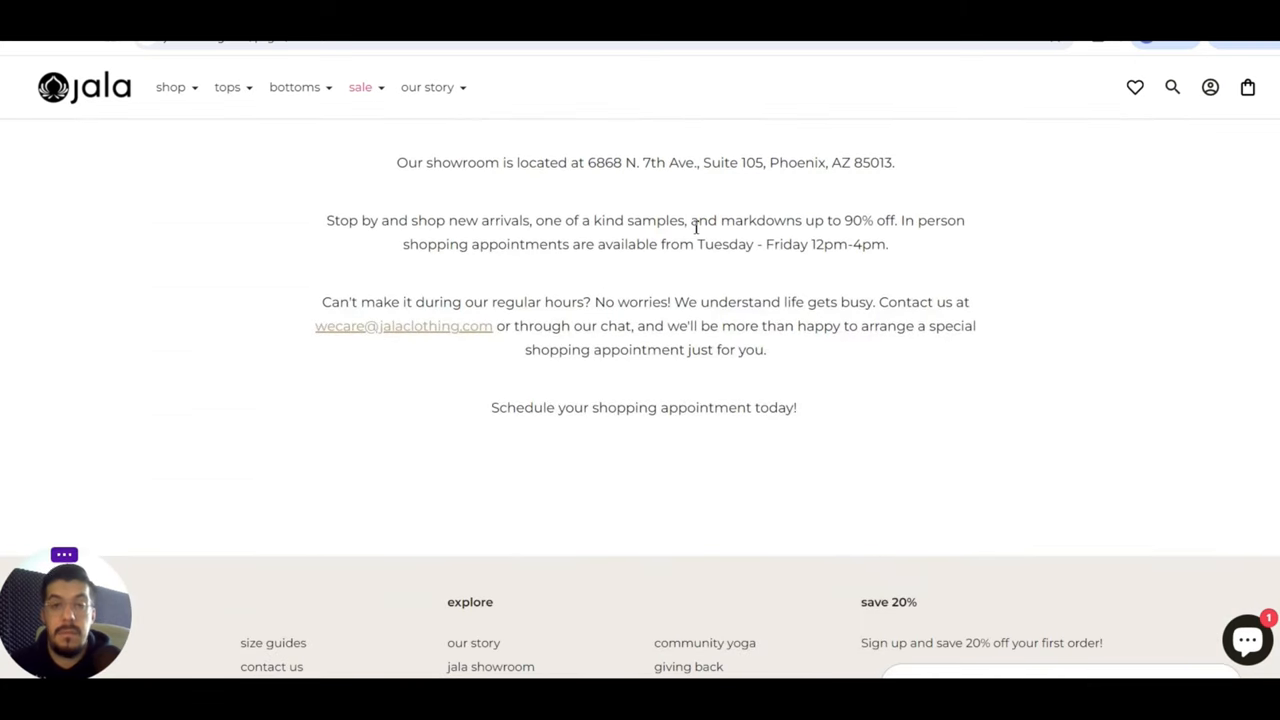
scroll(down, 3)
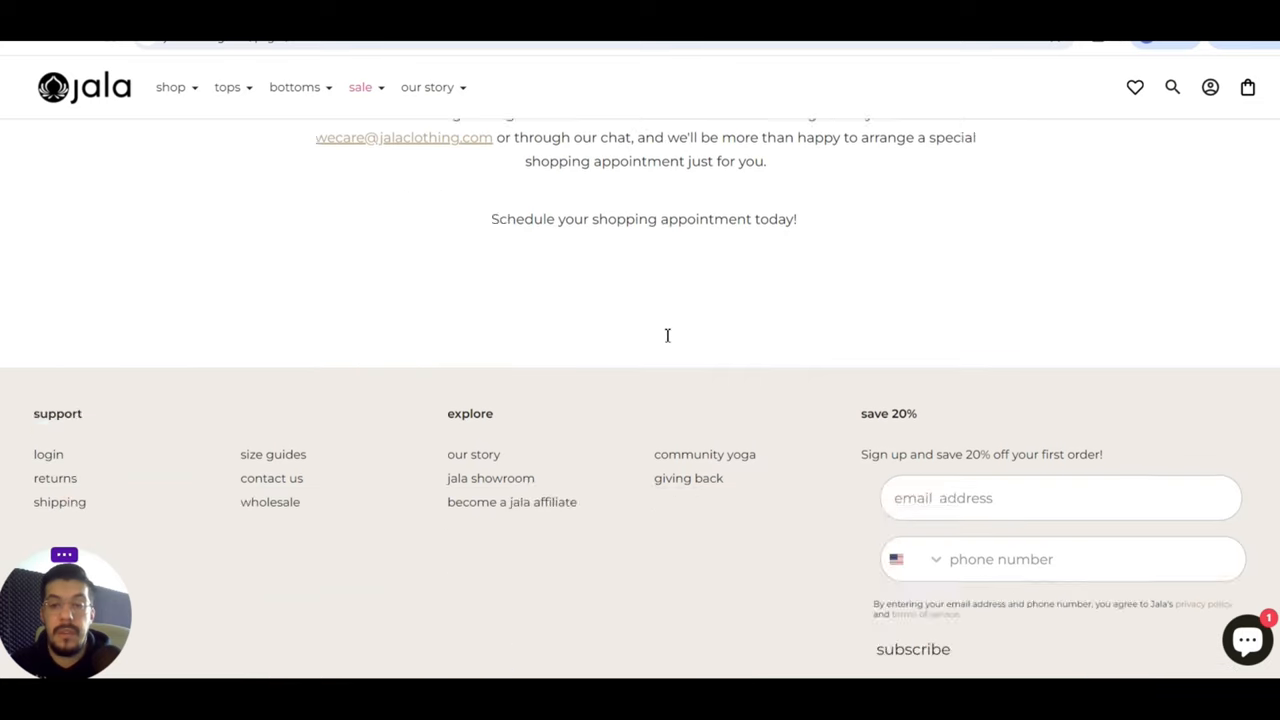
scroll(down, 3)
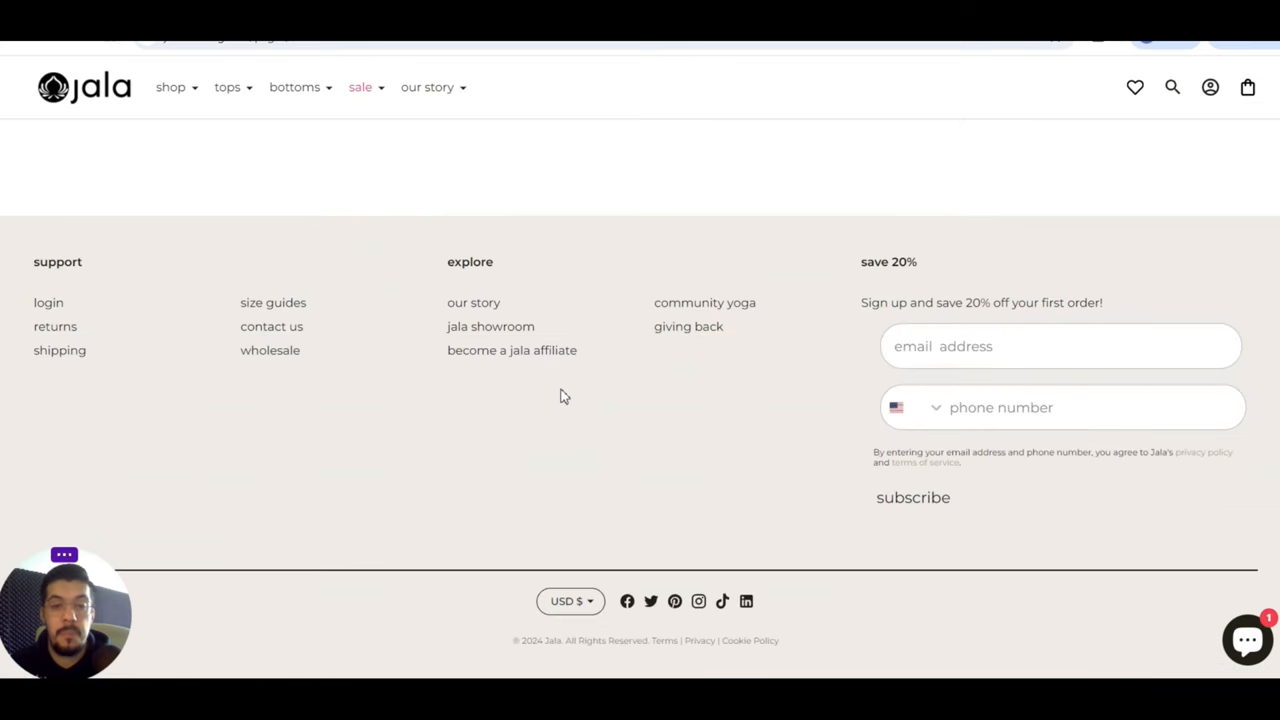
click(490, 326)
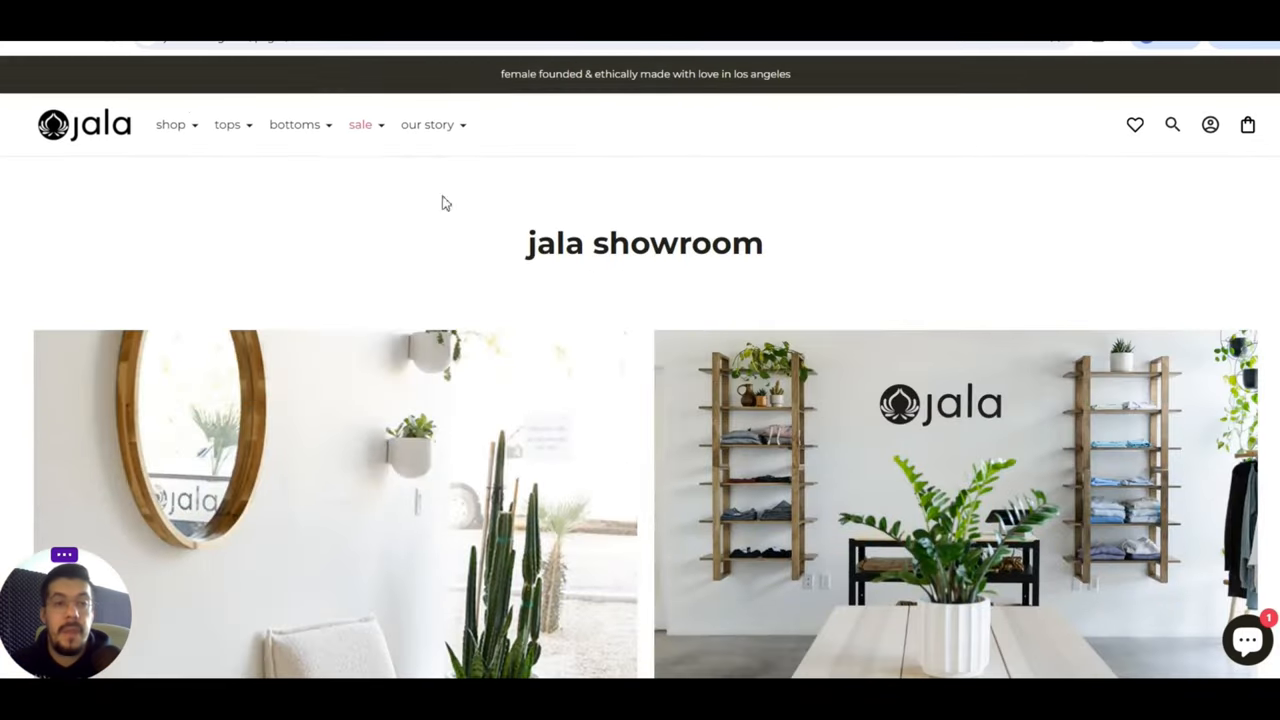
- Open Jala's bottoms menu, choose shorts, and scroll the shorts collection
click(294, 124)
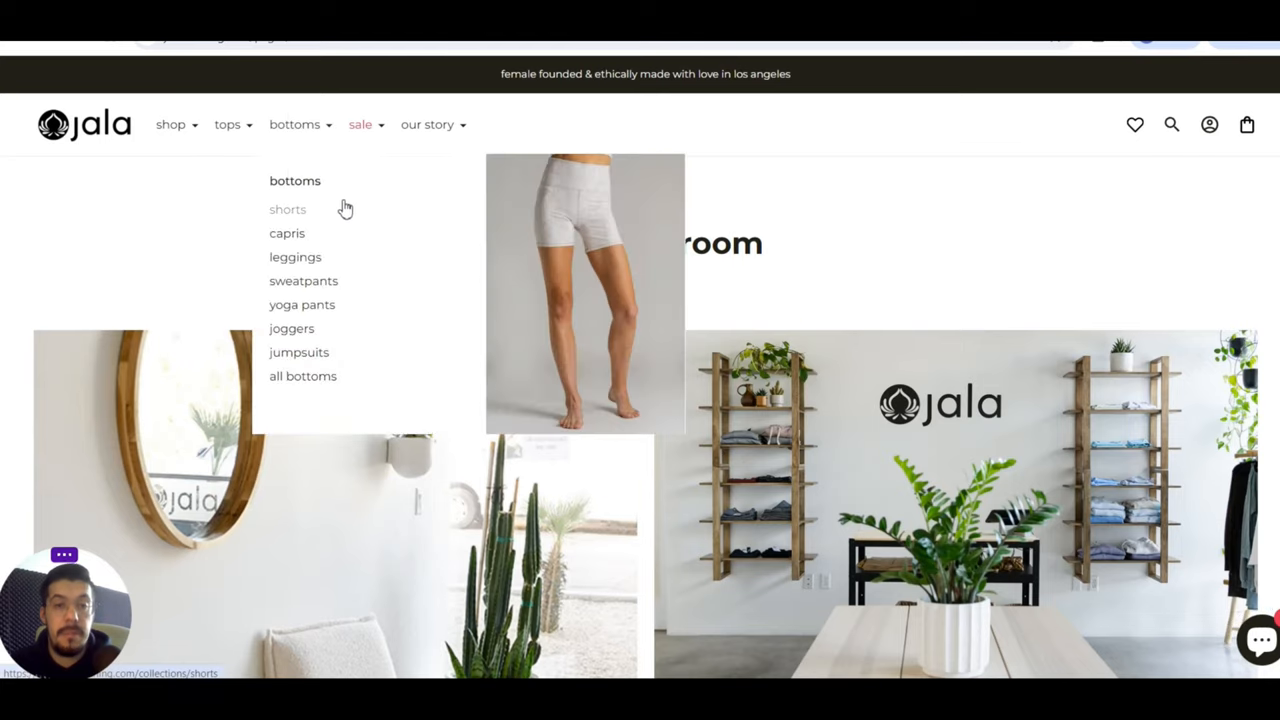
click(287, 209)
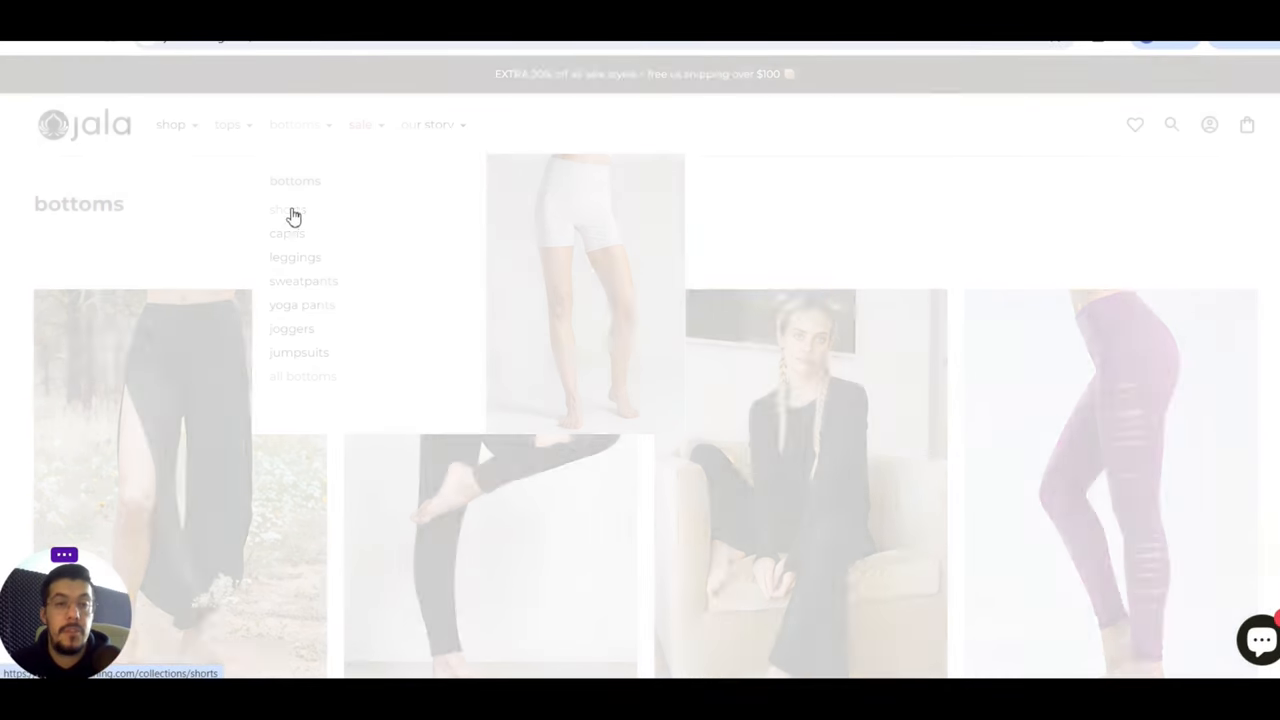
click(288, 209)
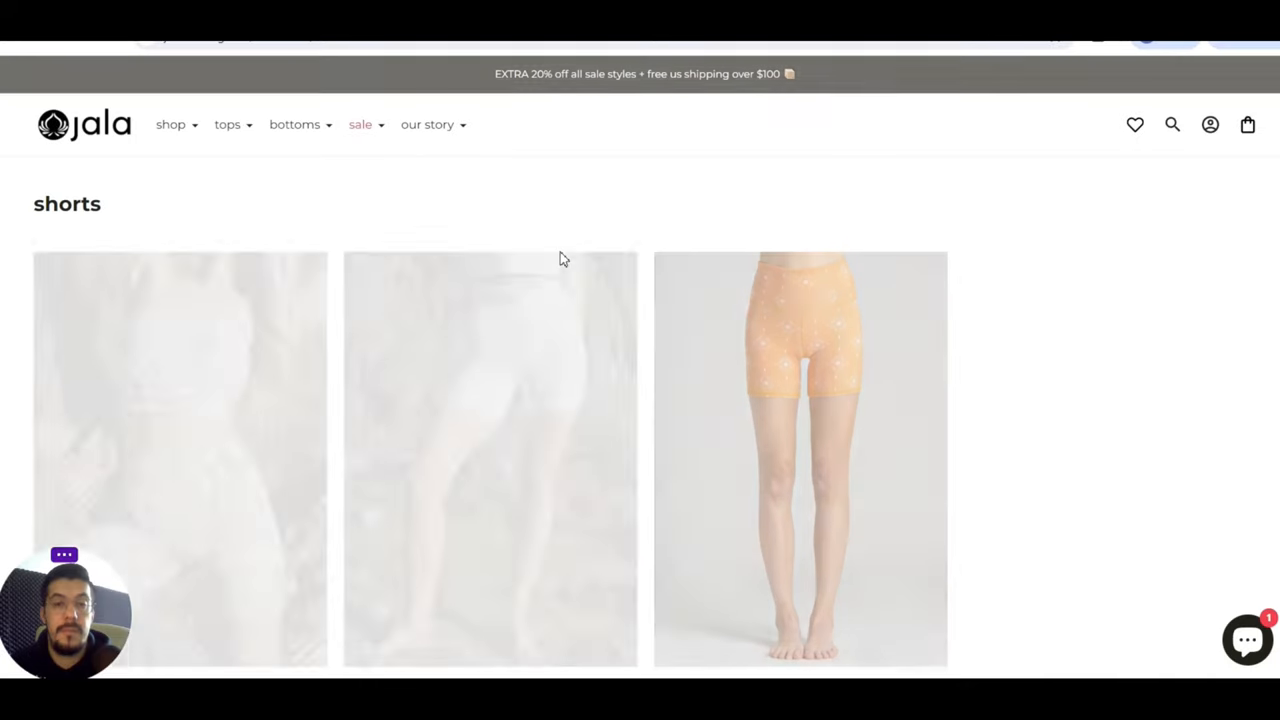
scroll(down, 3)
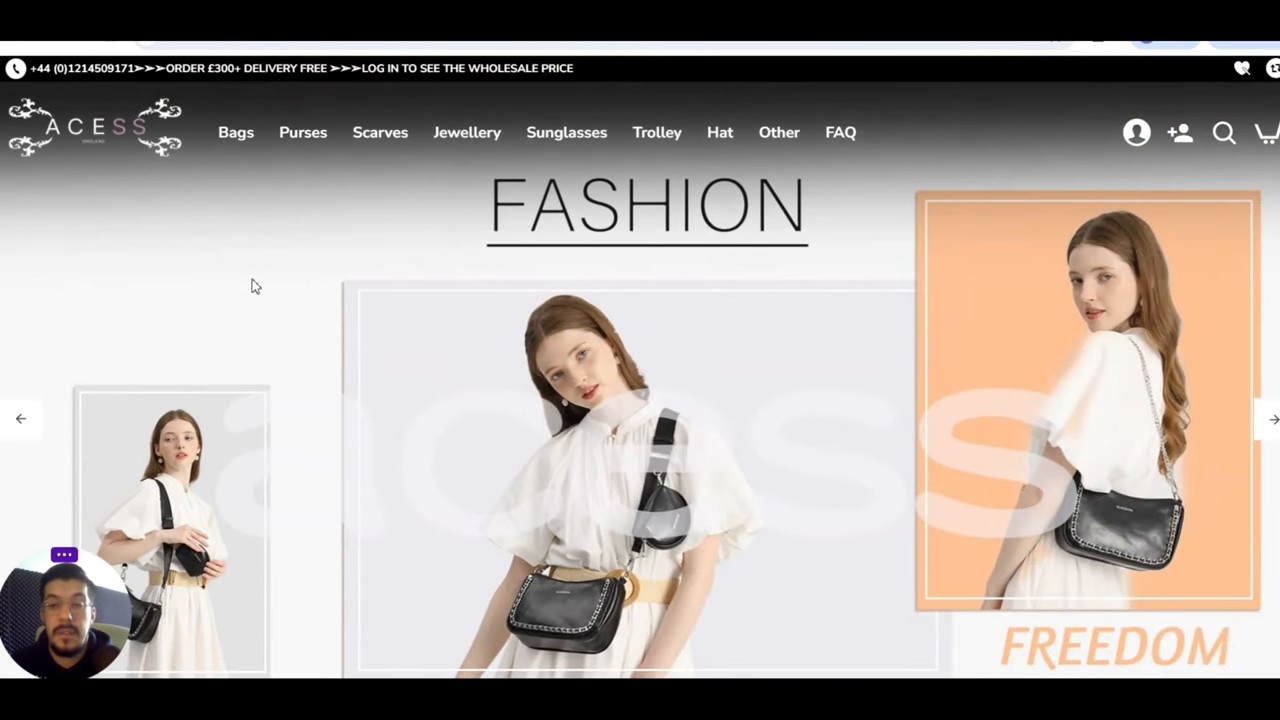
mouse_move(508, 216)
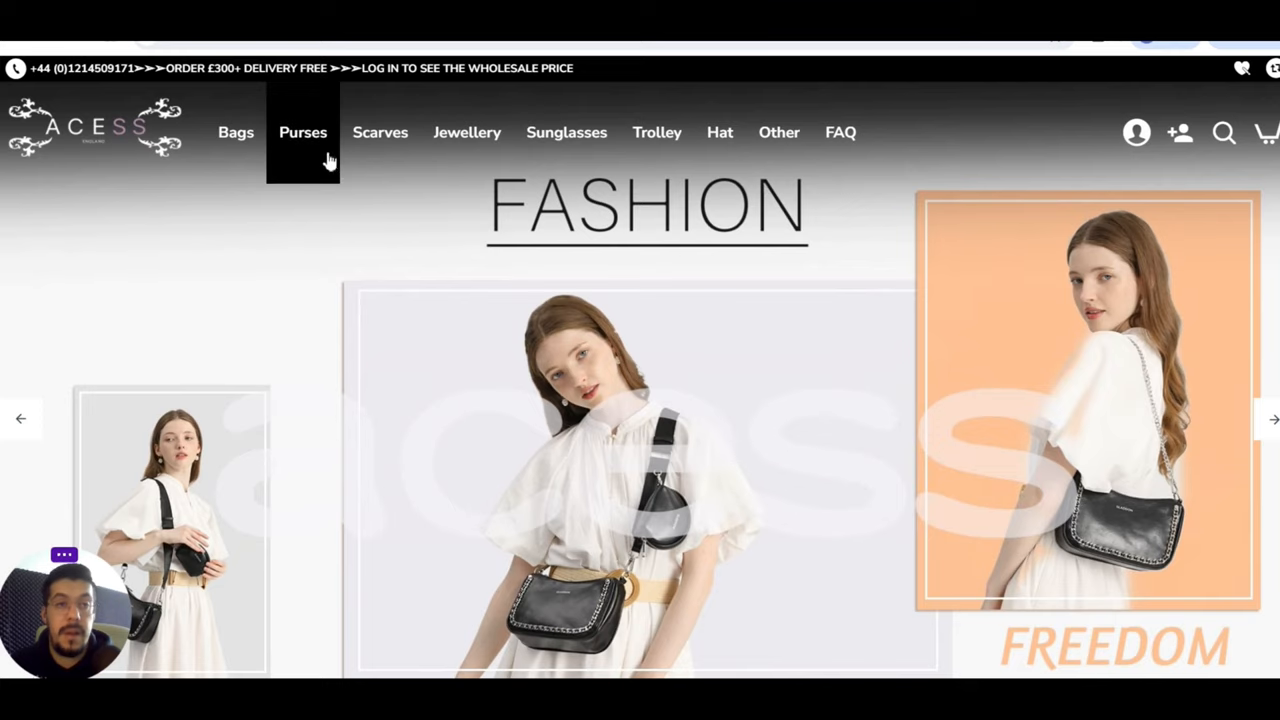
mouse_move(424, 207)
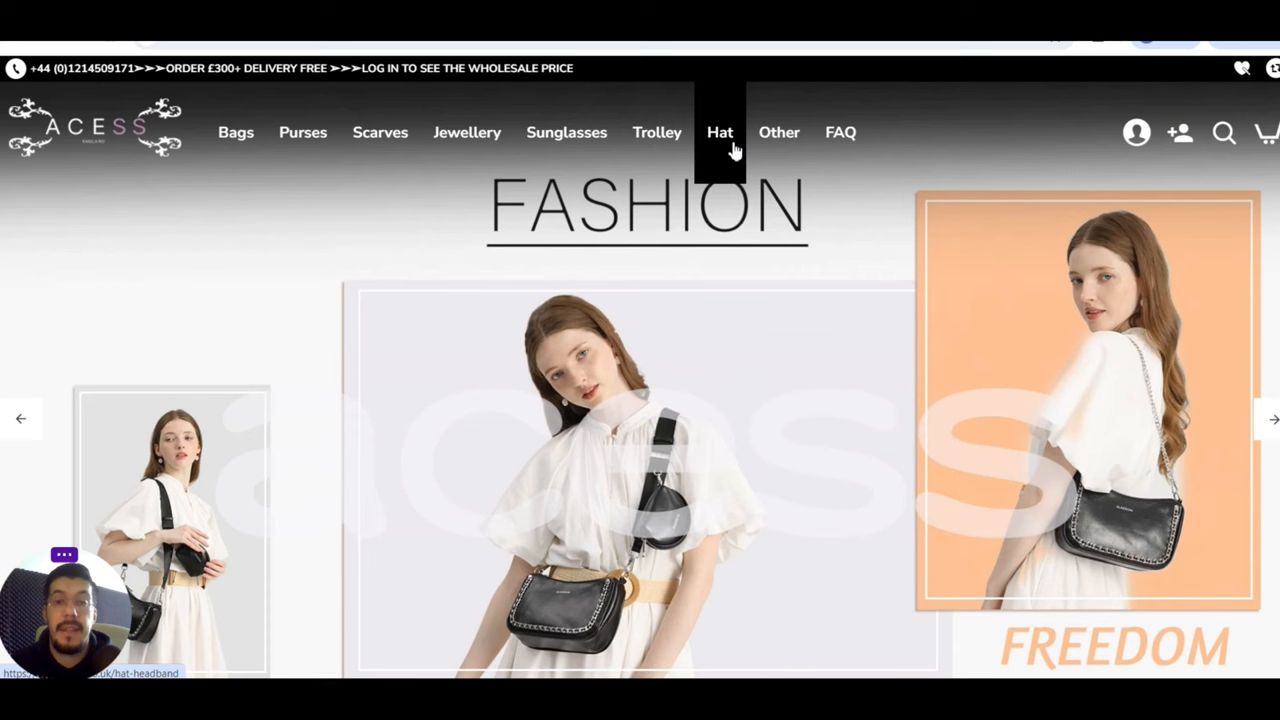
mouse_move(415, 82)
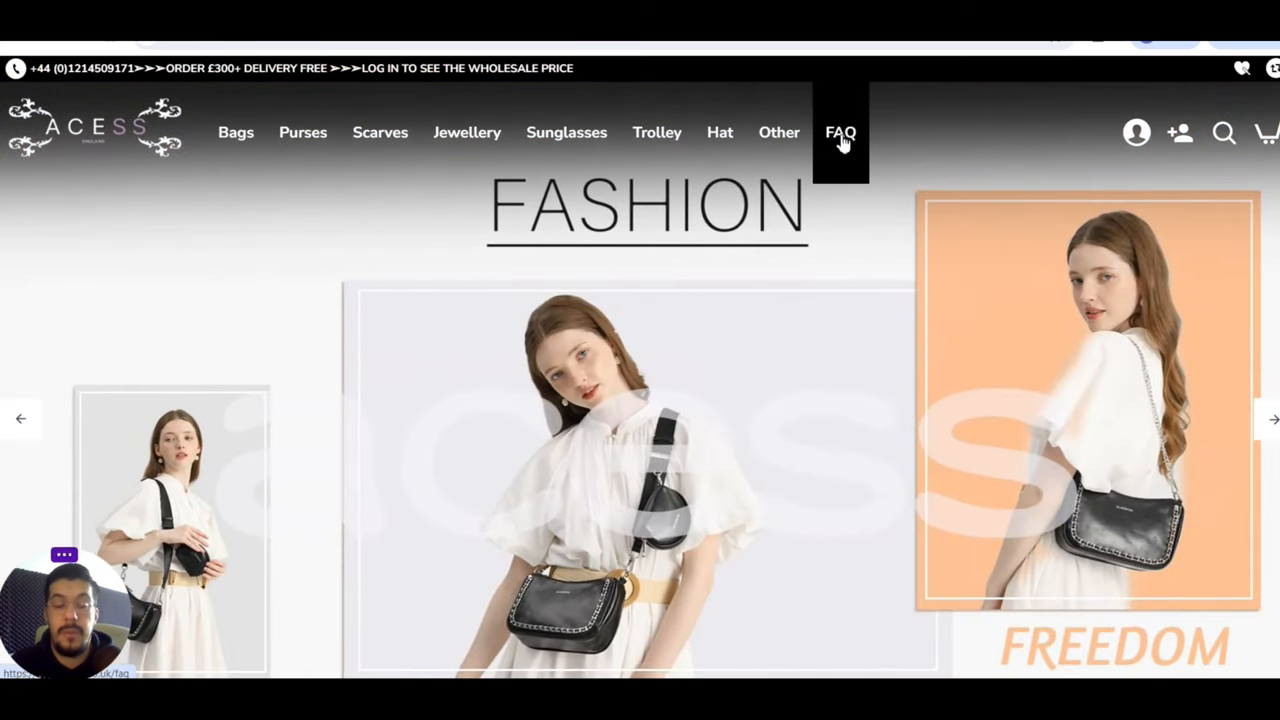
click(842, 132)
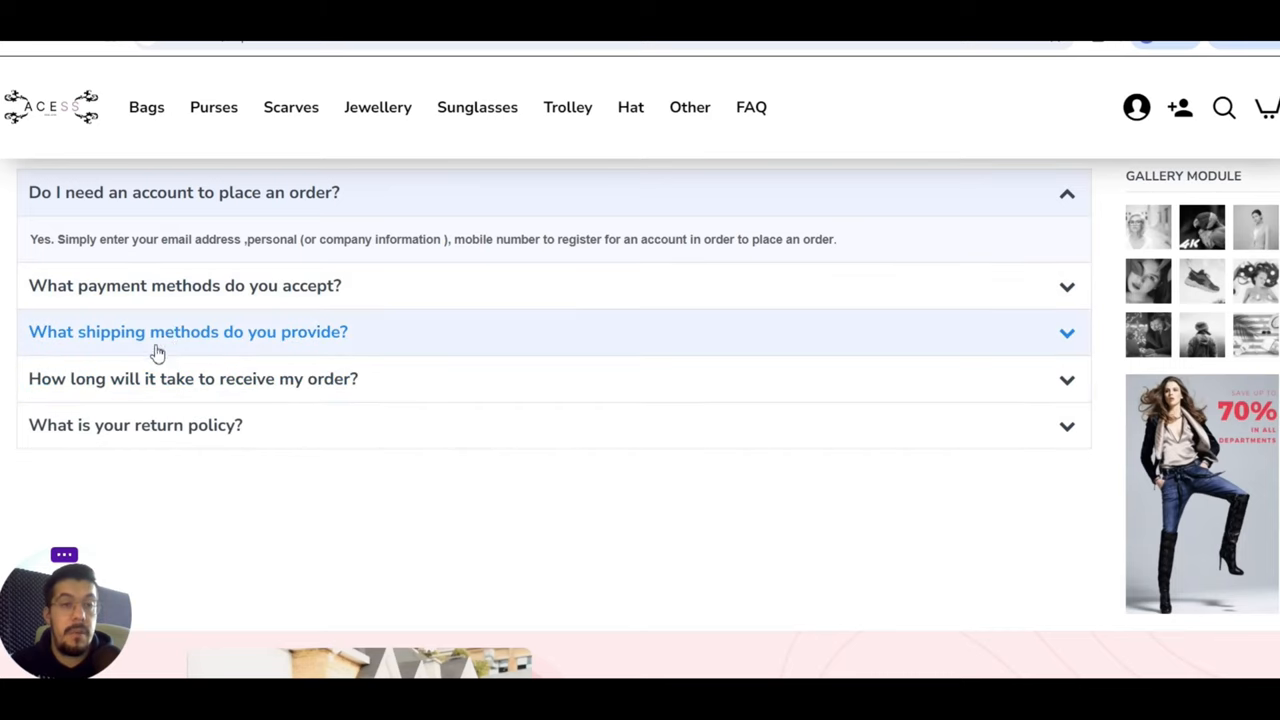
mouse_move(313, 388)
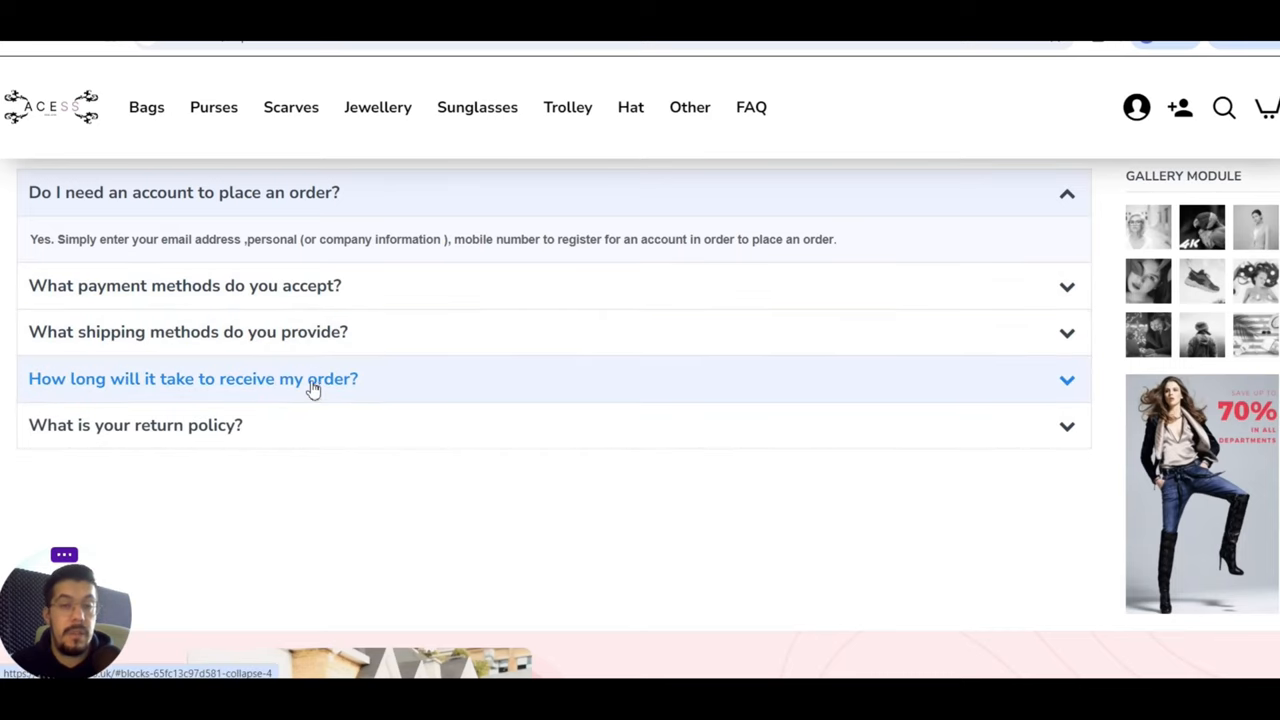
scroll(down, 3)
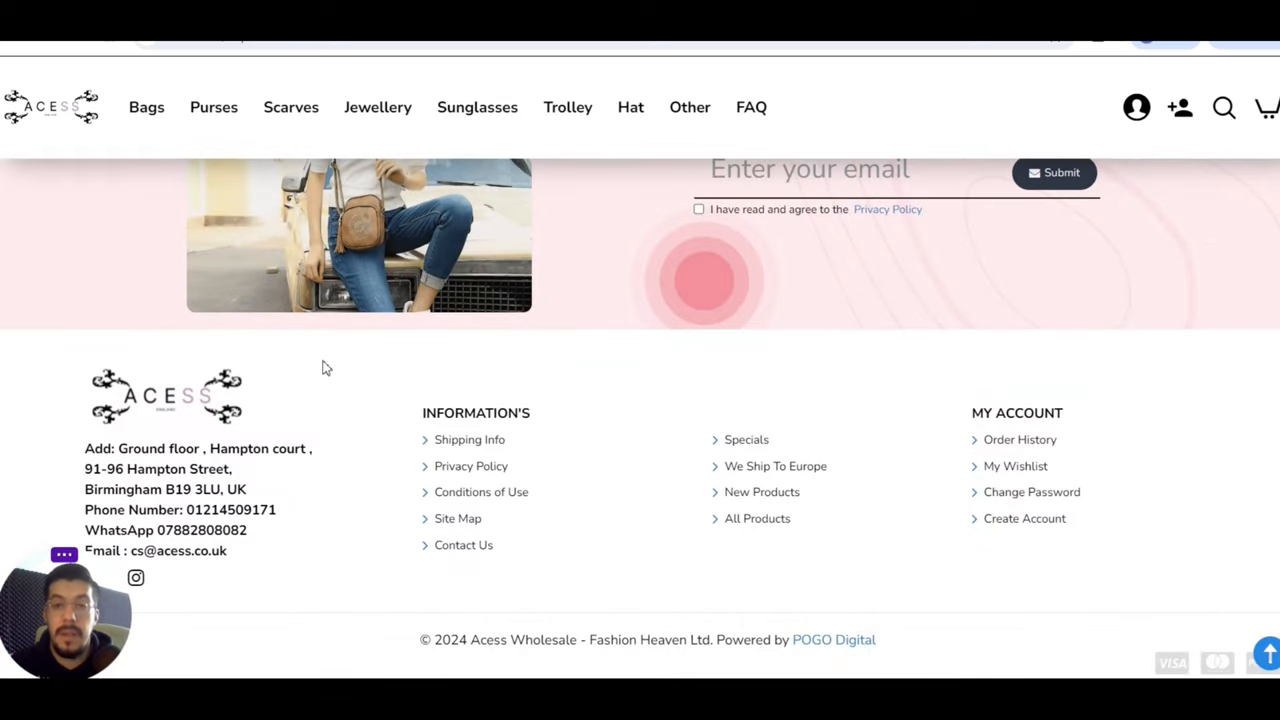
click(751, 107)
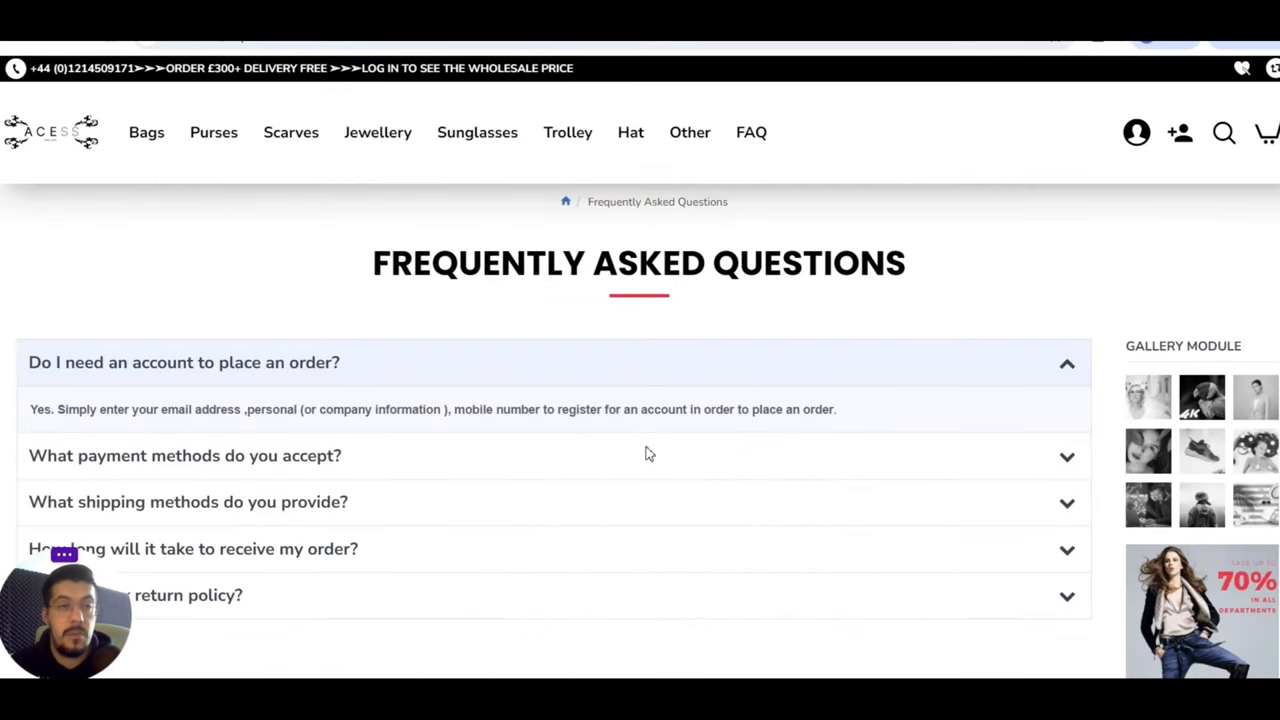
scroll(down, 3)
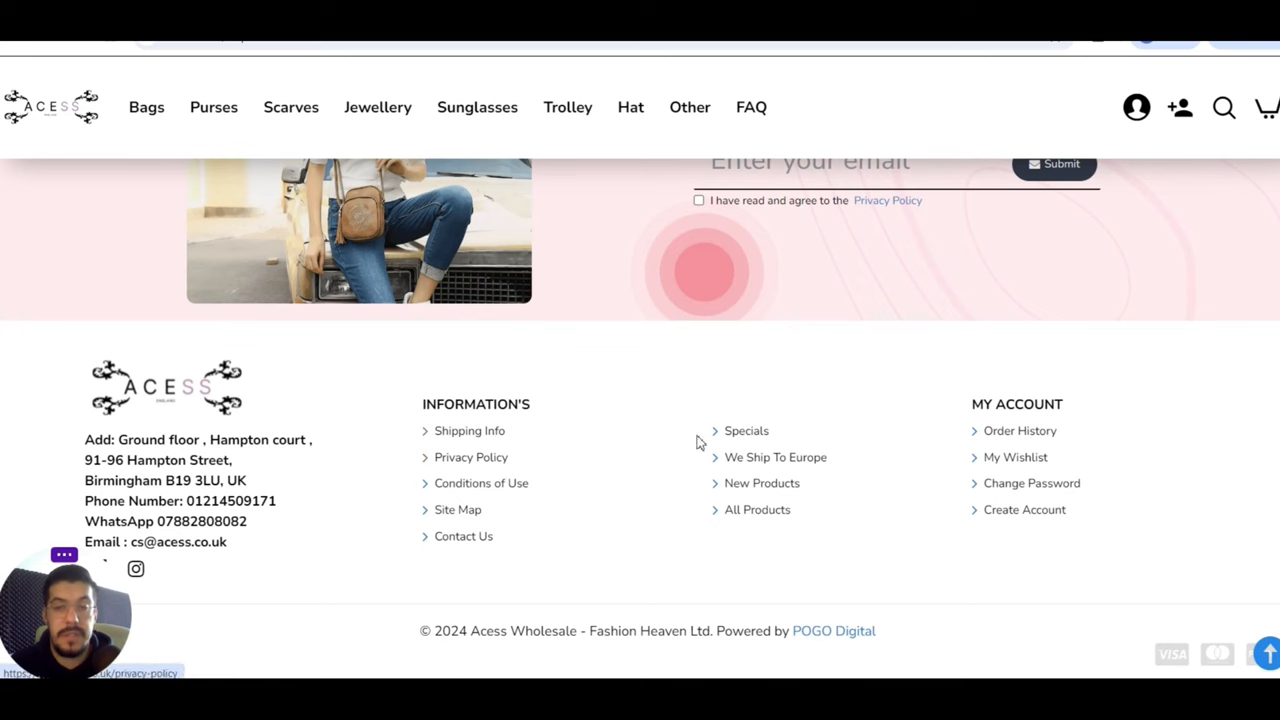
mouse_move(748, 463)
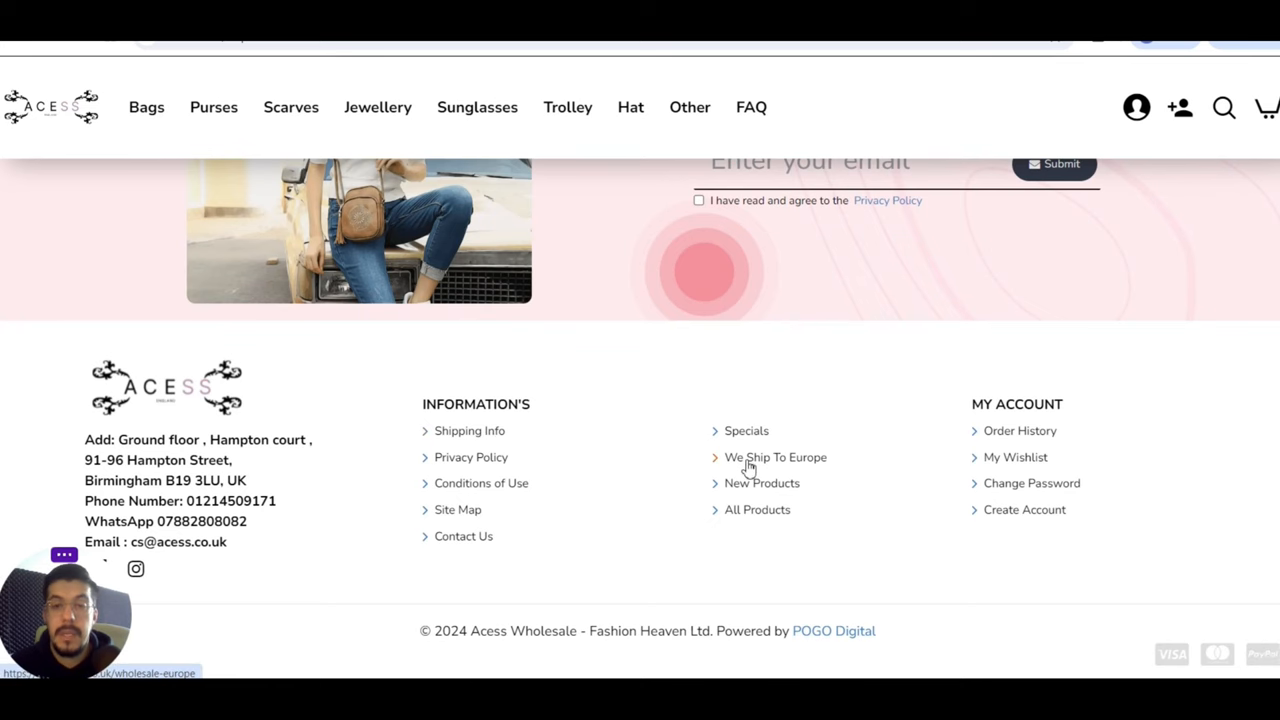
- Open ACESS's 'We Ship To Europe' page and scroll through the per-box country rates
click(775, 457)
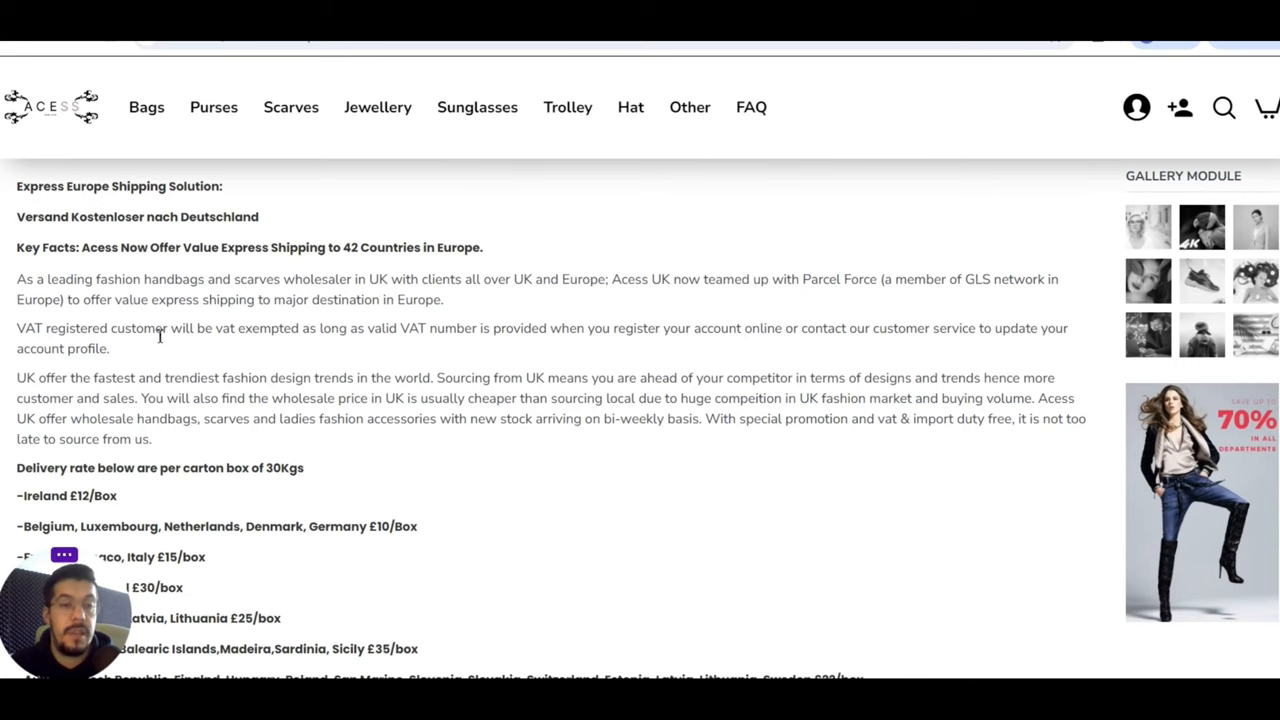
scroll(down, 3)
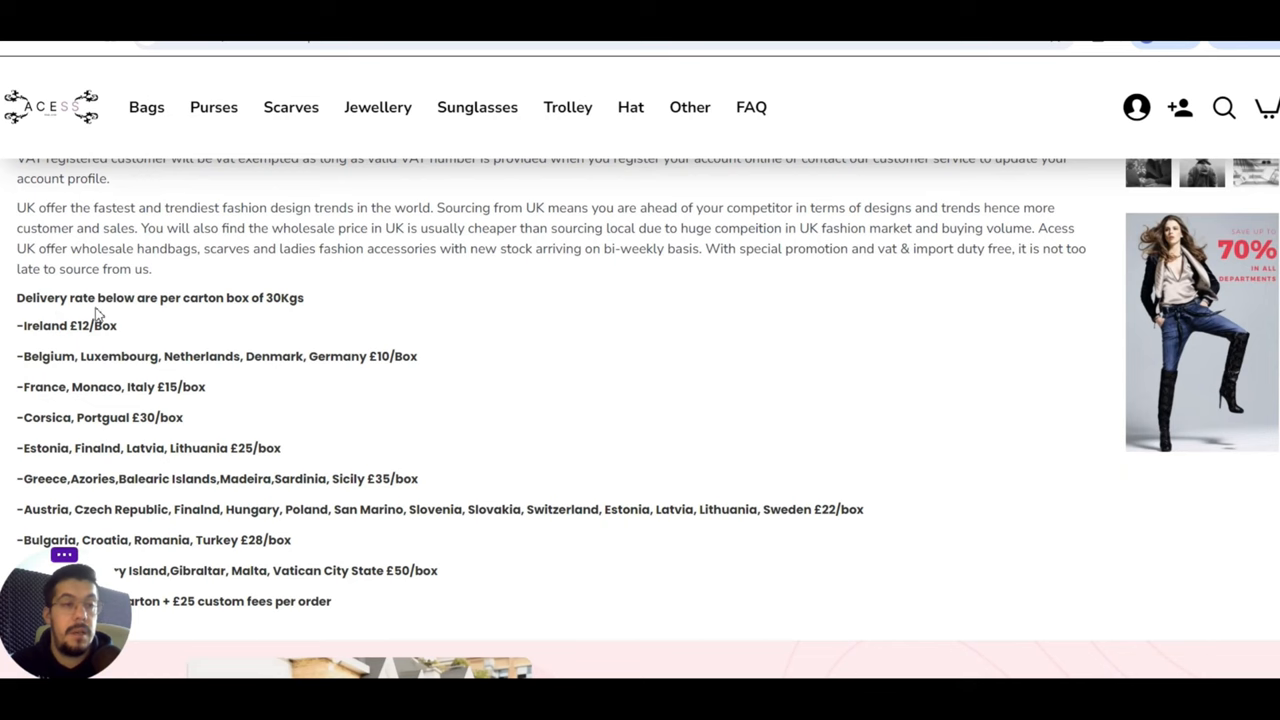
scroll(down, 3)
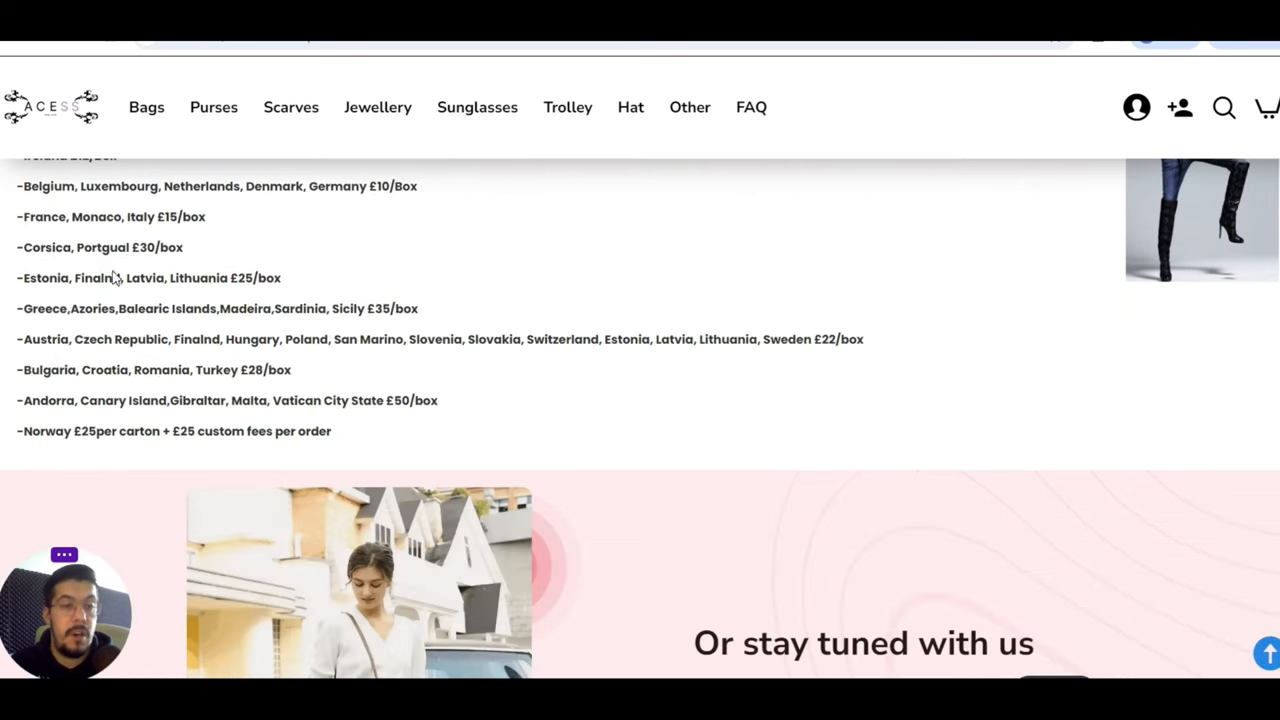
scroll(down, 3)
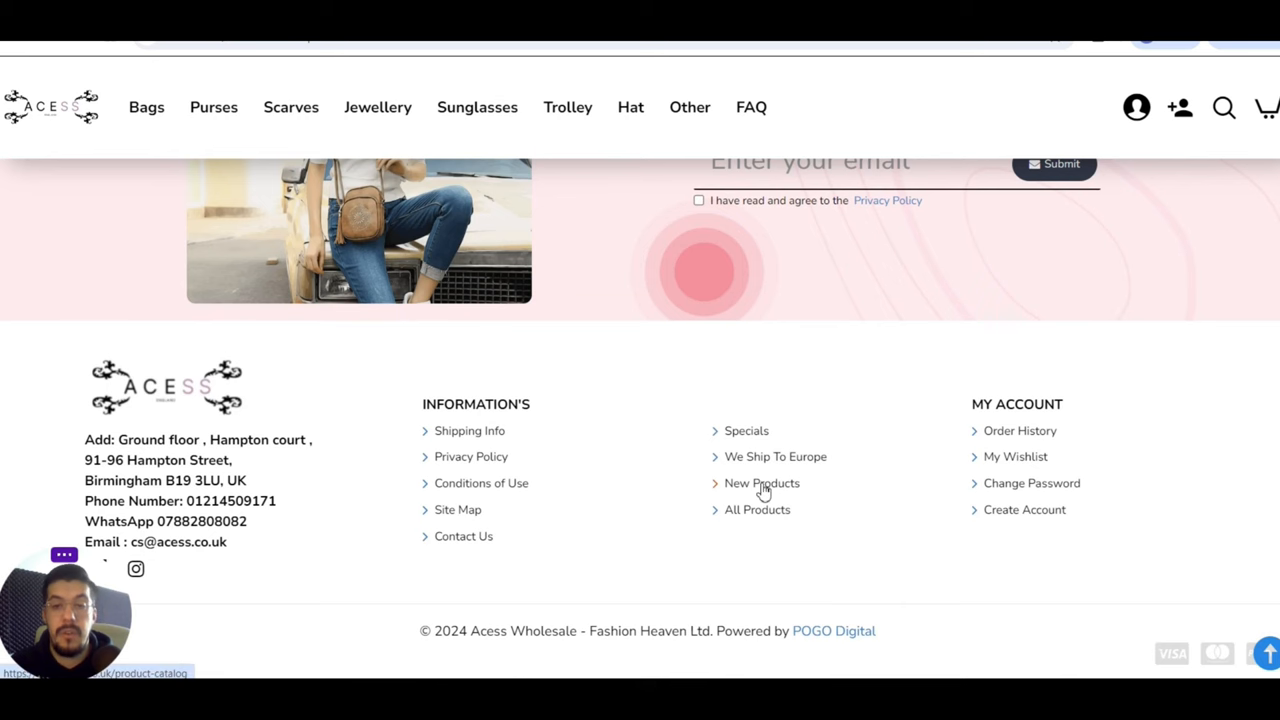
mouse_move(743, 435)
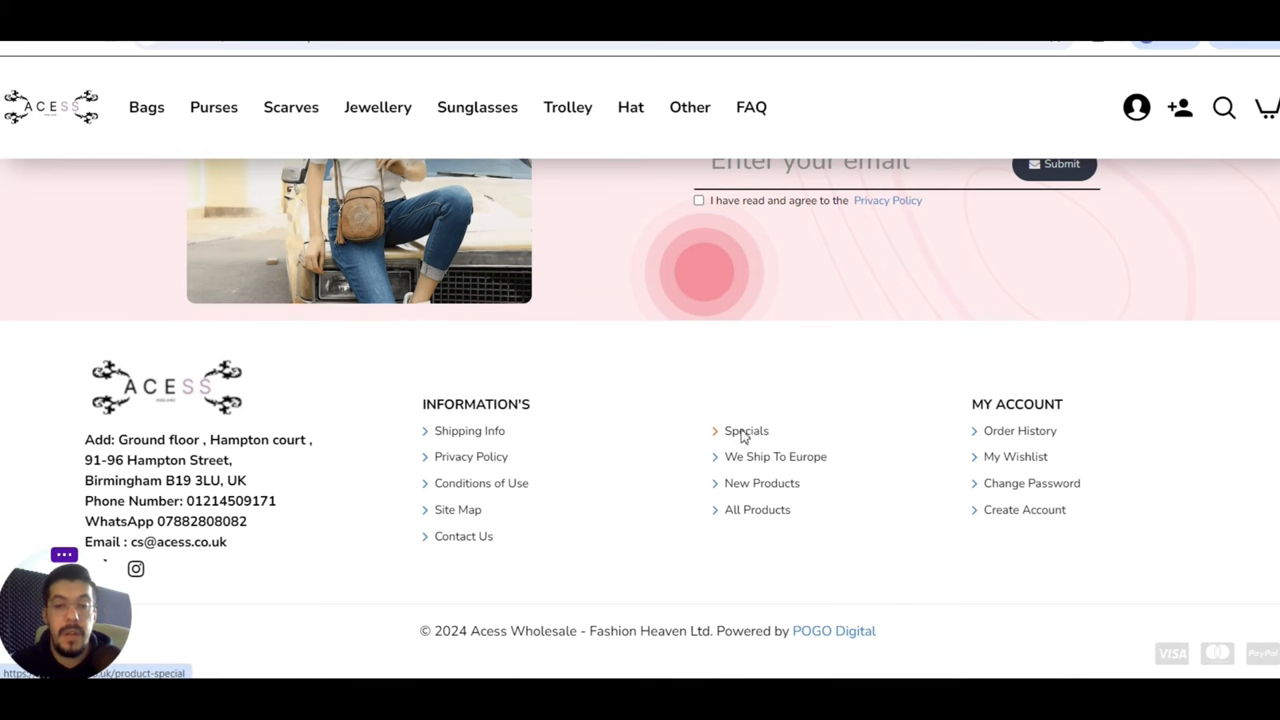
- Open ACESS 'Specials' from the footer and browse the 50%-off hats grid
click(745, 431)
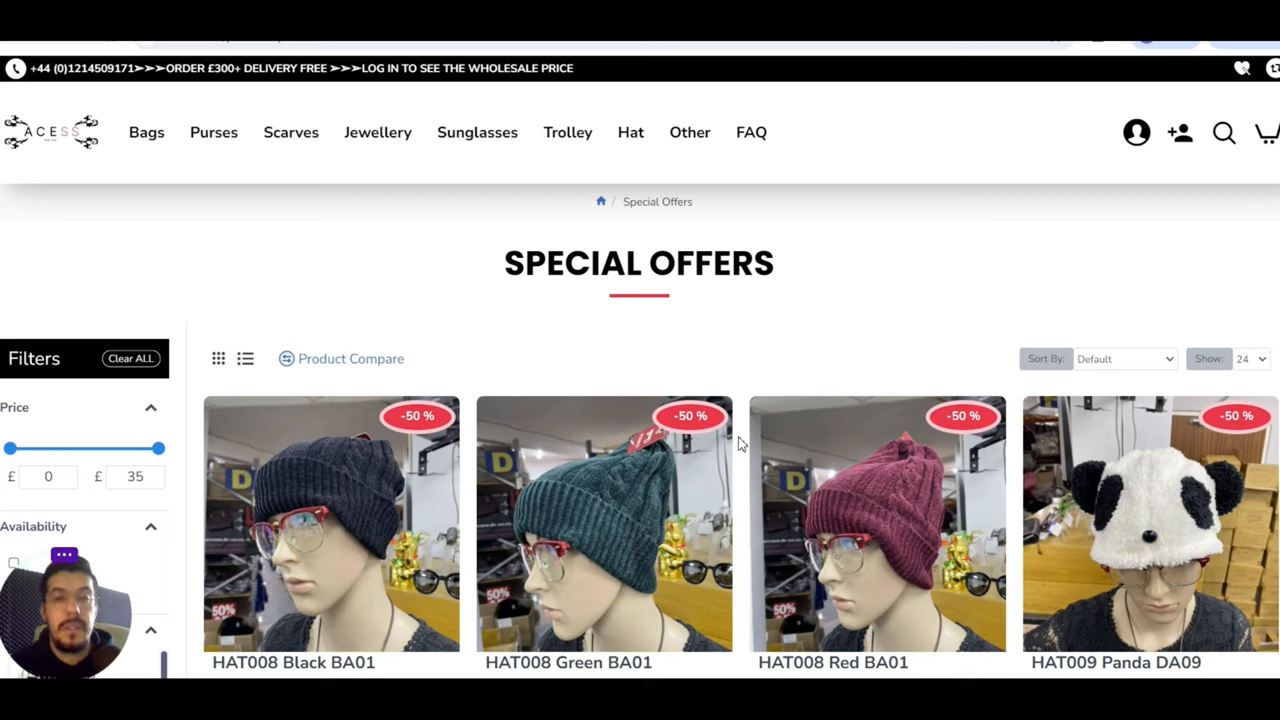
mouse_move(888, 355)
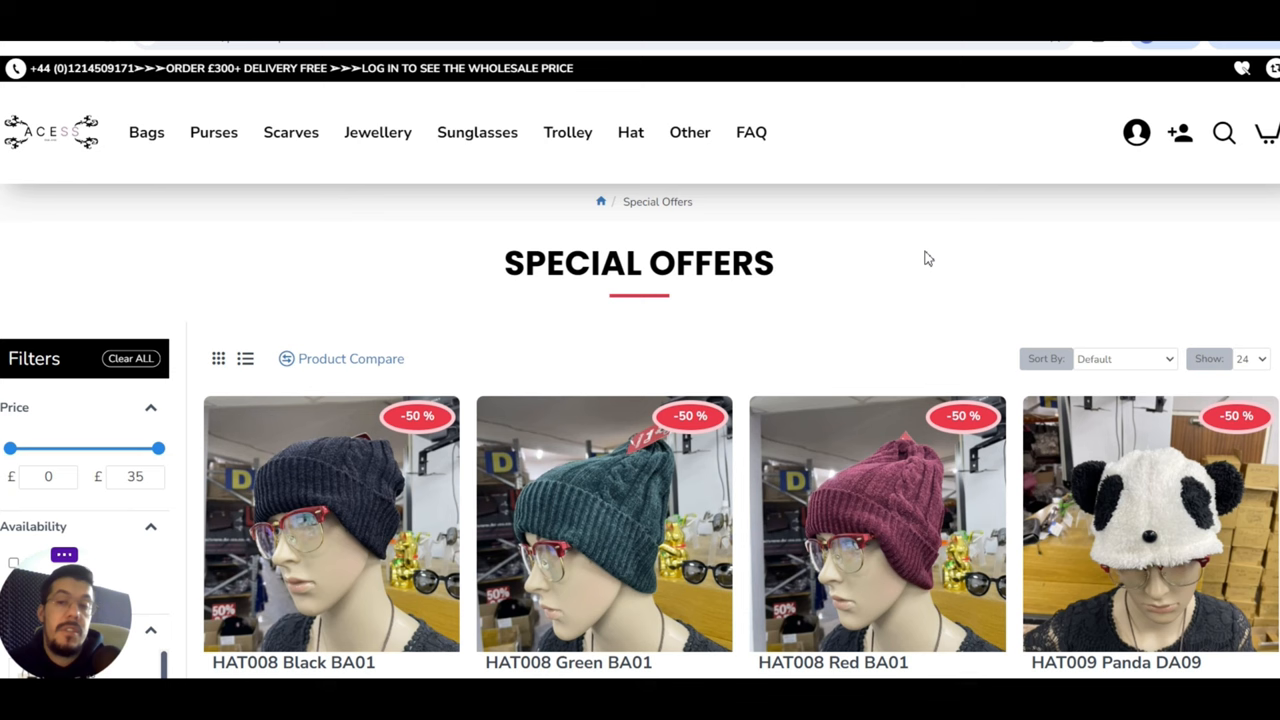
scroll(down, 3)
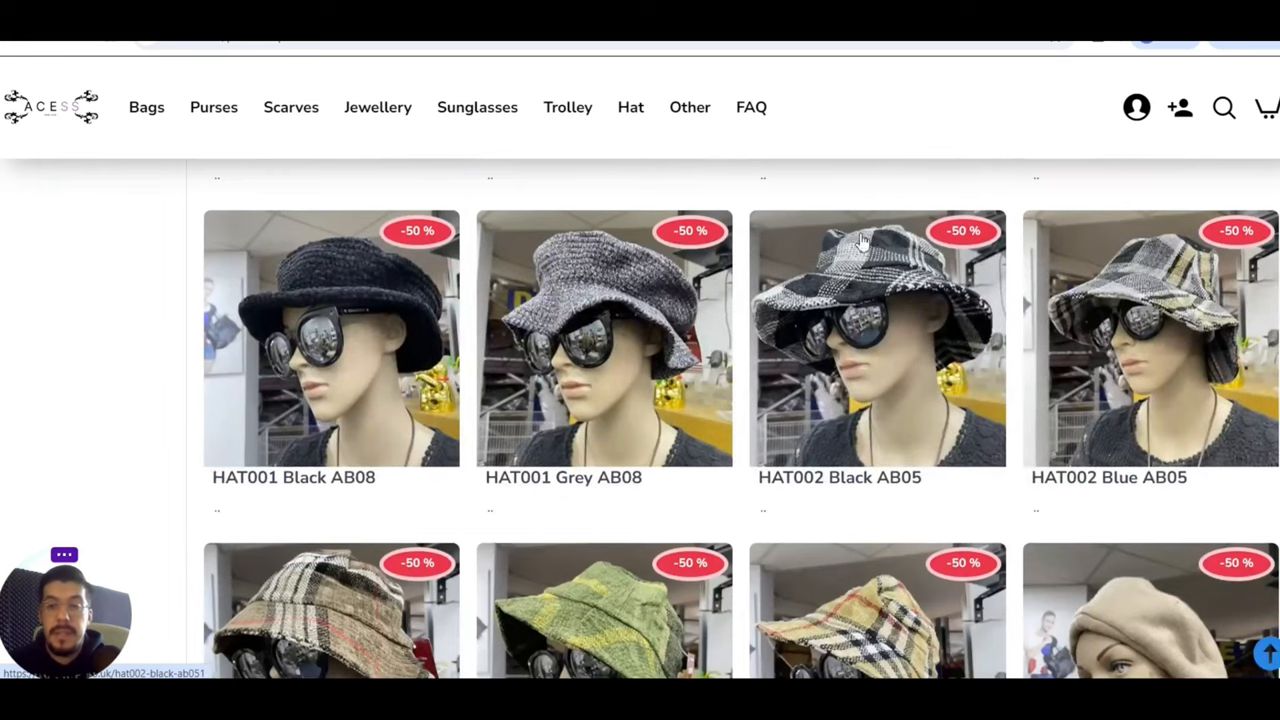
scroll(down, 3)
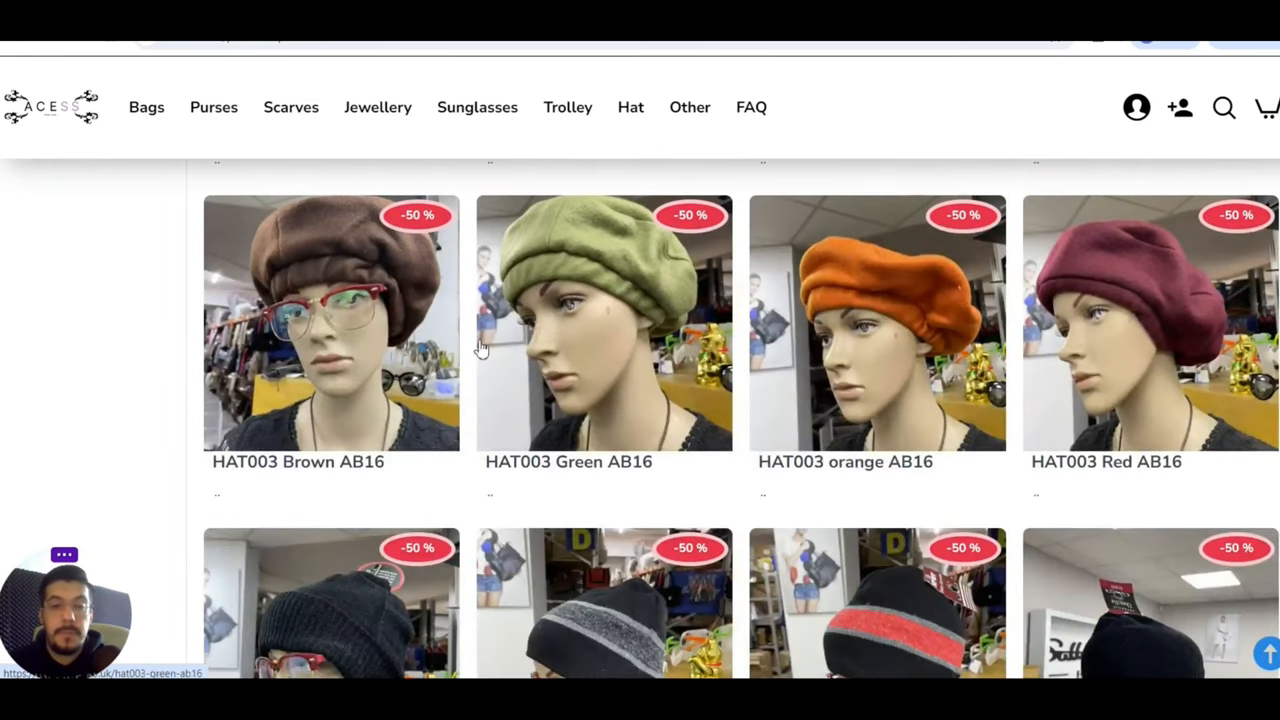
scroll(down, 3)
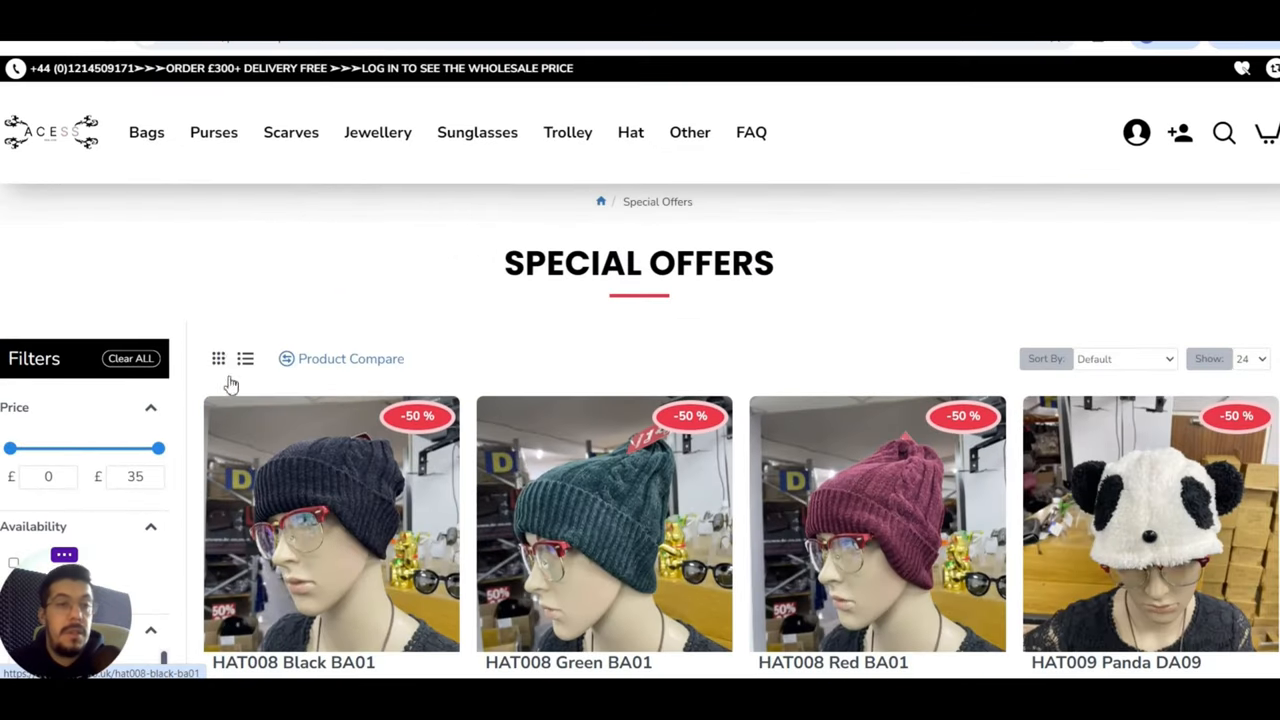
- Open handbags from the ACESS Bags menu and scroll past backpacks and quilted chain bags
click(146, 131)
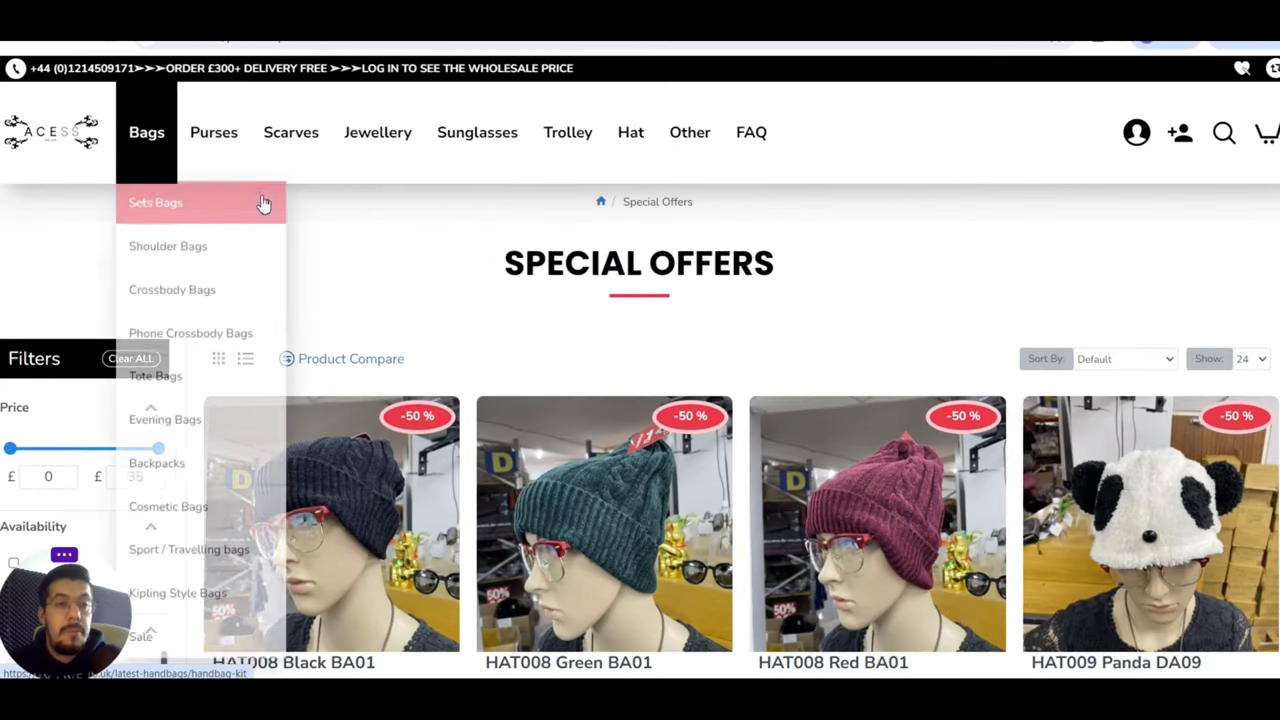
click(156, 464)
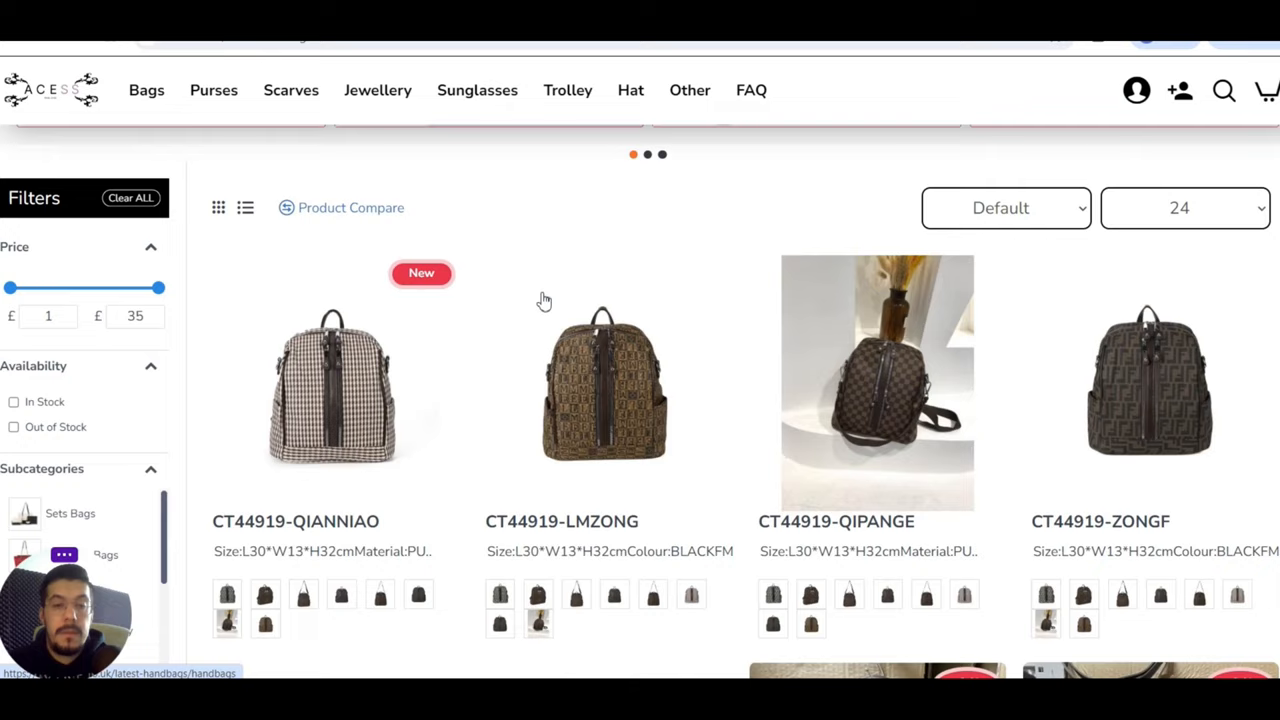
scroll(down, 3)
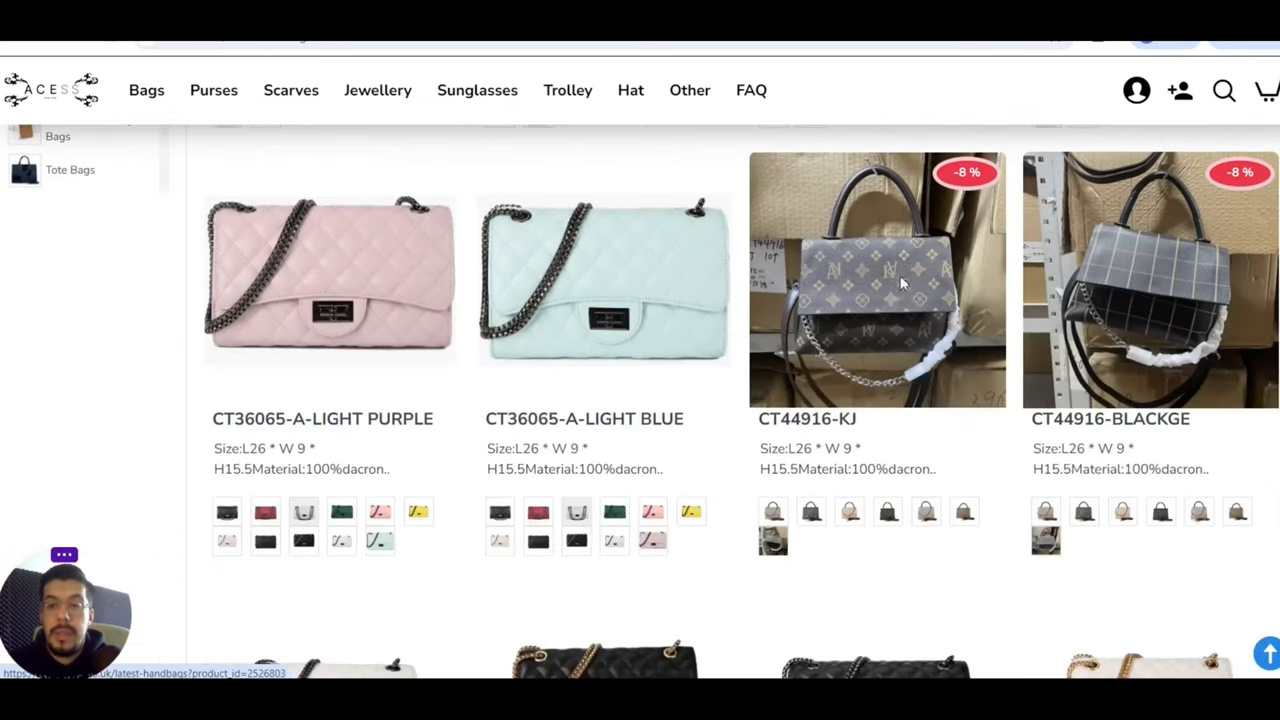
scroll(down, 3)
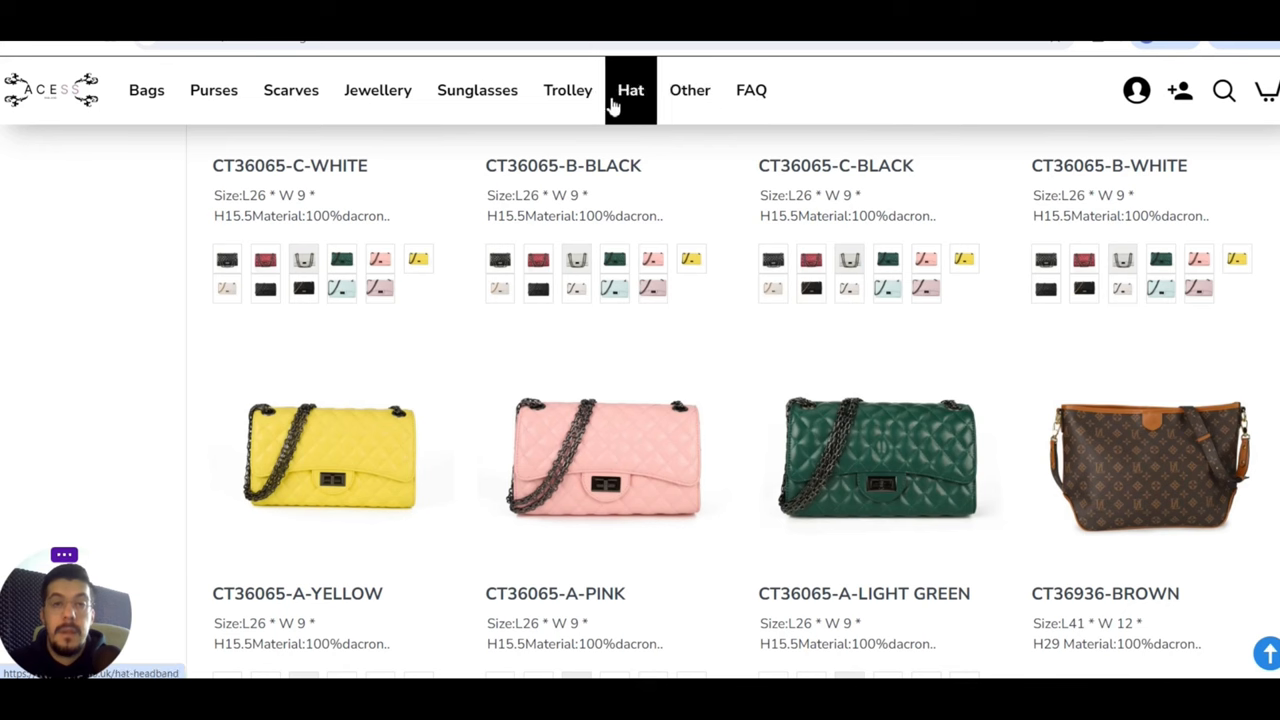
- Open the ACESS Trolley catalogue and scroll through the shopping trolley bags to the footer
click(567, 90)
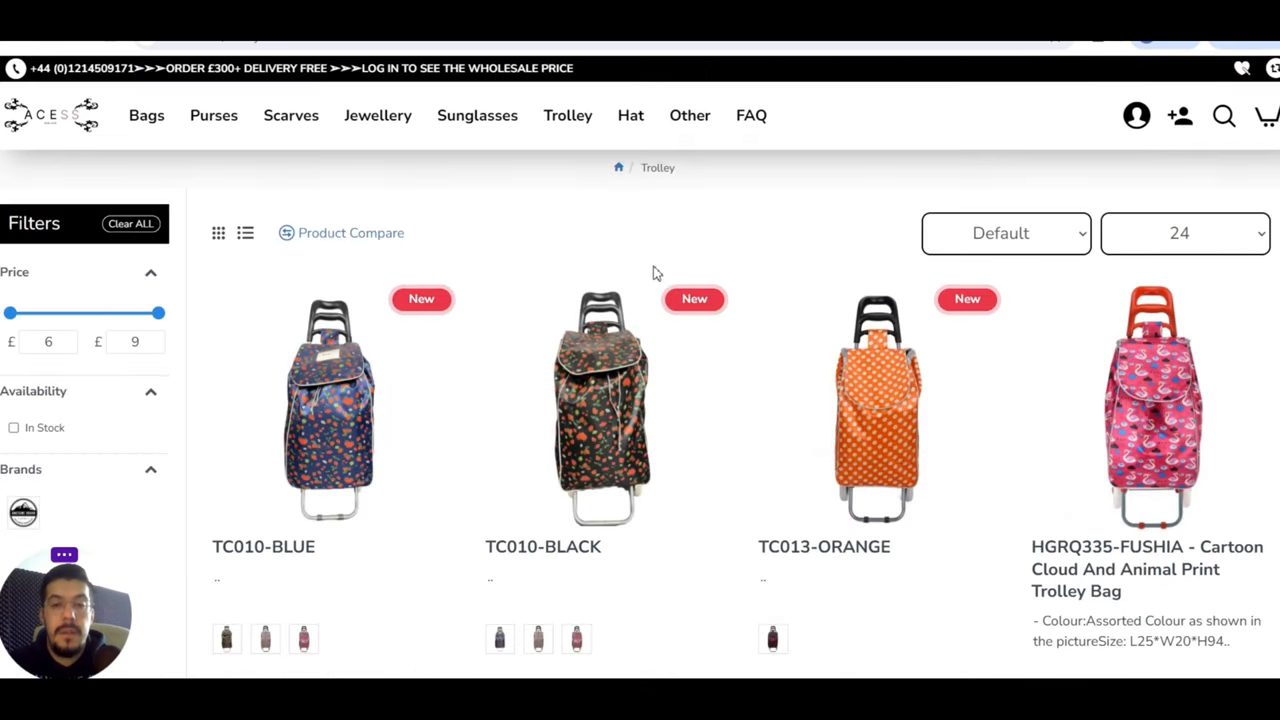
scroll(down, 3)
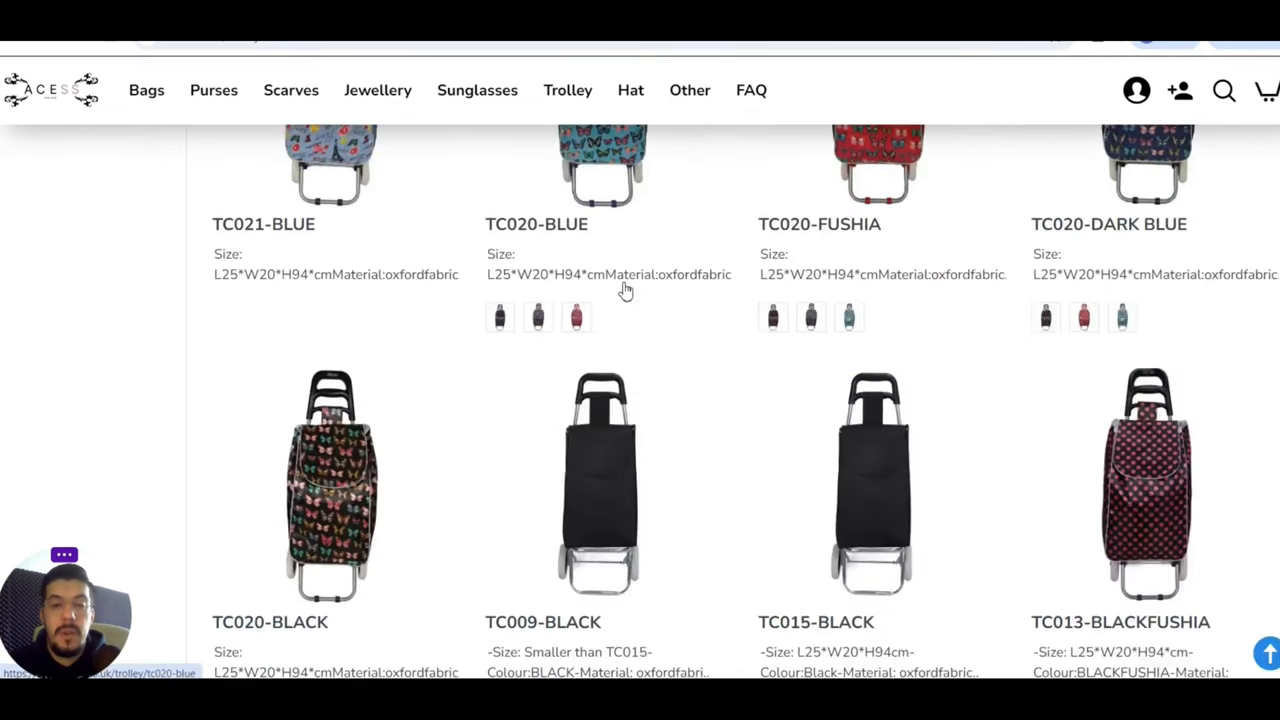
scroll(down, 3)
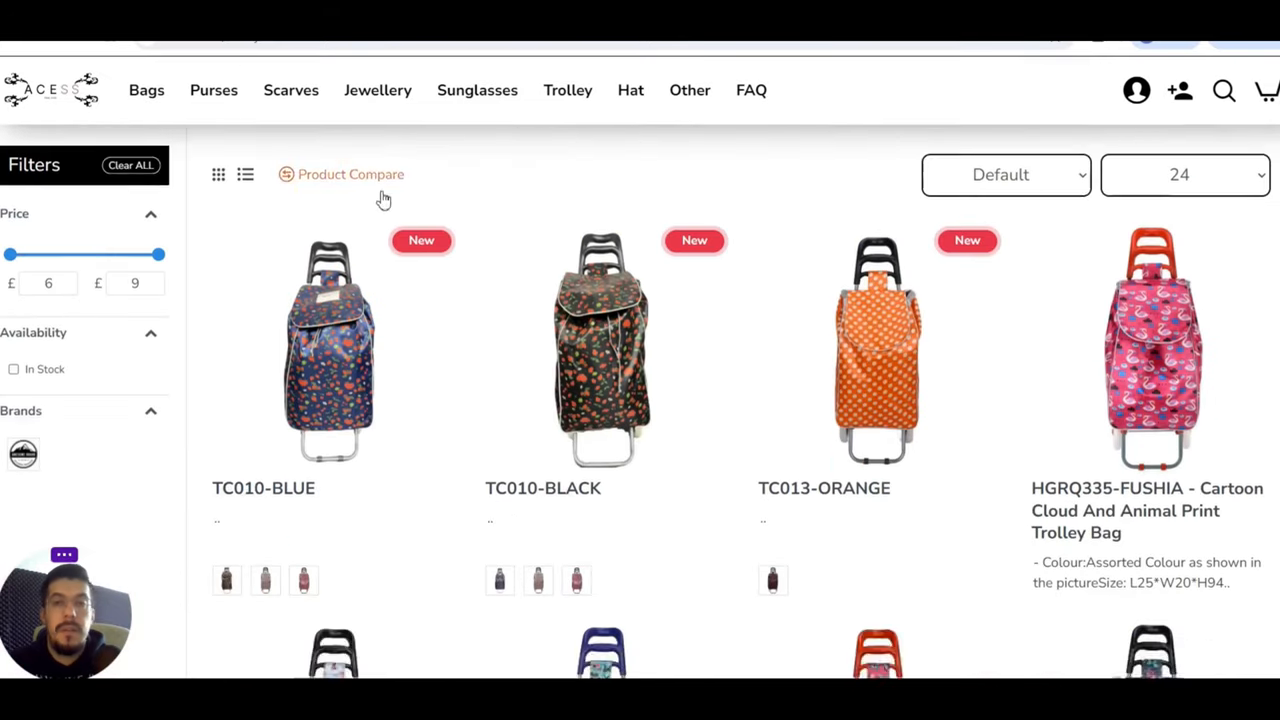
scroll(down, 3)
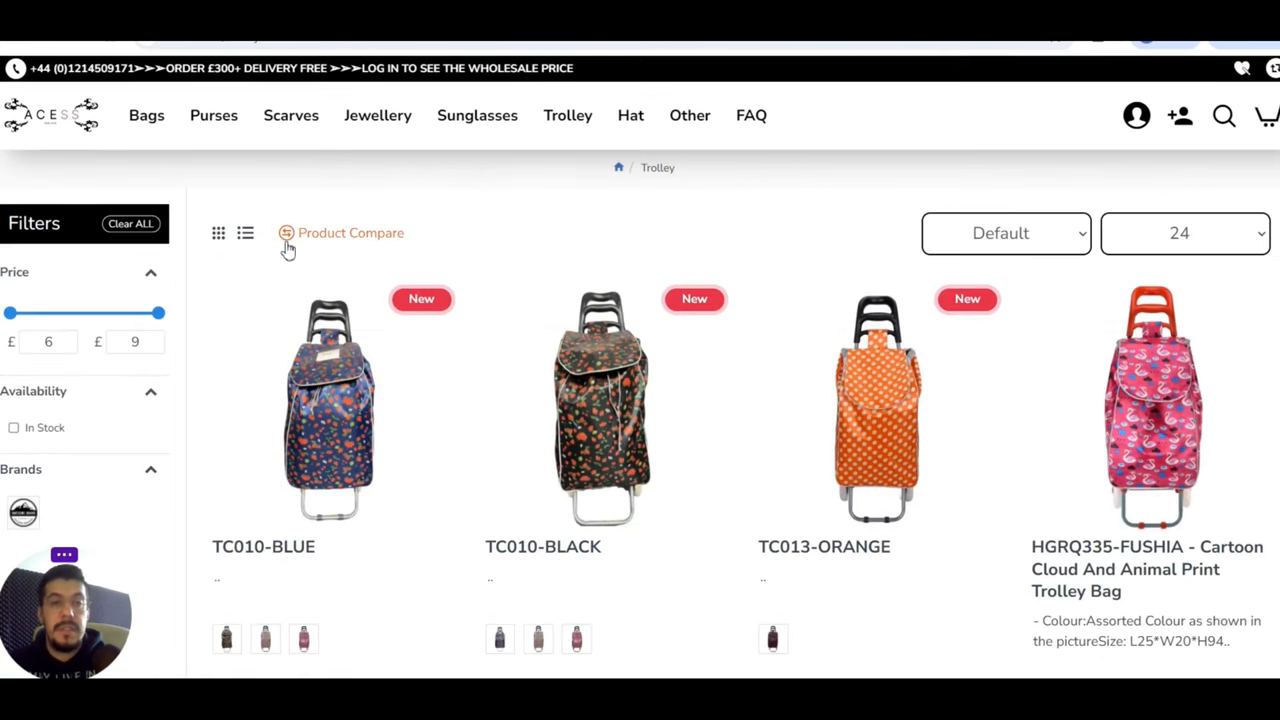
mouse_move(289, 252)
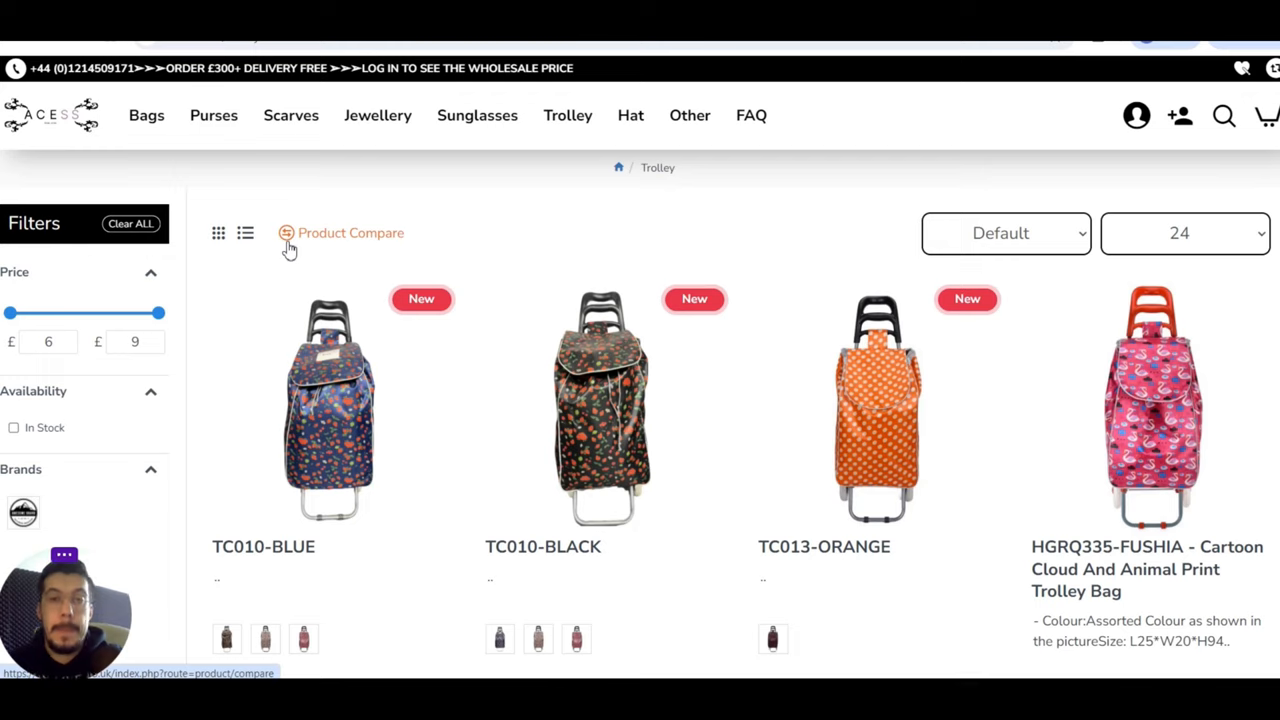
mouse_move(888, 525)
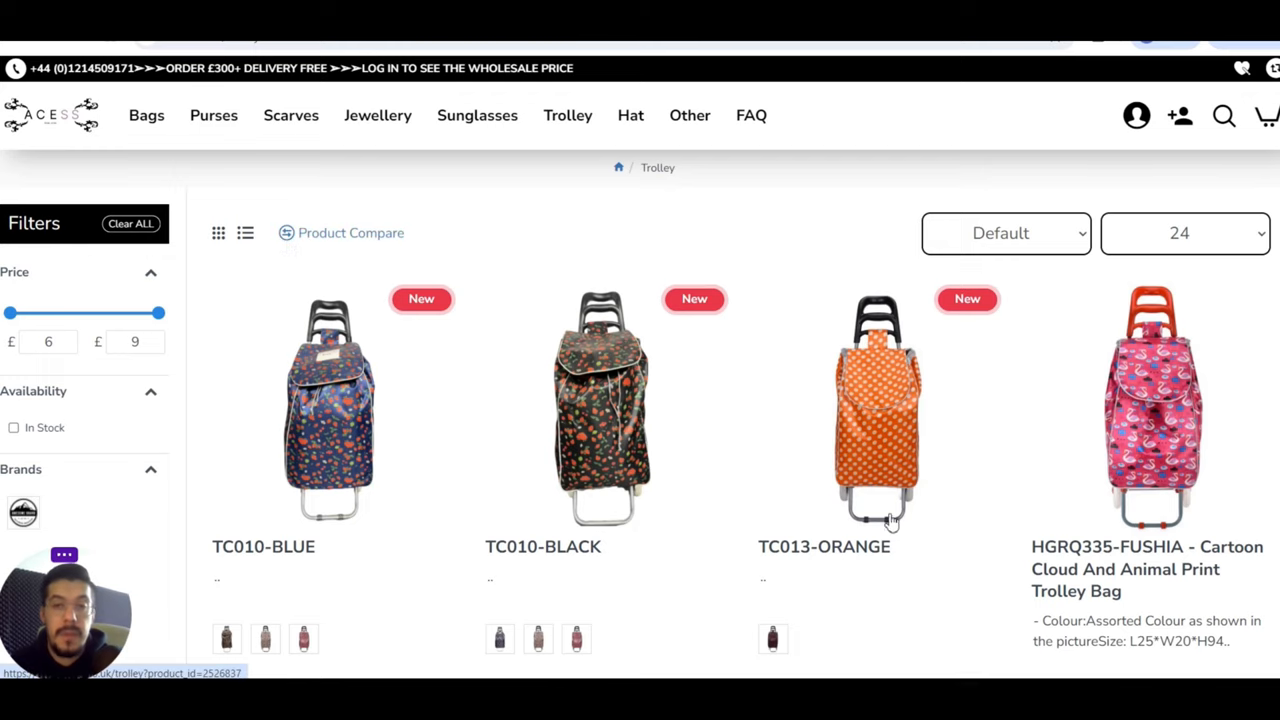
mouse_move(816, 370)
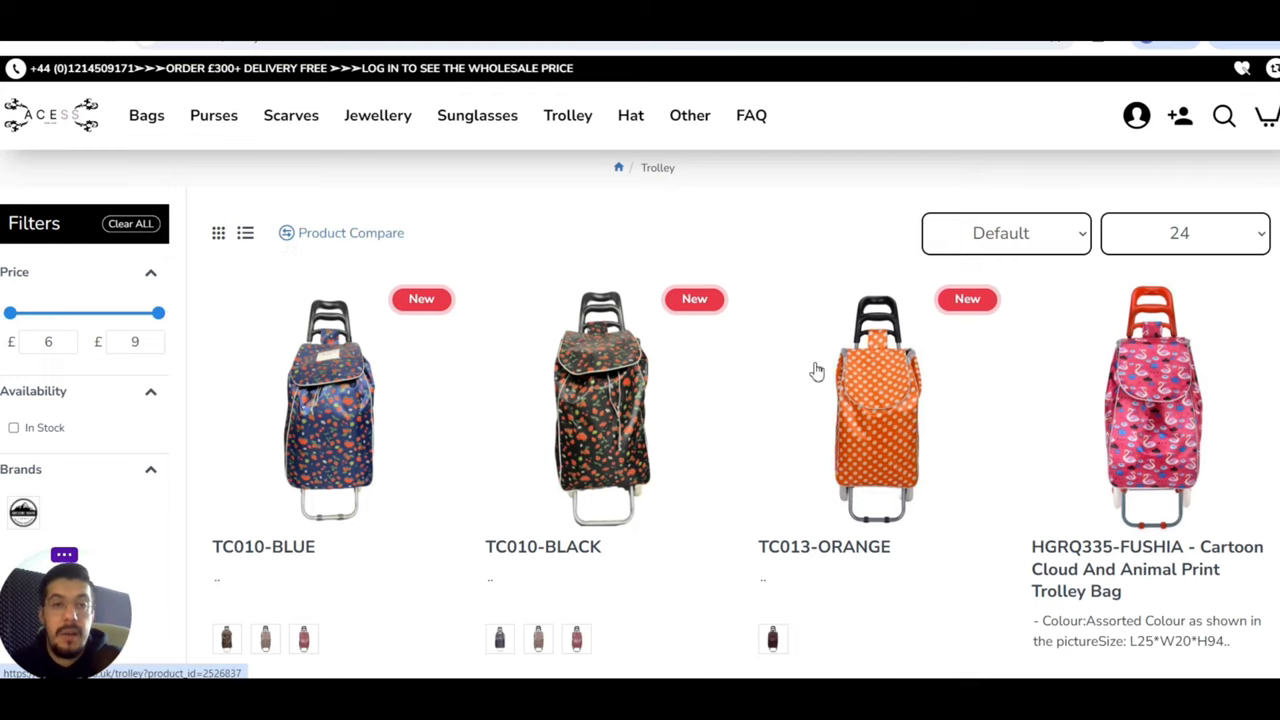
scroll(down, 3)
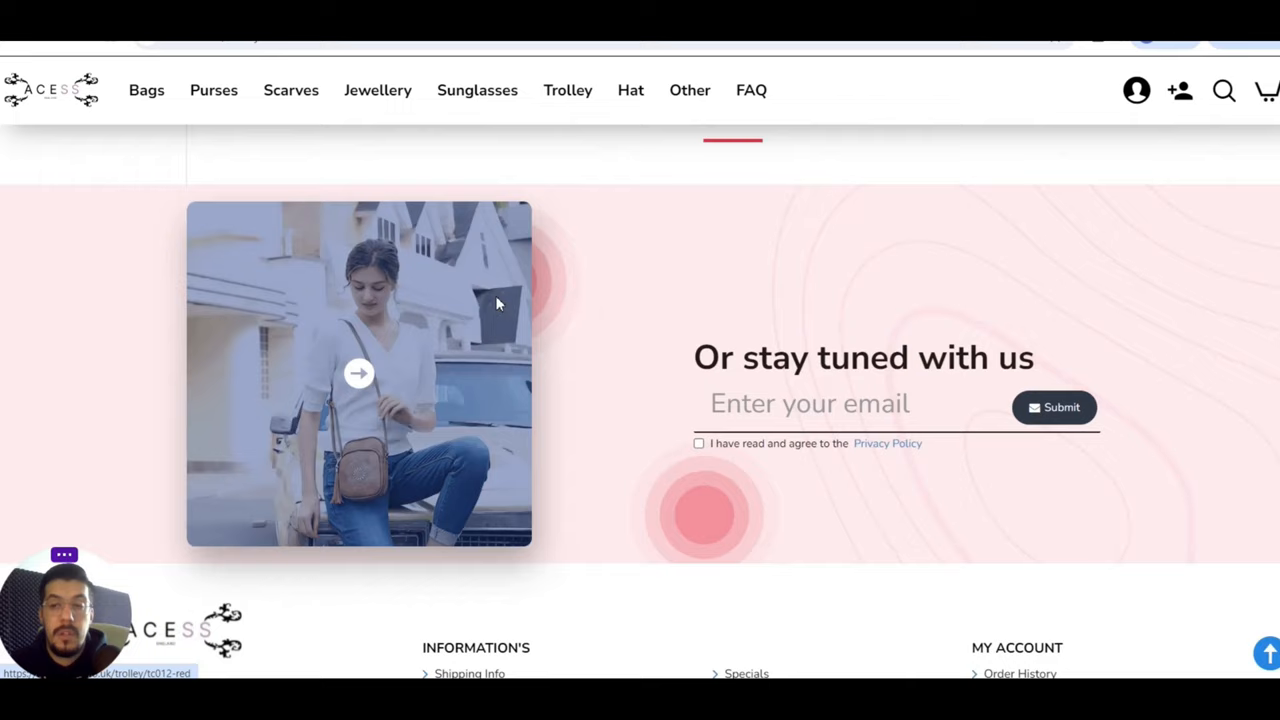
scroll(down, 3)
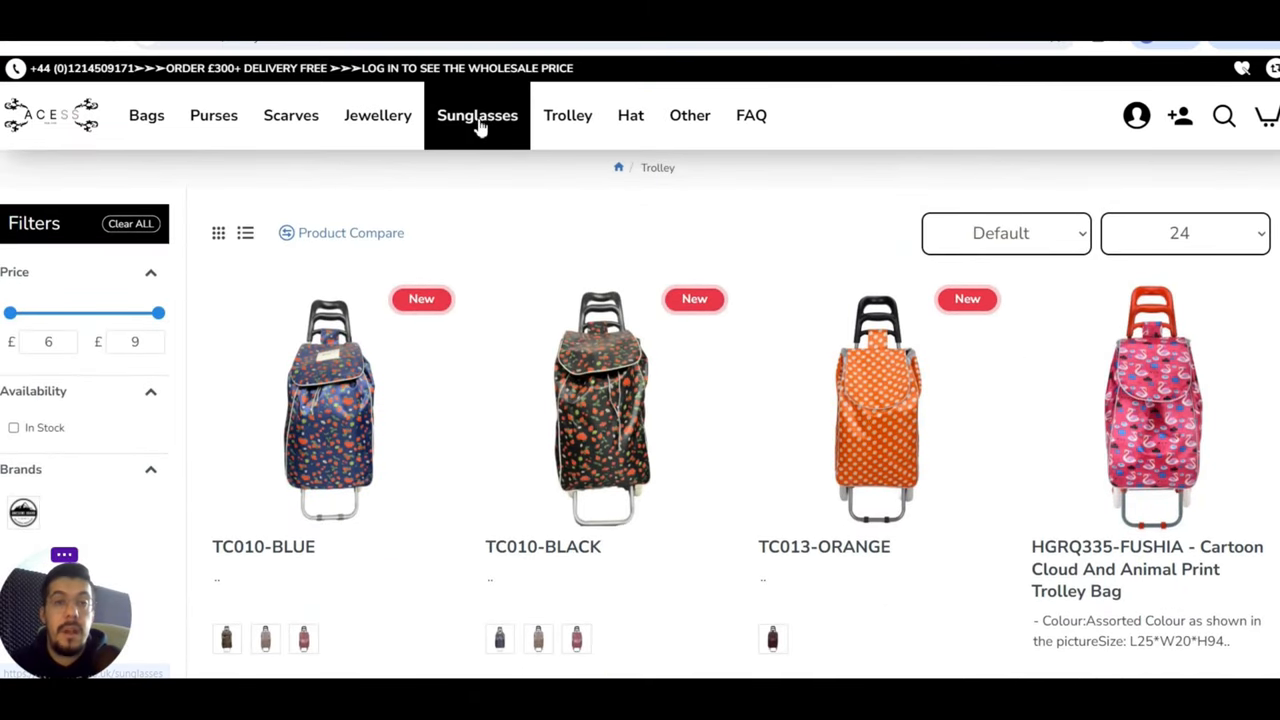
click(477, 115)
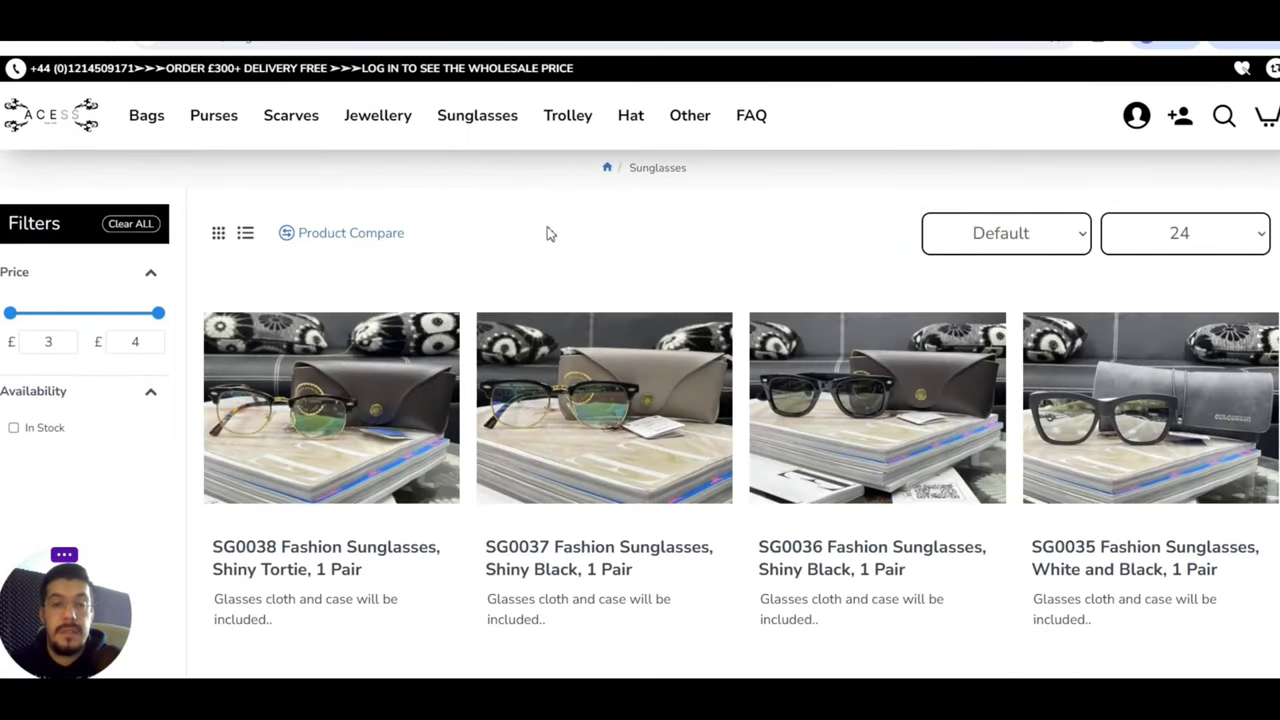
scroll(down, 3)
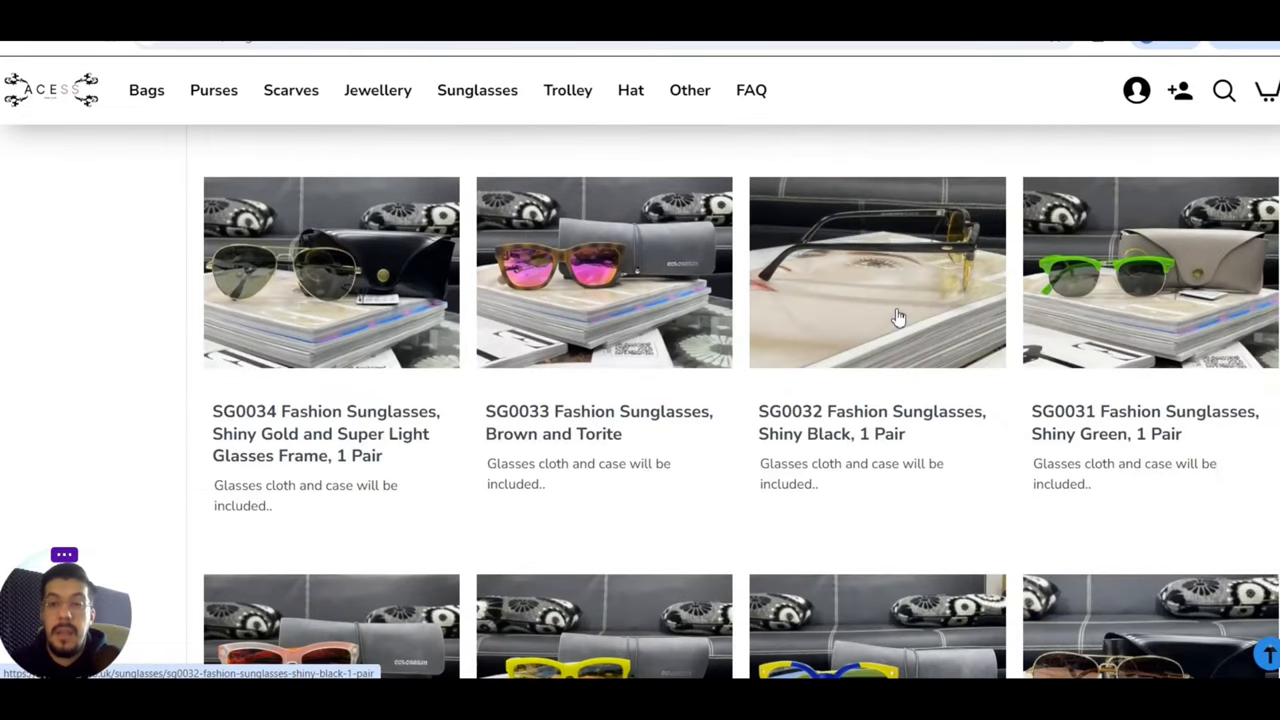
scroll(down, 3)
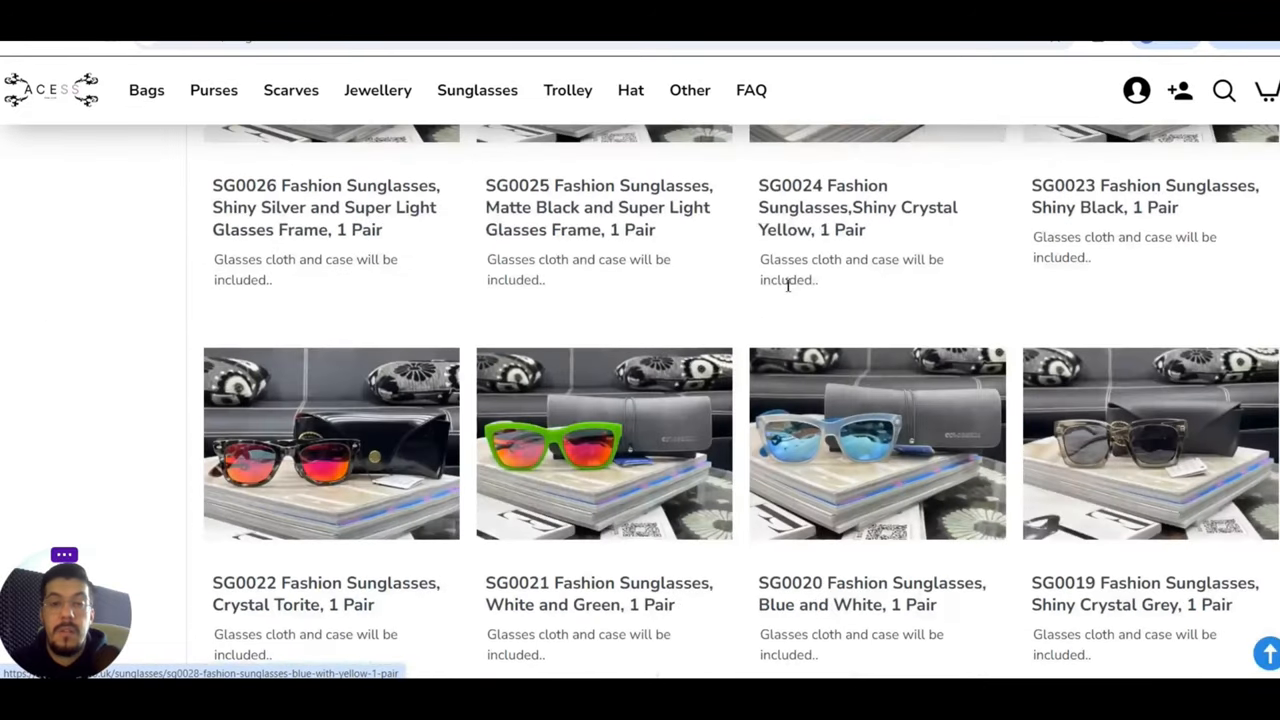
scroll(down, 3)
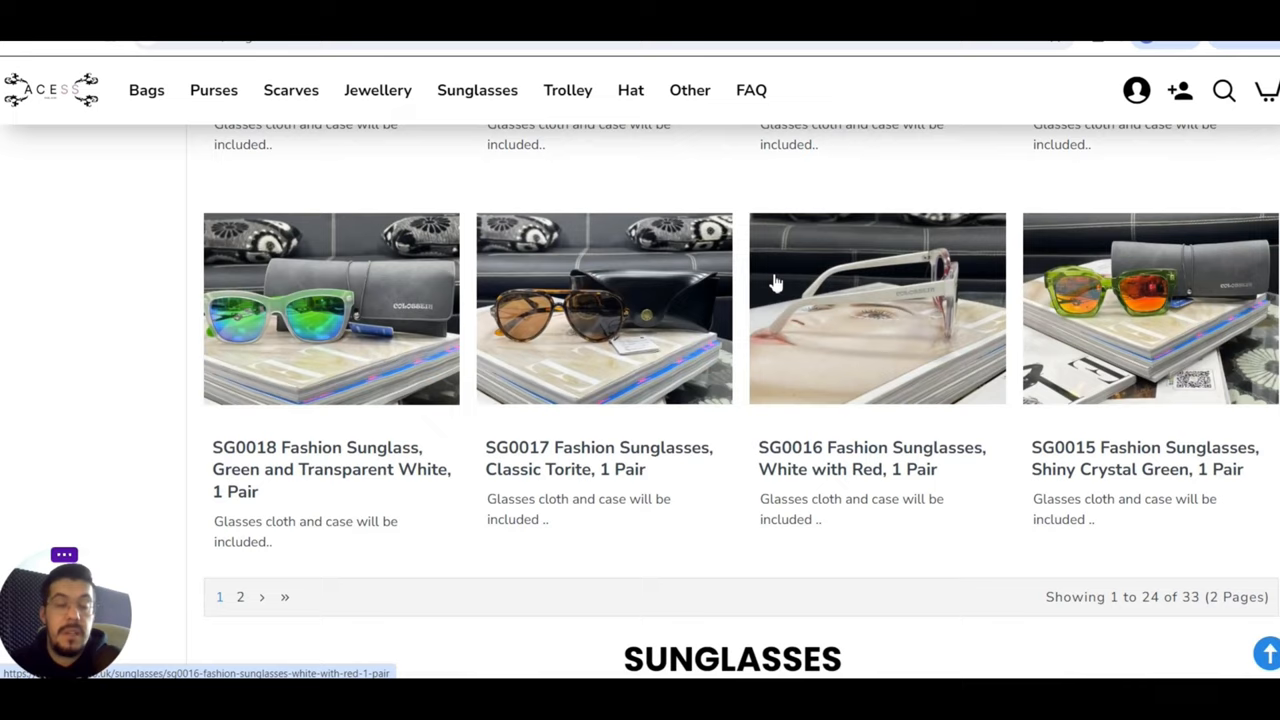
scroll(down, 3)
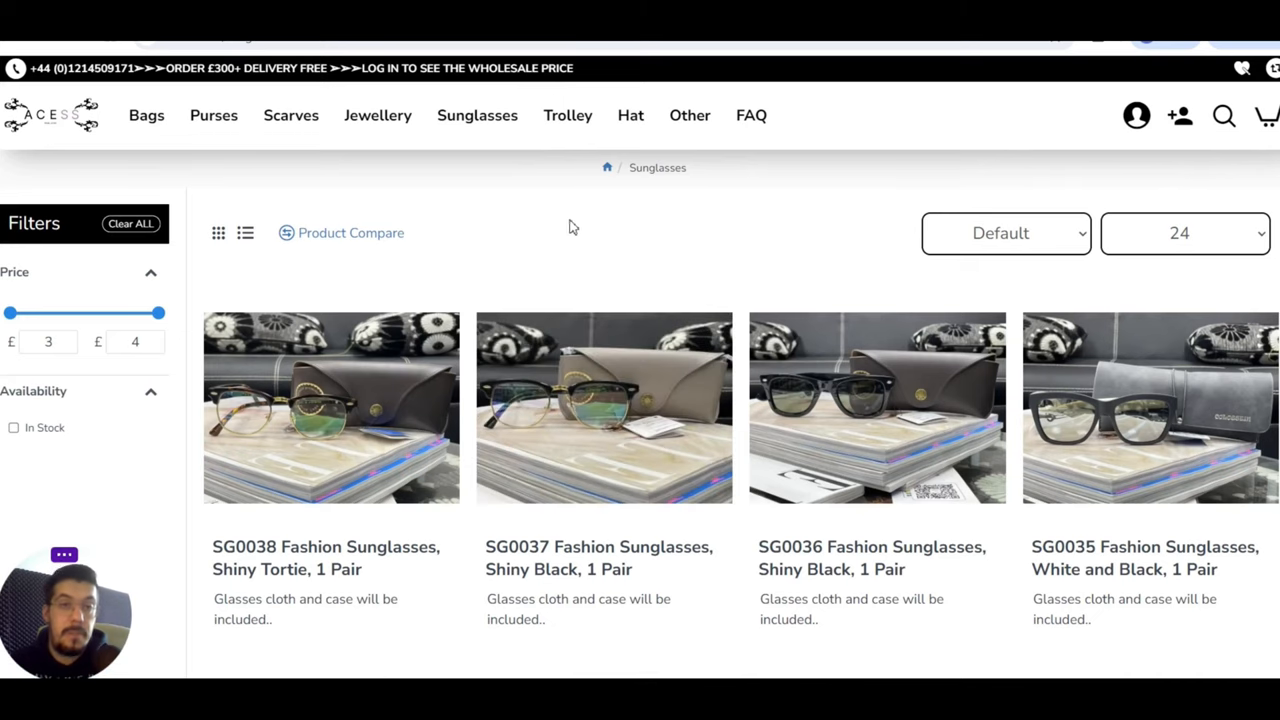
mouse_move(599, 205)
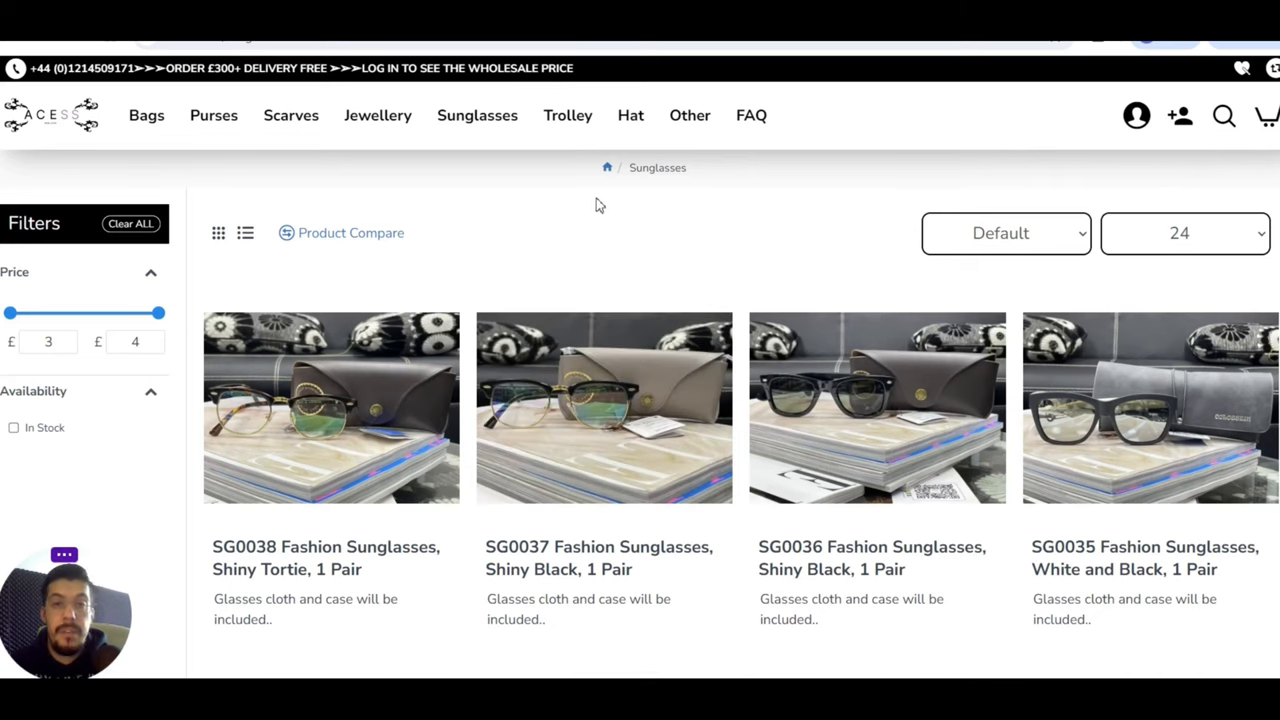
mouse_move(567, 115)
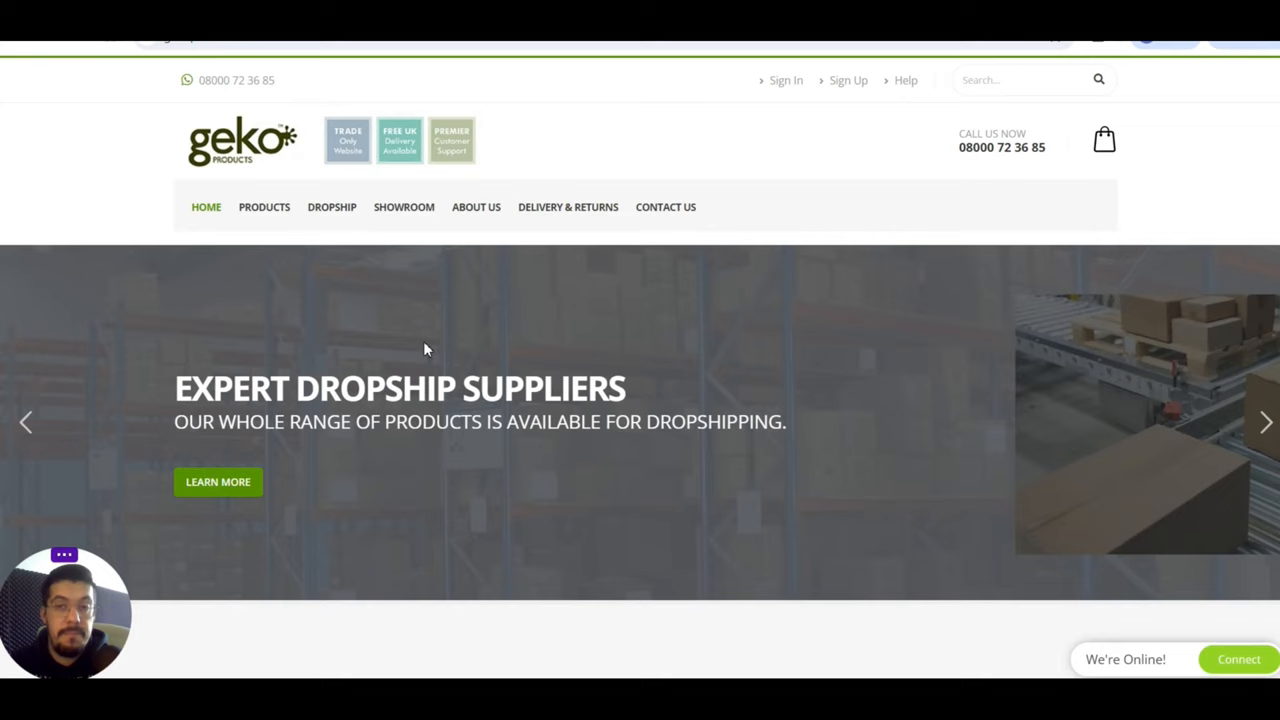
mouse_move(356, 148)
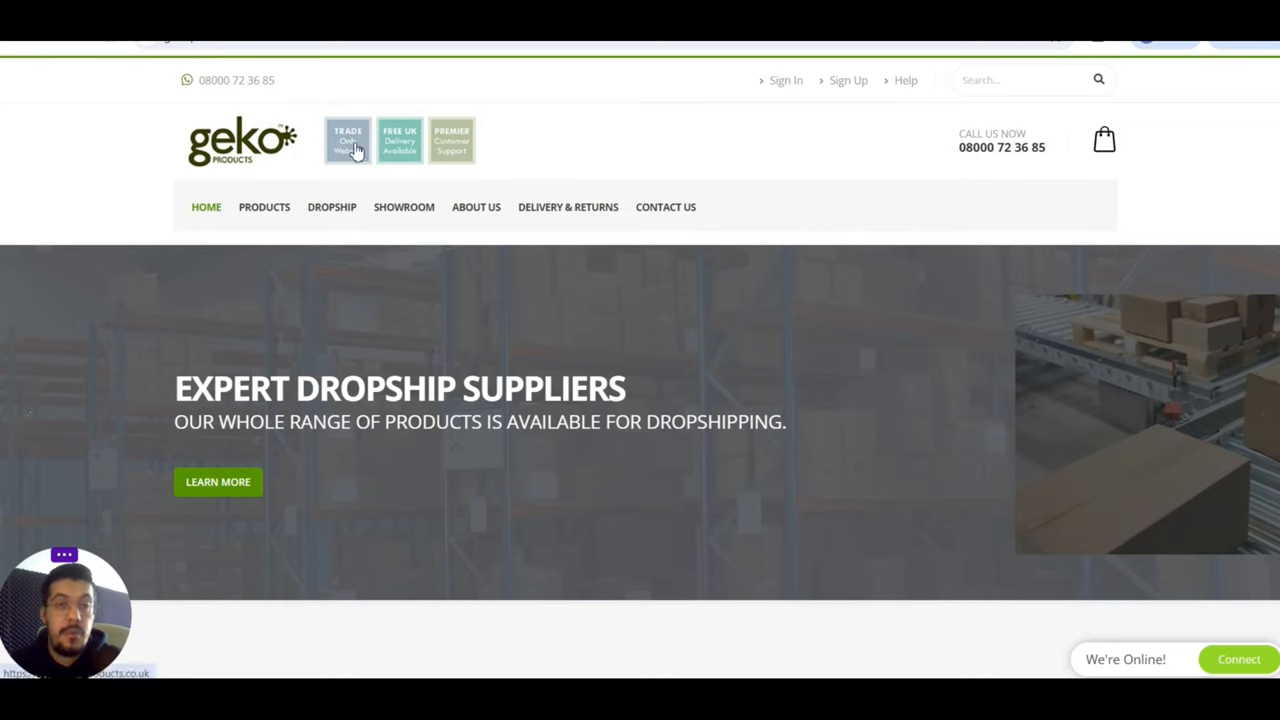
mouse_move(422, 146)
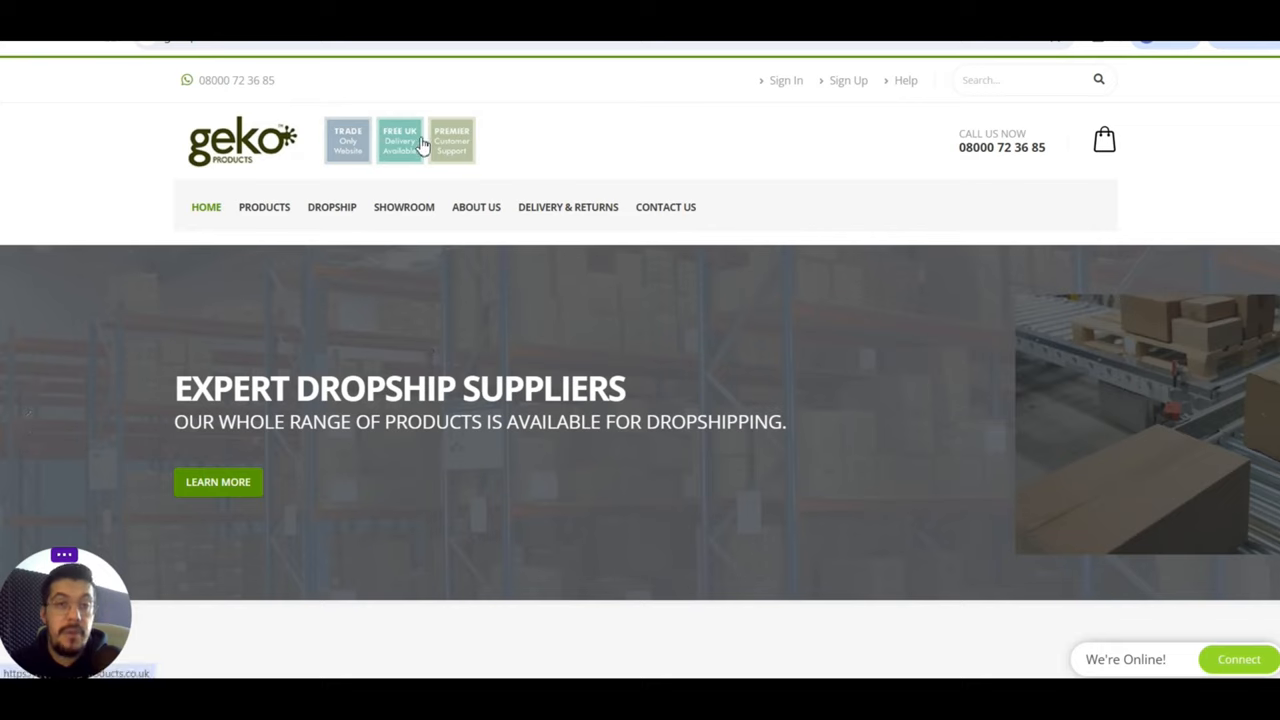
mouse_move(495, 169)
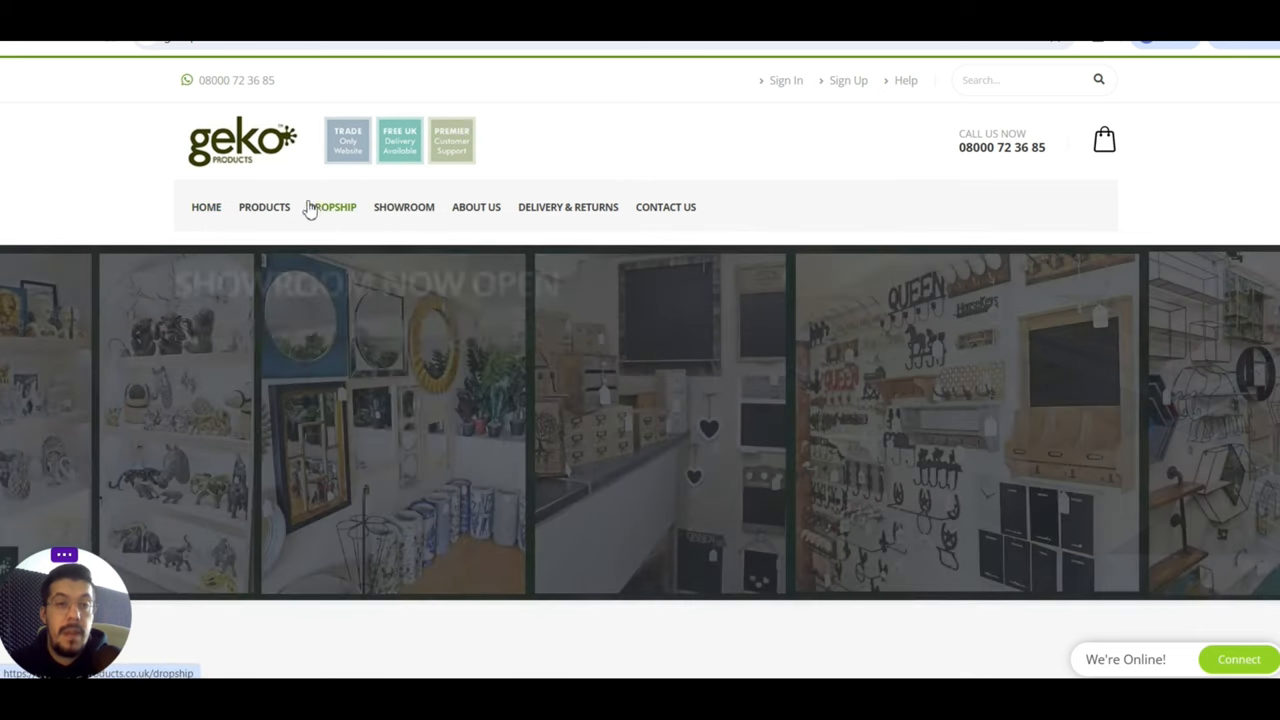
- Open Geko's DROPSHIP page and scroll past the four steps to 'Dropshipping with Geko'
click(334, 206)
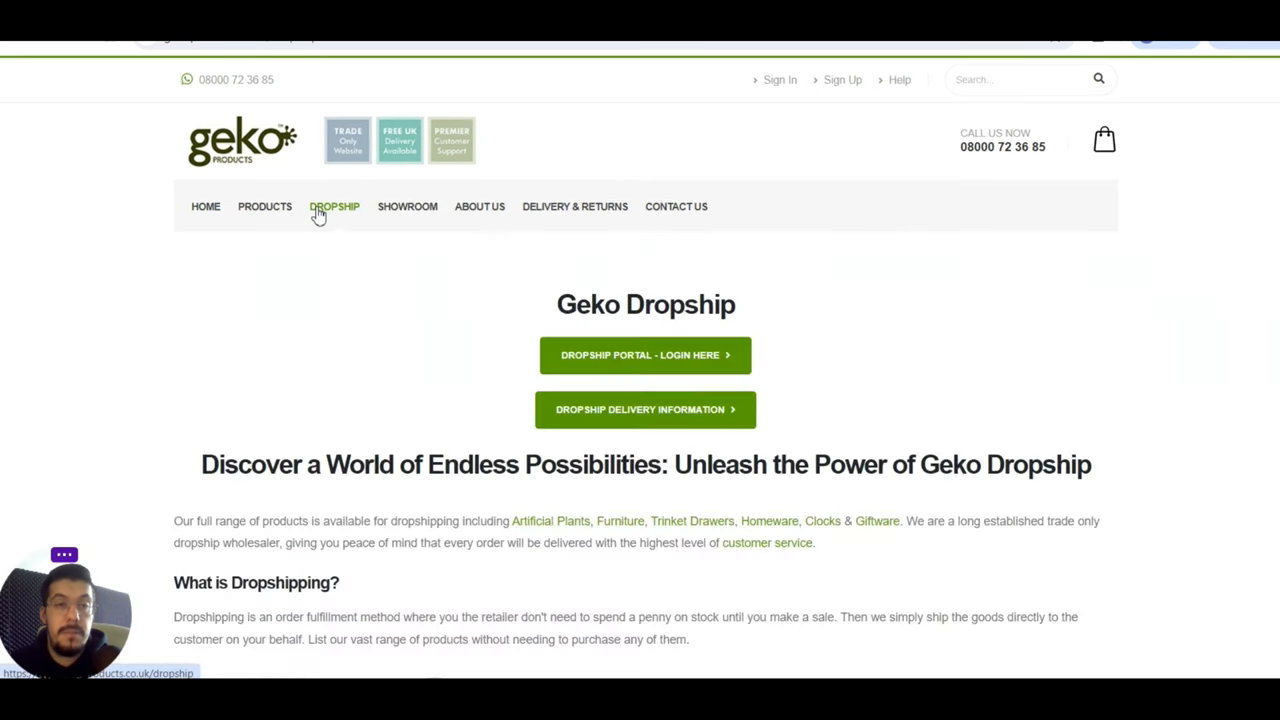
scroll(down, 3)
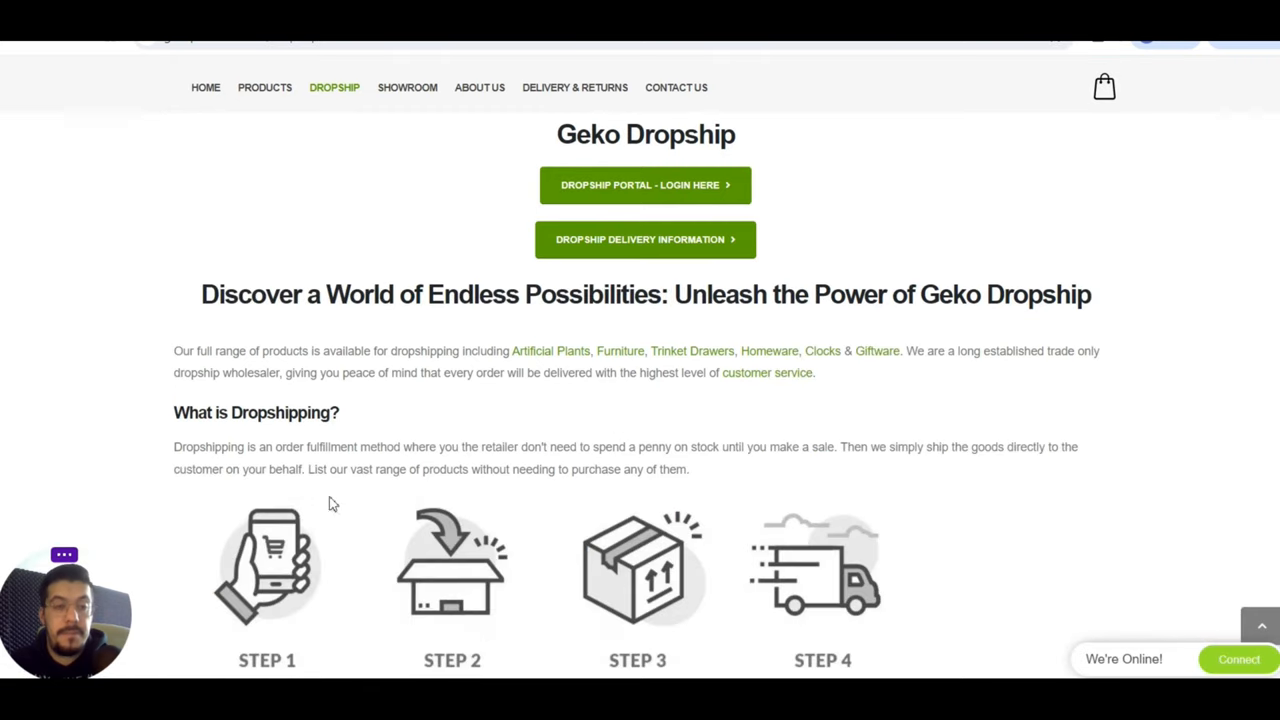
mouse_move(837, 472)
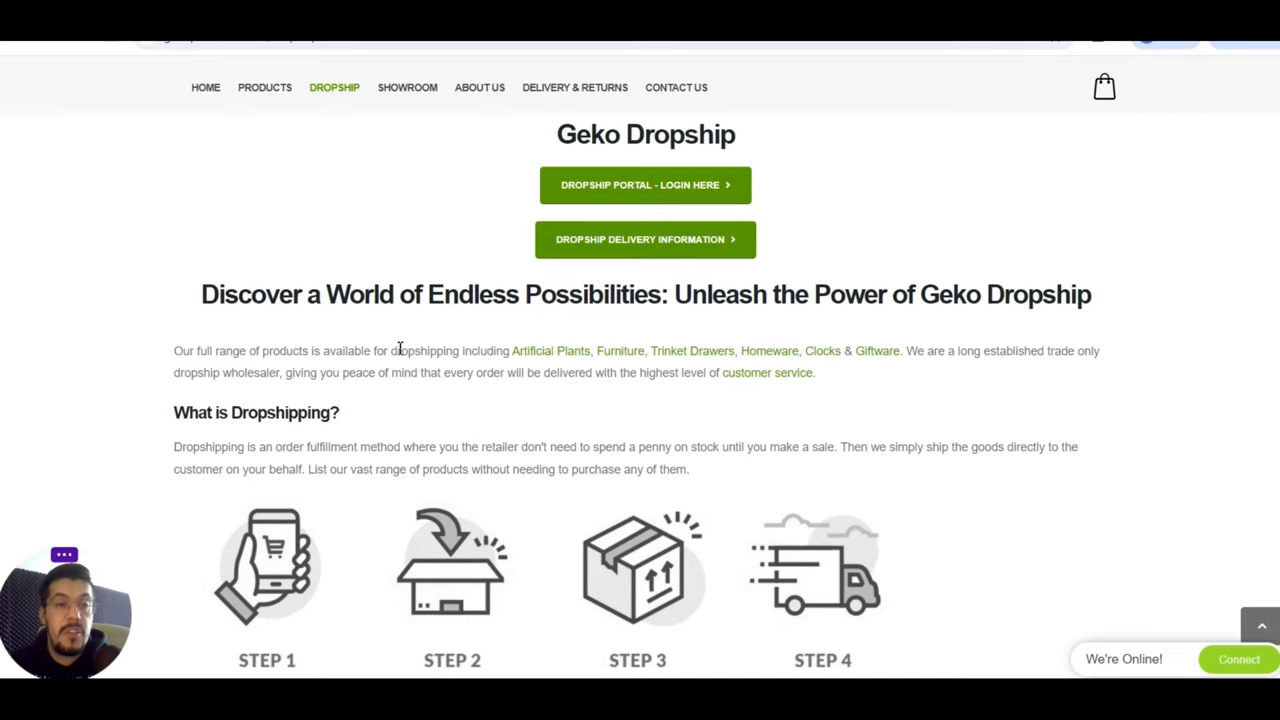
mouse_move(542, 365)
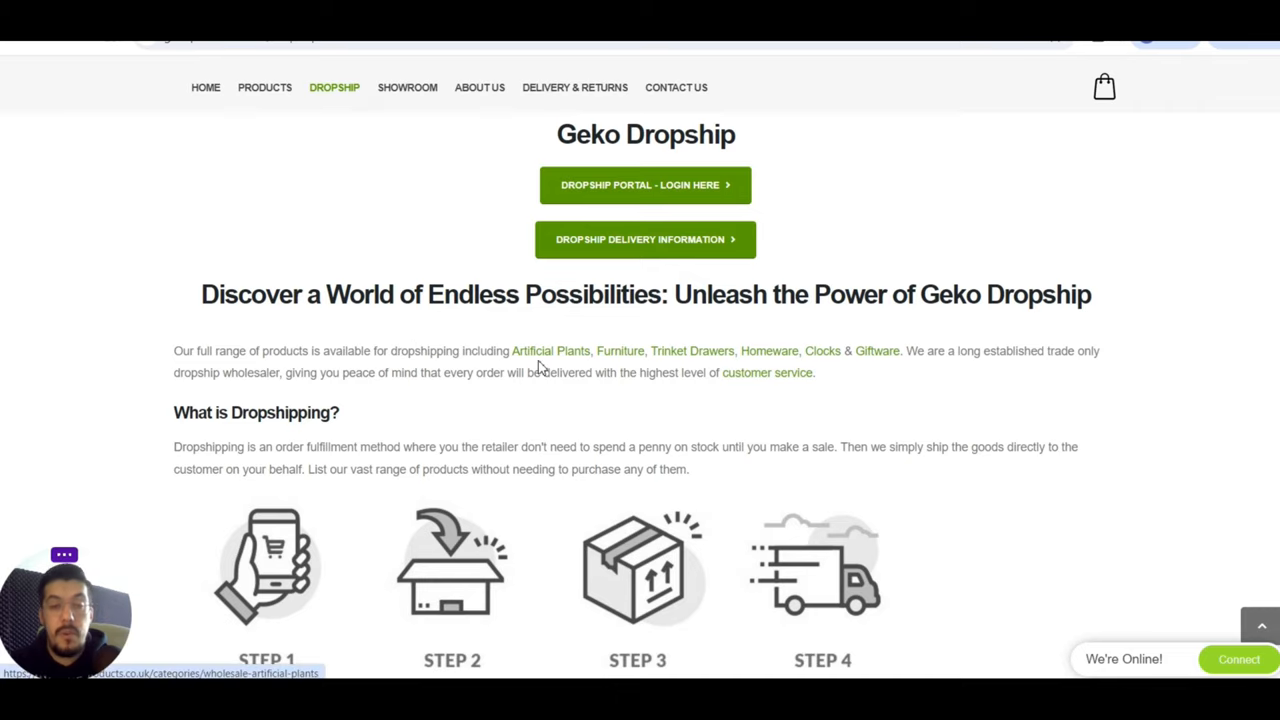
mouse_move(581, 362)
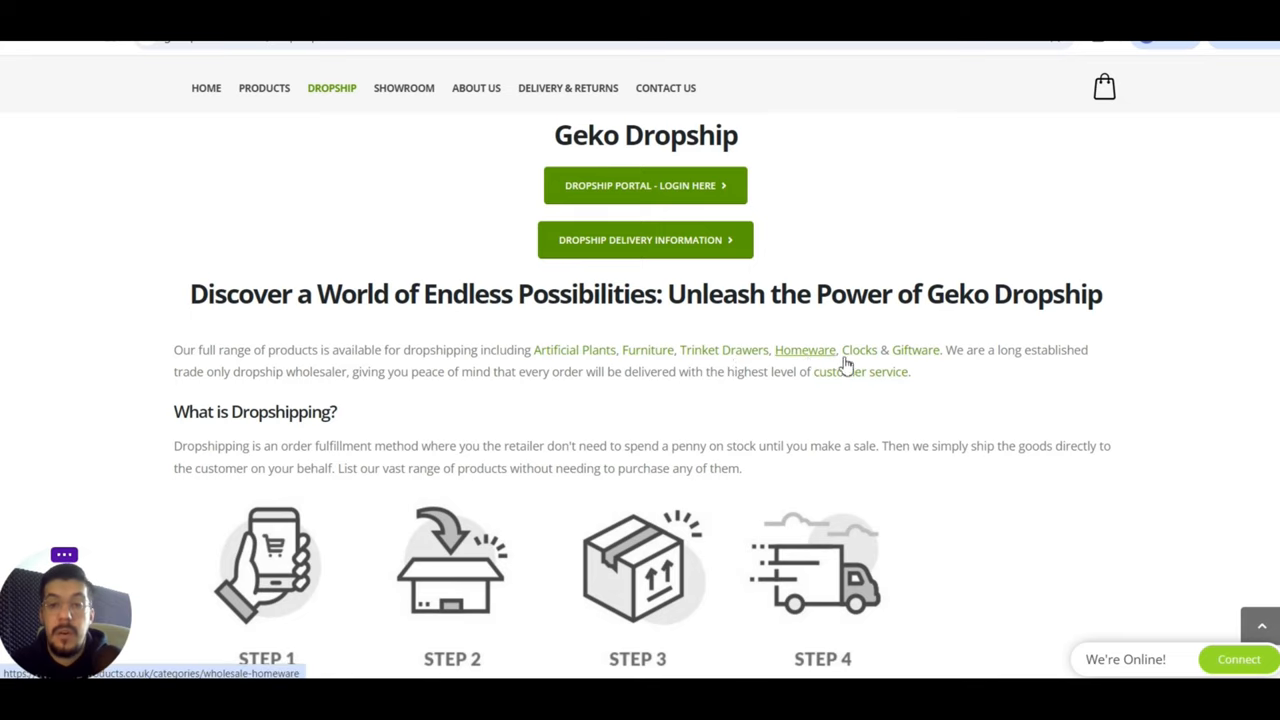
mouse_move(940, 360)
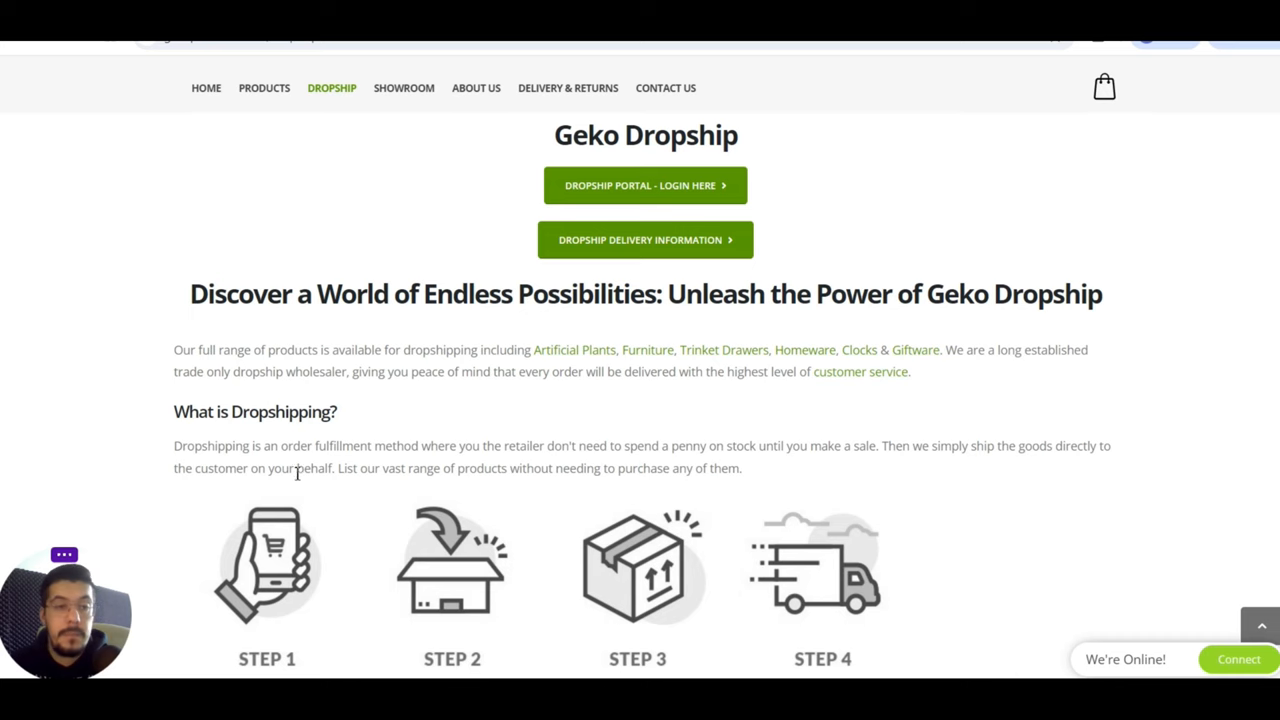
scroll(down, 3)
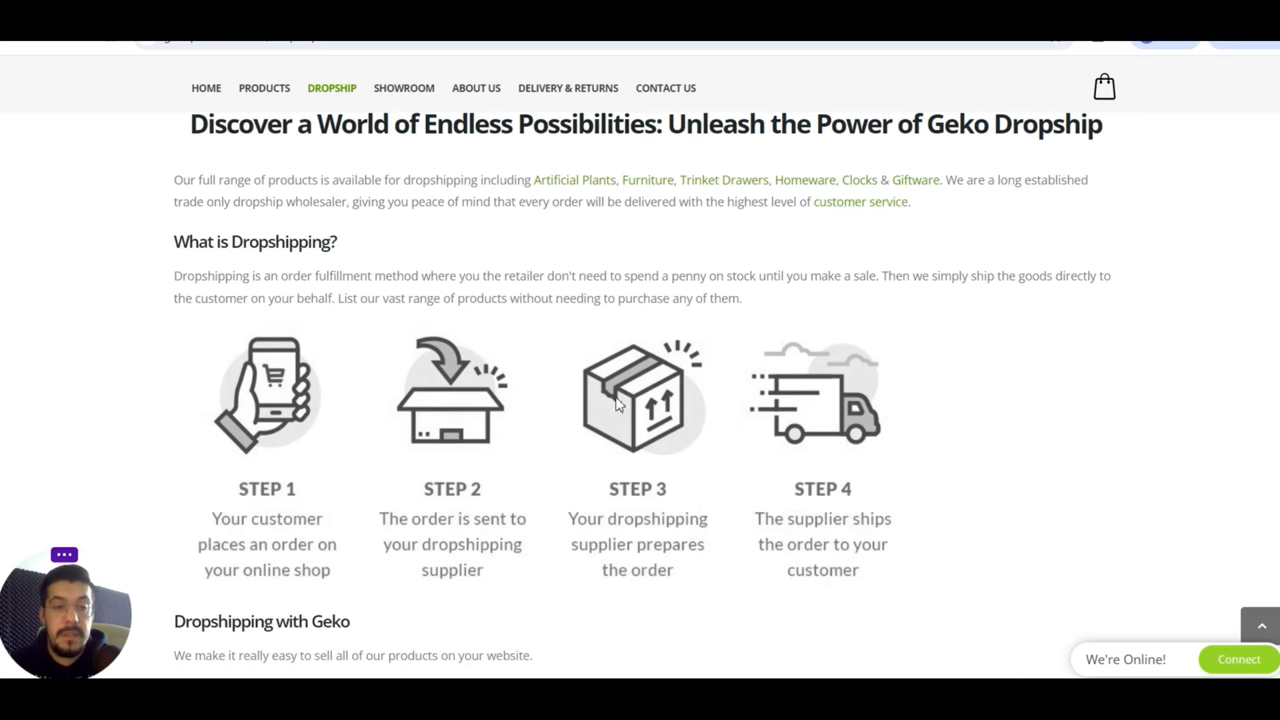
scroll(down, 3)
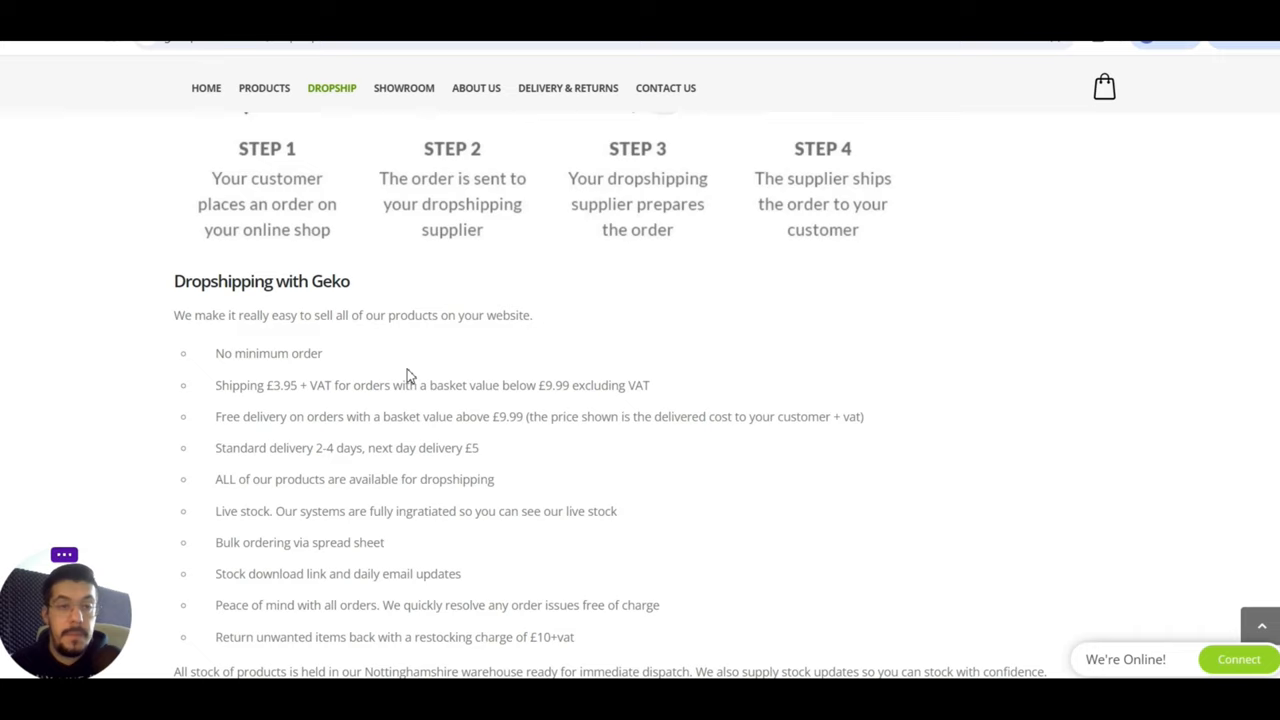
mouse_move(372, 315)
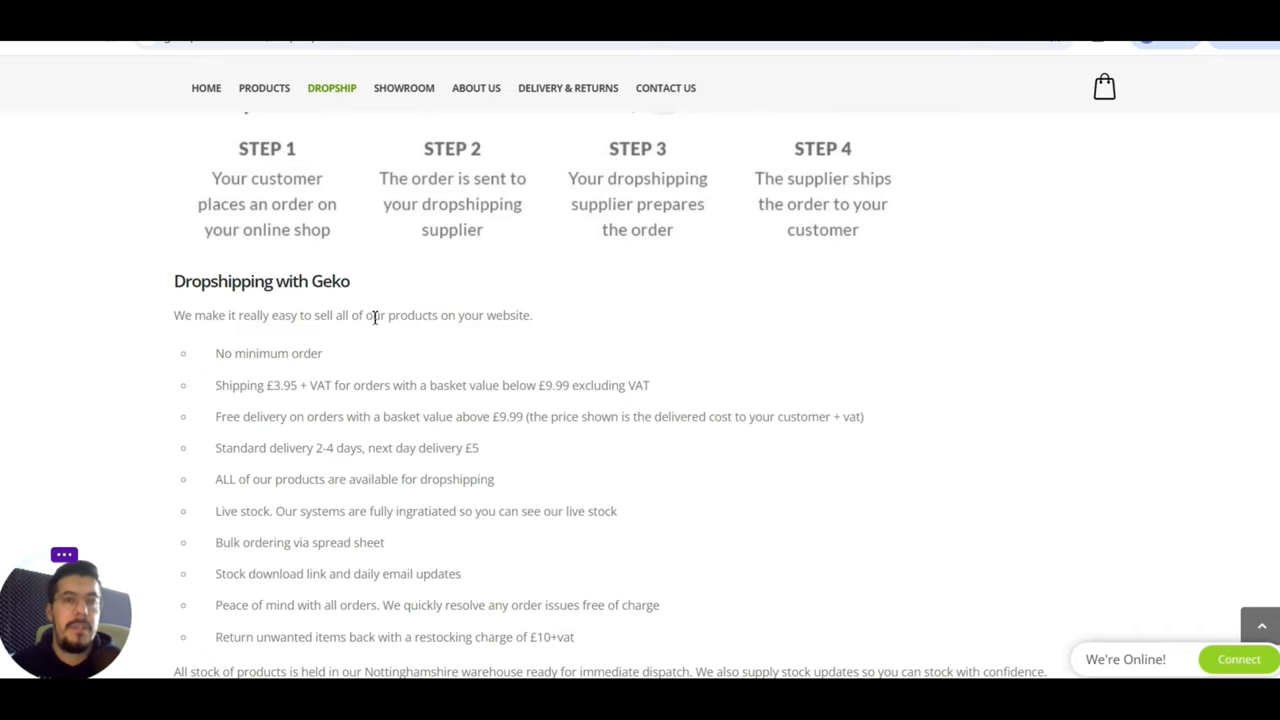
mouse_move(278, 314)
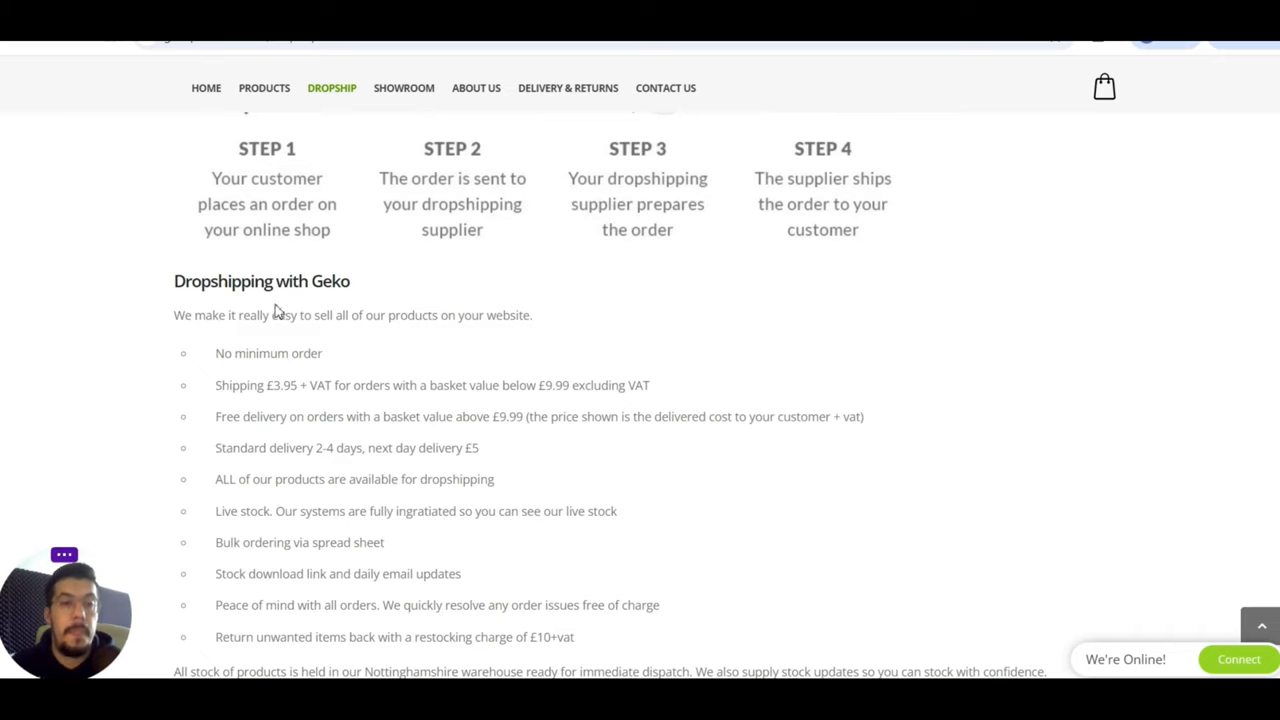
mouse_move(267, 407)
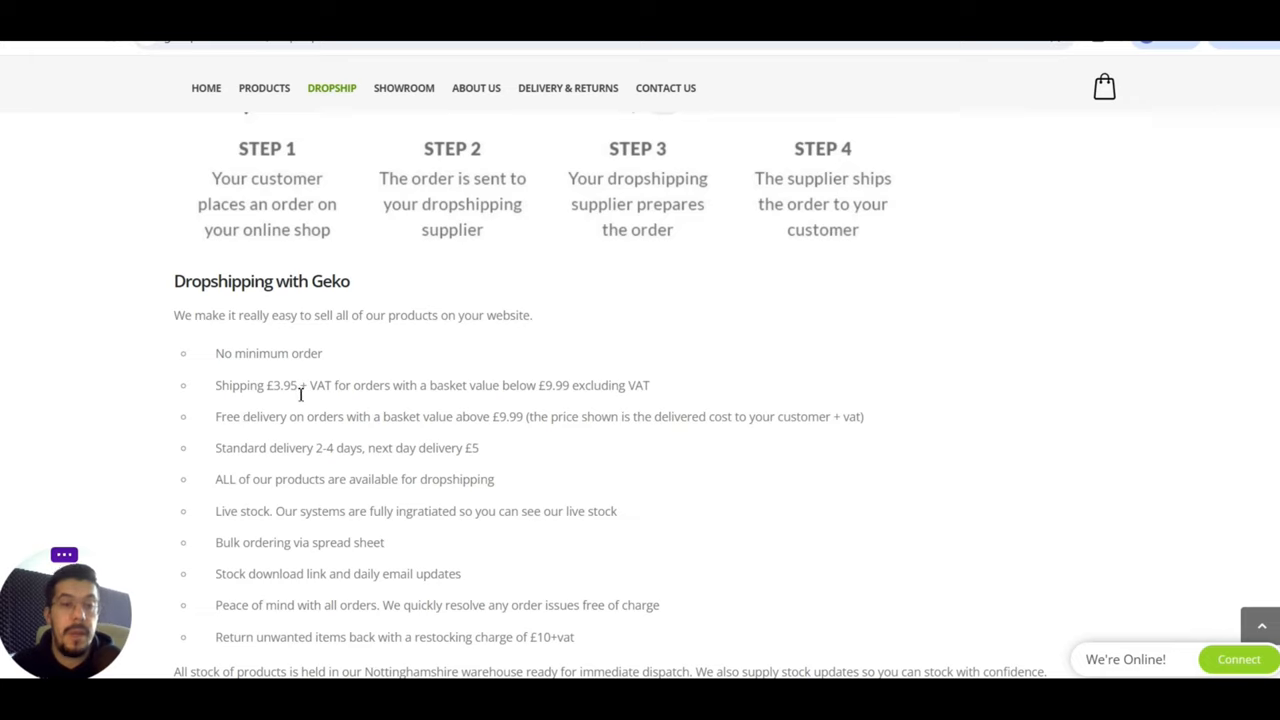
mouse_move(580, 359)
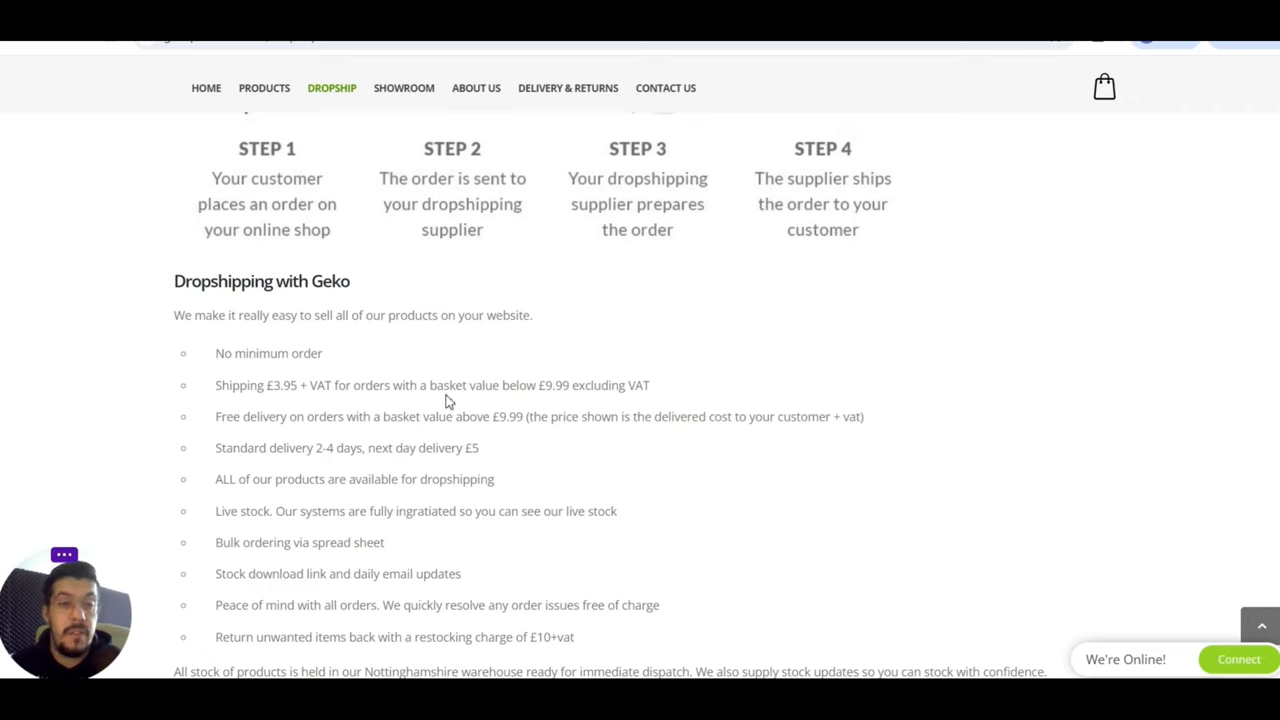
mouse_move(470, 433)
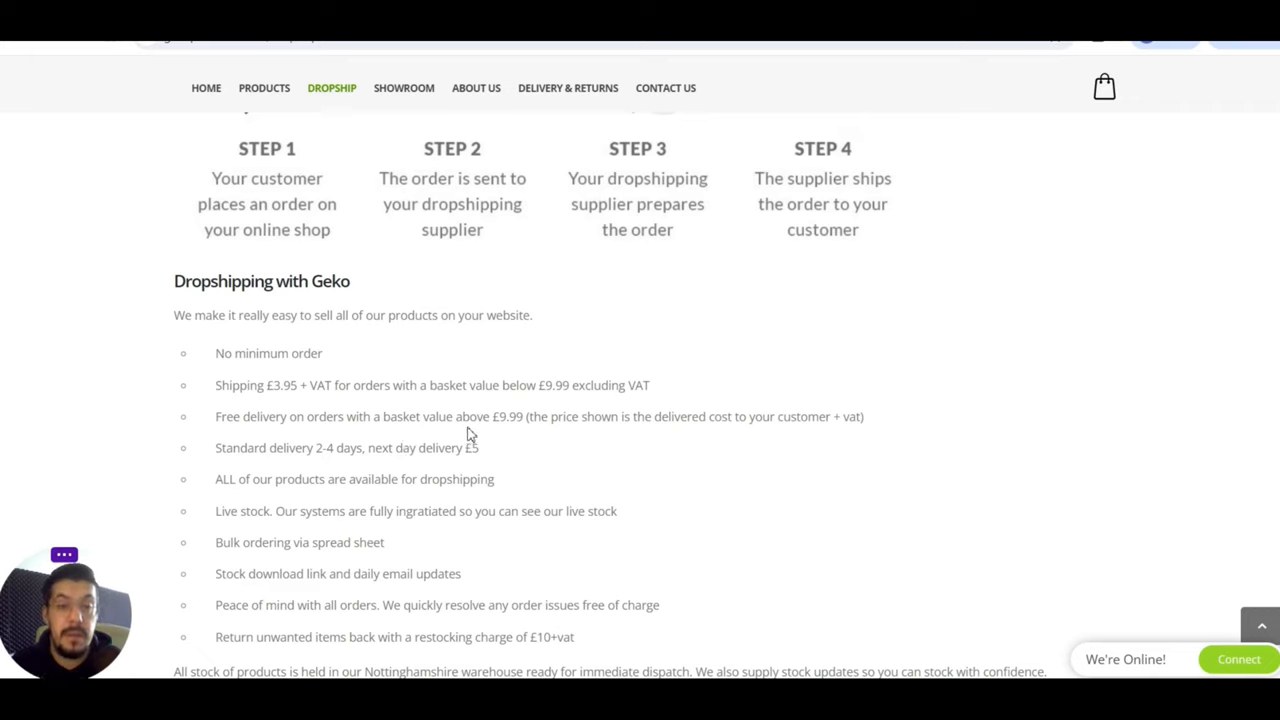
mouse_move(512, 425)
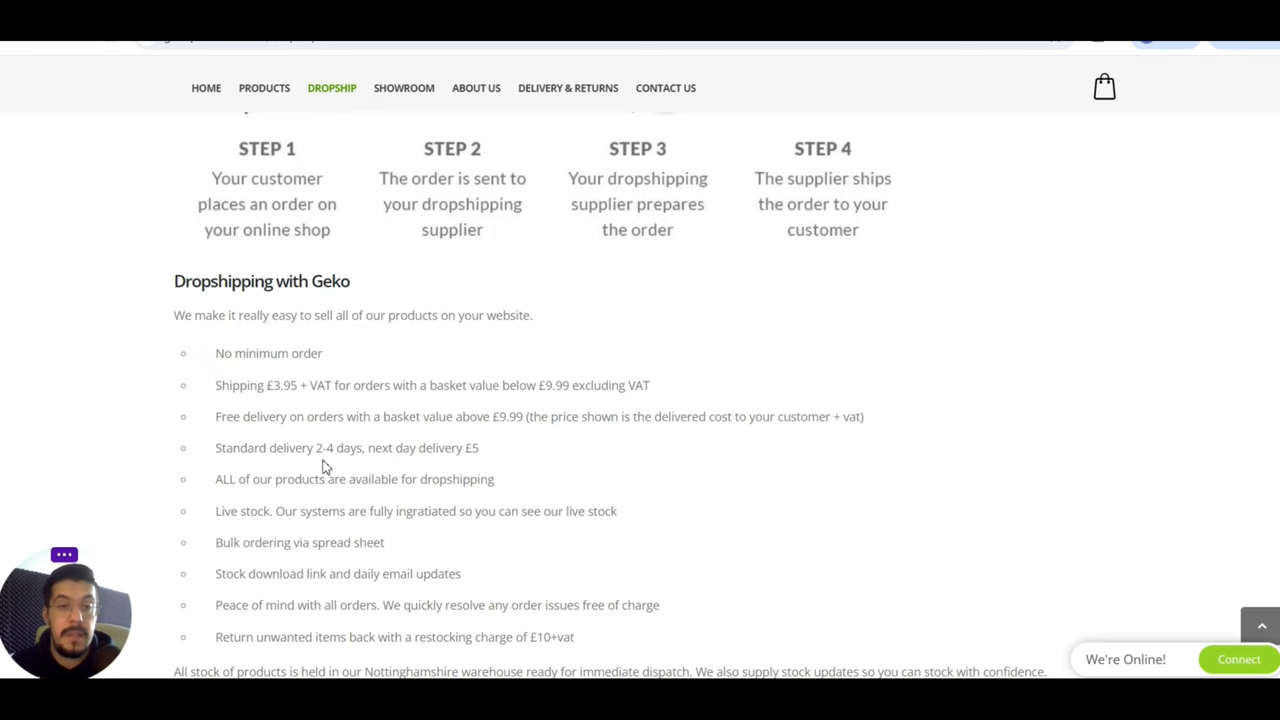
- Scroll past the Shopify, API and CSV sync sections, then open the dropship portal link
scroll(down, 3)
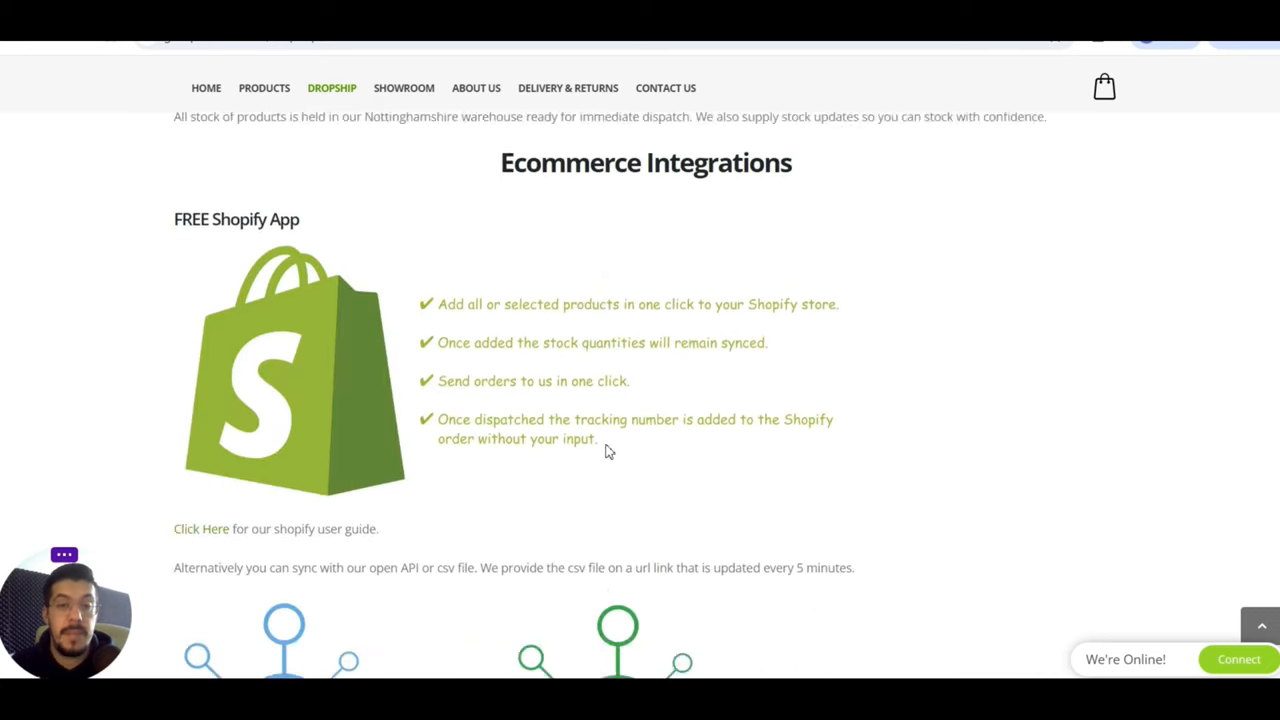
scroll(up, 3)
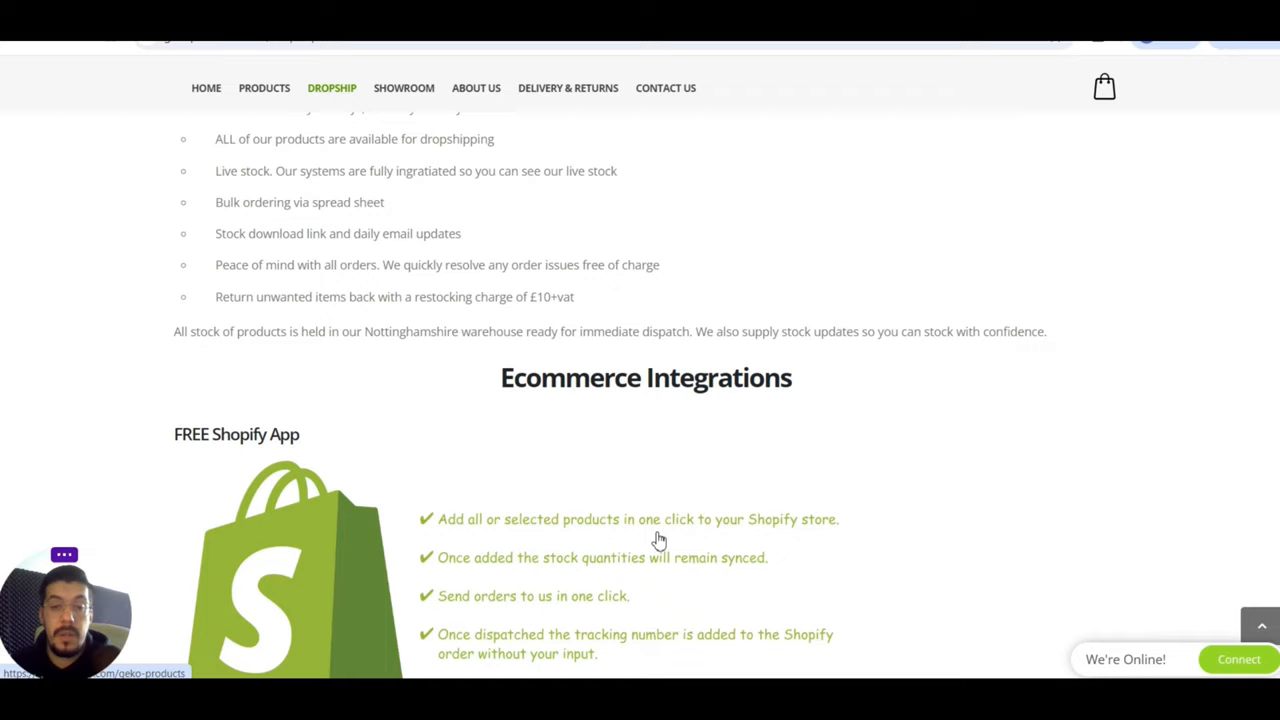
scroll(down, 3)
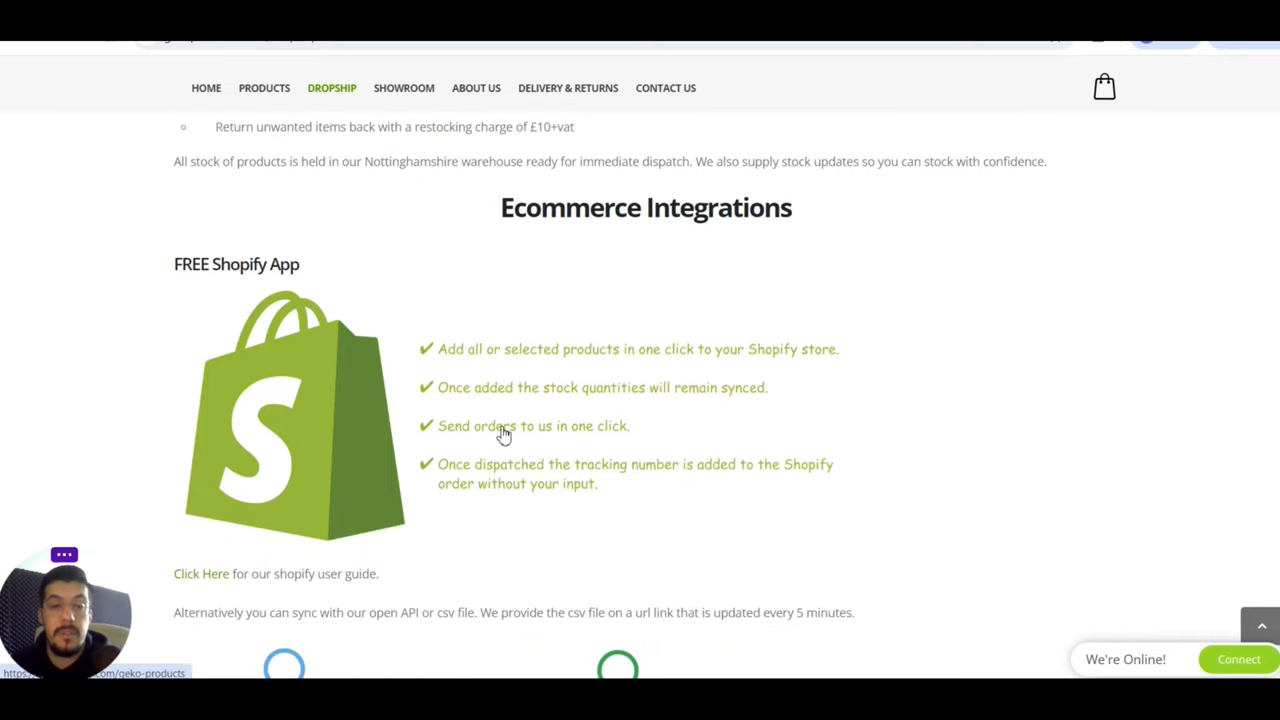
mouse_move(717, 410)
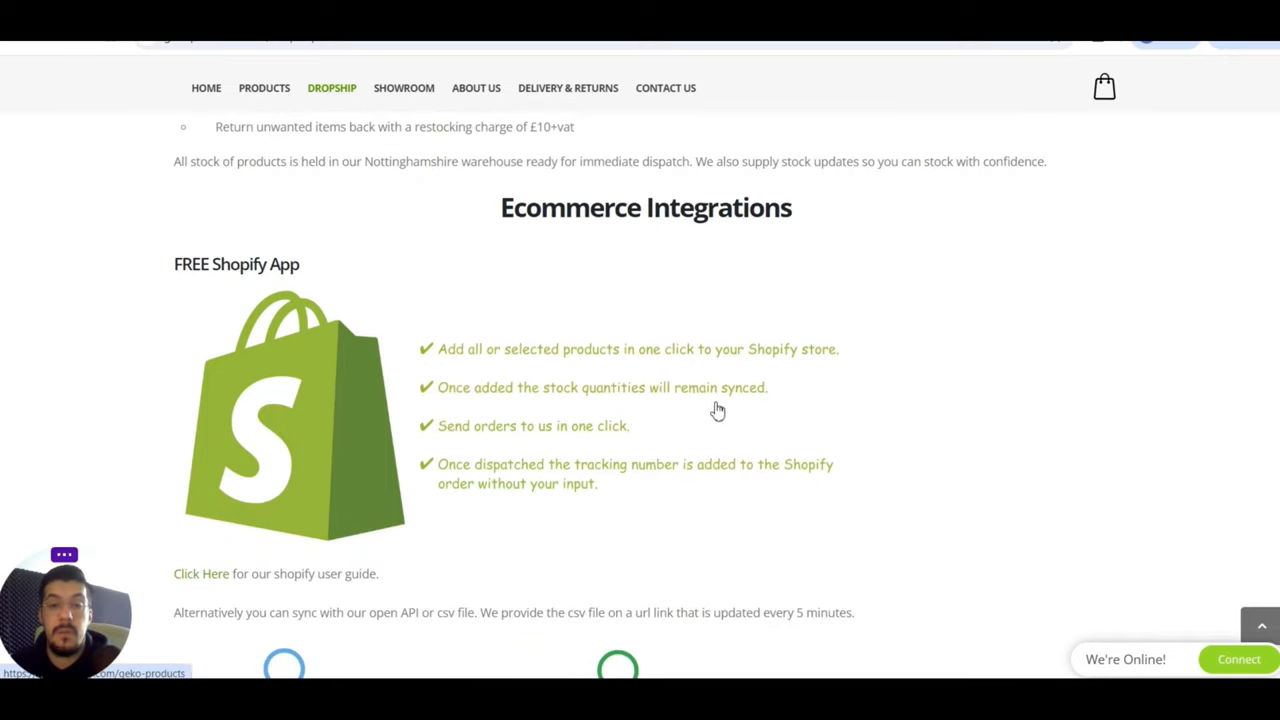
scroll(down, 3)
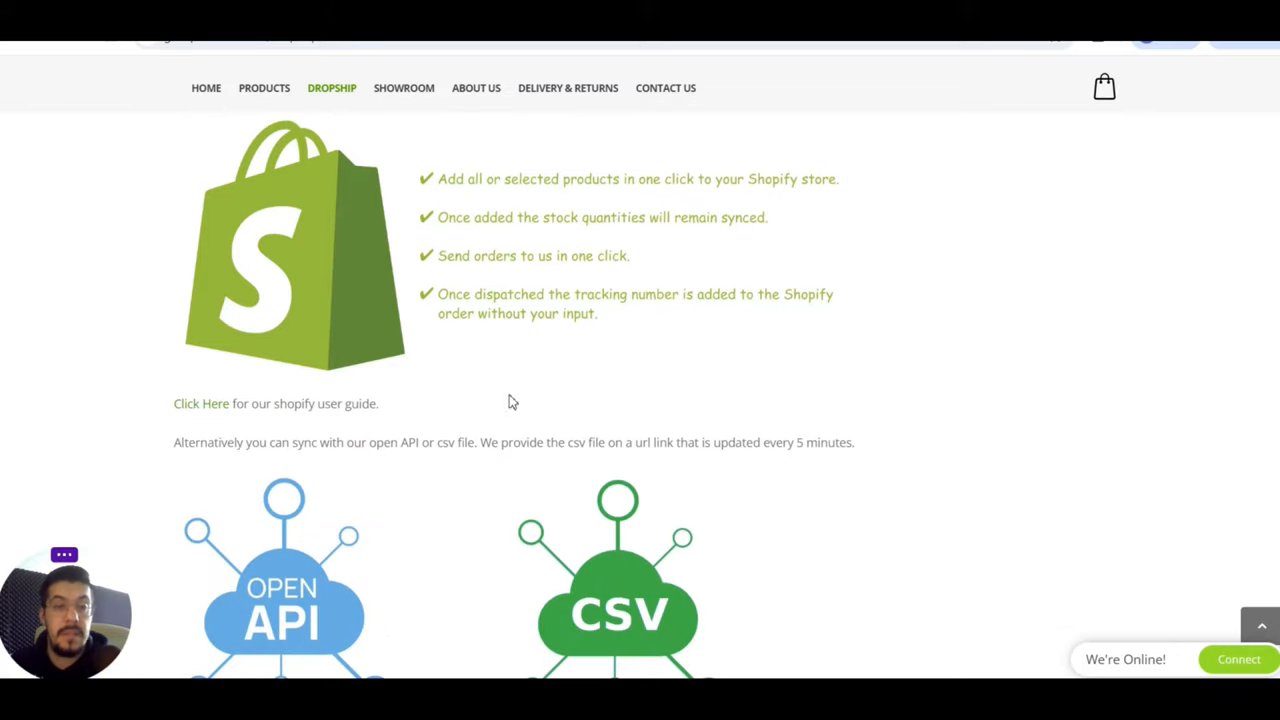
scroll(up, 3)
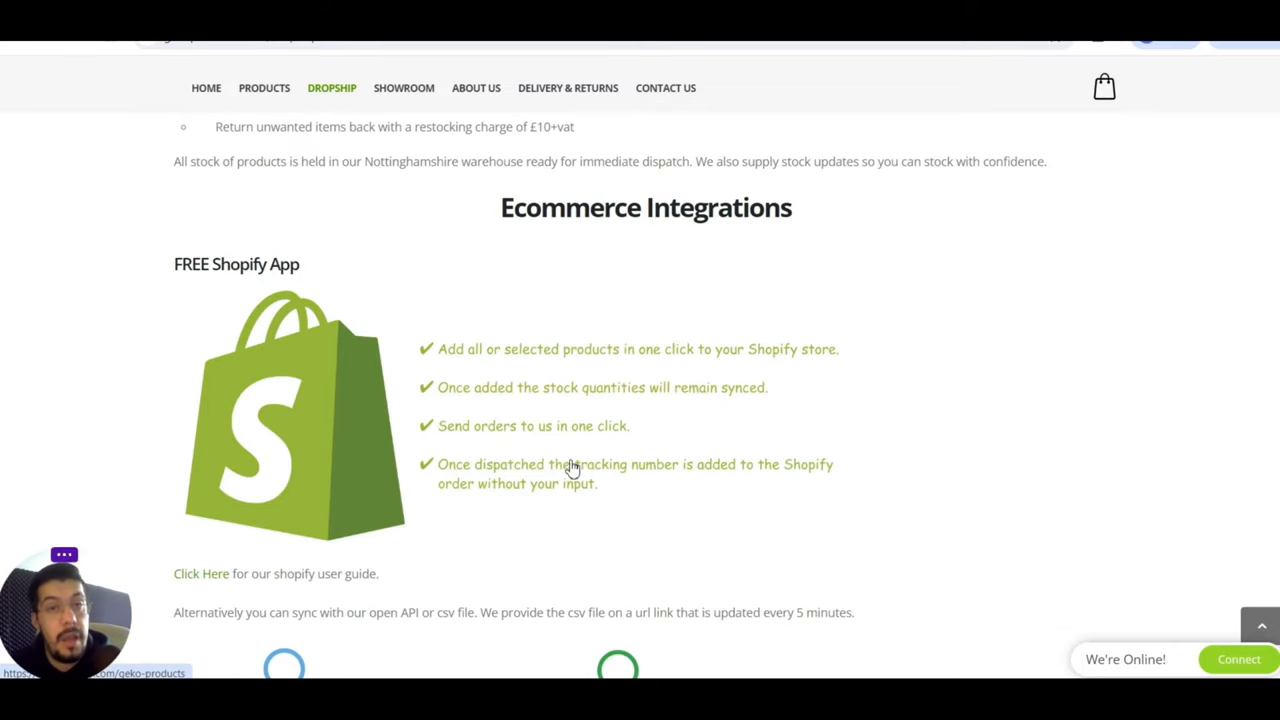
mouse_move(551, 336)
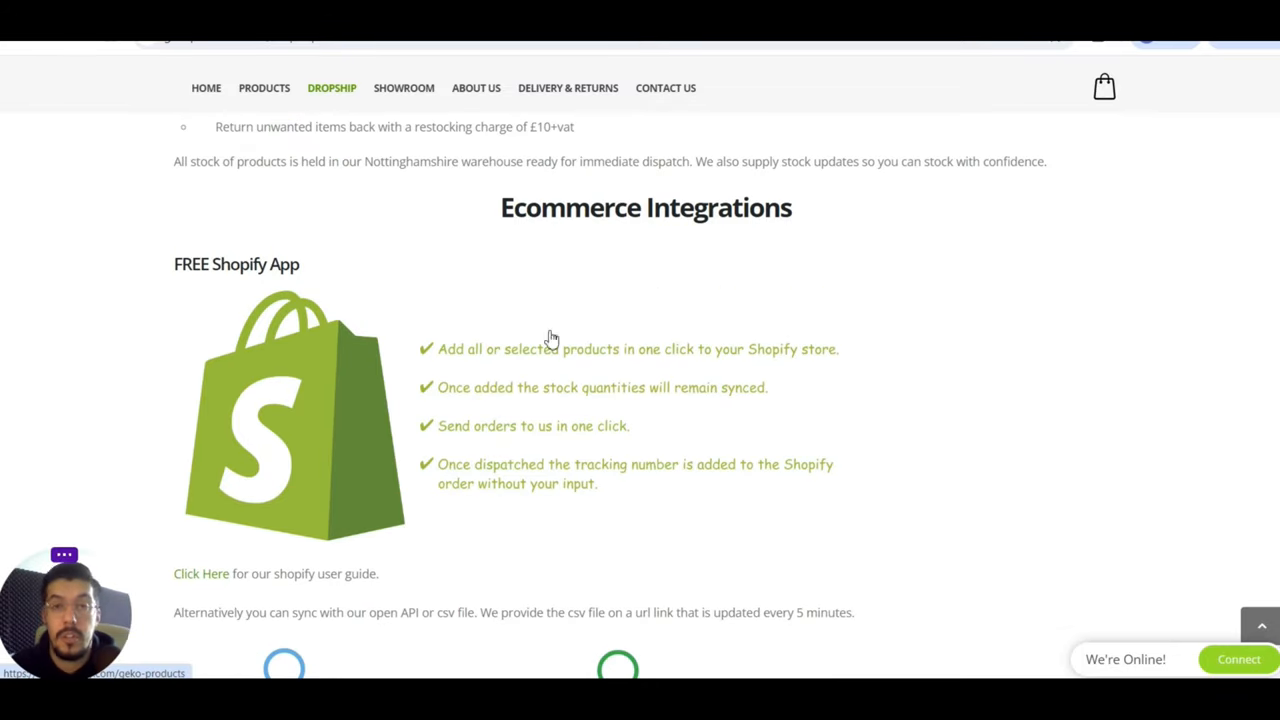
mouse_move(536, 319)
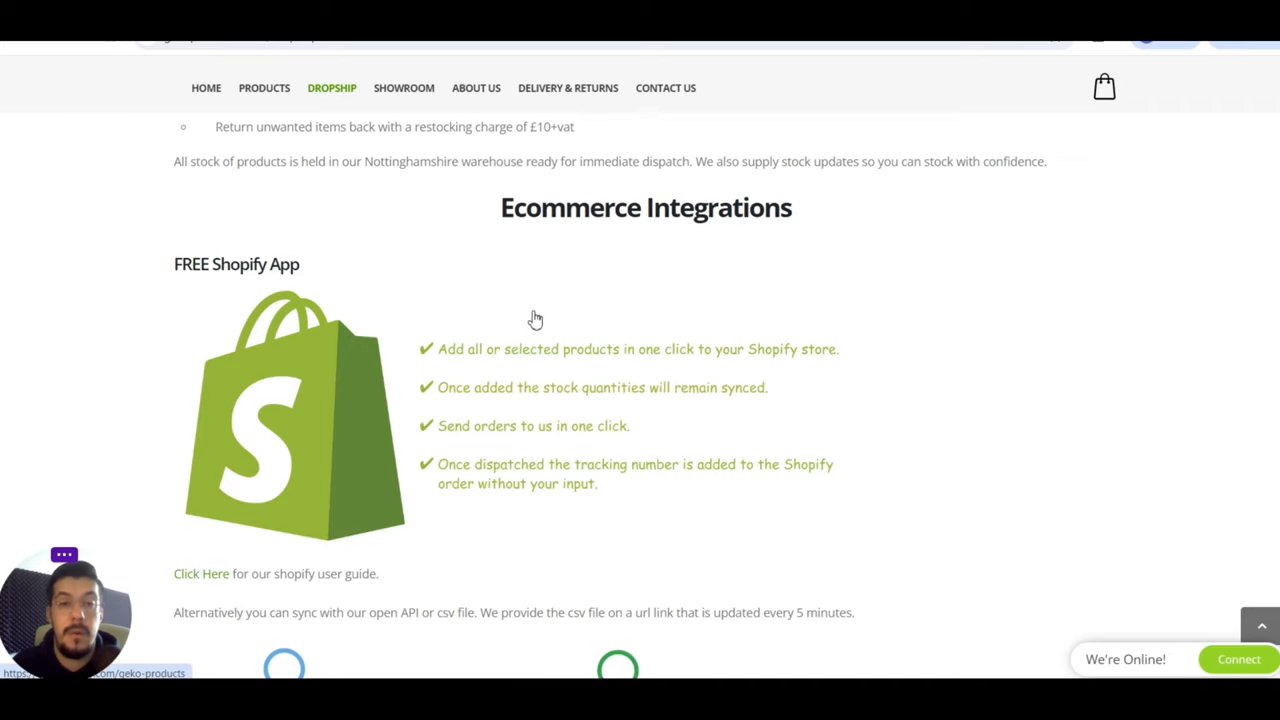
scroll(down, 3)
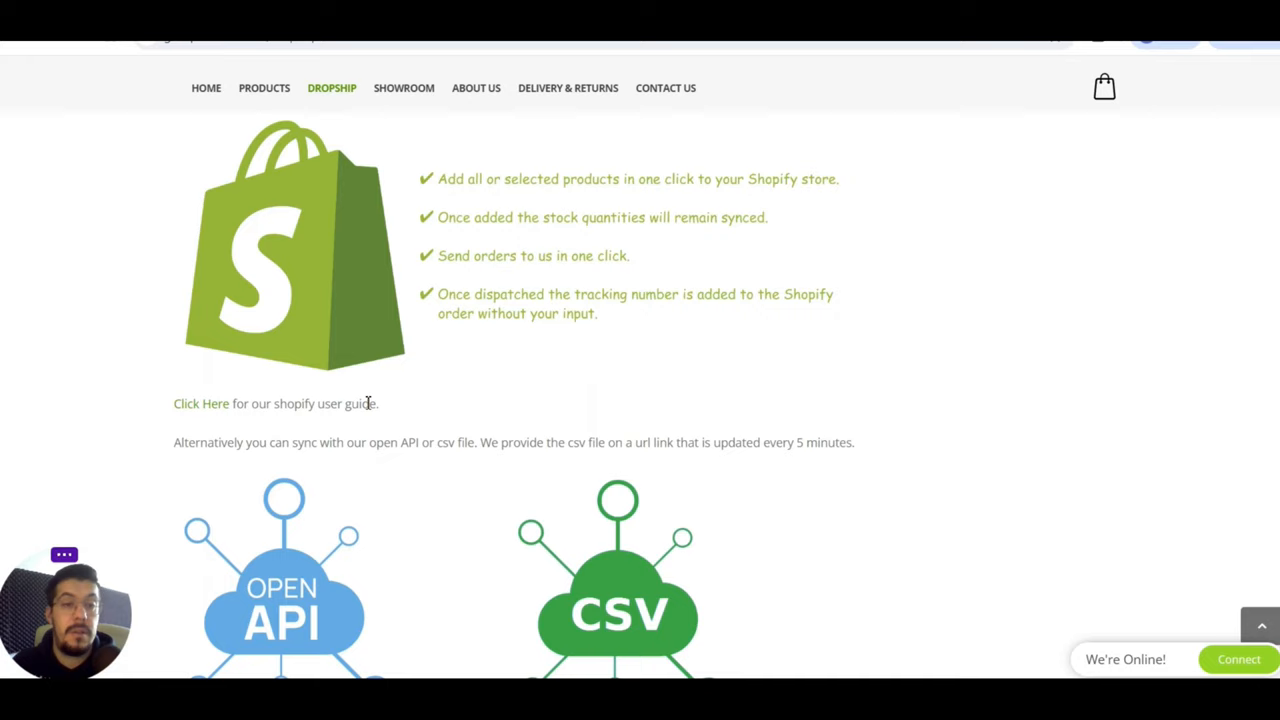
mouse_move(262, 469)
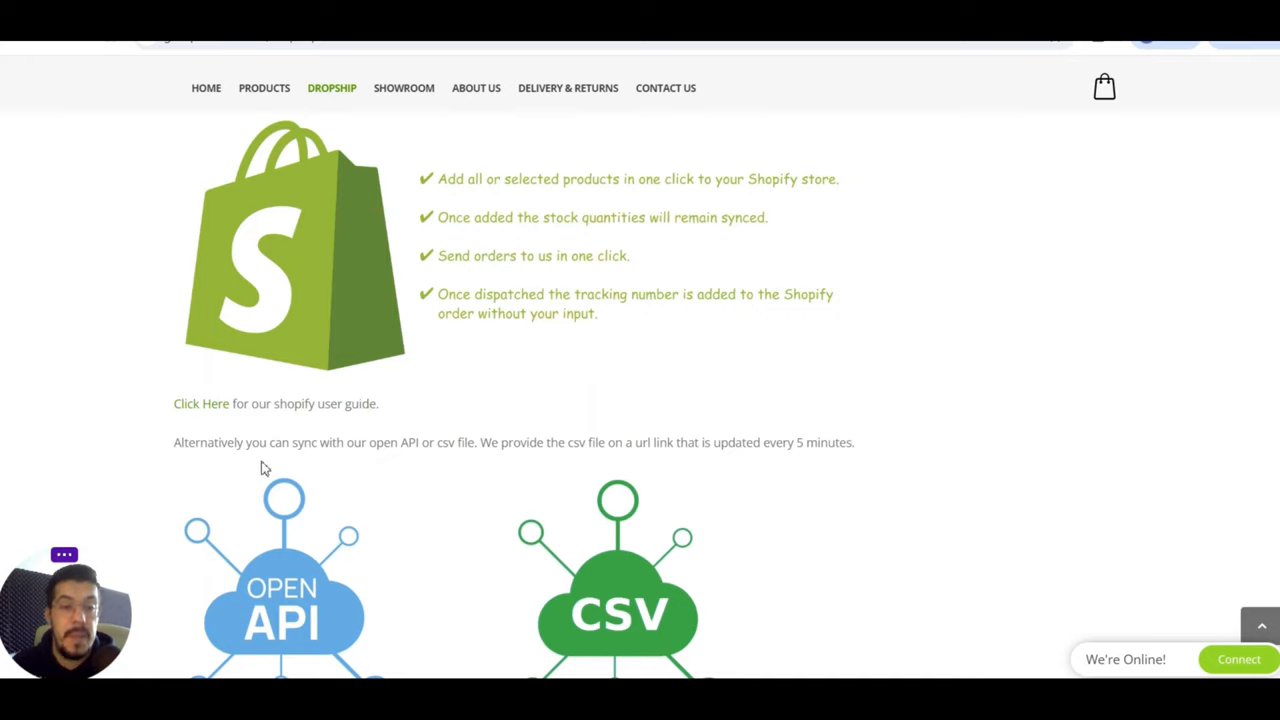
mouse_move(335, 458)
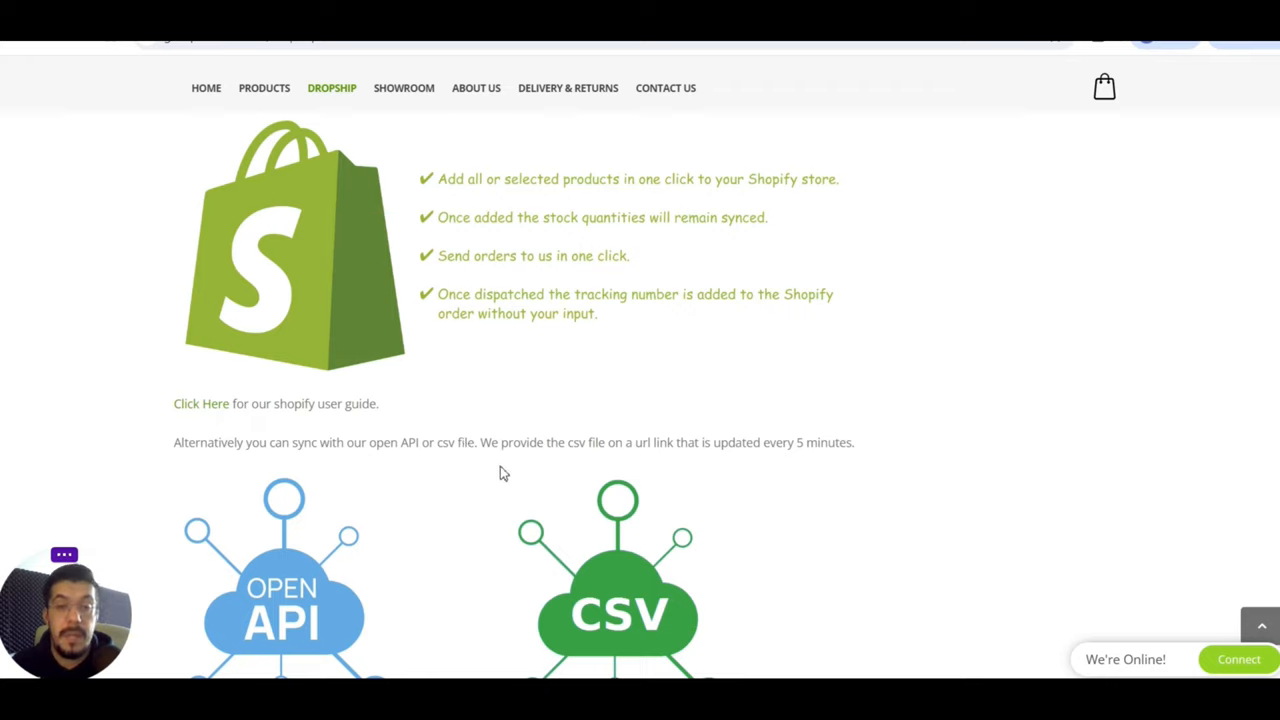
mouse_move(728, 463)
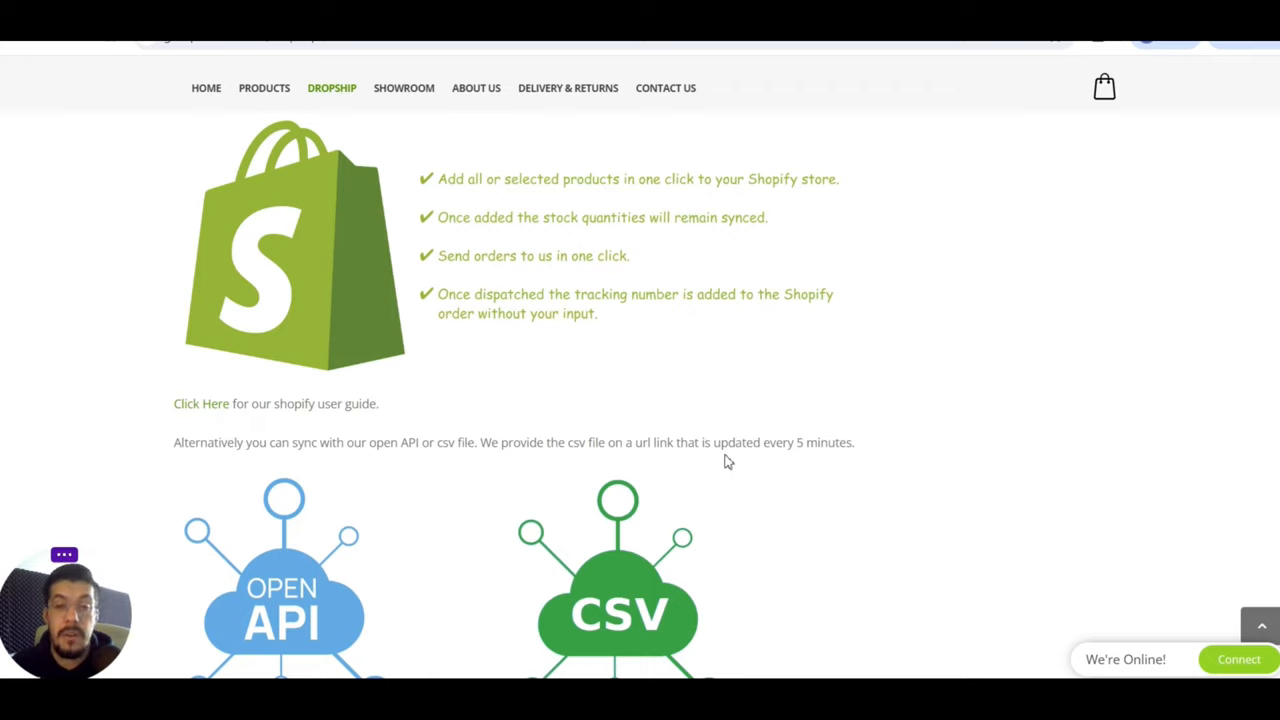
mouse_move(718, 482)
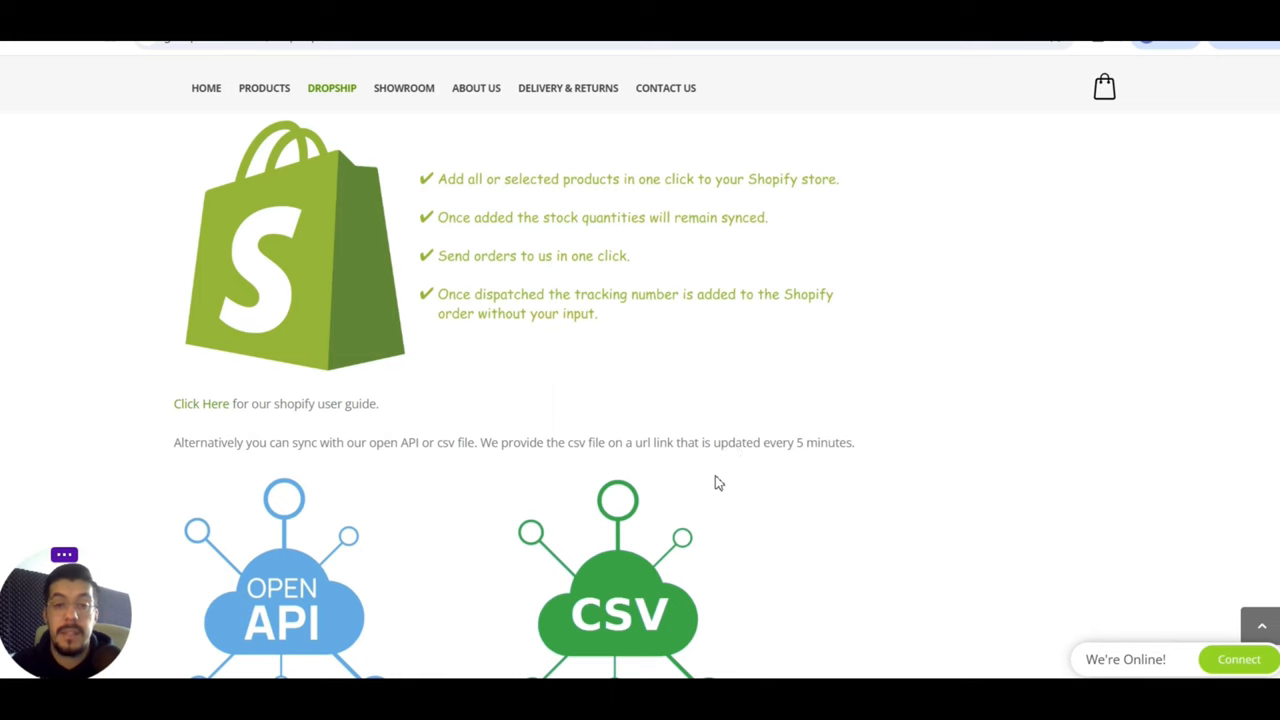
scroll(down, 3)
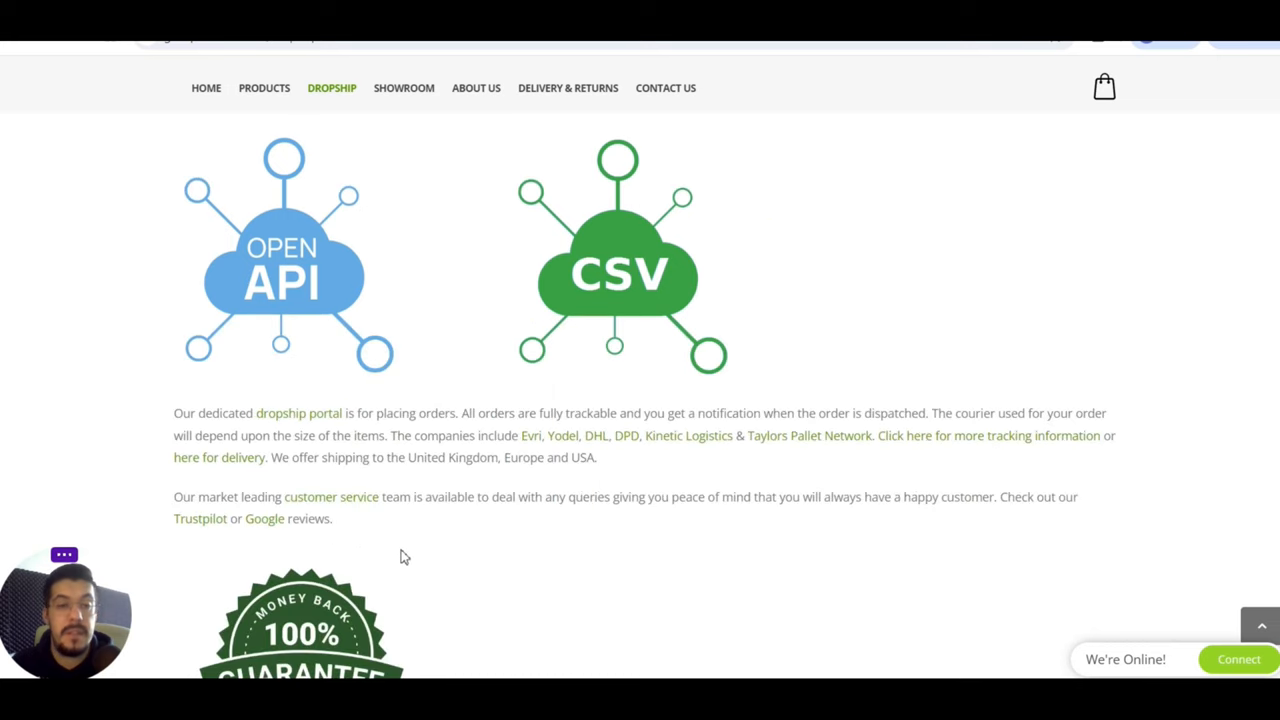
mouse_move(386, 414)
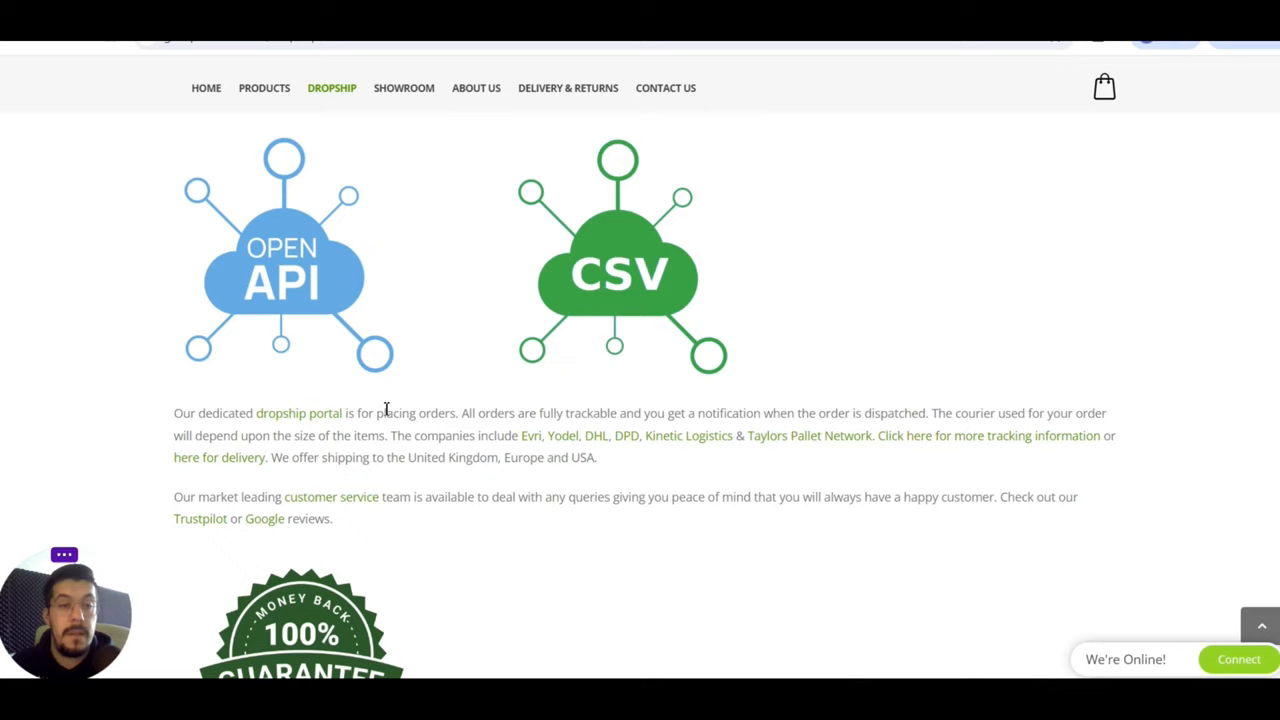
mouse_move(435, 425)
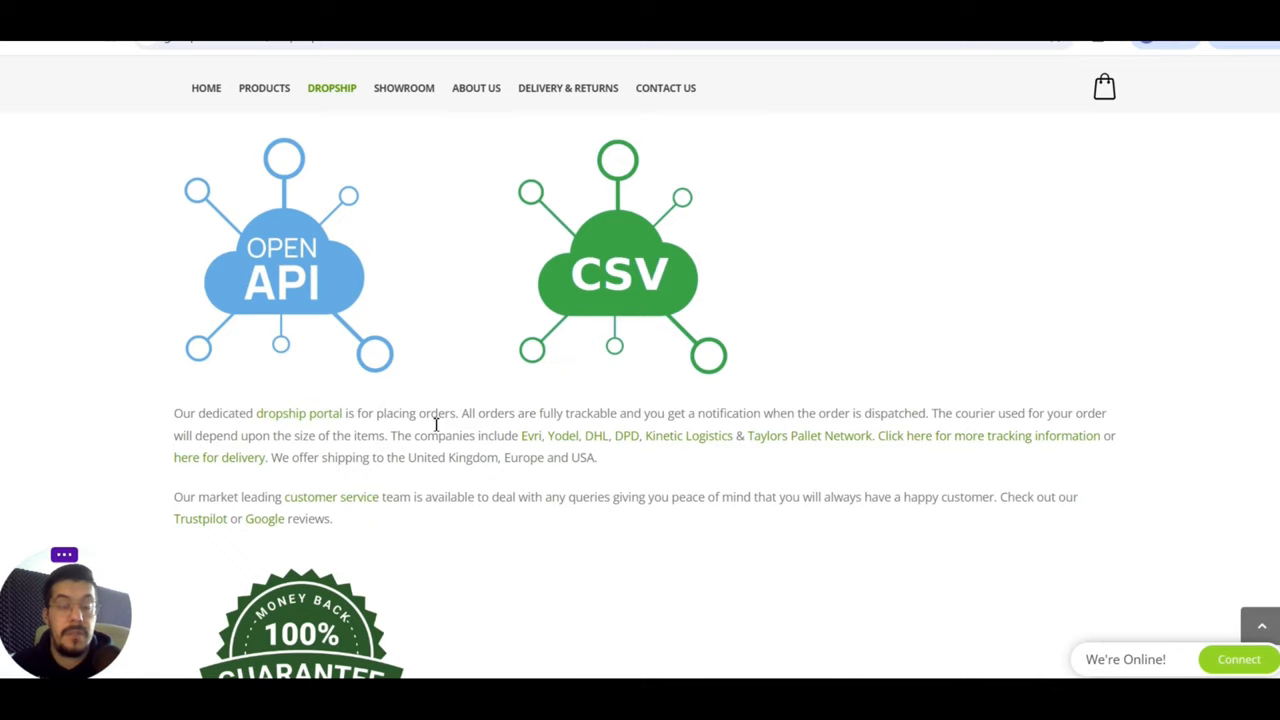
mouse_move(324, 424)
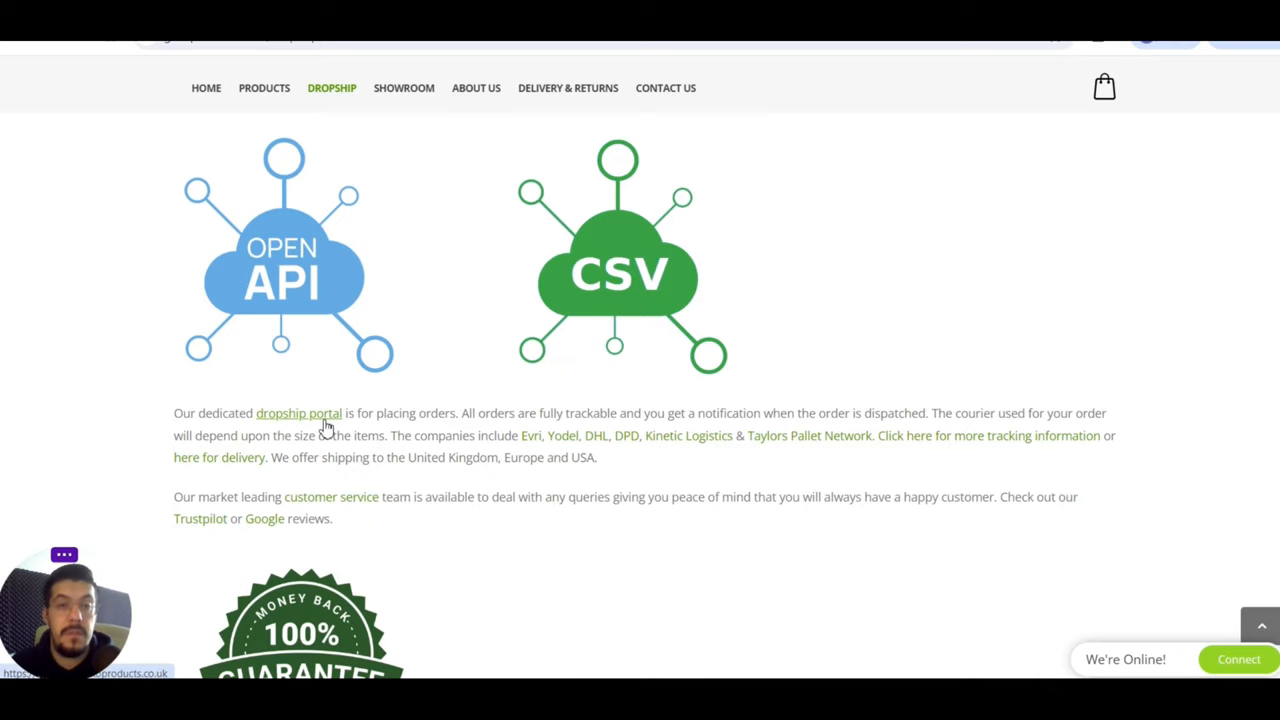
click(298, 412)
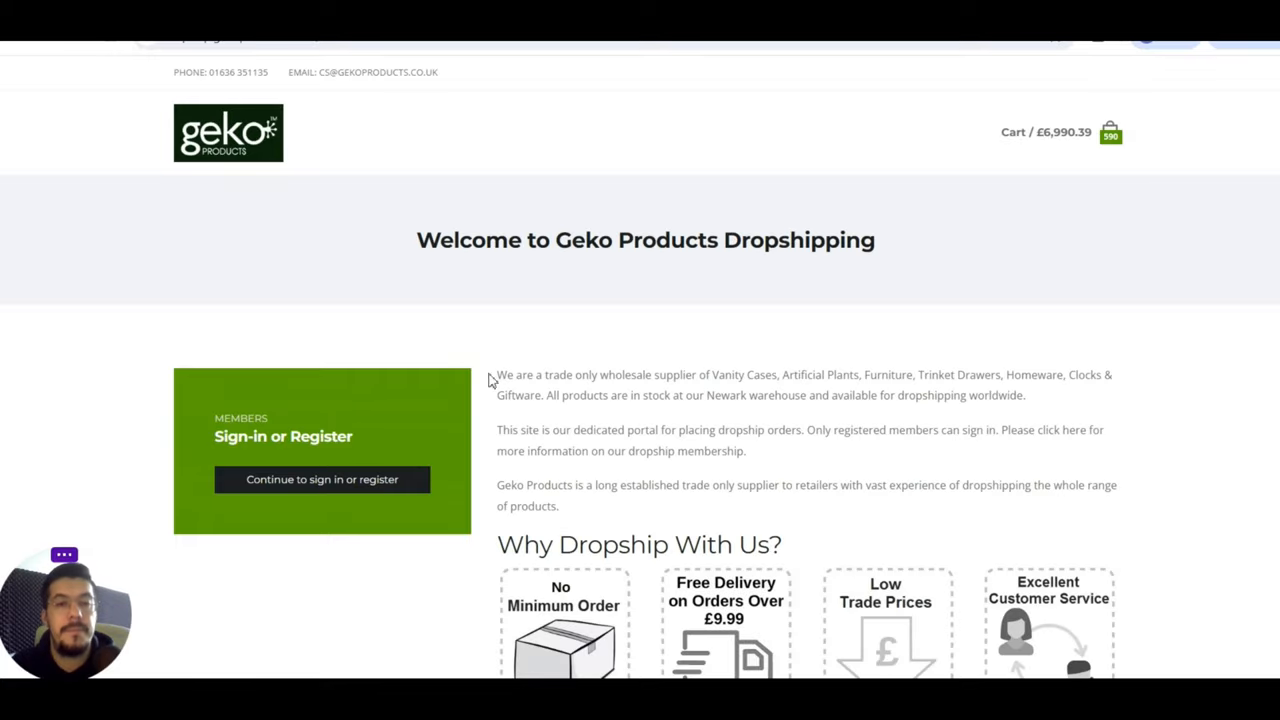
- Preview the portal's Cart dropdown, then scroll the Dropship page to the guarantee and membership pricing
scroll(down, 3)
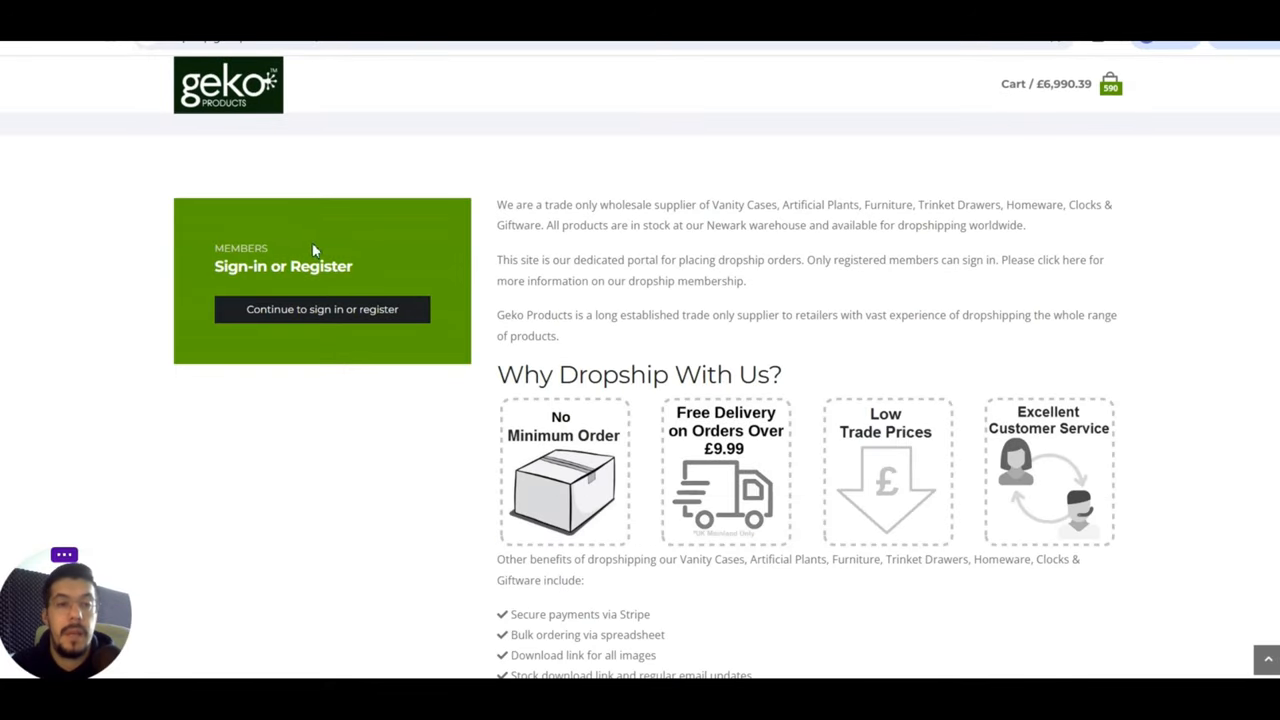
scroll(up, 3)
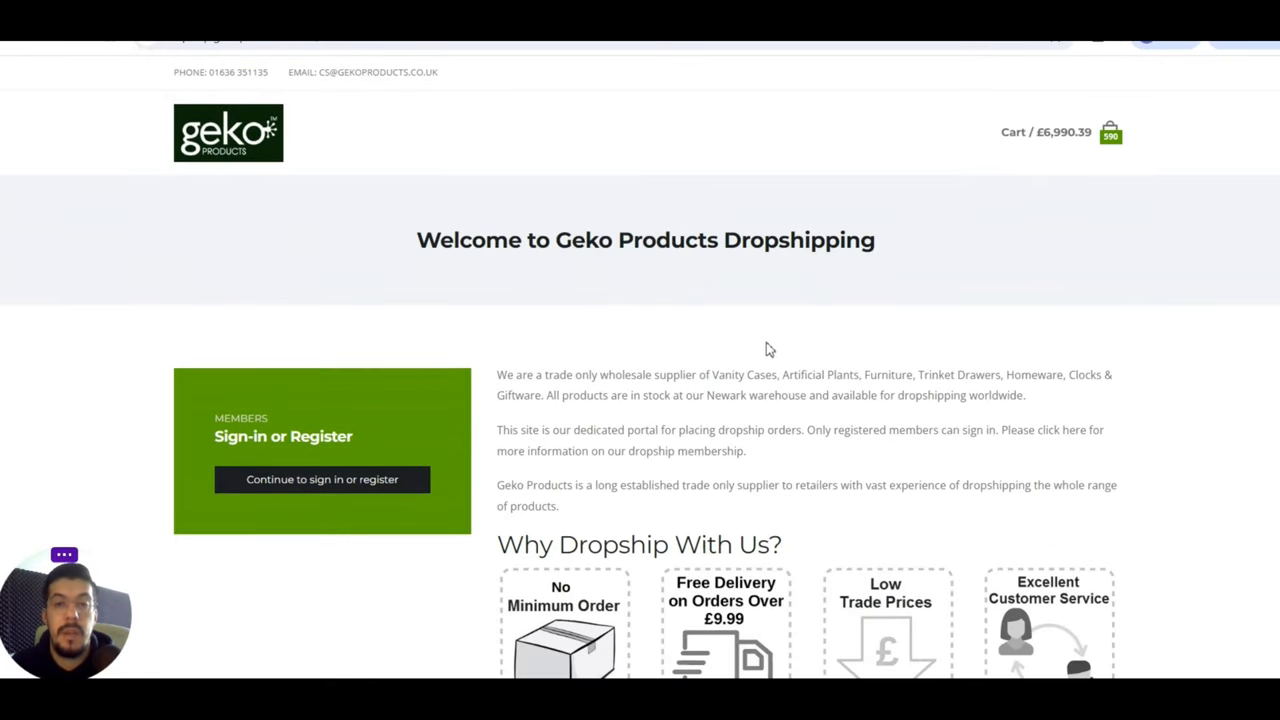
scroll(down, 3)
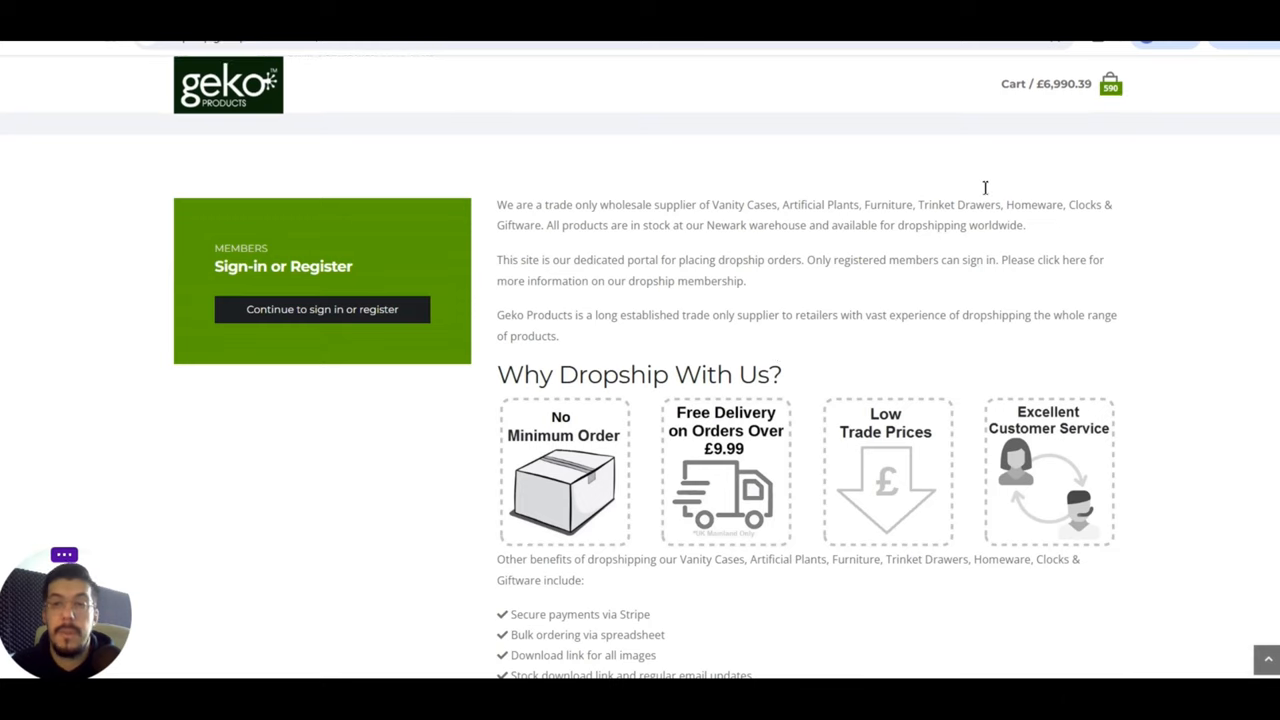
click(1113, 85)
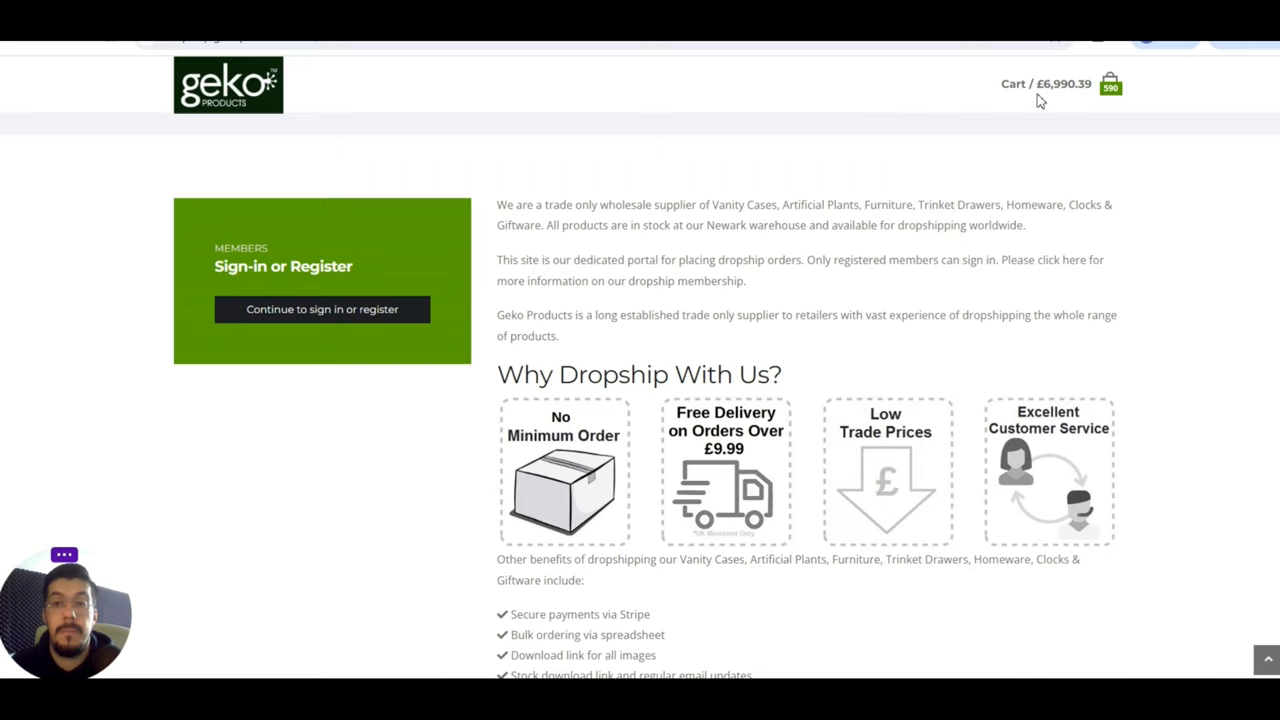
click(1114, 84)
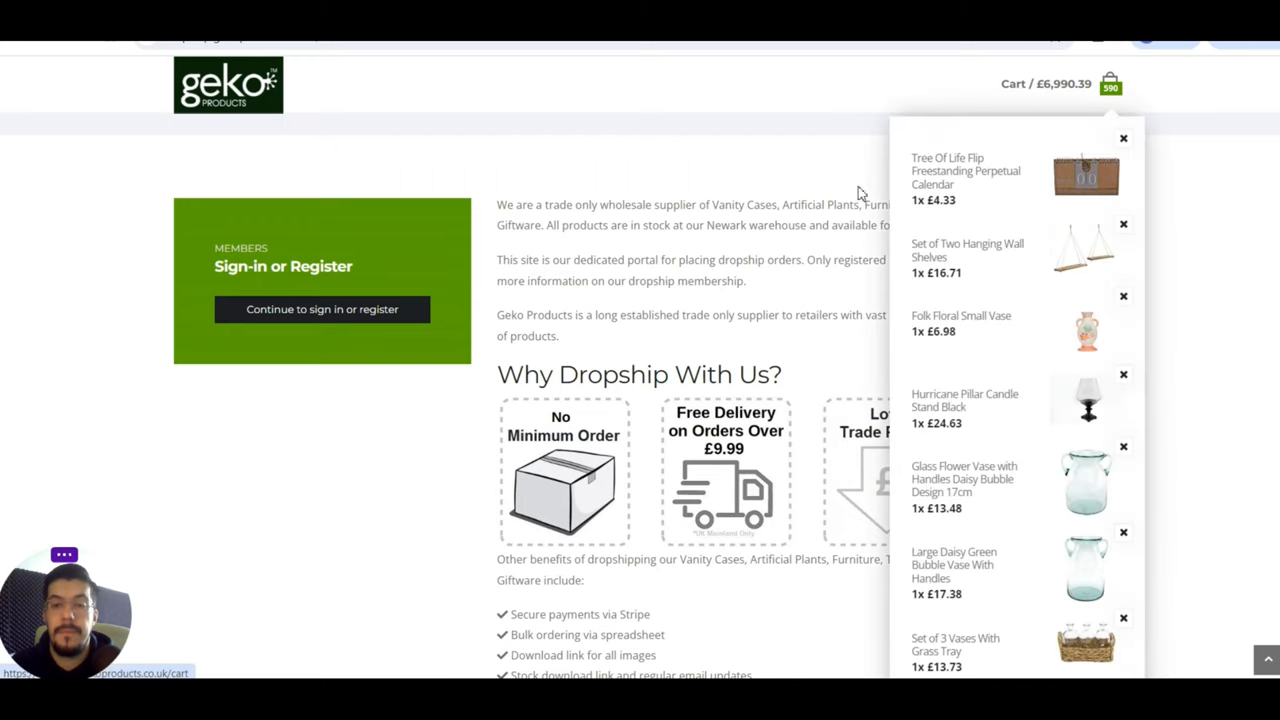
scroll(down, 3)
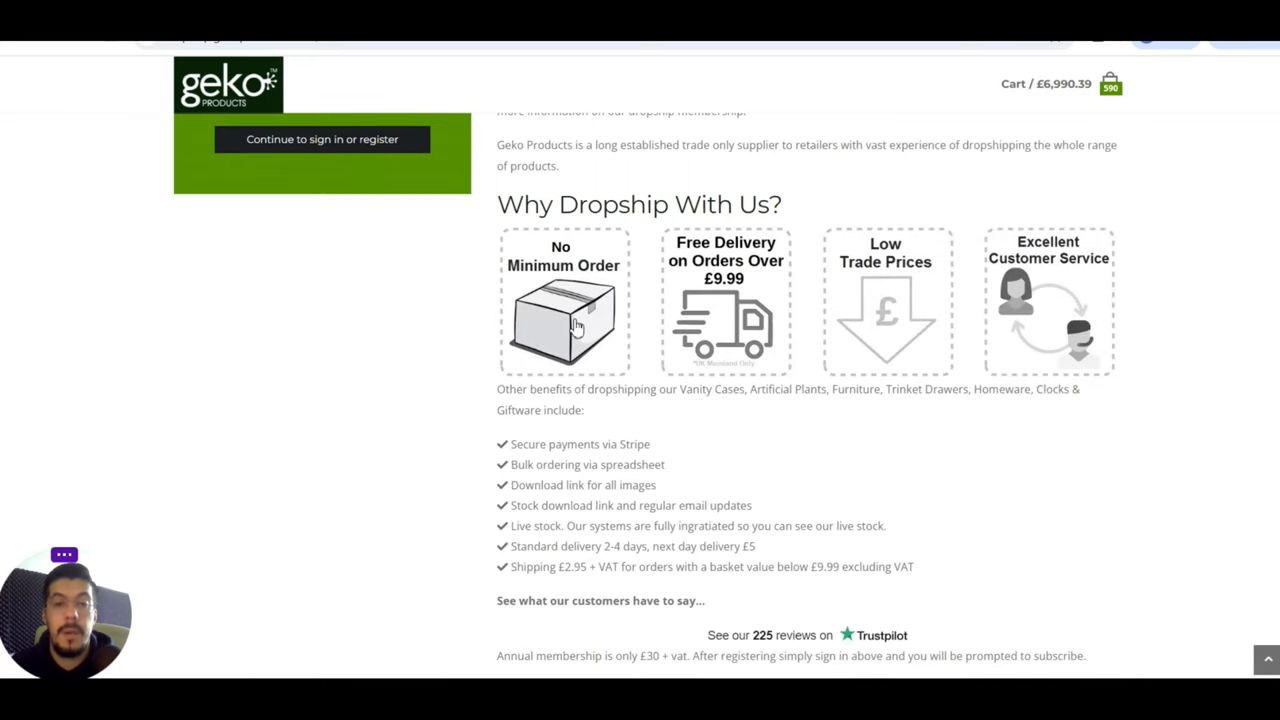
mouse_move(821, 312)
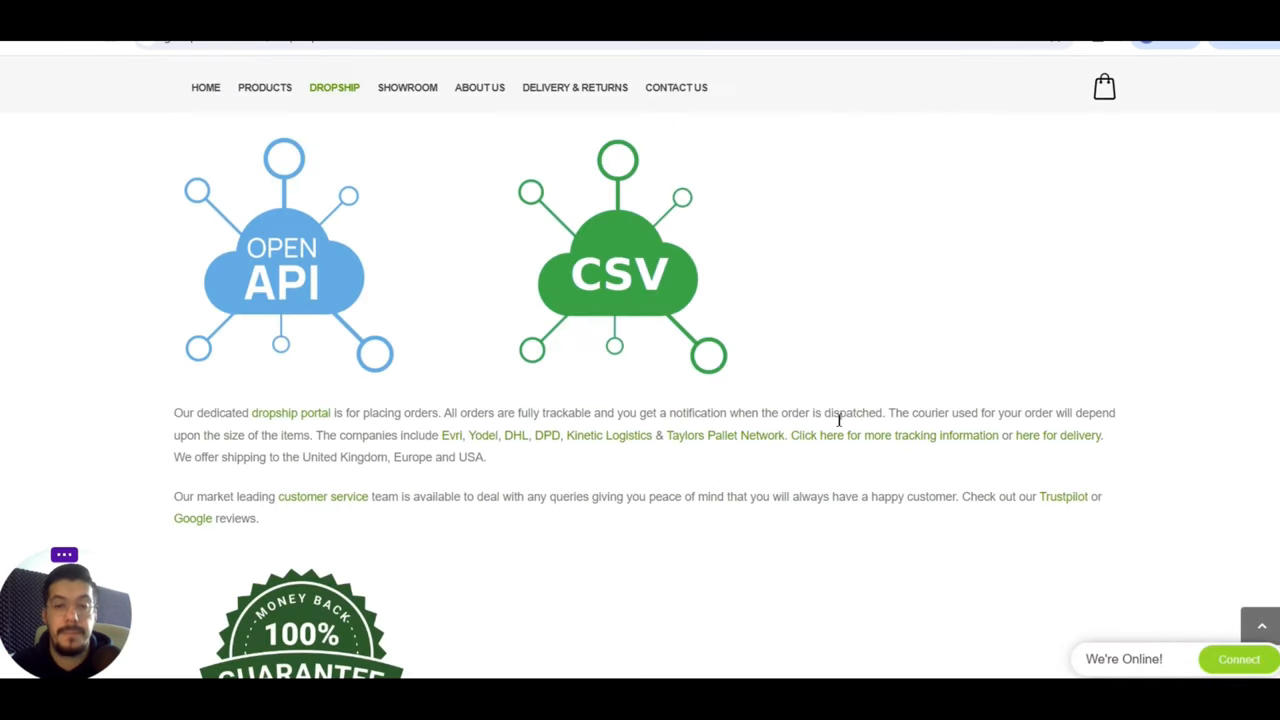
scroll(down, 3)
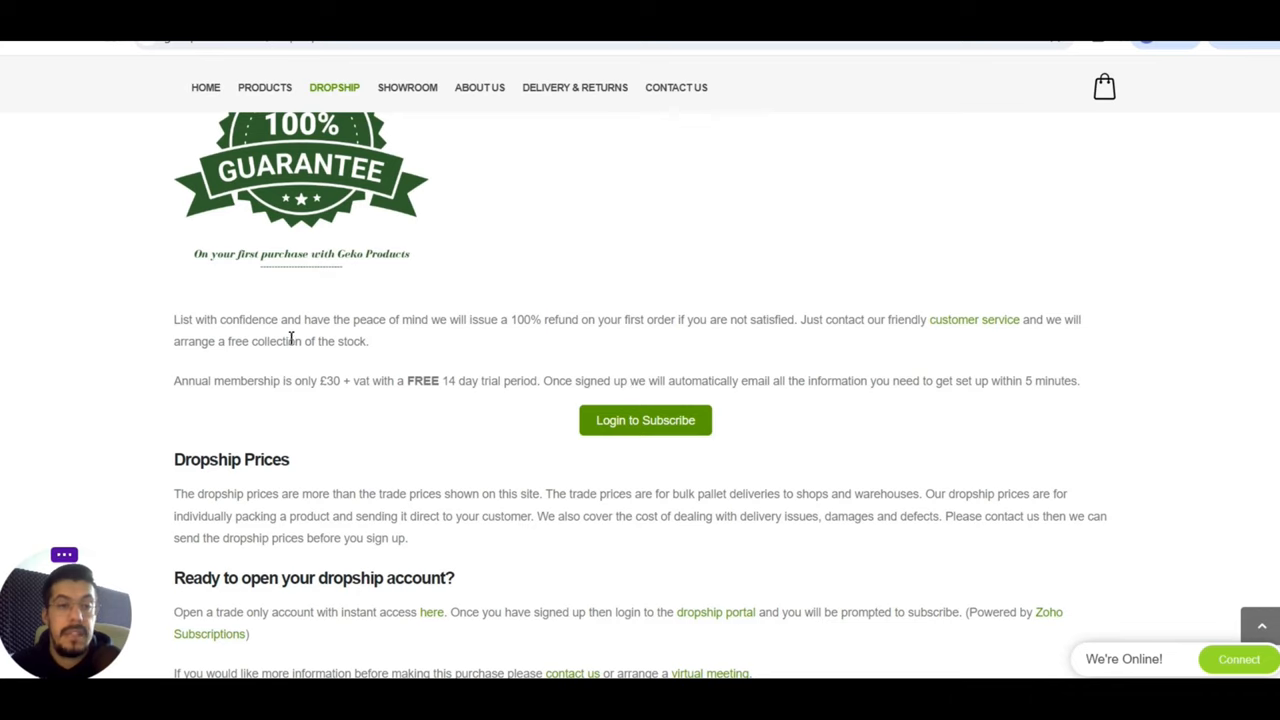
mouse_move(567, 340)
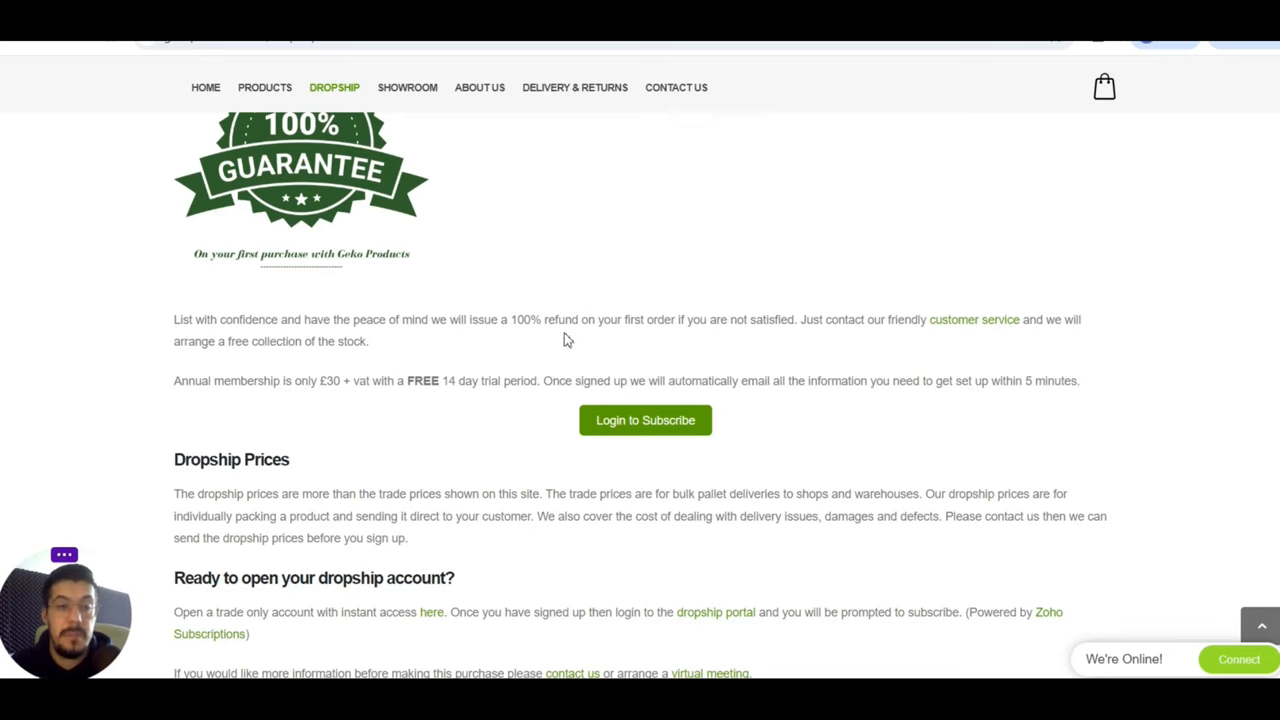
mouse_move(610, 328)
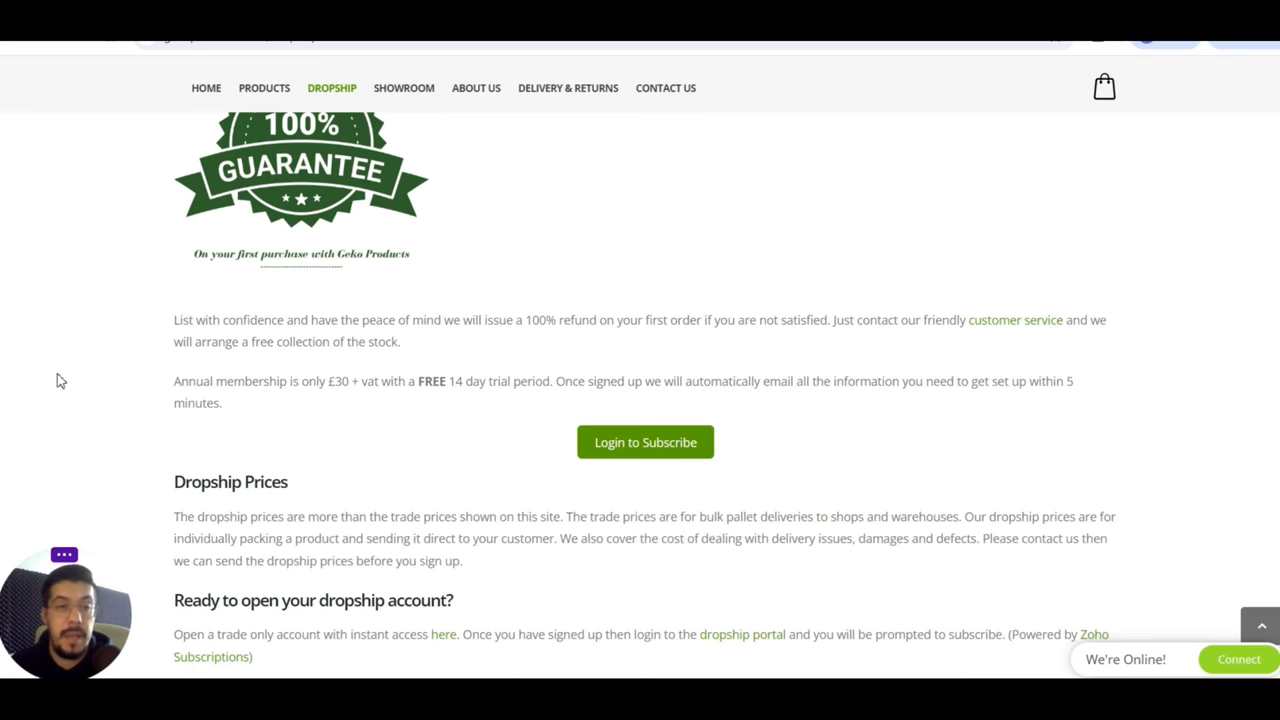
mouse_move(315, 391)
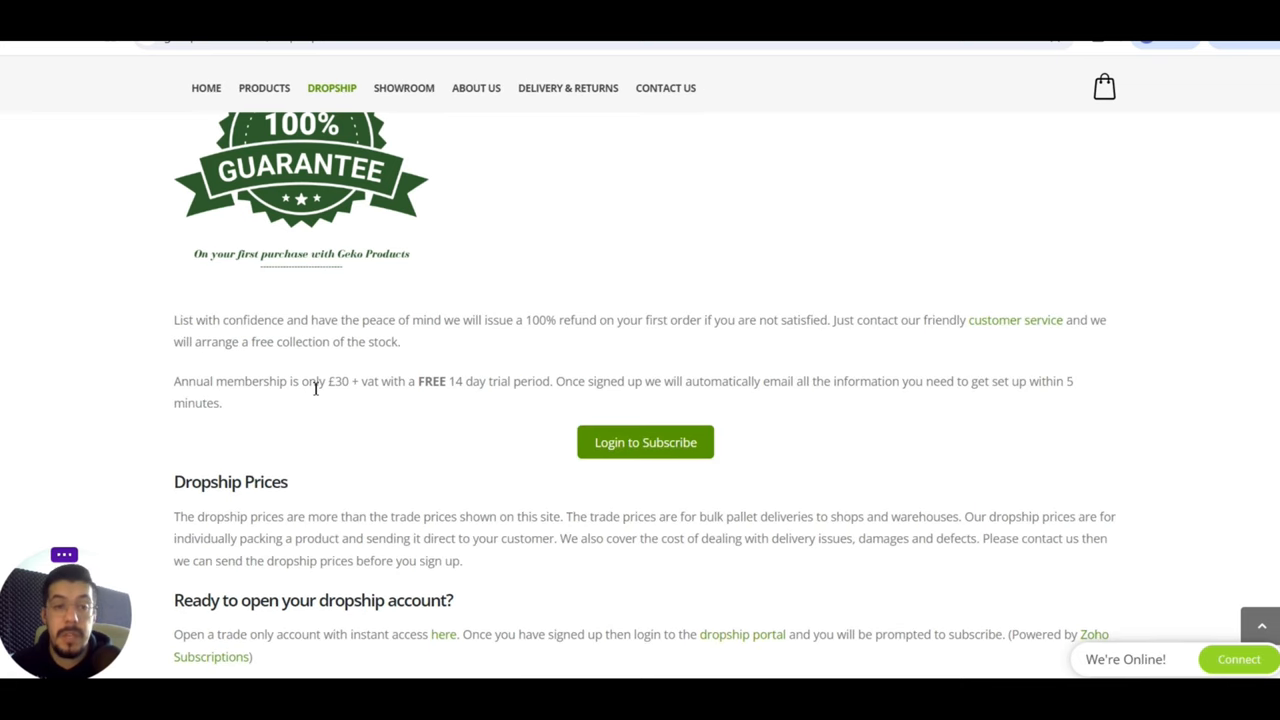
mouse_move(362, 399)
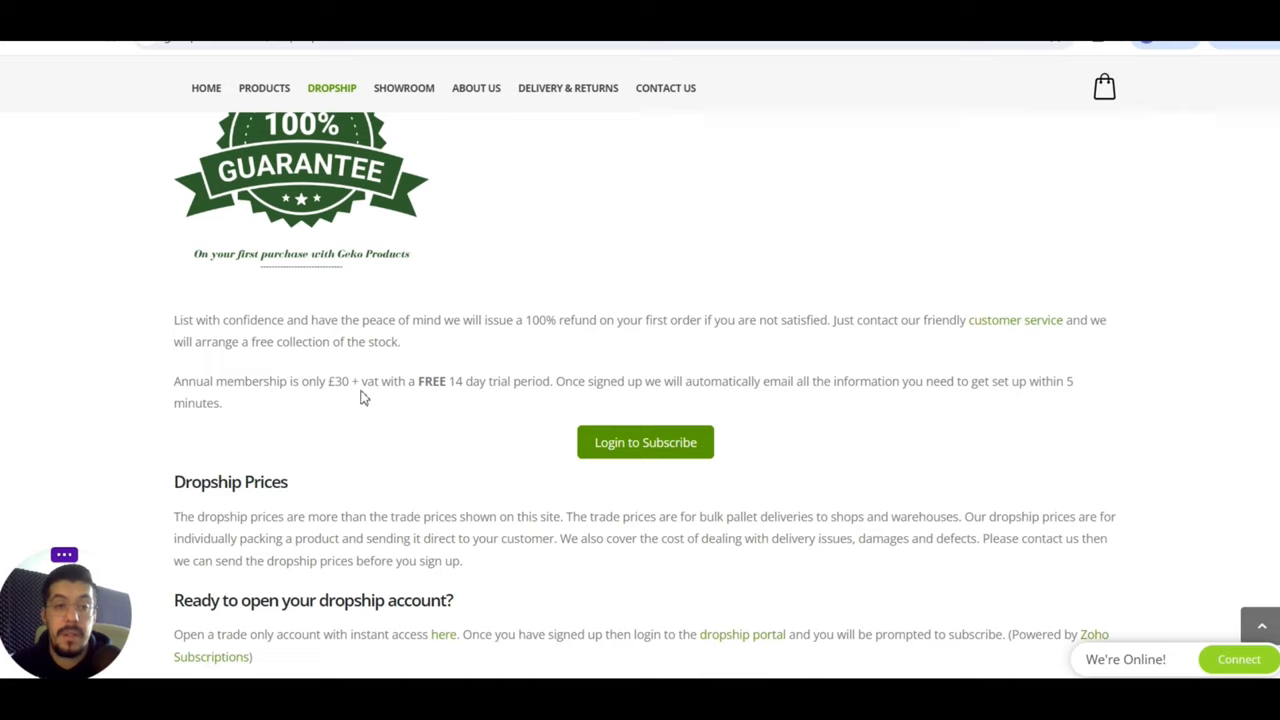
mouse_move(400, 388)
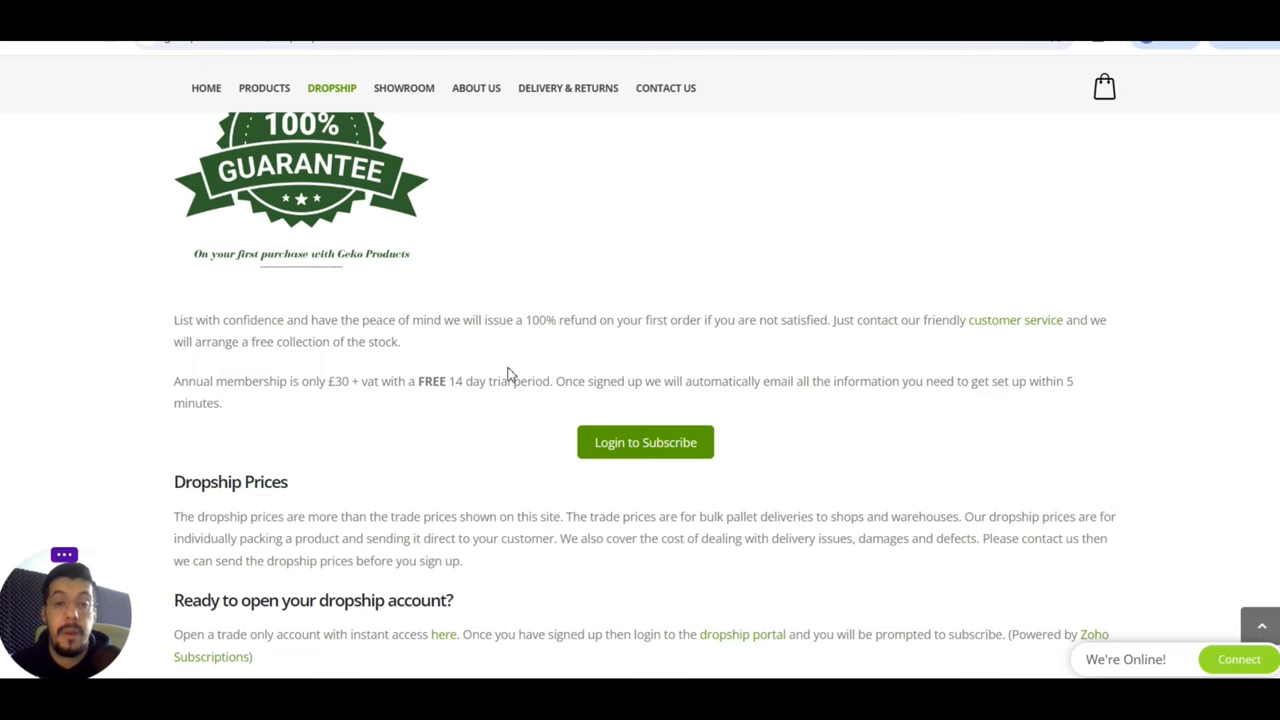
mouse_move(224, 420)
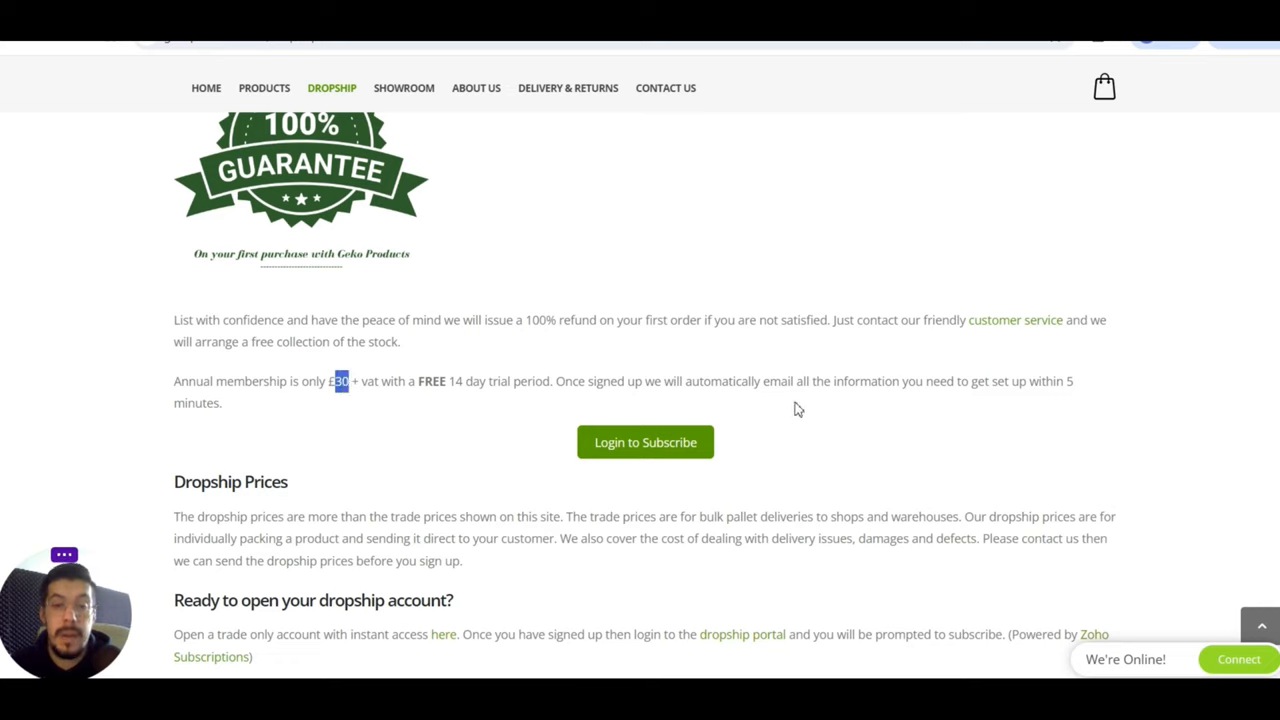
mouse_move(945, 408)
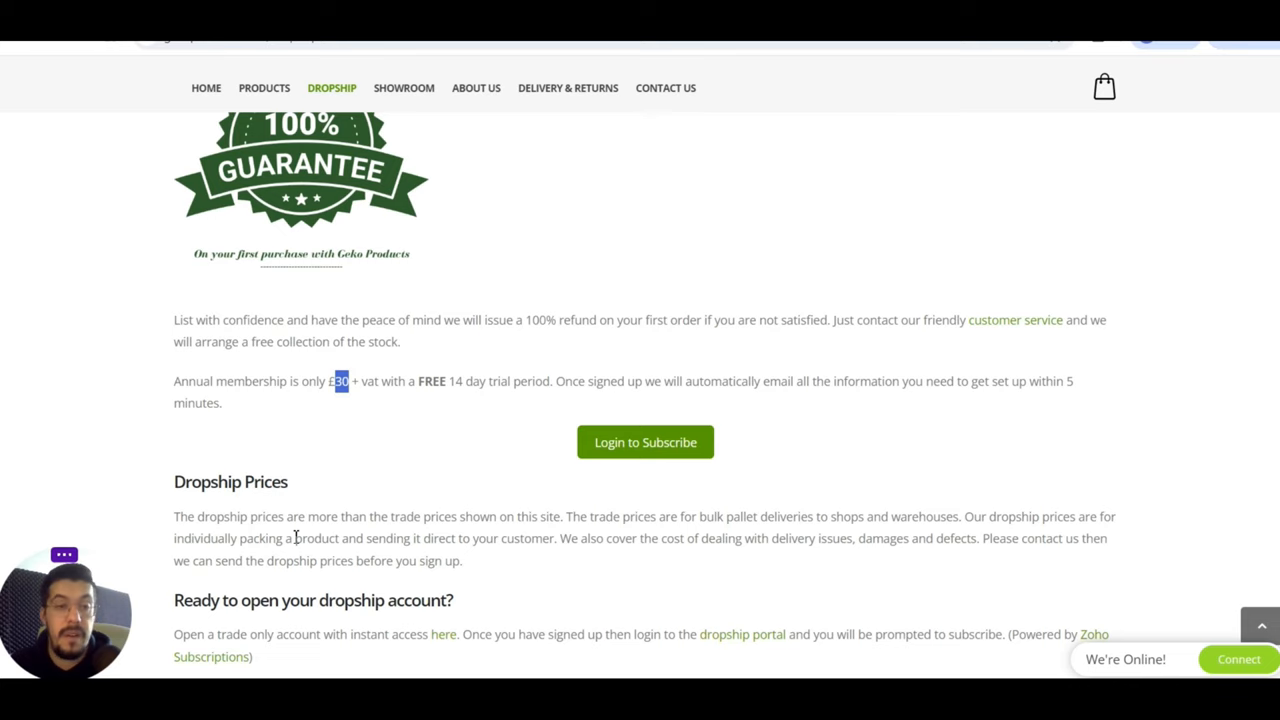
- Clear the membership price highlight and scroll the Dropship page to the contact footer
scroll(down, 3)
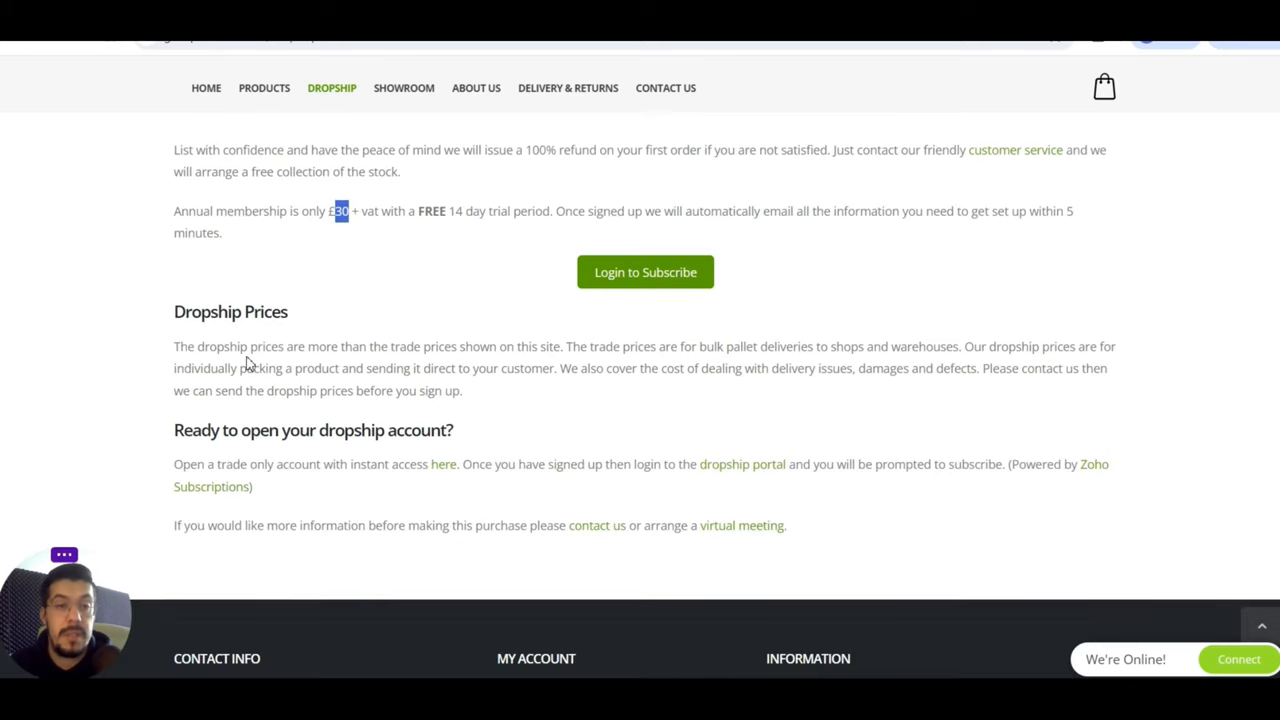
mouse_move(372, 352)
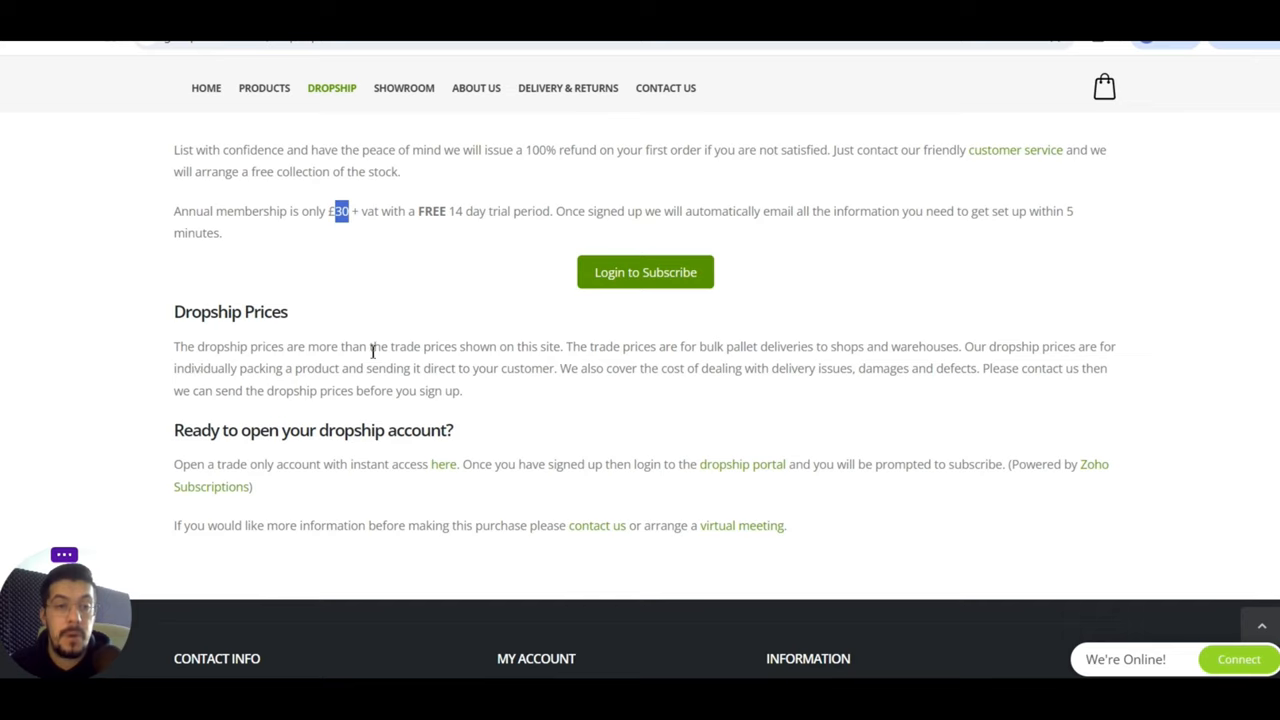
mouse_move(635, 355)
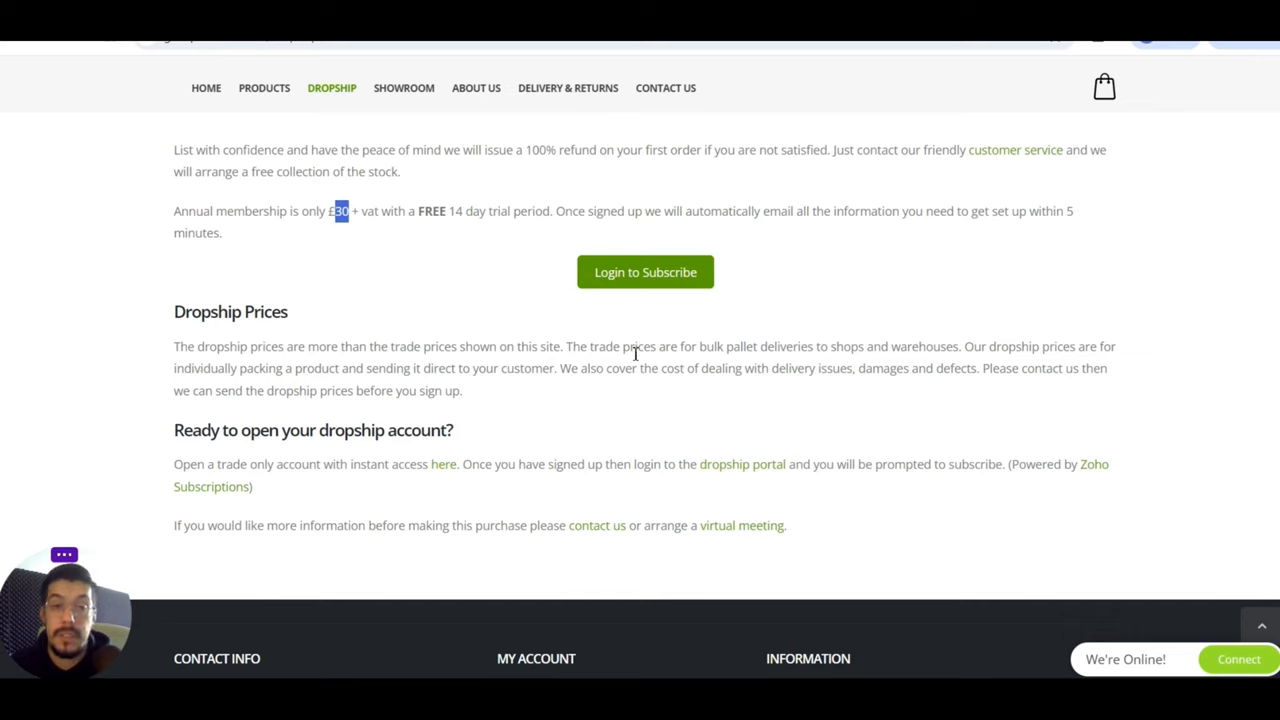
mouse_move(688, 362)
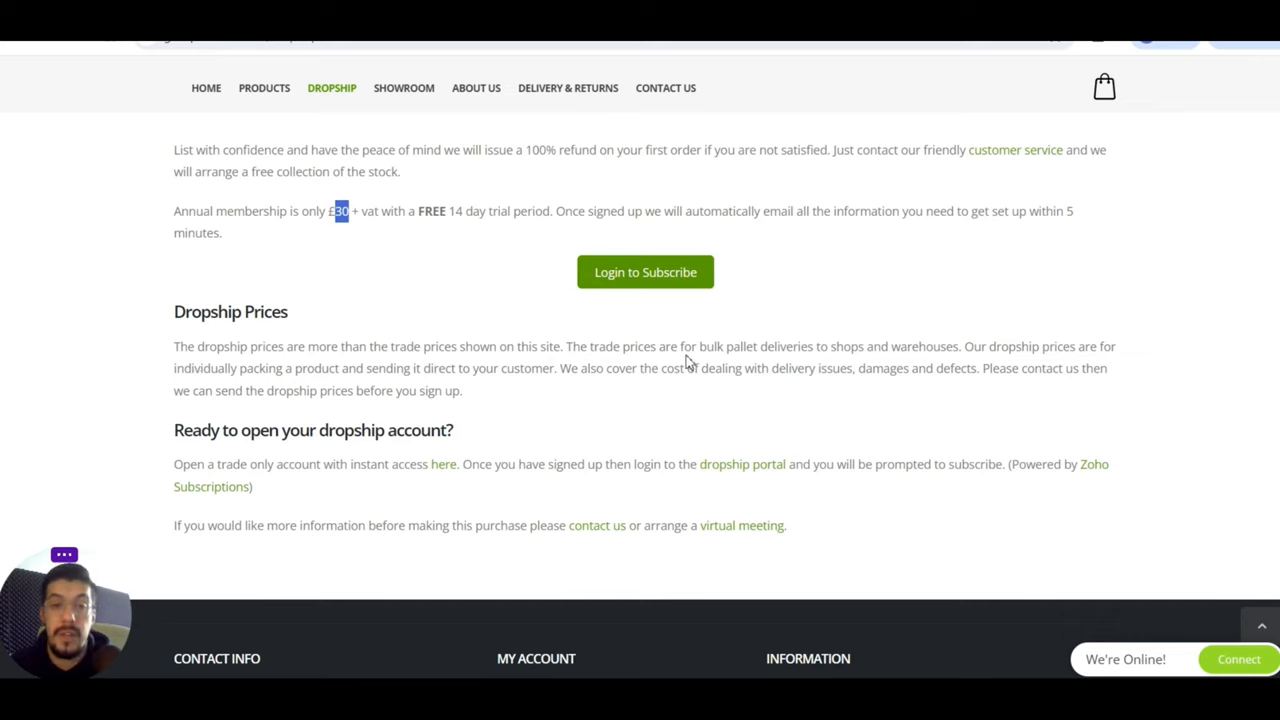
mouse_move(797, 322)
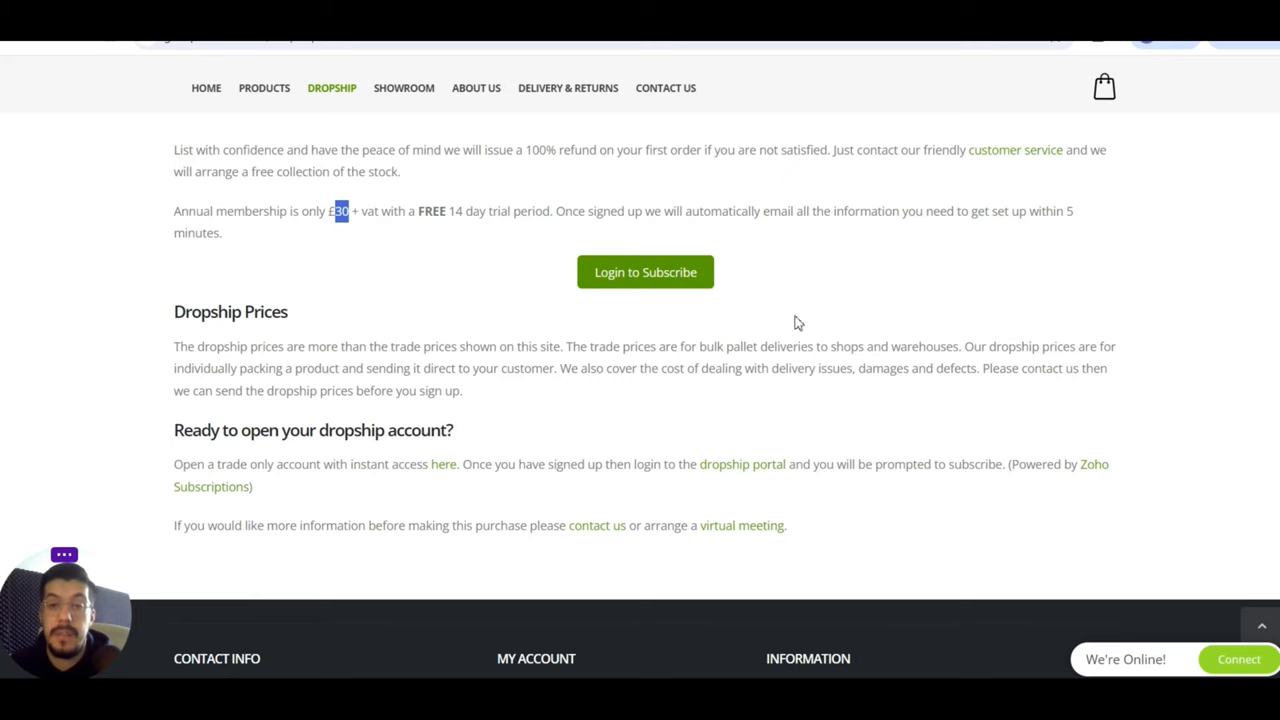
mouse_move(1009, 309)
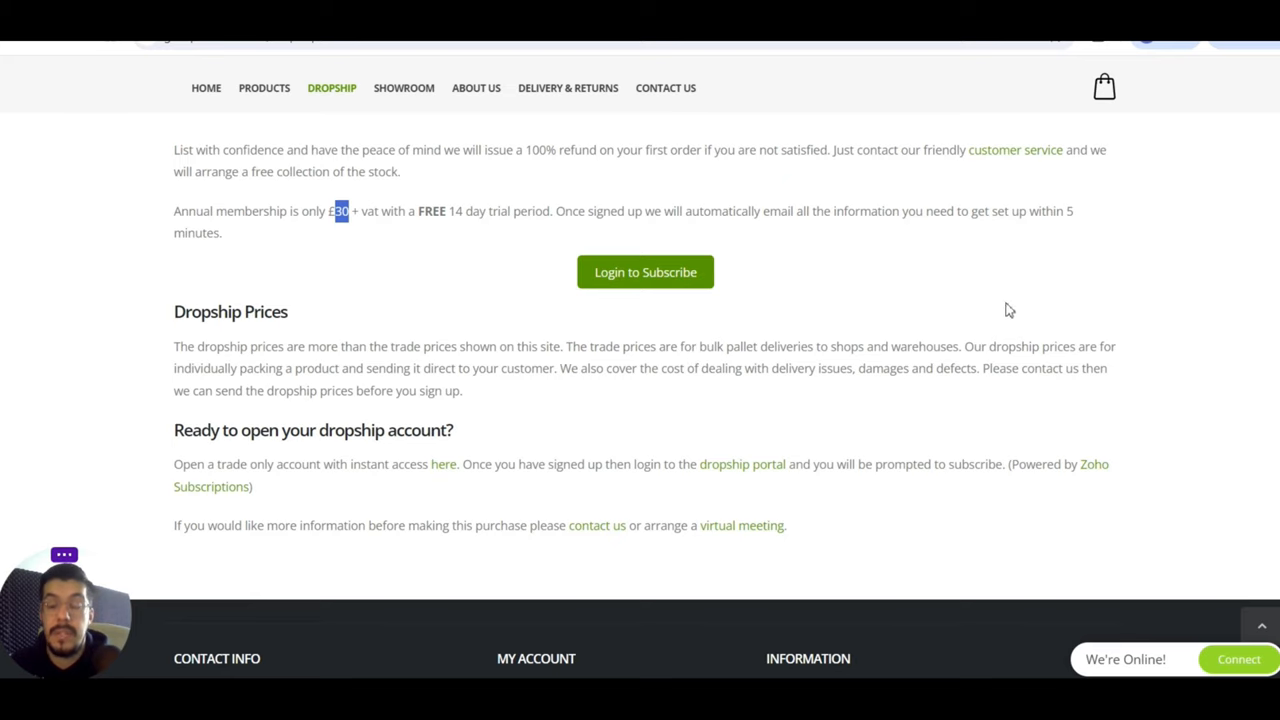
mouse_move(1074, 355)
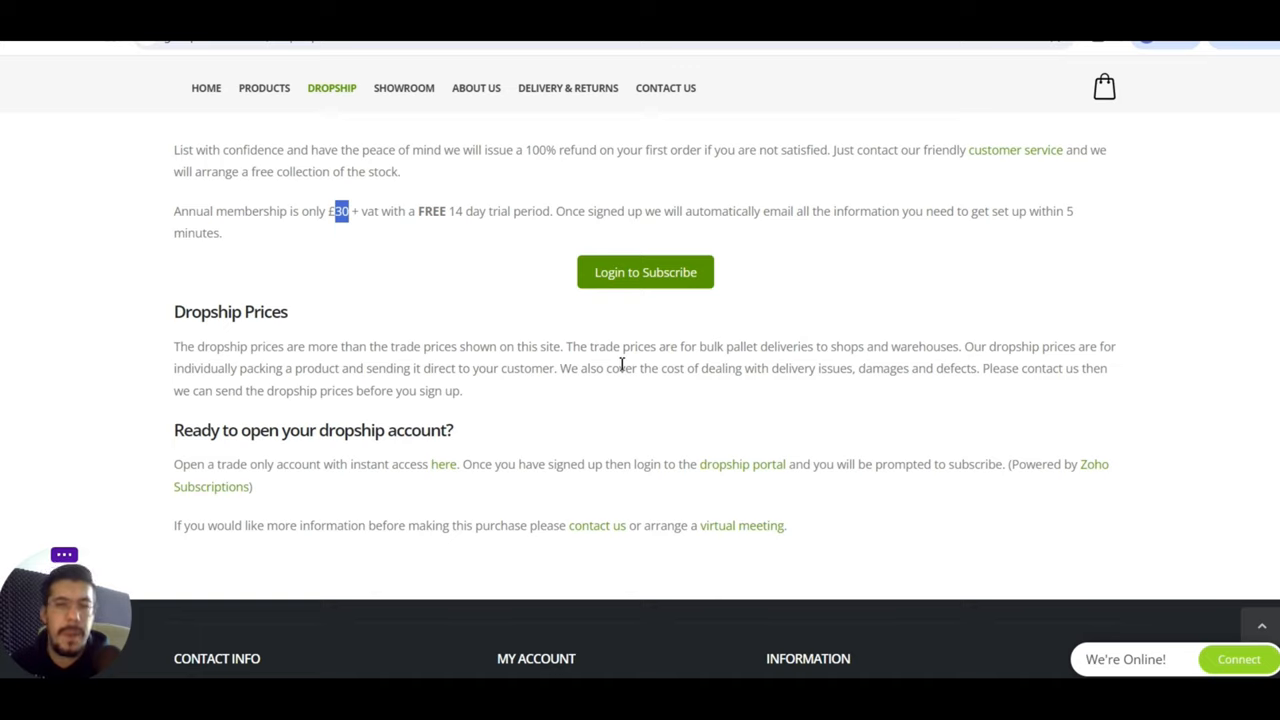
mouse_move(571, 375)
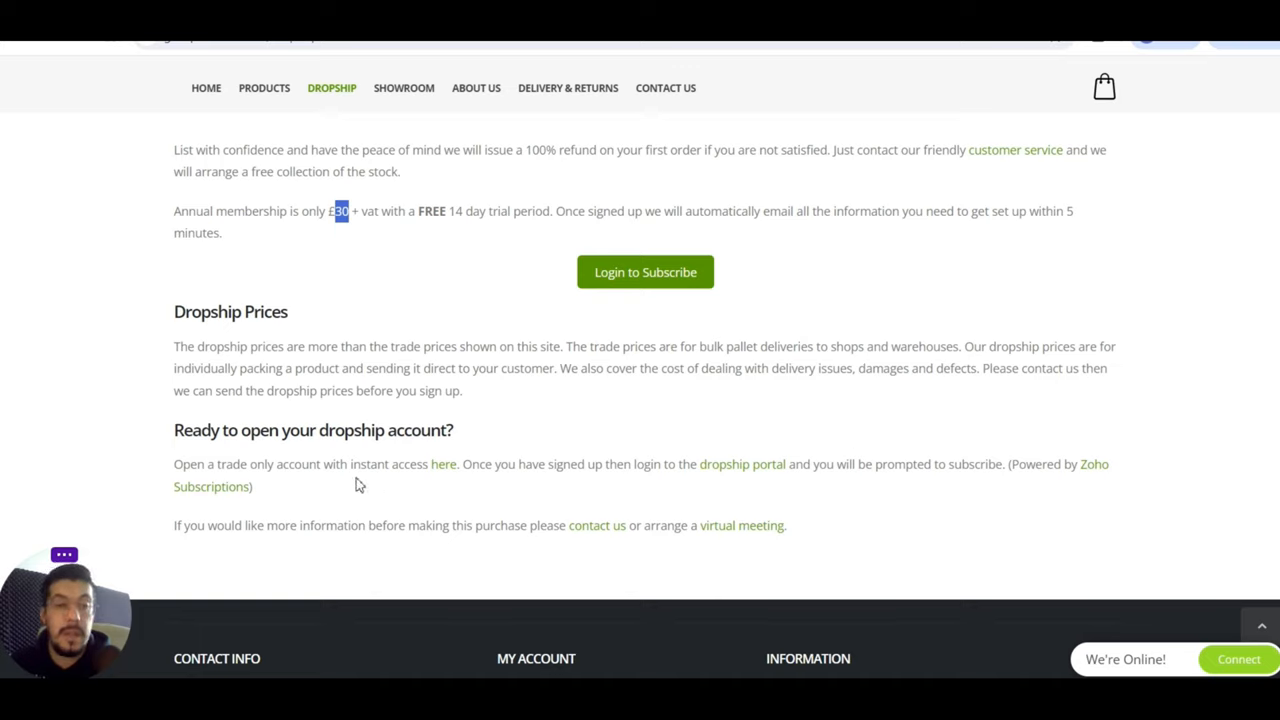
mouse_move(438, 420)
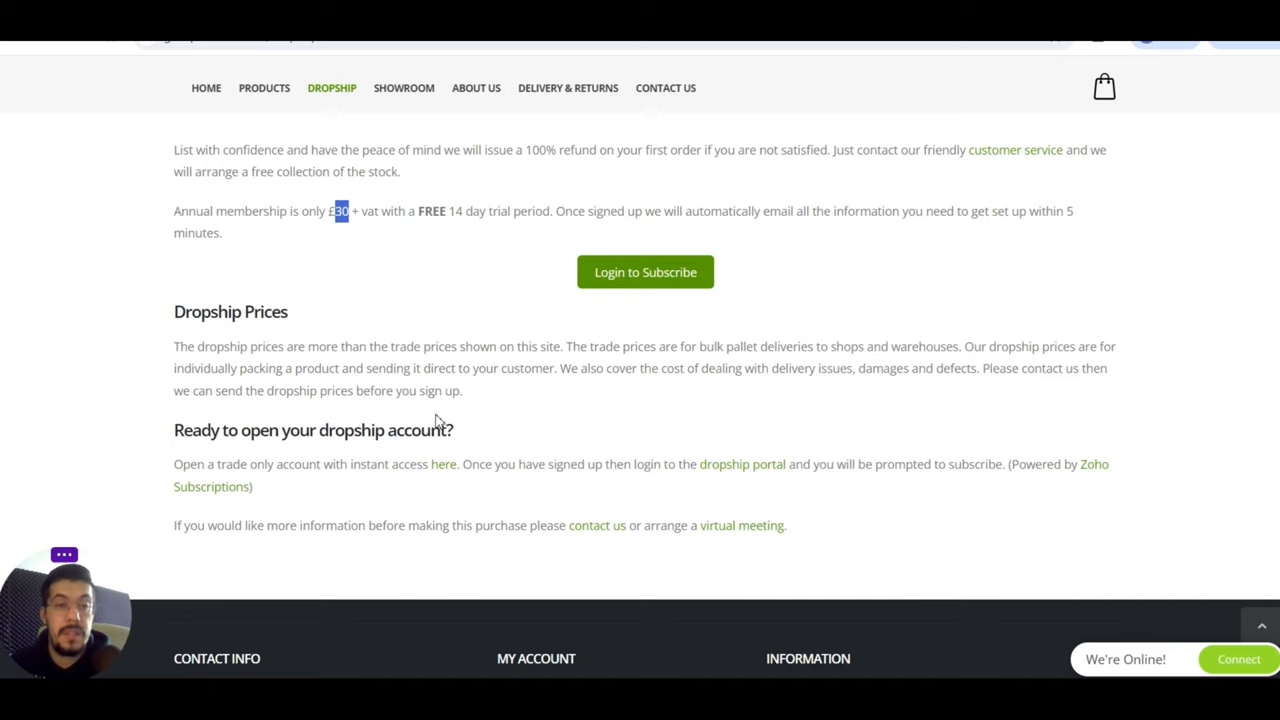
mouse_move(700, 377)
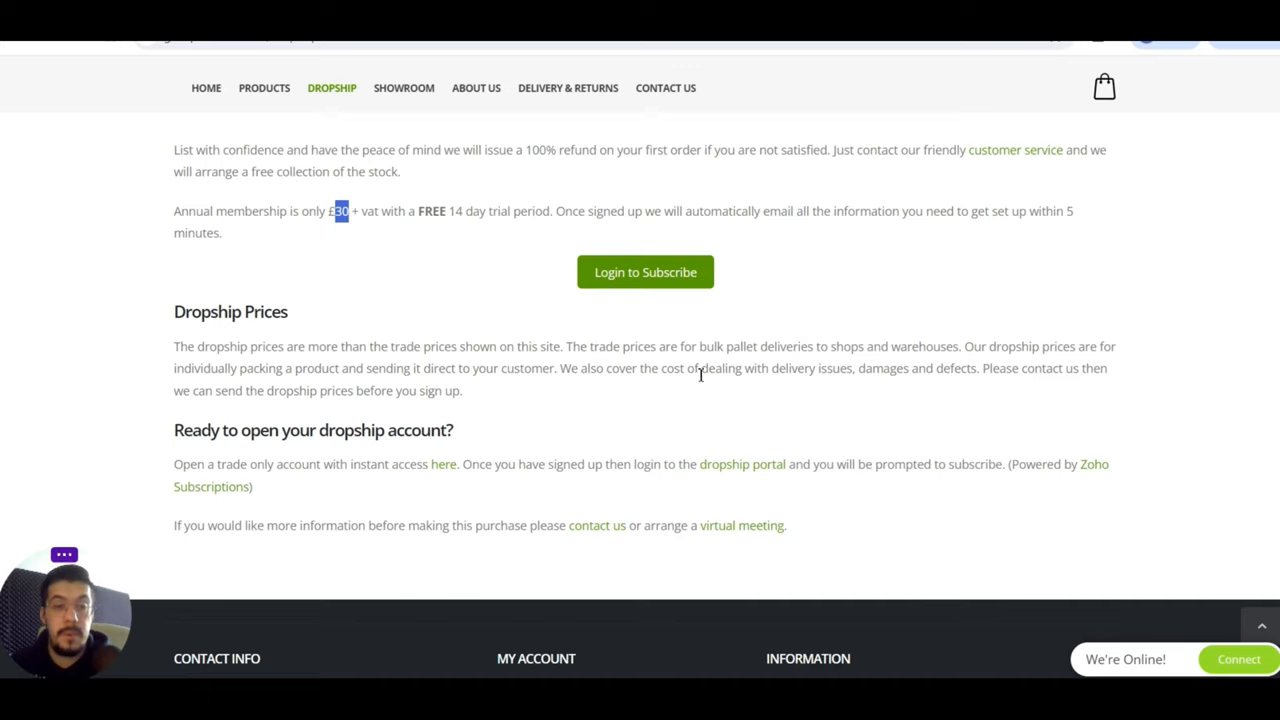
mouse_move(385, 434)
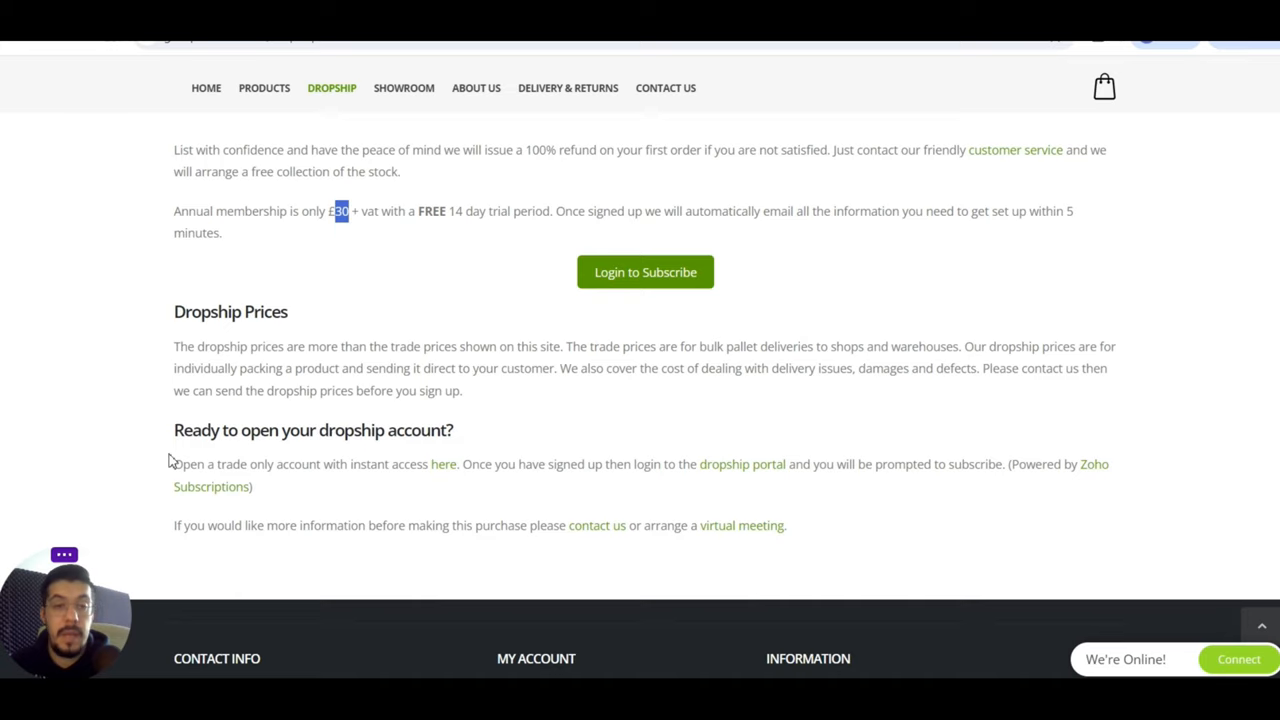
mouse_move(417, 474)
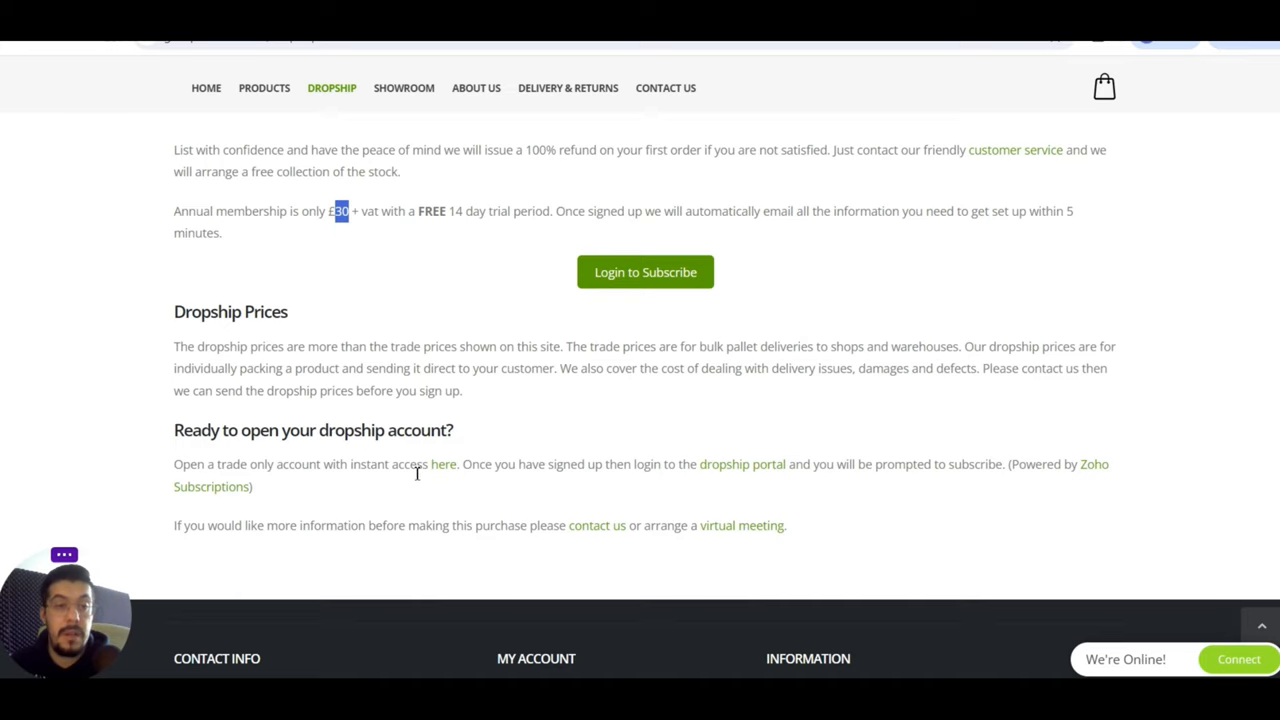
mouse_move(433, 481)
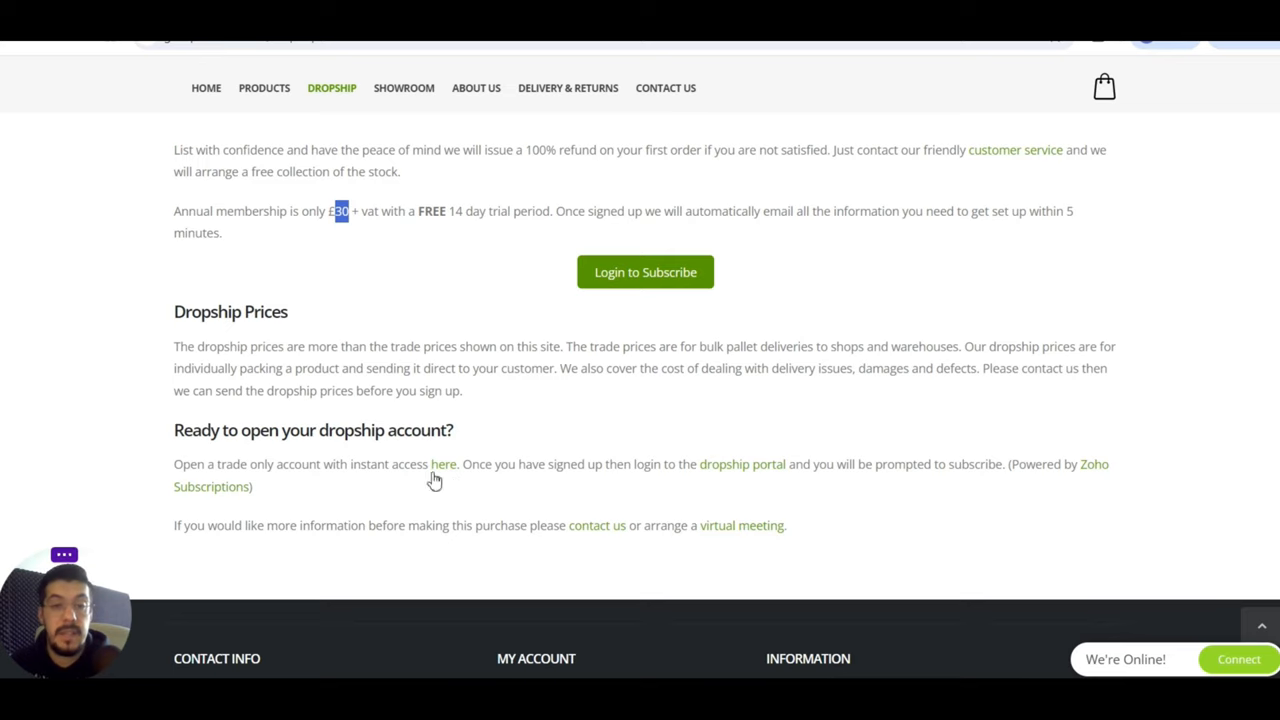
mouse_move(728, 478)
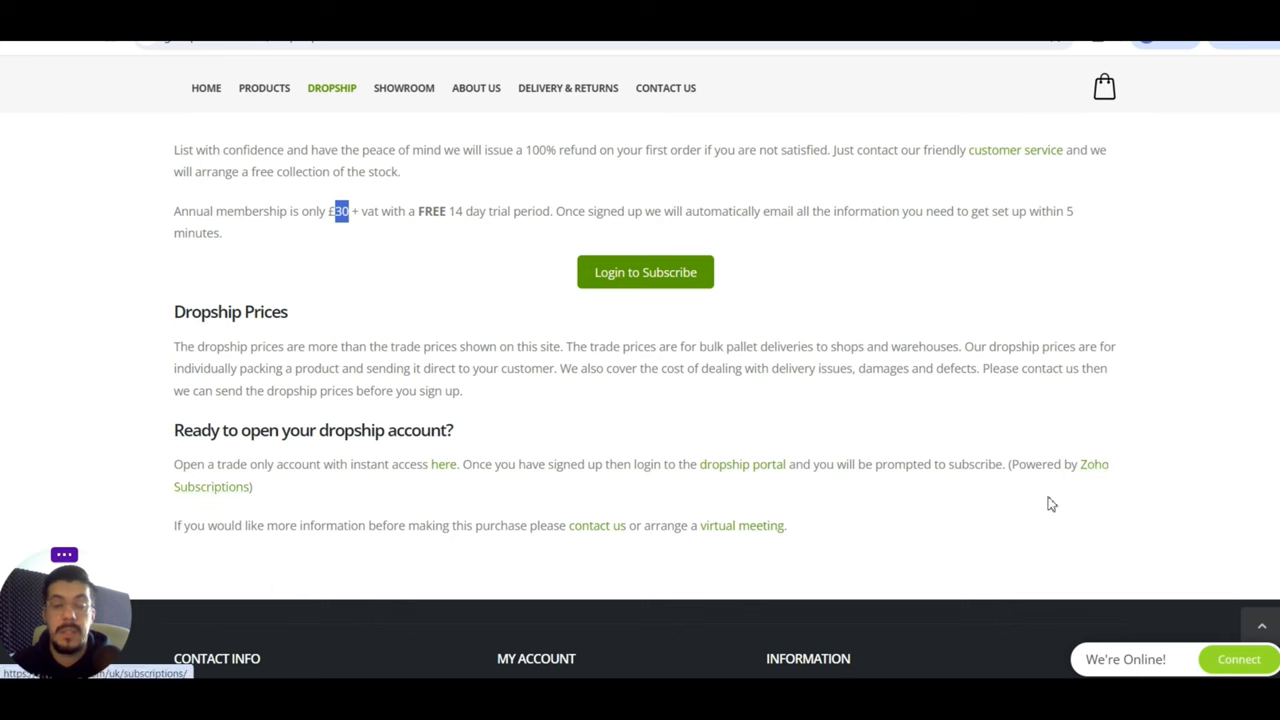
click(1094, 464)
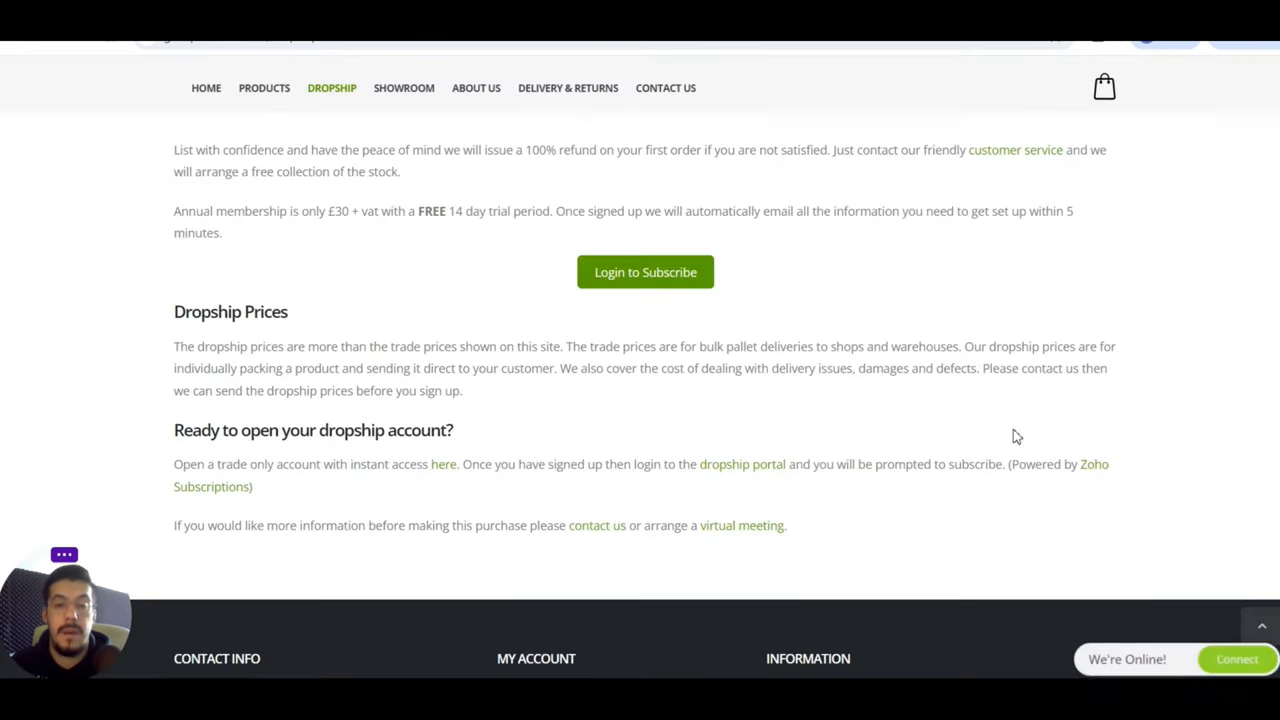
scroll(down, 3)
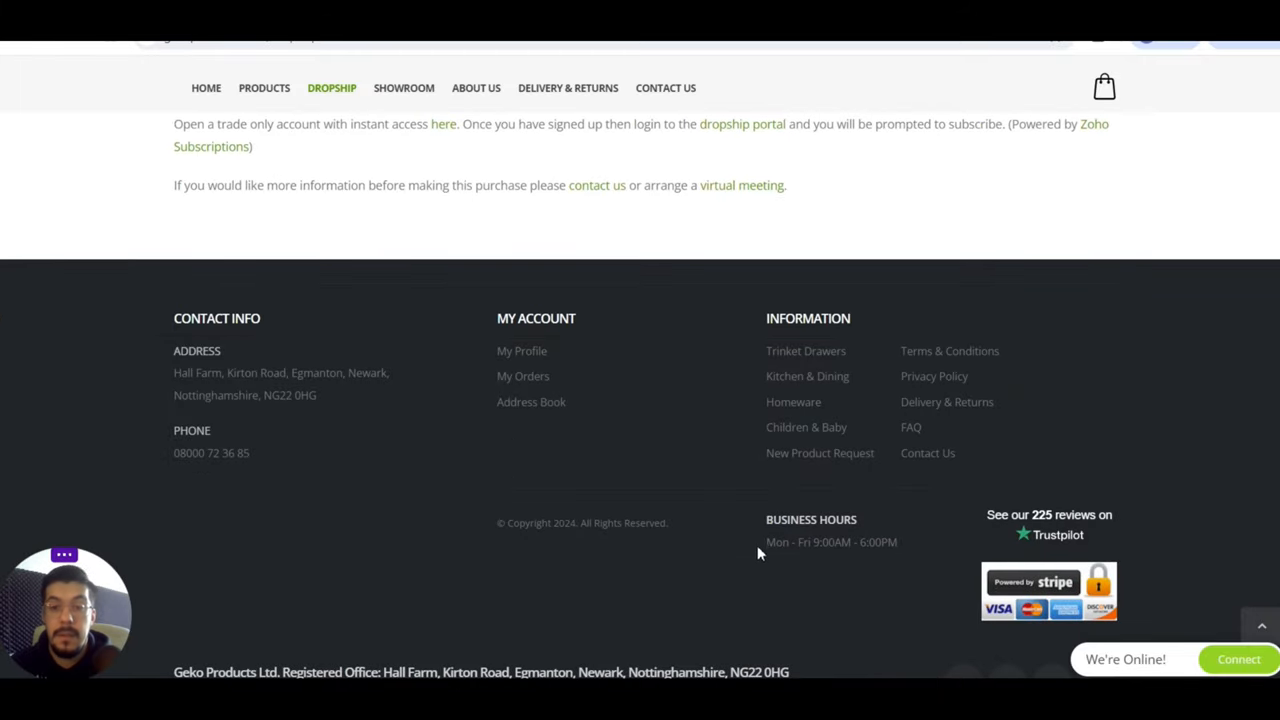
- Return to Geko's home page and open the Trinket Drawers category from the Products menu
scroll(up, 3)
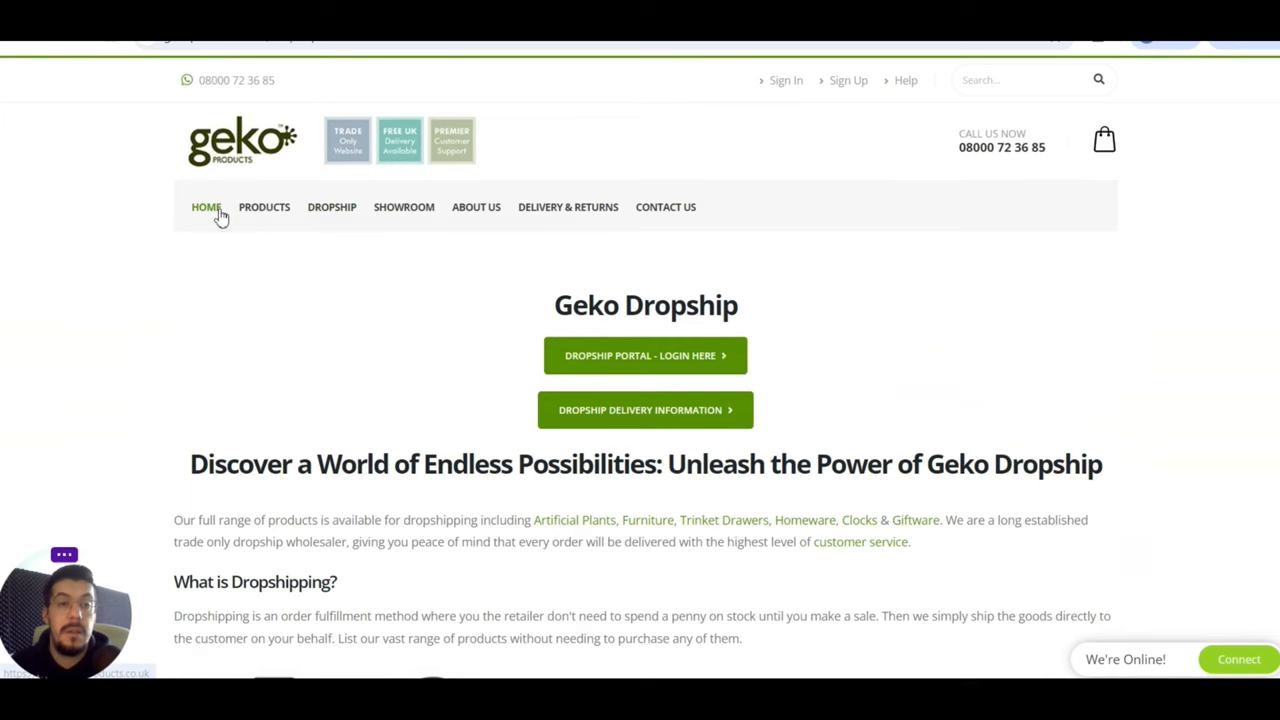
click(264, 207)
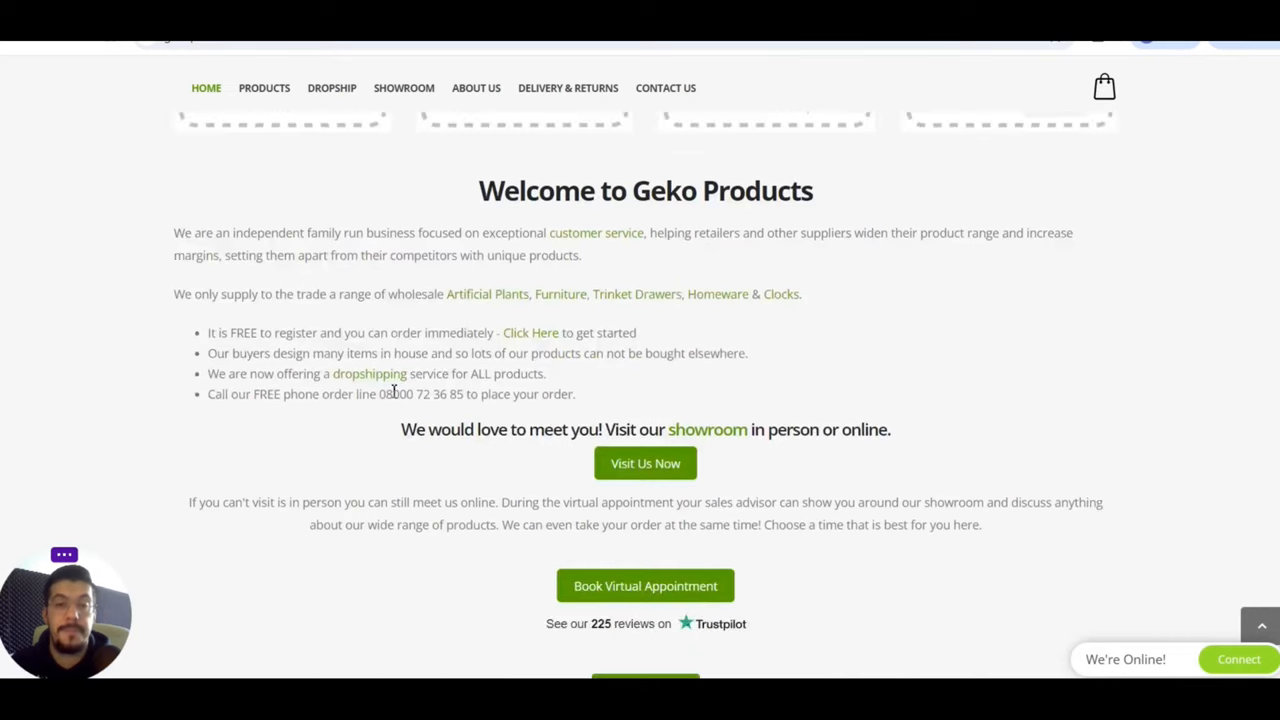
scroll(up, 3)
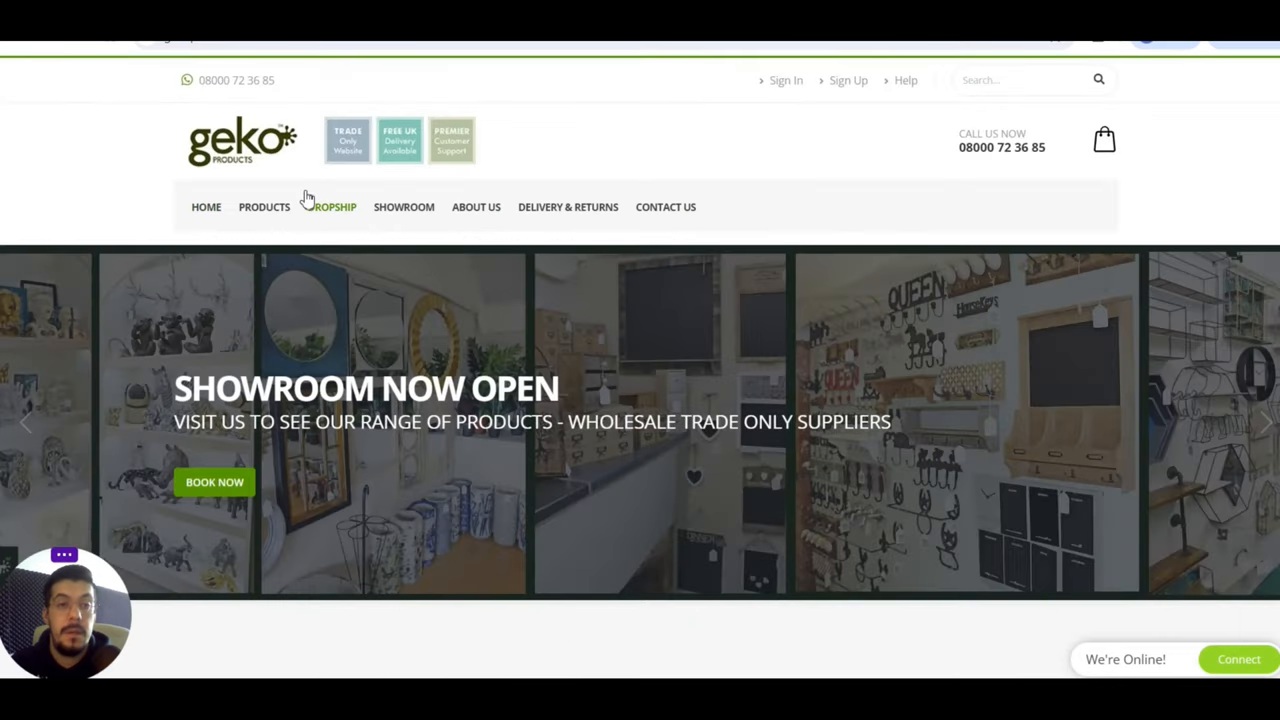
click(264, 207)
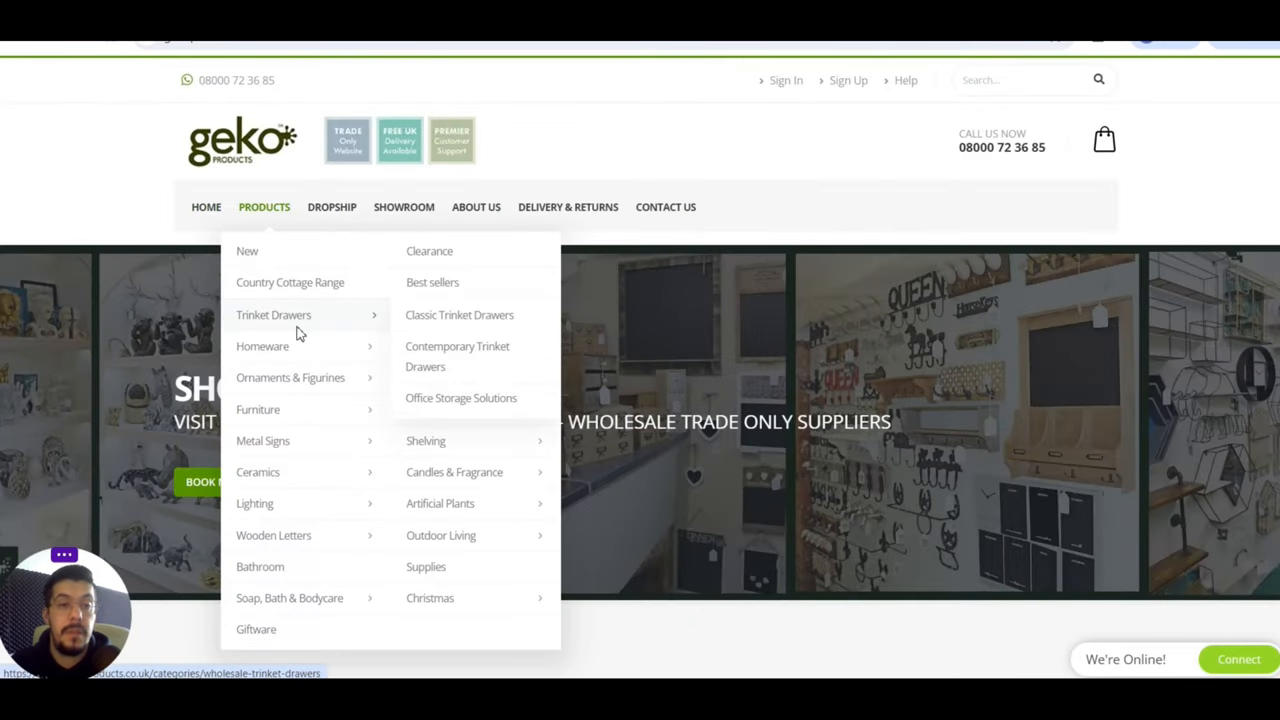
click(273, 314)
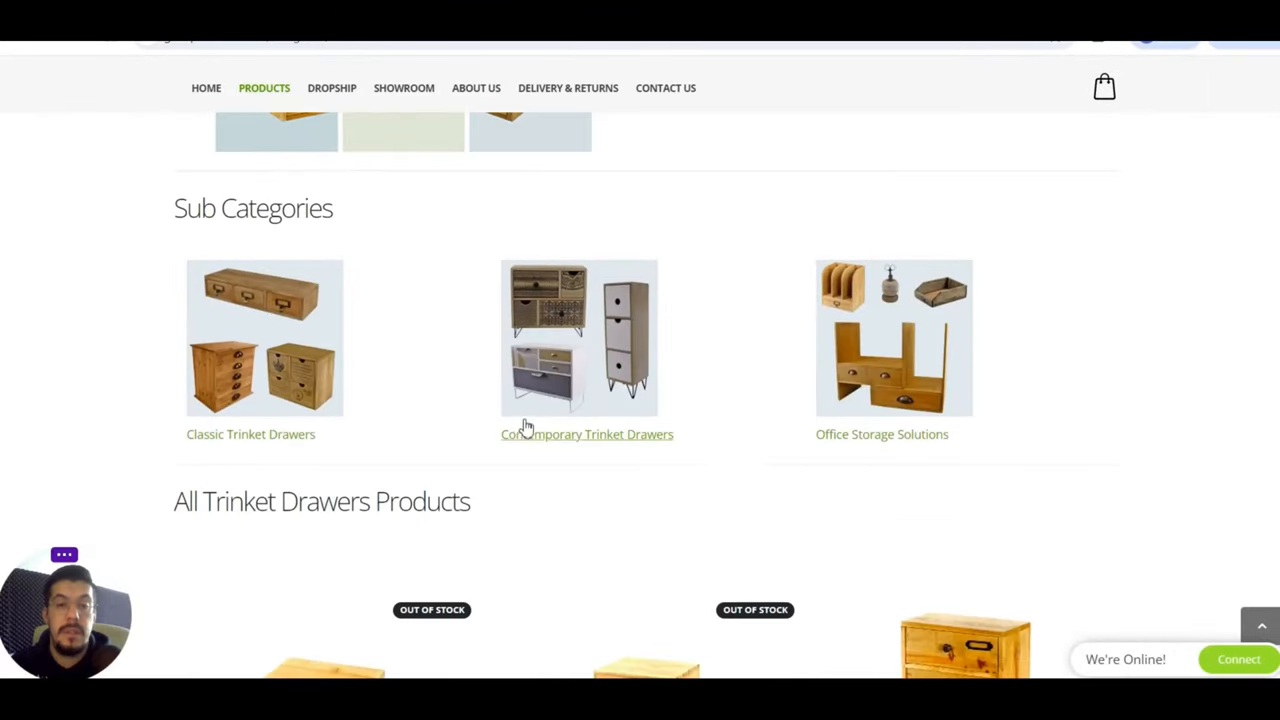
scroll(down, 3)
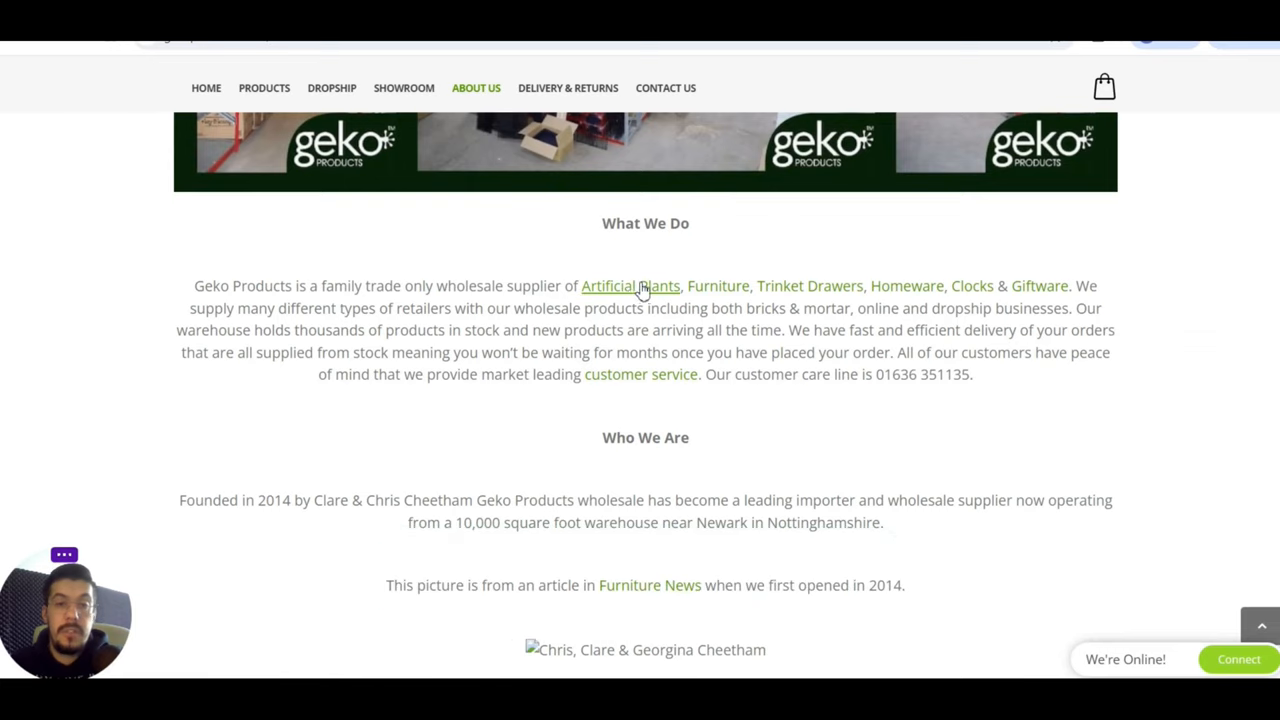
scroll(down, 3)
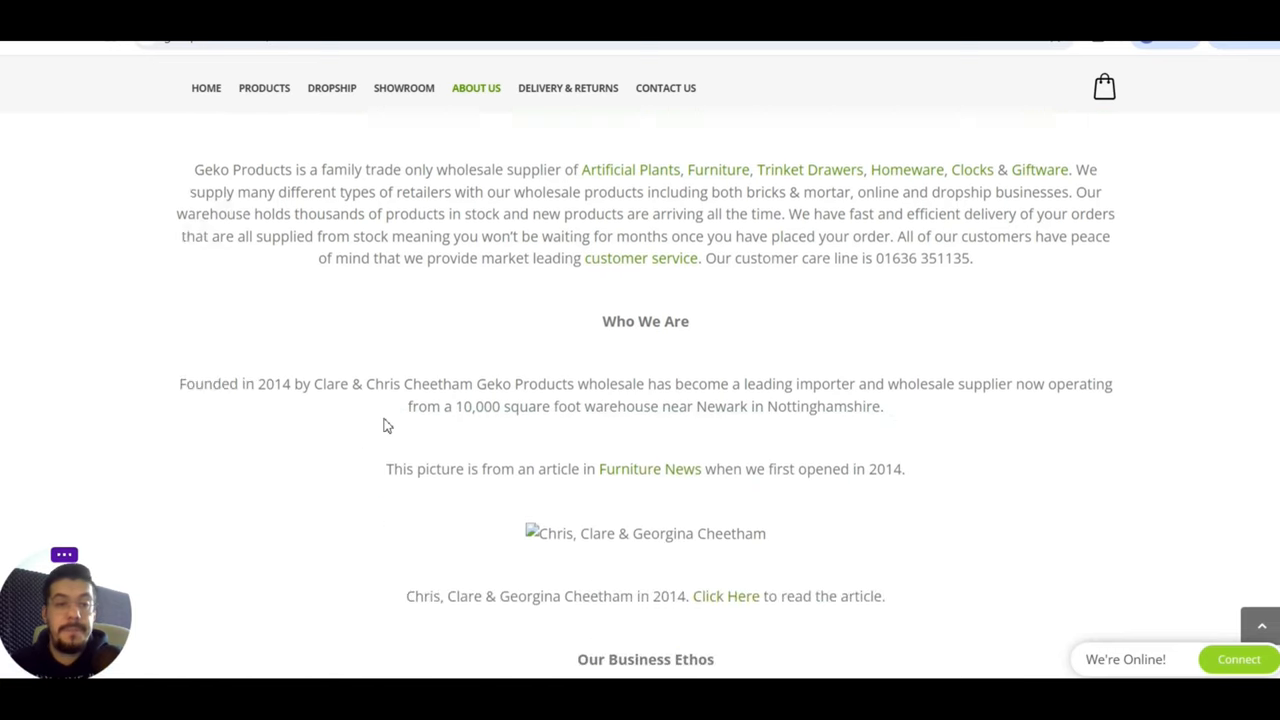
scroll(down, 3)
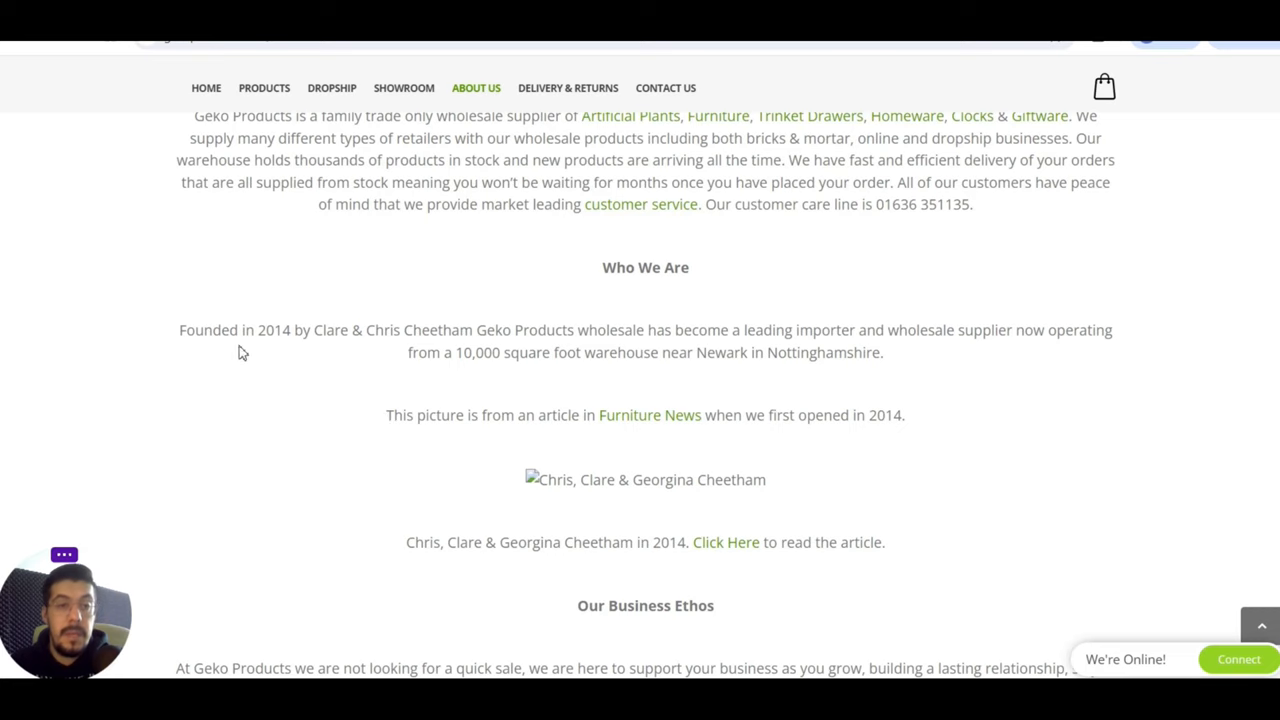
scroll(down, 3)
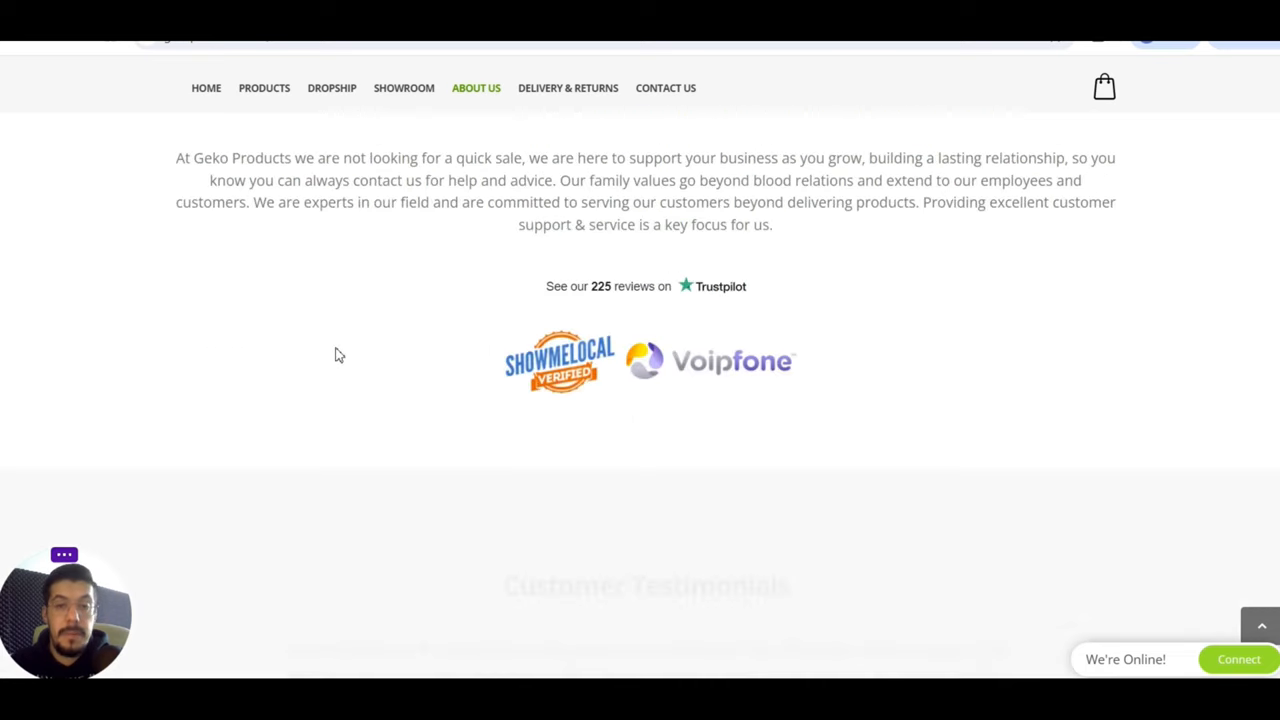
scroll(down, 3)
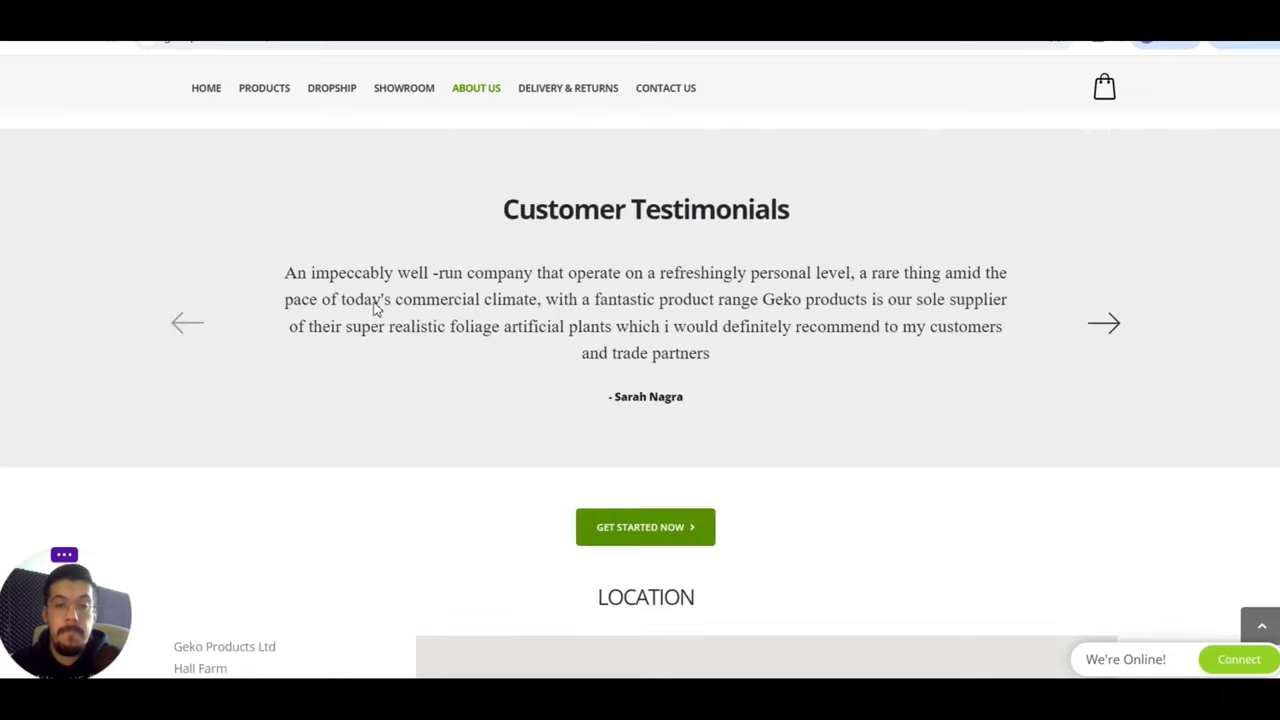
scroll(down, 3)
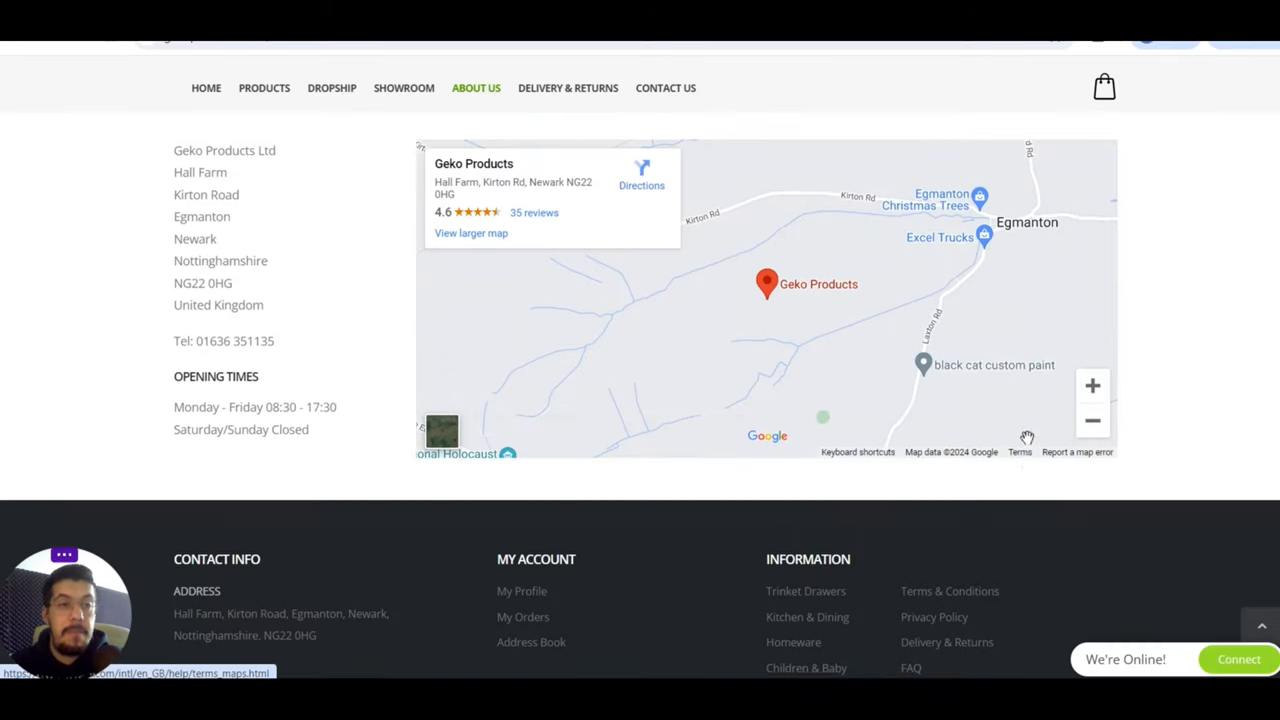
scroll(up, 3)
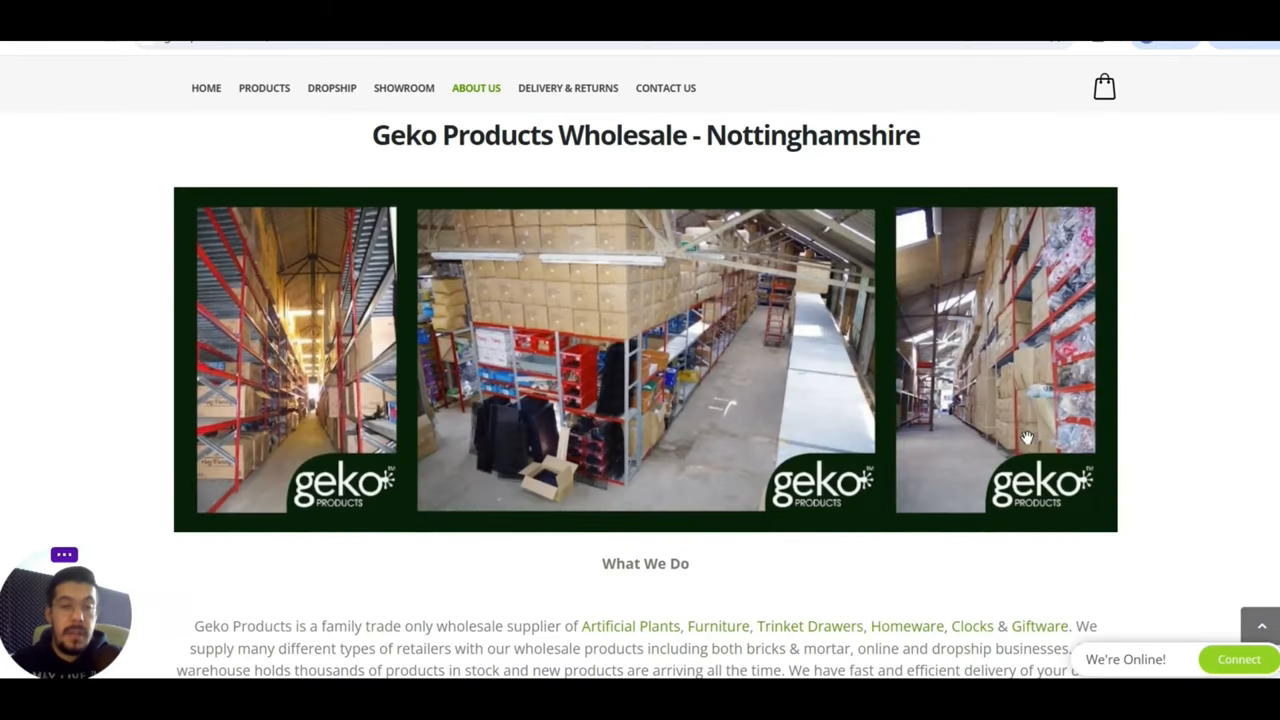
mouse_move(1254, 272)
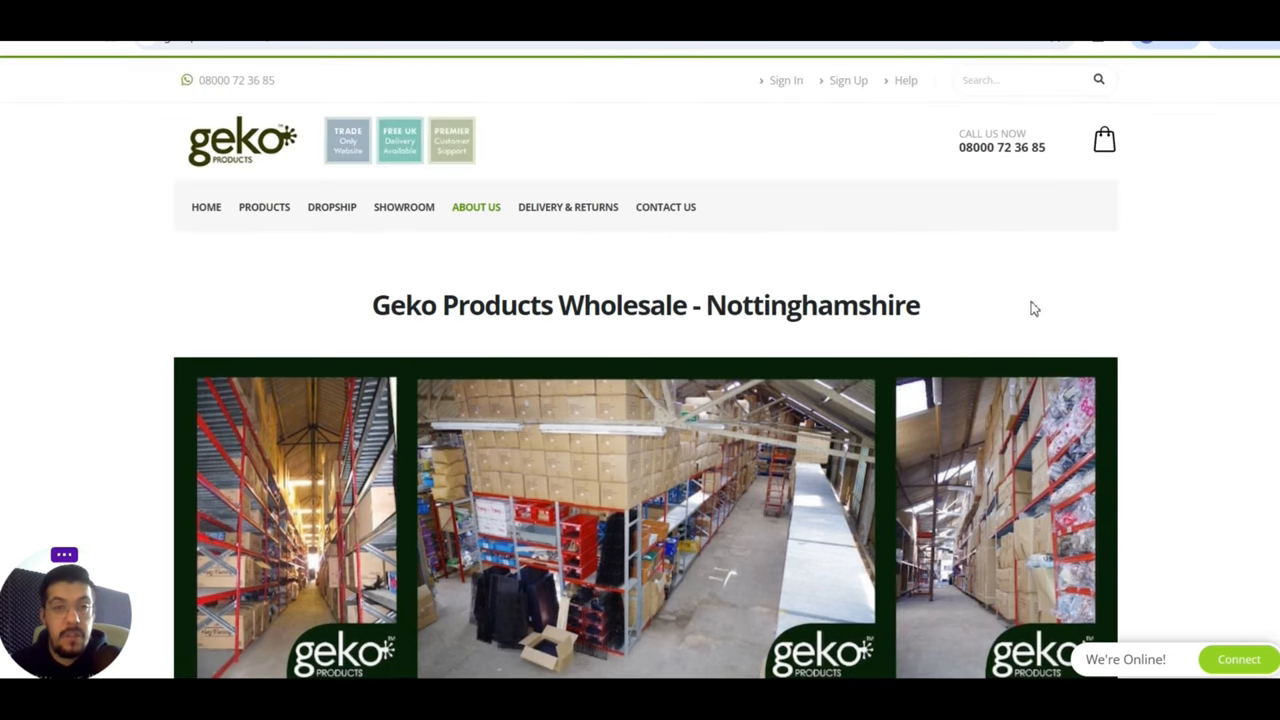
mouse_move(930, 287)
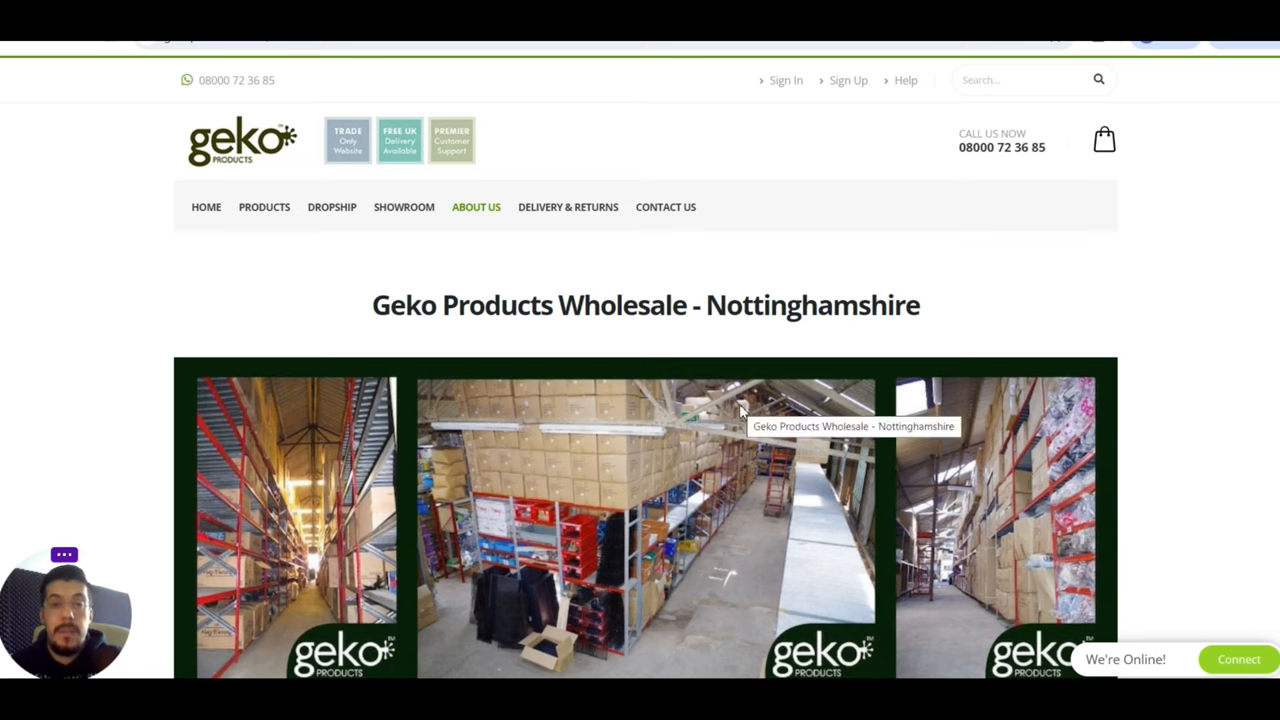
mouse_move(759, 277)
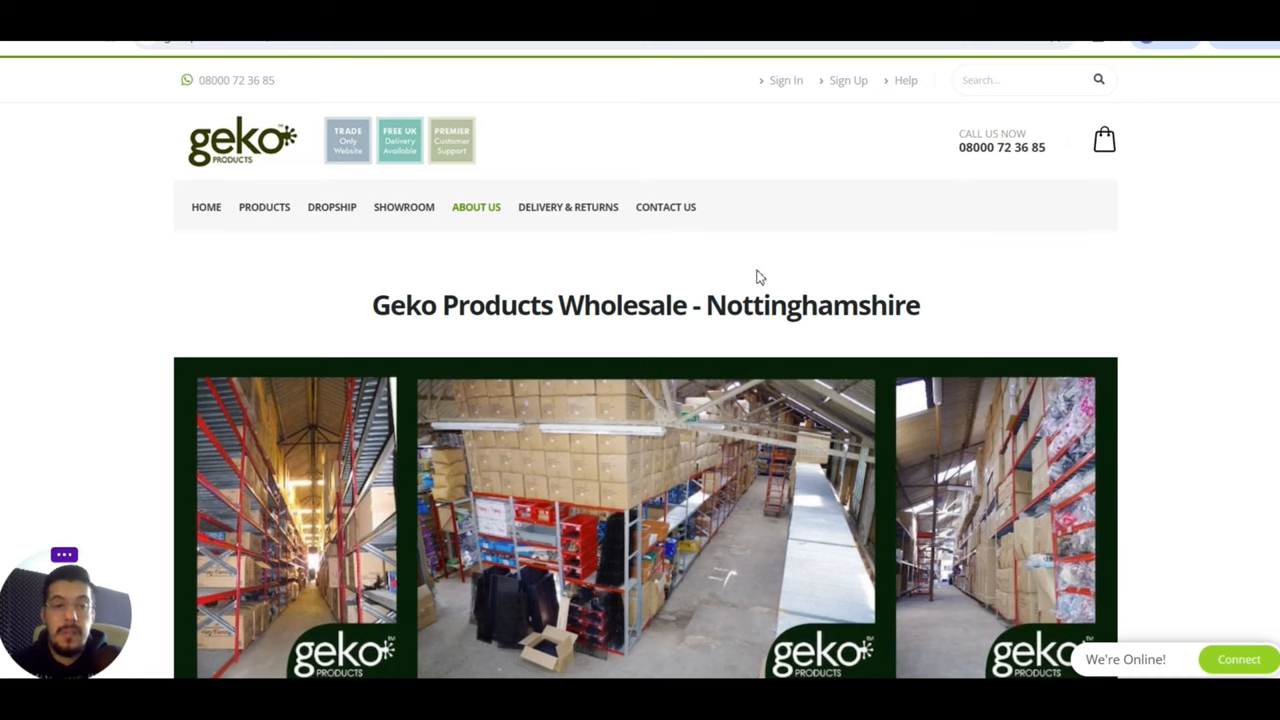
mouse_move(746, 263)
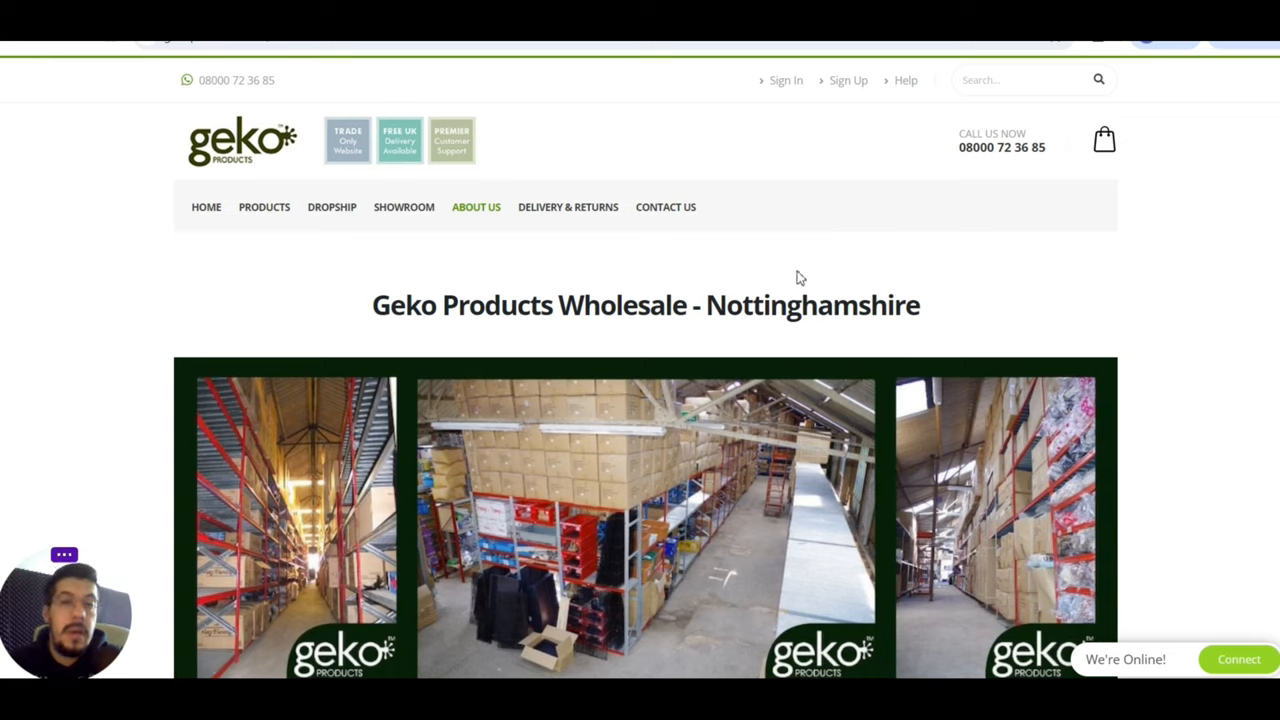
mouse_move(753, 231)
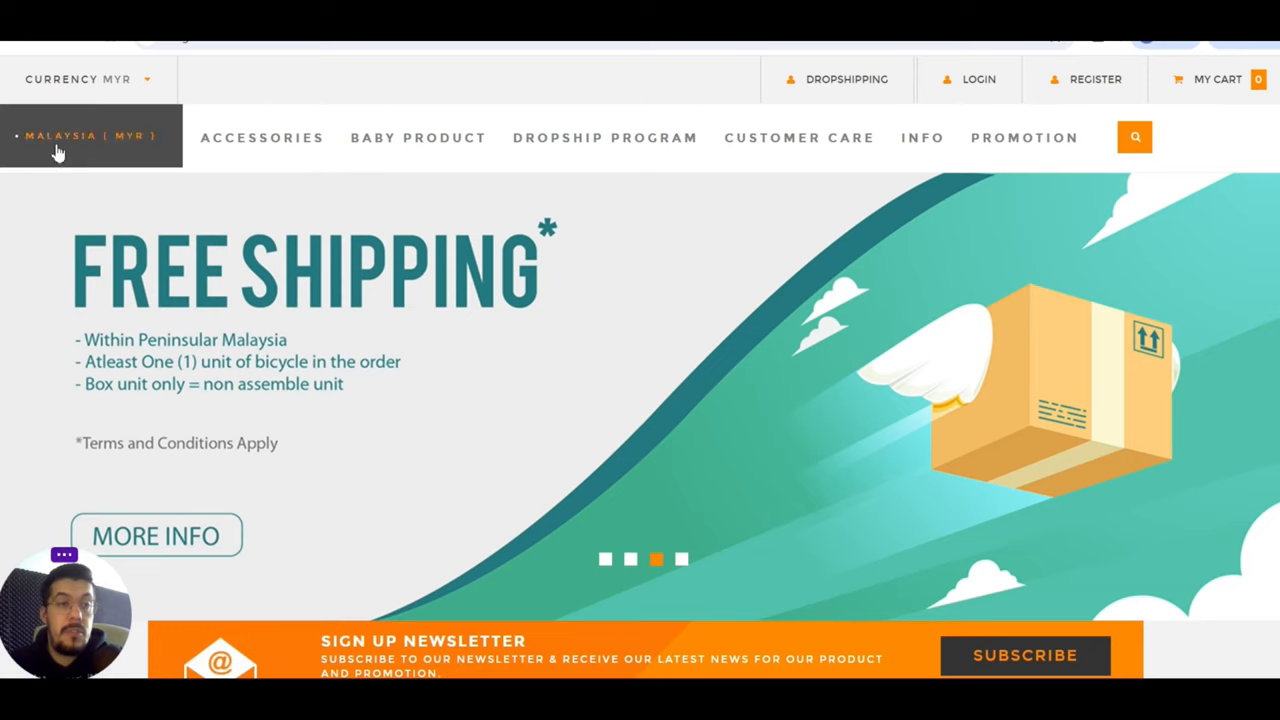
- Pick the Malaysia (MYR) store region and scroll through the dropship program's Why Join Us section
click(417, 137)
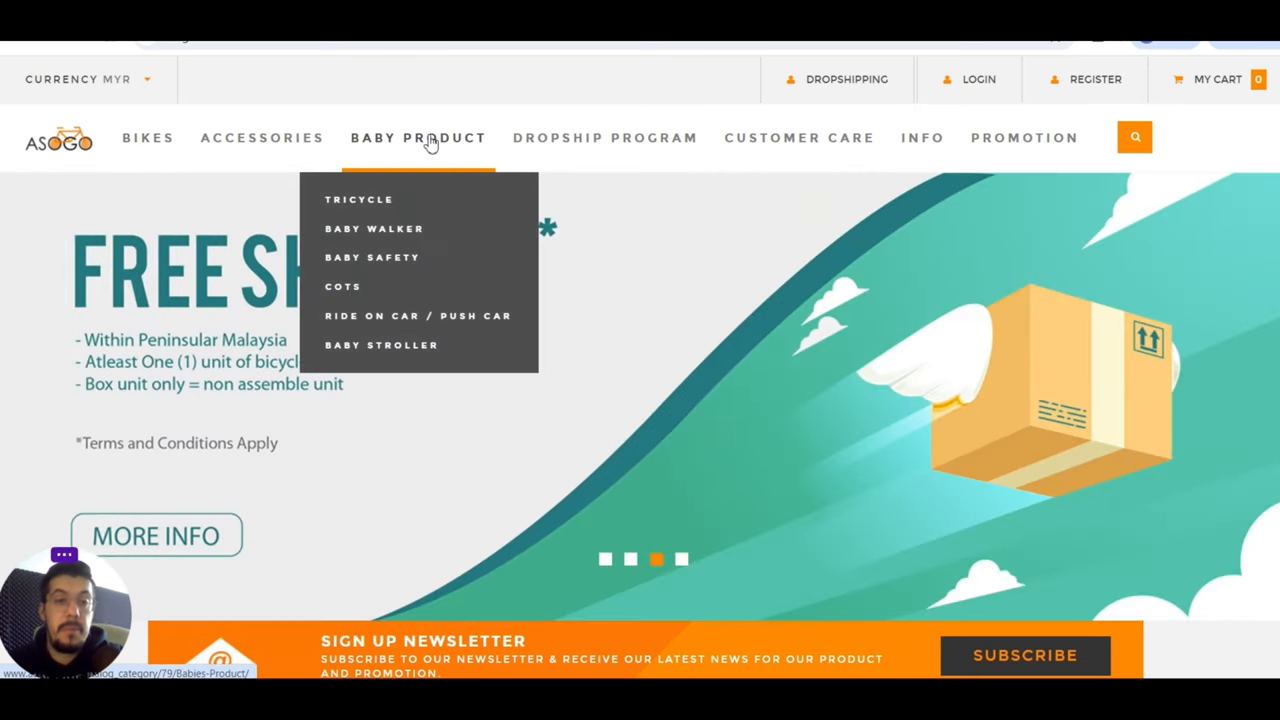
mouse_move(606, 150)
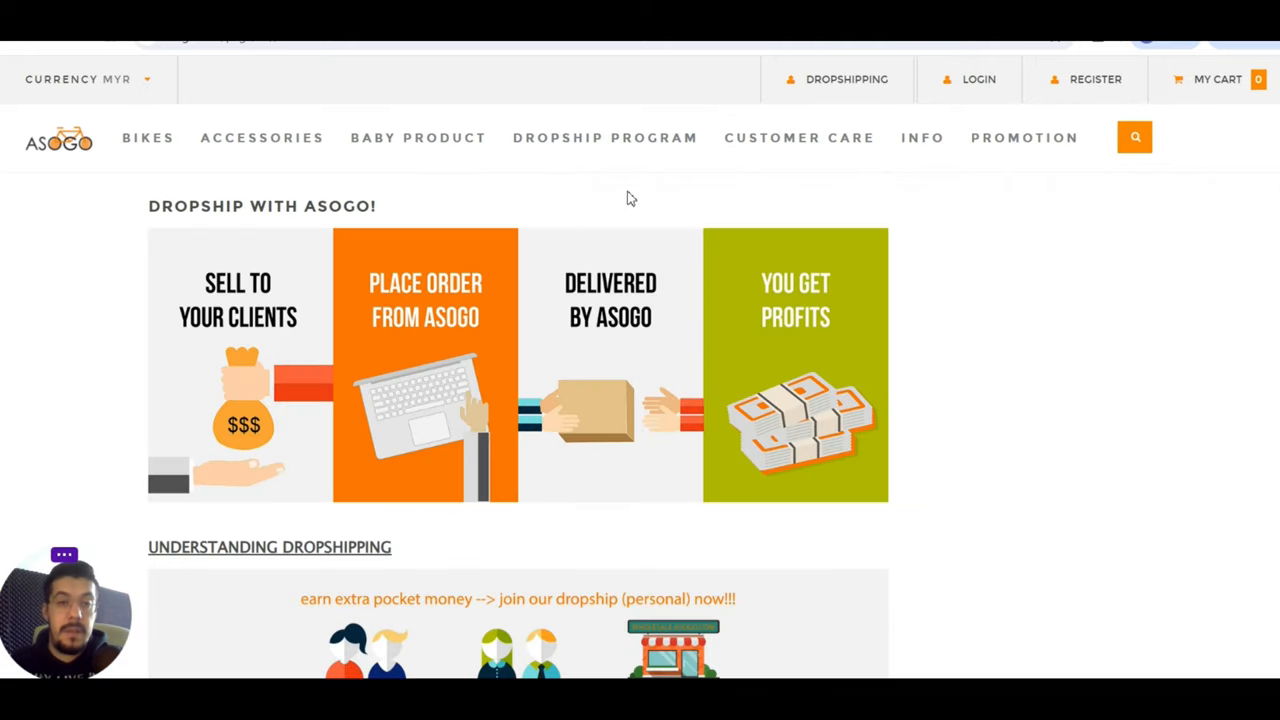
mouse_move(432, 328)
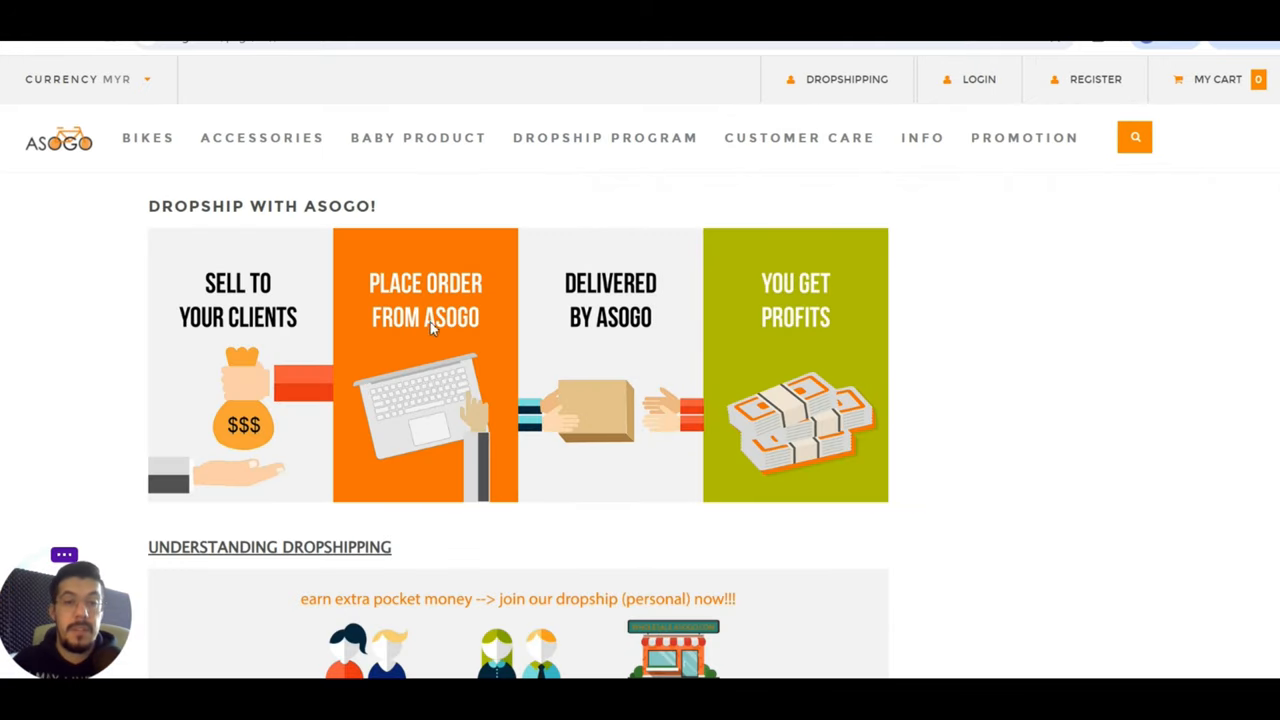
scroll(down, 3)
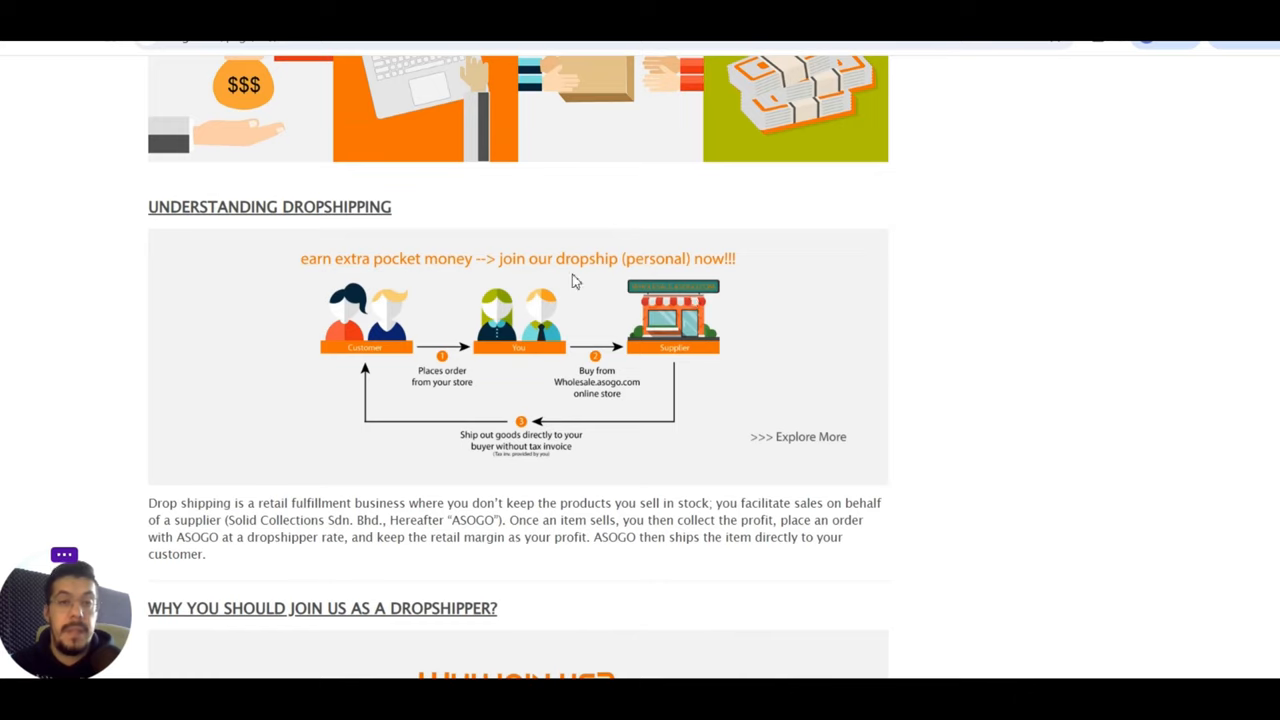
mouse_move(585, 490)
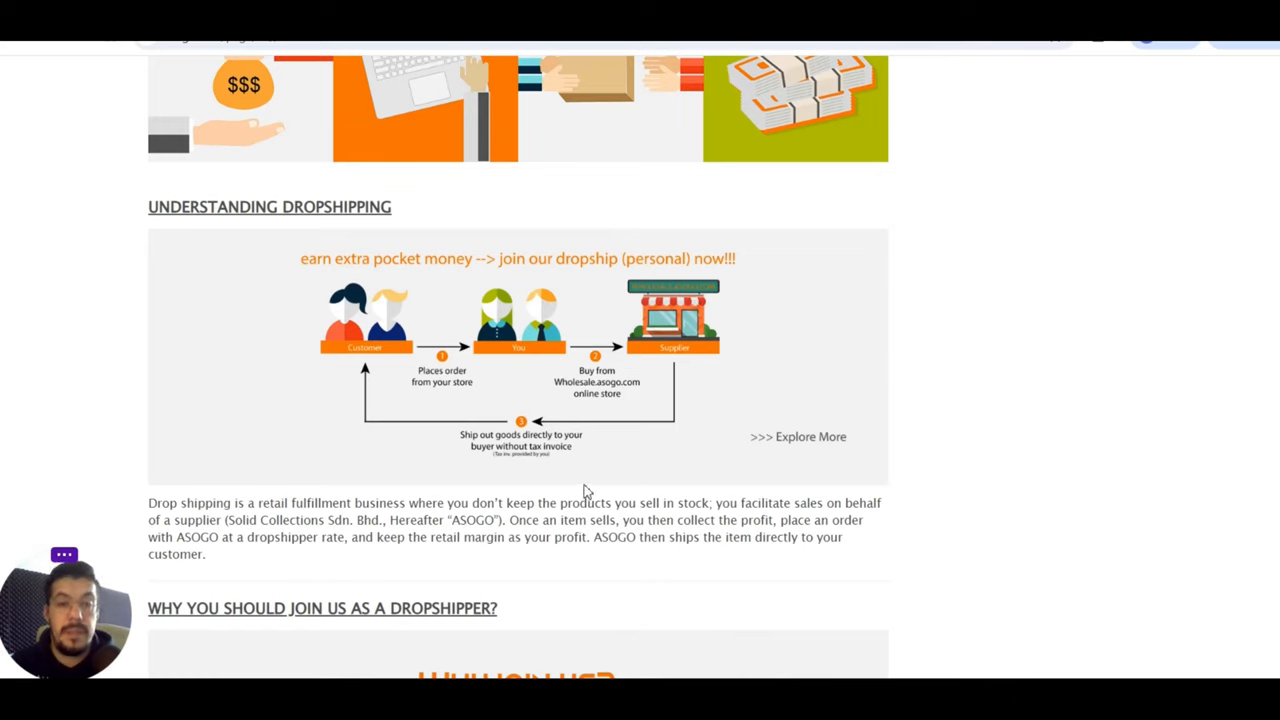
mouse_move(498, 450)
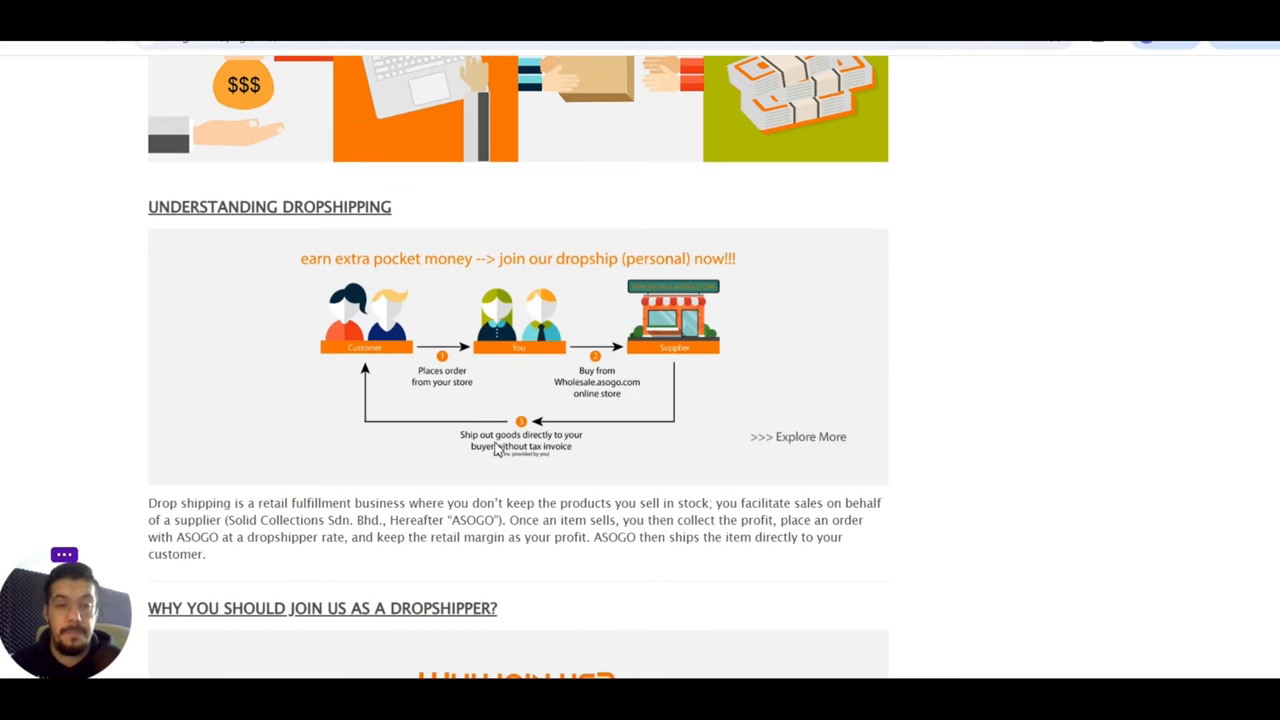
scroll(down, 3)
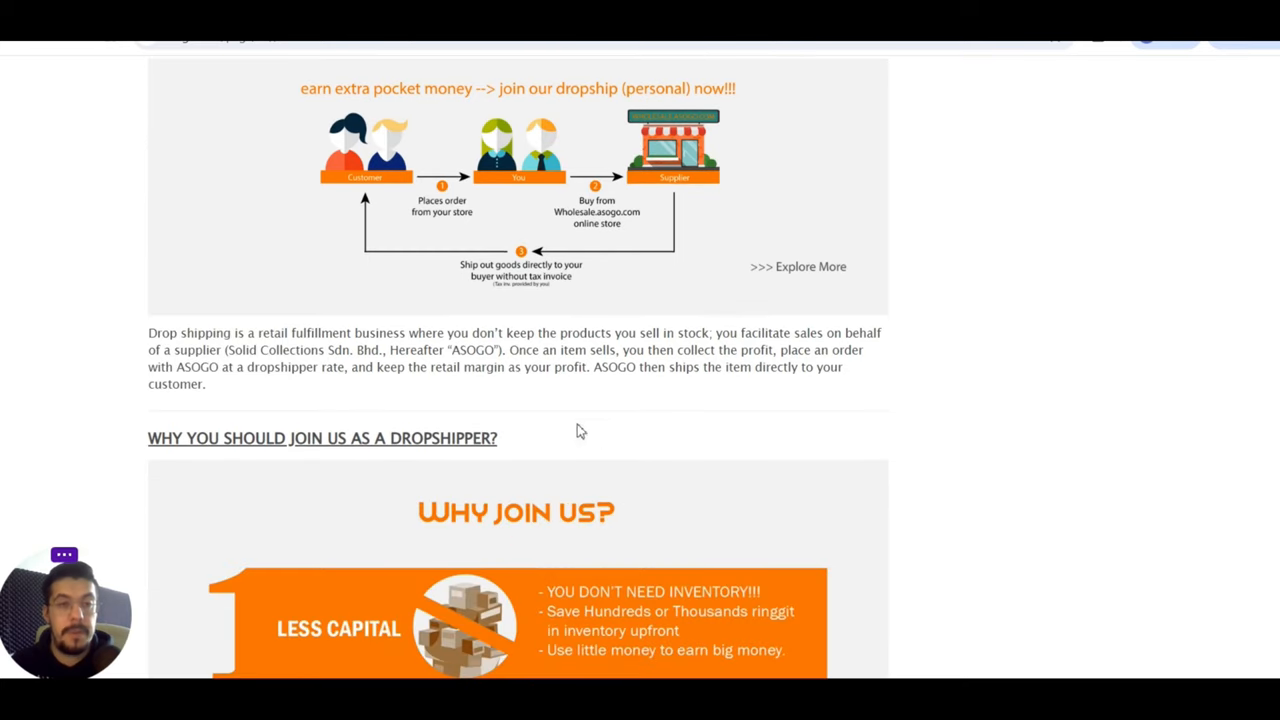
scroll(down, 3)
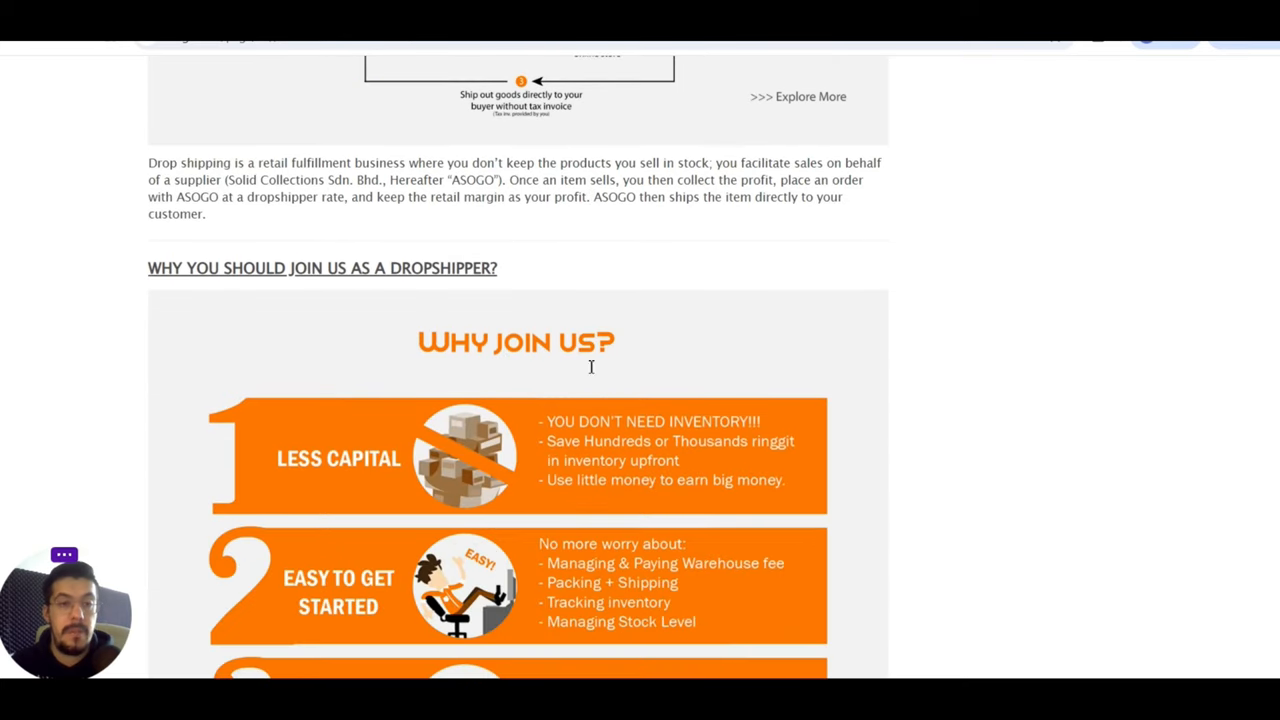
mouse_move(404, 342)
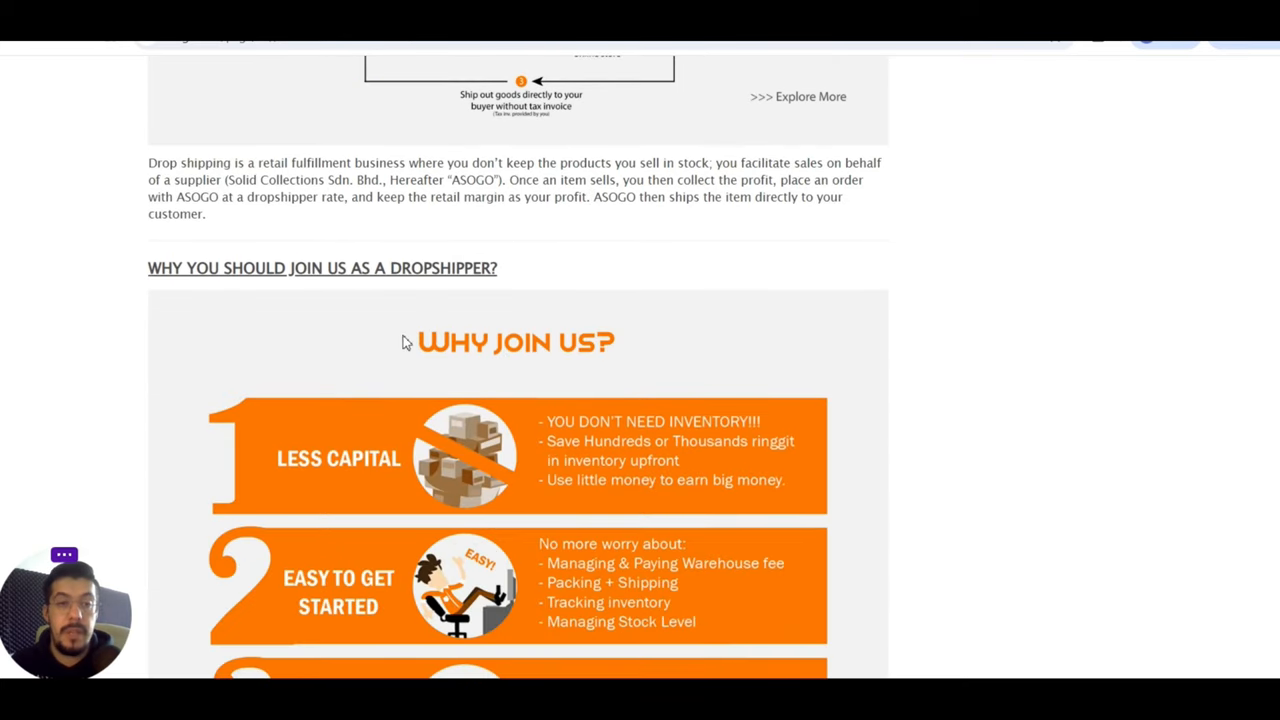
scroll(down, 3)
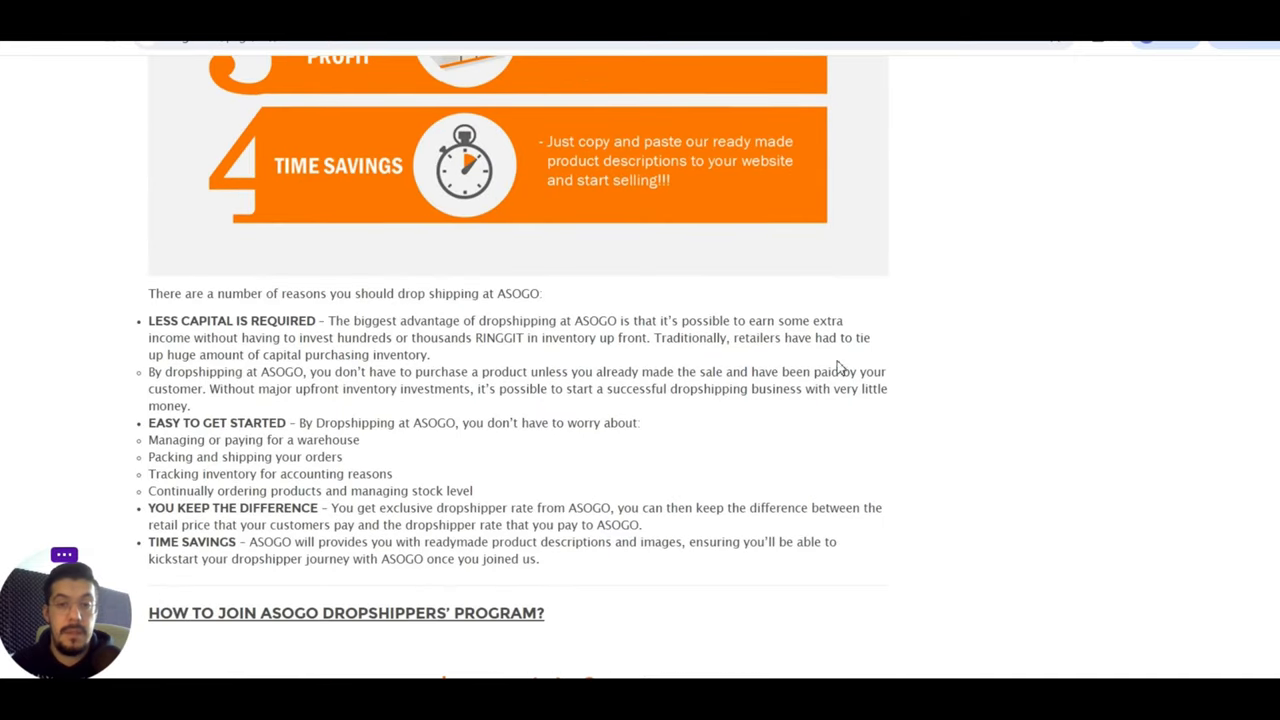
scroll(down, 3)
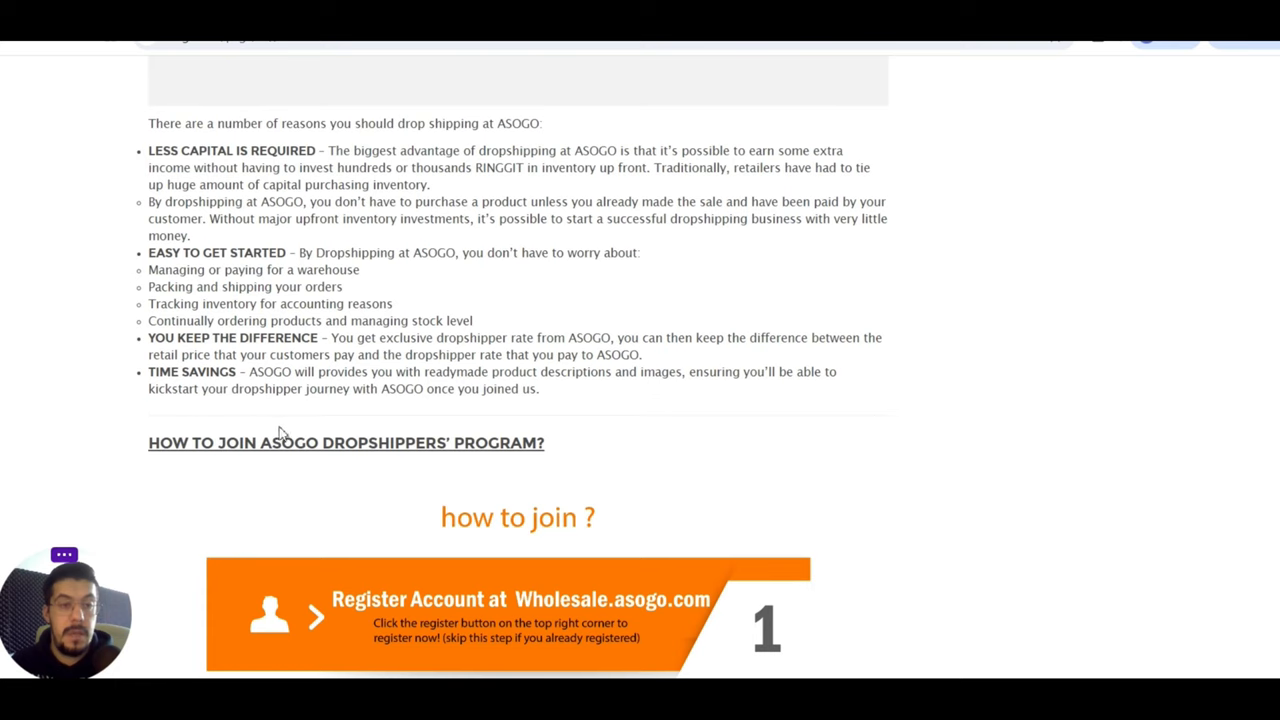
mouse_move(512, 472)
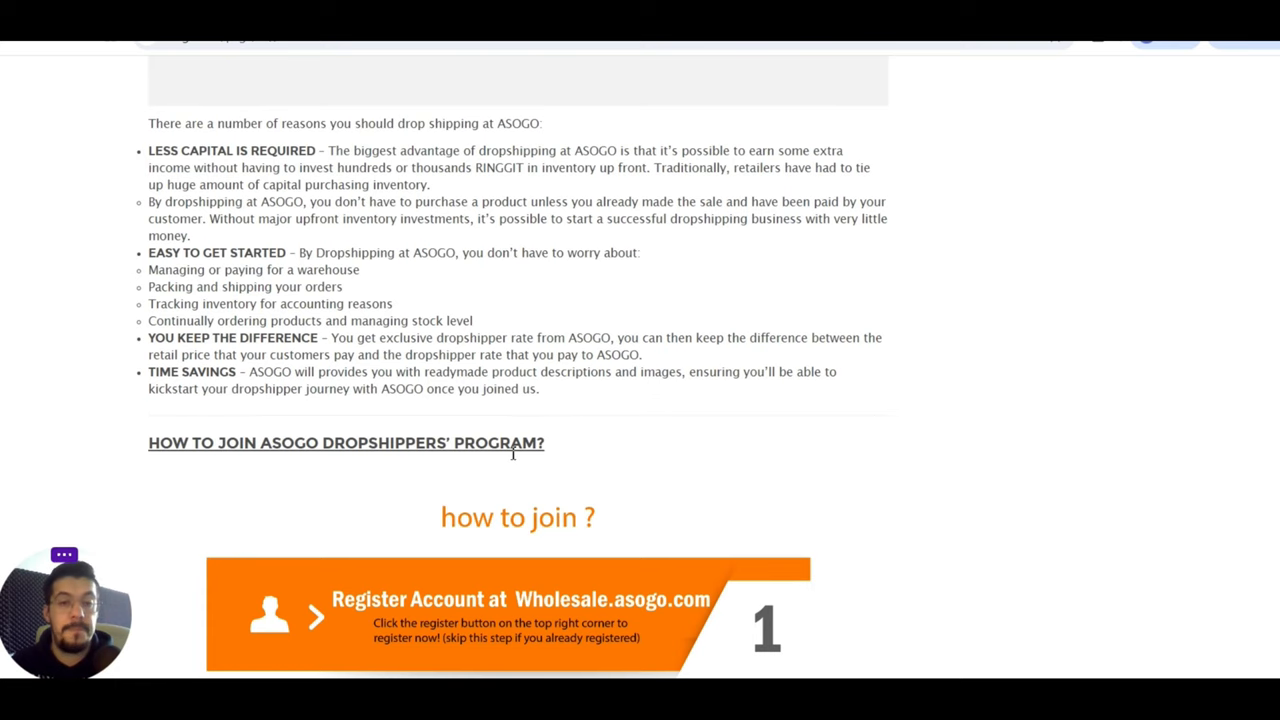
scroll(down, 3)
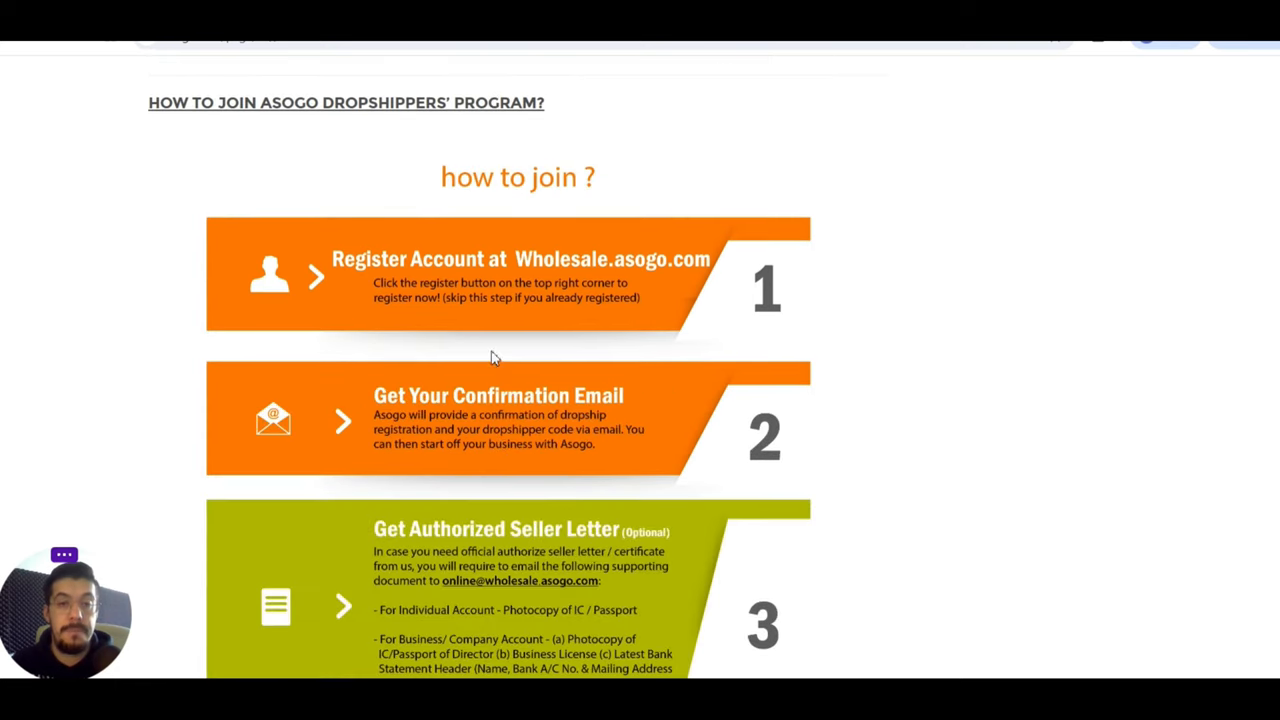
mouse_move(505, 470)
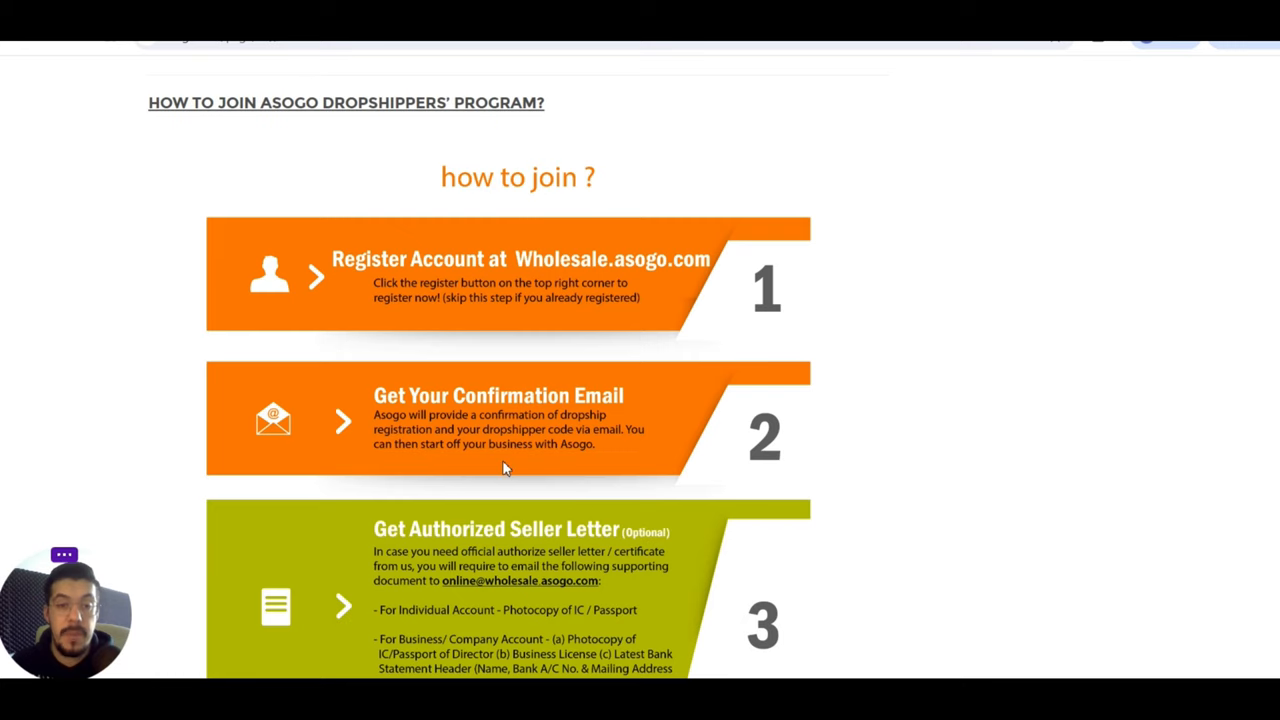
- Read the Terms and Conditions down to the Register As Dropshipper link and footer
scroll(down, 3)
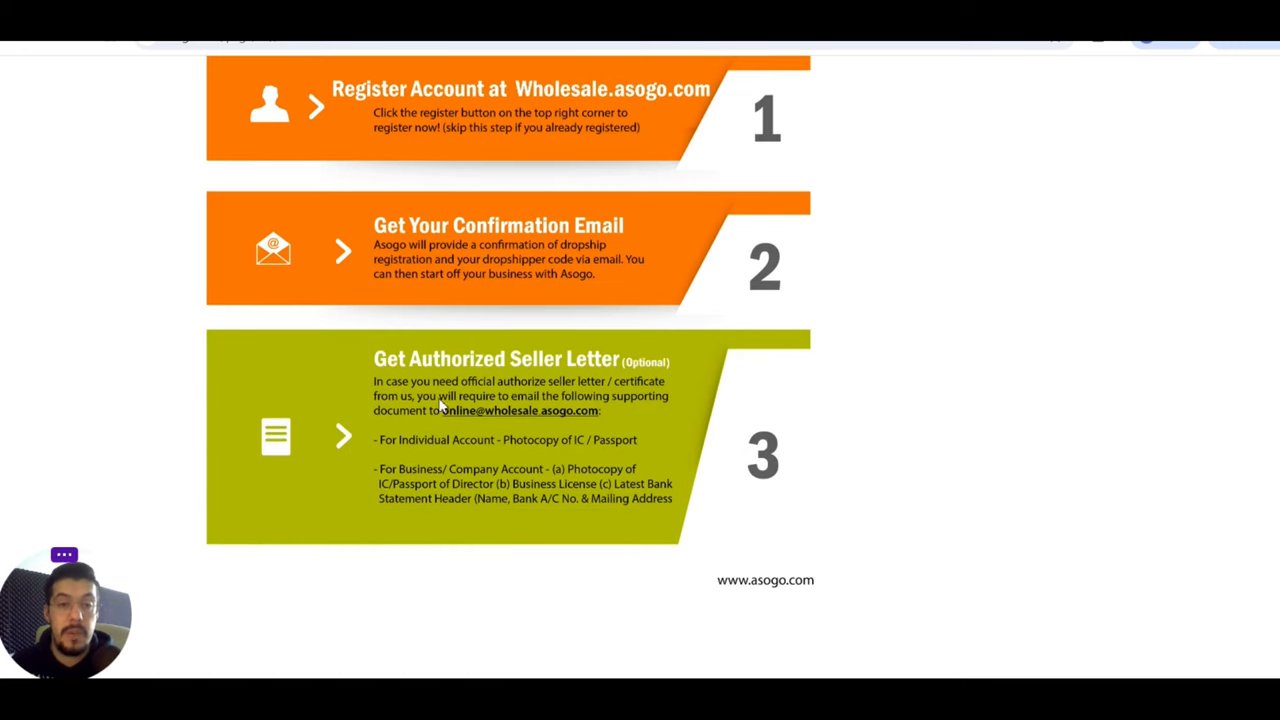
scroll(down, 3)
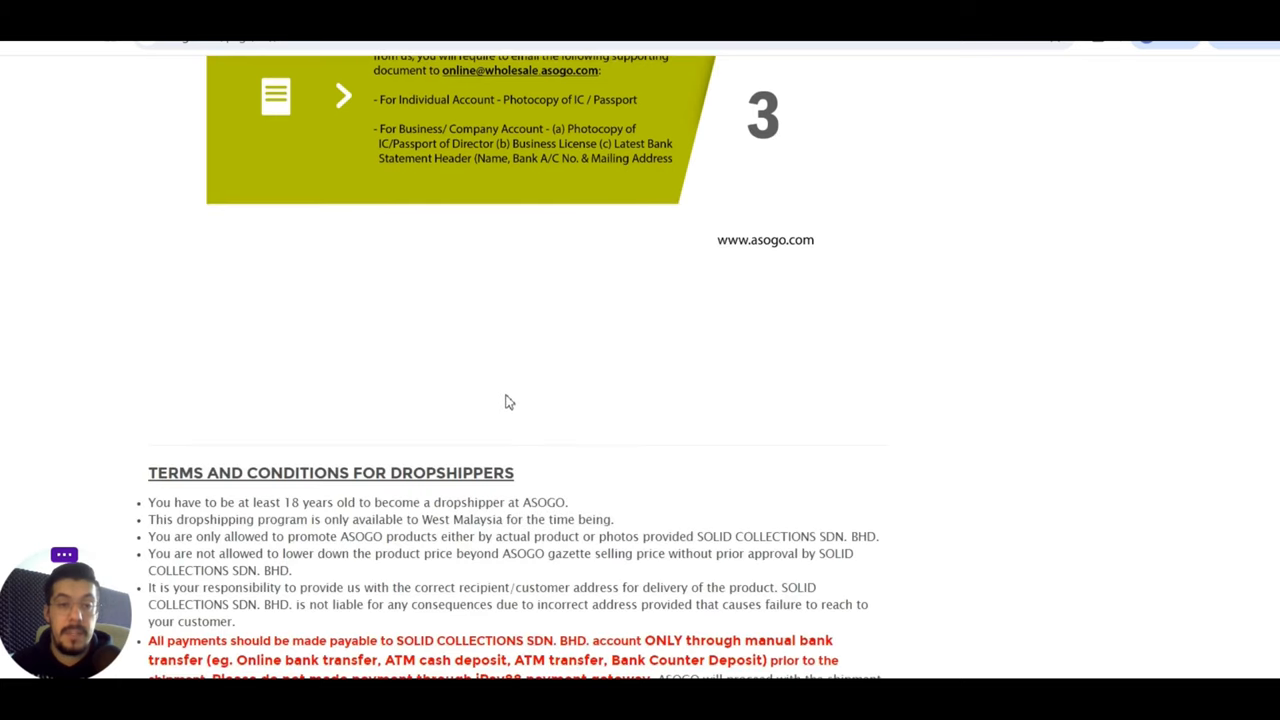
scroll(down, 3)
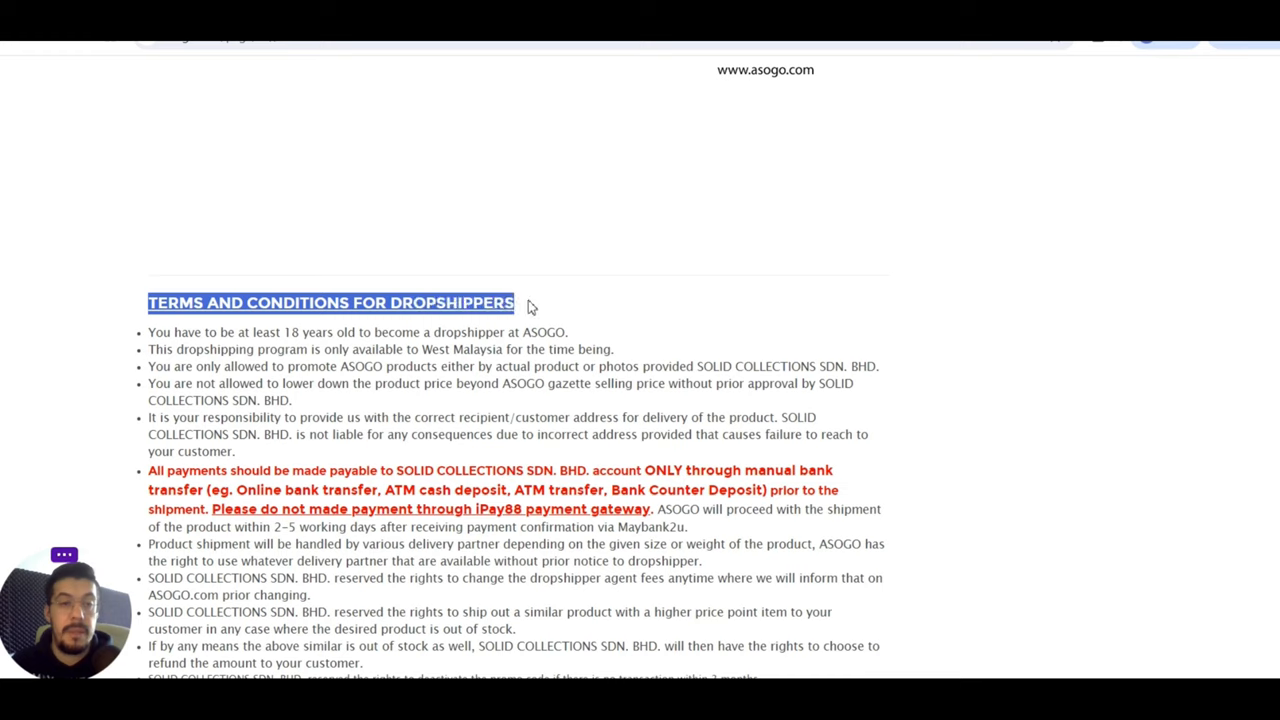
mouse_move(613, 285)
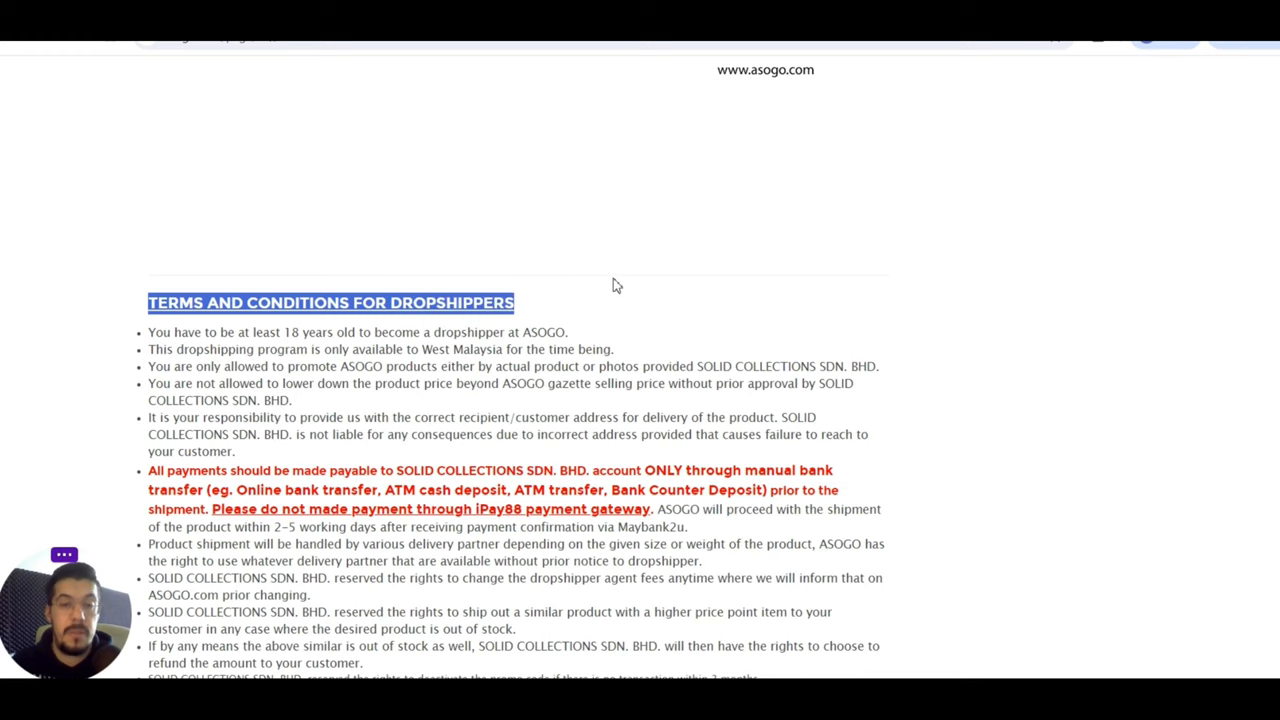
mouse_move(197, 402)
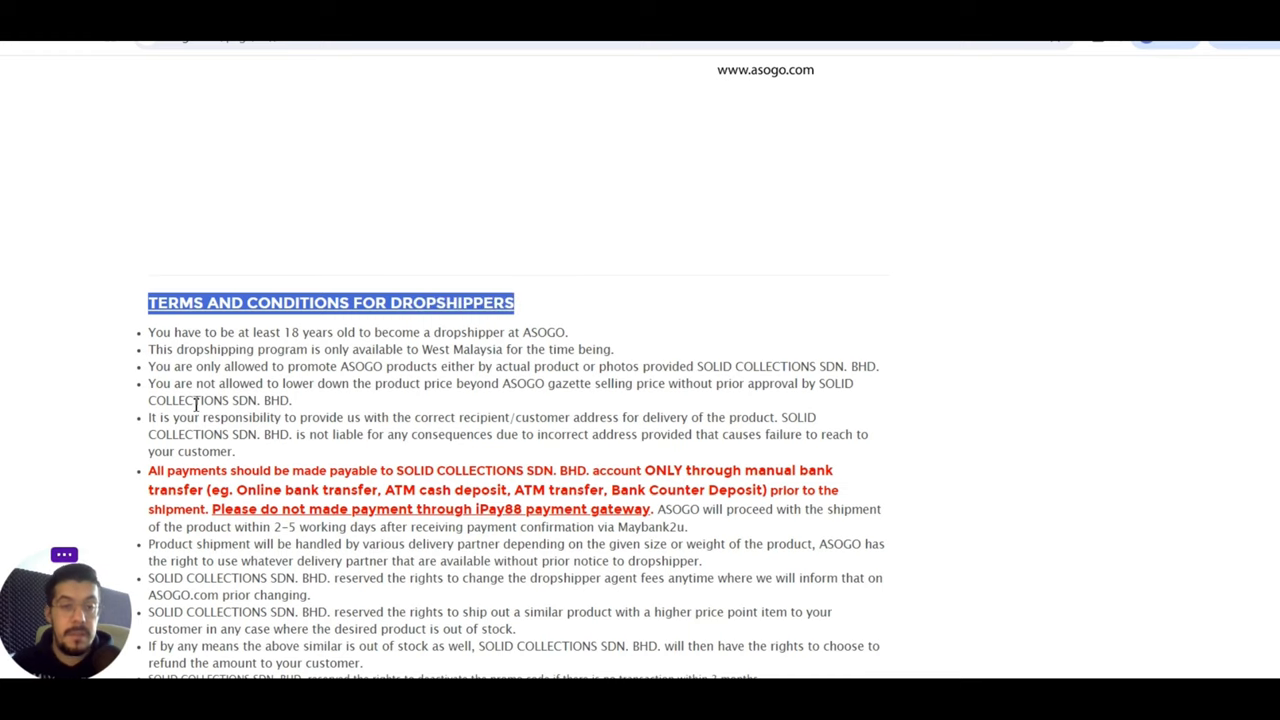
scroll(down, 3)
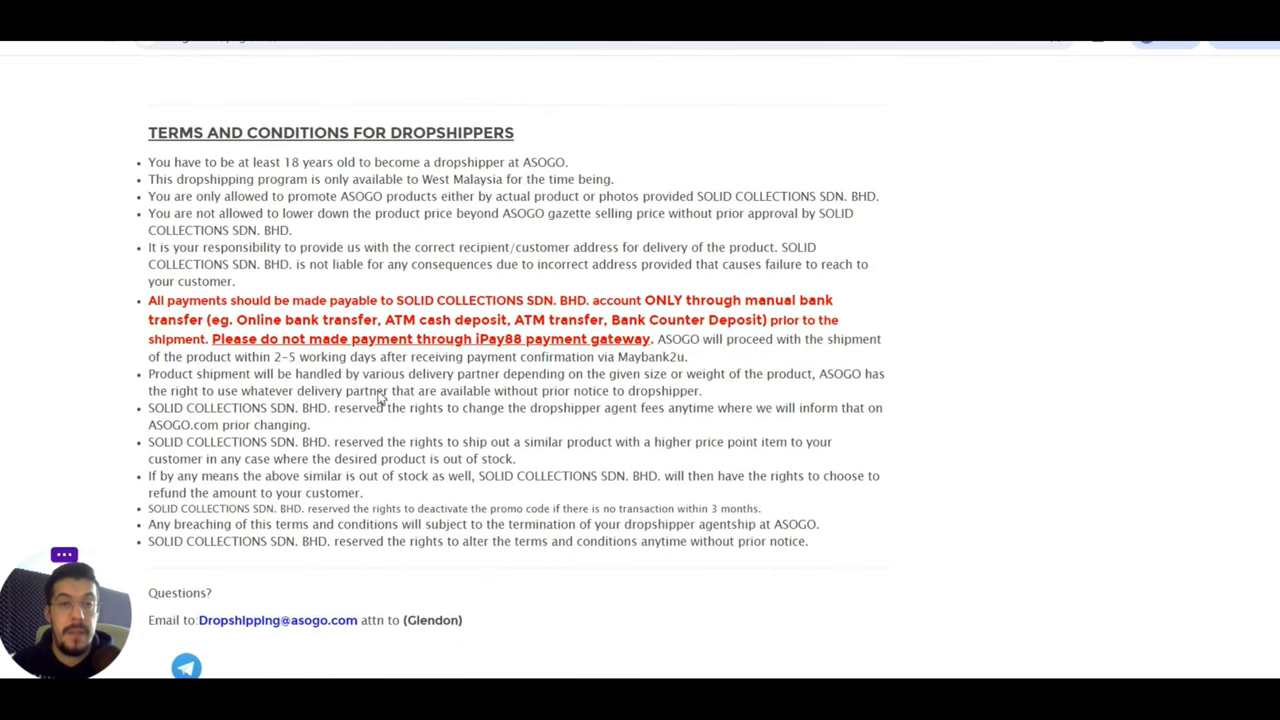
scroll(down, 3)
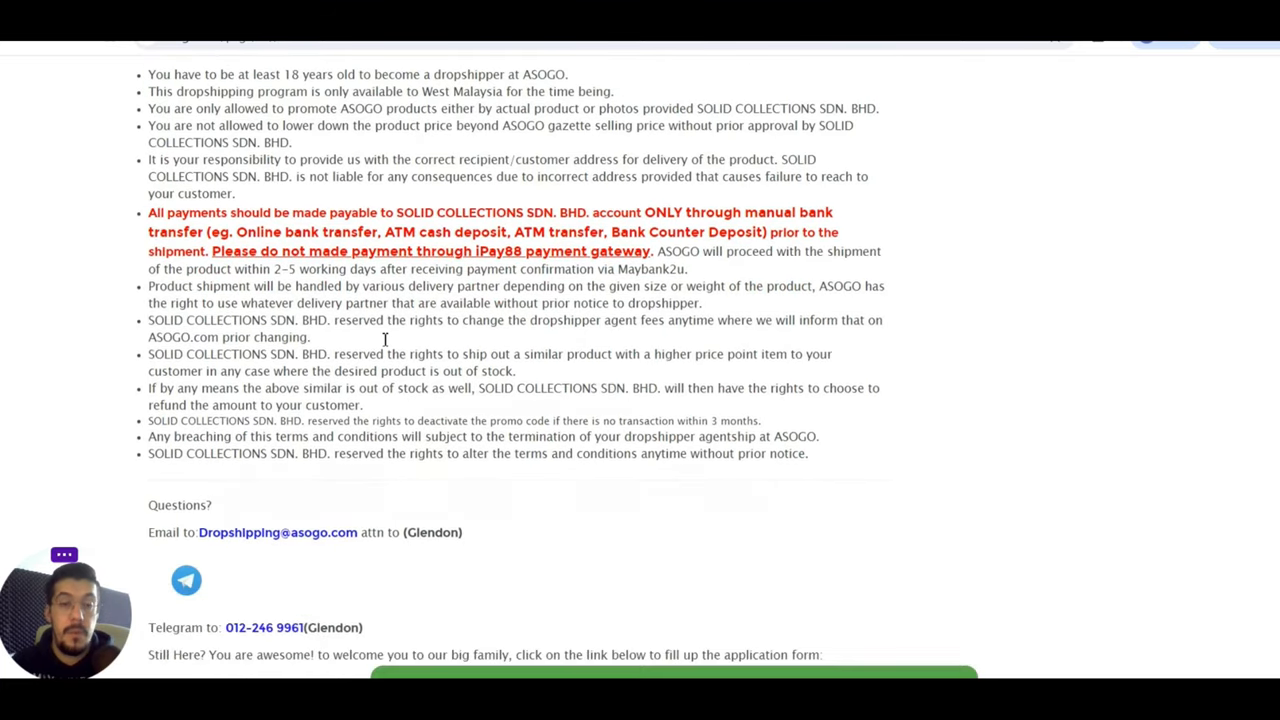
scroll(down, 3)
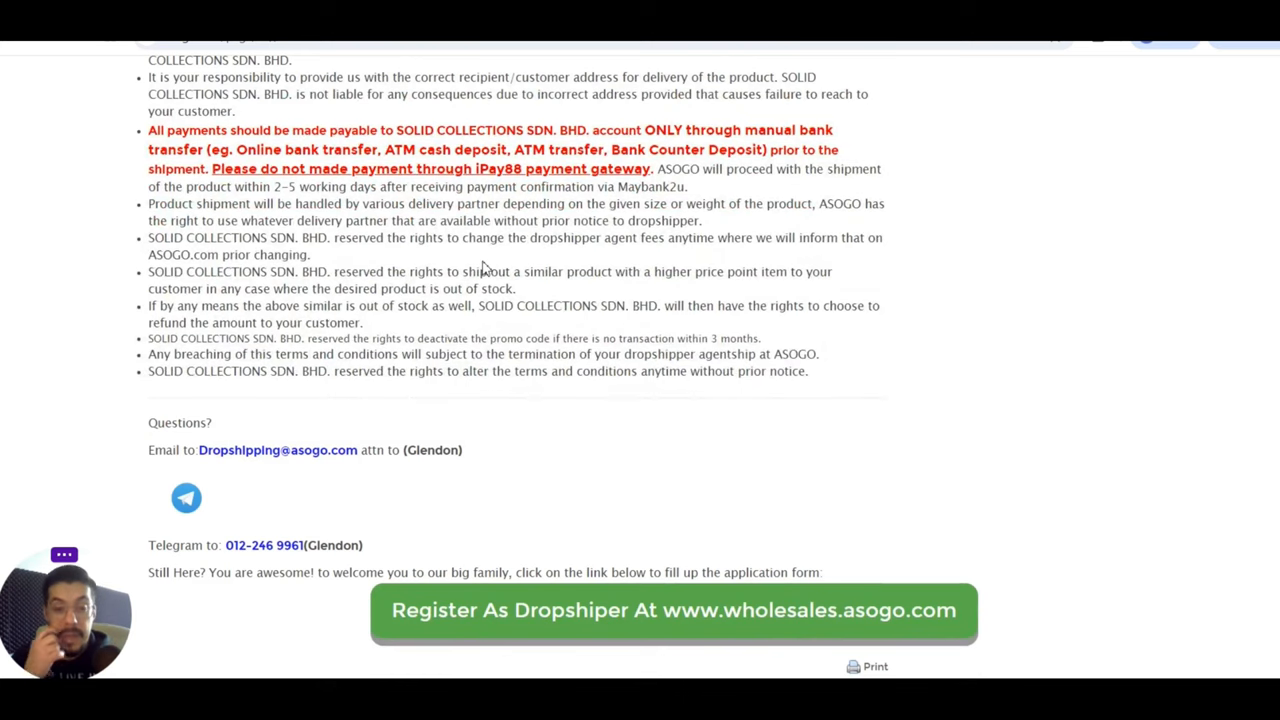
scroll(down, 3)
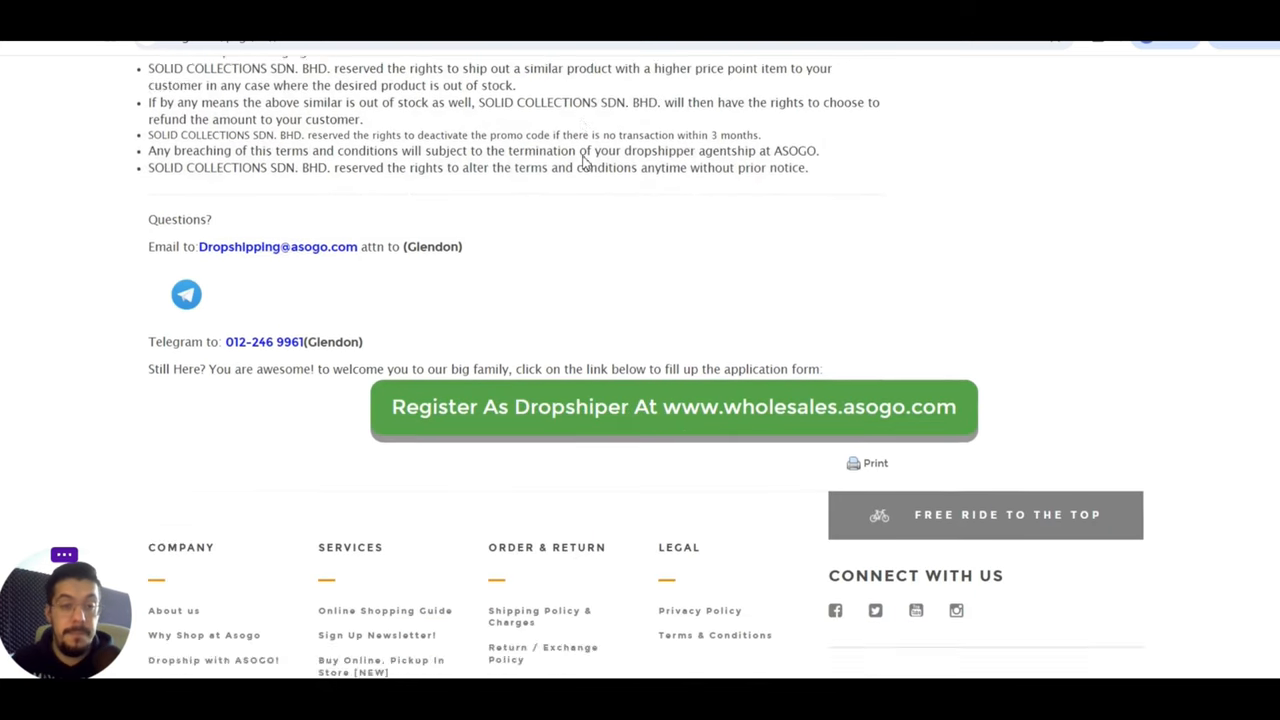
scroll(down, 3)
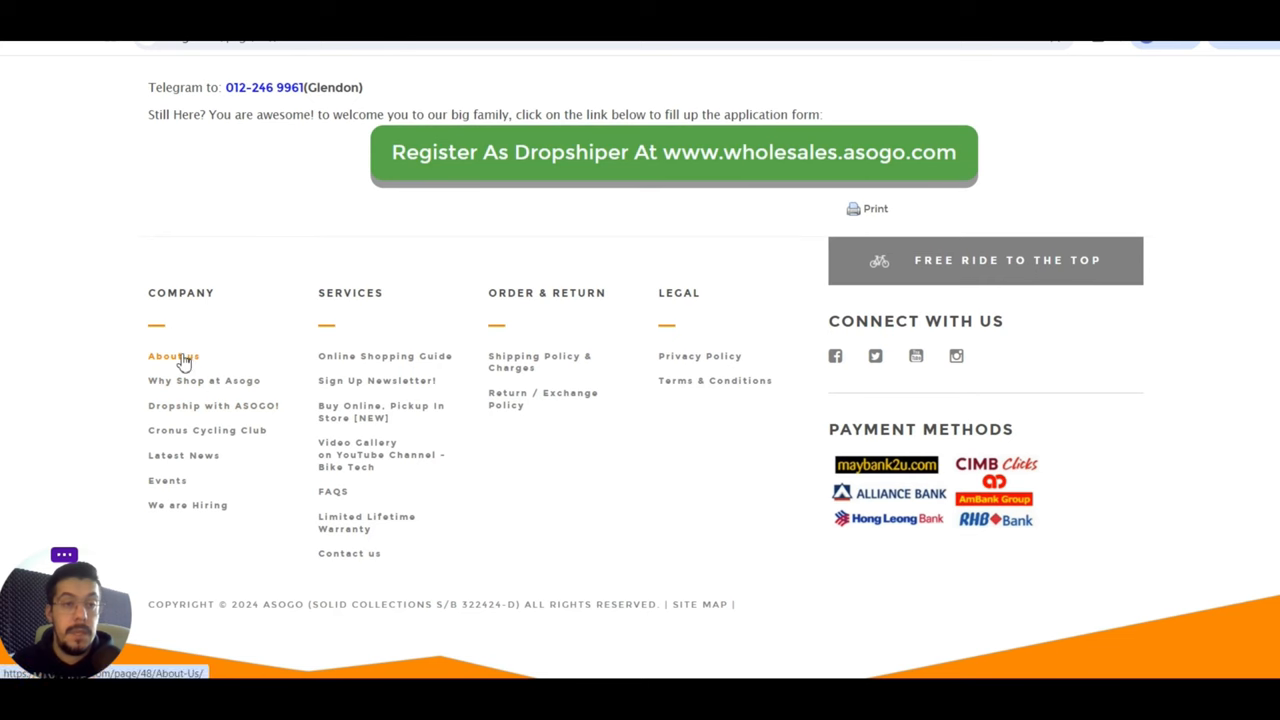
- Open ASOGO's About Us page and read brands, marketplace timeline and history to the footer
click(173, 356)
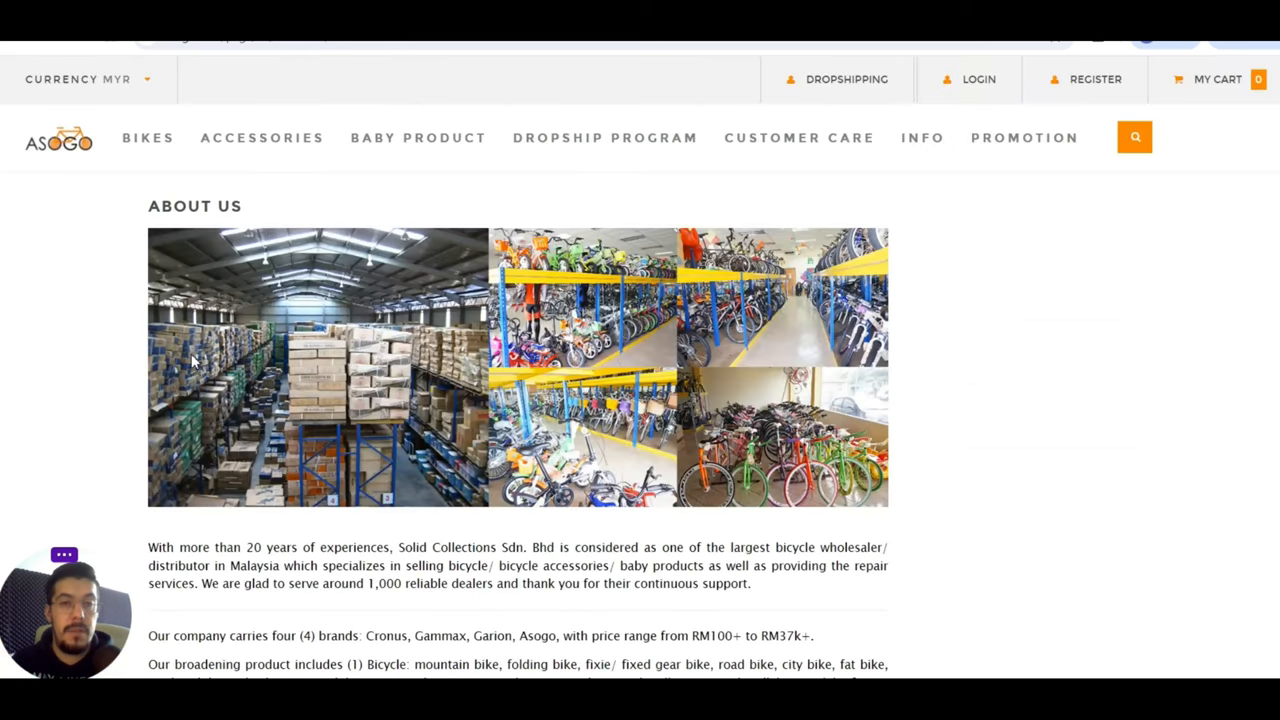
scroll(down, 3)
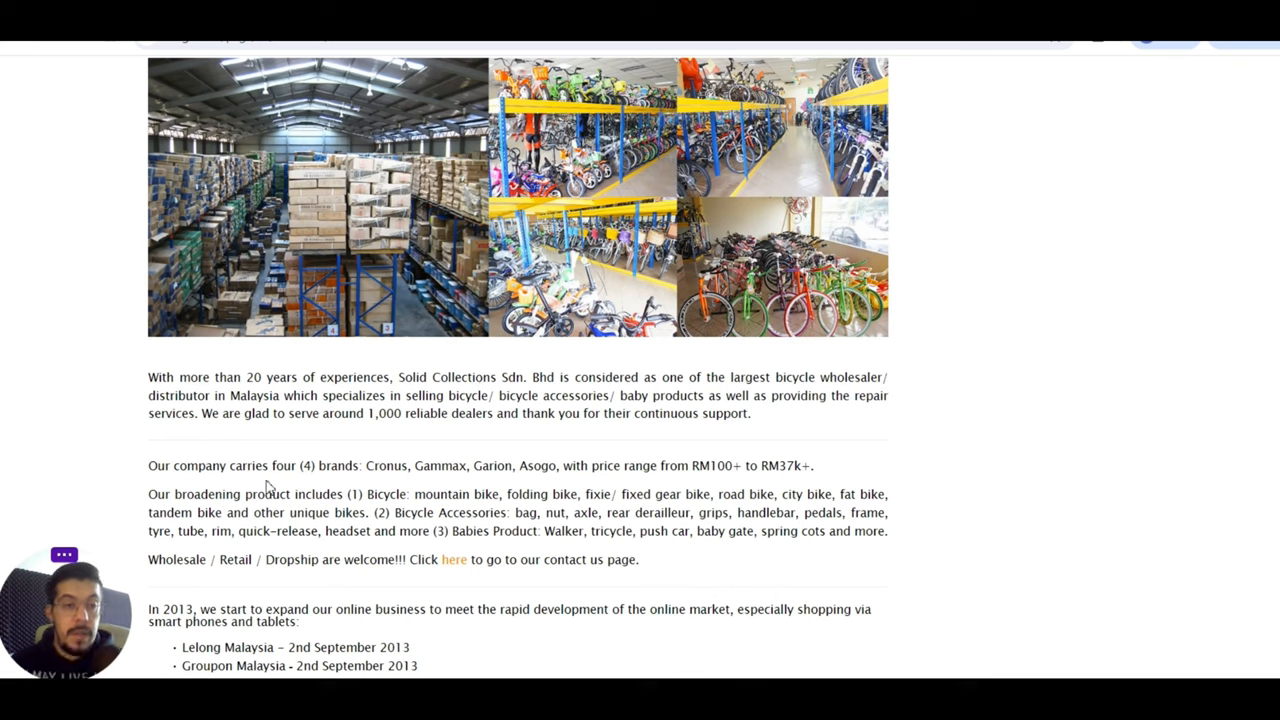
mouse_move(373, 487)
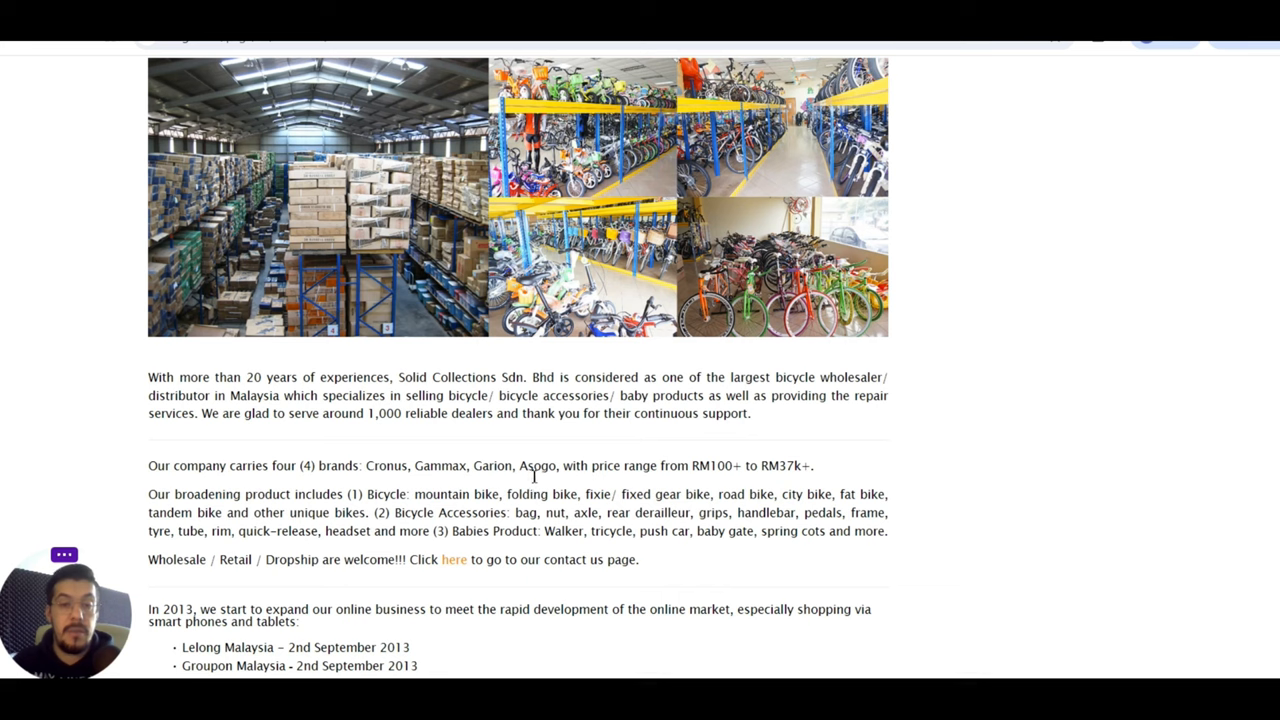
mouse_move(569, 543)
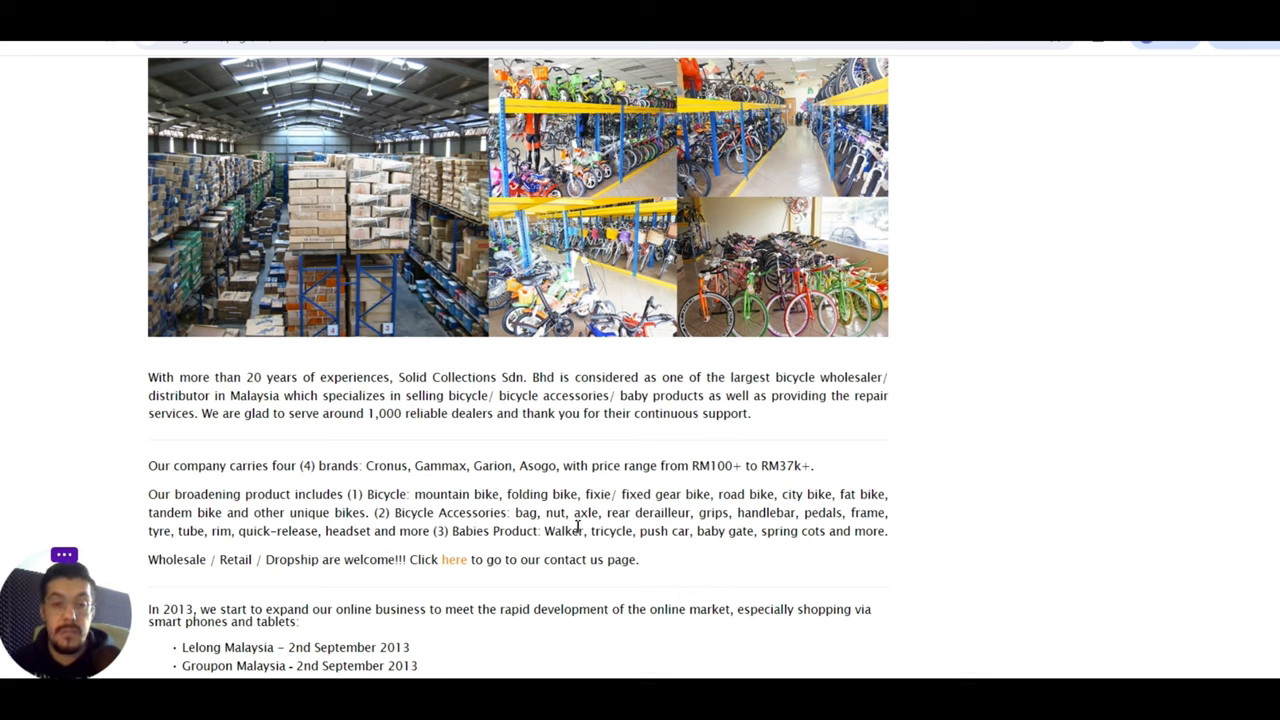
mouse_move(744, 477)
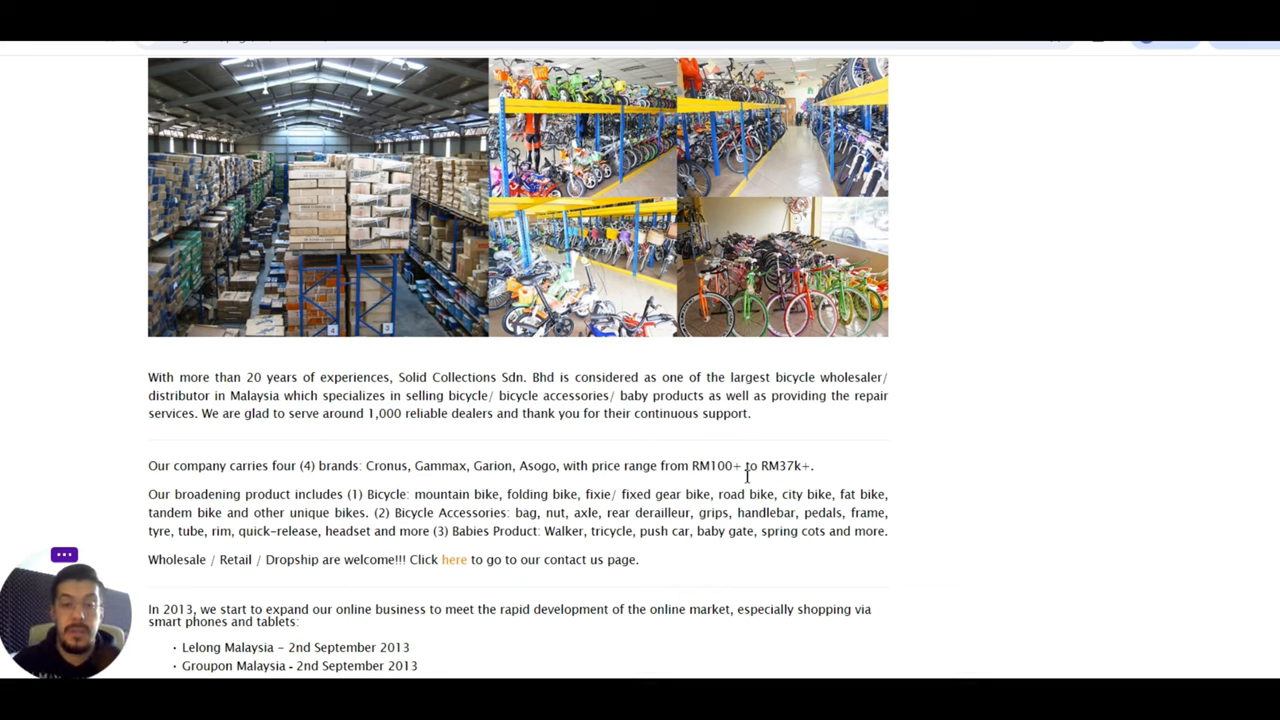
scroll(down, 3)
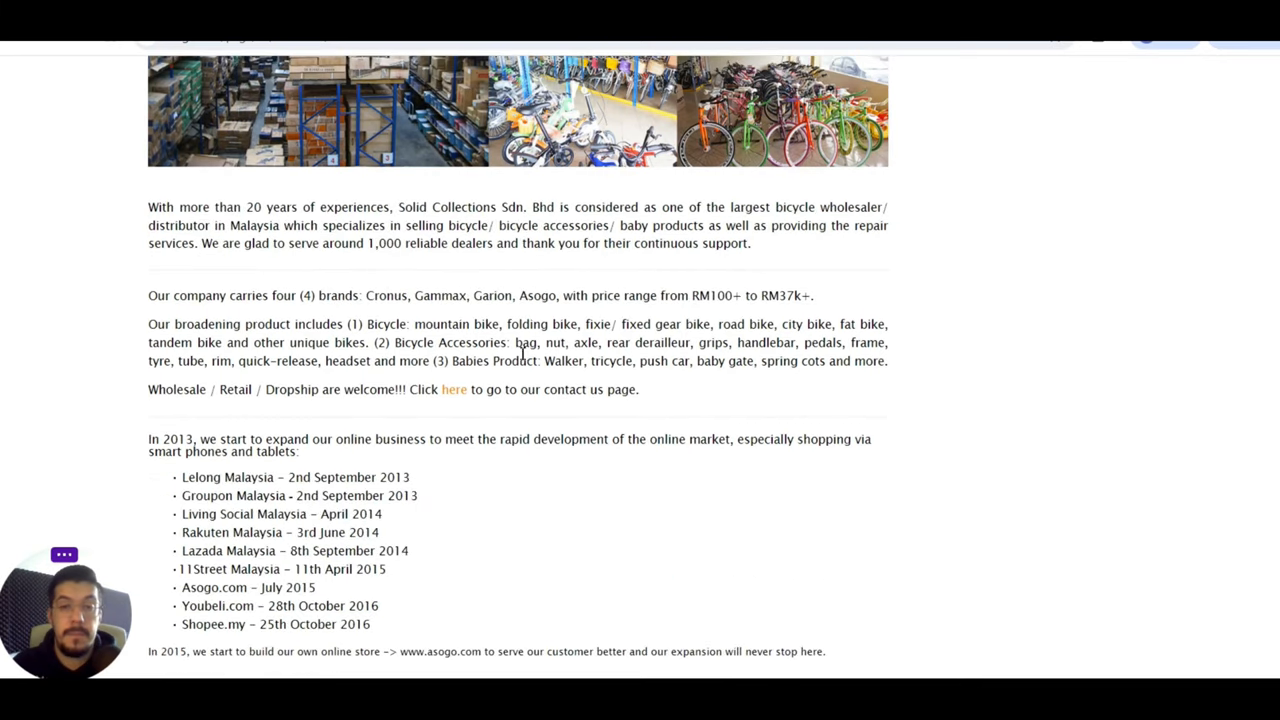
mouse_move(357, 412)
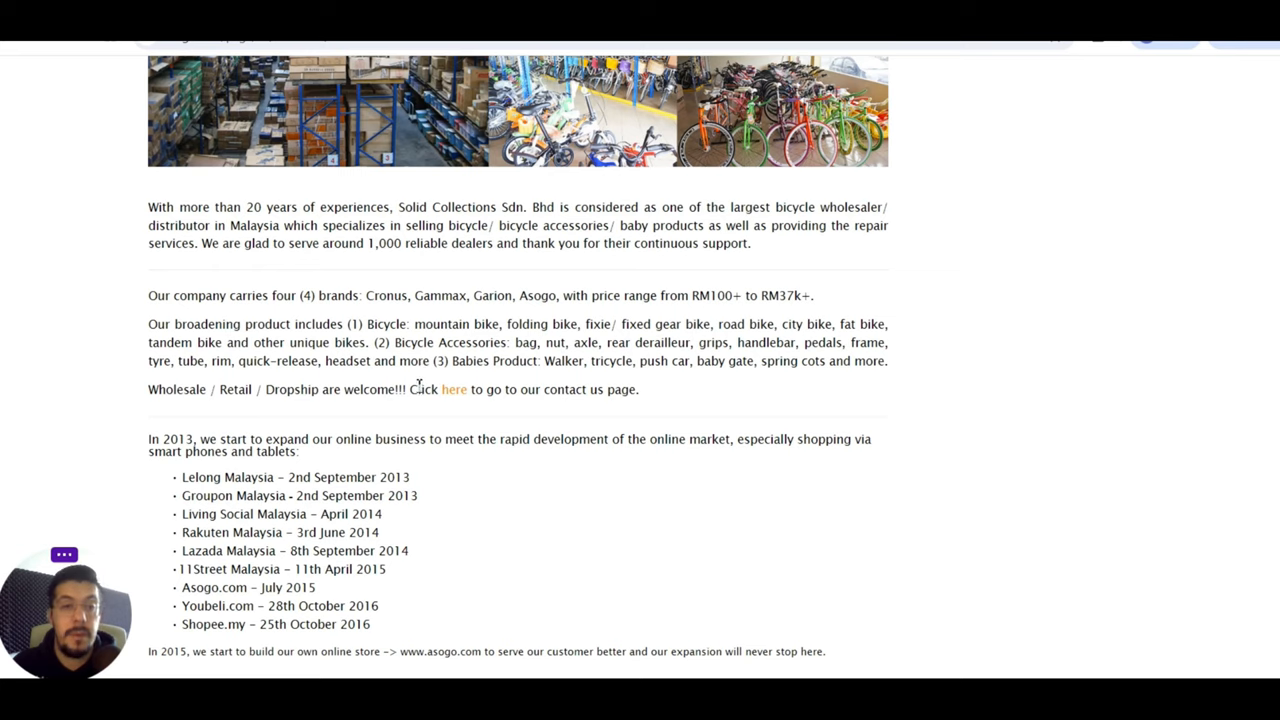
mouse_move(430, 402)
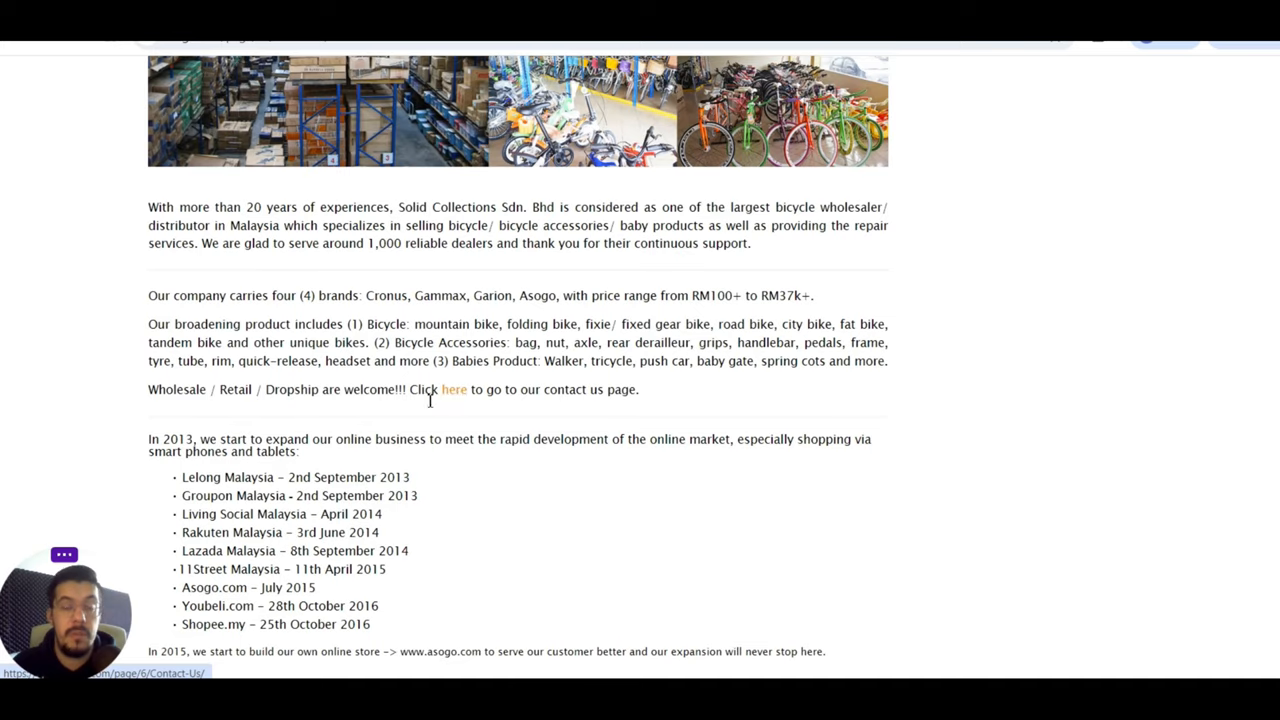
scroll(down, 3)
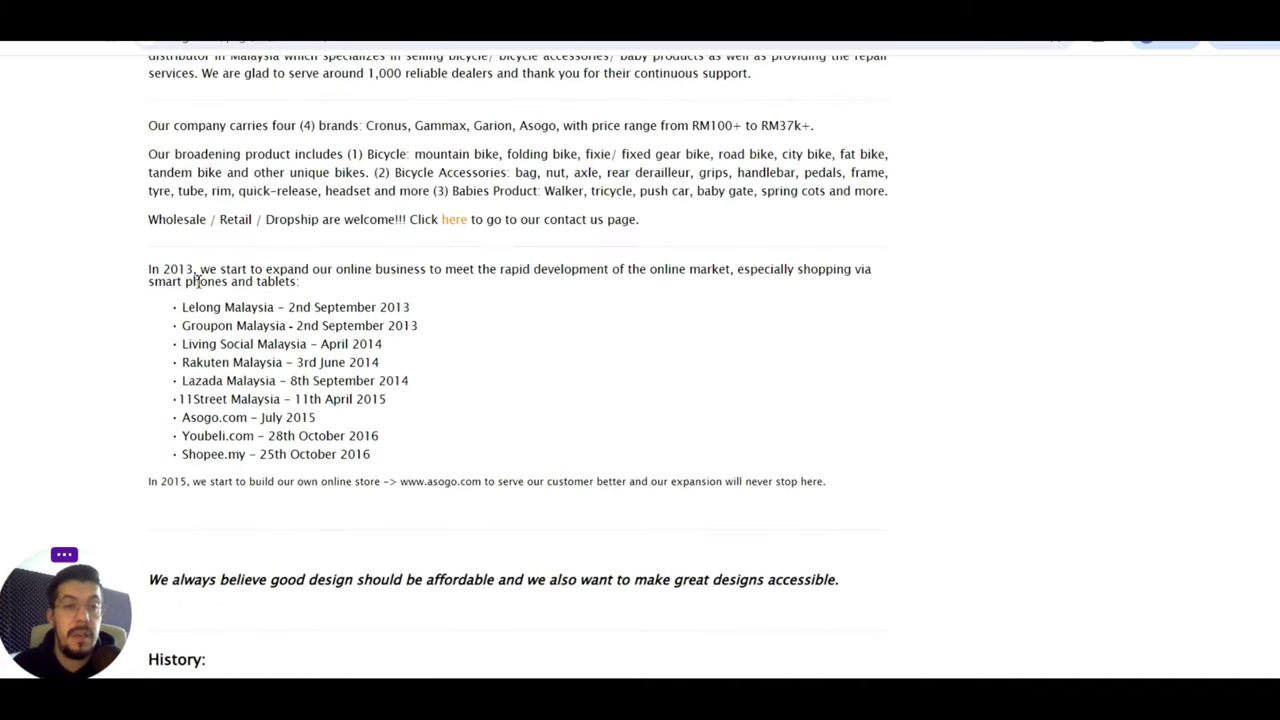
scroll(down, 3)
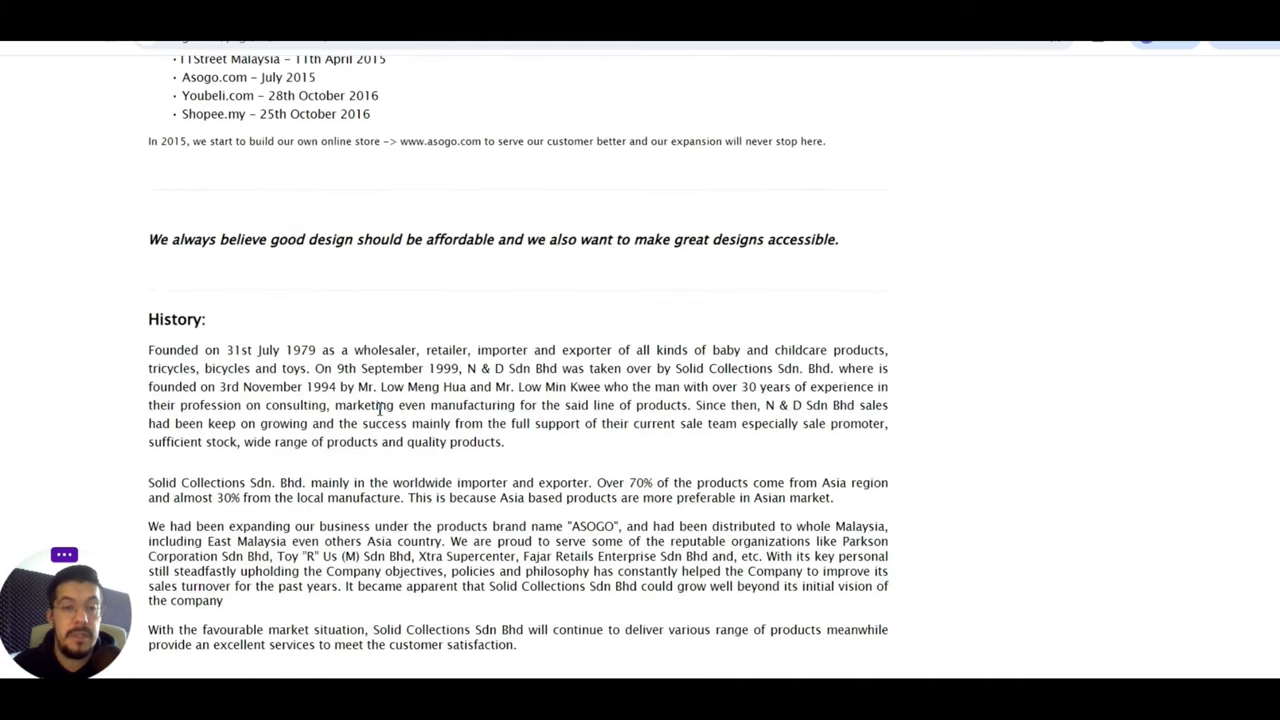
scroll(down, 3)
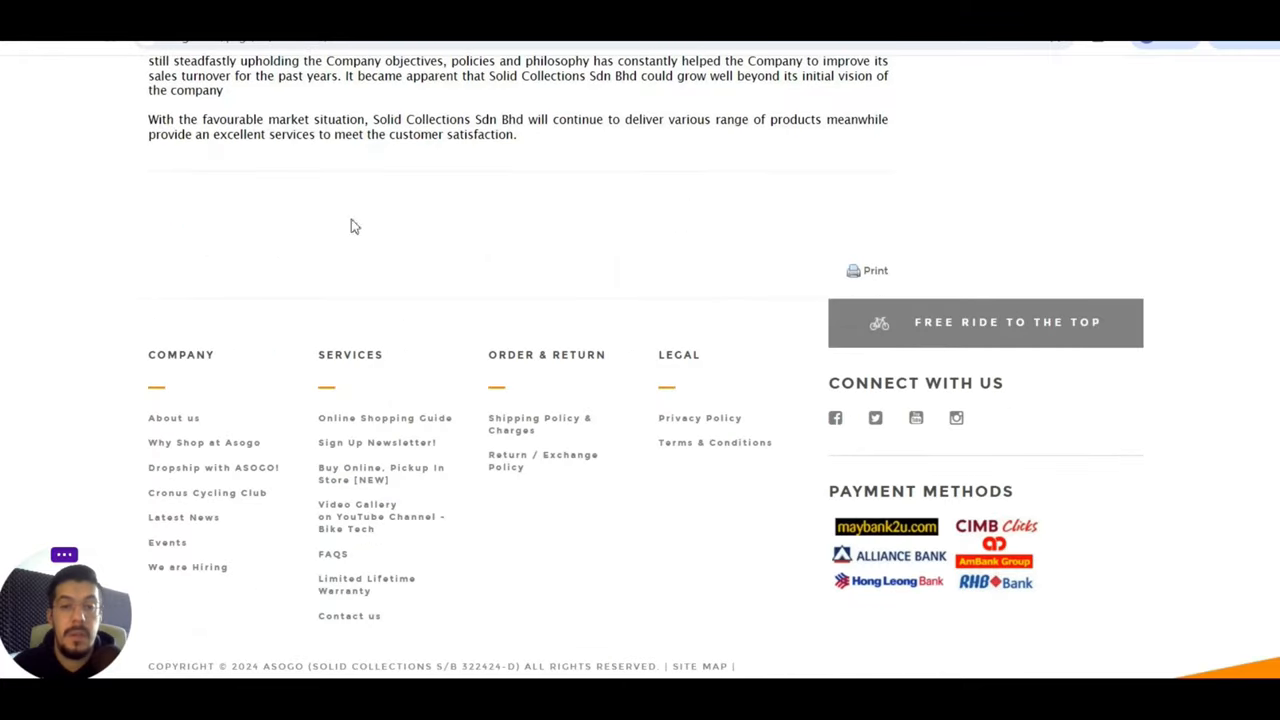
scroll(up, 3)
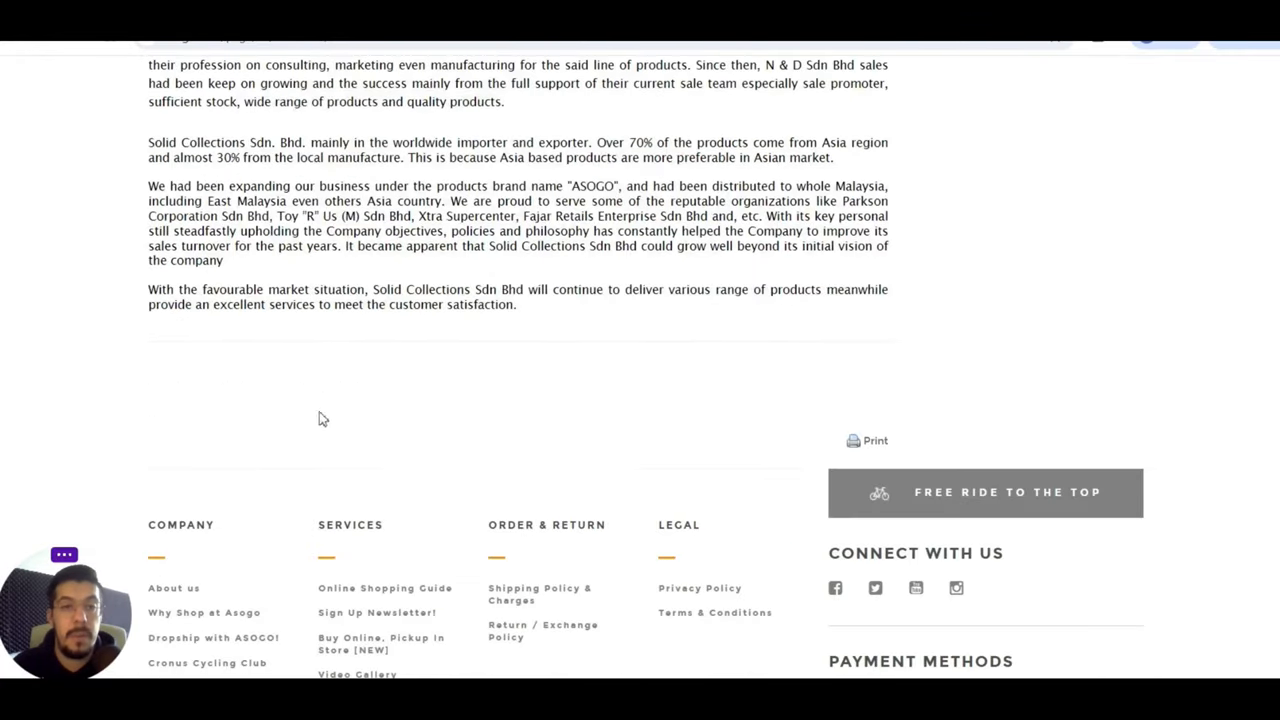
scroll(down, 3)
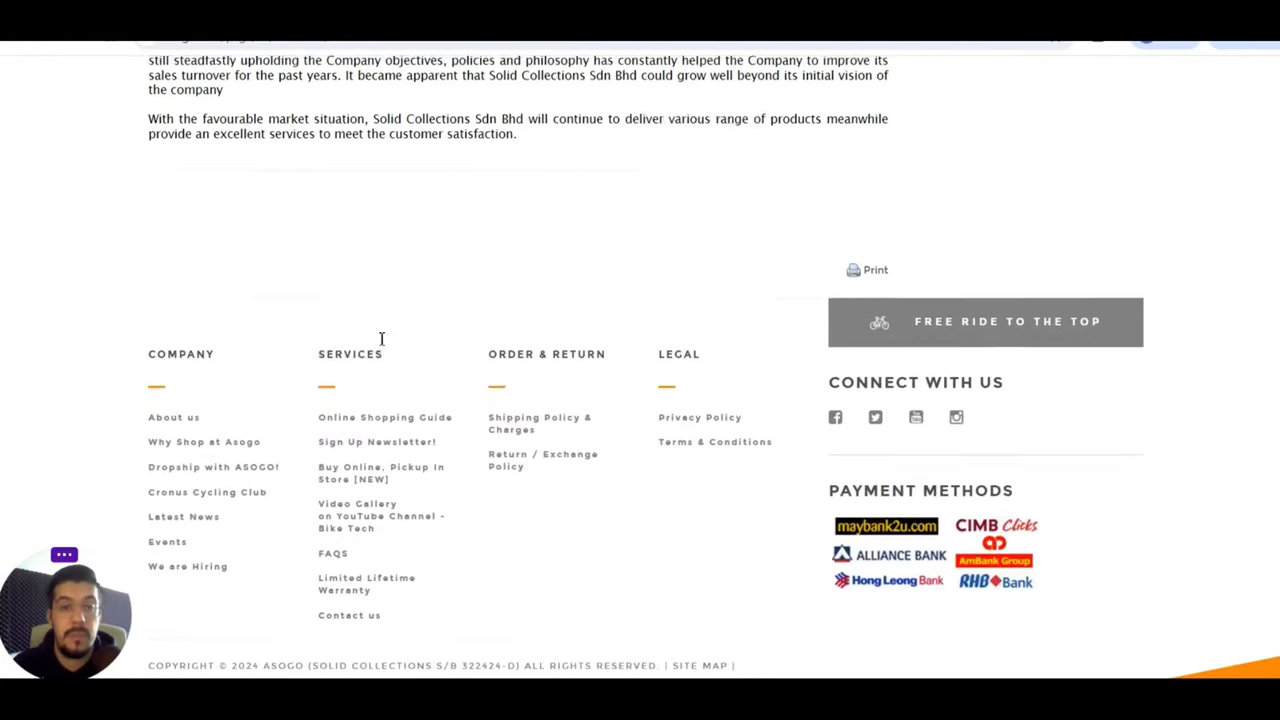
scroll(down, 3)
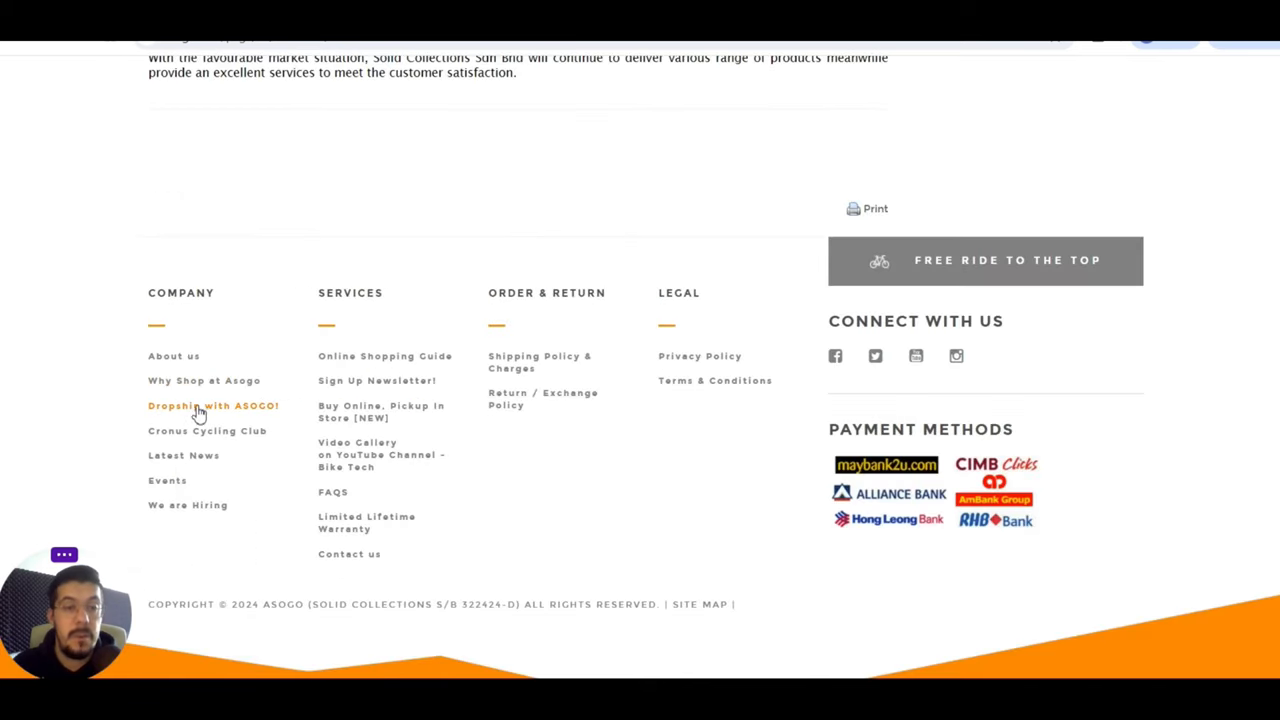
mouse_move(197, 408)
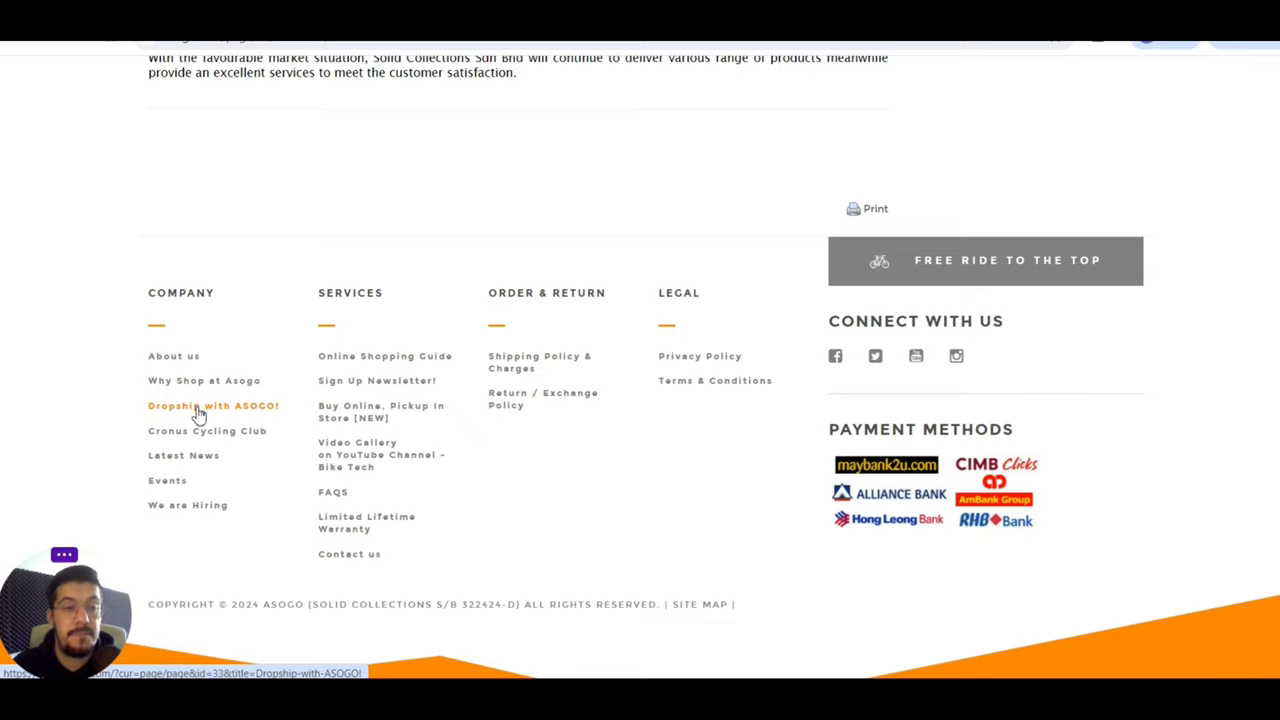
- Open 'Dropship with ASOGO!' from the footer and scroll to the Register As Dropshipper link
click(213, 406)
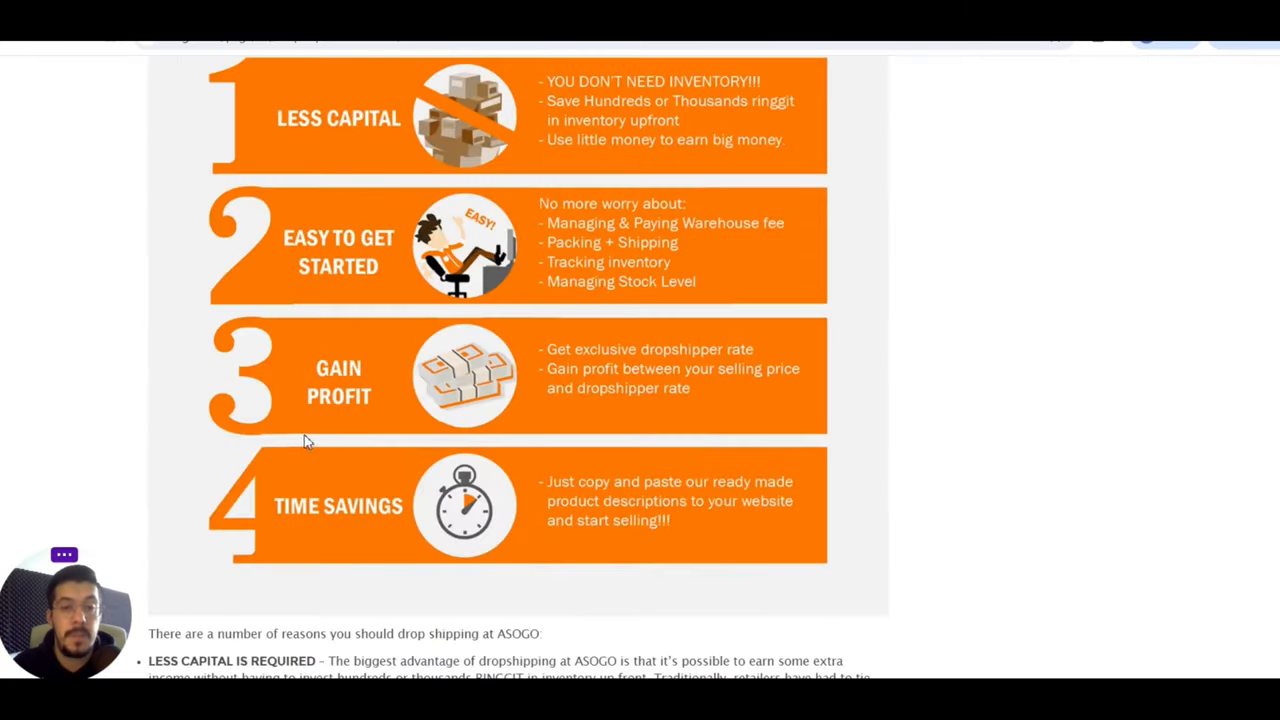
scroll(down, 3)
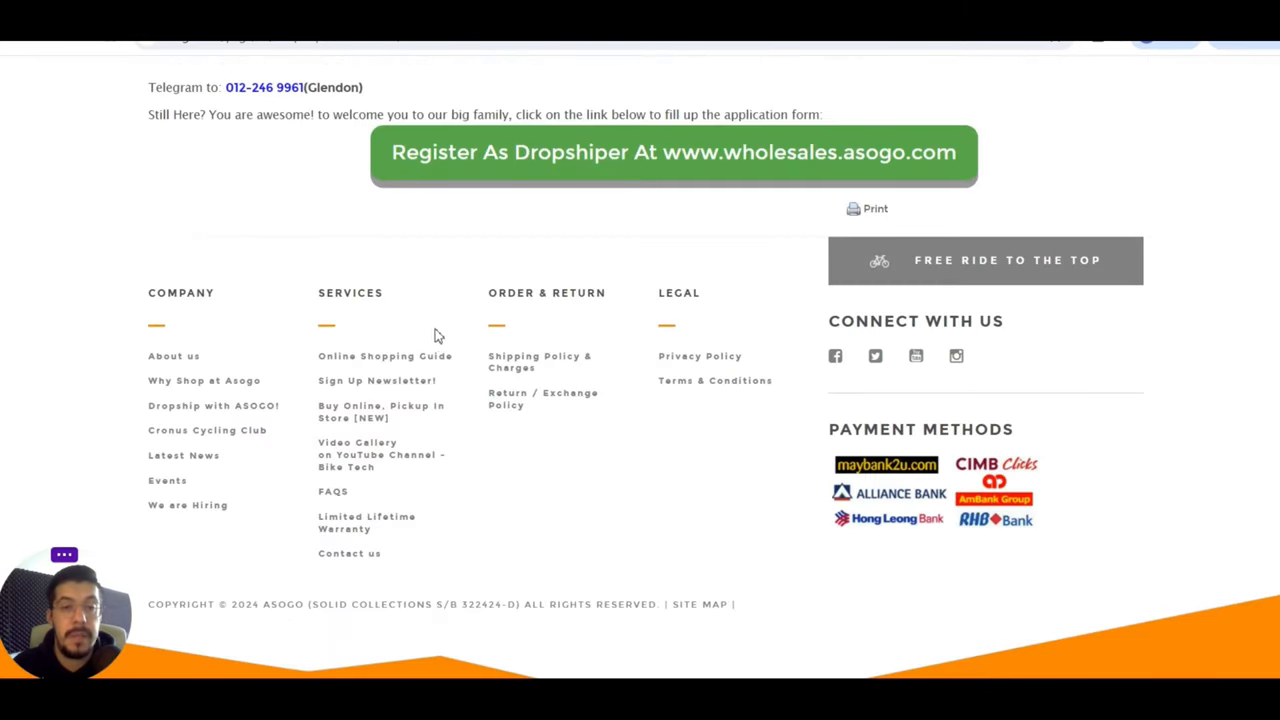
mouse_move(394, 405)
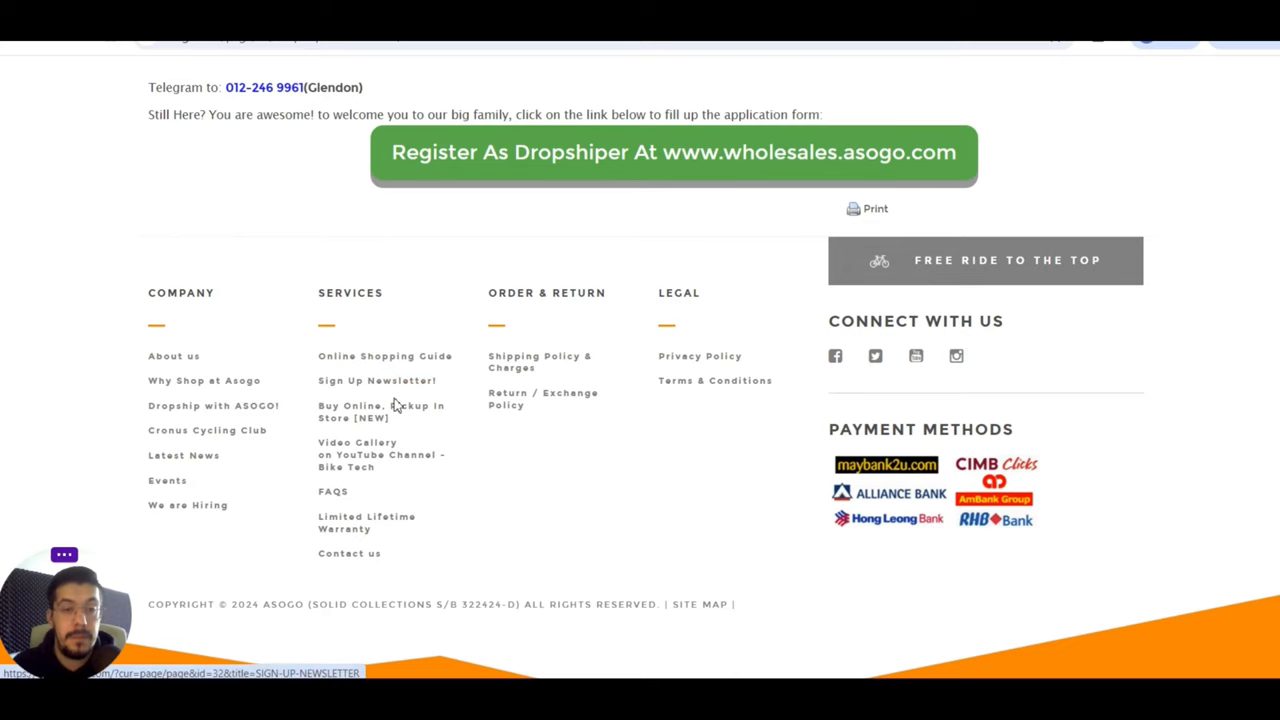
mouse_move(399, 418)
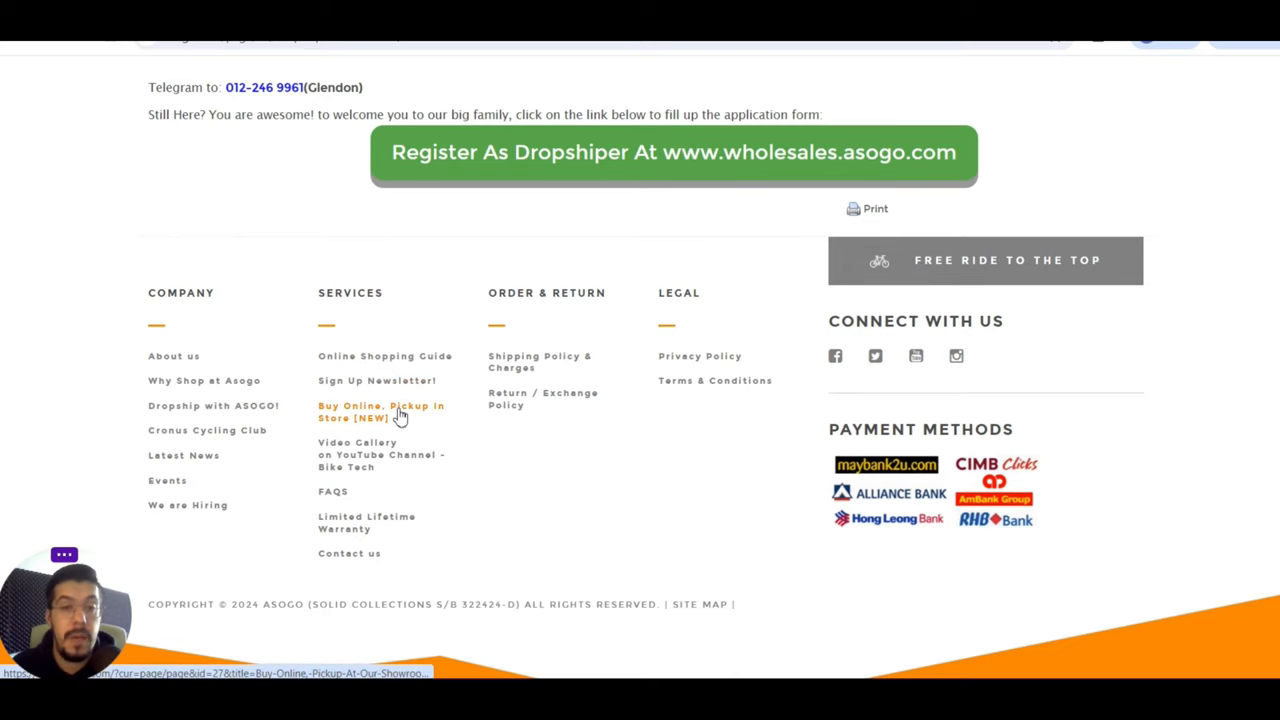
mouse_move(405, 470)
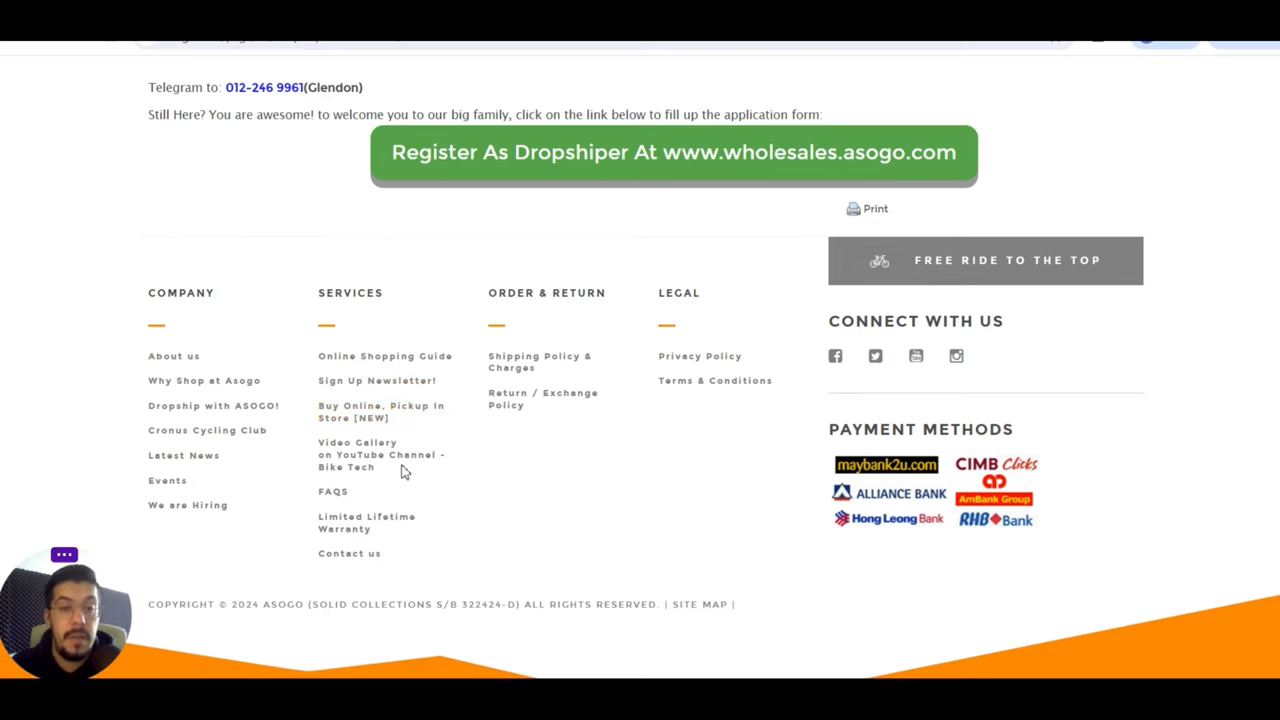
mouse_move(334, 491)
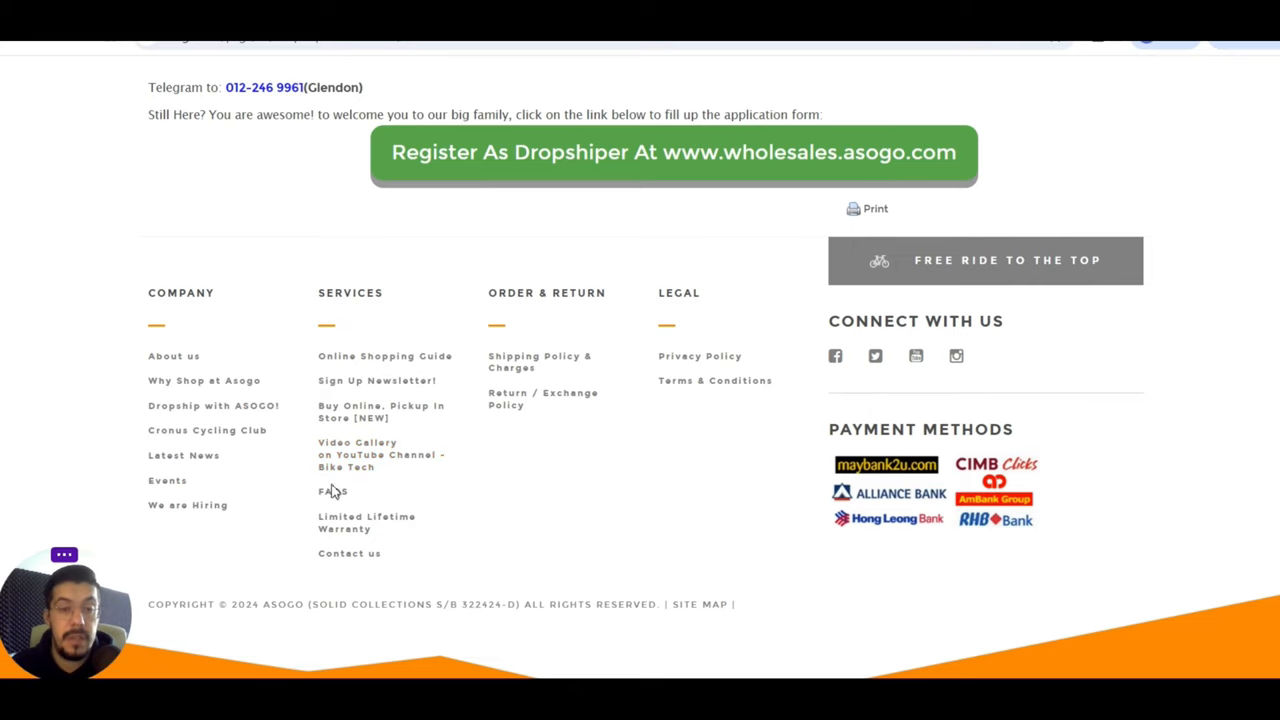
mouse_move(331, 502)
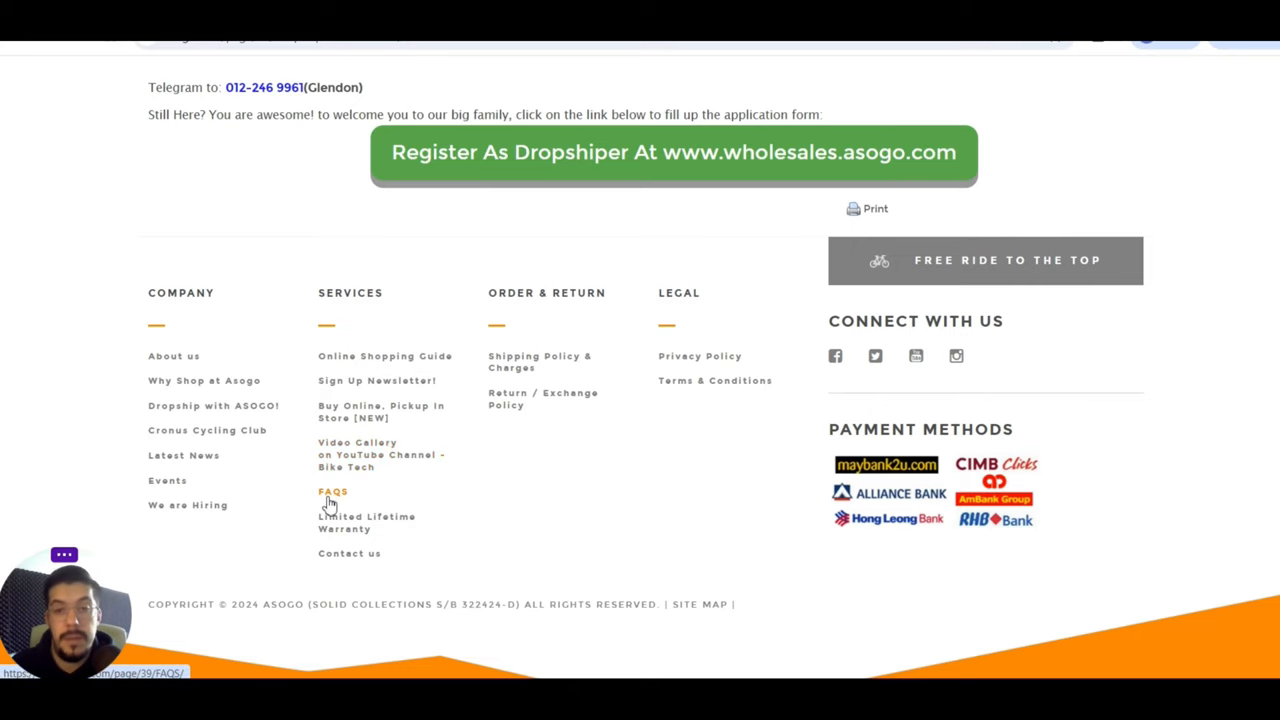
- Browse ASOGO's shipping and refund FAQs, then return to the Dropship Program page
click(333, 491)
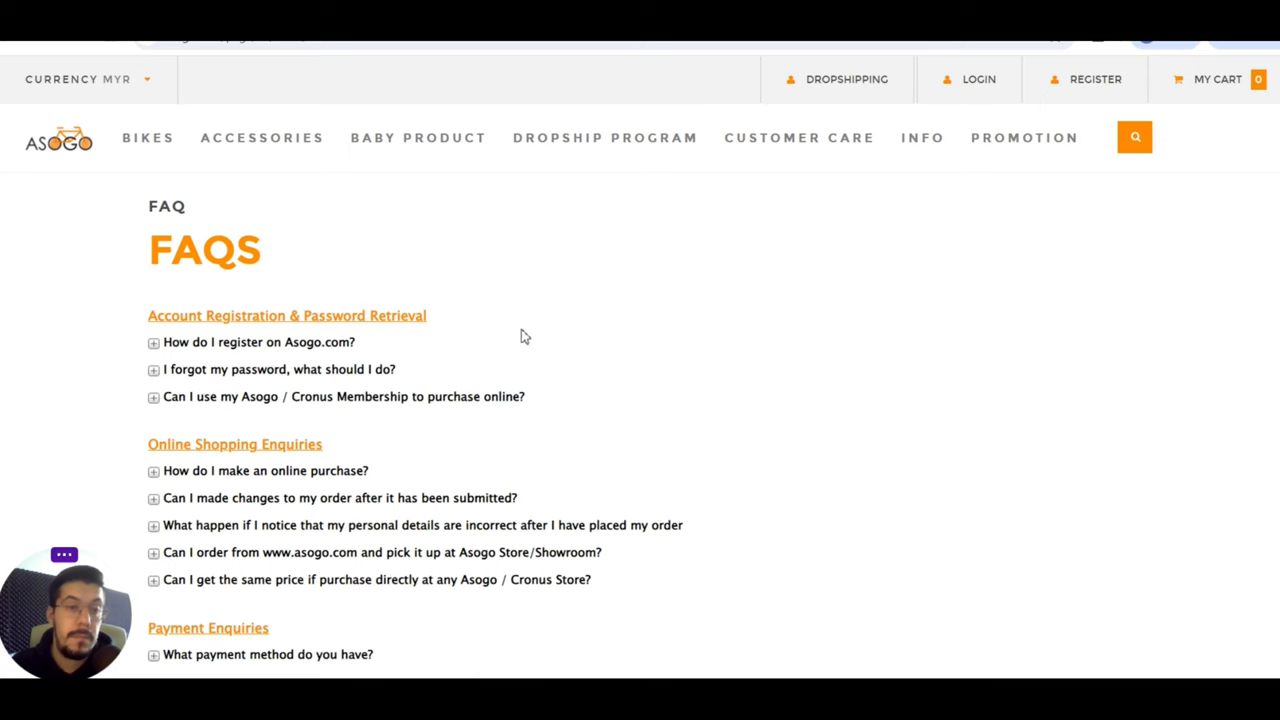
scroll(down, 3)
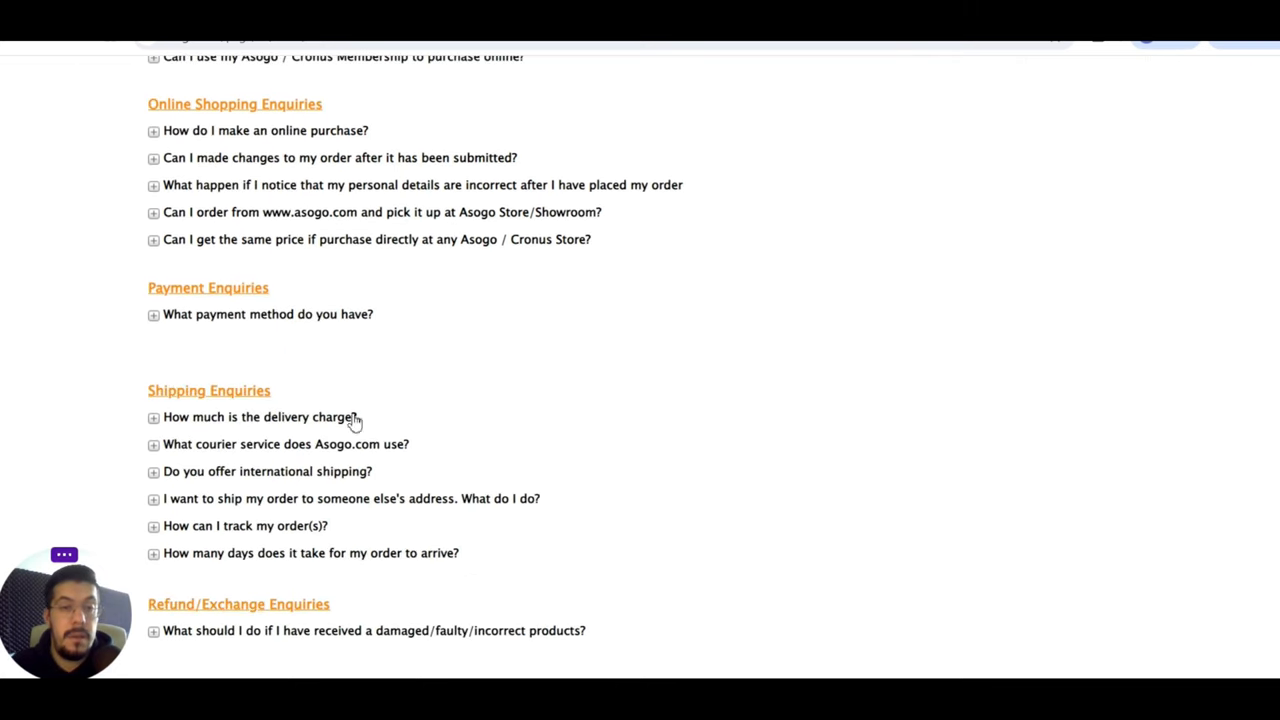
scroll(down, 3)
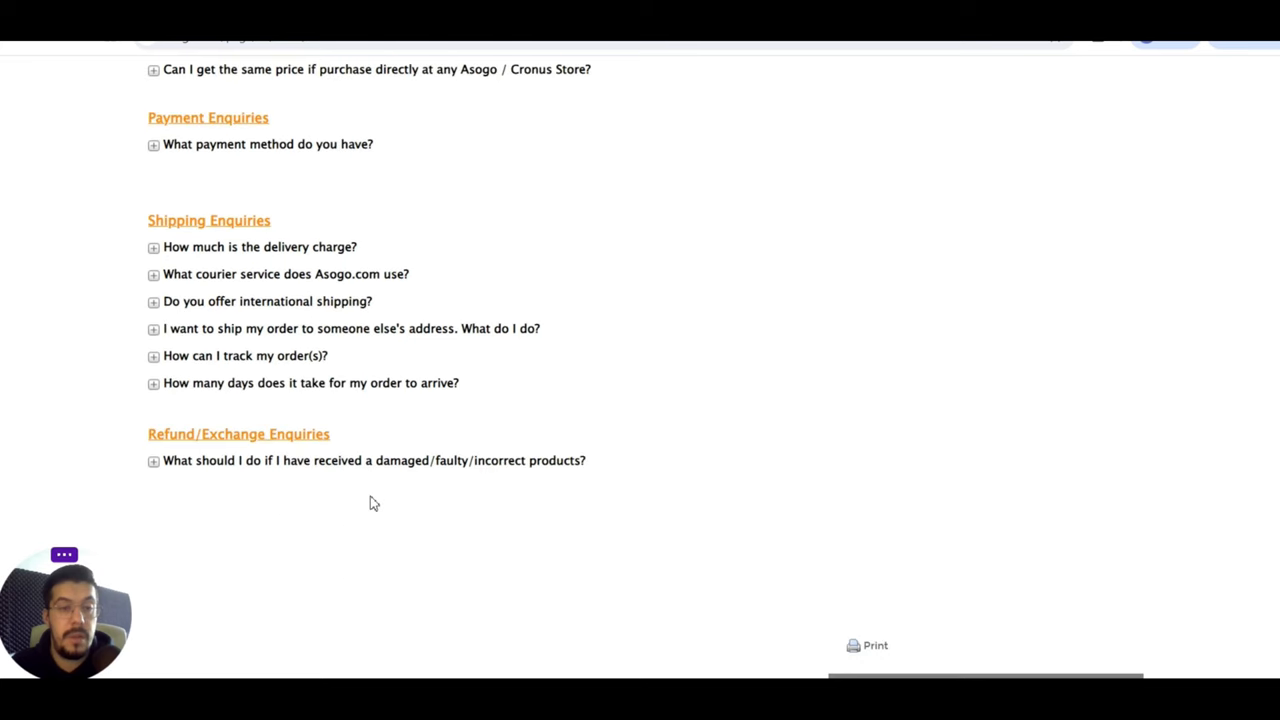
scroll(up, 3)
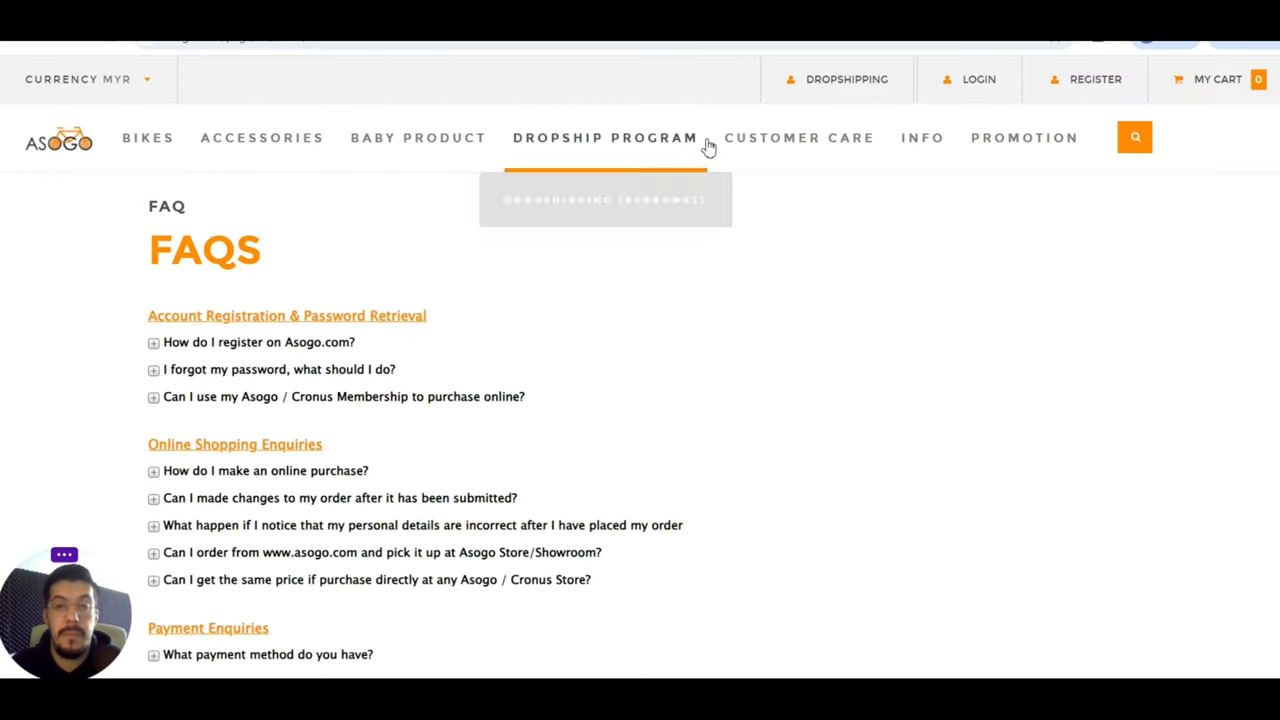
click(604, 137)
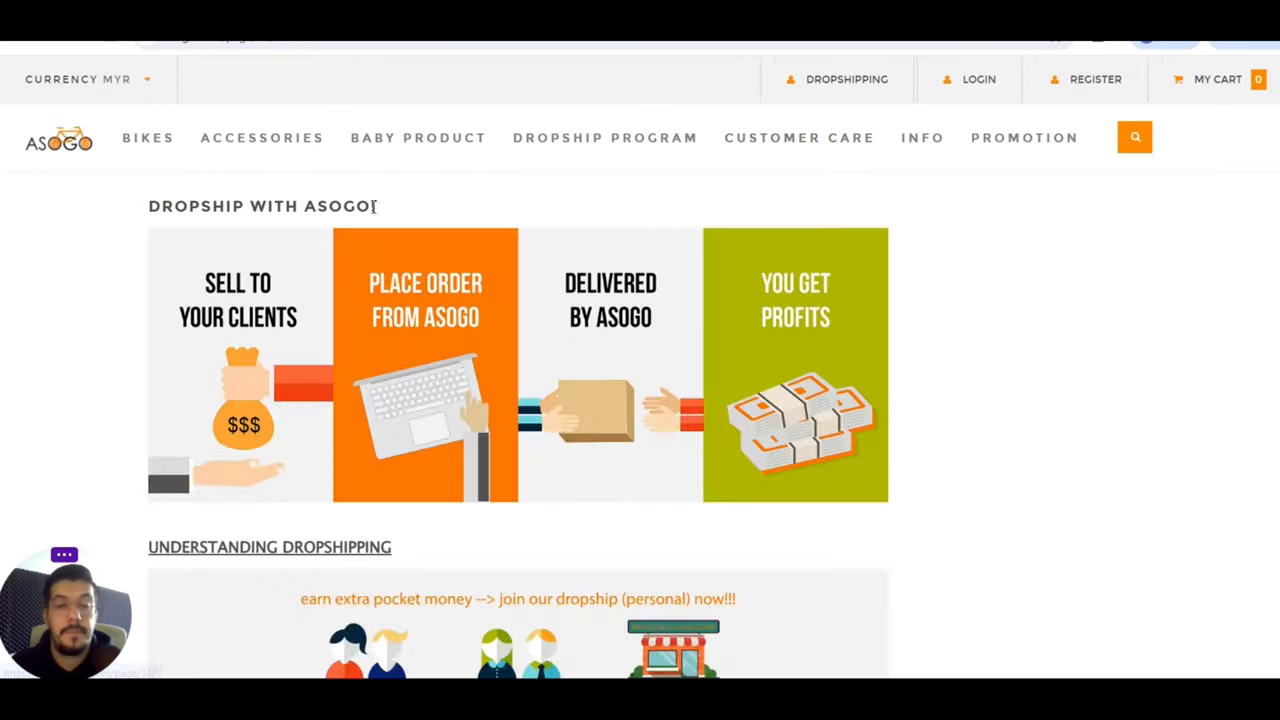
scroll(down, 3)
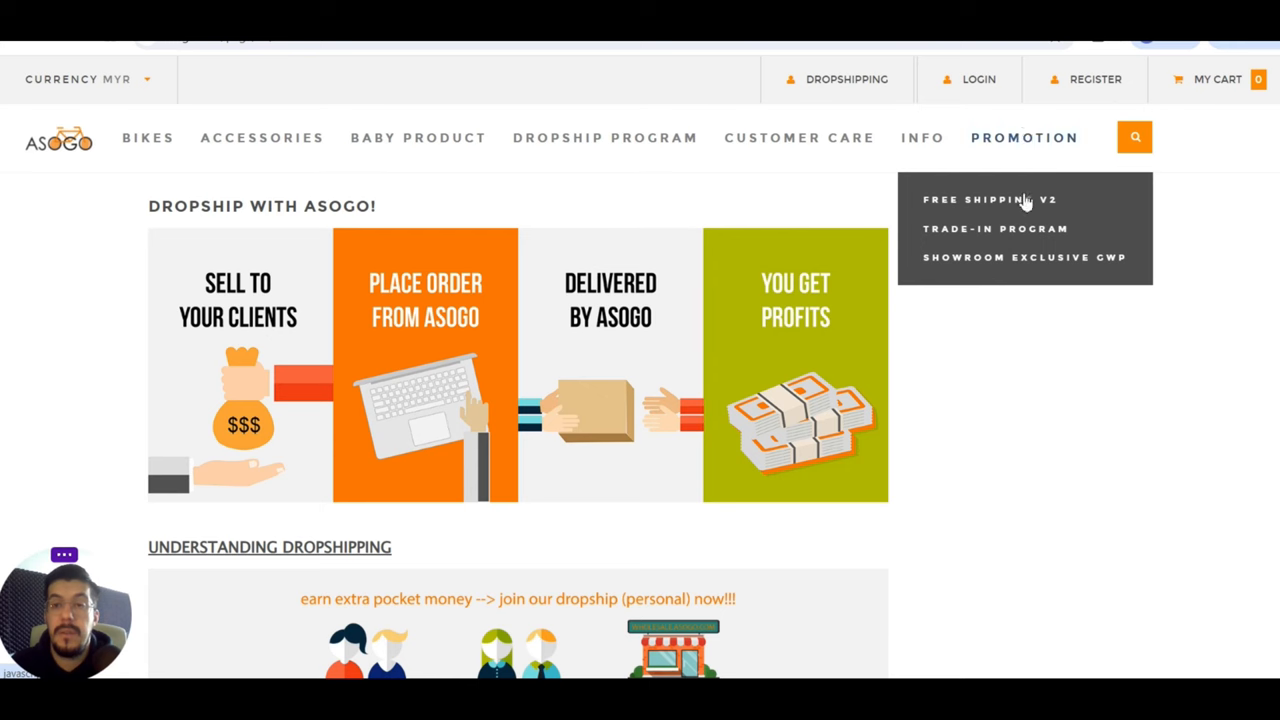
- Open the Trade-In Program promotion page and read its terms down to the footer
click(993, 228)
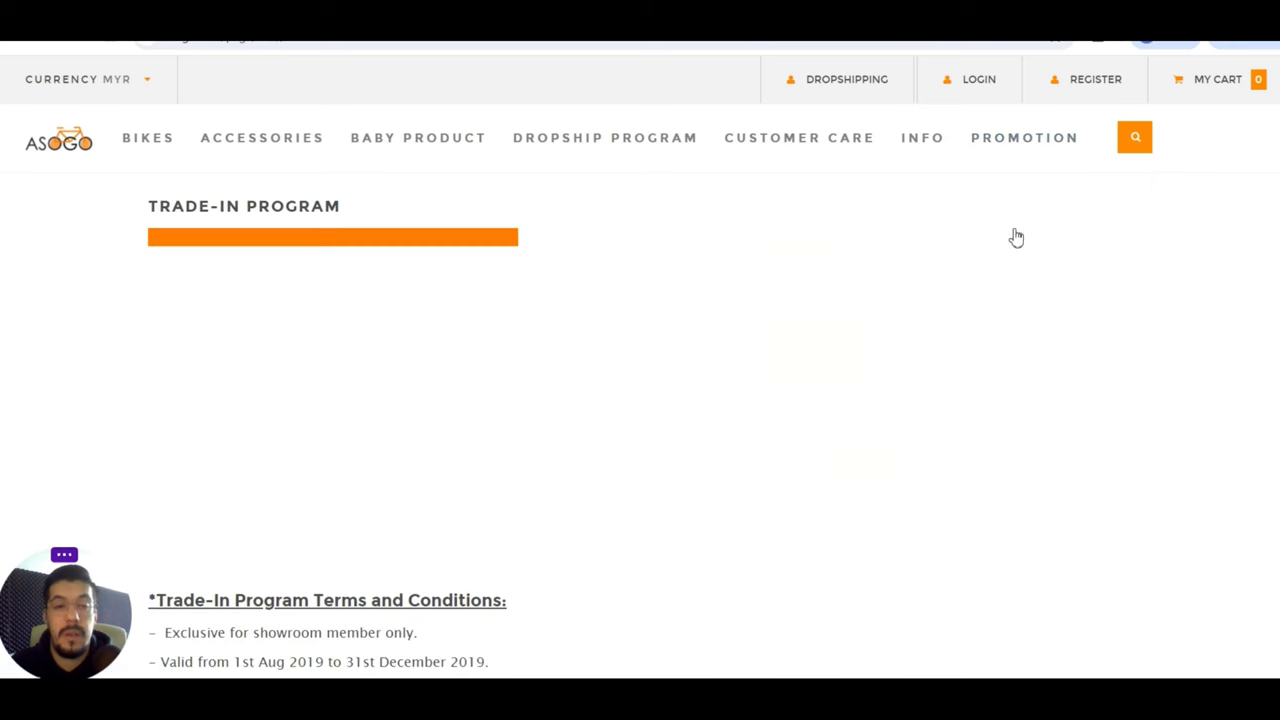
scroll(down, 3)
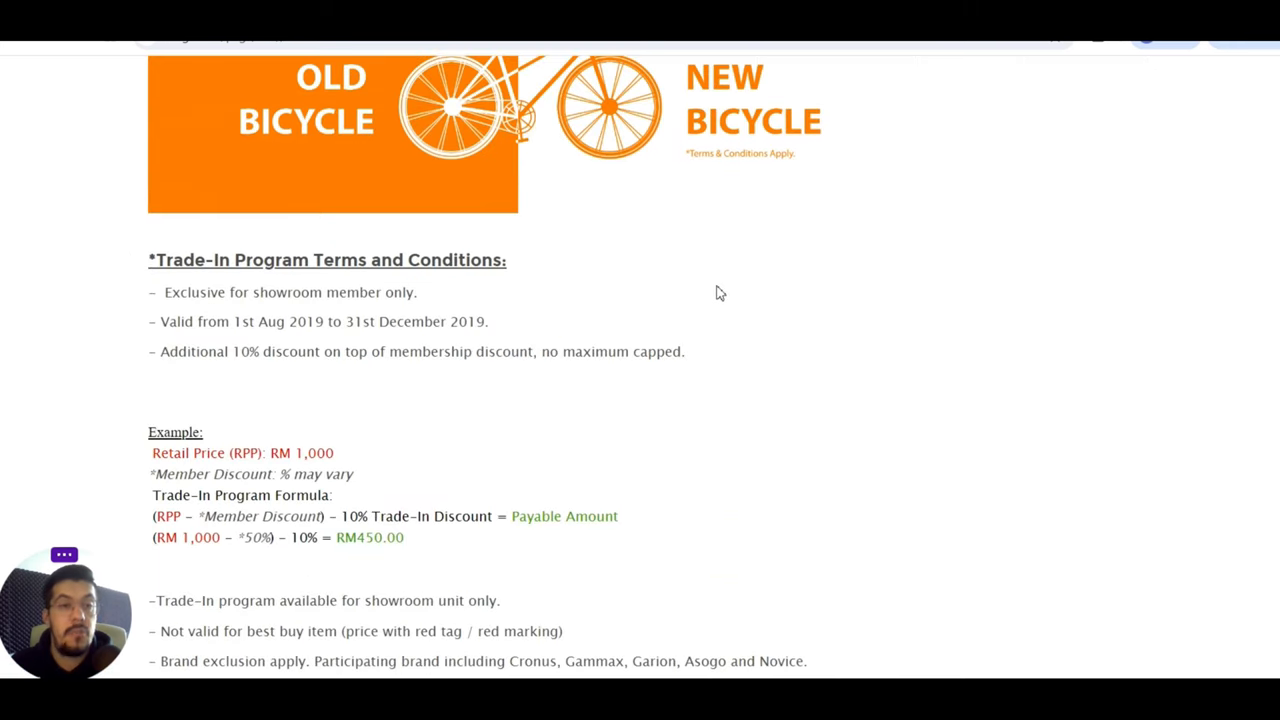
mouse_move(568, 295)
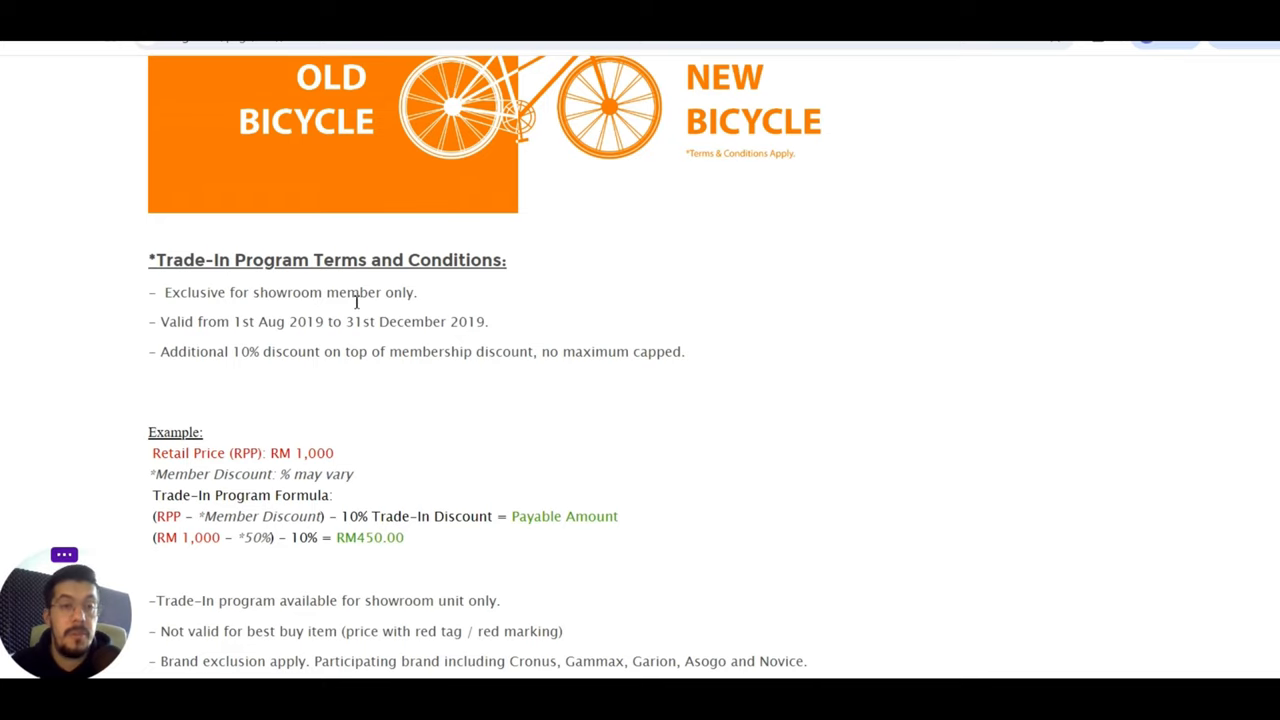
scroll(down, 3)
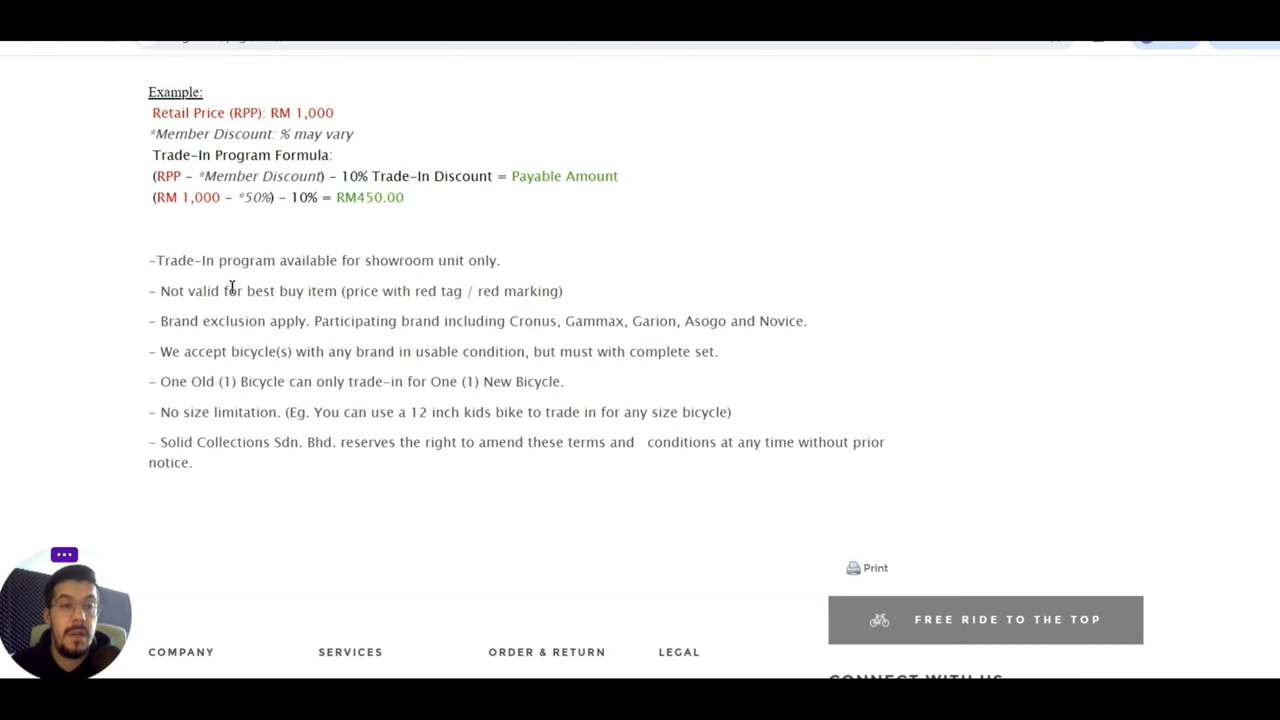
scroll(up, 3)
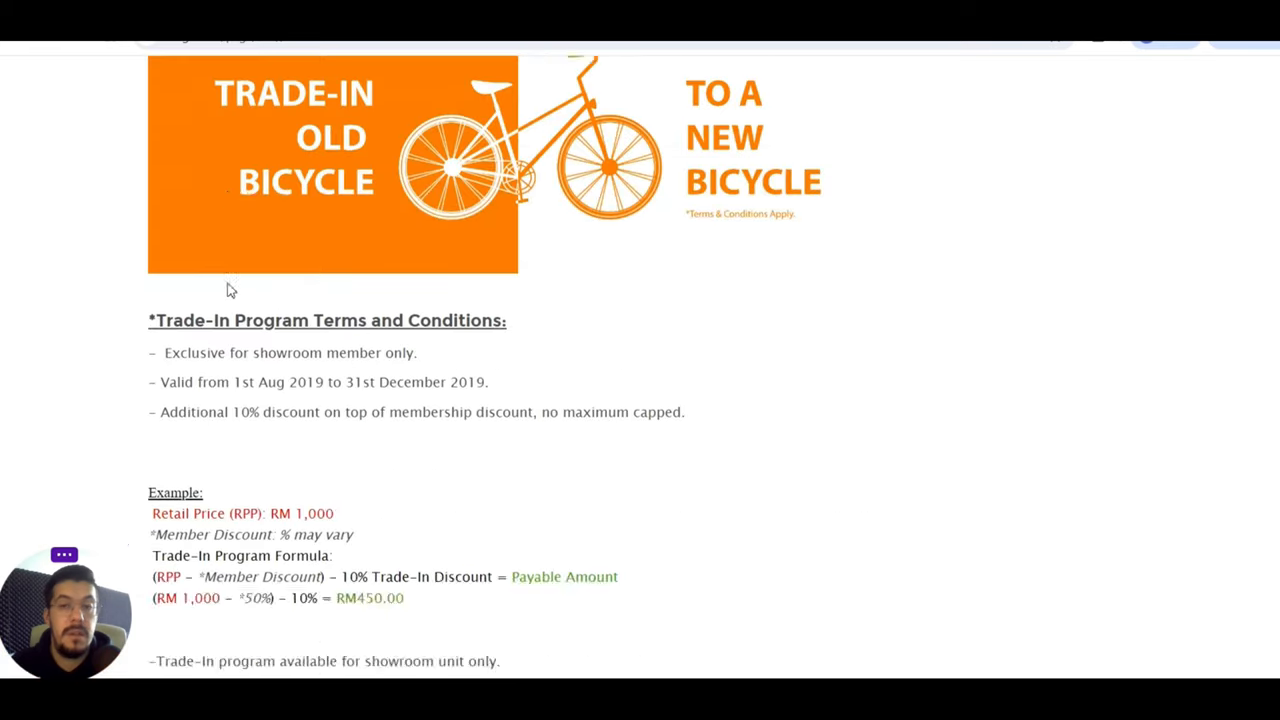
scroll(down, 3)
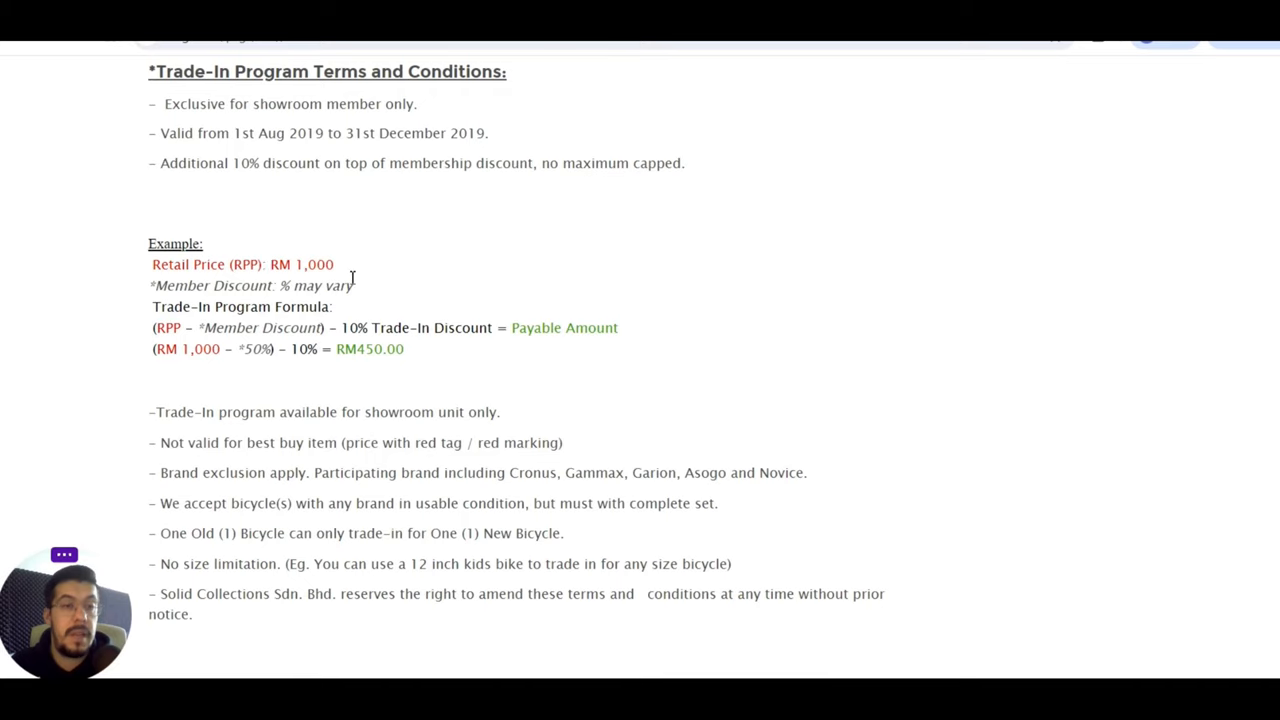
scroll(down, 3)
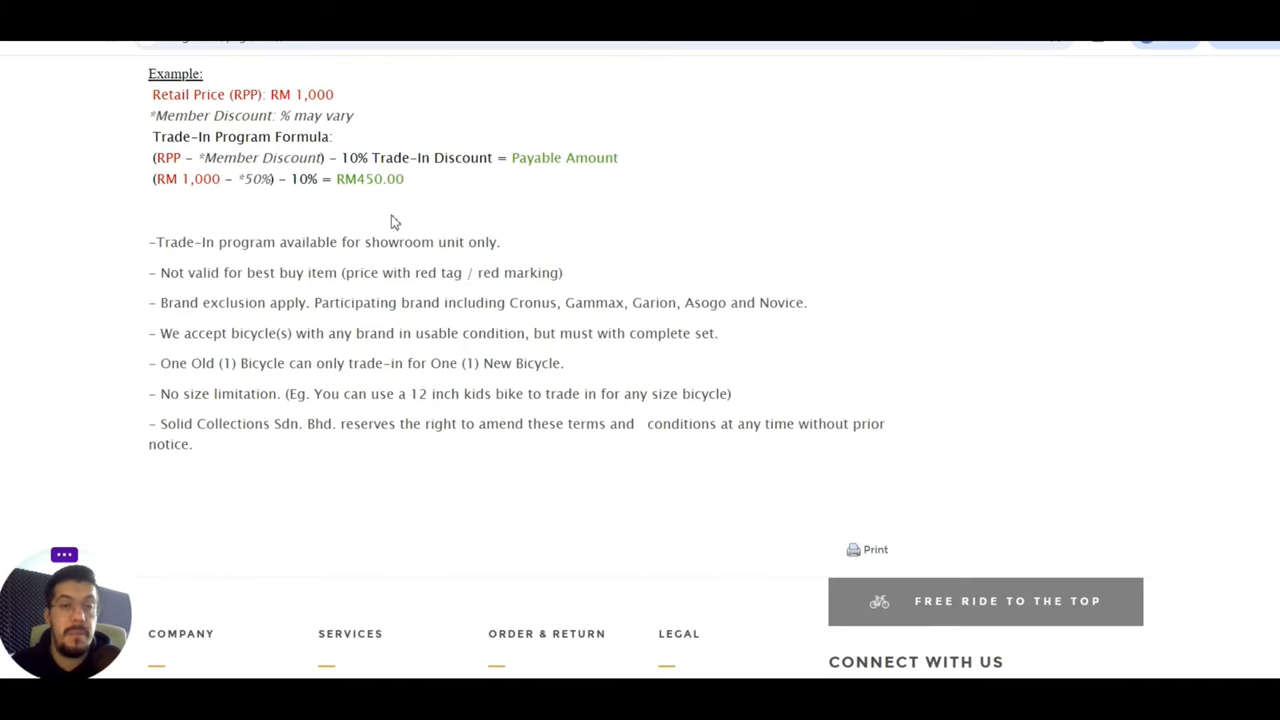
scroll(down, 3)
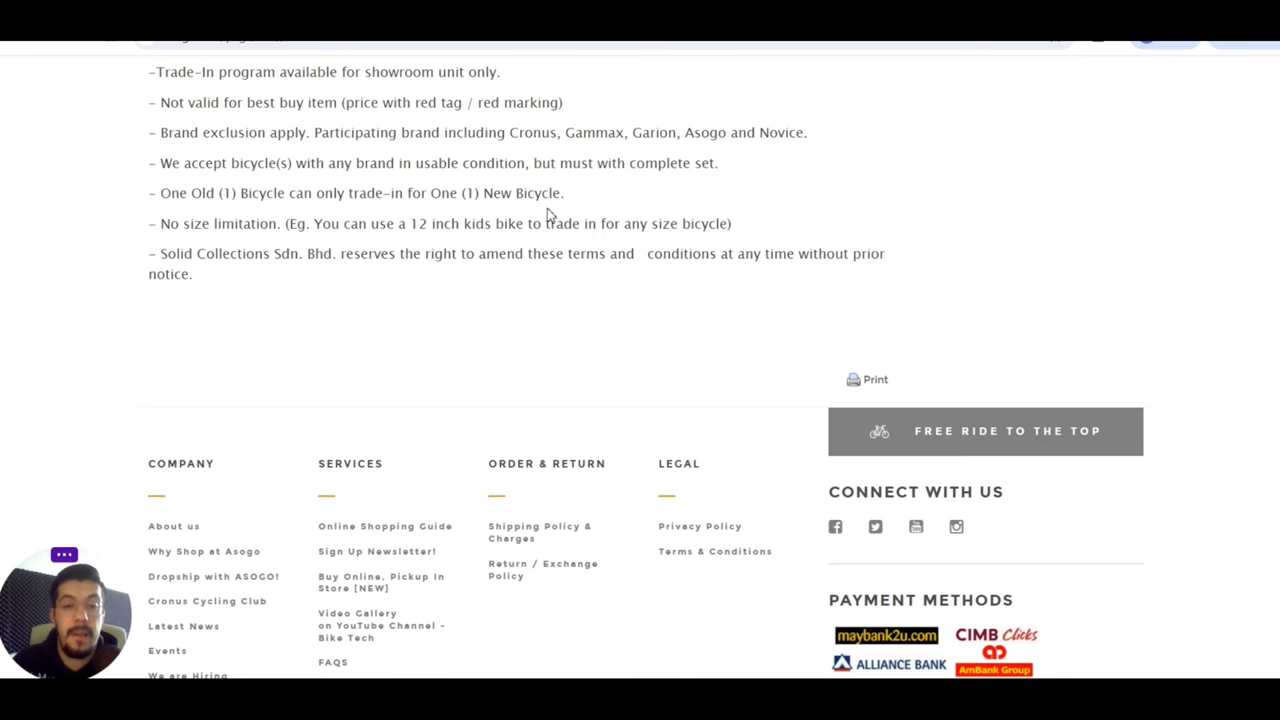
scroll(down, 3)
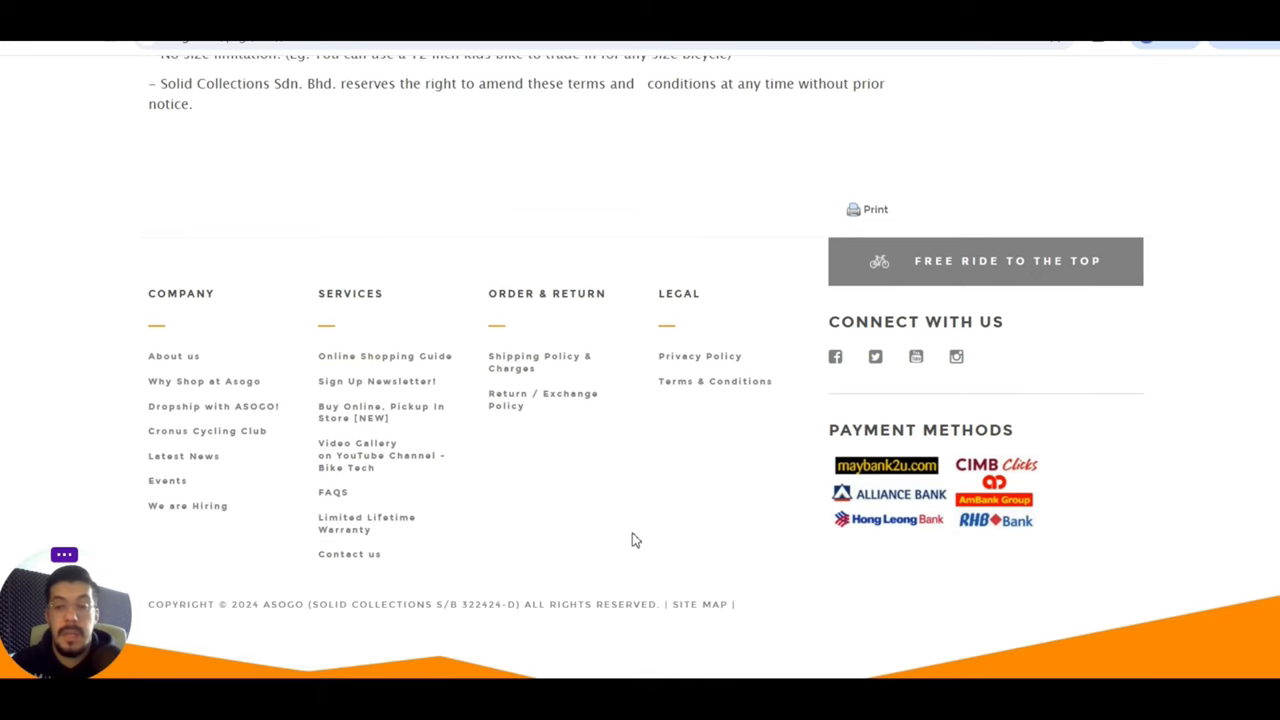
scroll(up, 3)
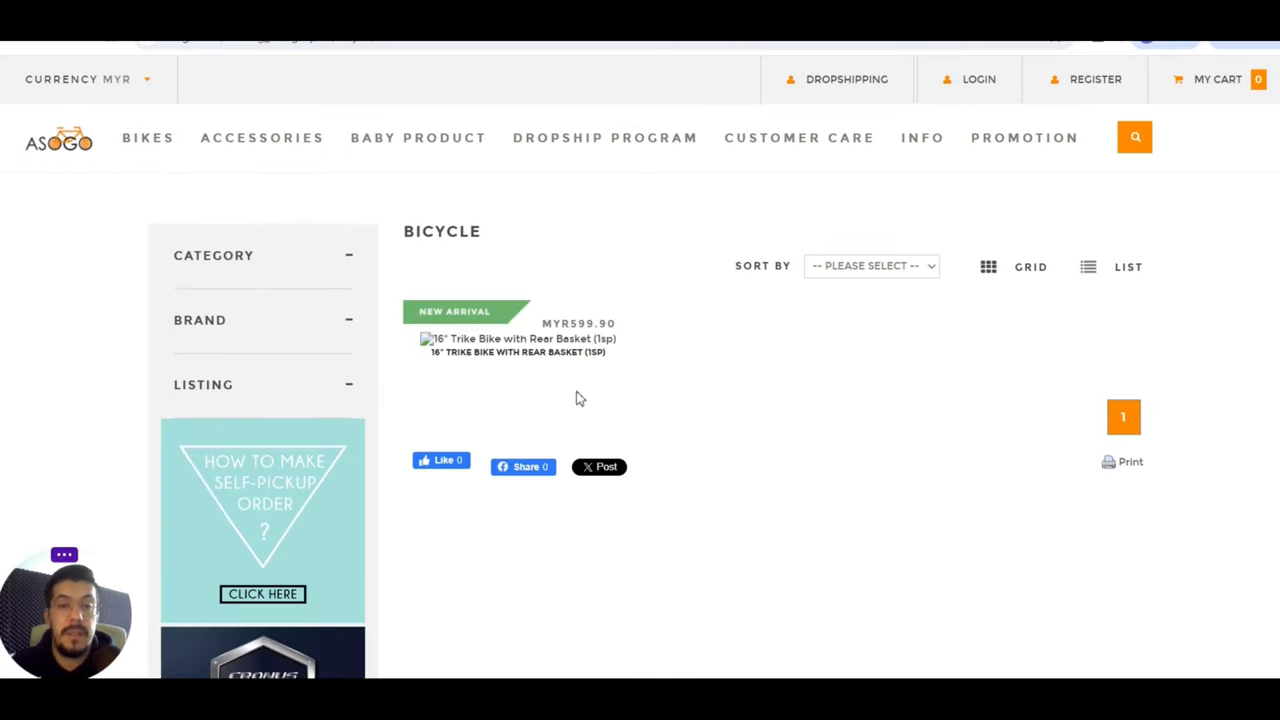
- View the empty City Bike category, then open the Racing / Road Bike listing
click(213, 255)
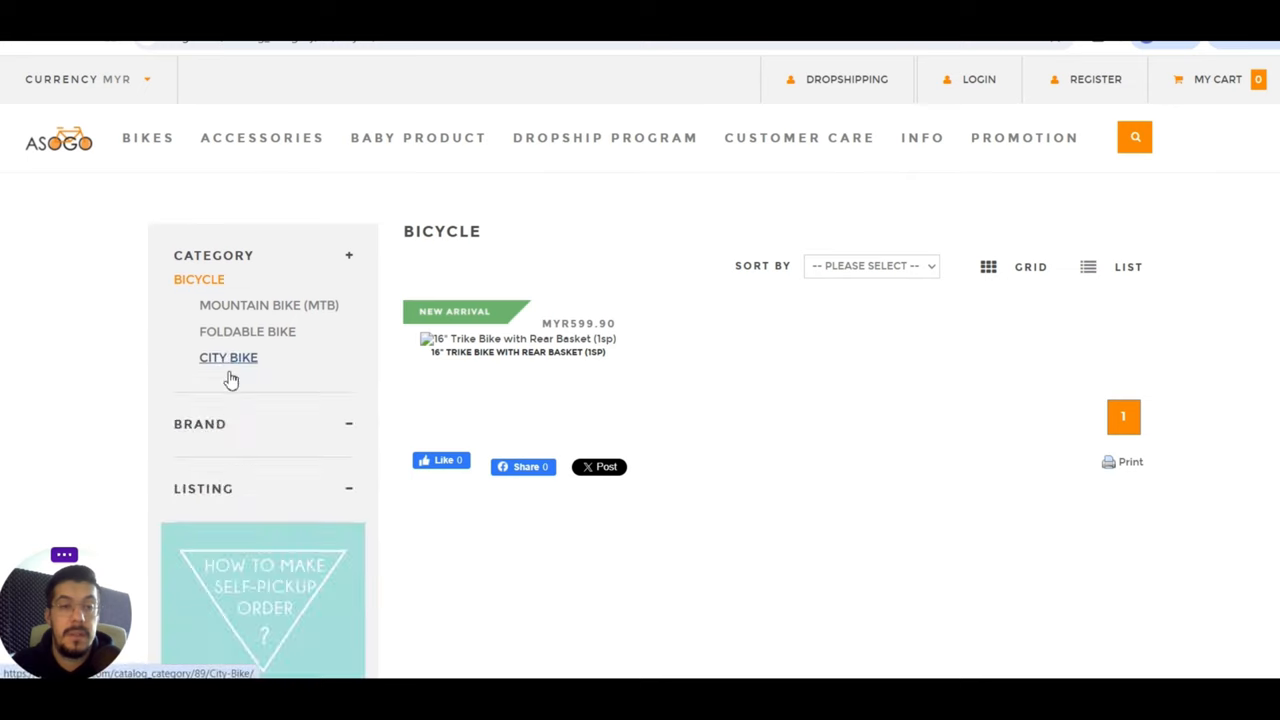
click(228, 357)
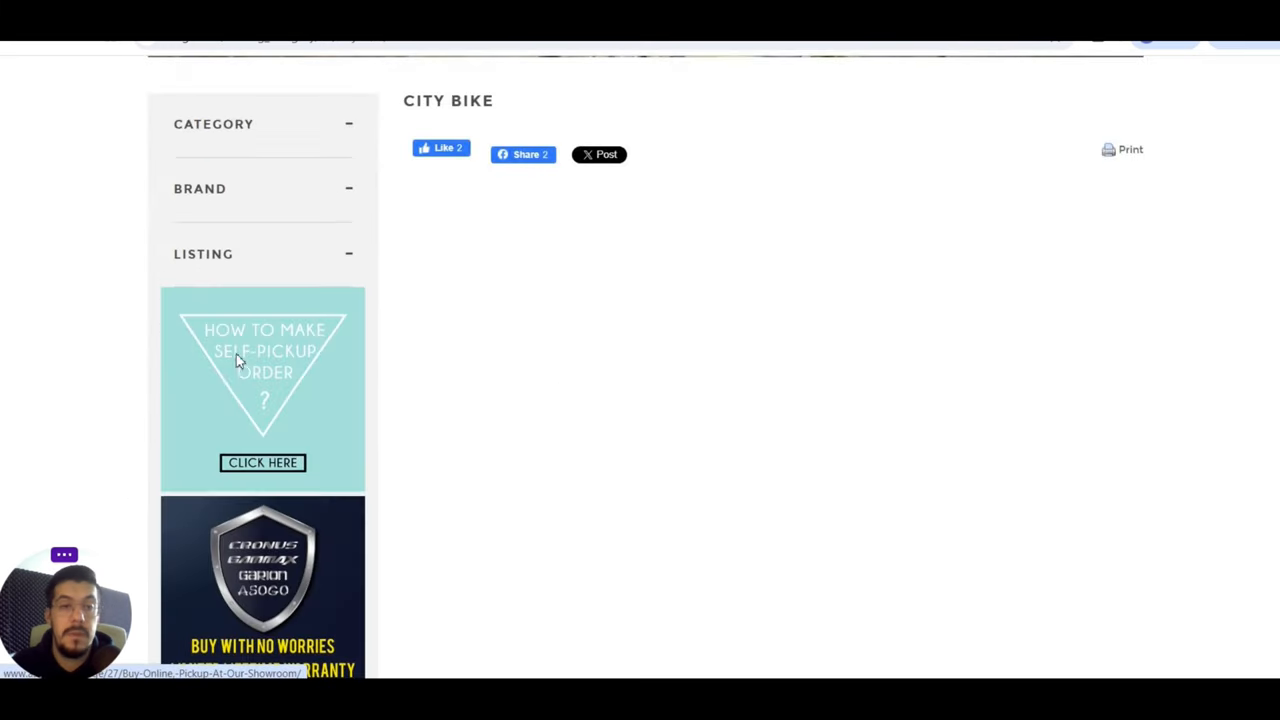
click(264, 351)
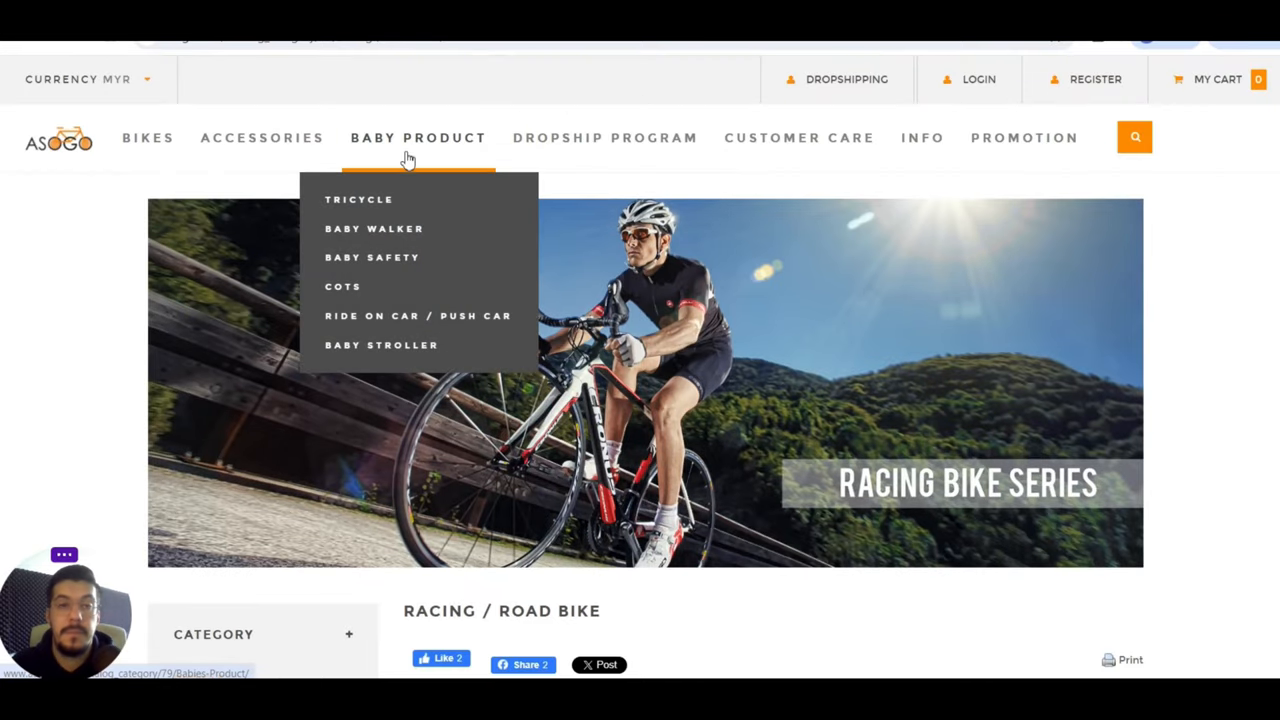
click(372, 257)
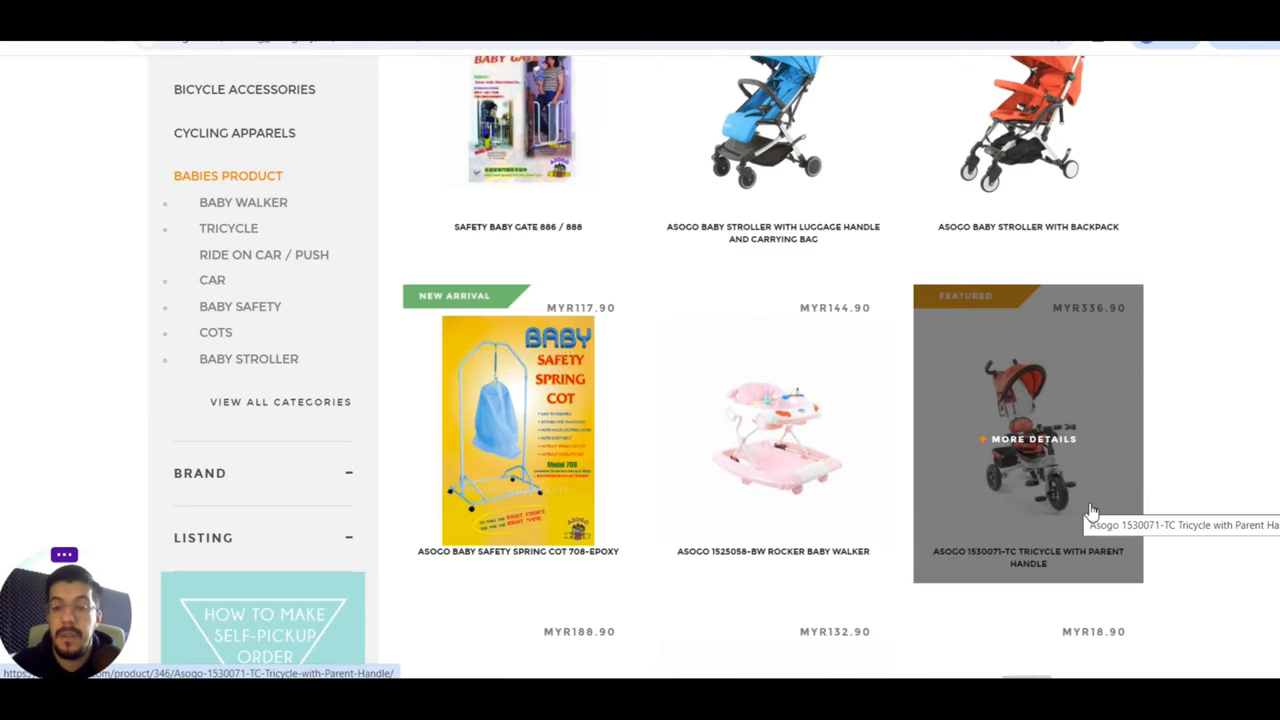
scroll(down, 3)
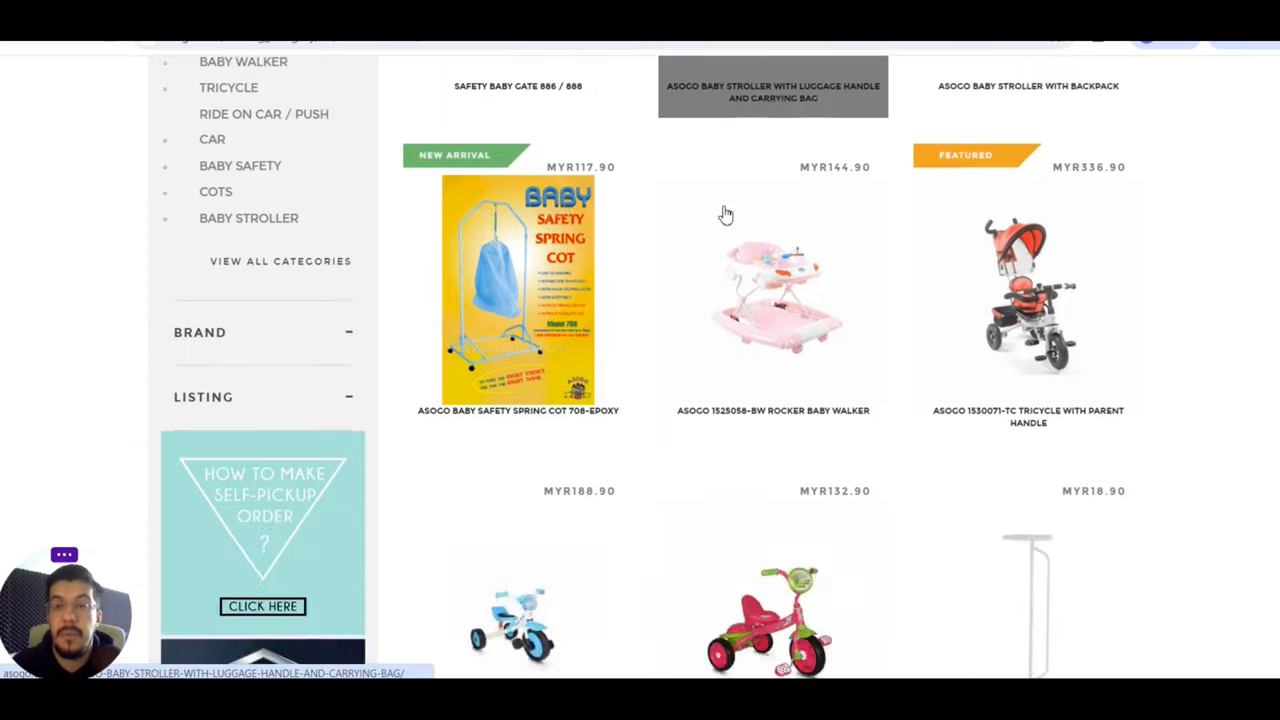
scroll(up, 3)
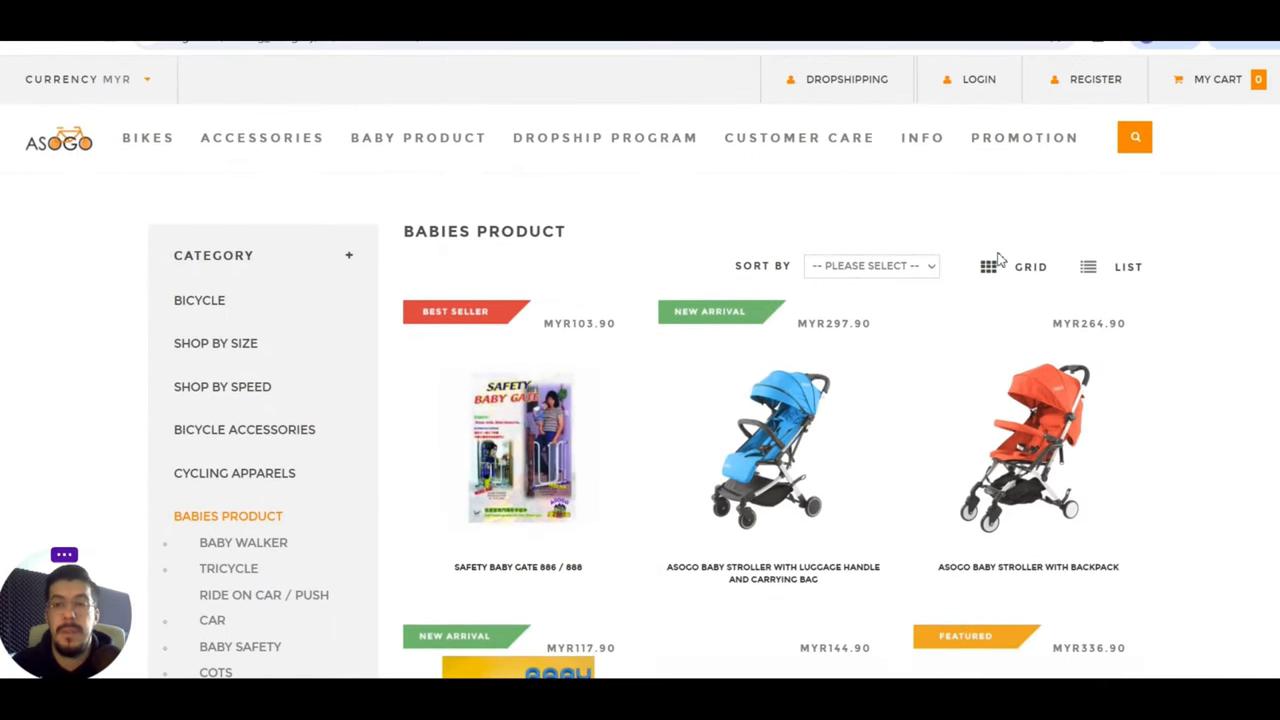
scroll(down, 3)
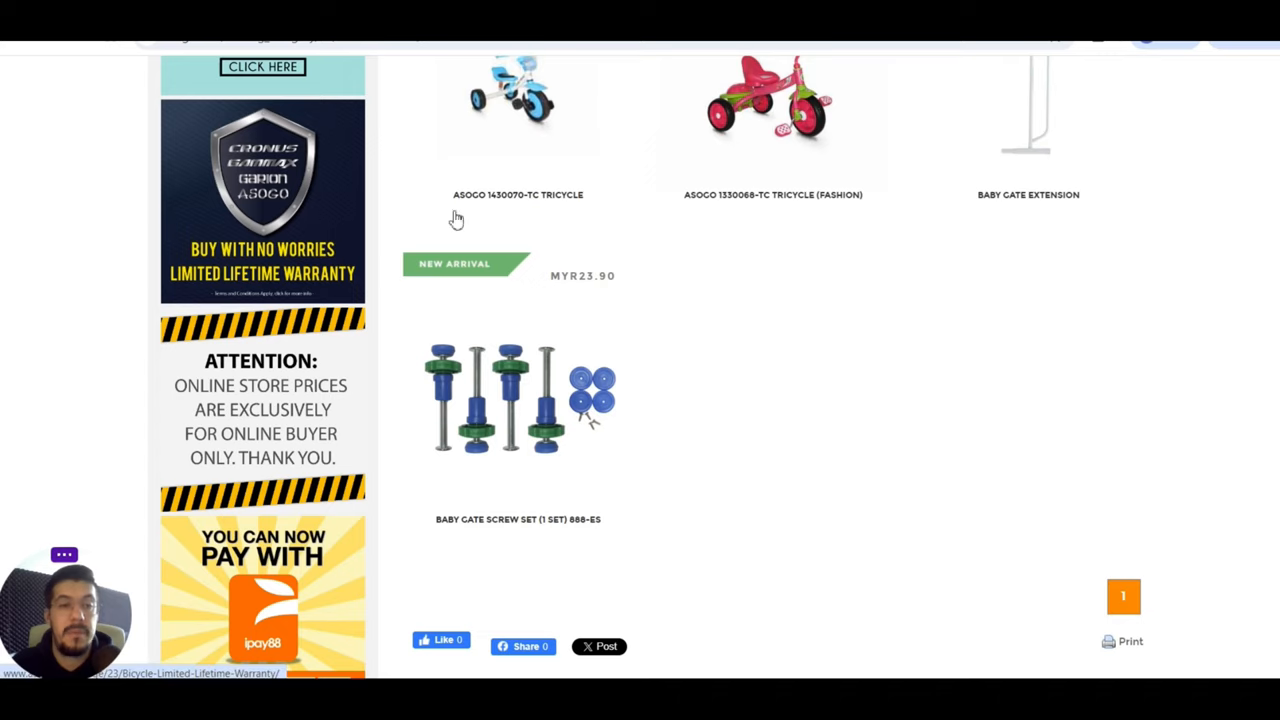
scroll(down, 3)
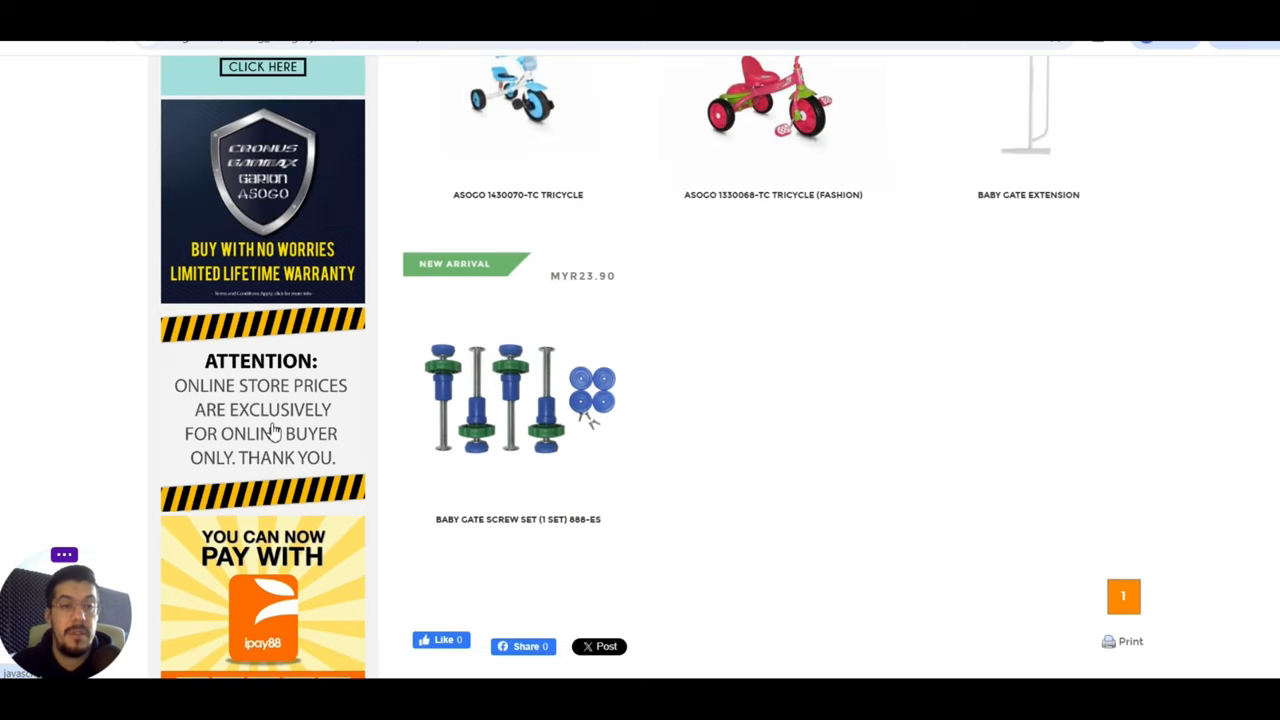
mouse_move(287, 447)
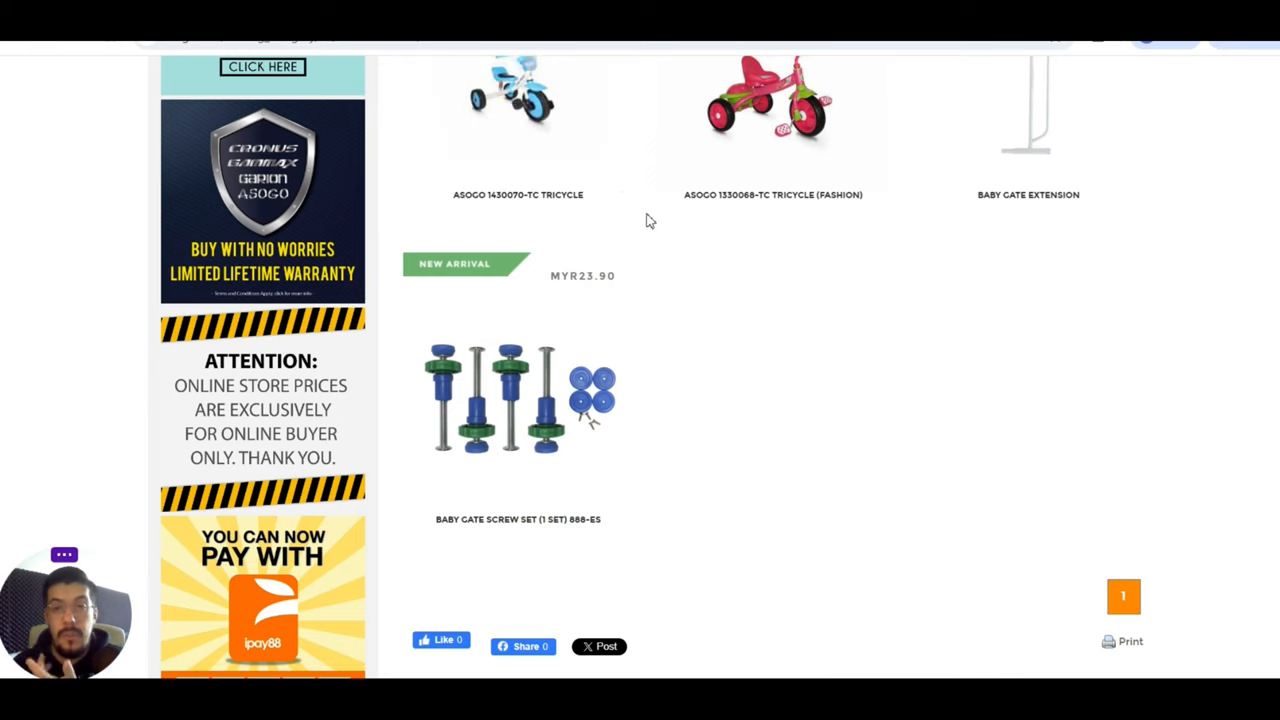
mouse_move(318, 388)
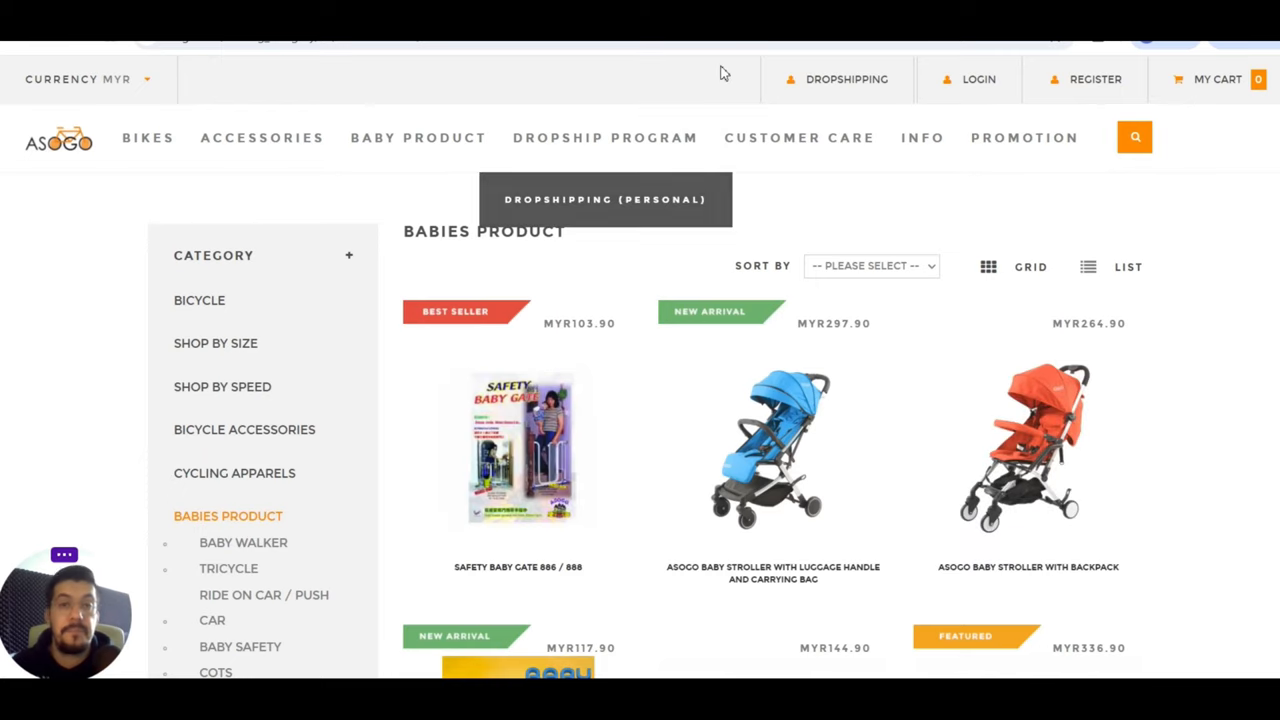
mouse_move(348, 186)
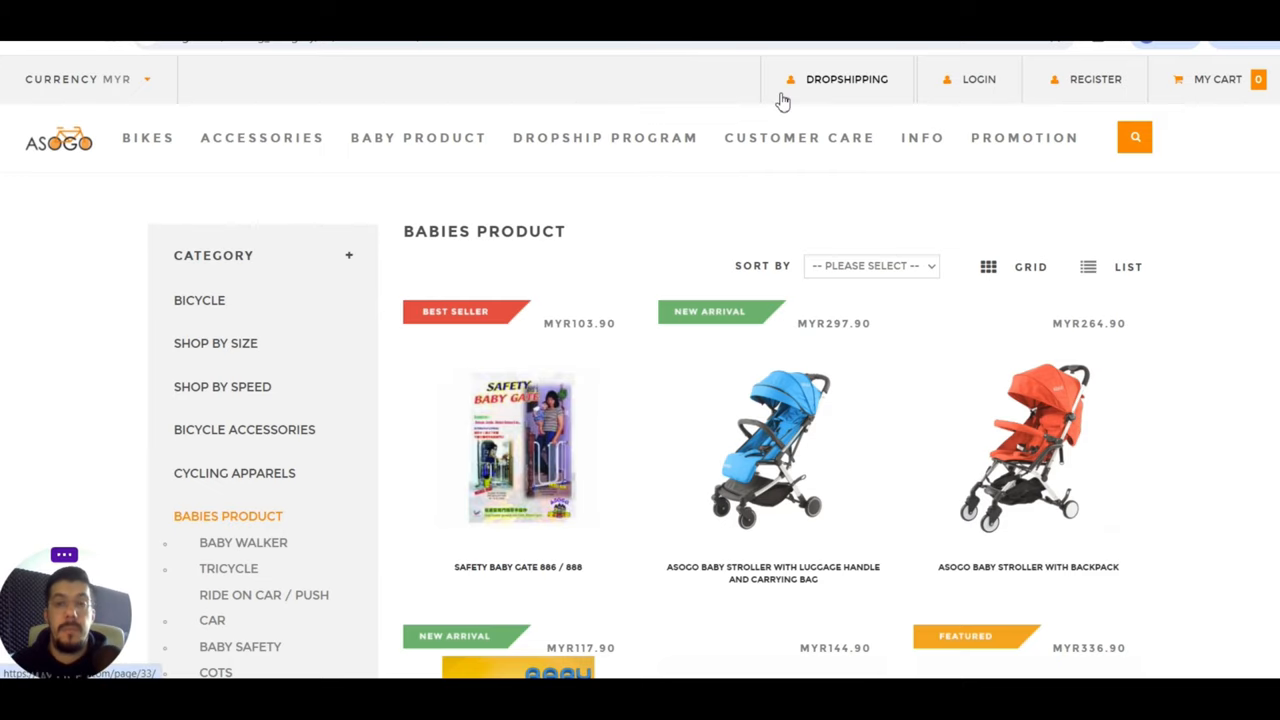
mouse_move(922, 140)
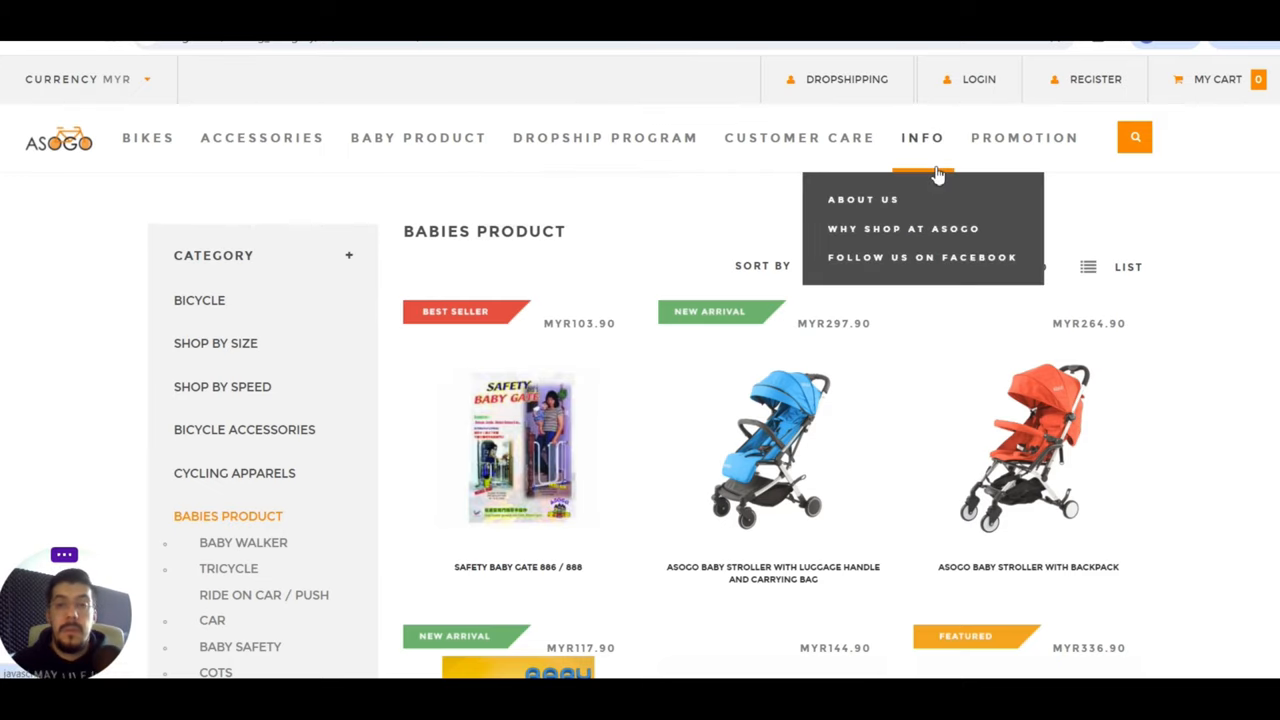
mouse_move(1134, 182)
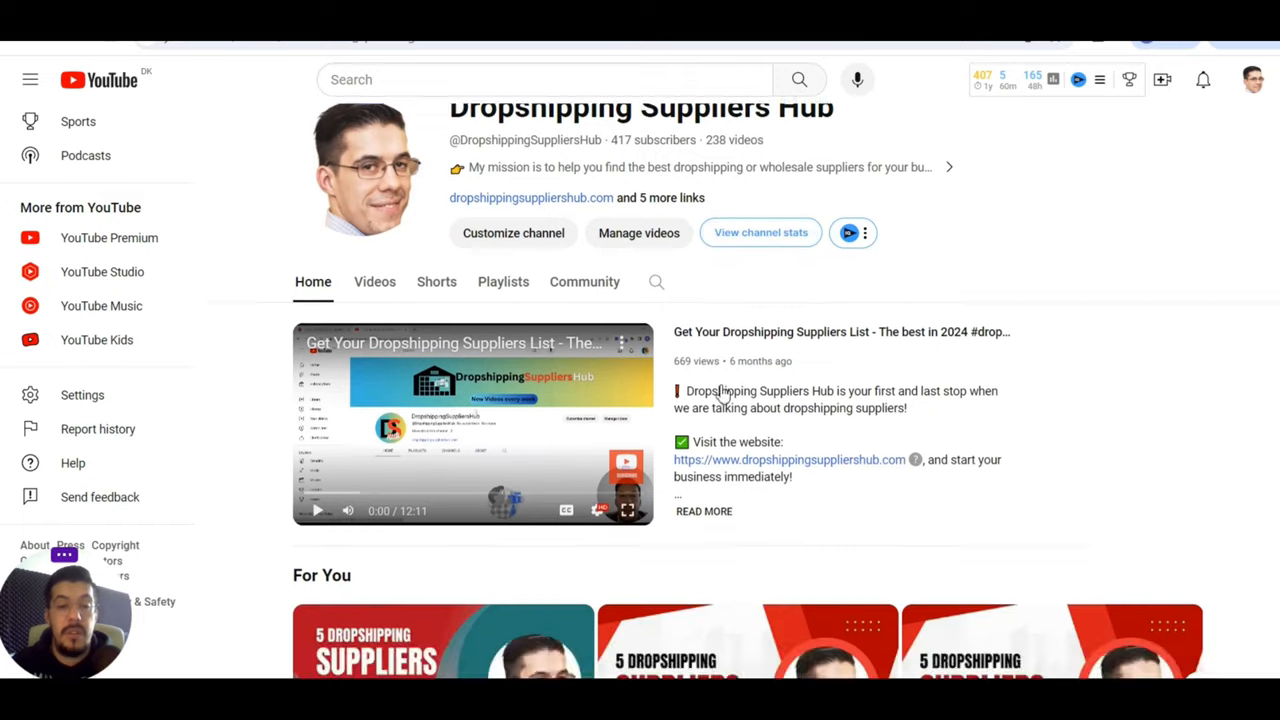
- Scroll the Dropshipping Suppliers Hub Home tab through featured videos, For You and Shorts
scroll(down, 3)
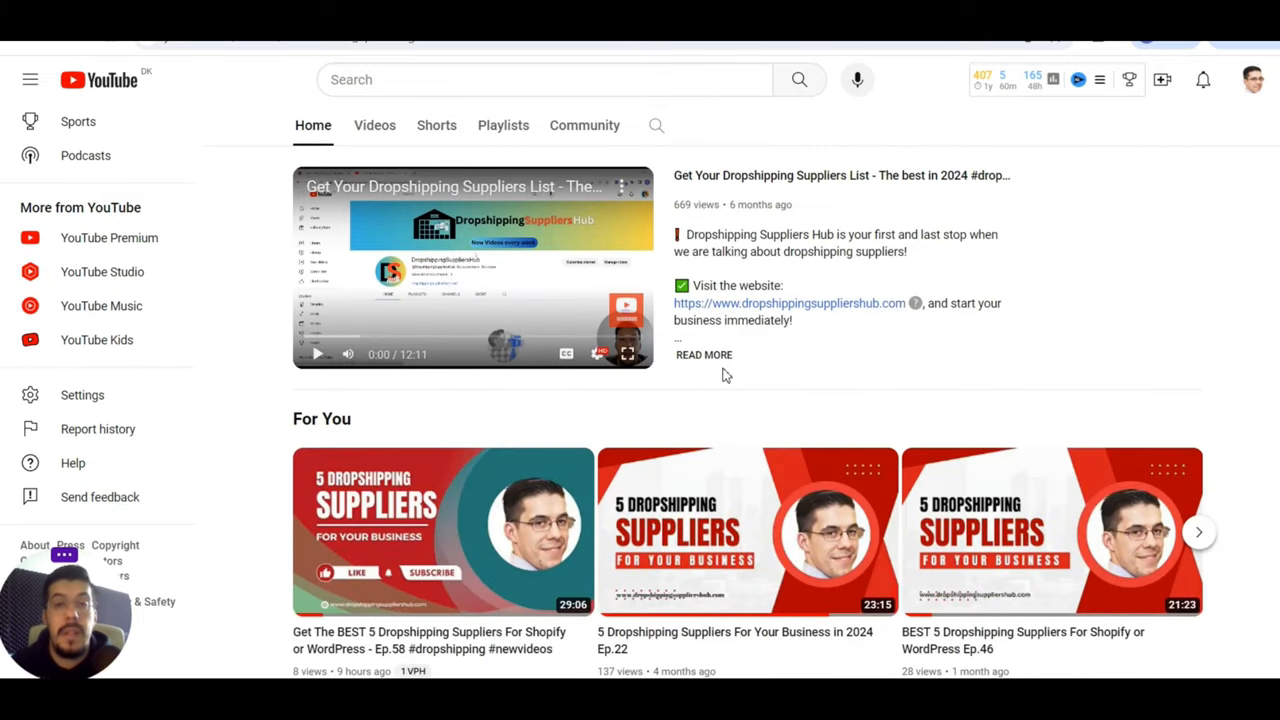
mouse_move(596, 353)
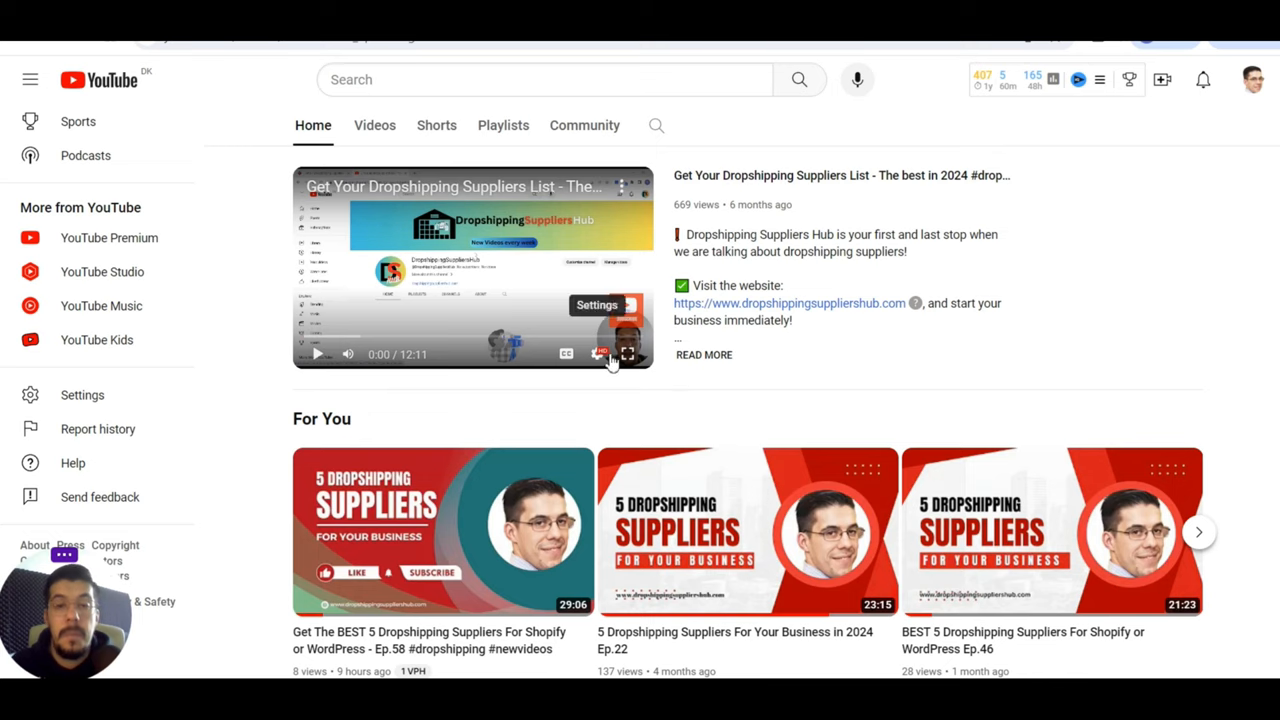
mouse_move(1074, 291)
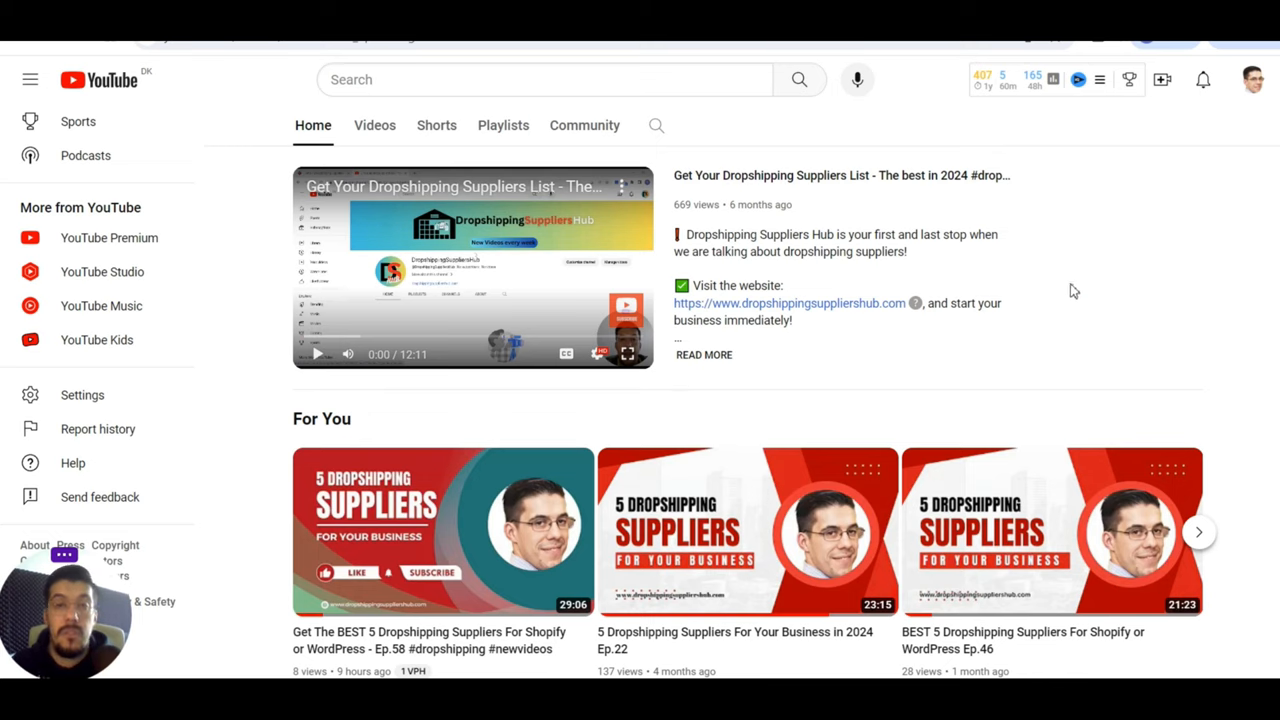
mouse_move(1034, 303)
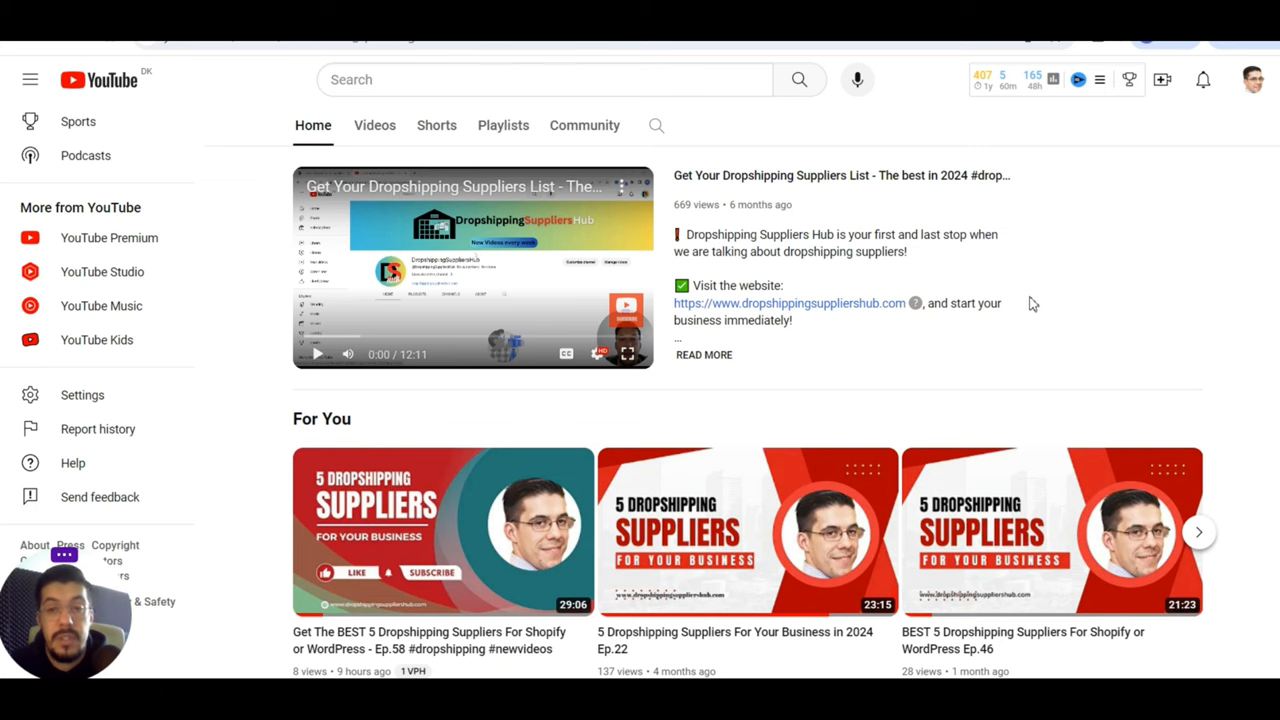
scroll(down, 3)
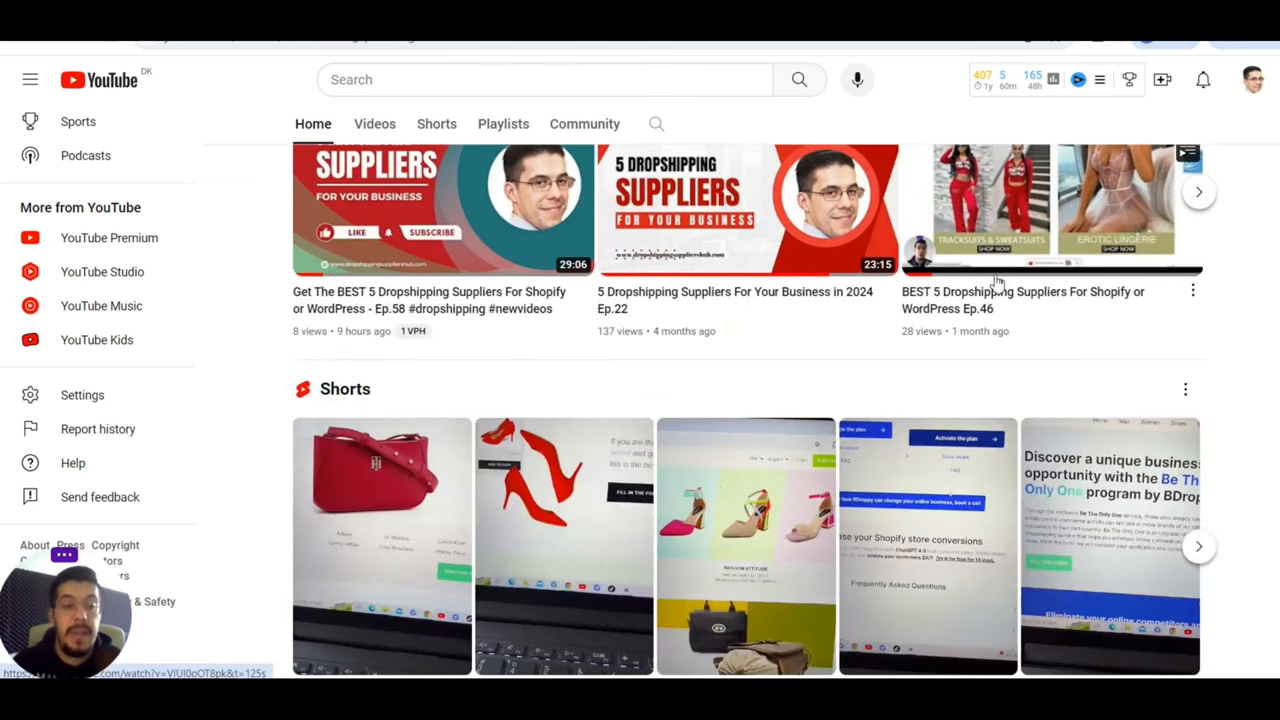
scroll(down, 3)
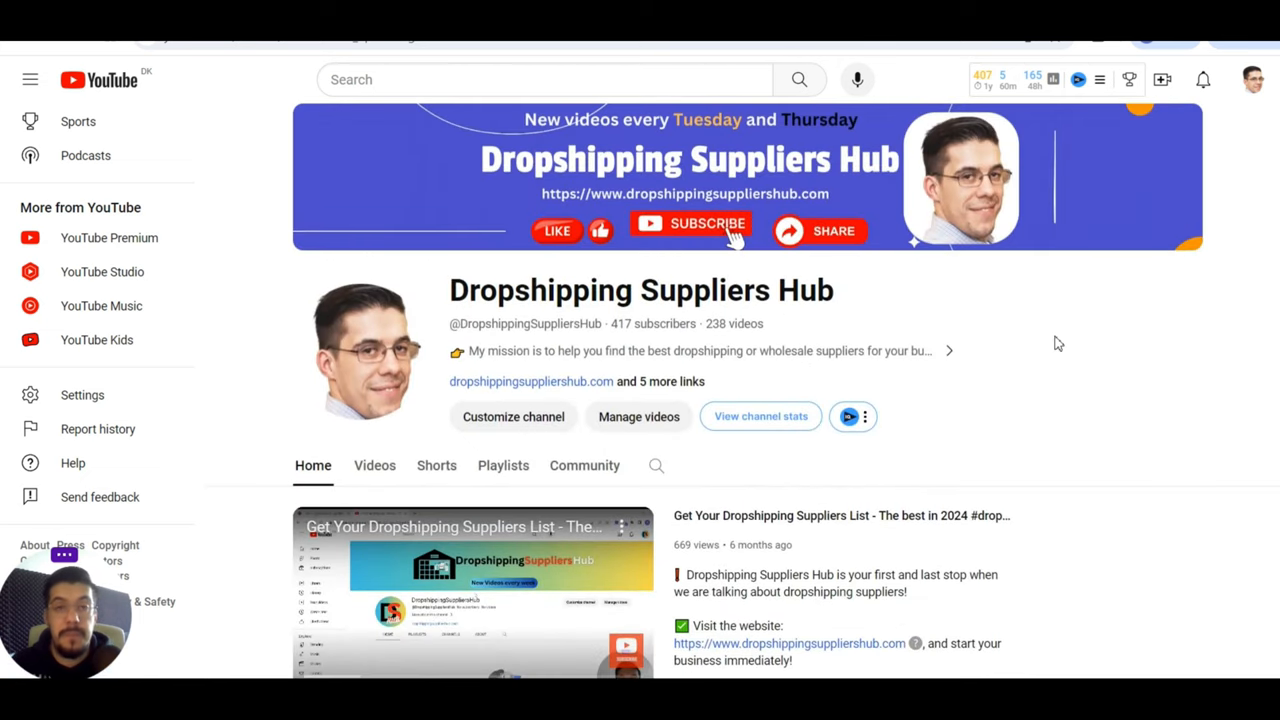
mouse_move(1097, 319)
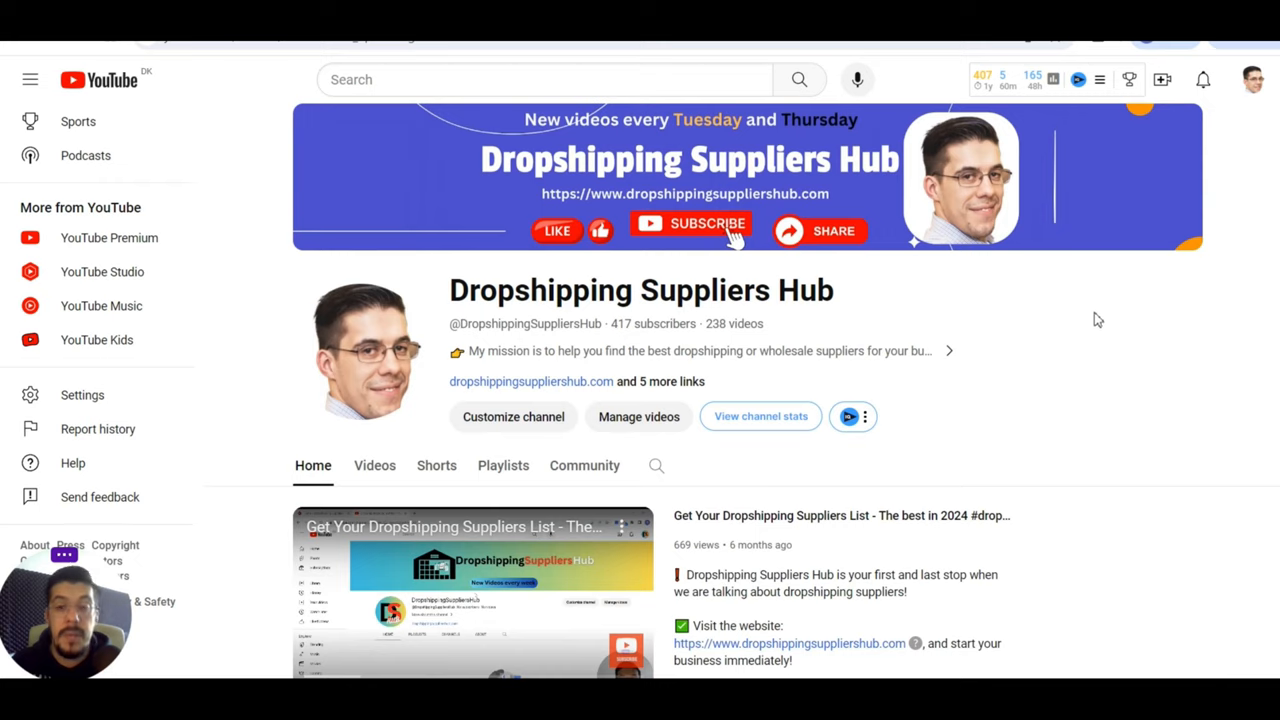
mouse_move(1105, 315)
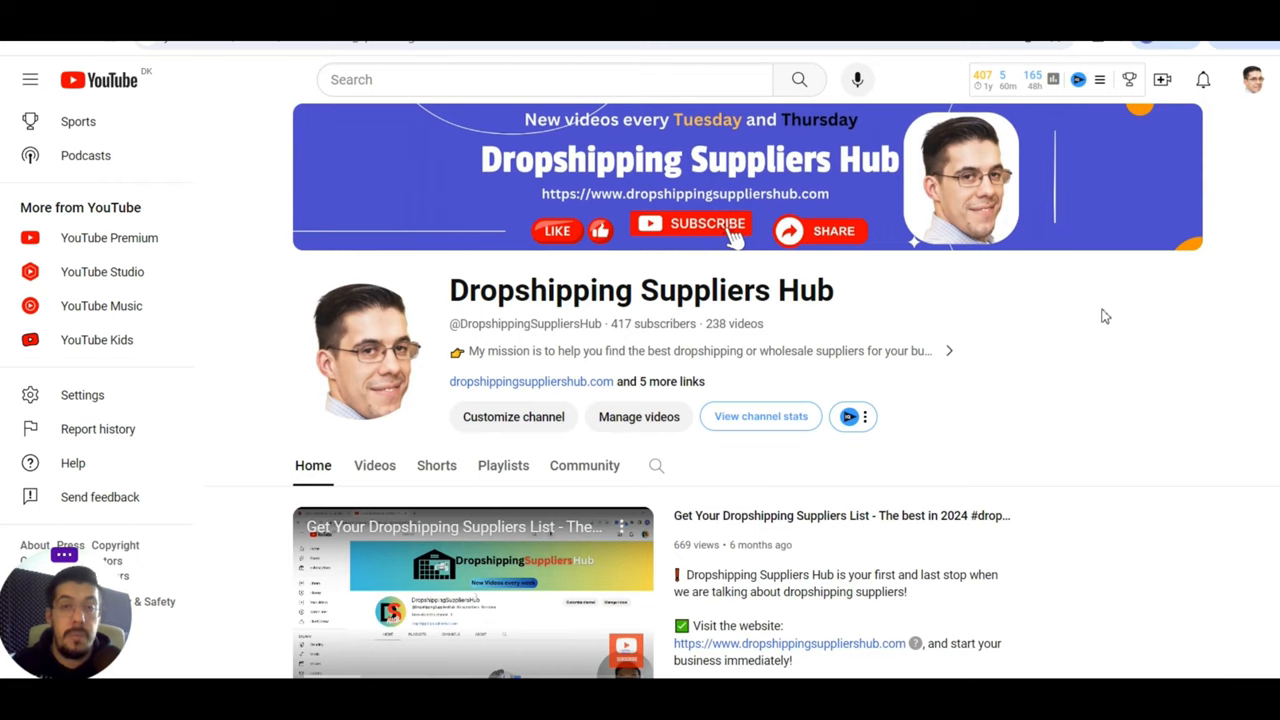
mouse_move(963, 370)
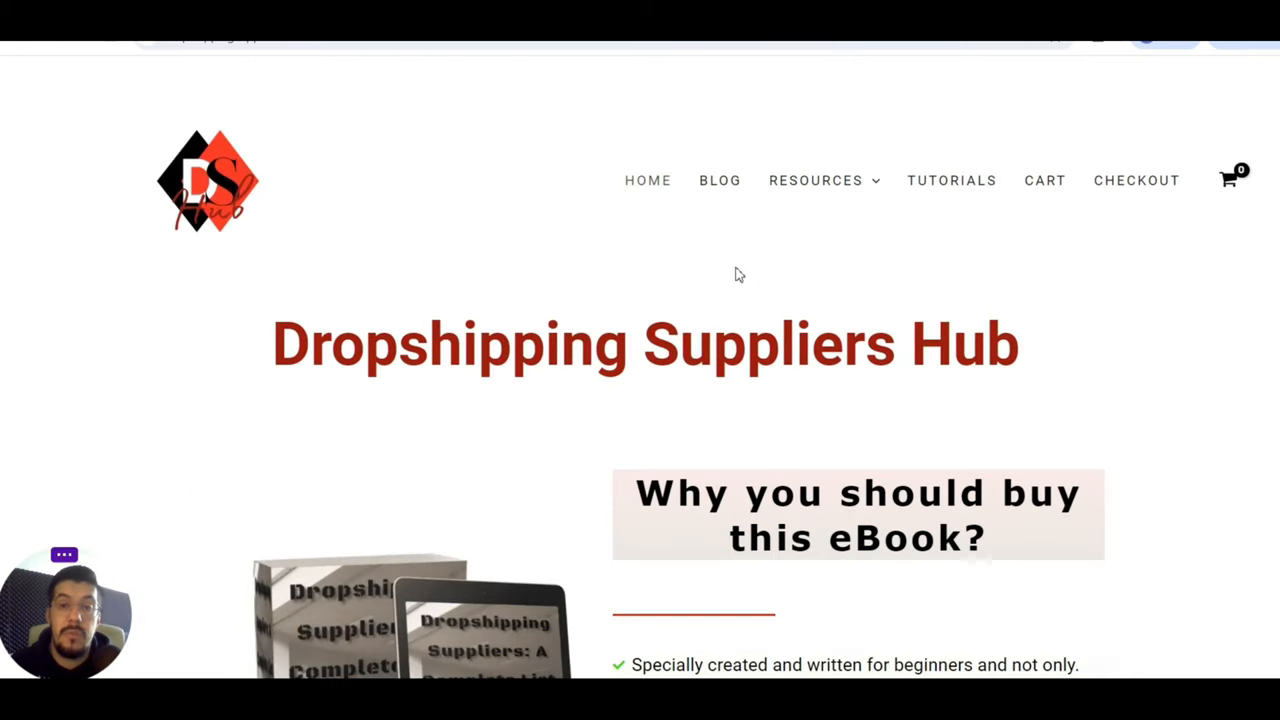
mouse_move(650, 296)
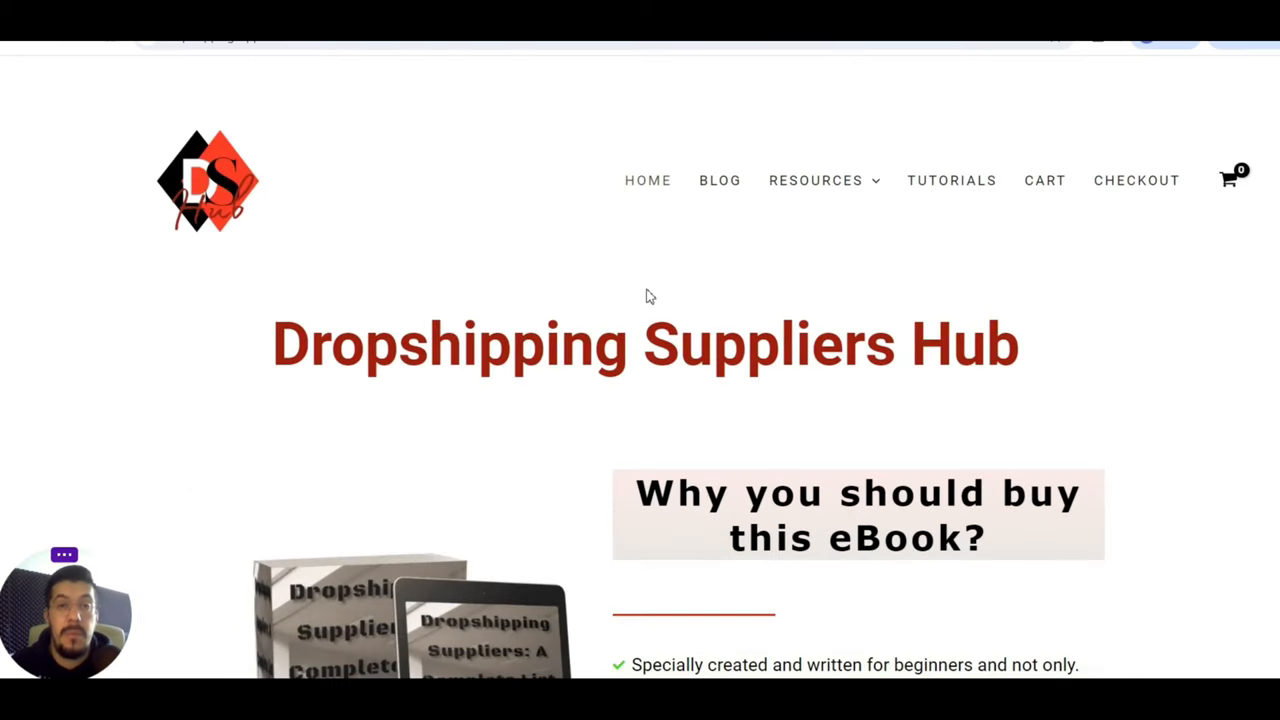
scroll(down, 3)
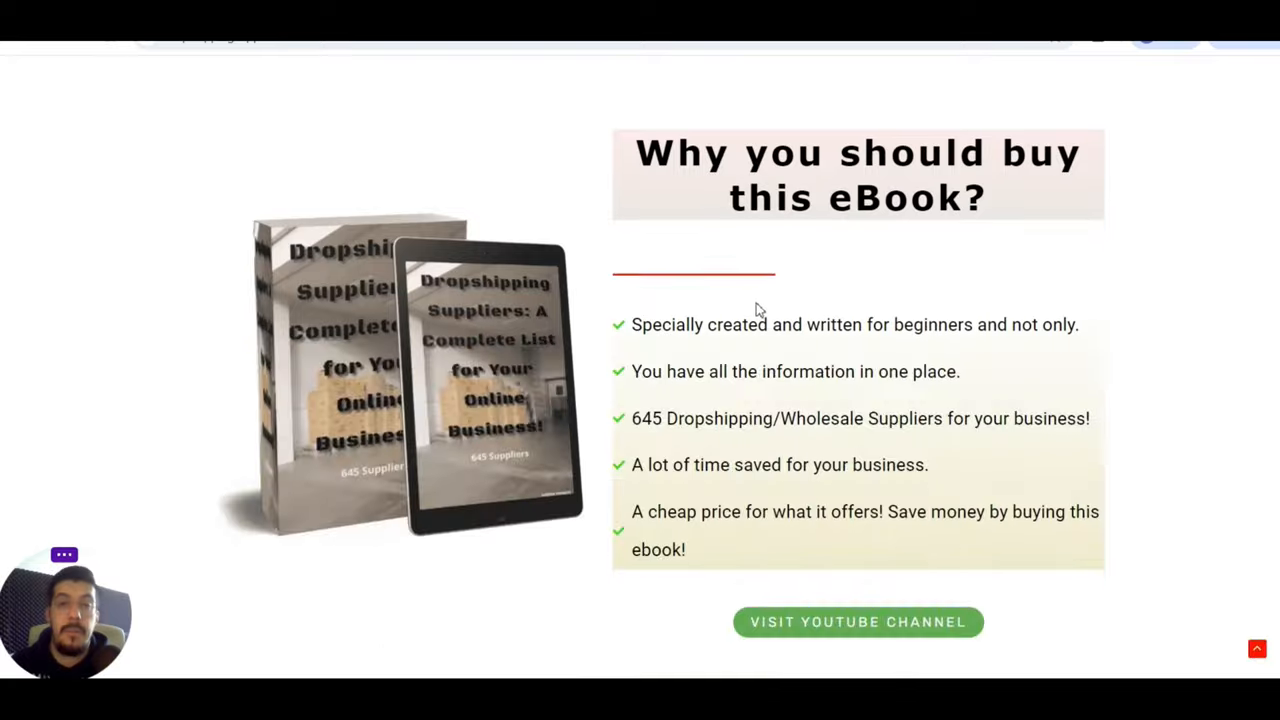
scroll(down, 3)
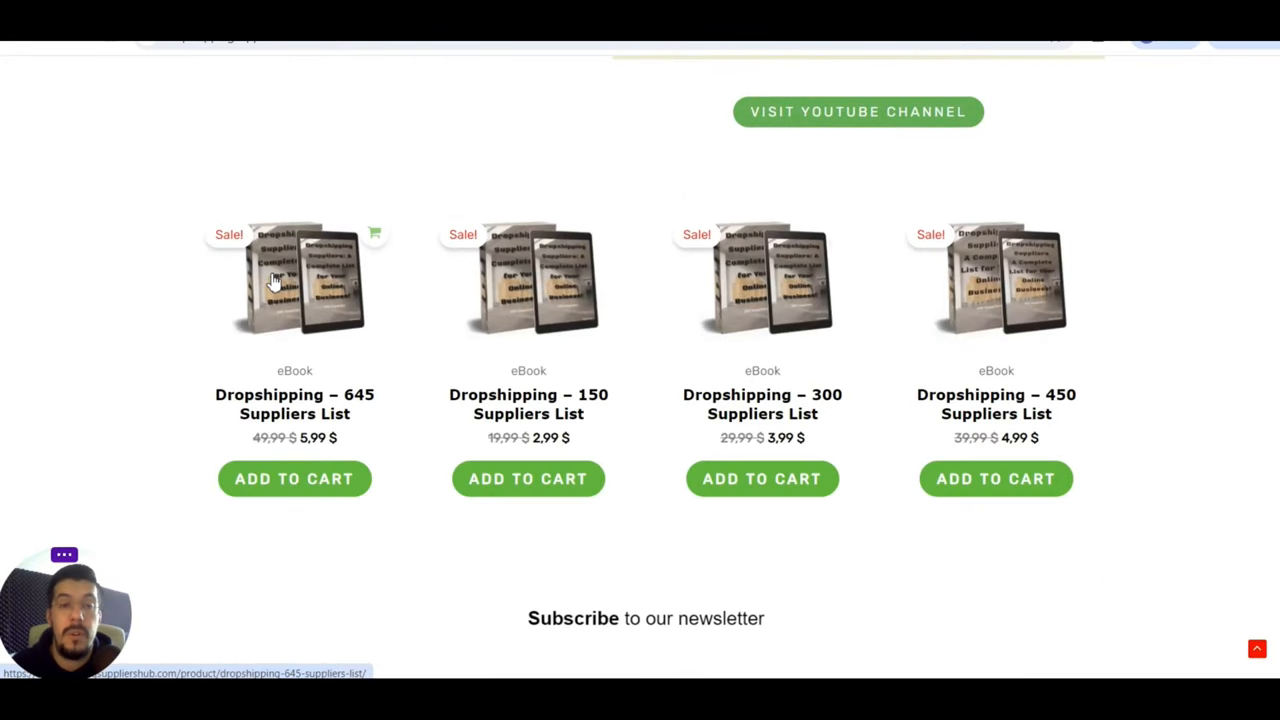
click(856, 111)
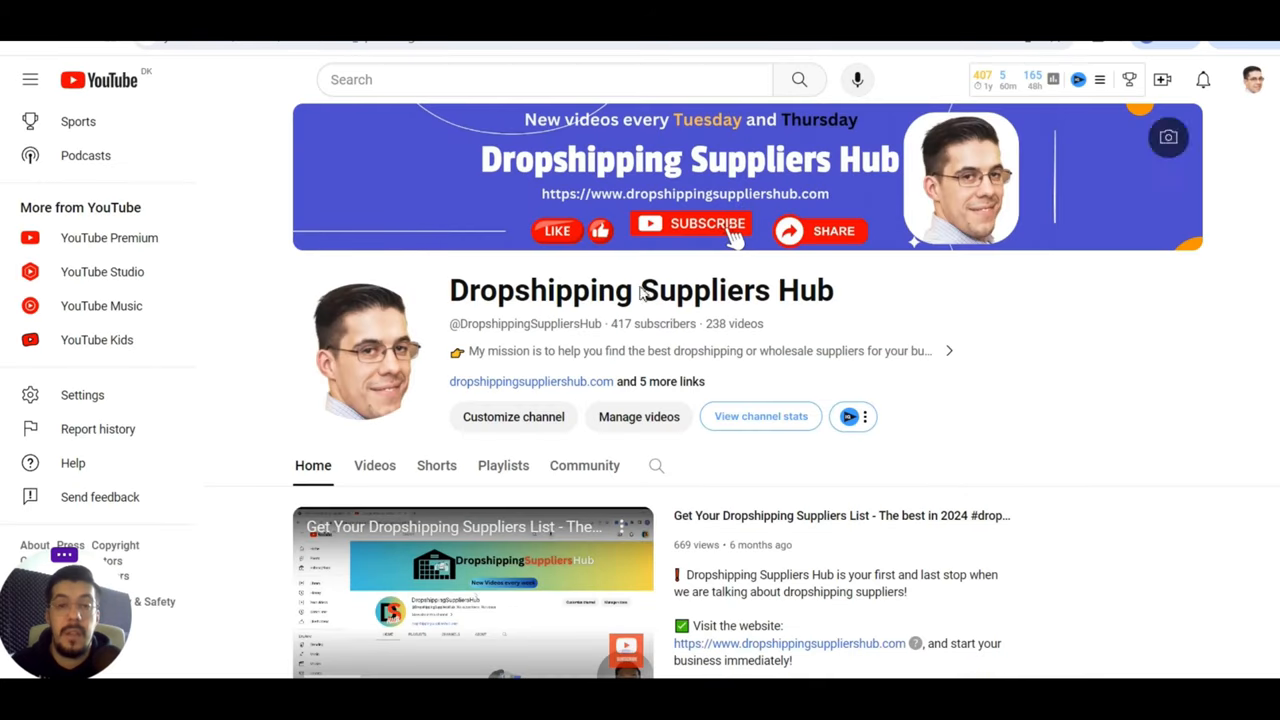
scroll(down, 3)
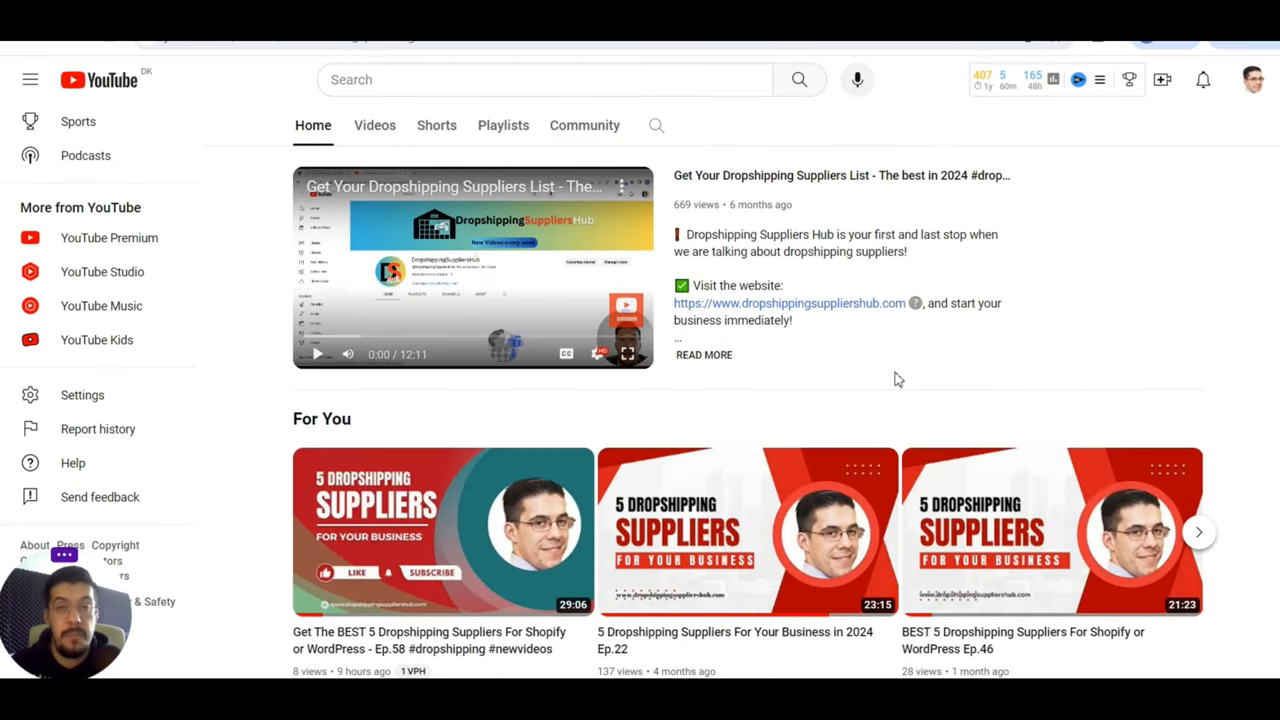